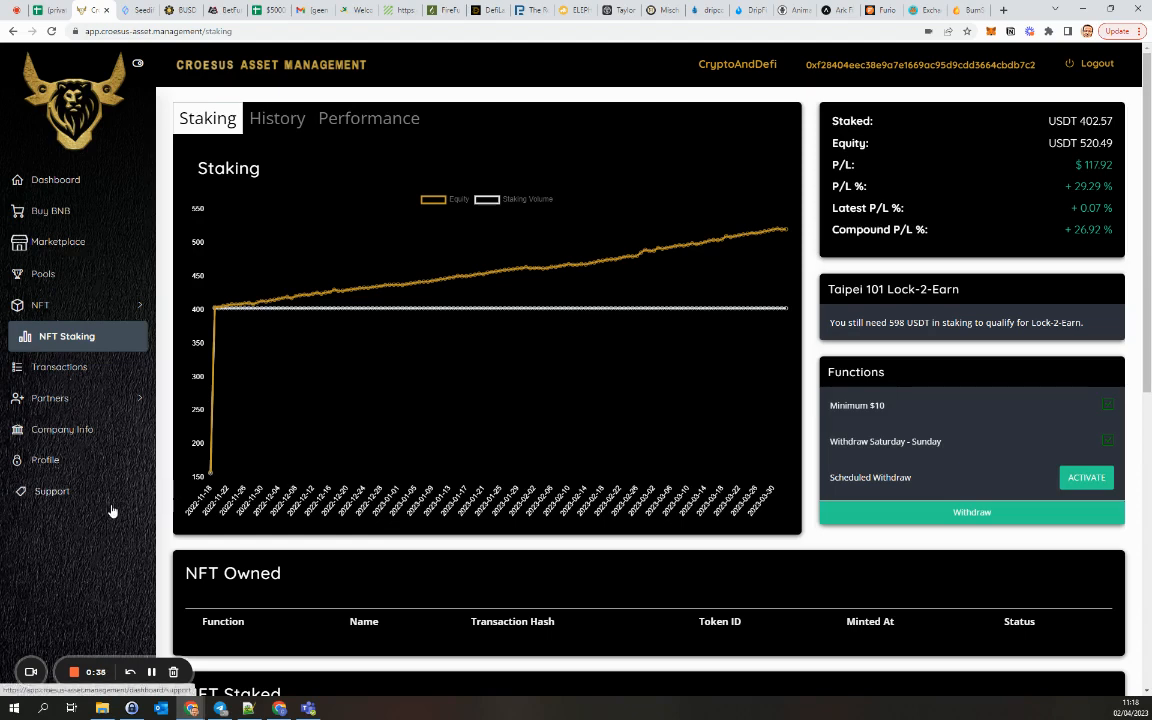
mouse_move(185, 77)
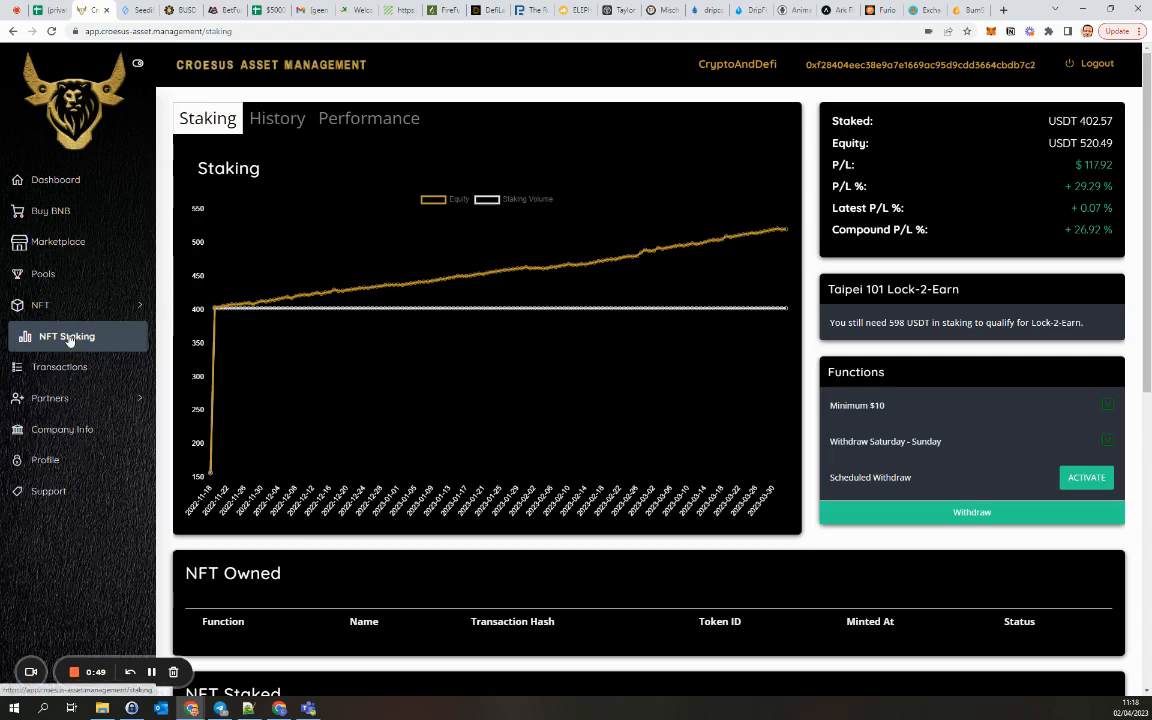
mouse_move(1078, 167)
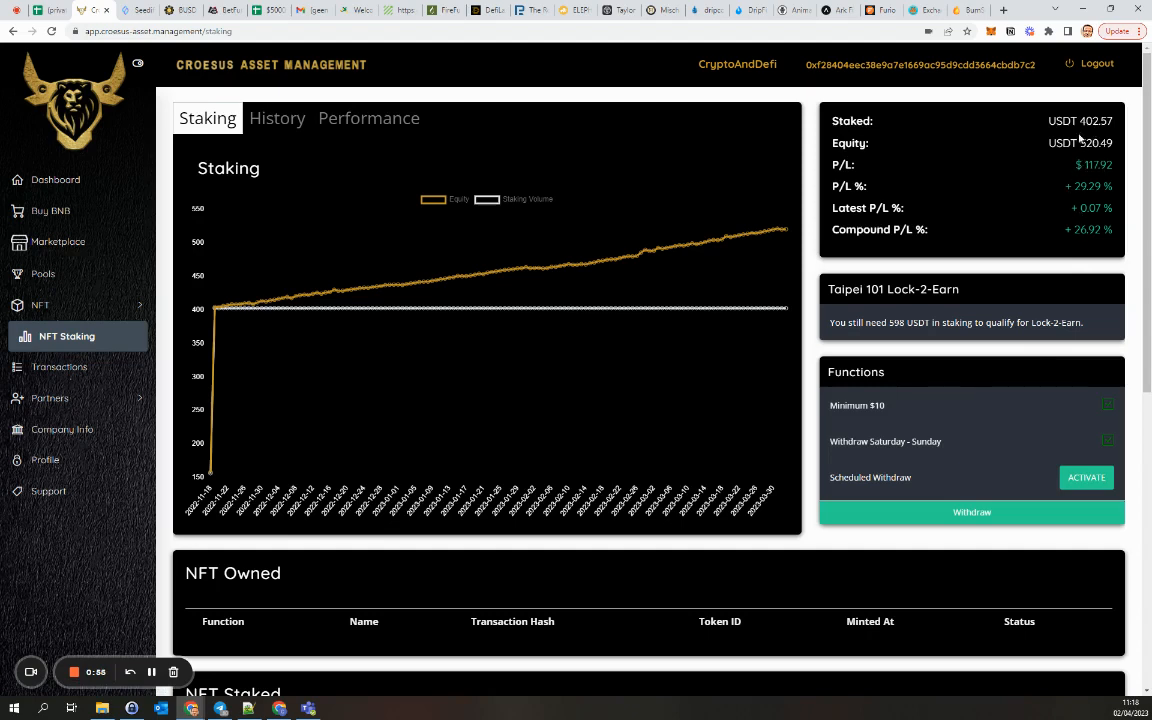
mouse_move(820, 460)
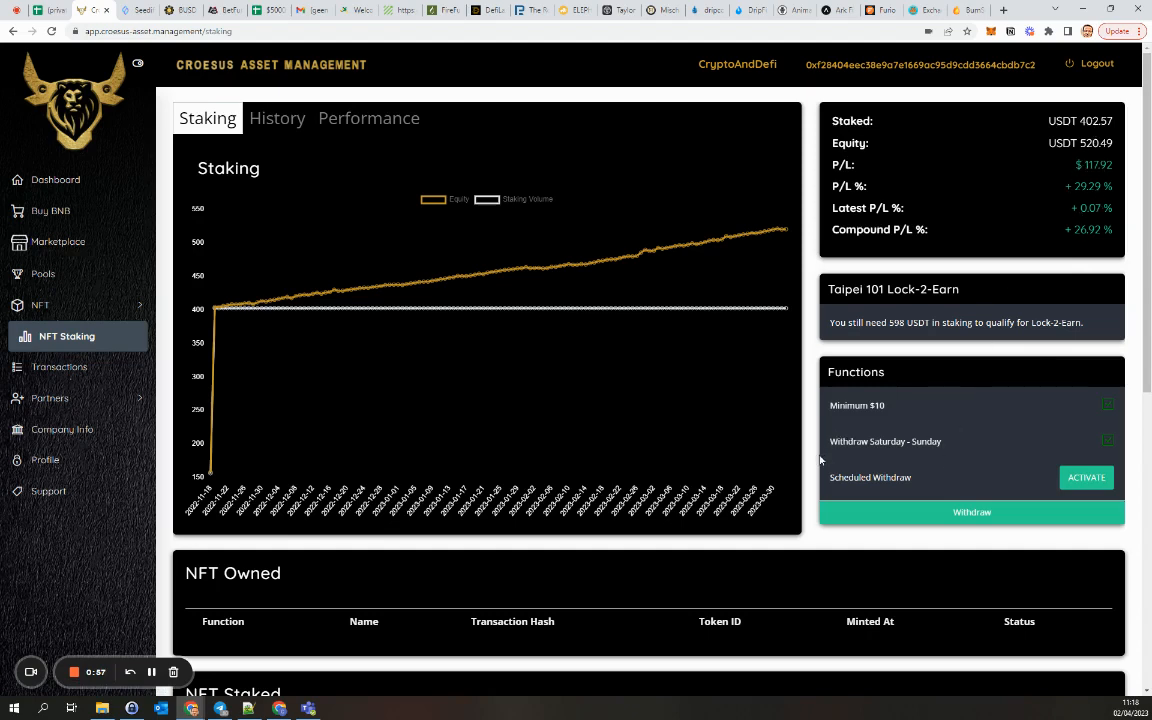
mouse_move(938, 444)
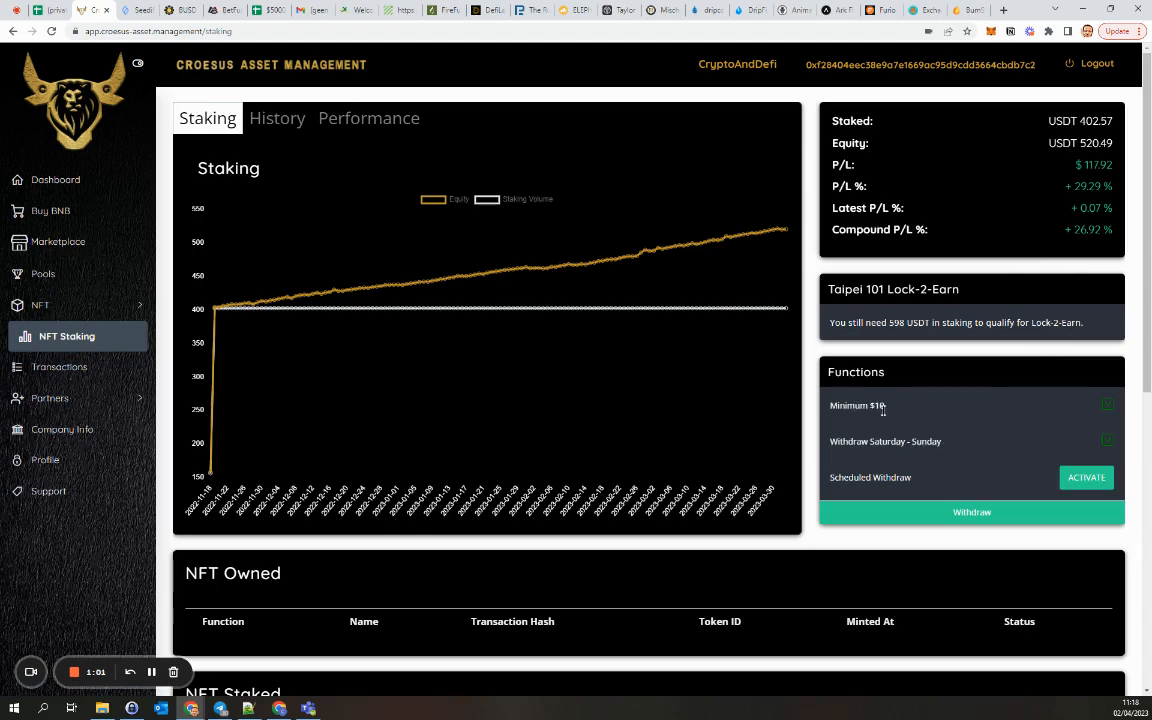
Review the staking profit withdrawal and its performance fee, then cancel without confirming.
left_click(970, 512)
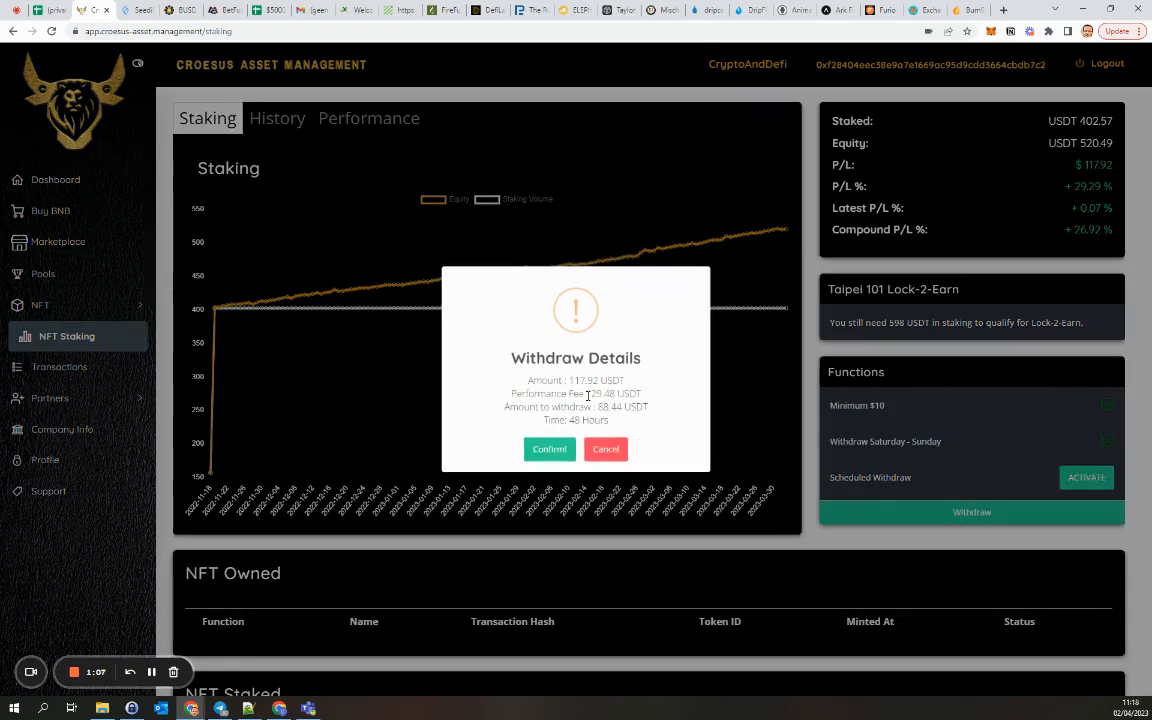
double_click(603, 393)
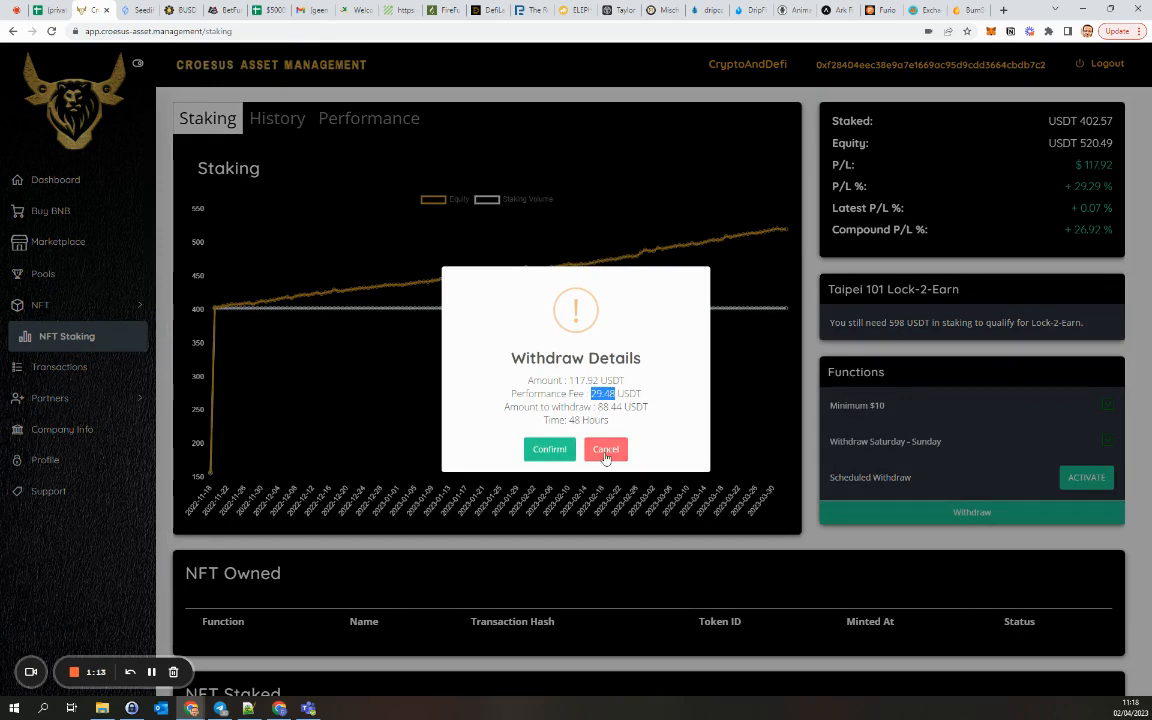
left_click(605, 448)
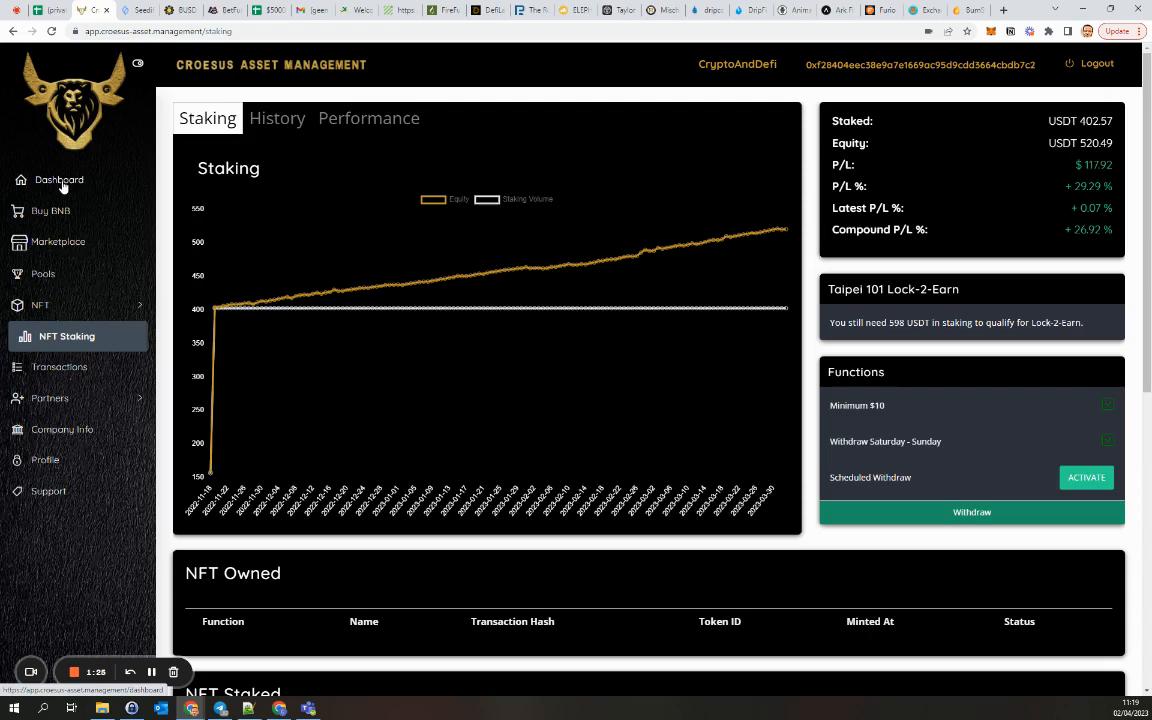
mouse_move(58, 242)
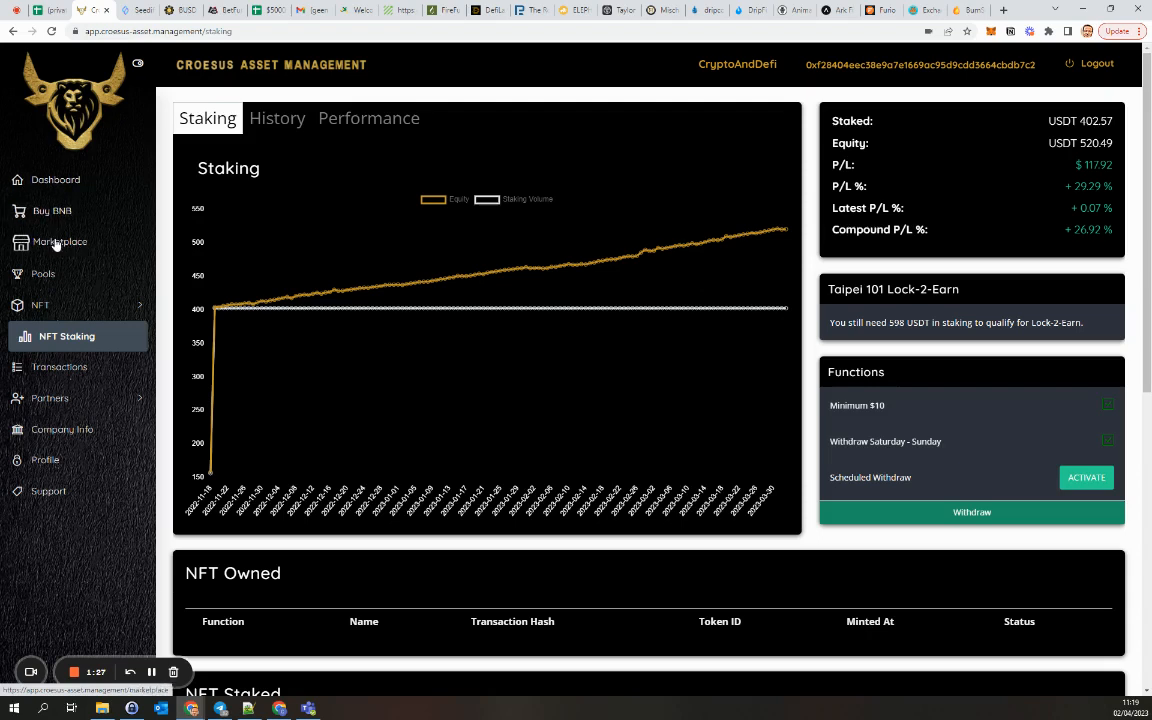
Browse the Mint Croesus NFT page: four tower NFTs, three sold out, 222 remaining.
left_click(59, 241)
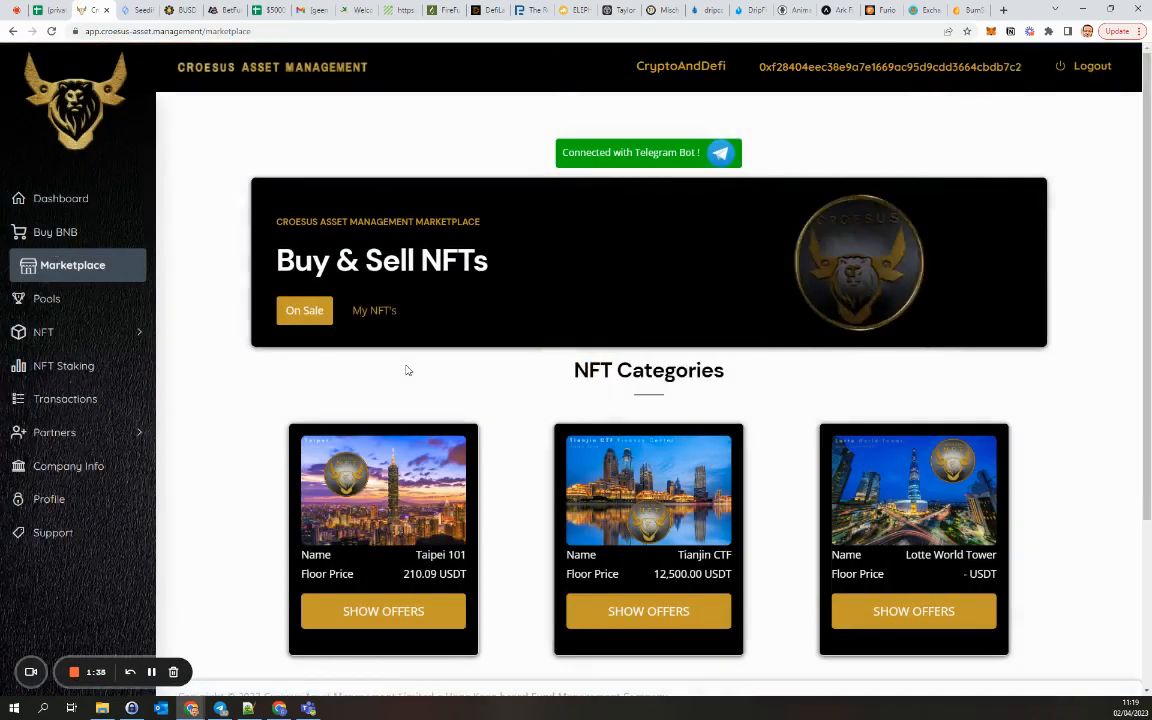
scroll("down", 3)
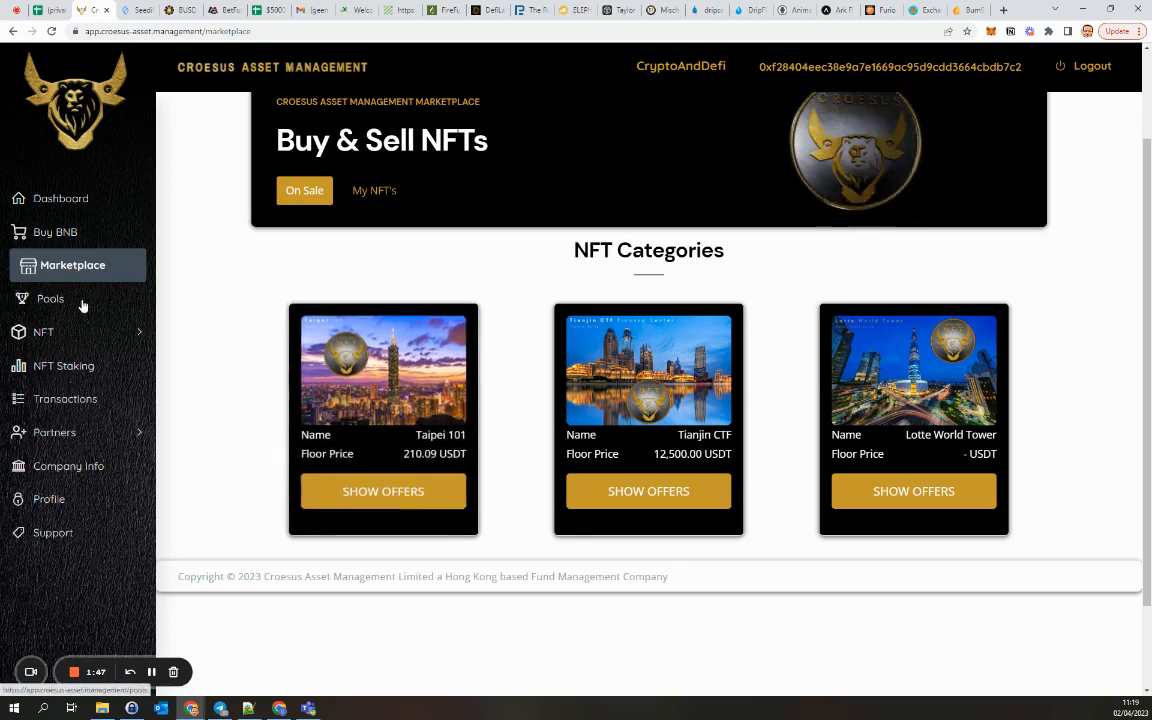
left_click(43, 331)
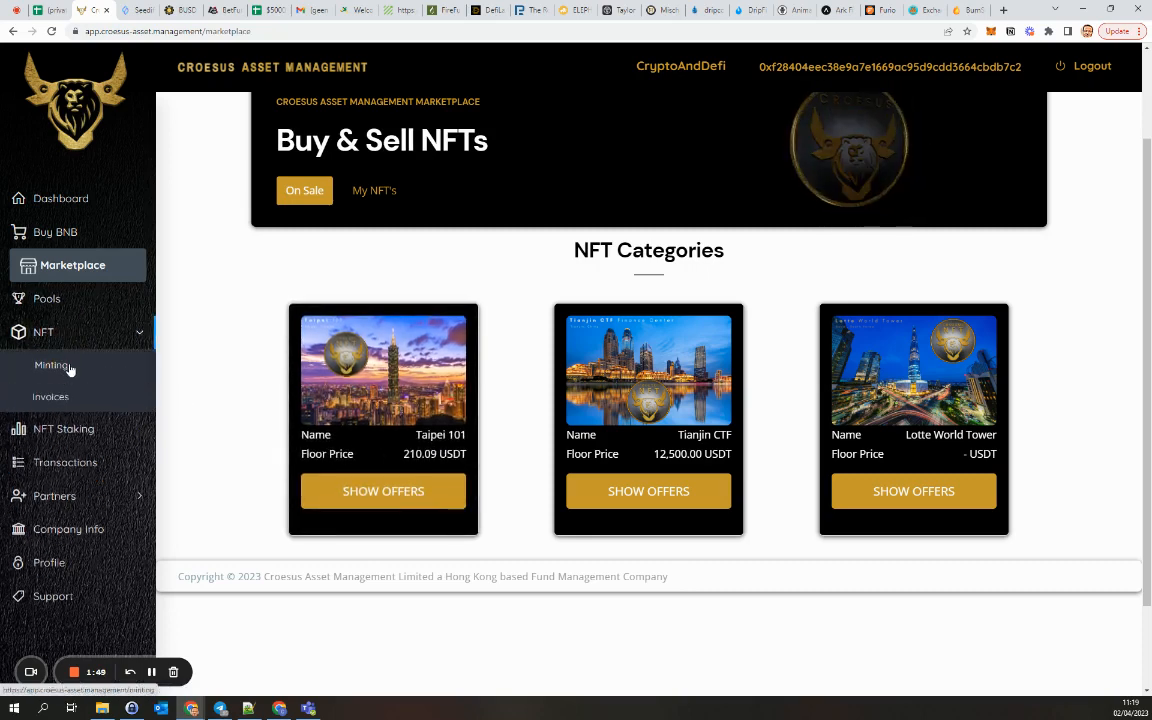
left_click(52, 364)
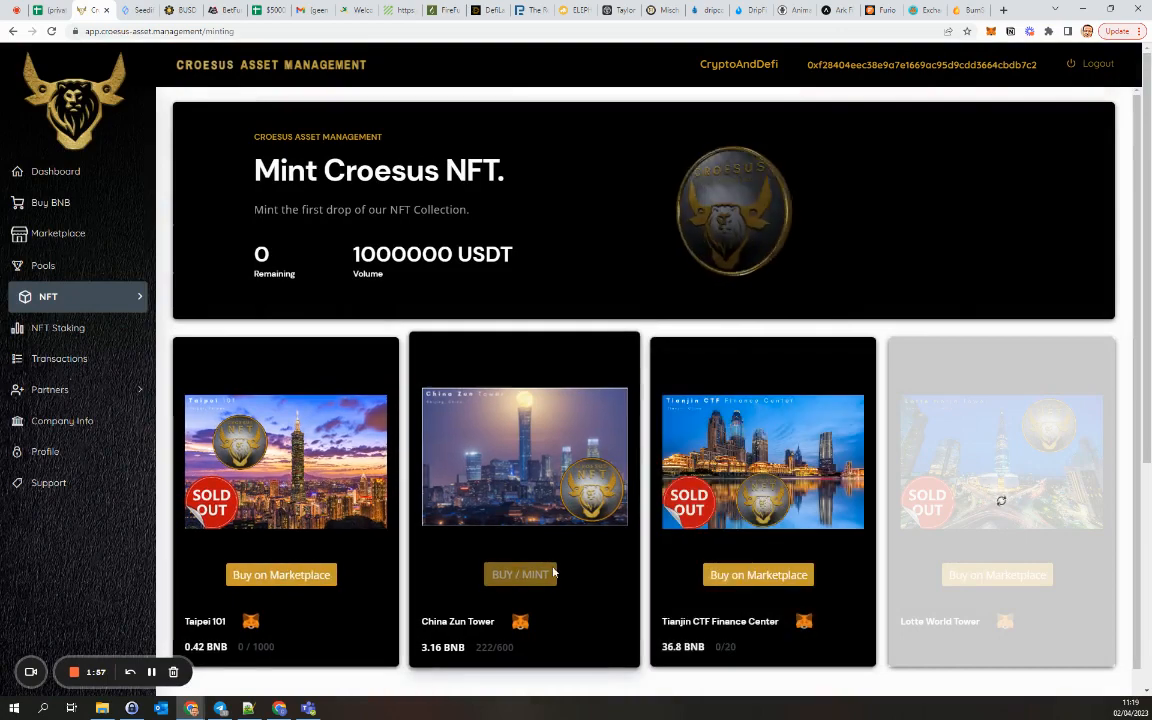
scroll("down", 3)
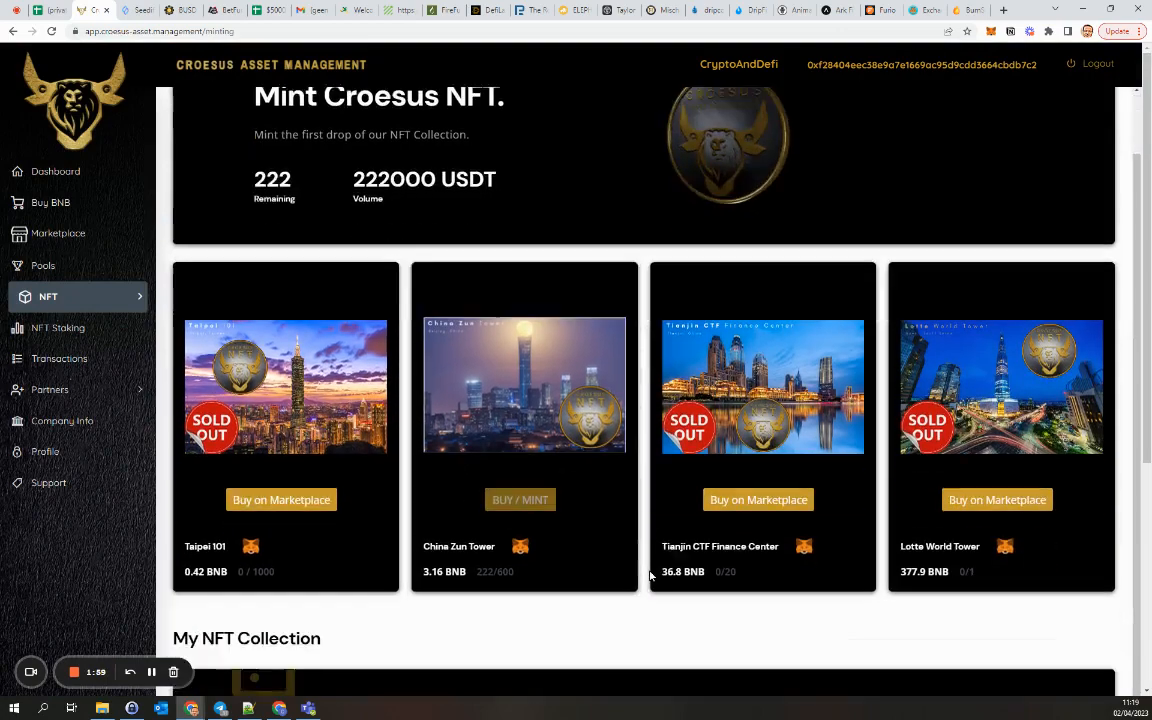
scroll("down", 3)
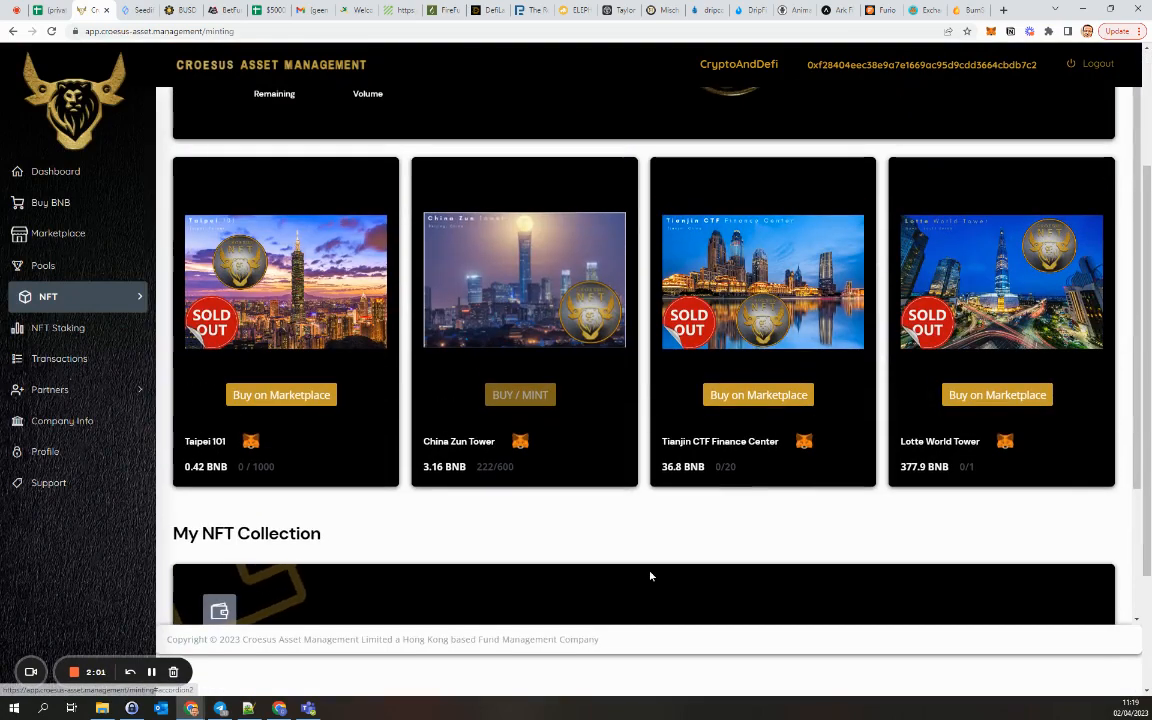
scroll("up", 3)
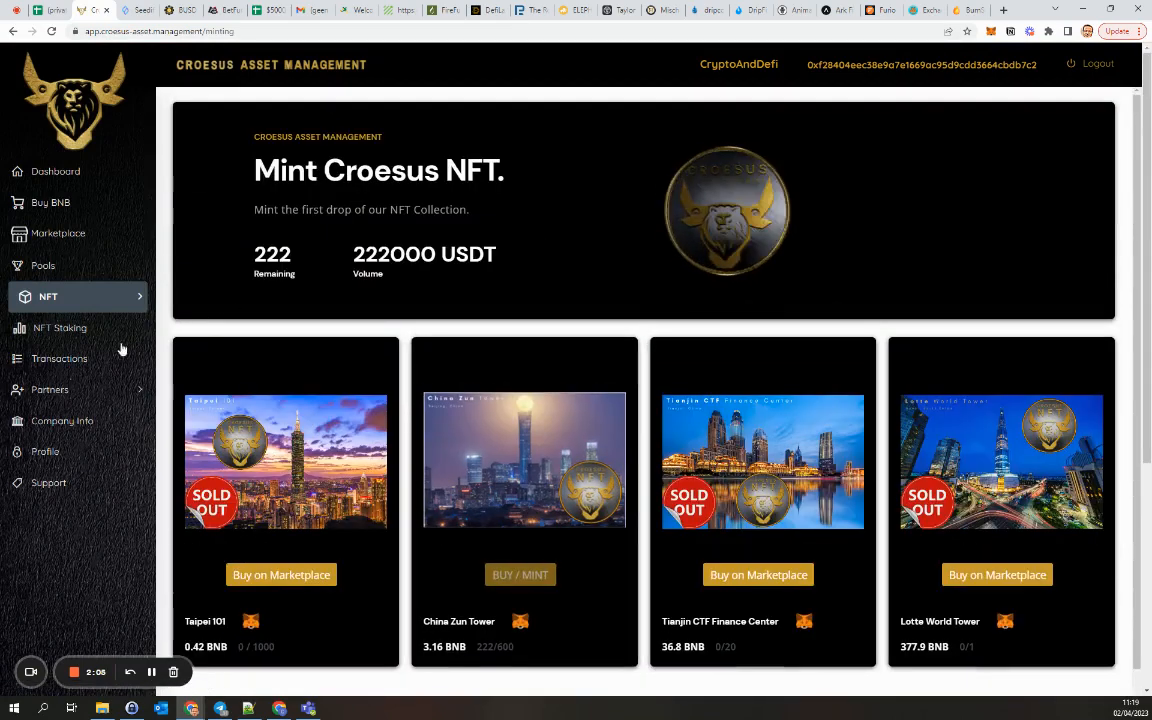
Return to NFT Staking and scroll to the five active, unfrozen staked Taipei NFTs.
left_click(59, 328)
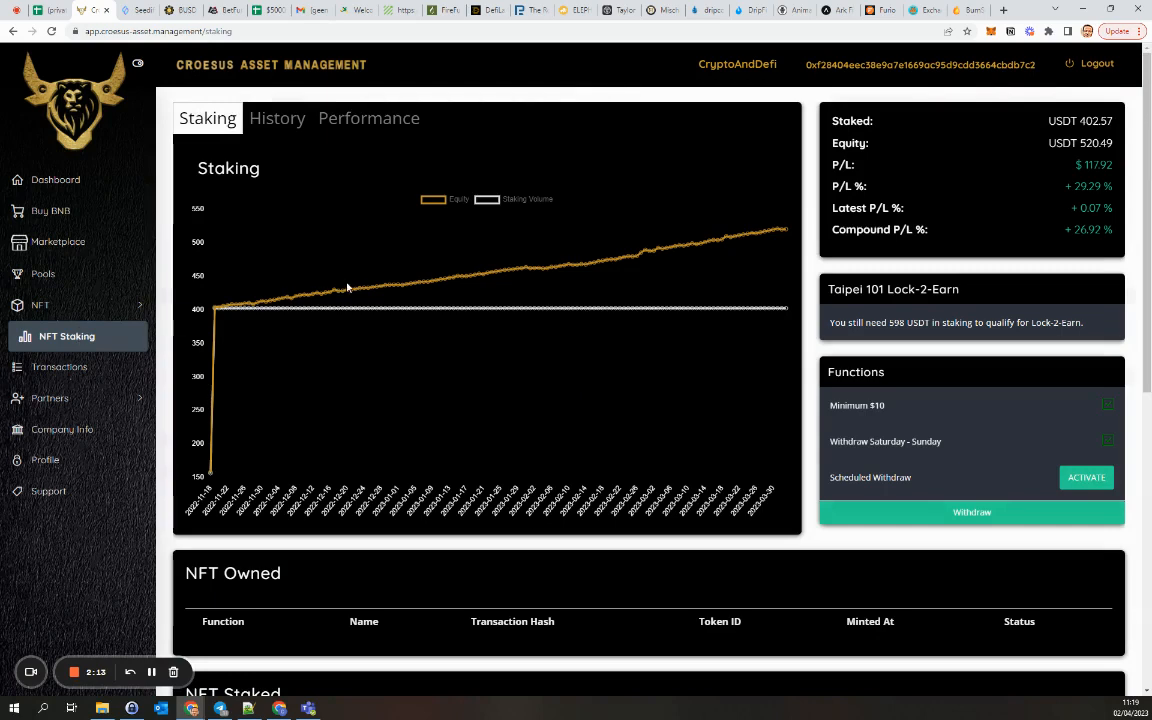
mouse_move(223, 321)
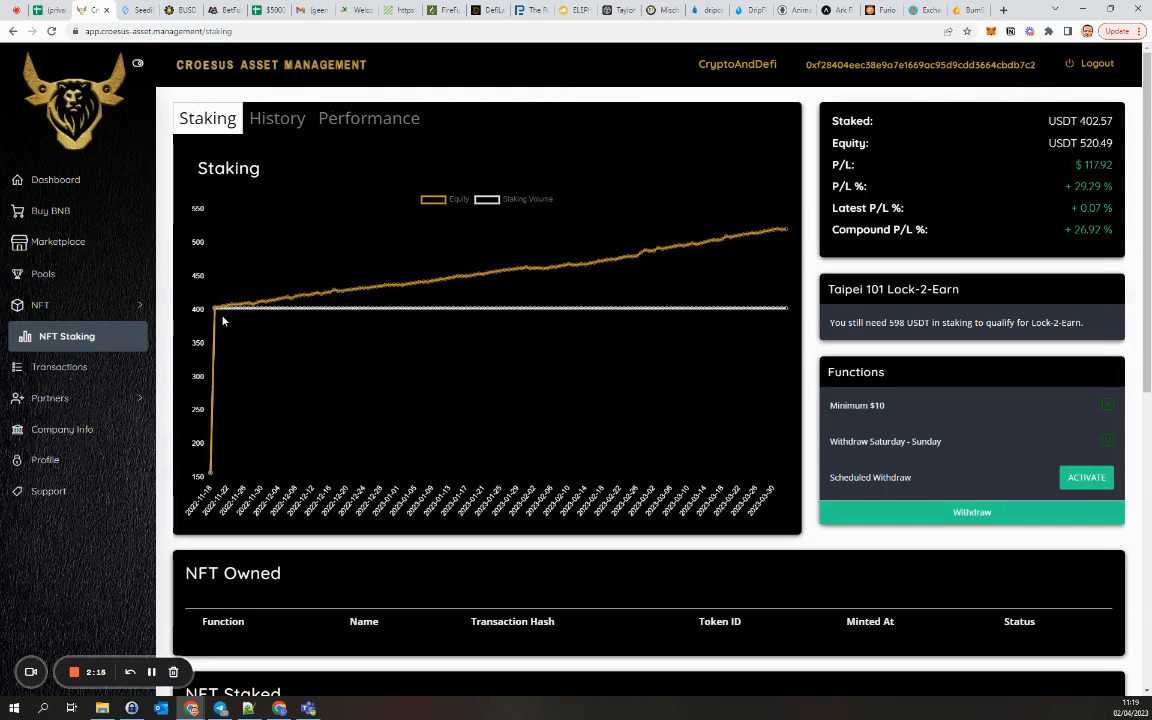
mouse_move(324, 293)
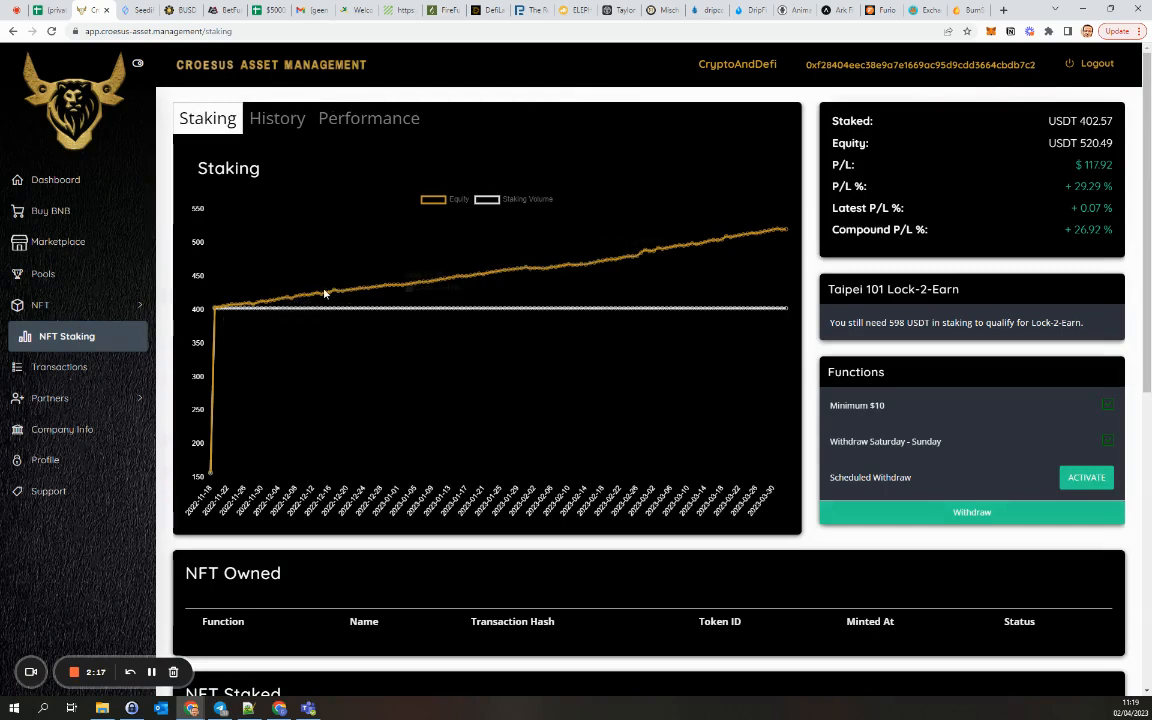
scroll("down", 3)
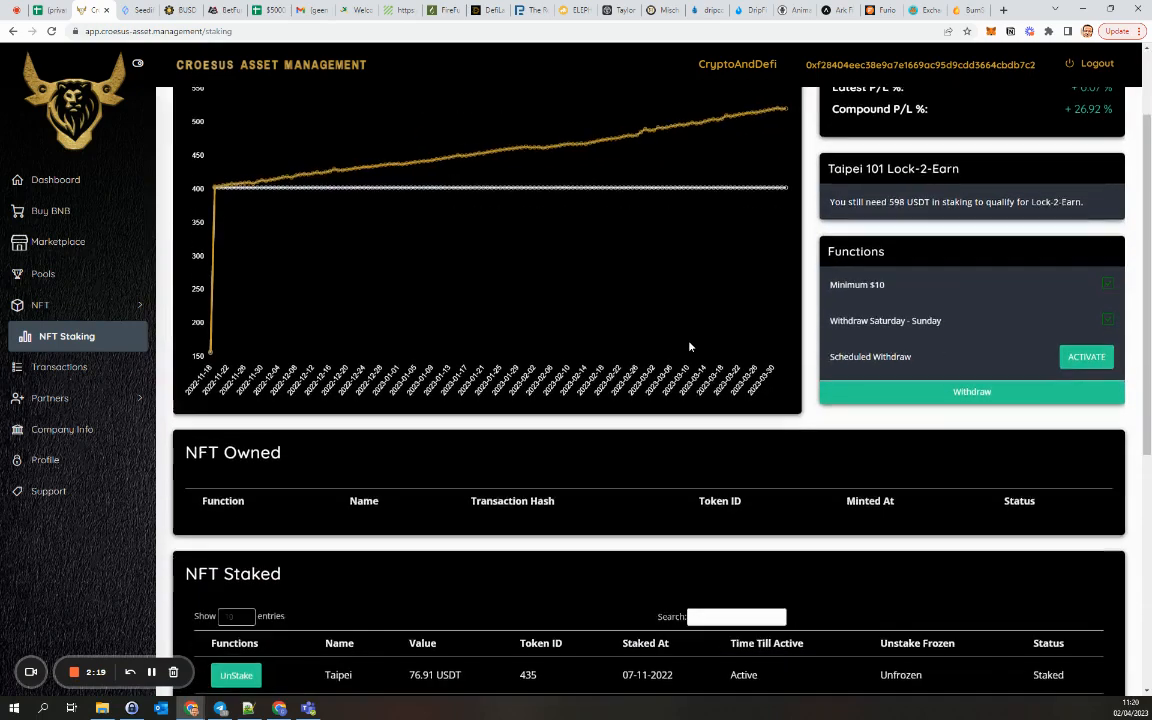
scroll("down", 3)
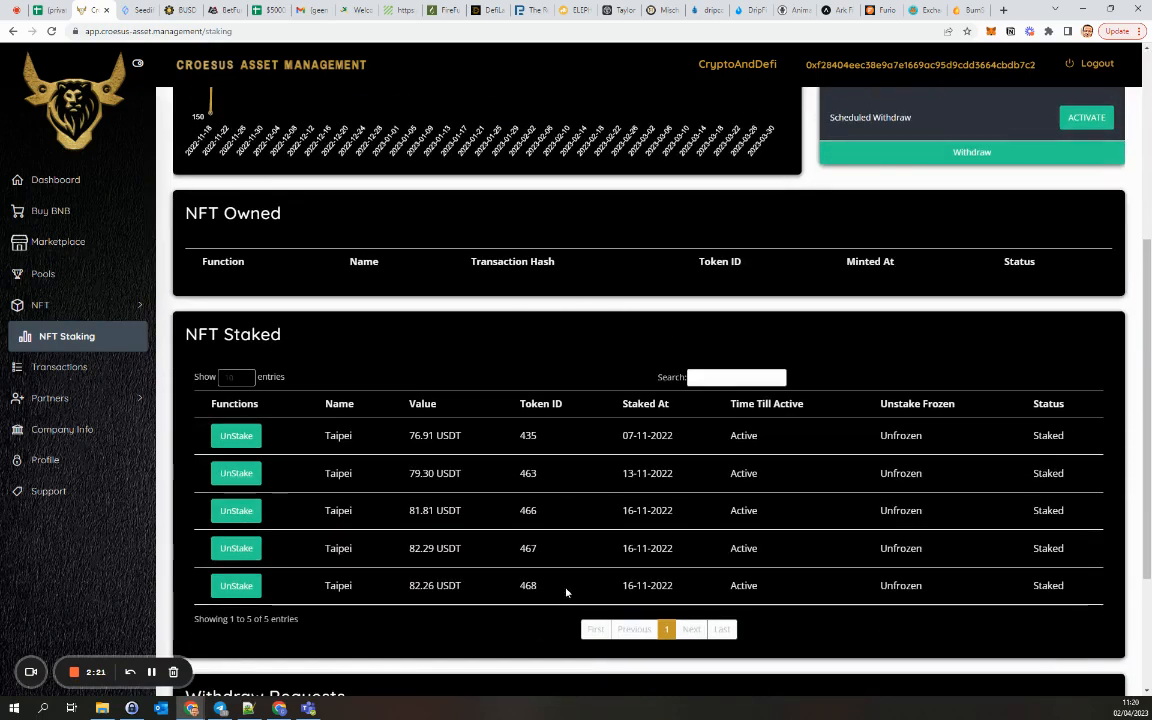
mouse_move(461, 652)
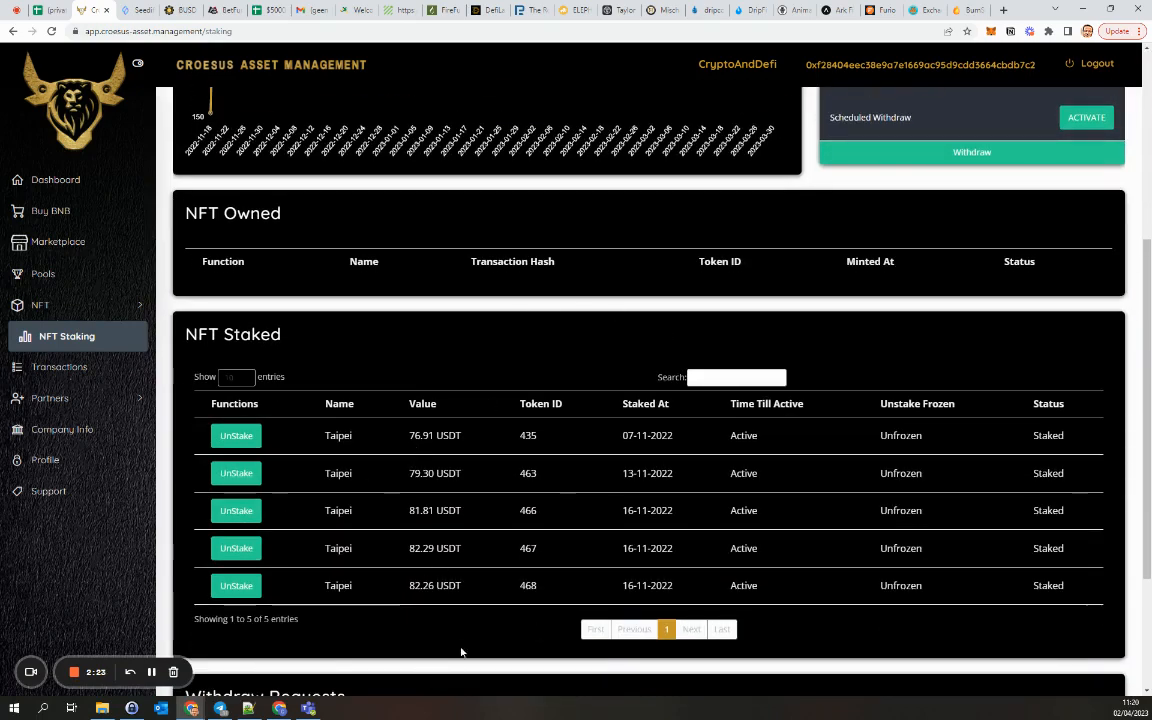
mouse_move(461, 599)
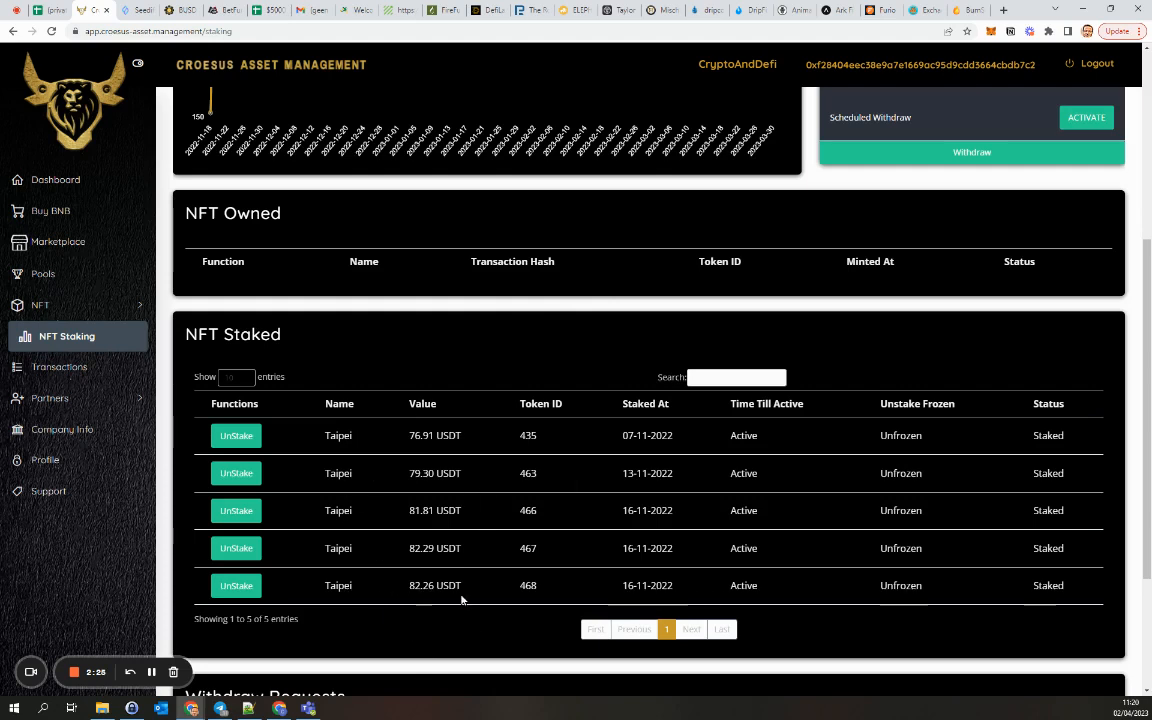
mouse_move(153, 531)
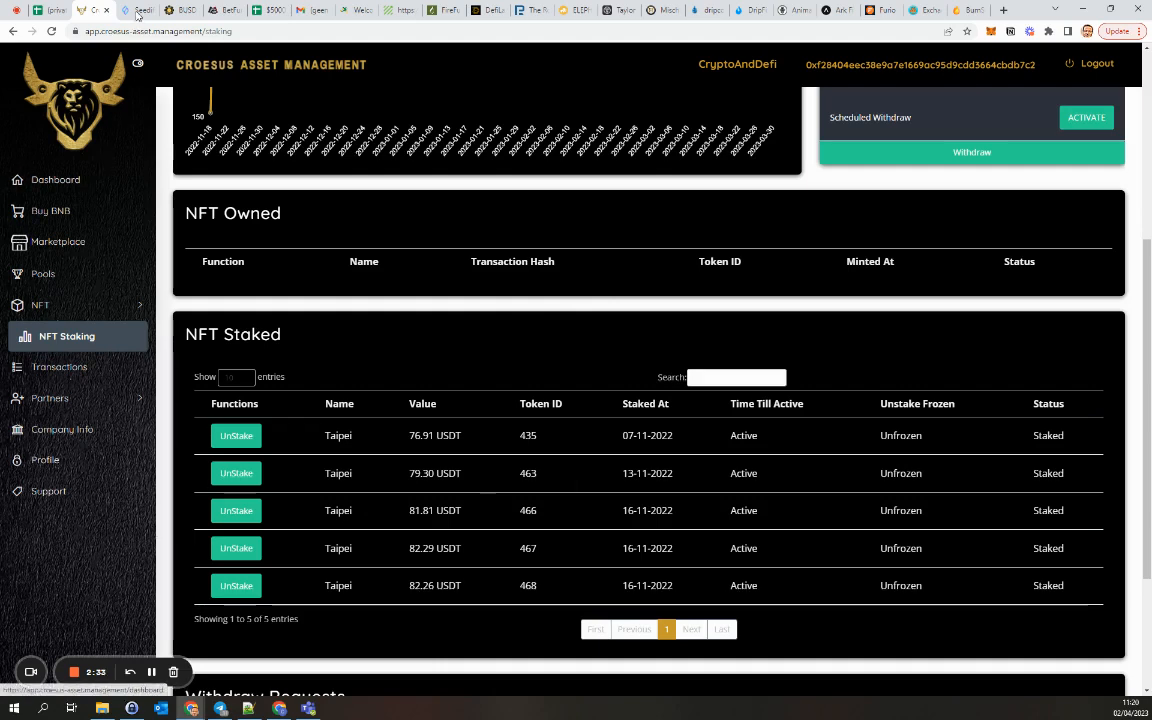
Show Seedify's SFUND farm pool: 11.0161 SFUNDS earned on a 48.128 CAKE-LP stake.
left_click(138, 10)
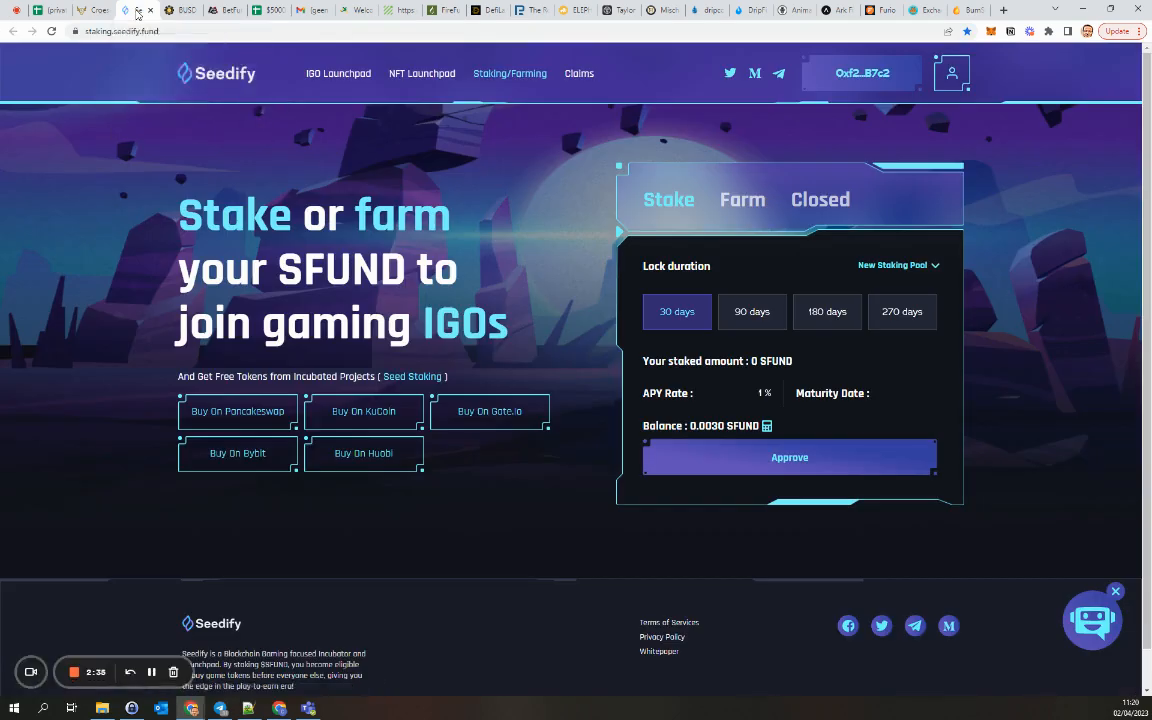
mouse_move(366, 304)
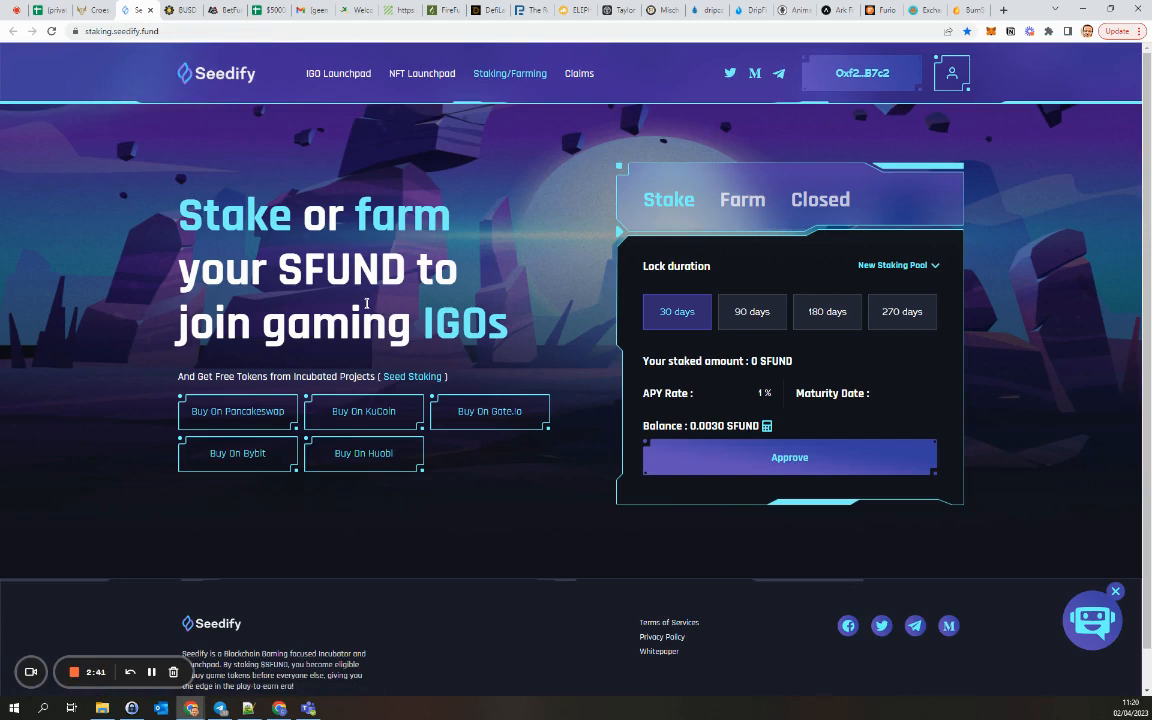
mouse_move(614, 201)
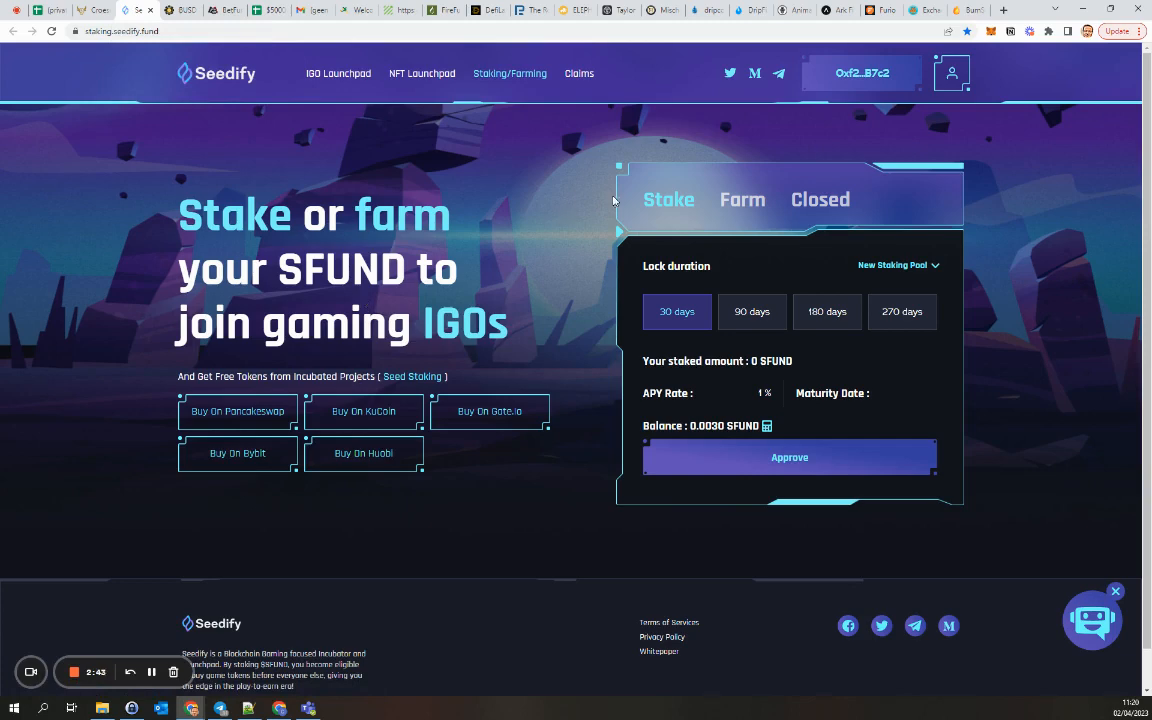
left_click(742, 199)
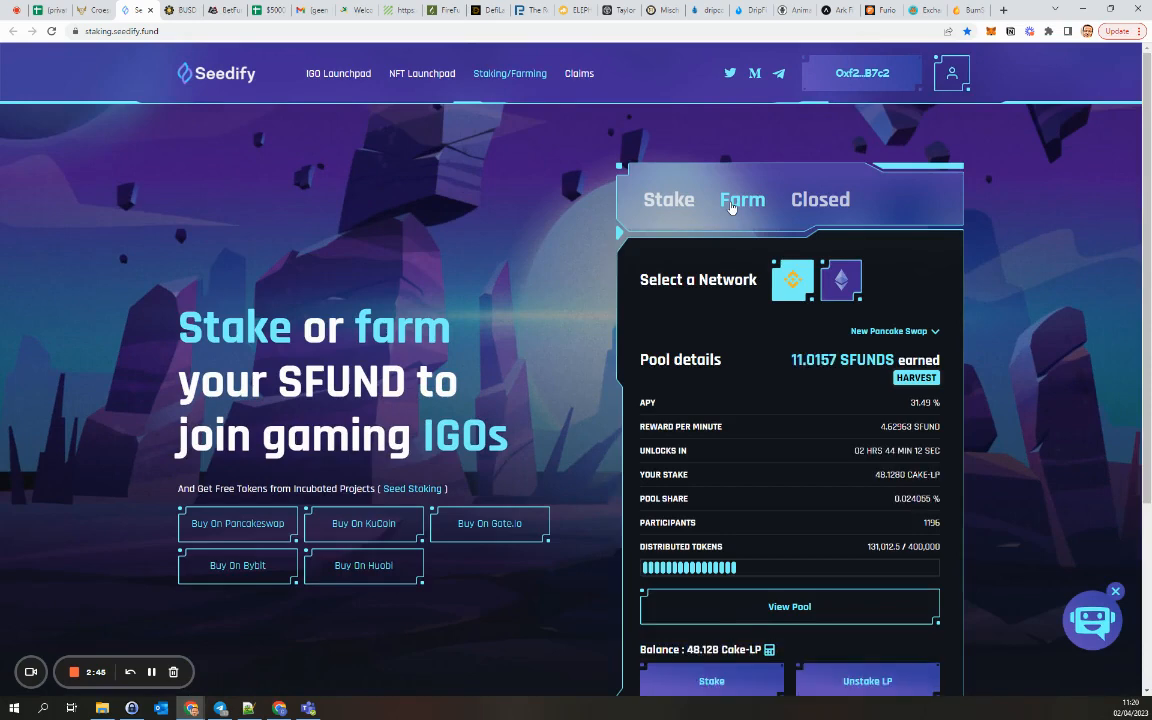
mouse_move(765, 315)
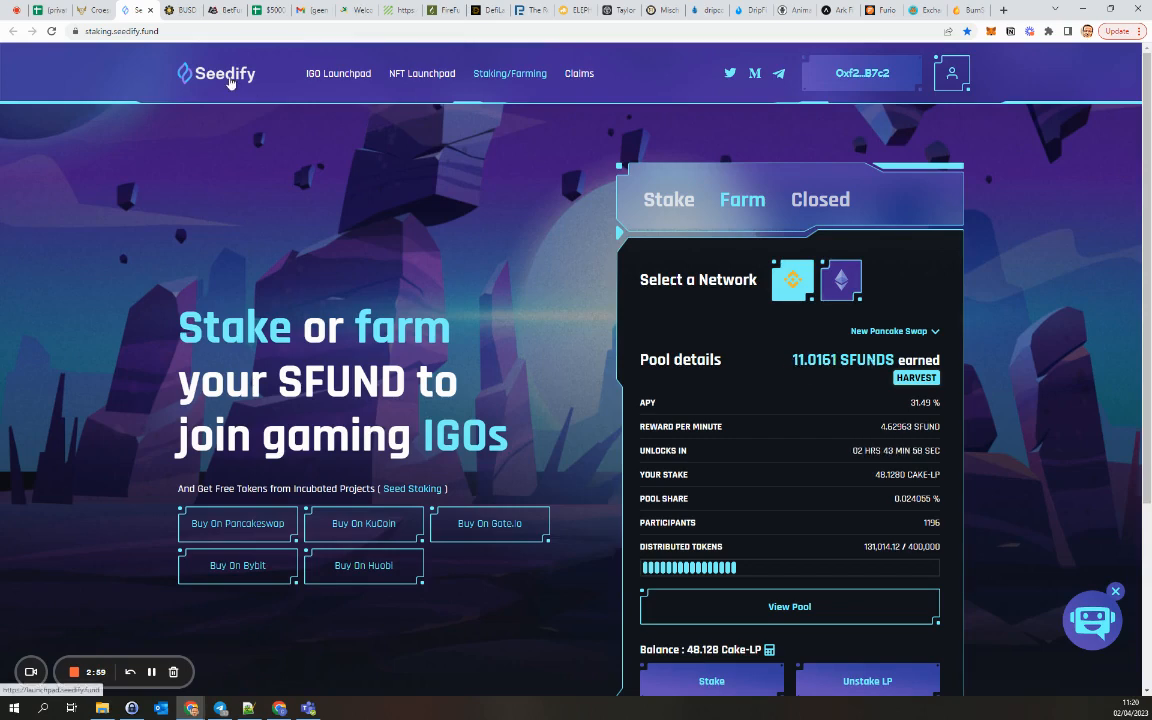
mouse_move(998, 12)
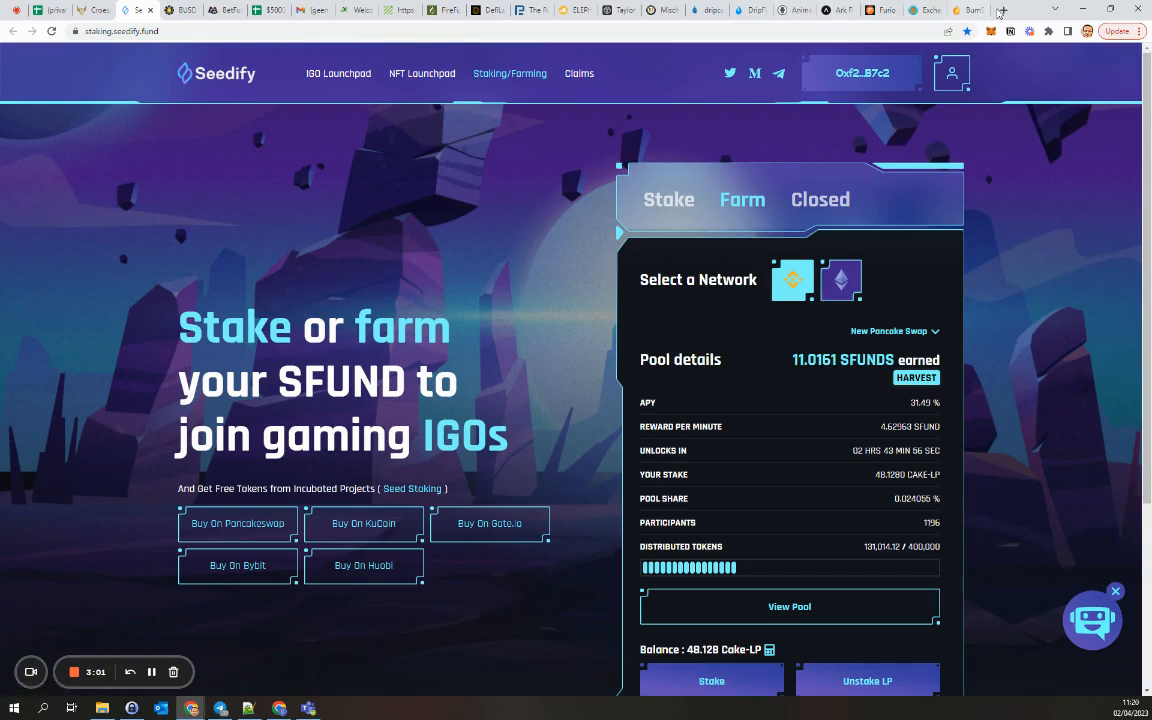
Load PooCoin in a new tab and search for SFUND to see the SFUND/BNB chart.
left_click(1001, 10)
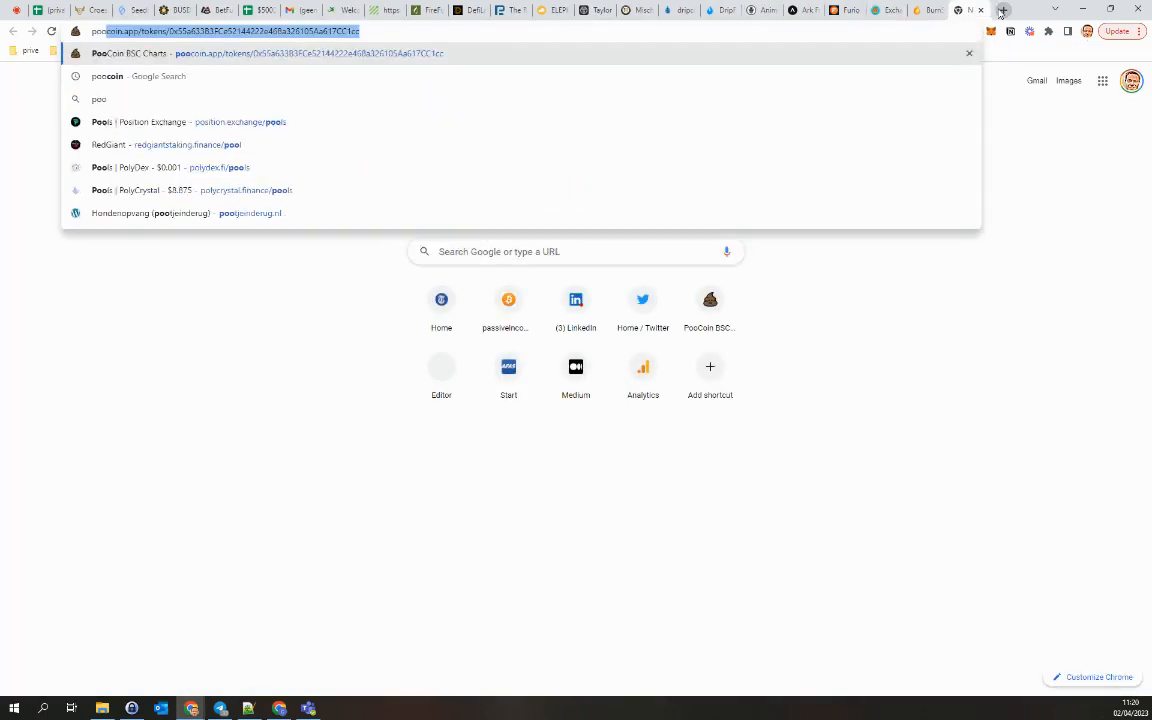
key("Return")
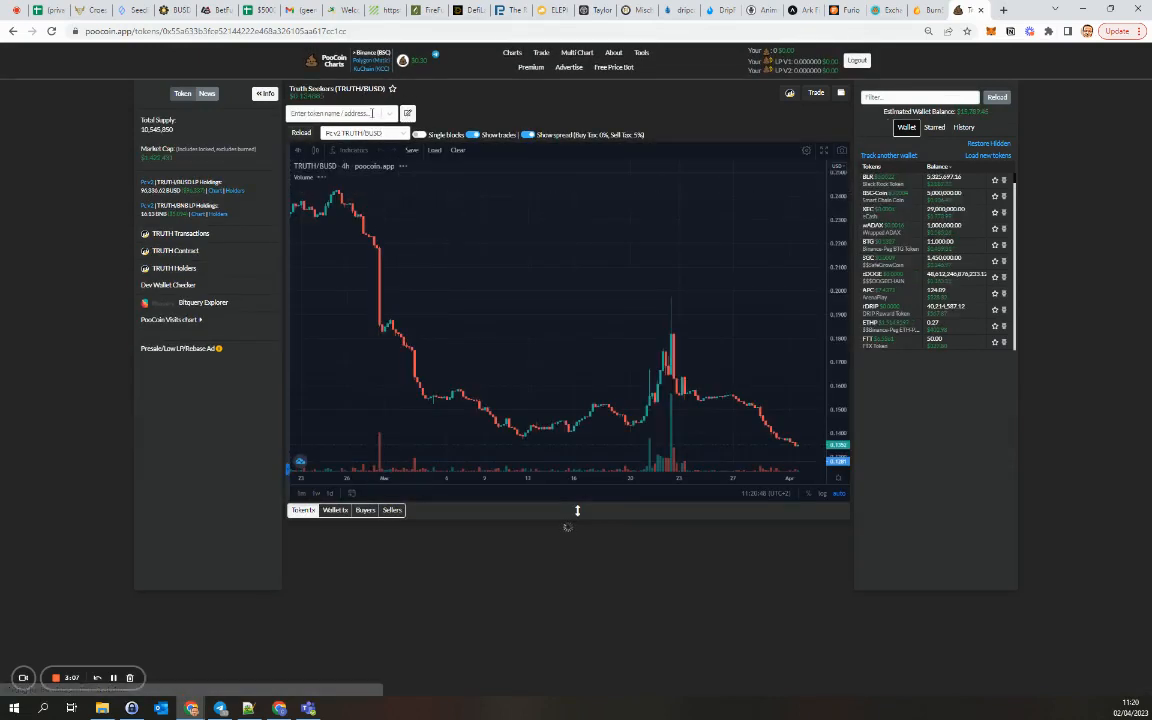
type("sturd")
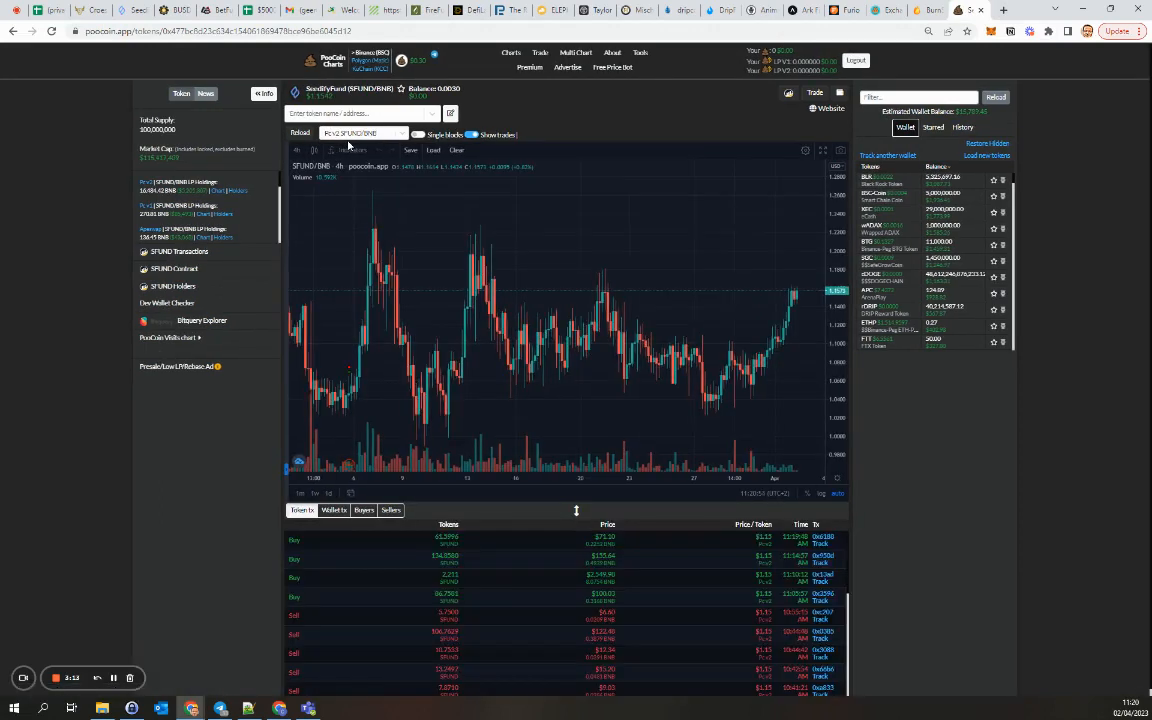
mouse_move(780, 348)
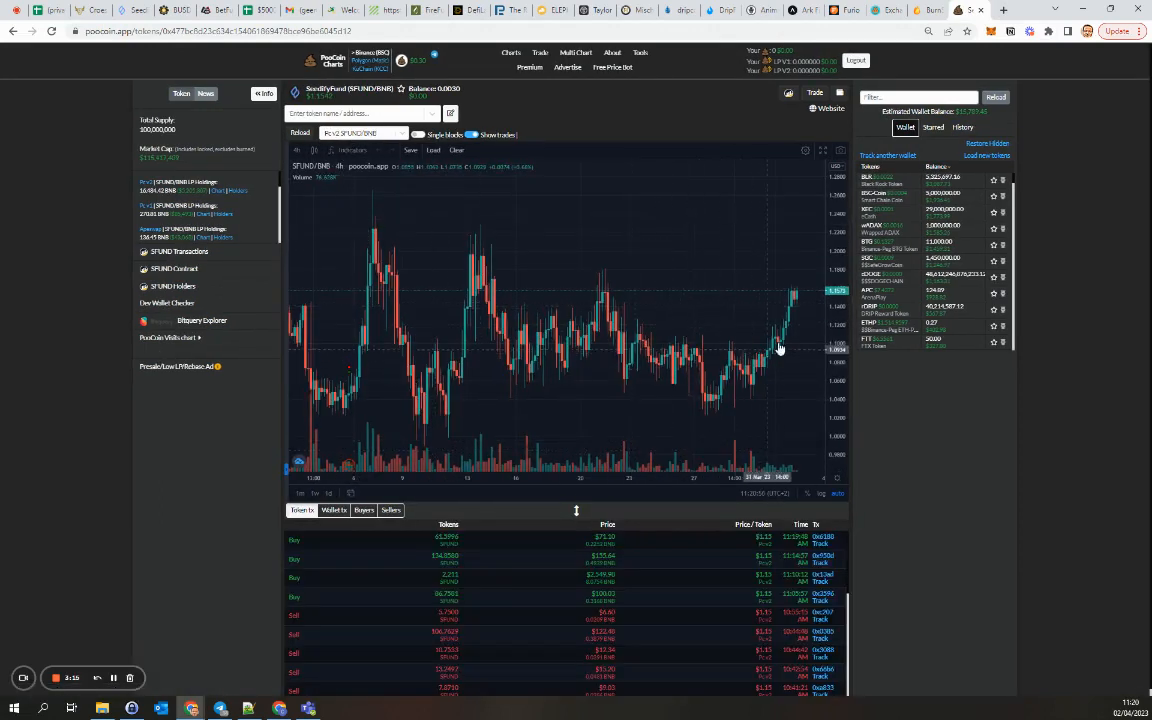
mouse_move(764, 383)
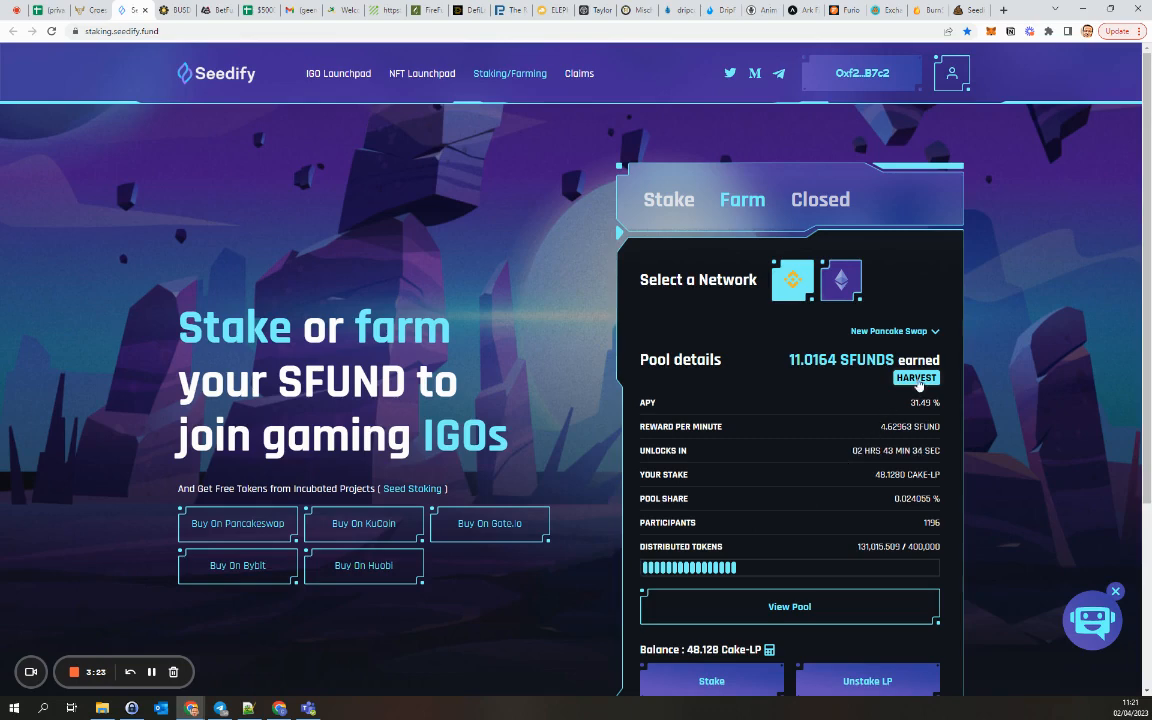
Harvest the 11.0164 SFUND farm rewards on Seedify and confirm in MetaMask.
left_click(915, 378)
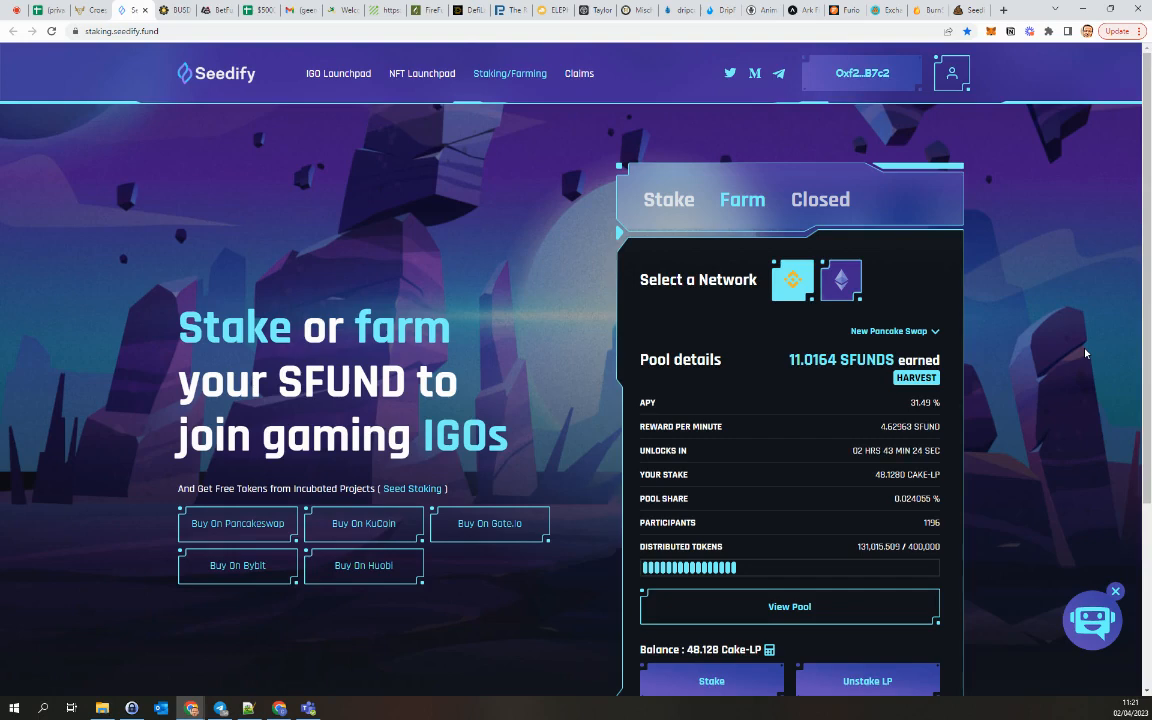
left_click(915, 377)
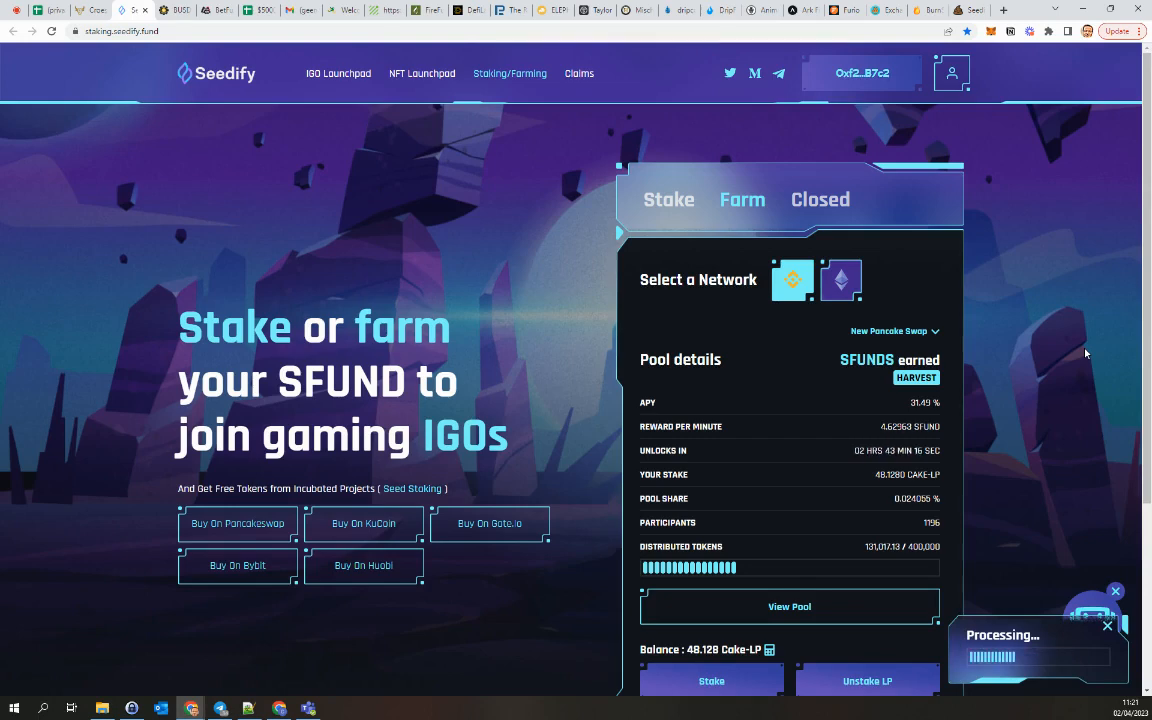
scroll("down", 3)
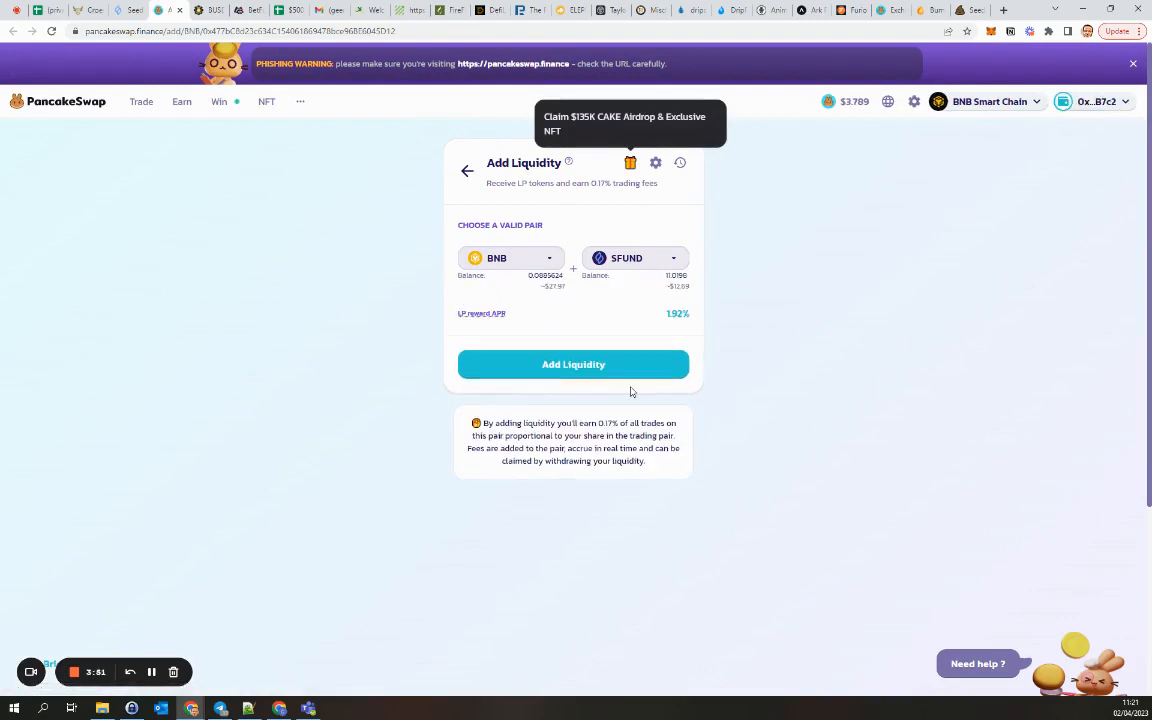
mouse_move(589, 314)
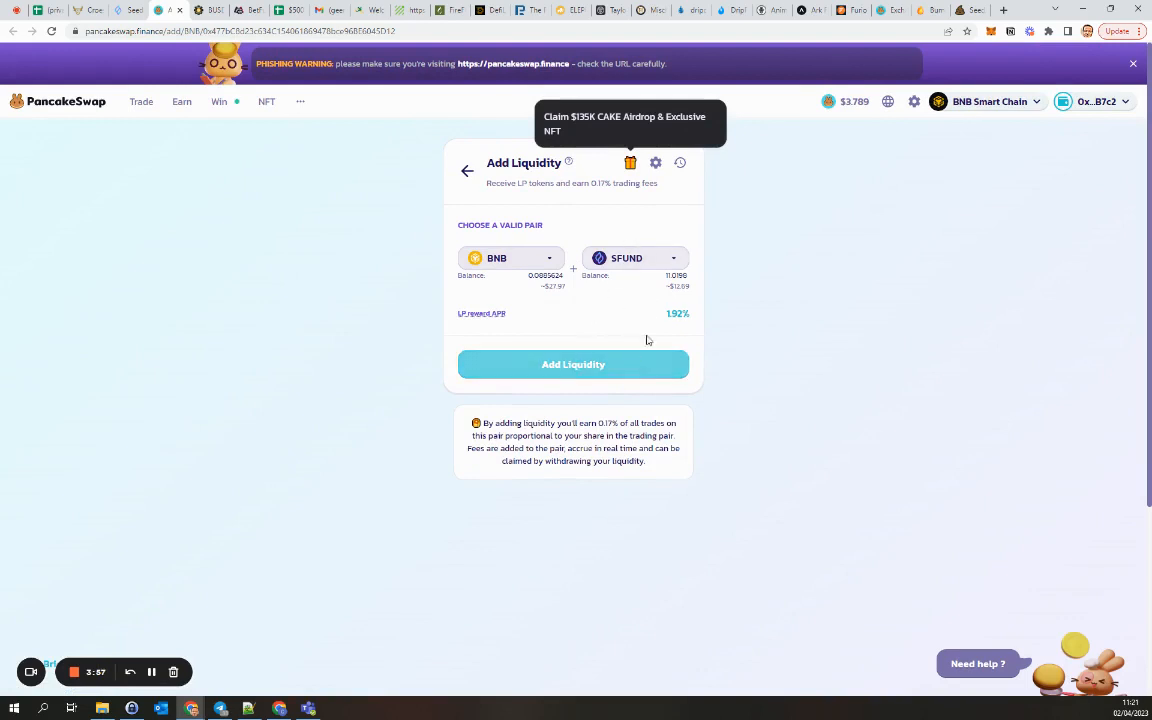
Supply the full 11.0198 SFUND with 0.0401786 BNB to PancakeSwap's BNB-SFUND pool.
left_click(573, 364)
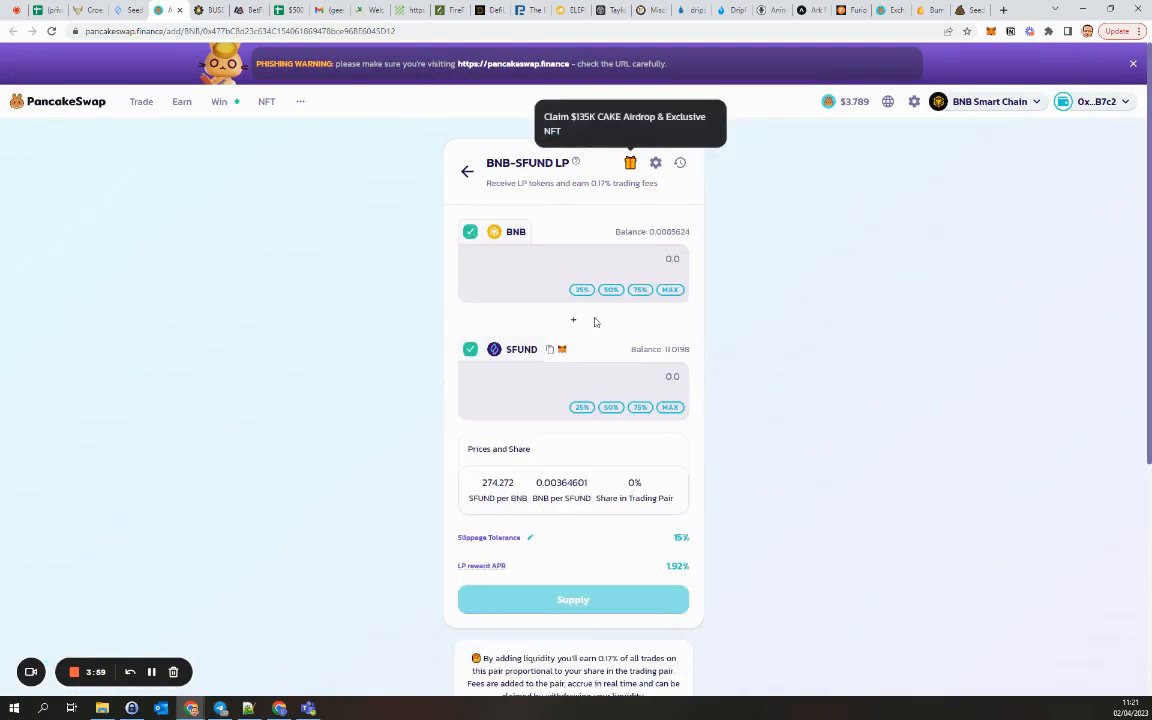
left_click(670, 407)
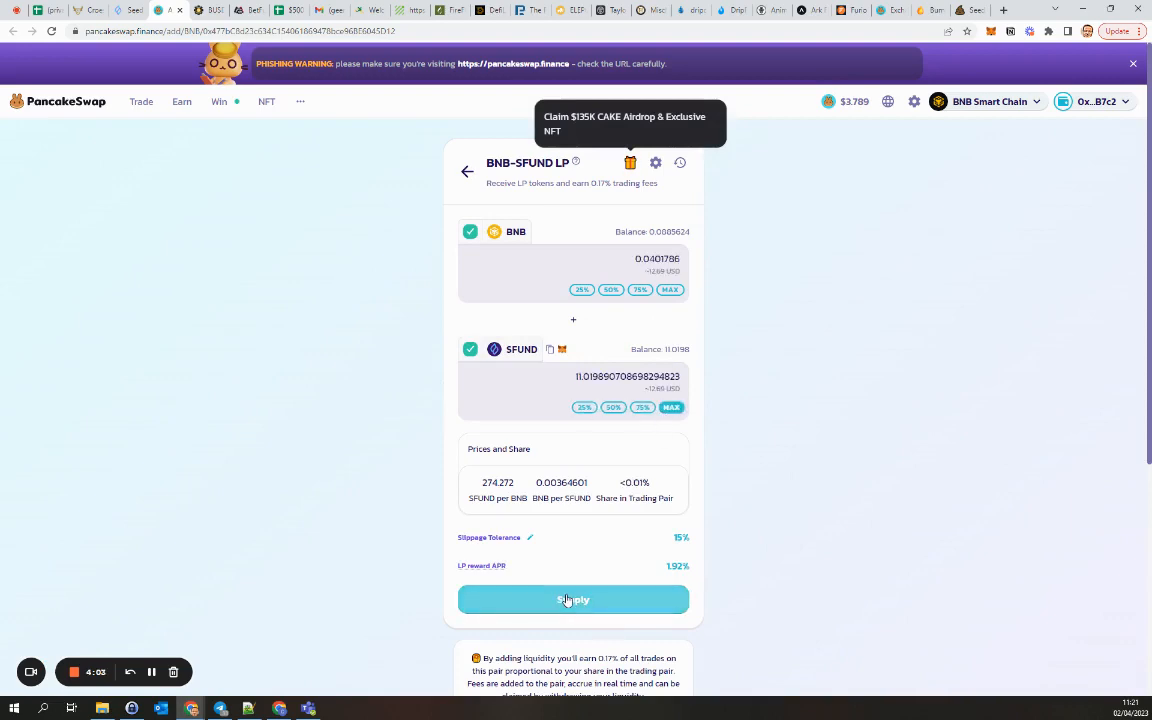
left_click(574, 599)
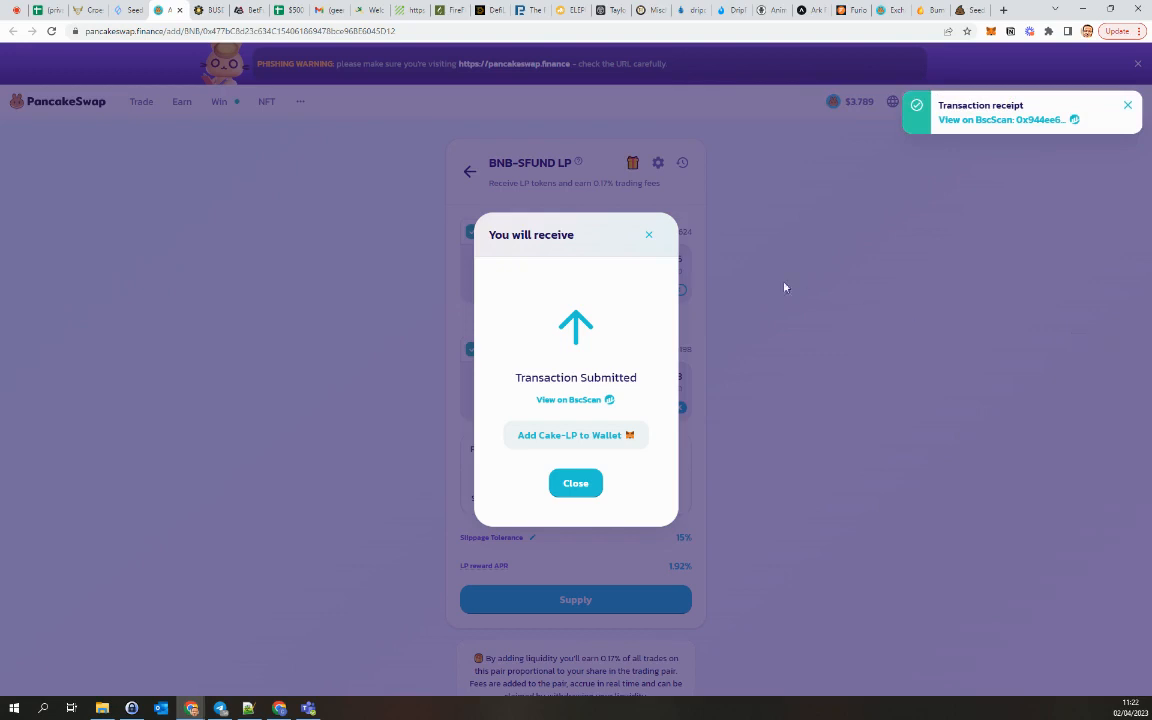
left_click(575, 483)
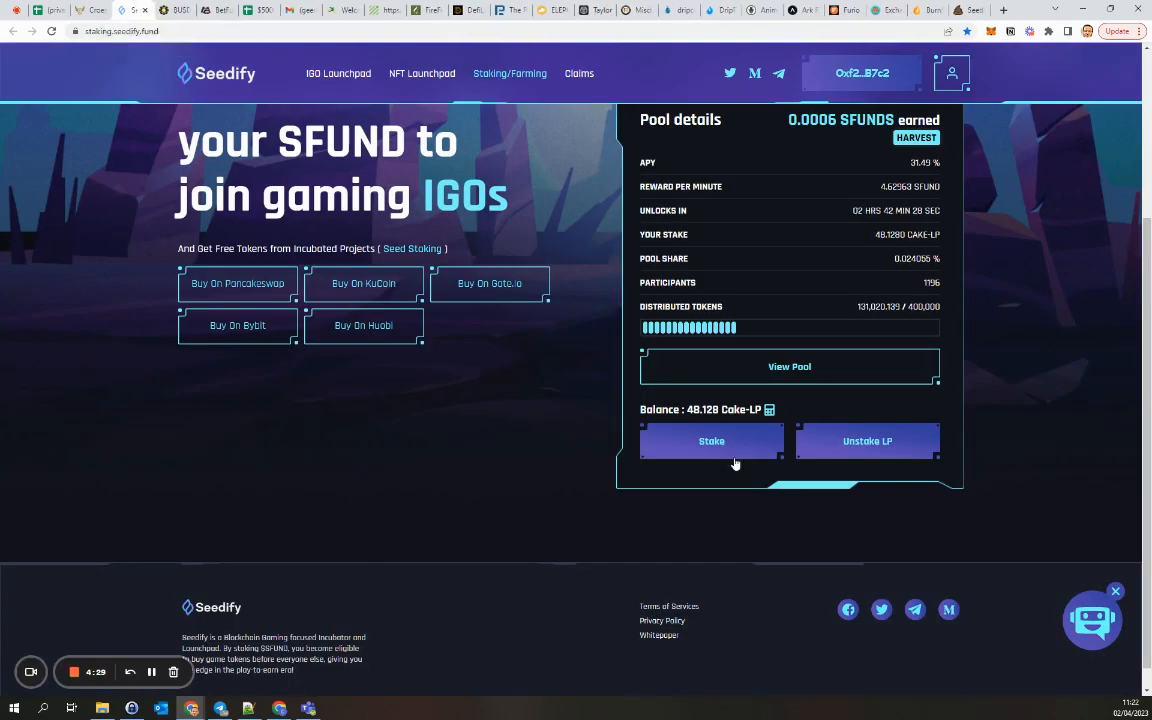
Try a Max farm deposit (0 Cake-LP), then confirm 0.5705 SFUND-BNB LP tokens on PancakeSwap.
left_click(711, 441)
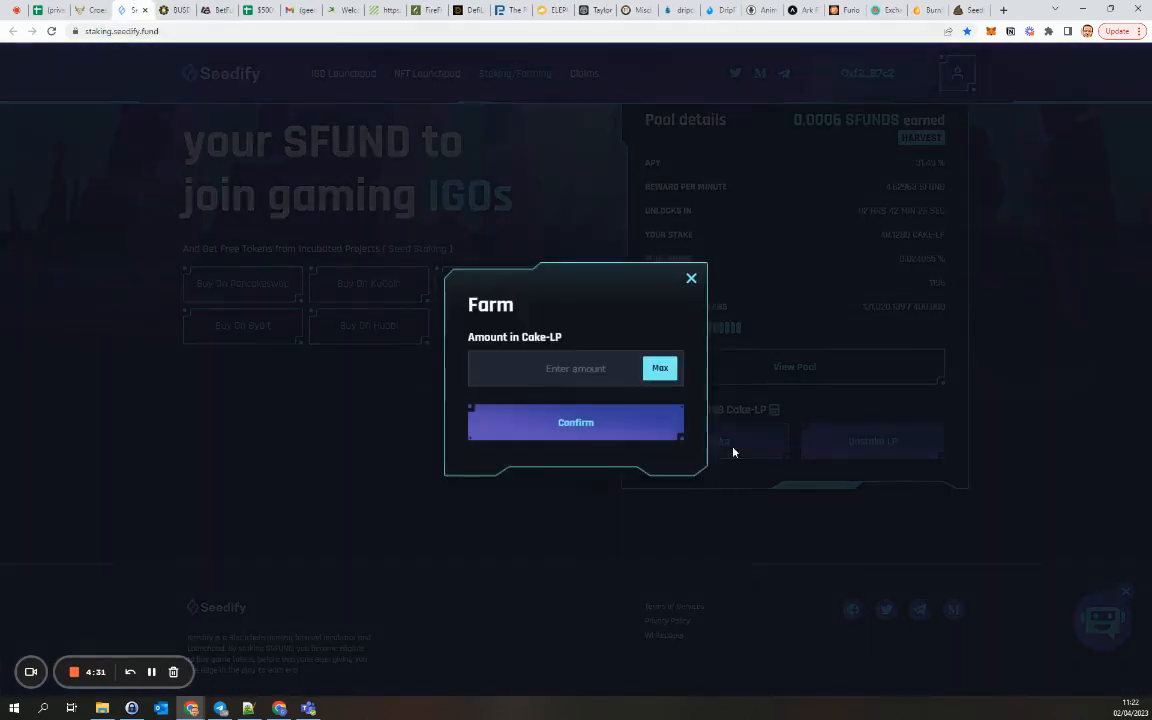
left_click(660, 368)
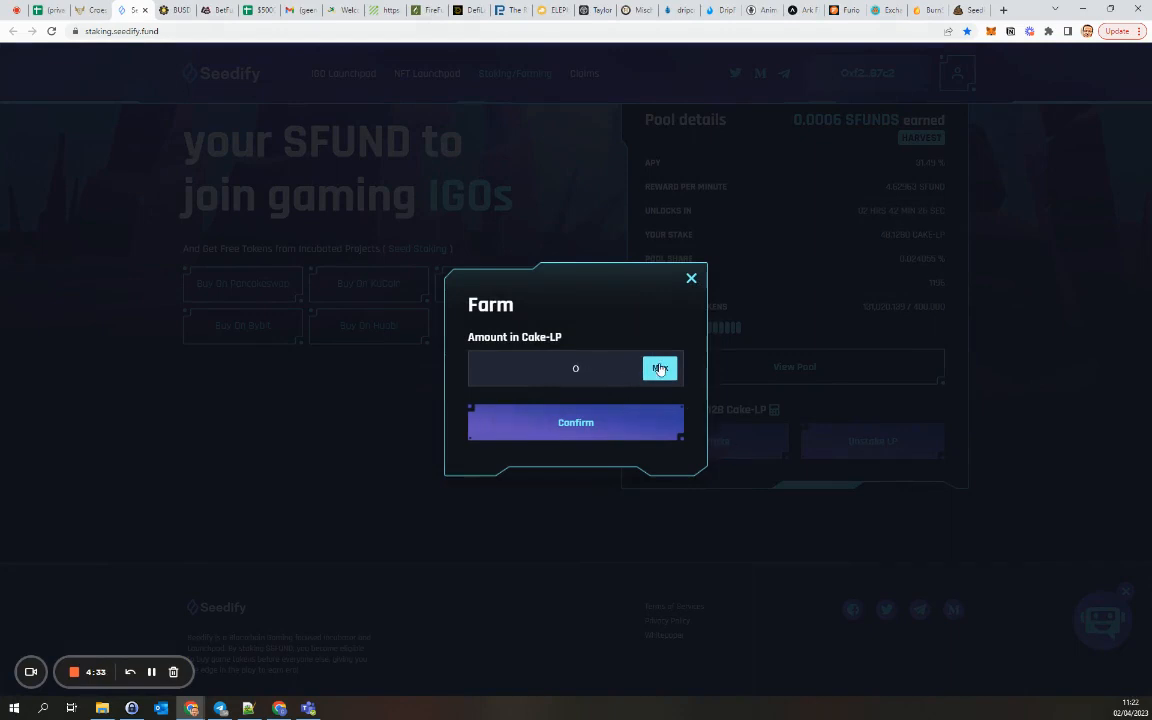
left_click(691, 278)
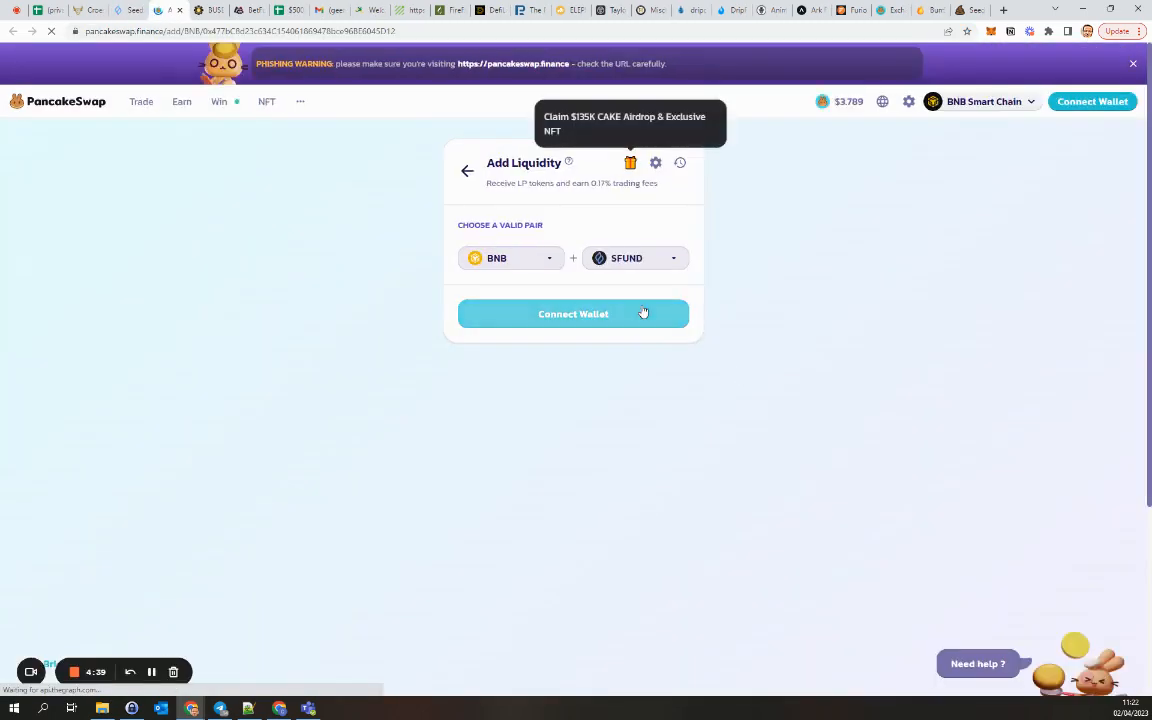
left_click(573, 313)
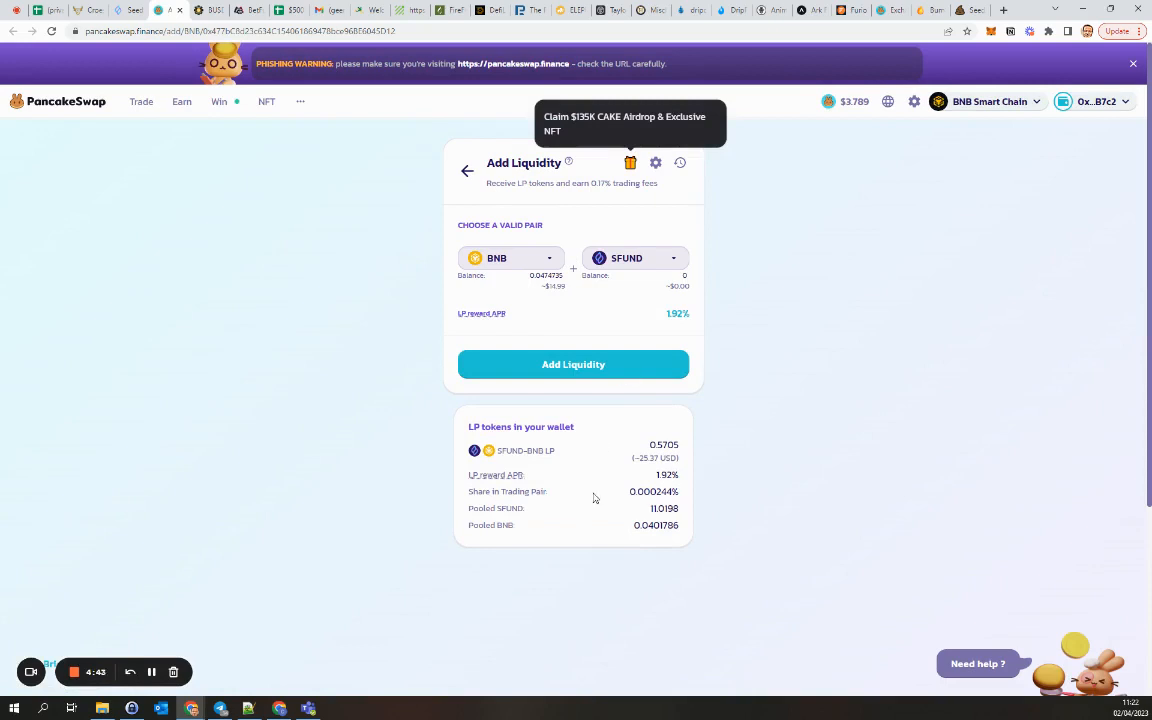
mouse_move(628, 465)
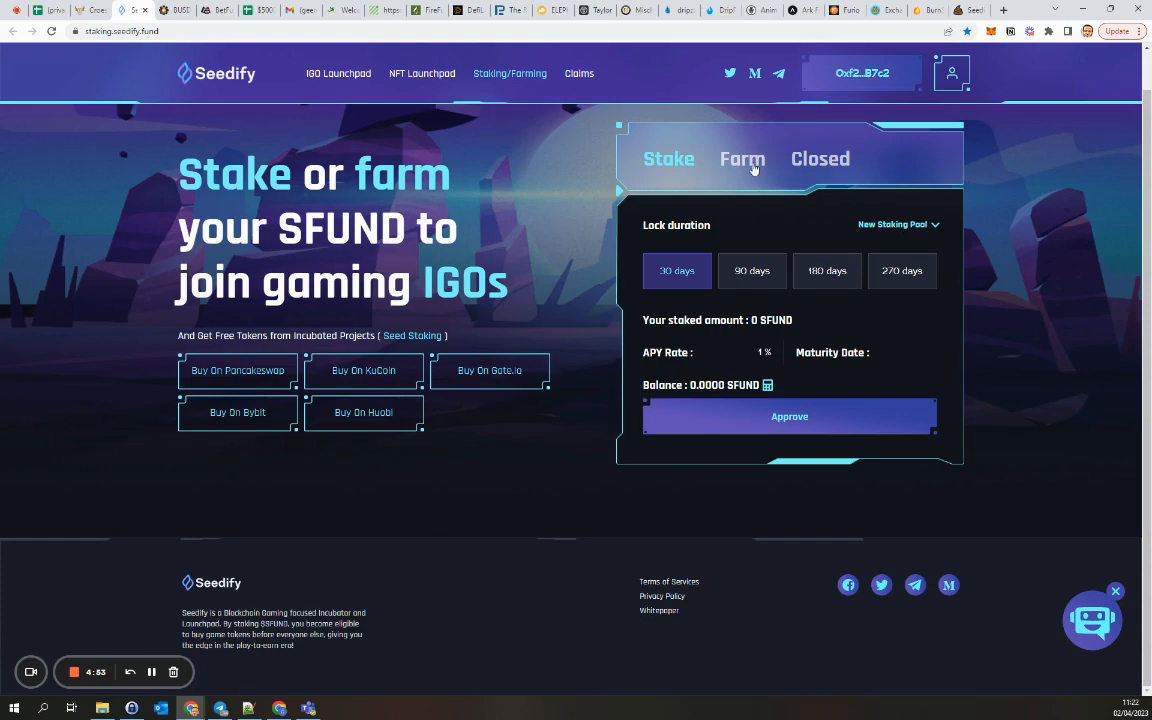
Stake all 0.5706 new Cake-LP in Seedify's farm, raising the stake to 48.6985.
left_click(742, 158)
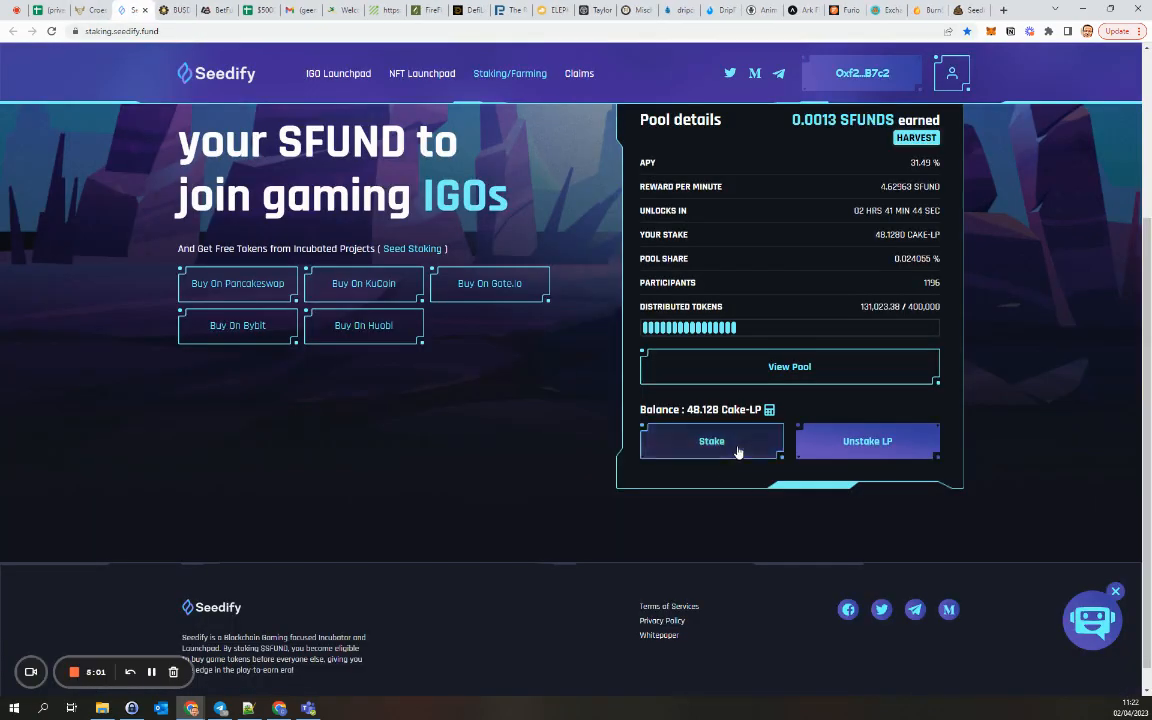
left_click(711, 441)
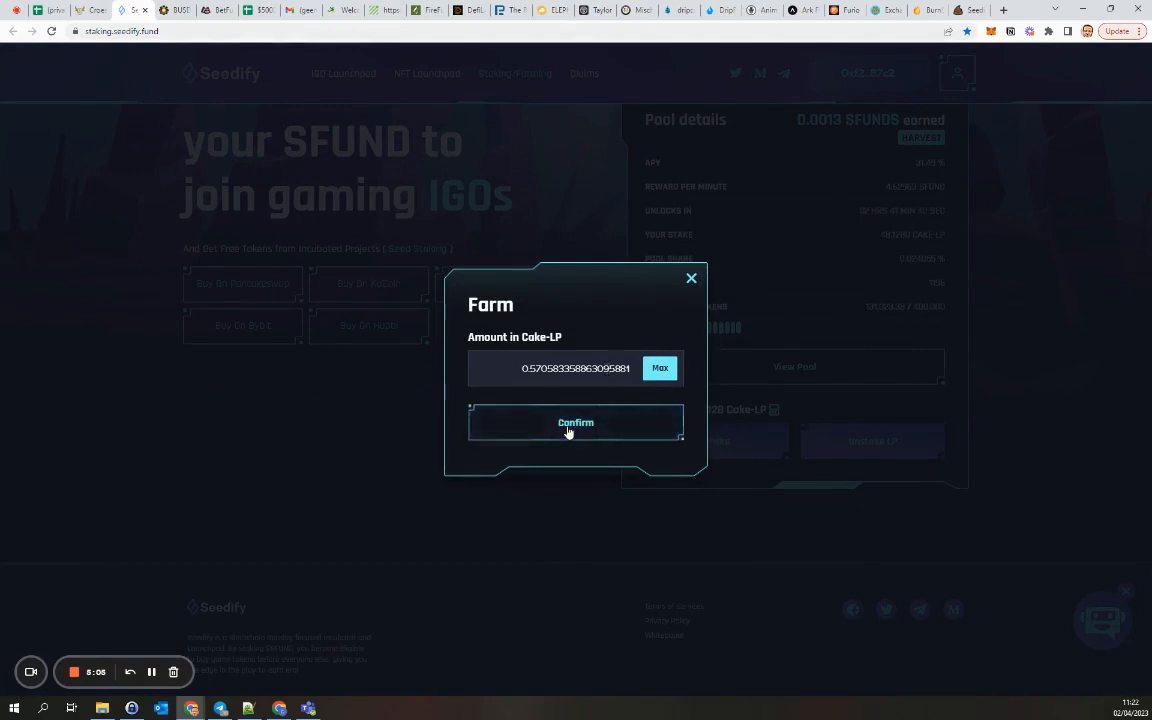
left_click(575, 422)
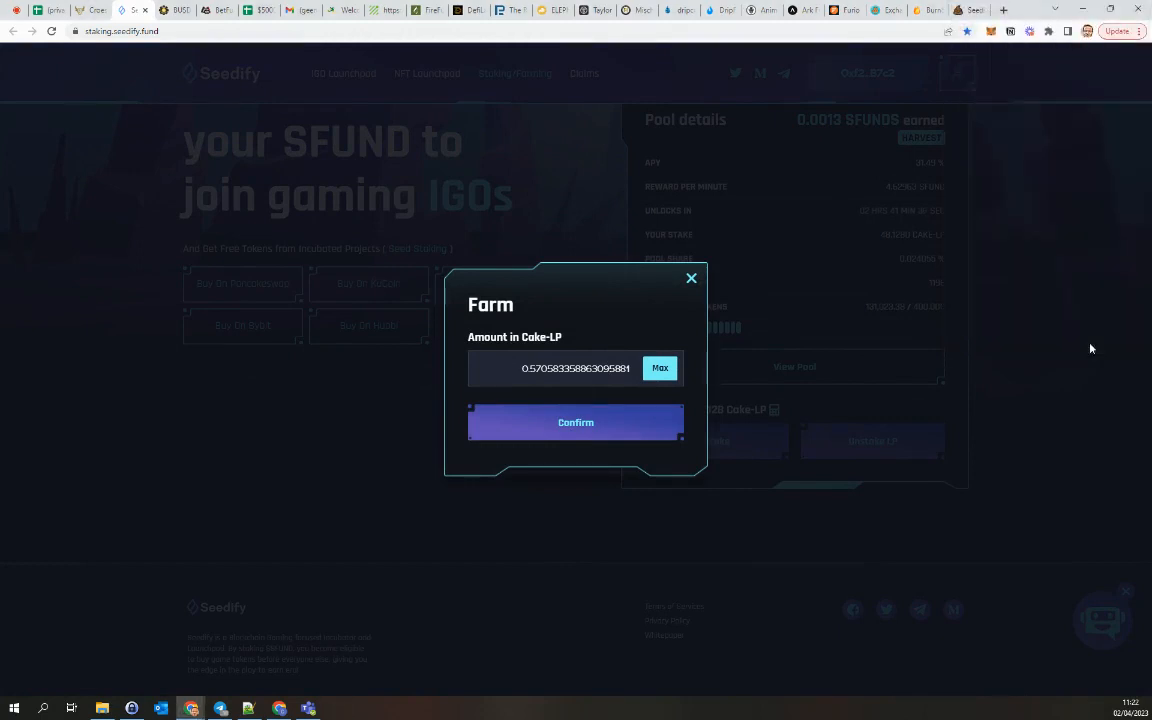
left_click(575, 421)
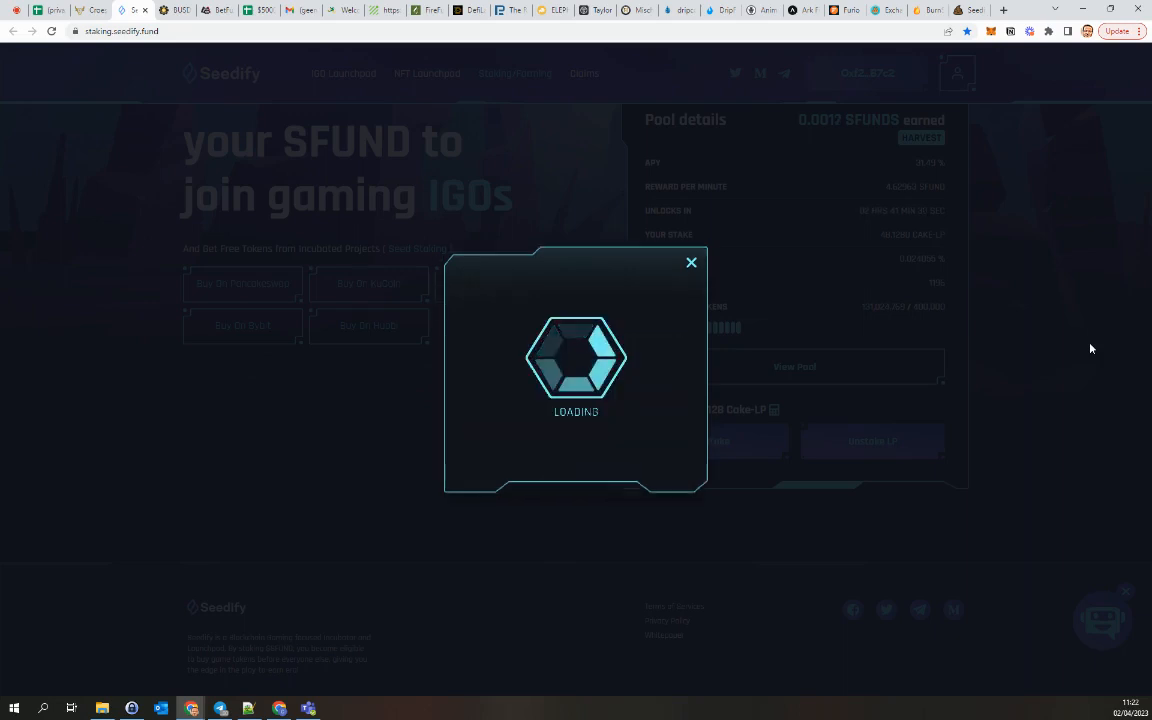
mouse_move(769, 169)
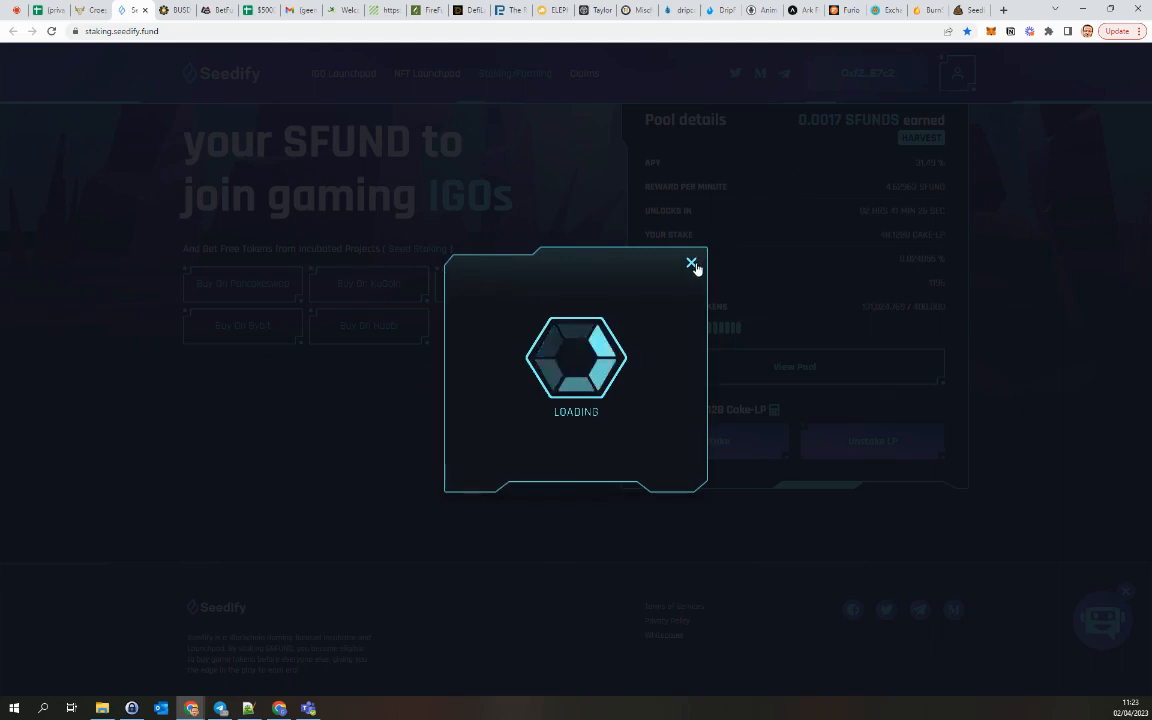
left_click(691, 263)
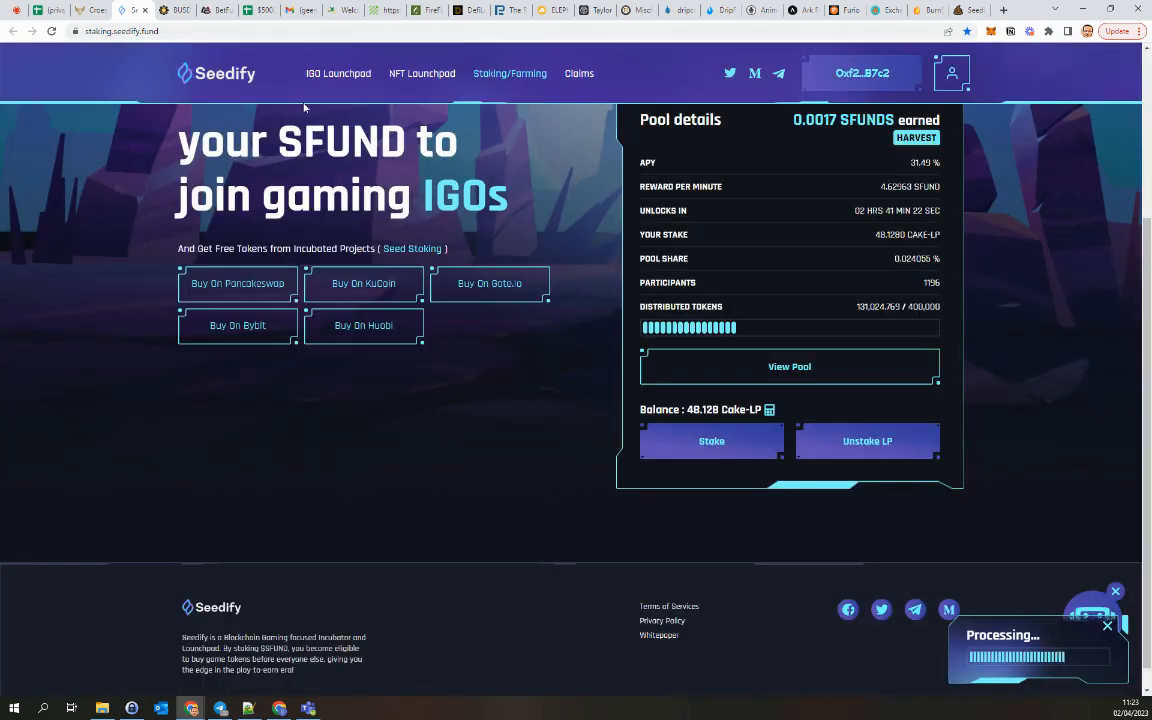
mouse_move(205, 72)
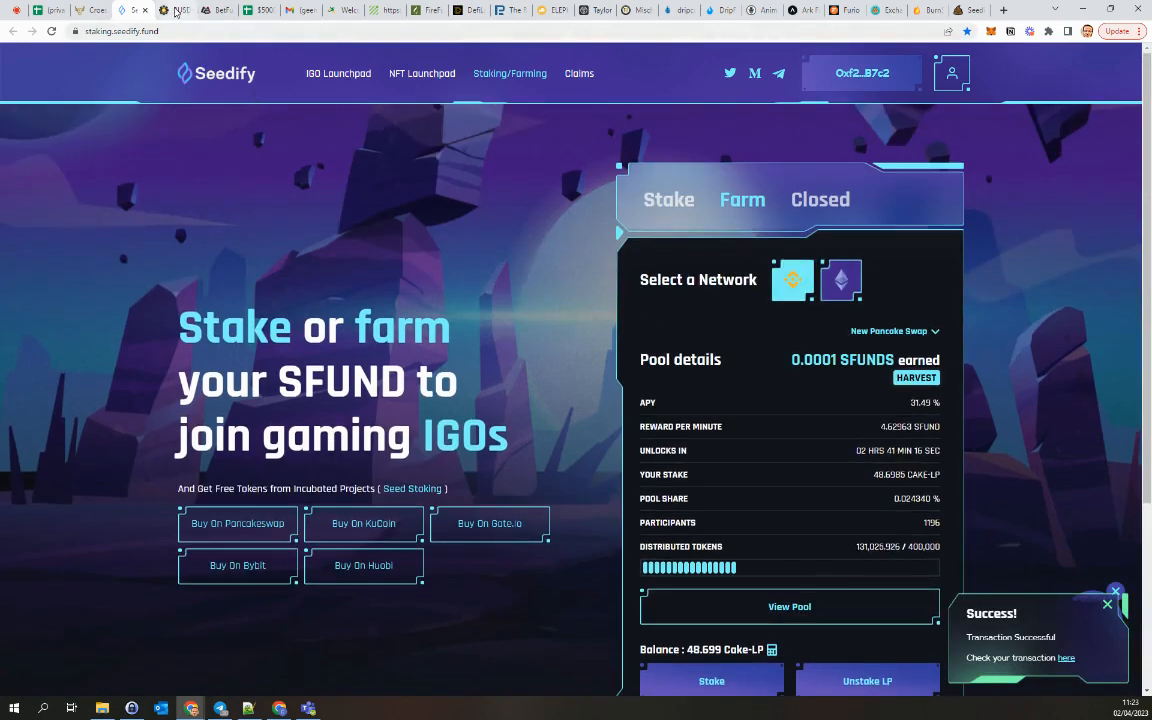
left_click(164, 9)
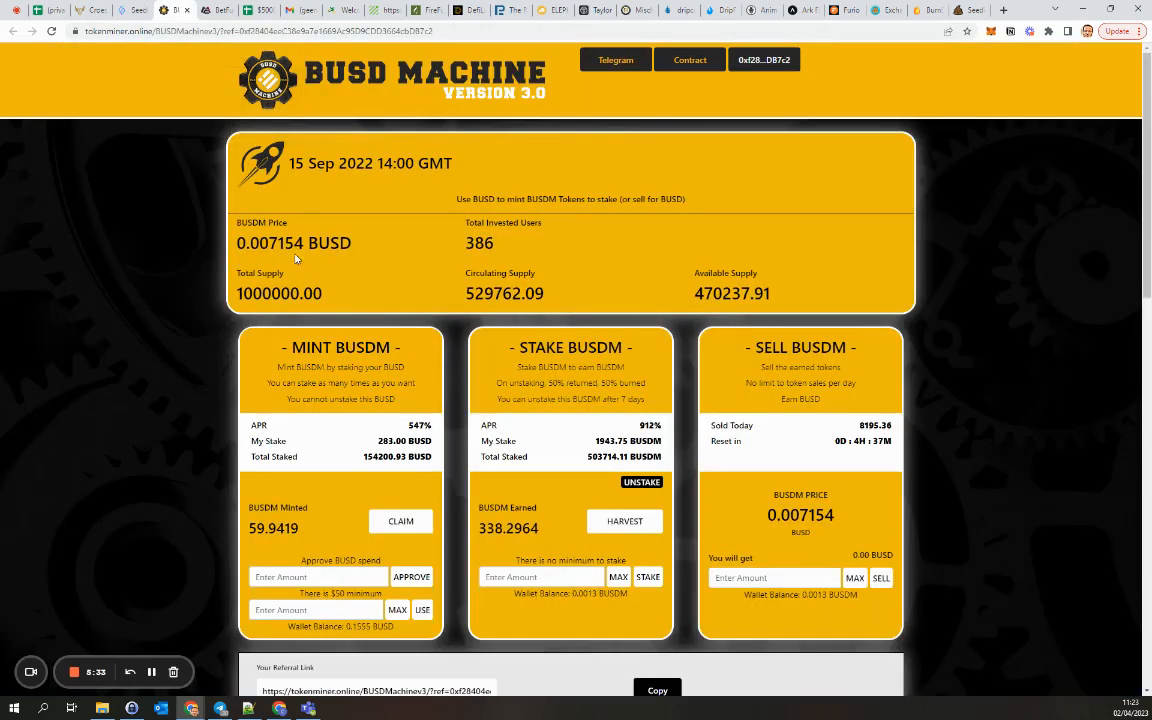
double_click(270, 243)
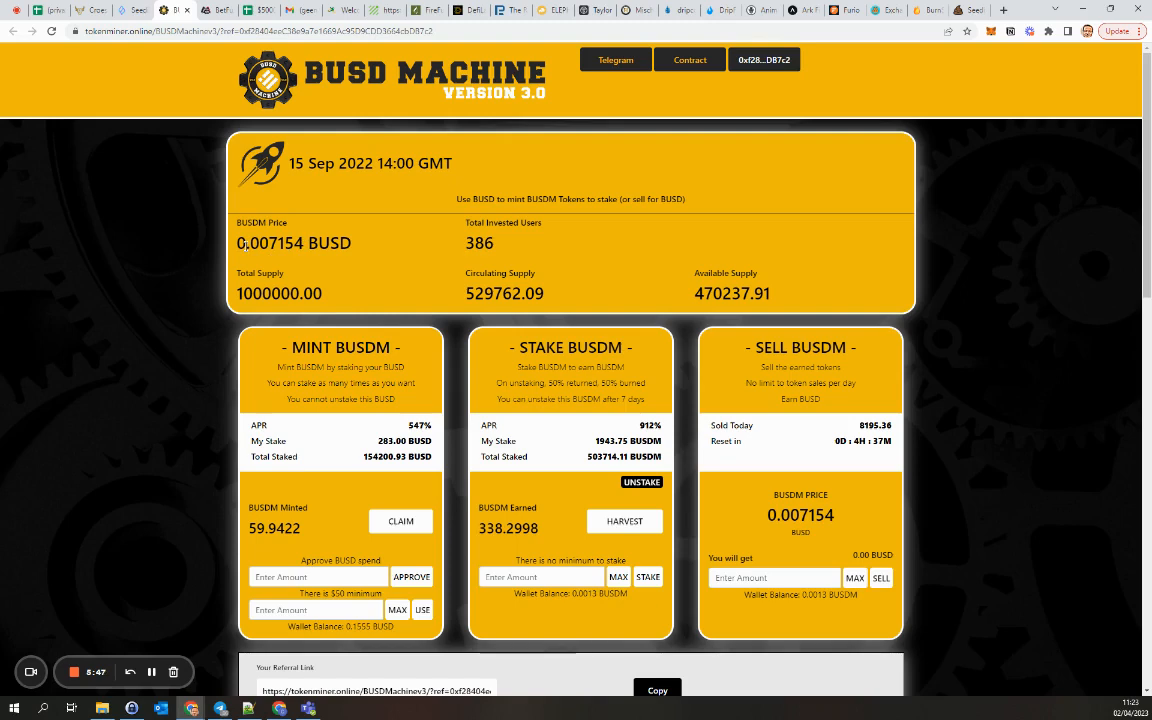
mouse_move(377, 289)
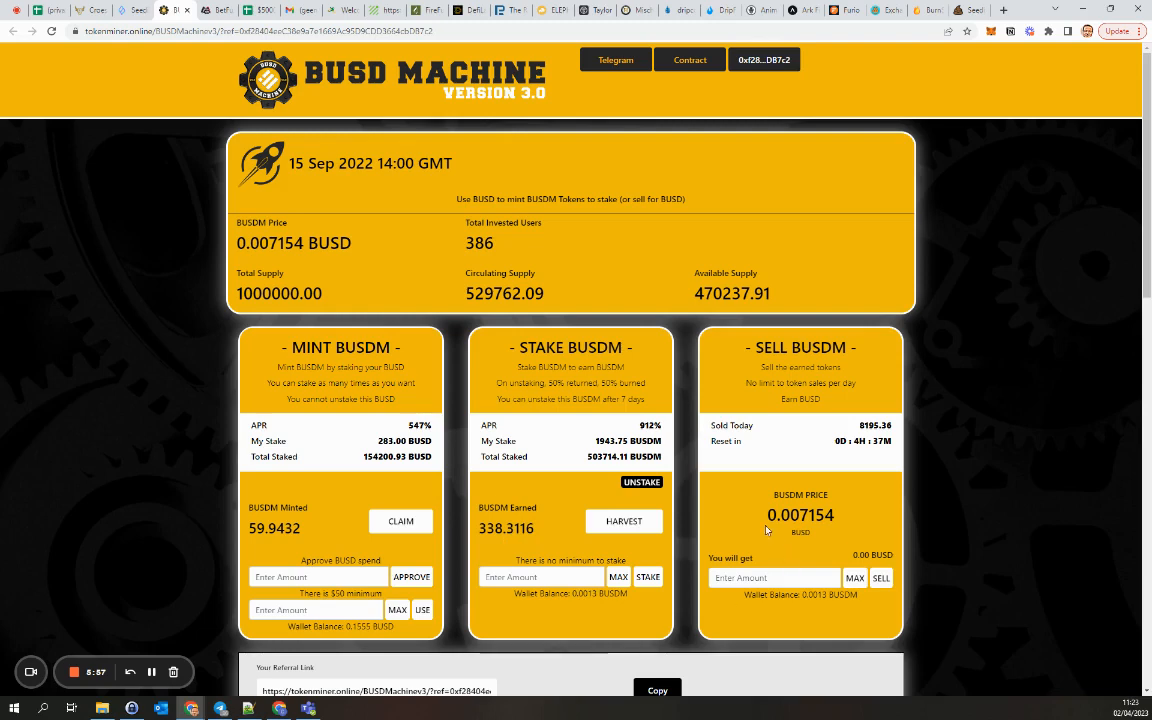
mouse_move(805, 531)
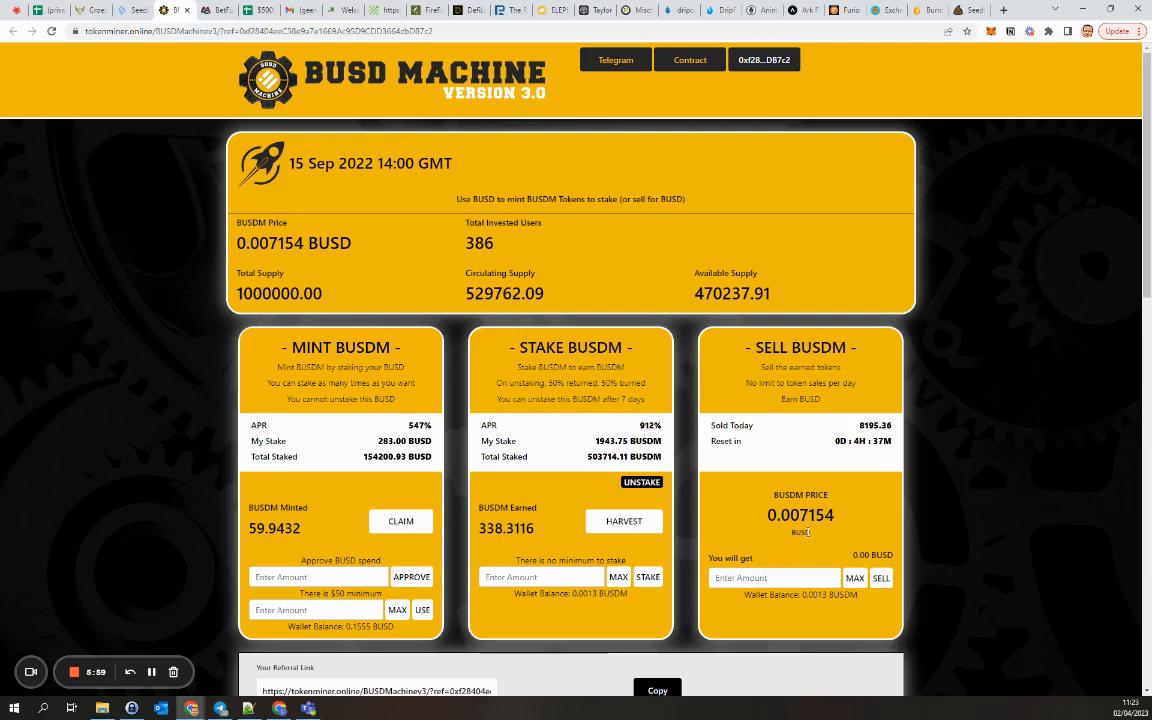
double_click(489, 528)
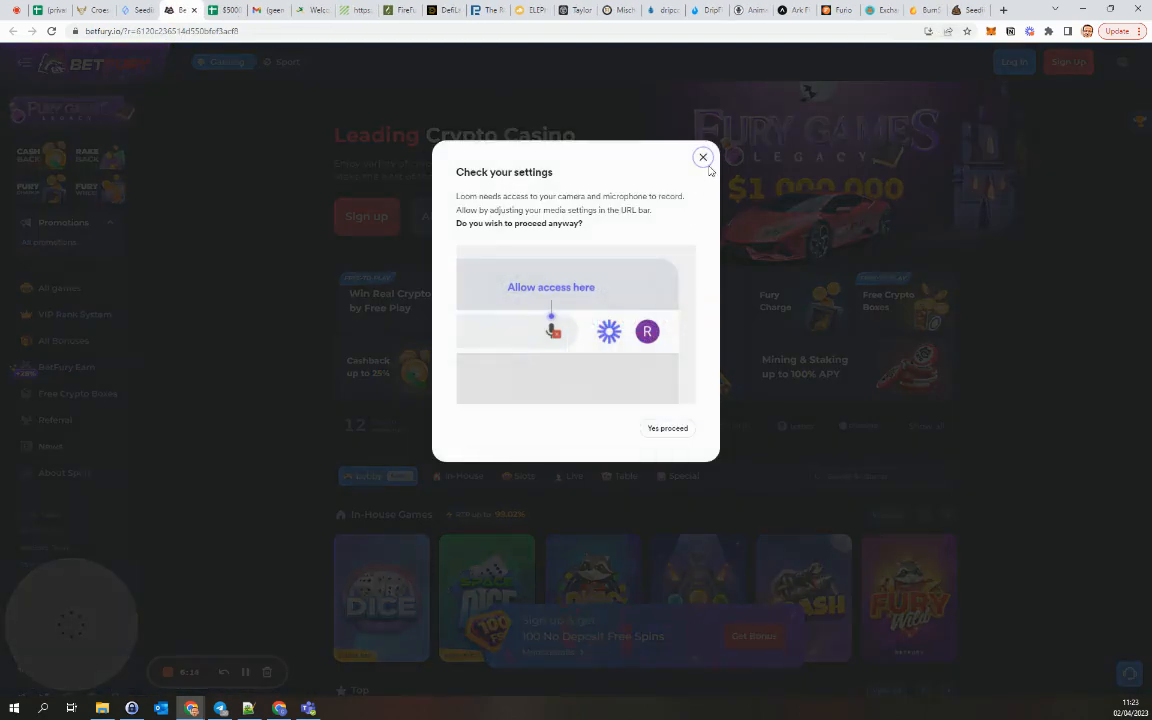
Log into BetFury with MetaMask, dismiss the promo, and view the $3,098.87 BFG balance.
left_click(703, 157)
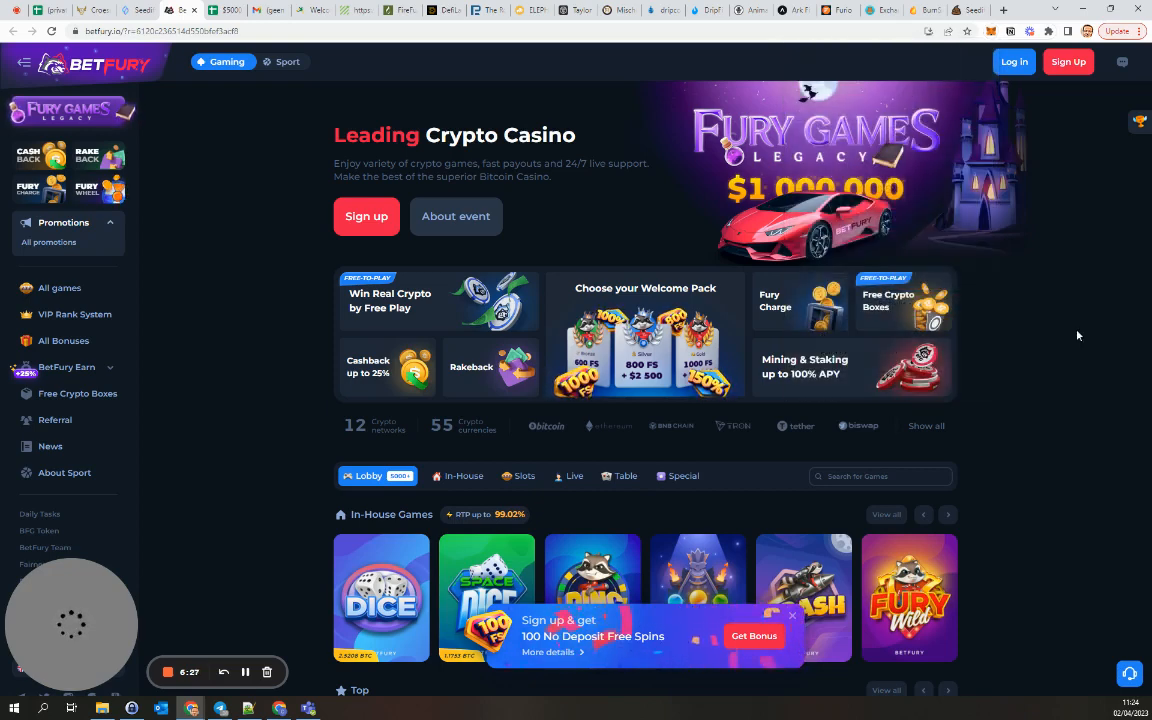
mouse_move(265, 290)
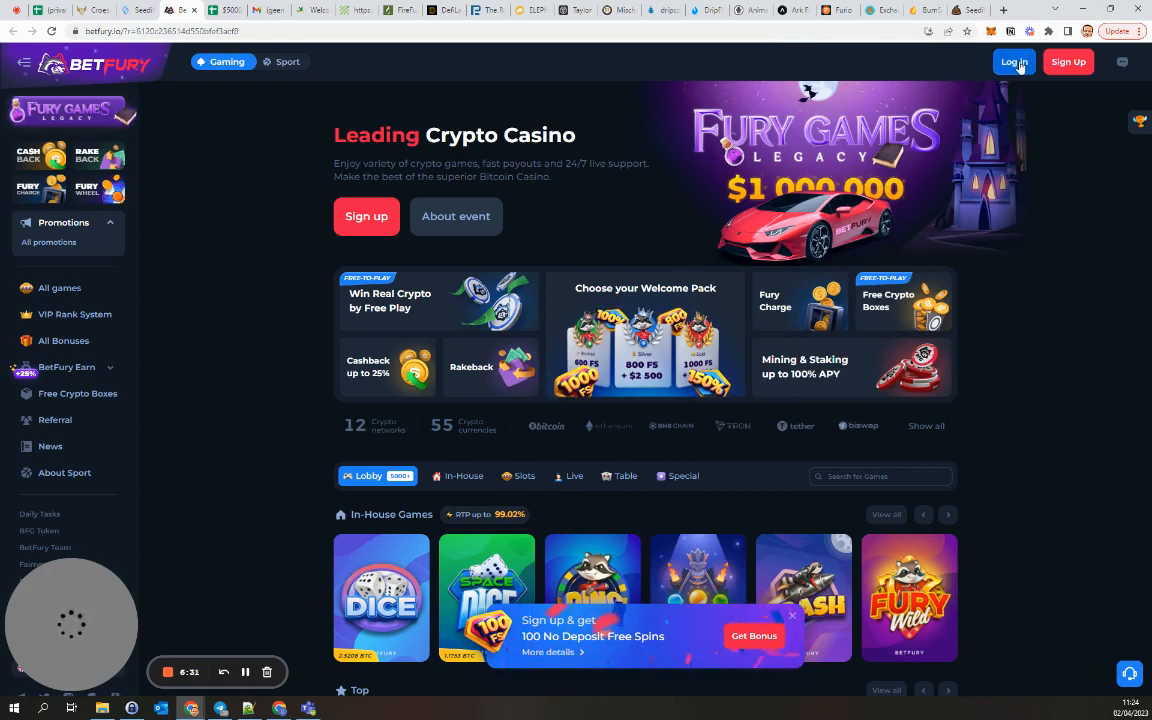
left_click(1013, 61)
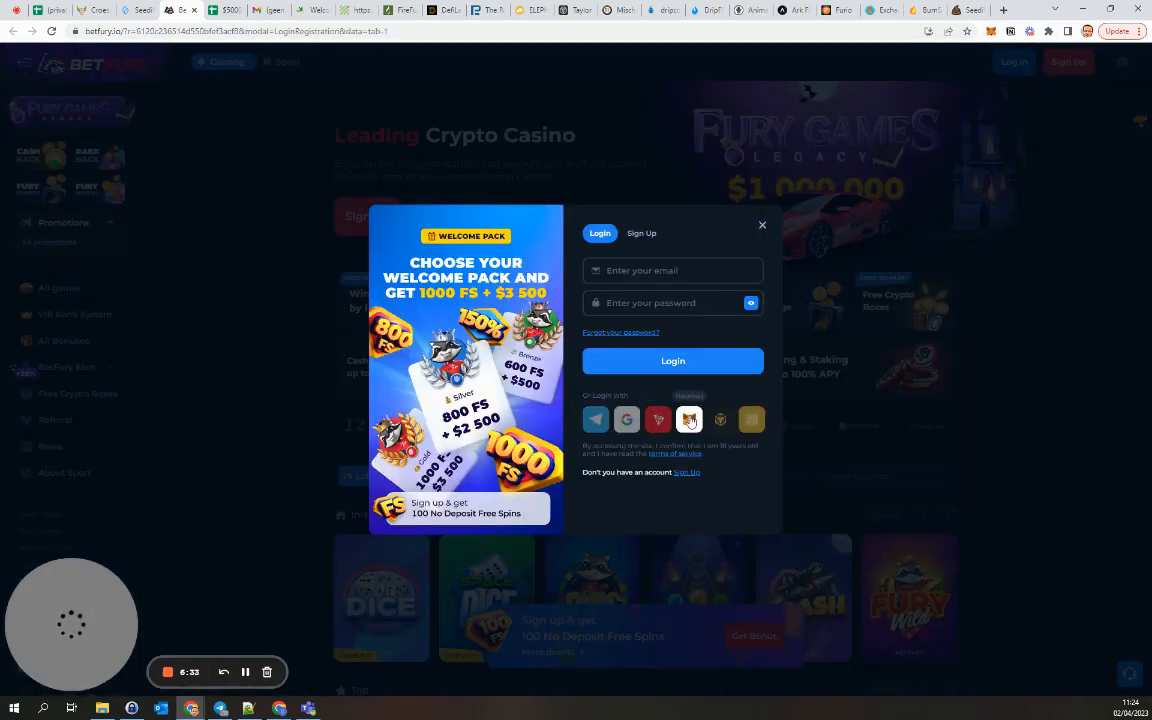
left_click(672, 361)
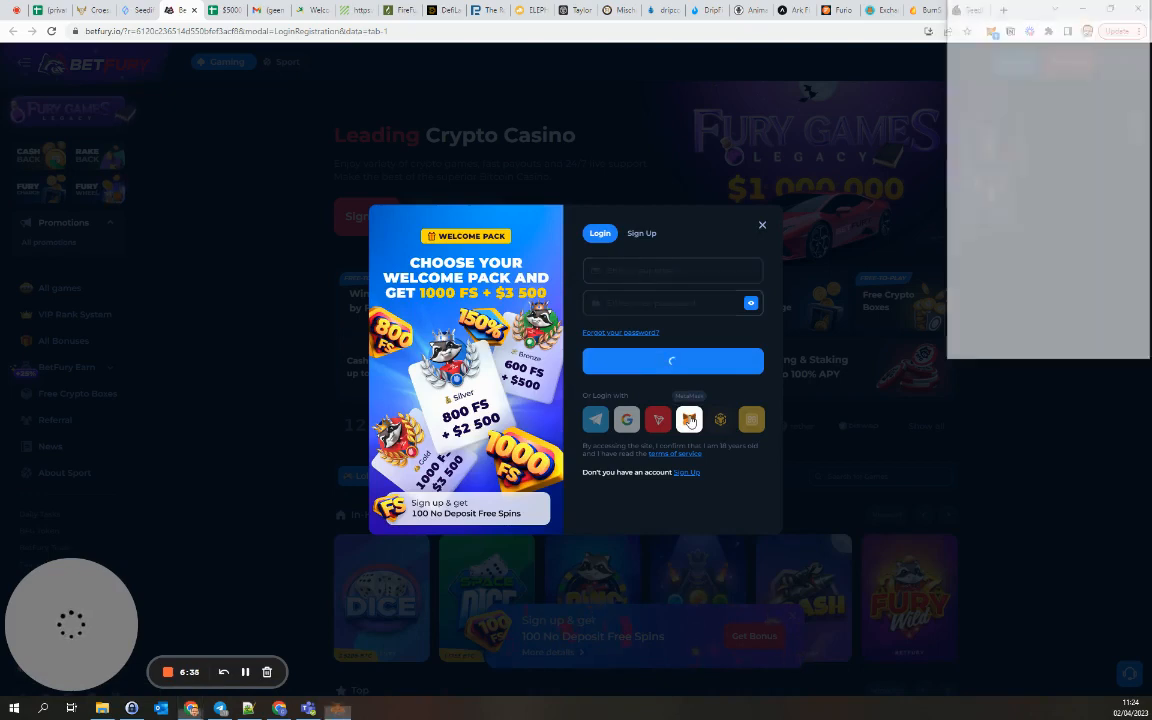
left_click(689, 419)
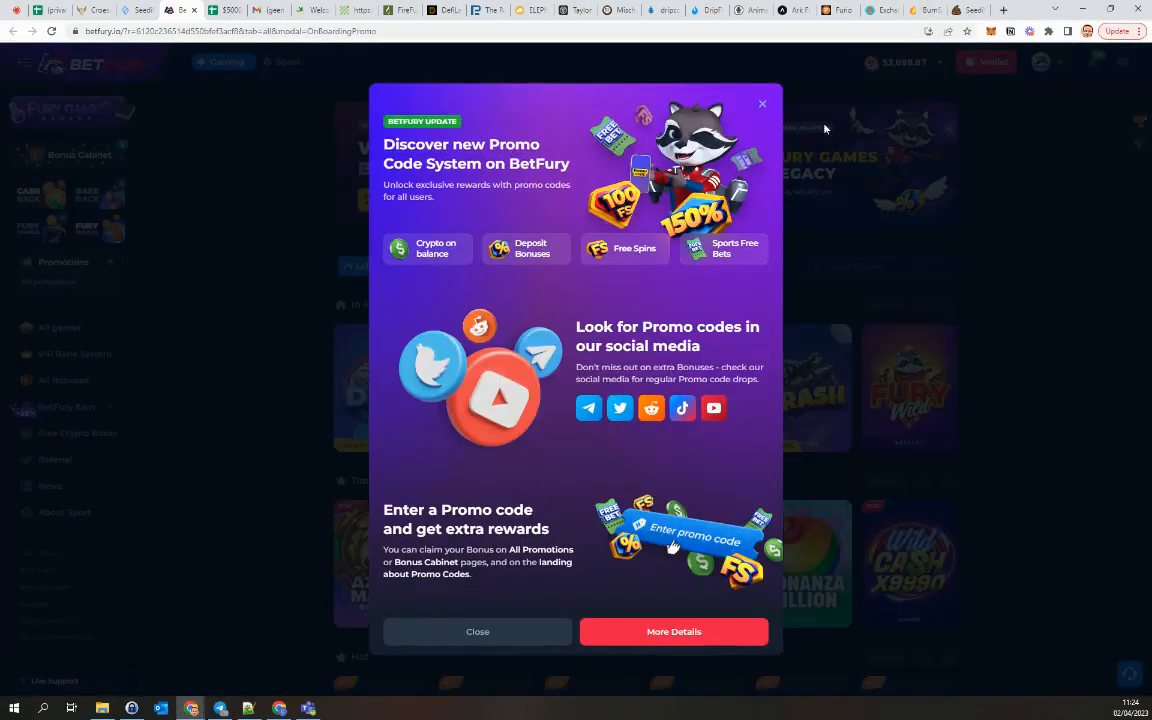
left_click(477, 631)
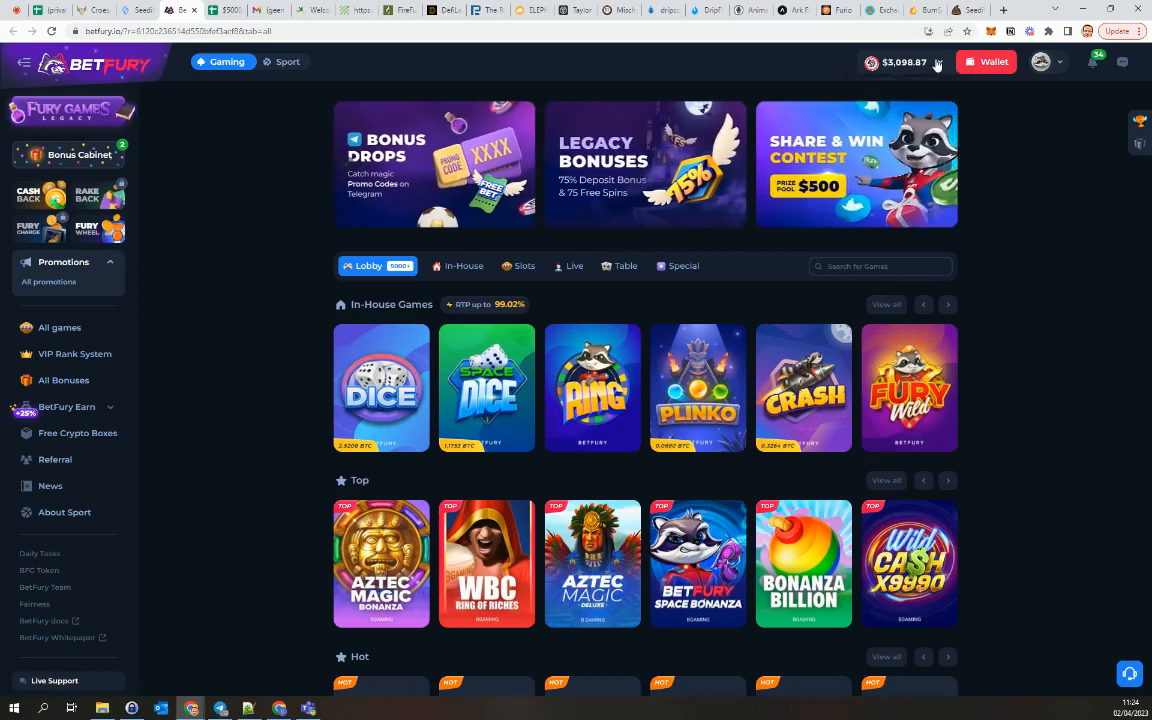
left_click(905, 62)
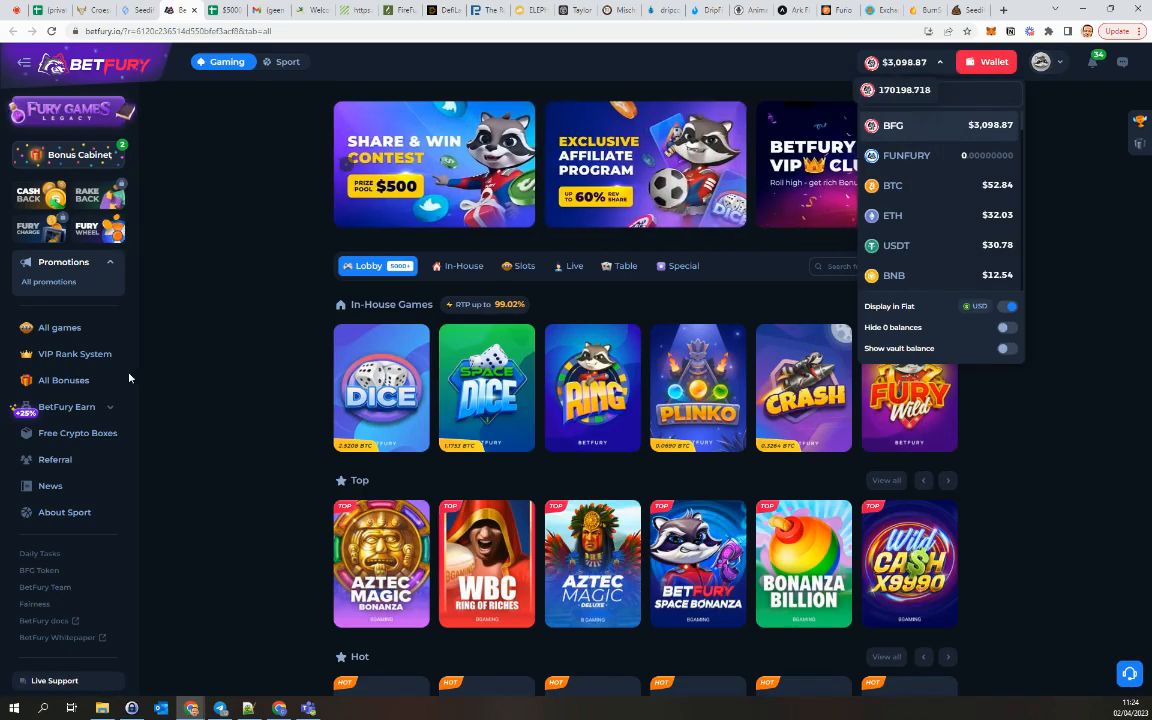
Go to BetFury Earn Staking and start withdrawing the $18.75 accrued payouts (1029.7574 BFG).
left_click(67, 406)
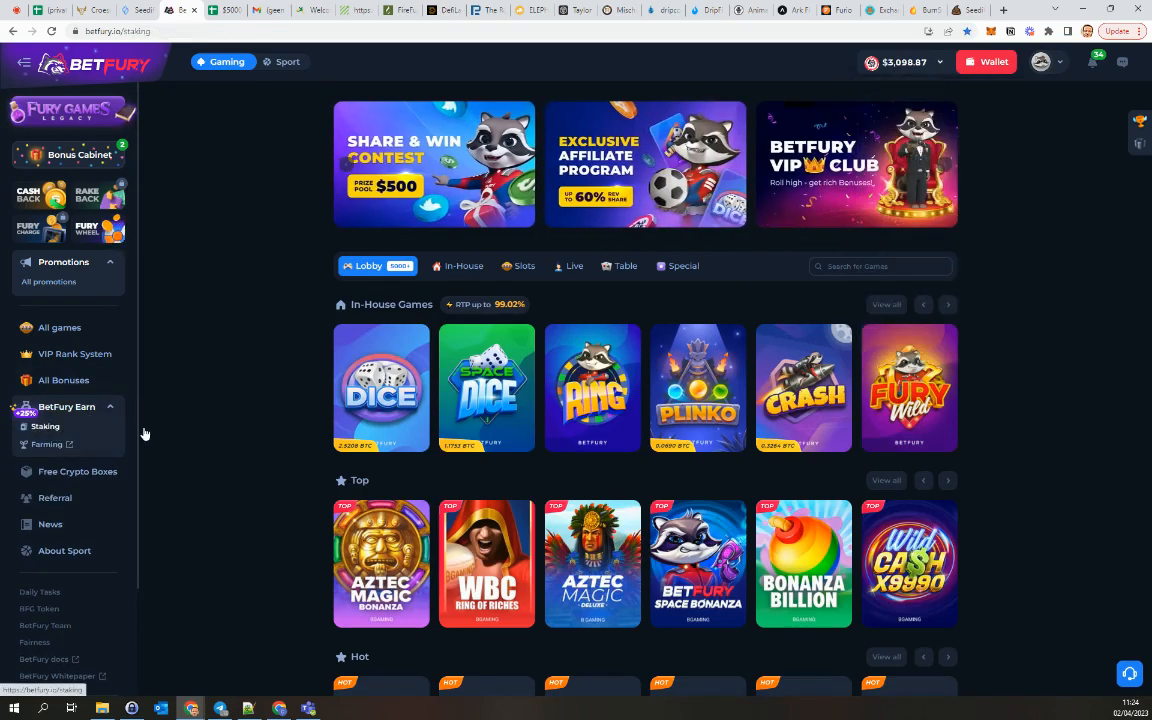
left_click(45, 426)
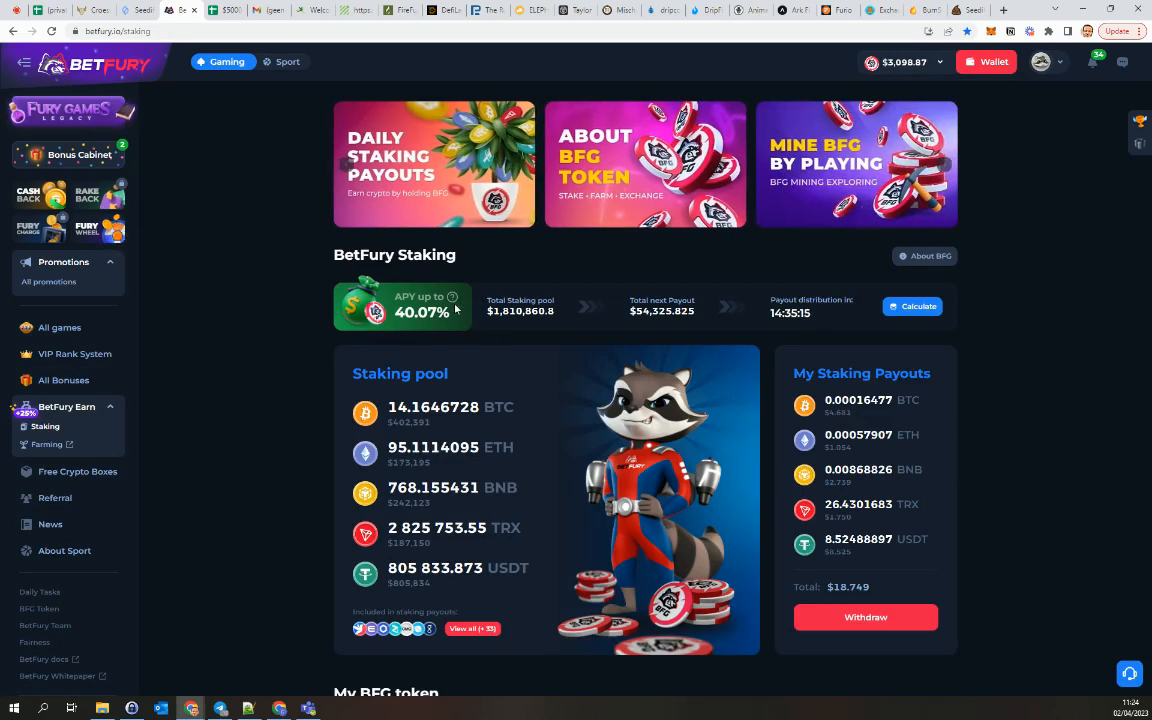
mouse_move(452, 297)
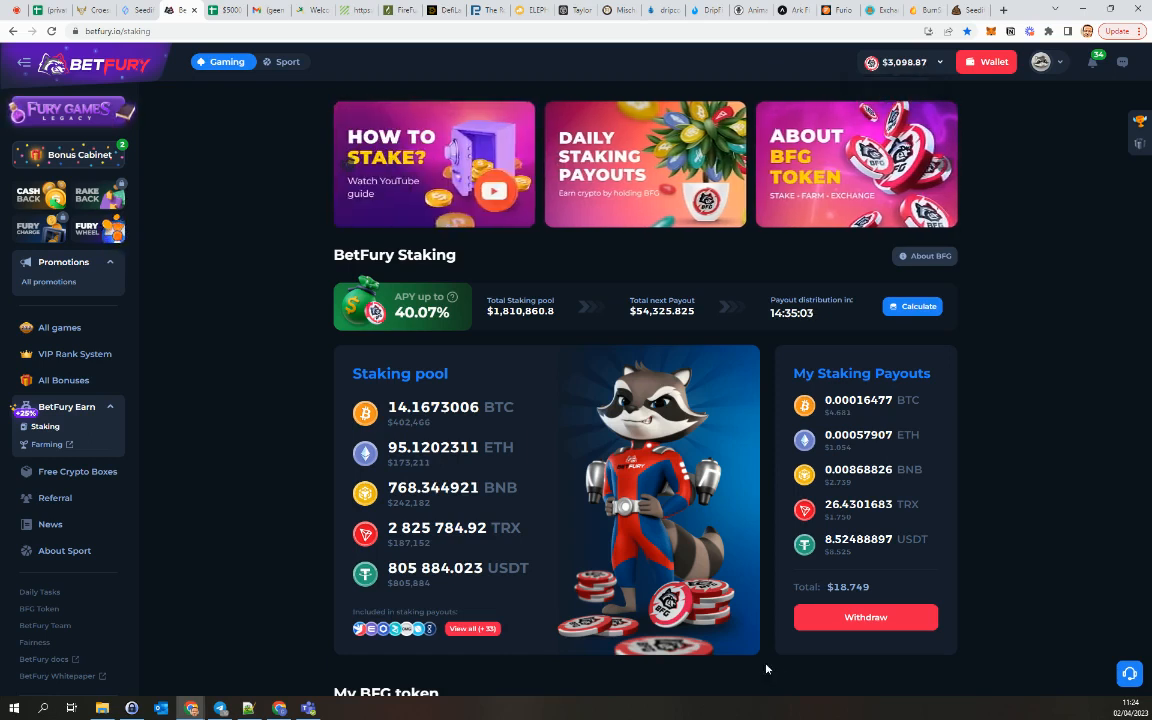
left_click(864, 617)
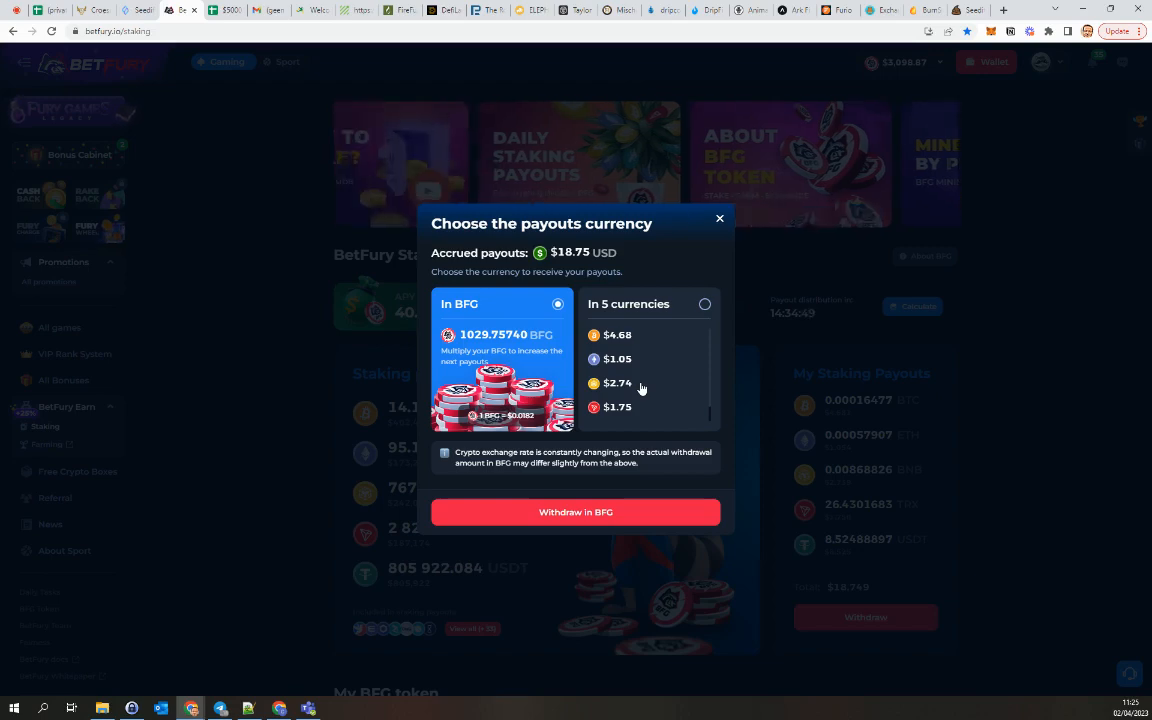
Claim BetFury staking payouts in BFG, dismiss Share & Win, and check the $3,117.62 BFG balance.
scroll("down", 3)
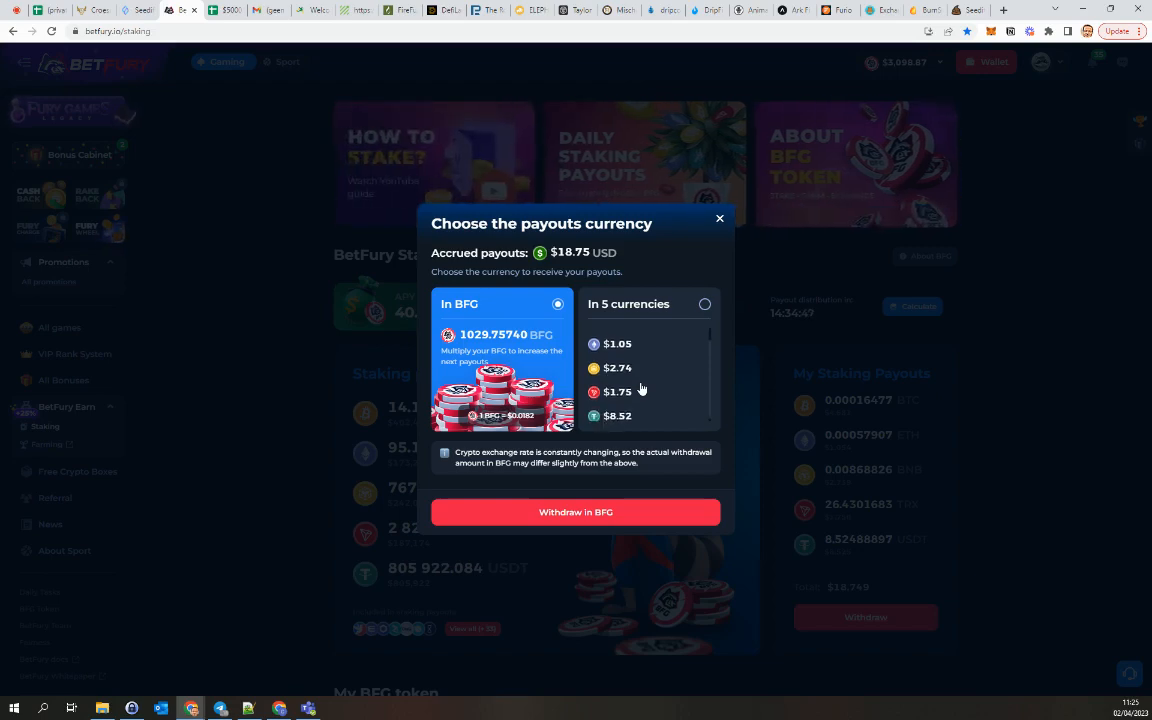
scroll("up", 3)
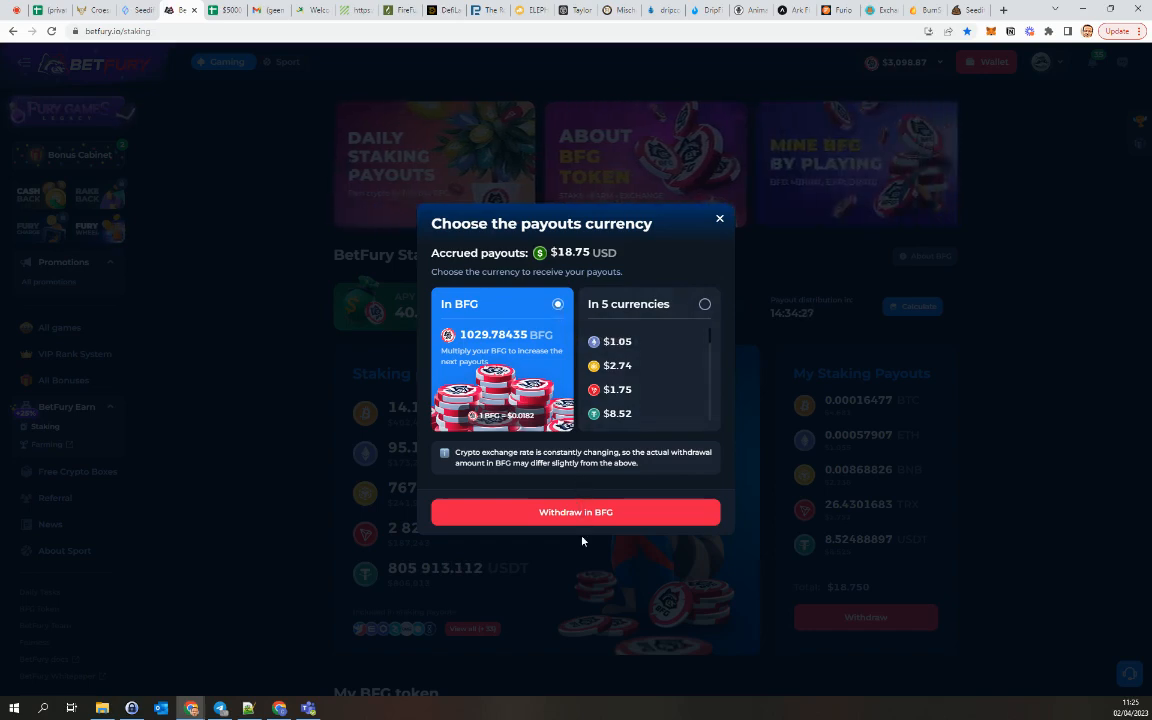
left_click(575, 512)
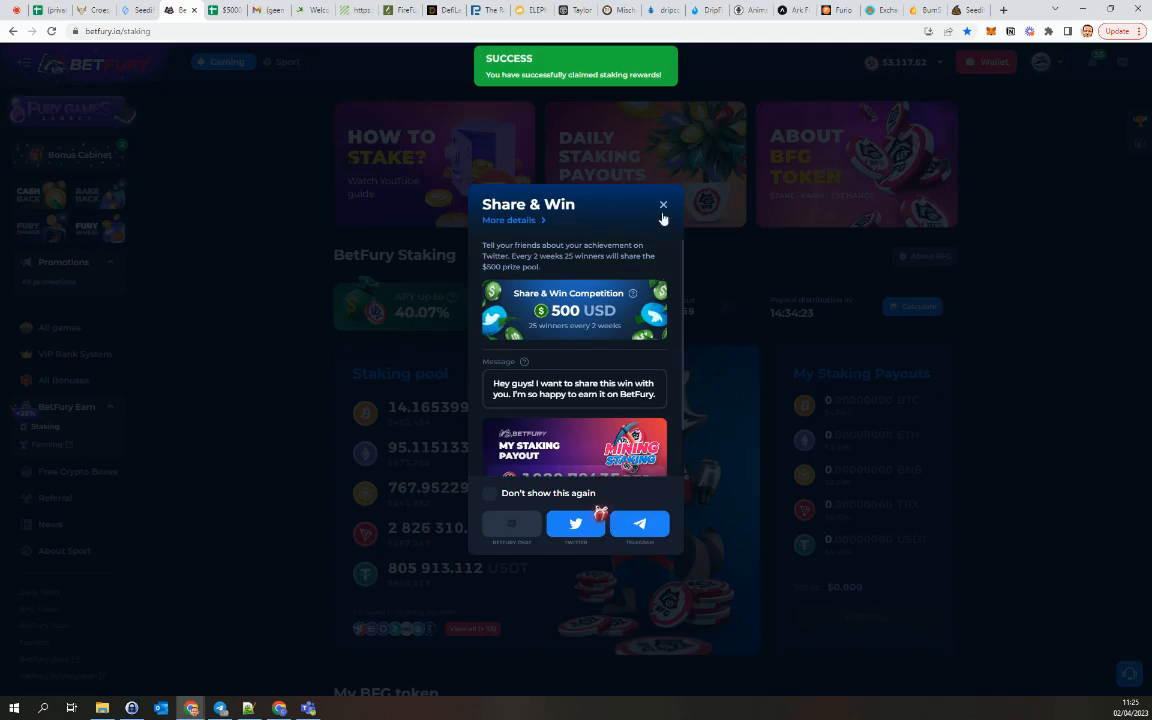
left_click(663, 205)
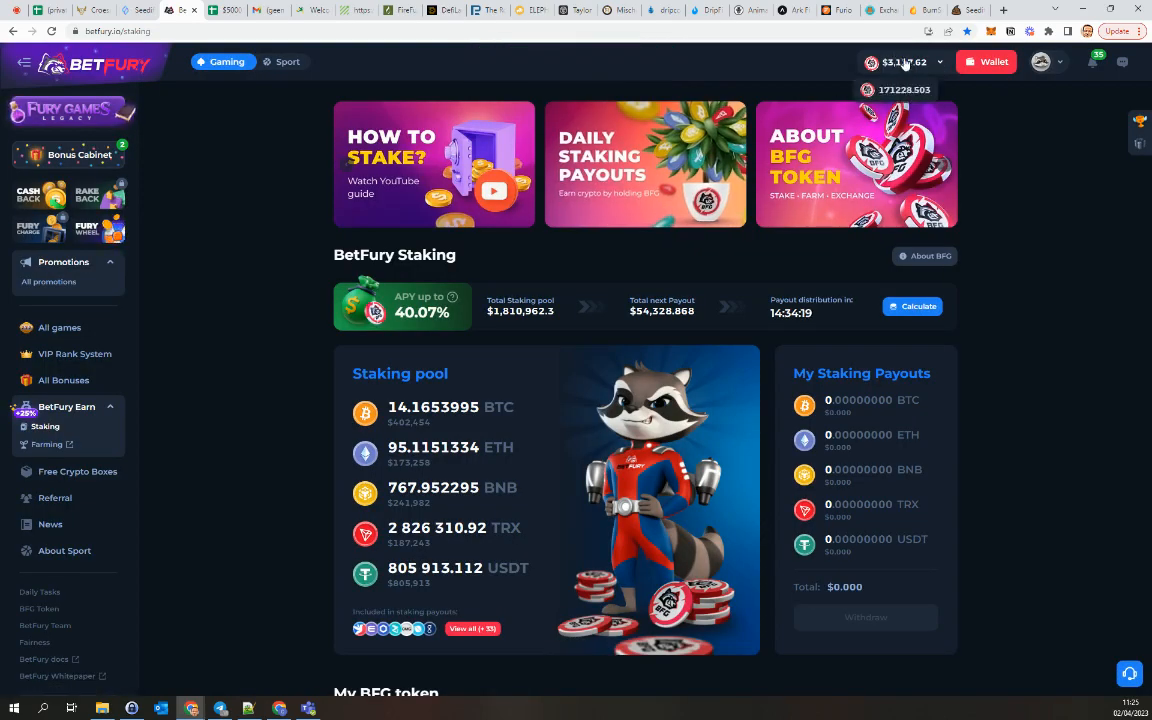
left_click(903, 61)
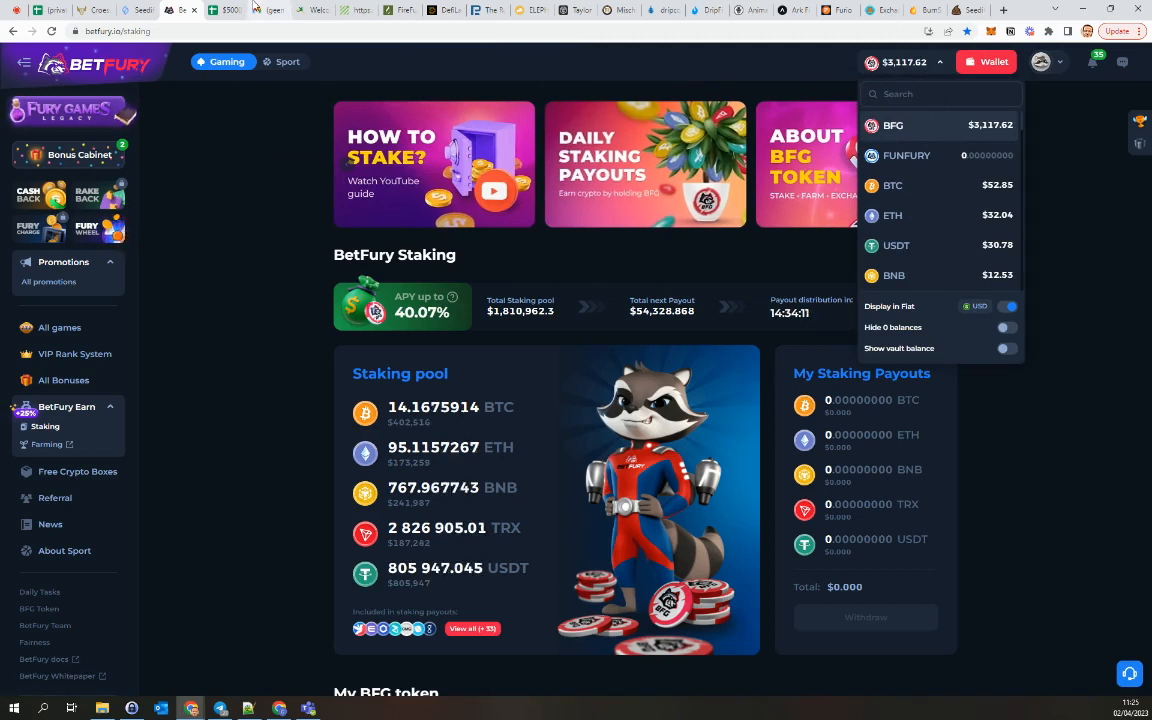
mouse_move(264, 123)
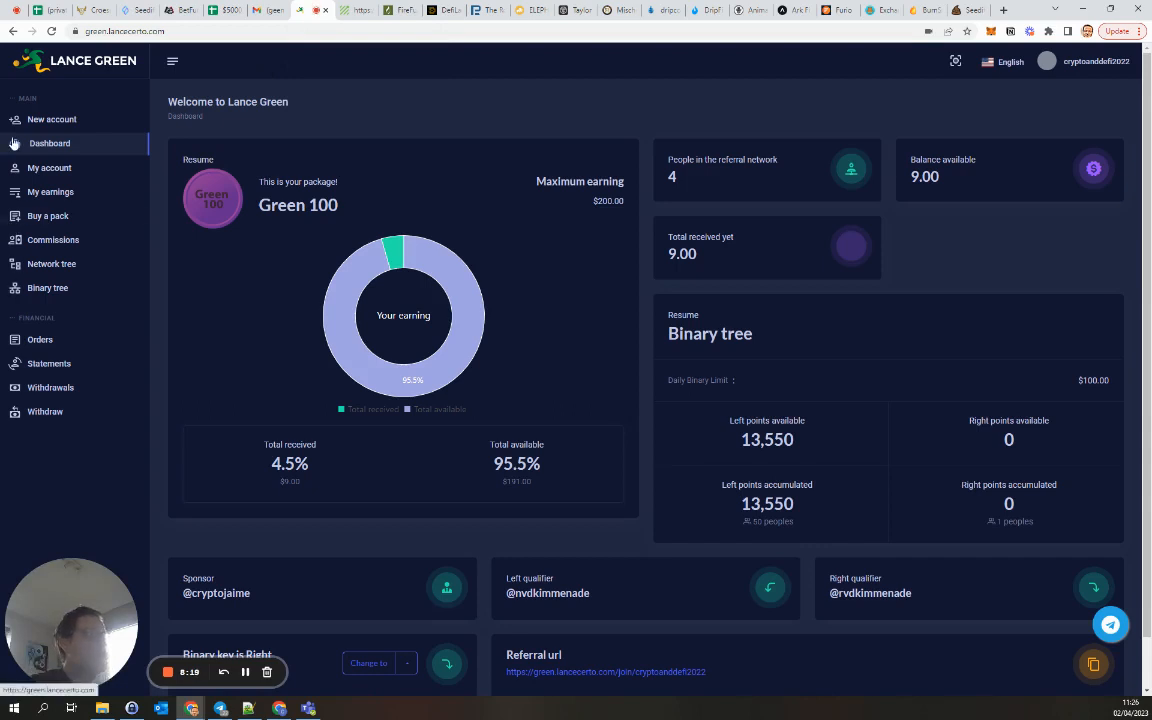
mouse_move(267, 671)
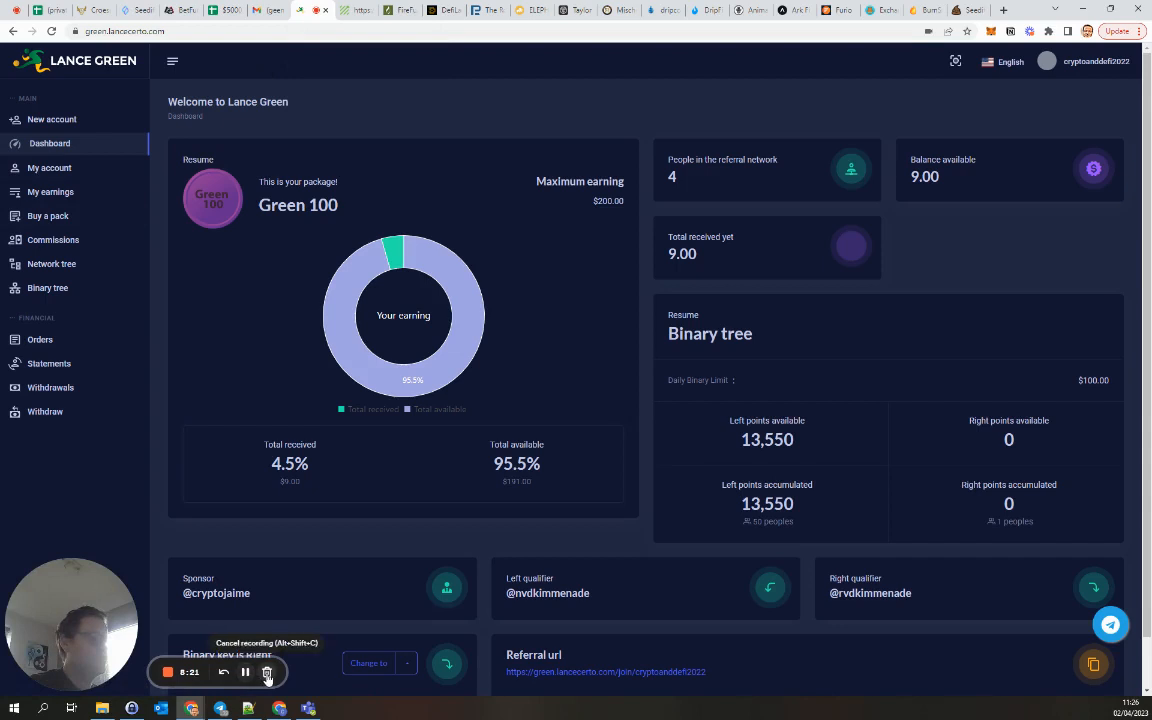
mouse_move(224, 671)
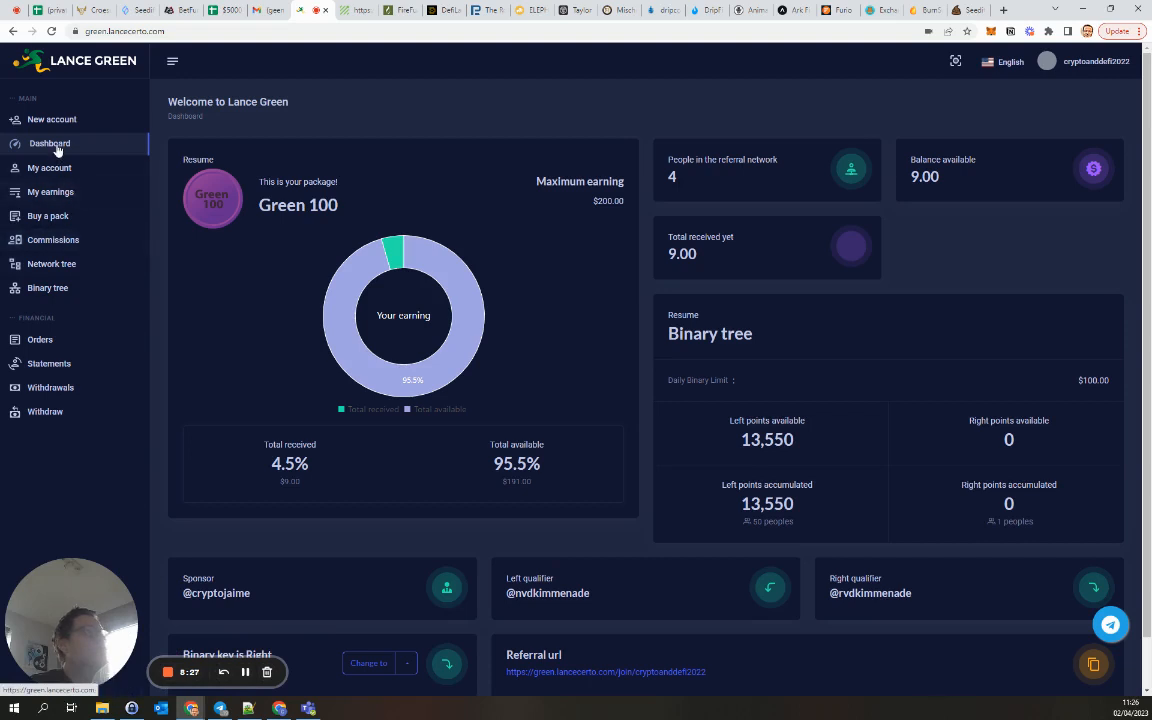
mouse_move(351, 193)
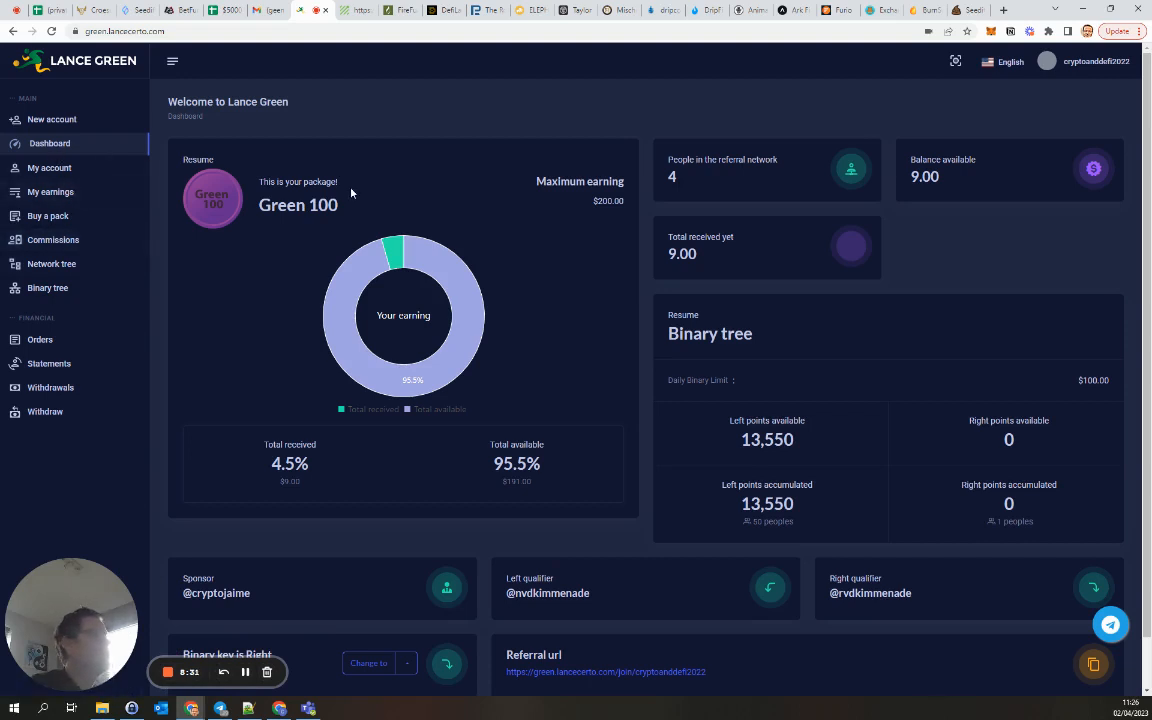
Sign back in to Lance Green after trying to open the pack purchase page.
left_click(47, 216)
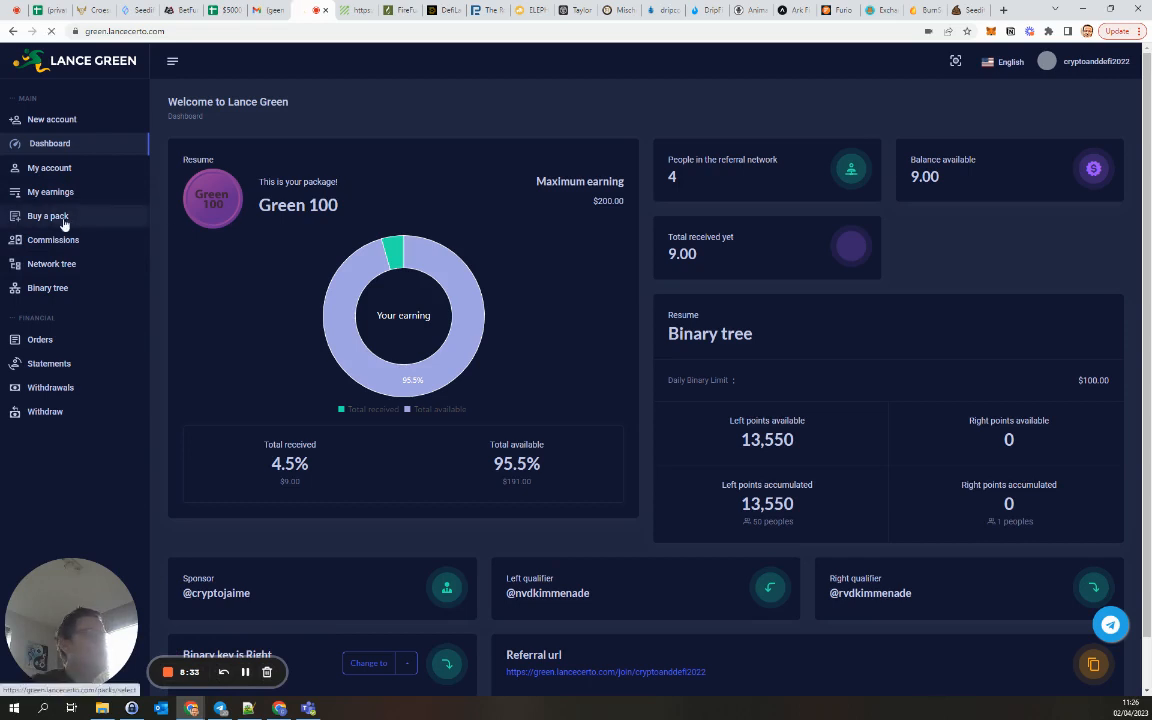
left_click(48, 216)
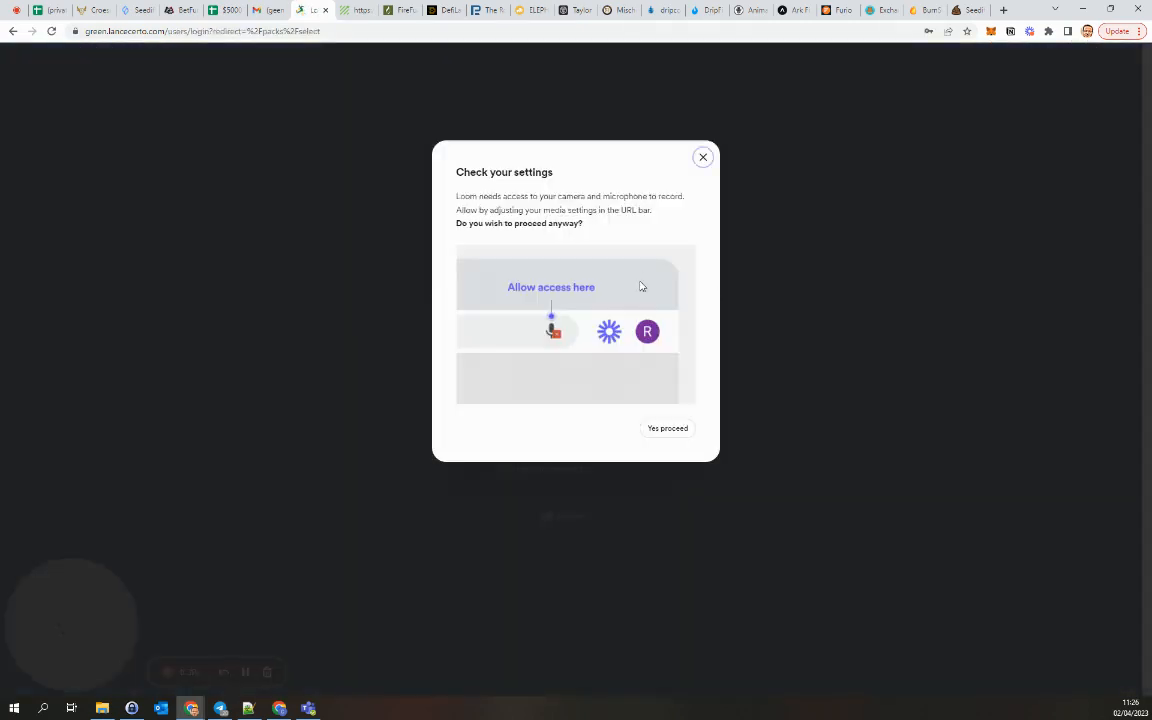
mouse_move(714, 167)
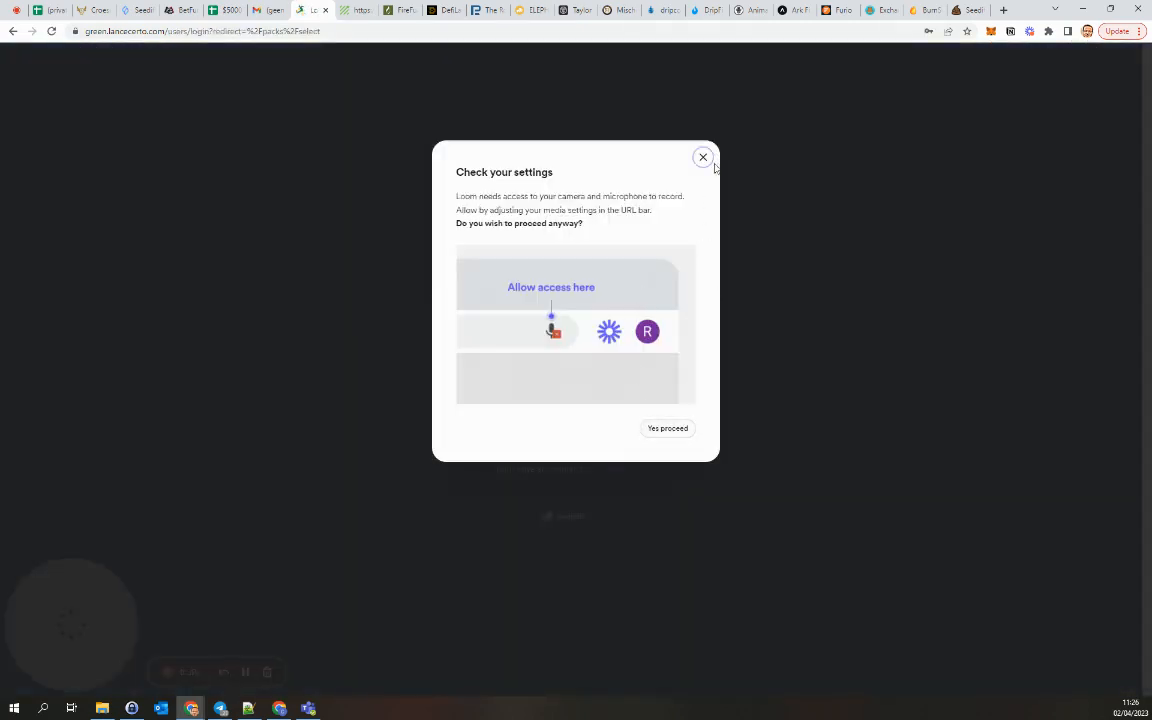
left_click(703, 158)
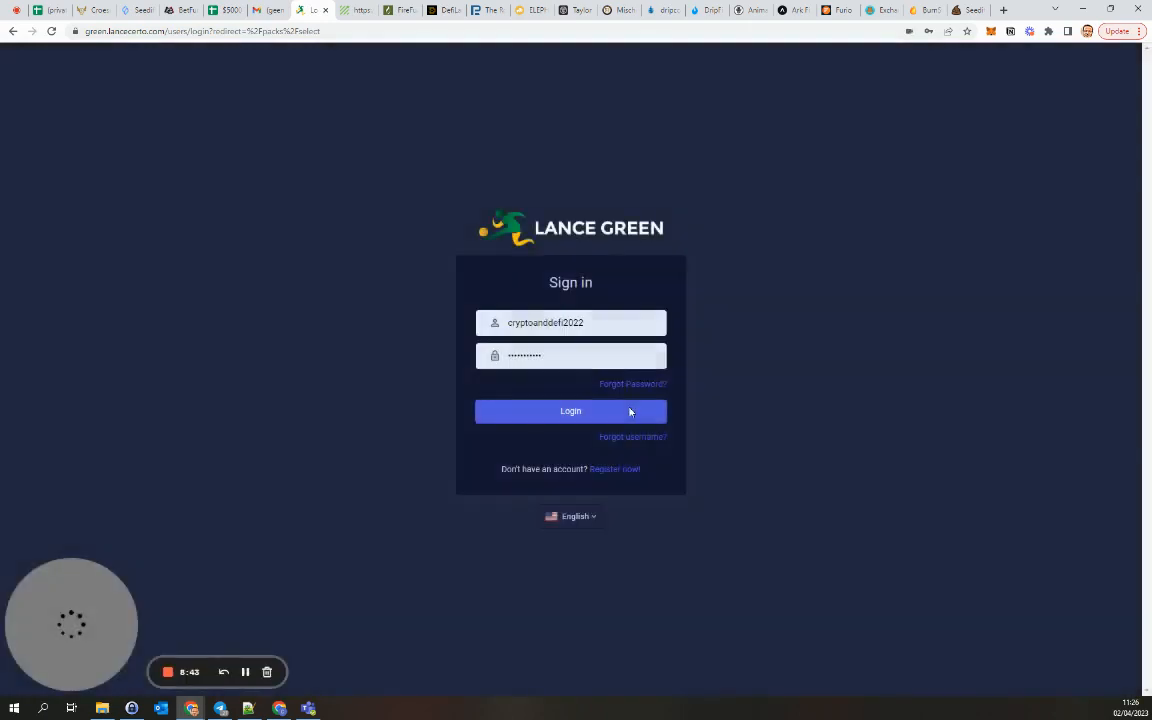
left_click(570, 411)
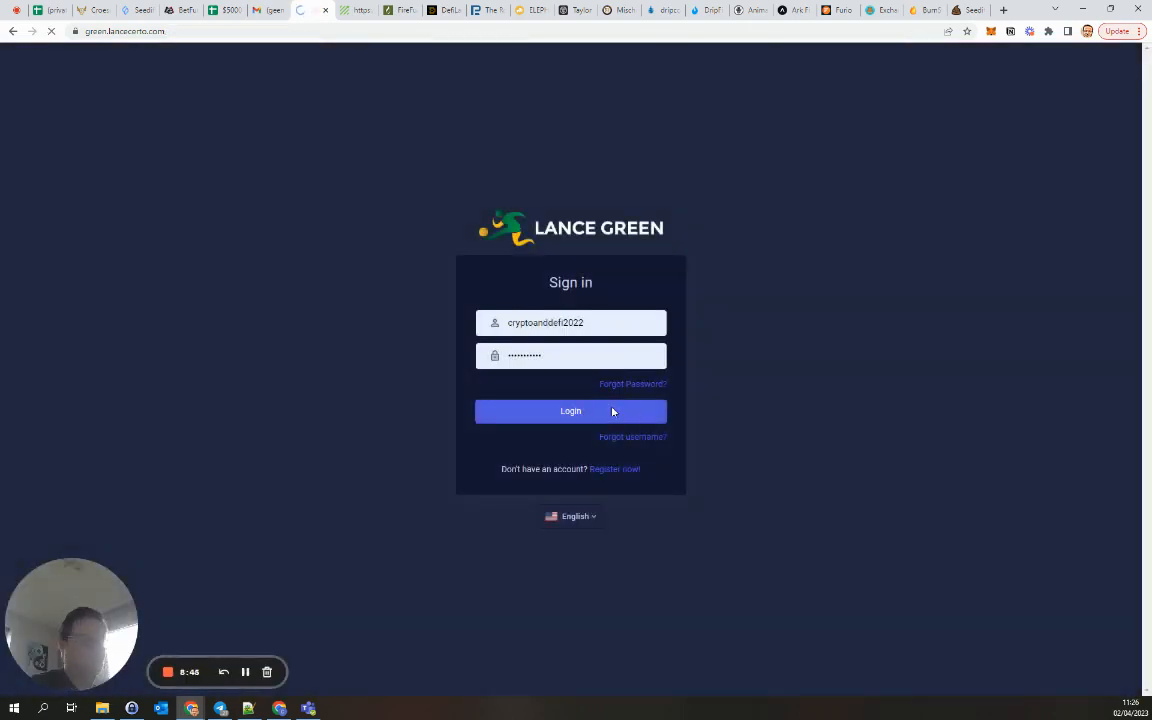
left_click(570, 410)
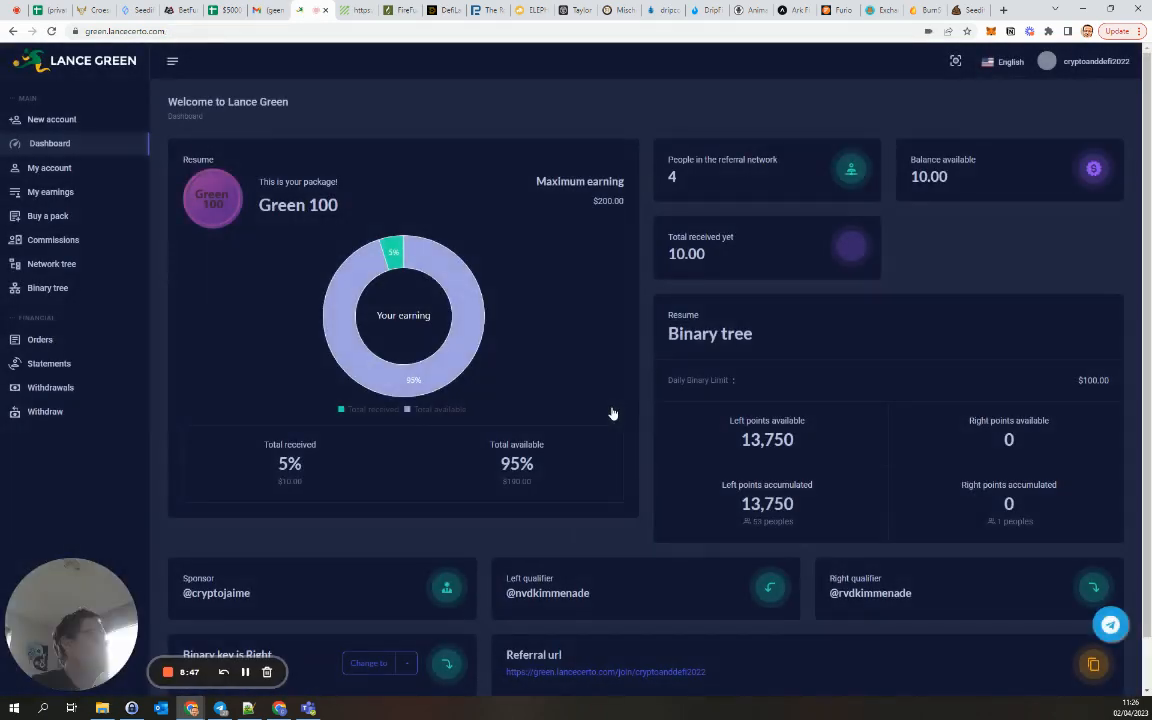
Browse the Green 500 to Green 50.000 pack catalogue, then return to the dashboard.
left_click(49, 215)
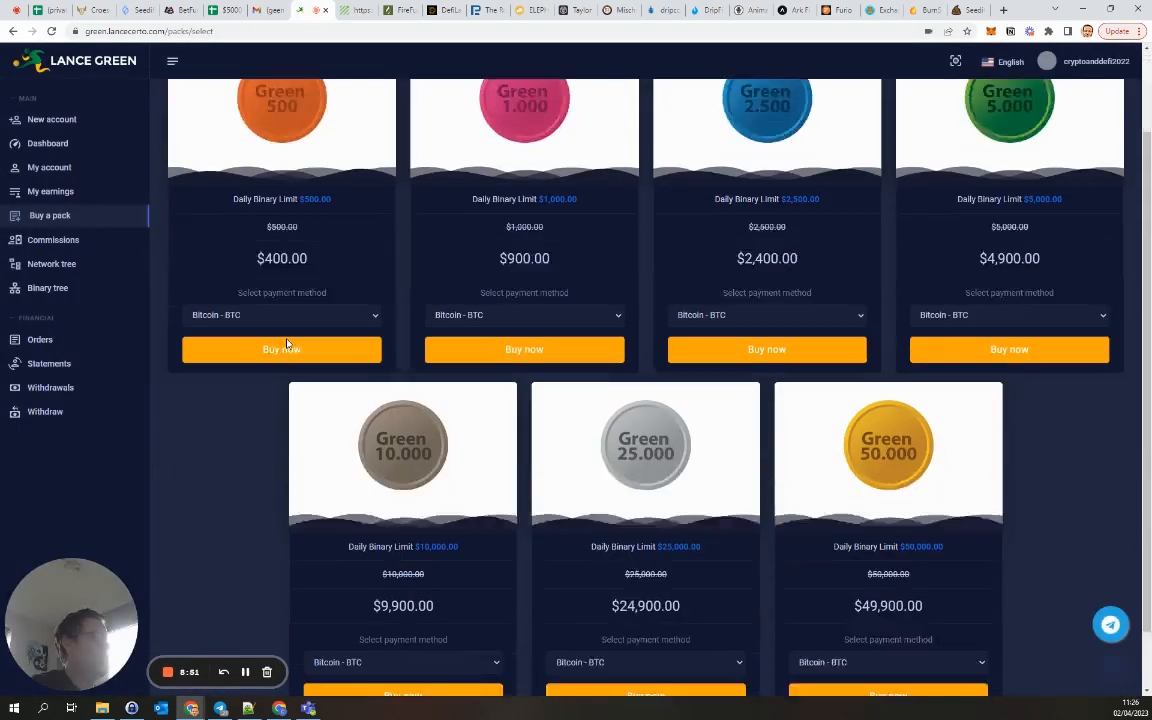
scroll("up", 3)
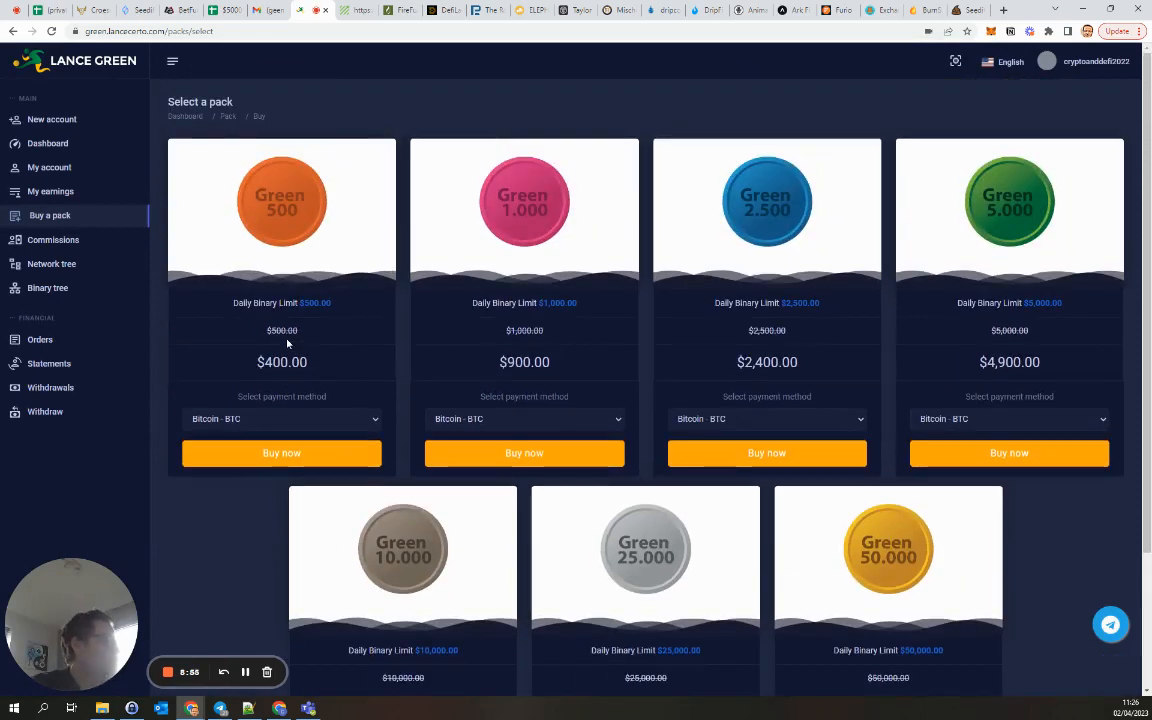
scroll("down", 3)
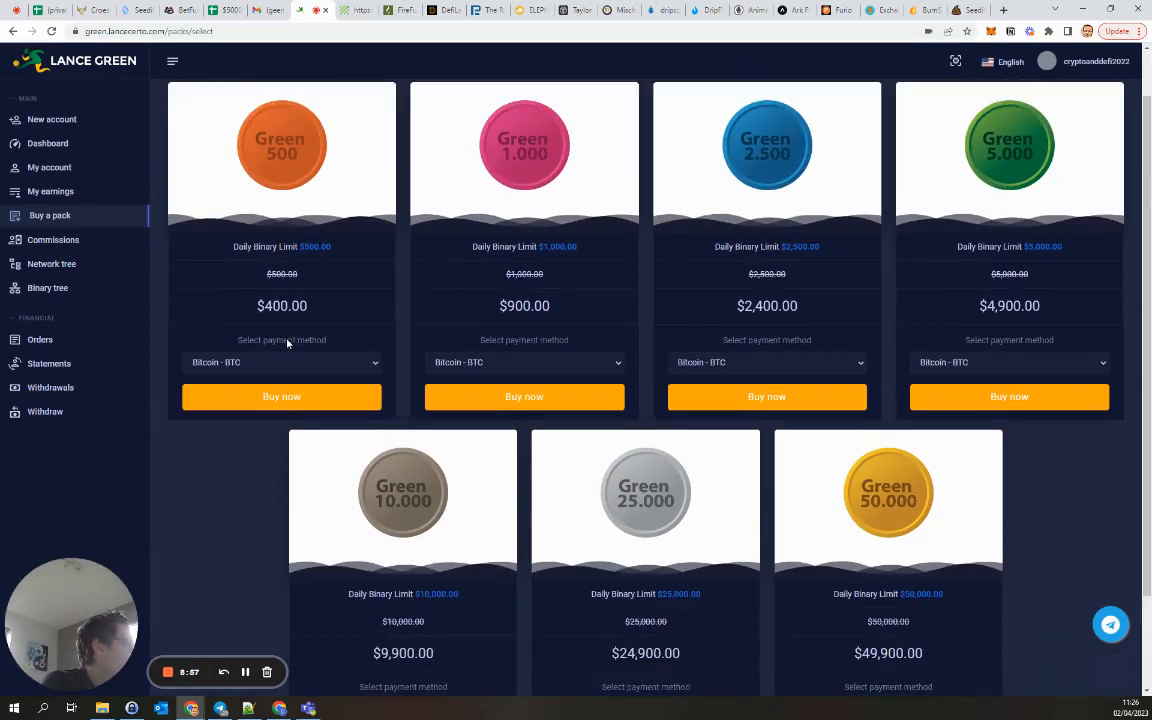
scroll("down", 3)
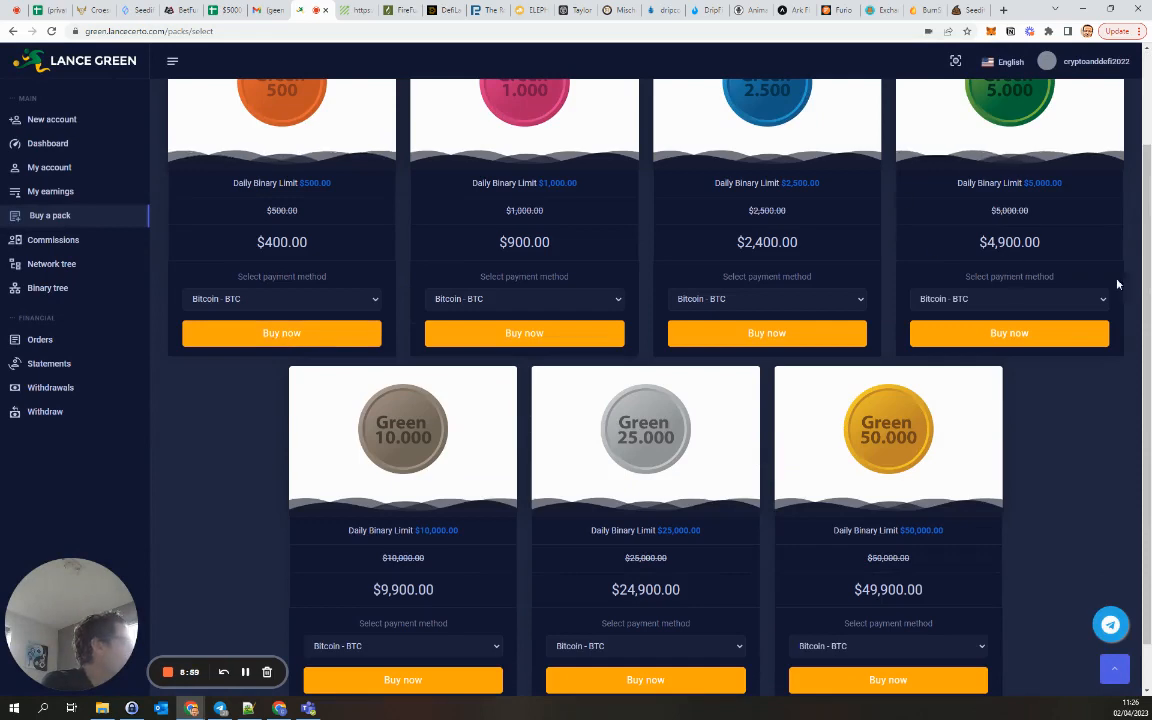
mouse_move(886, 396)
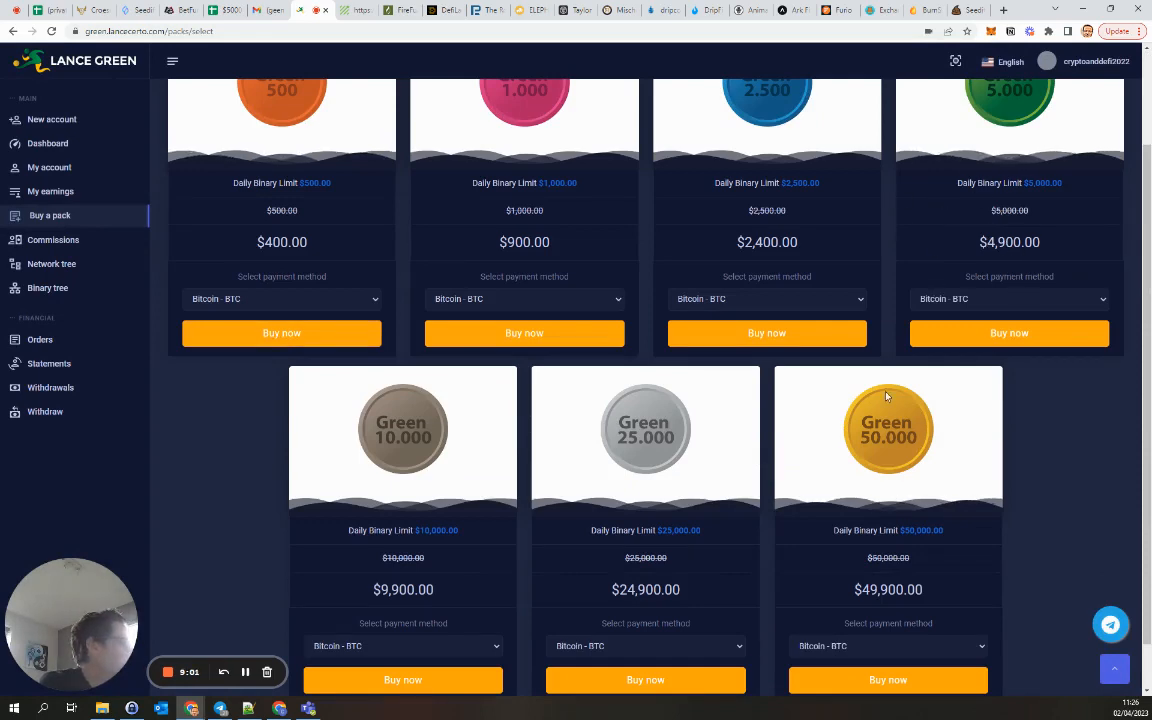
scroll("up", 3)
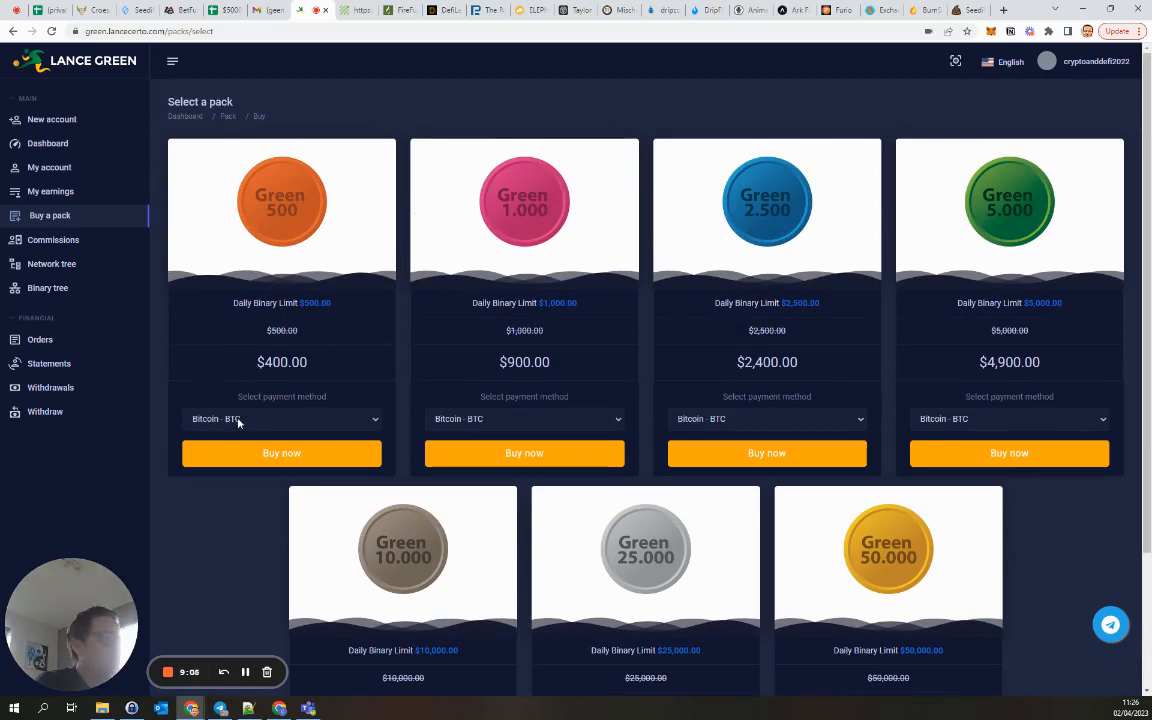
left_click(281, 419)
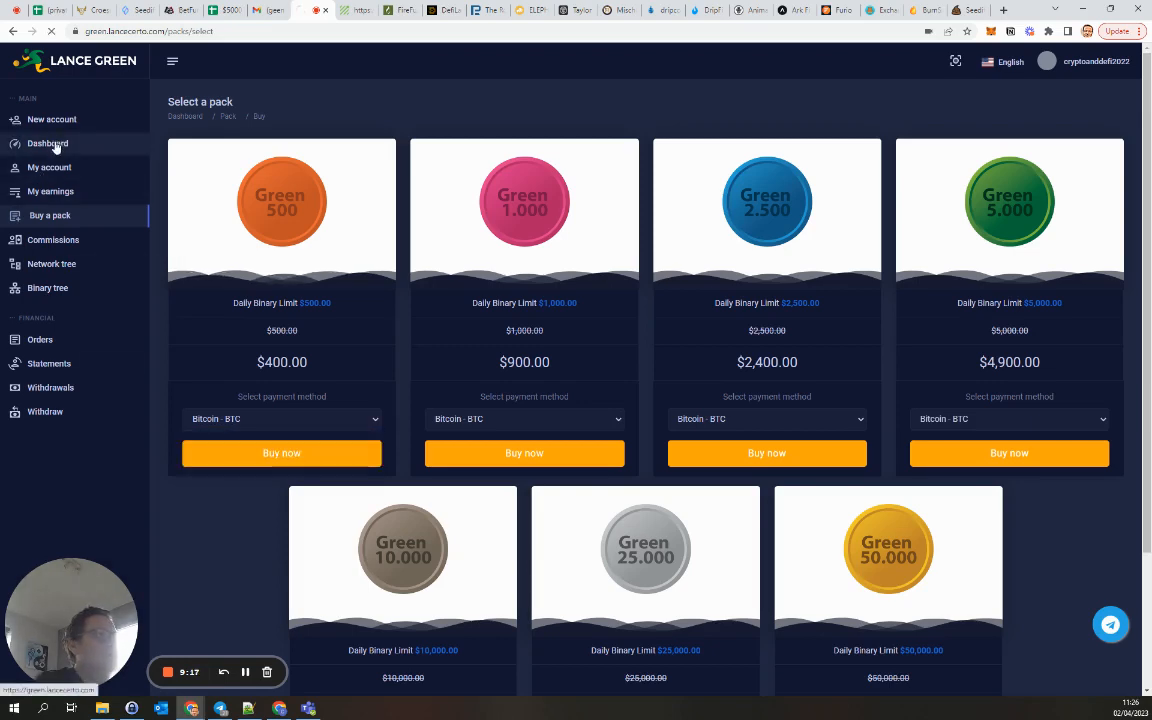
left_click(48, 143)
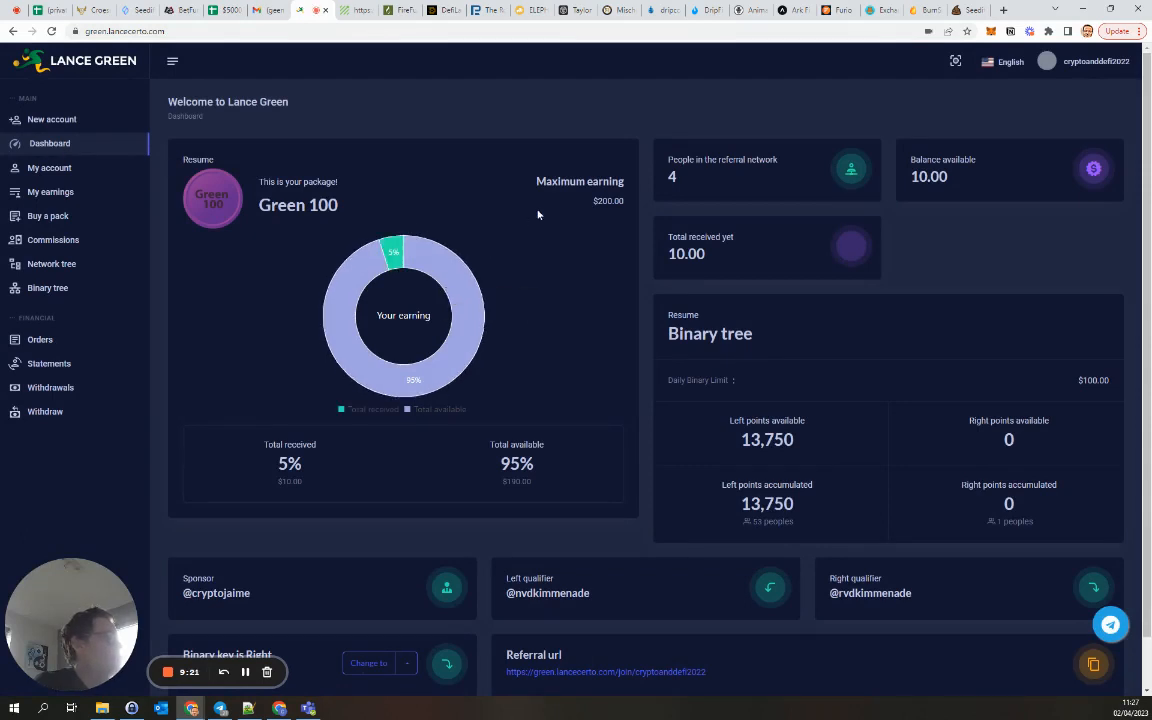
mouse_move(545, 366)
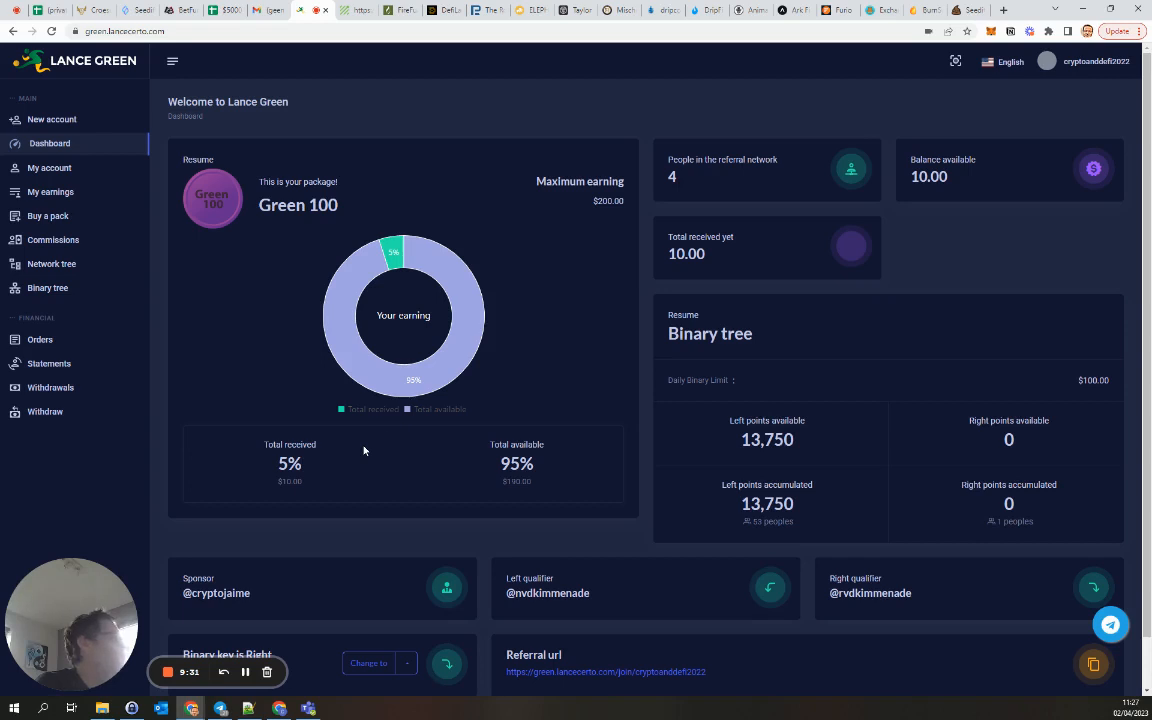
mouse_move(67, 288)
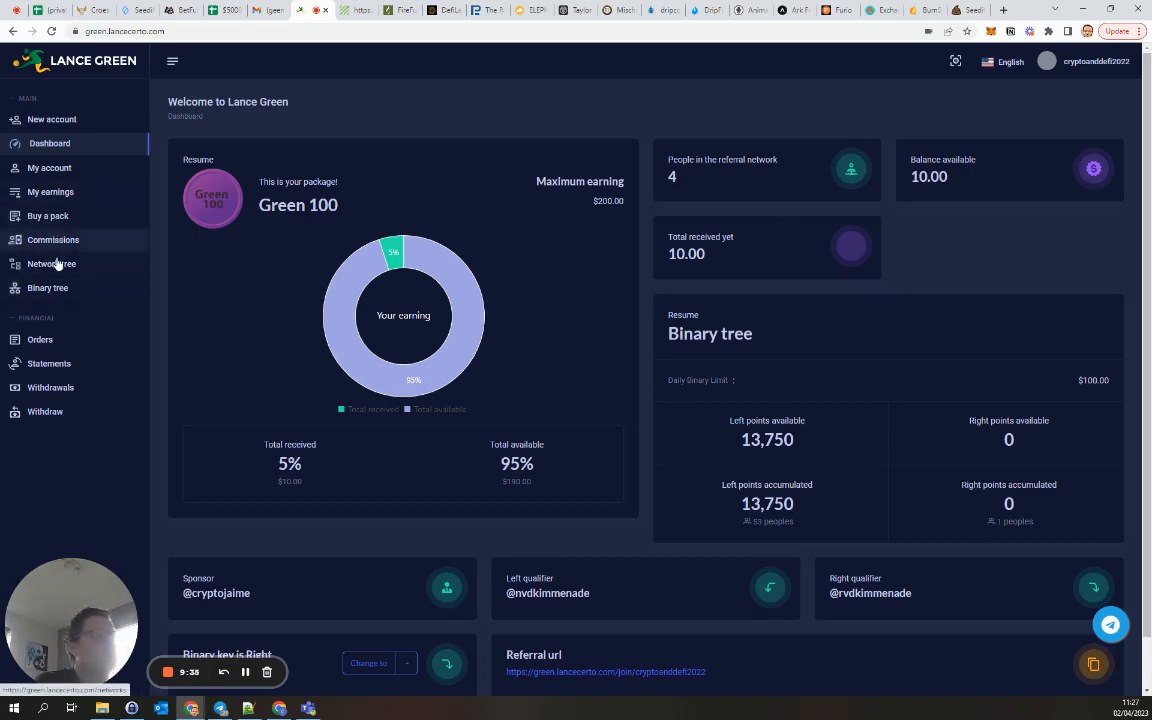
left_click(53, 263)
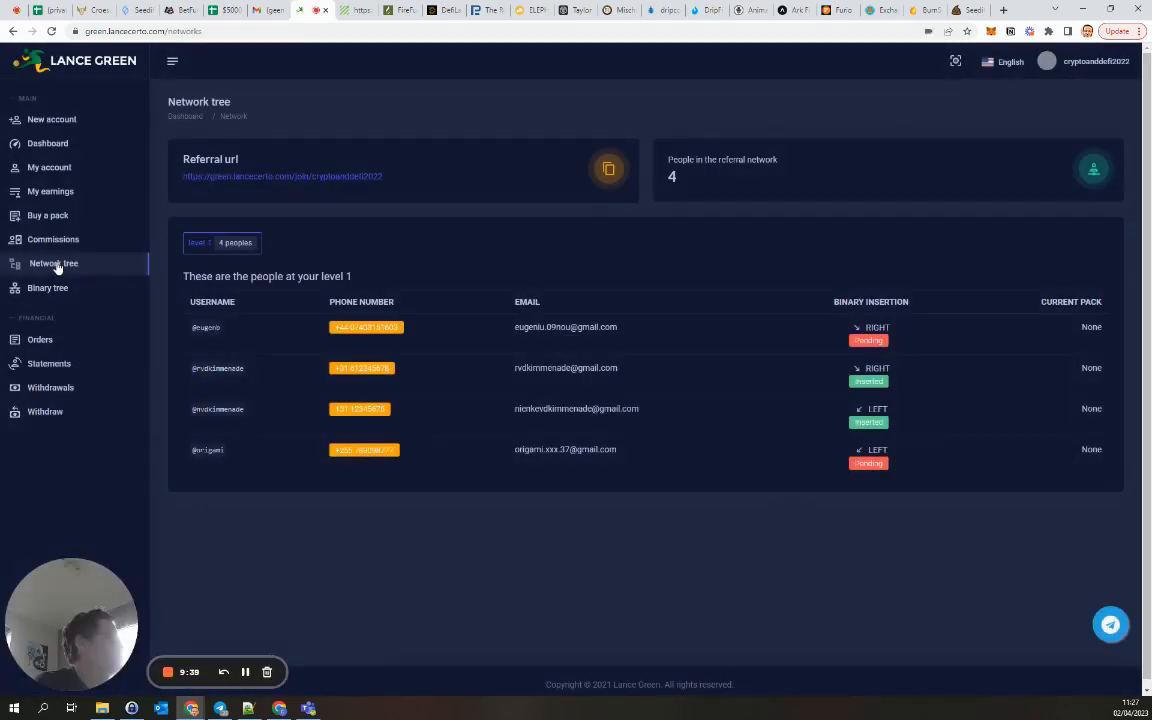
left_click(49, 287)
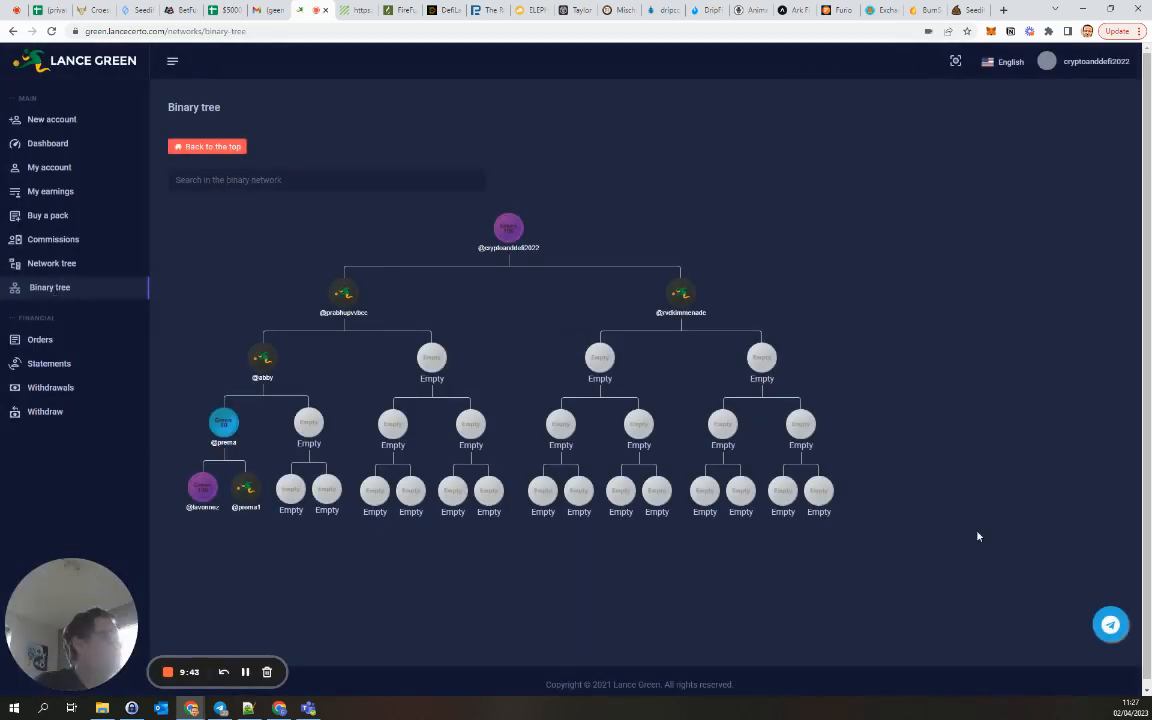
mouse_move(53, 375)
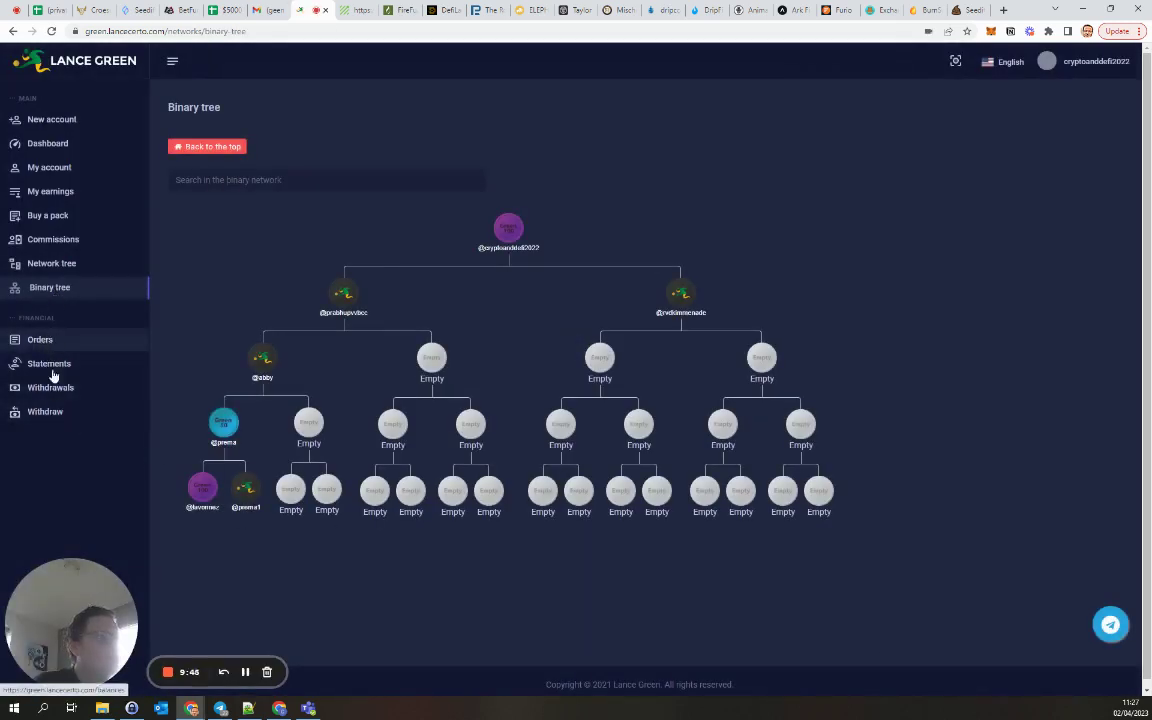
Check the withdrawal form showing 10.00 available at 6%, then go back to the dashboard.
left_click(47, 411)
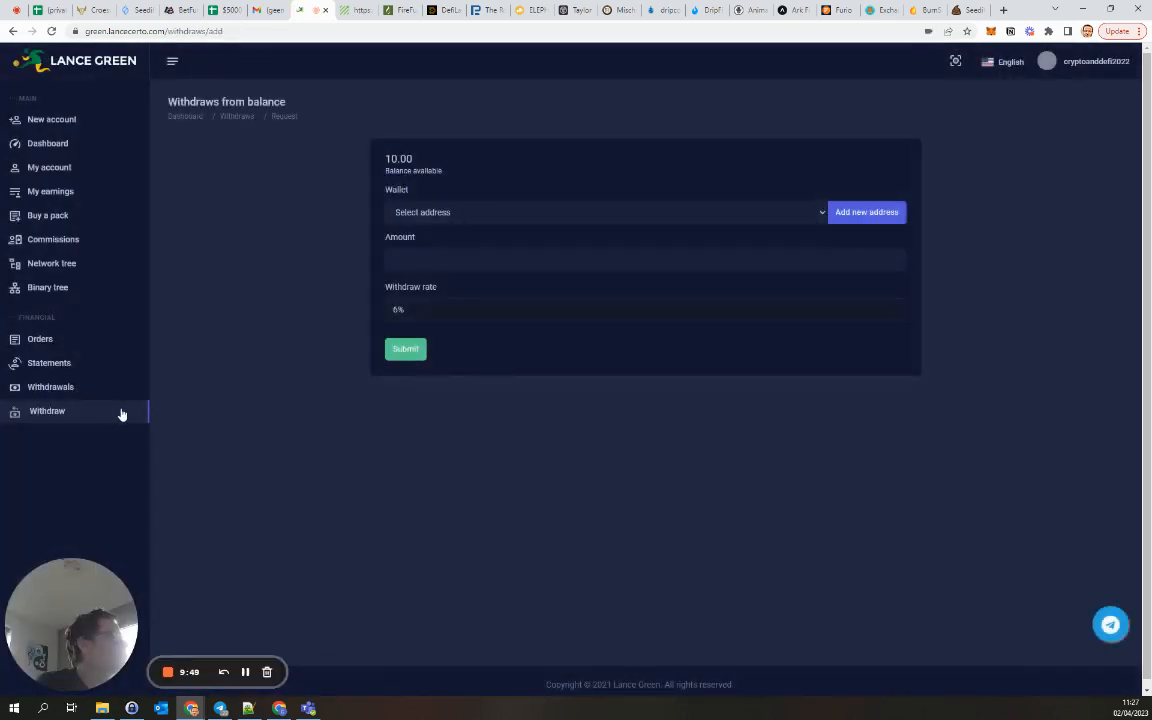
mouse_move(930, 225)
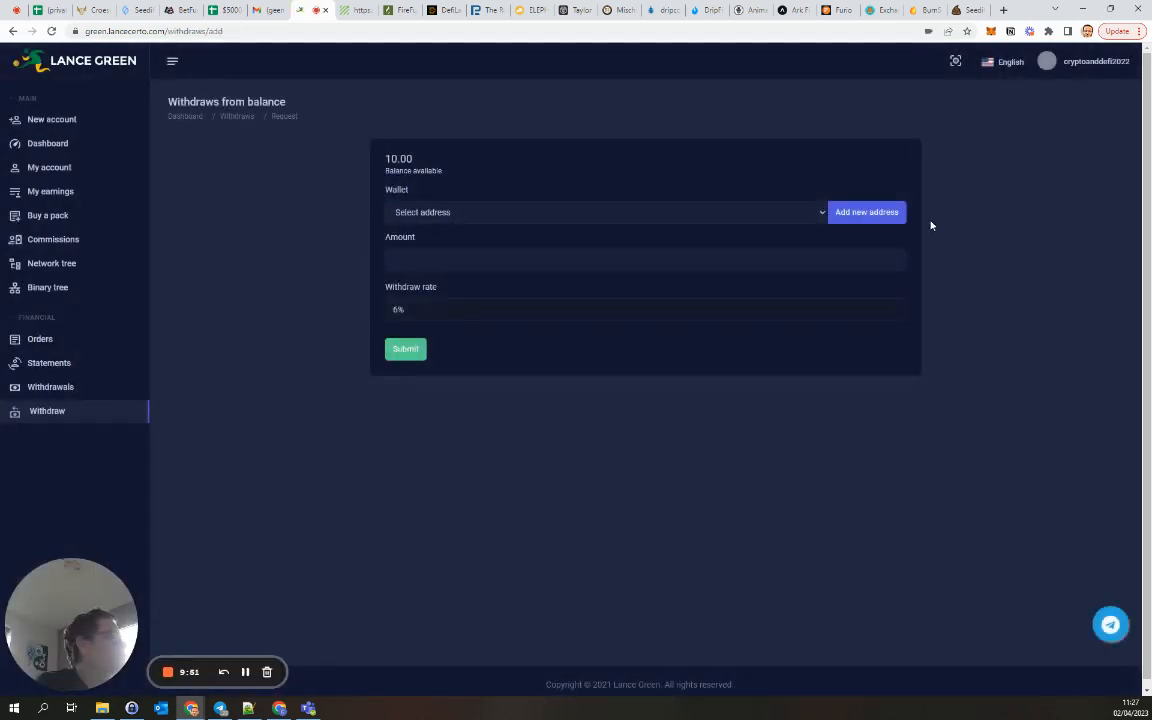
left_click(866, 212)
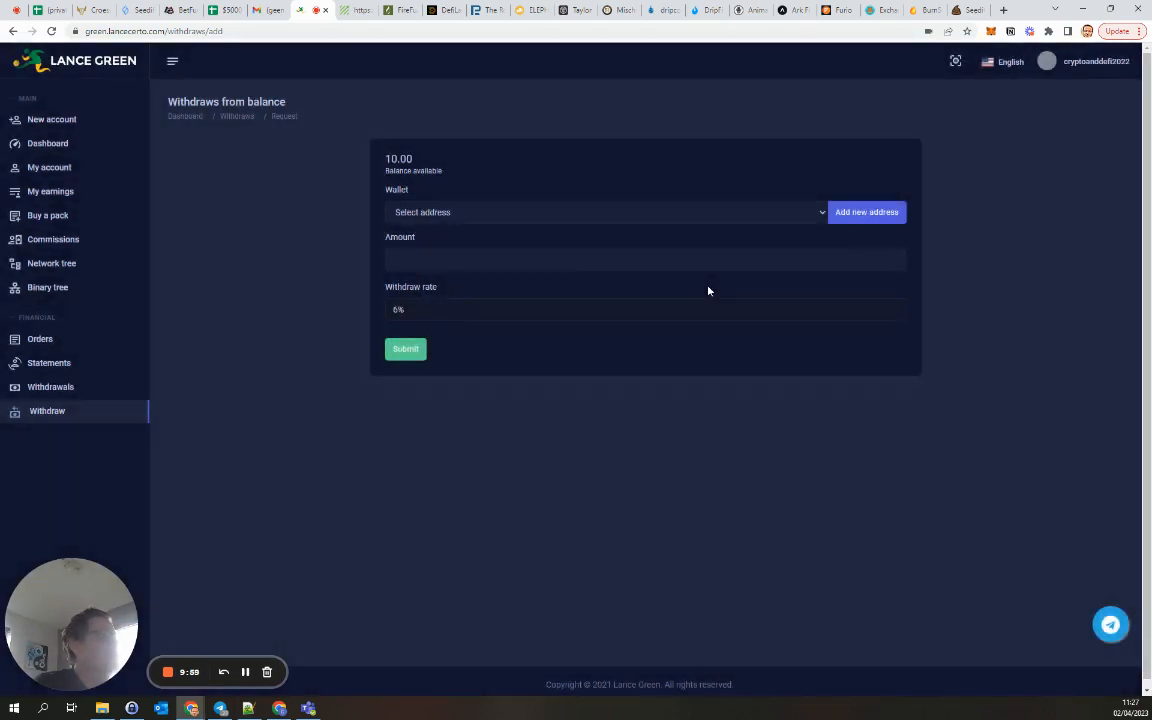
mouse_move(340, 195)
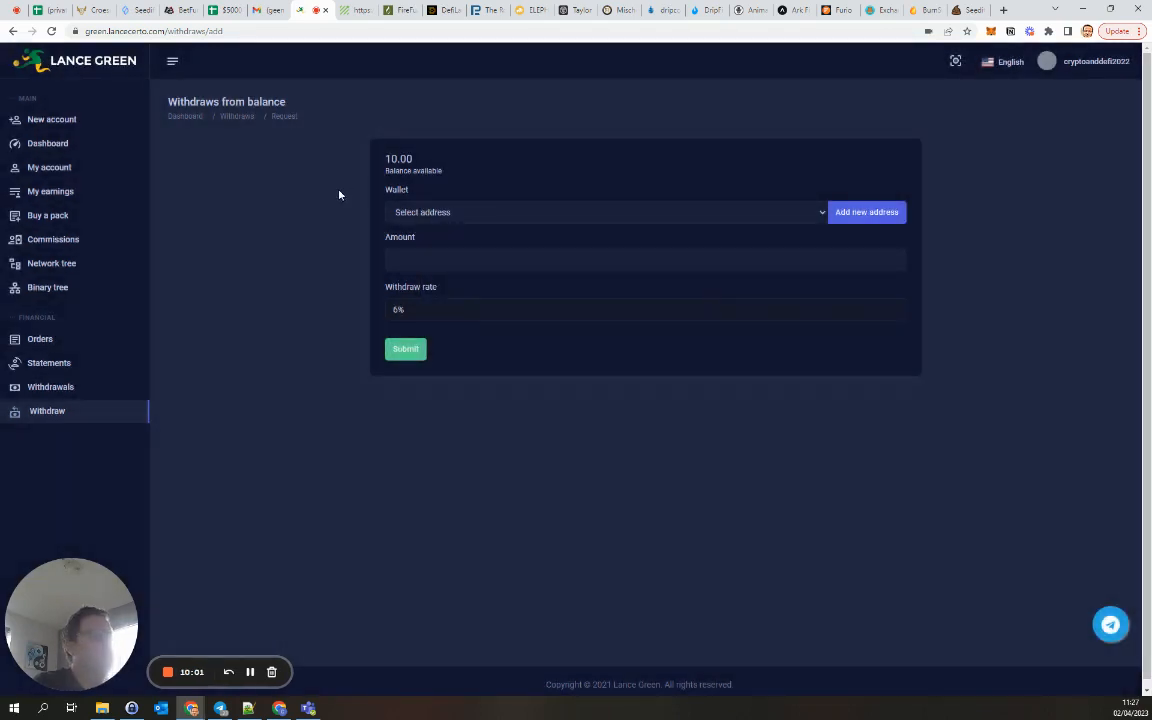
left_click(48, 143)
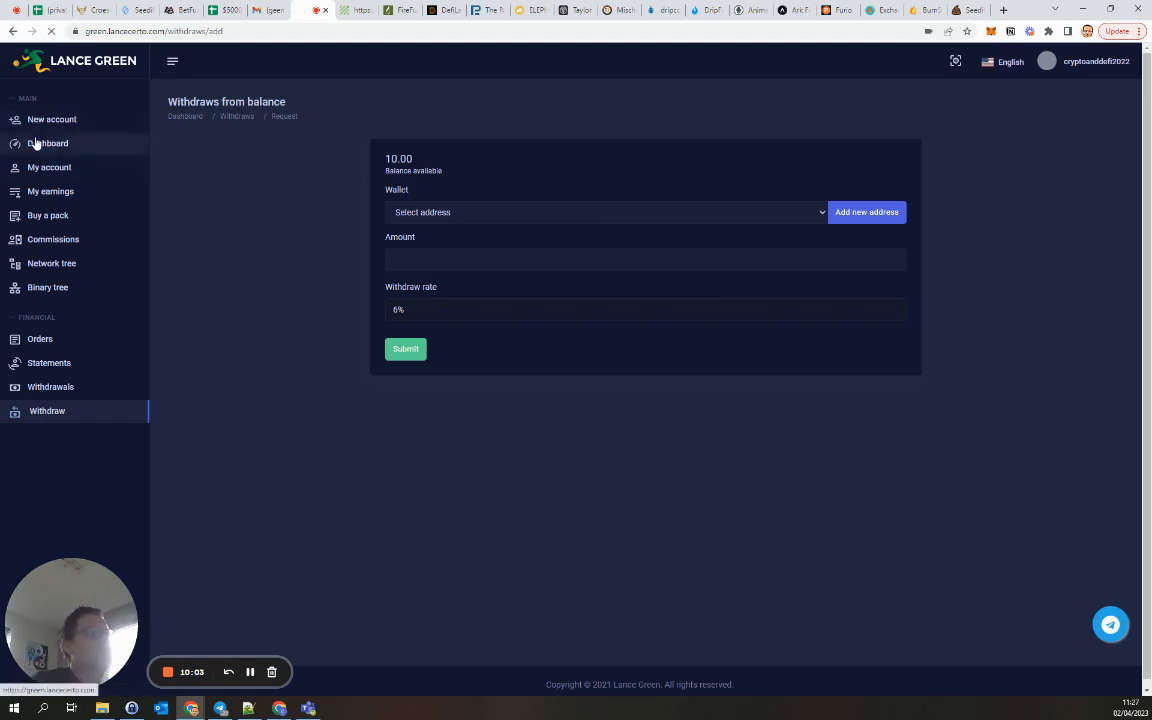
left_click(49, 143)
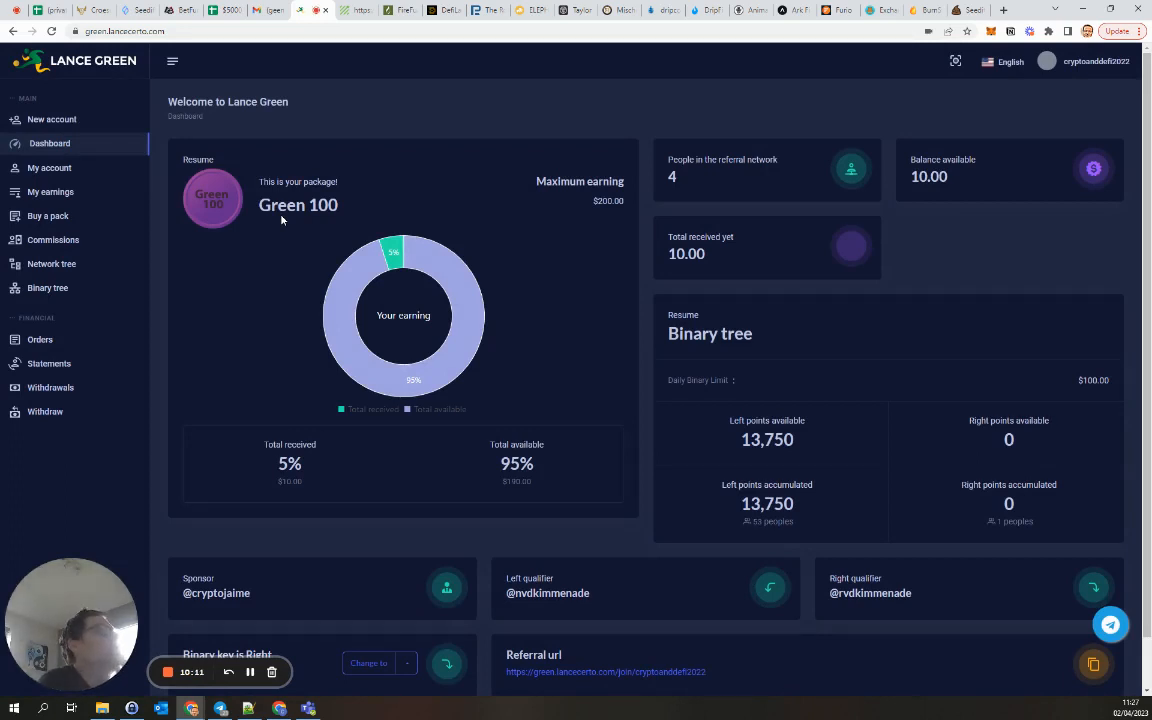
mouse_move(357, 10)
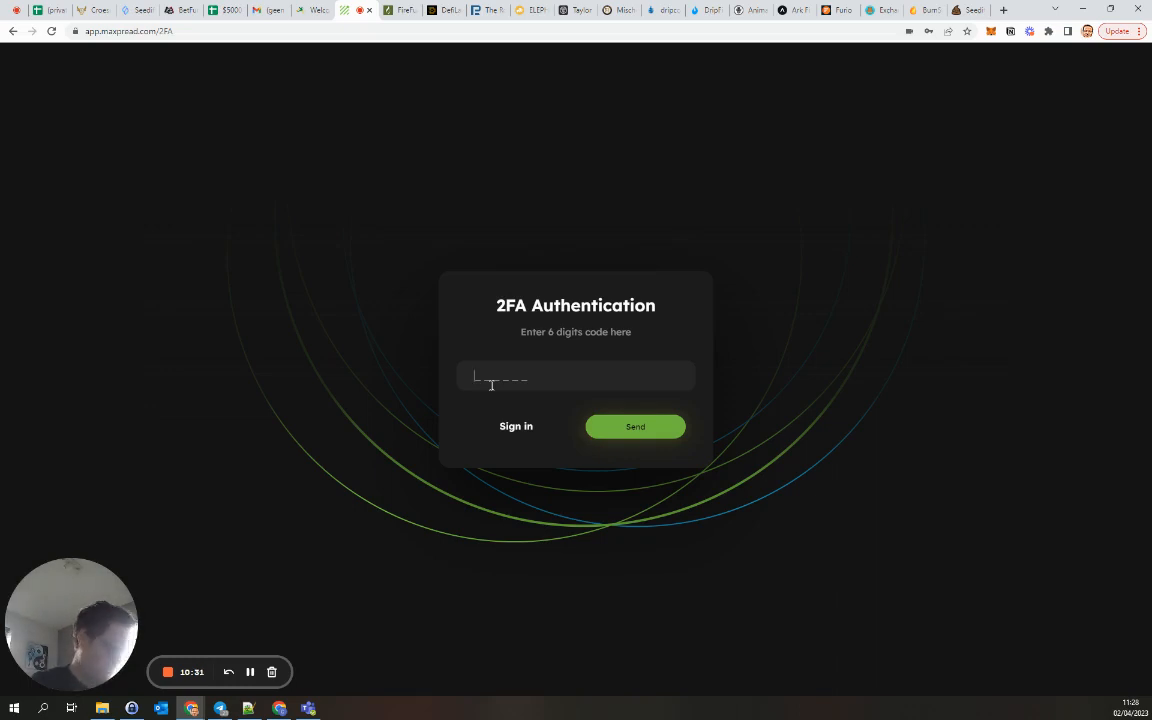
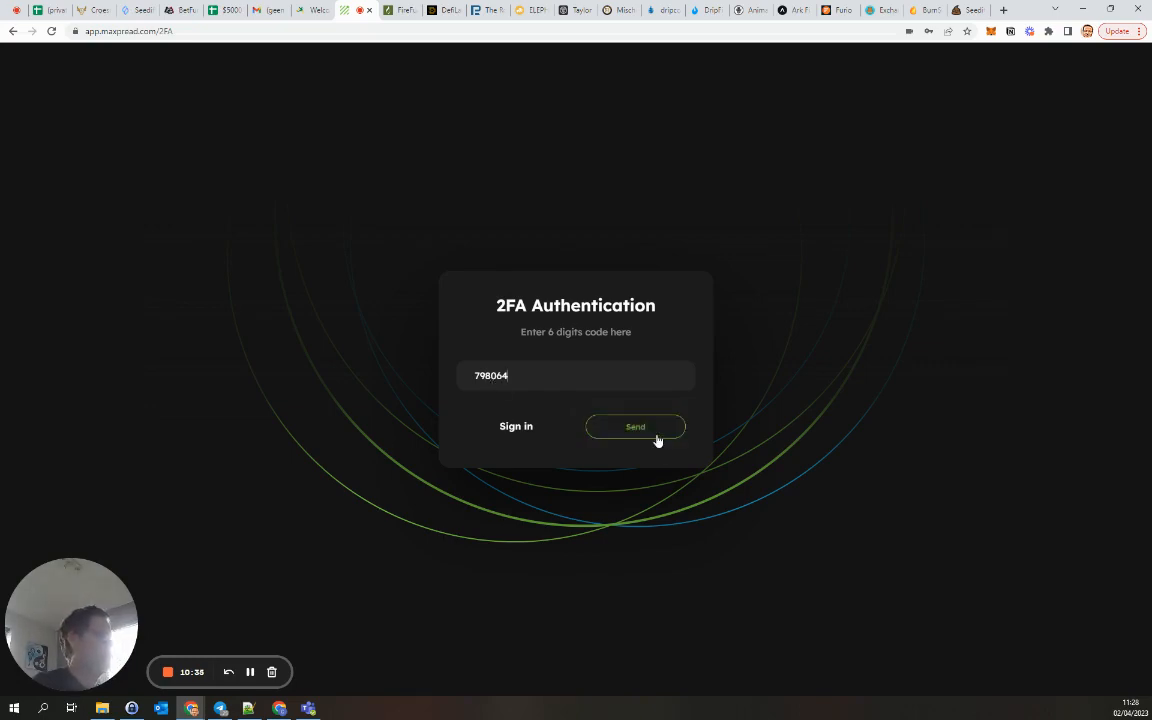
left_click(635, 427)
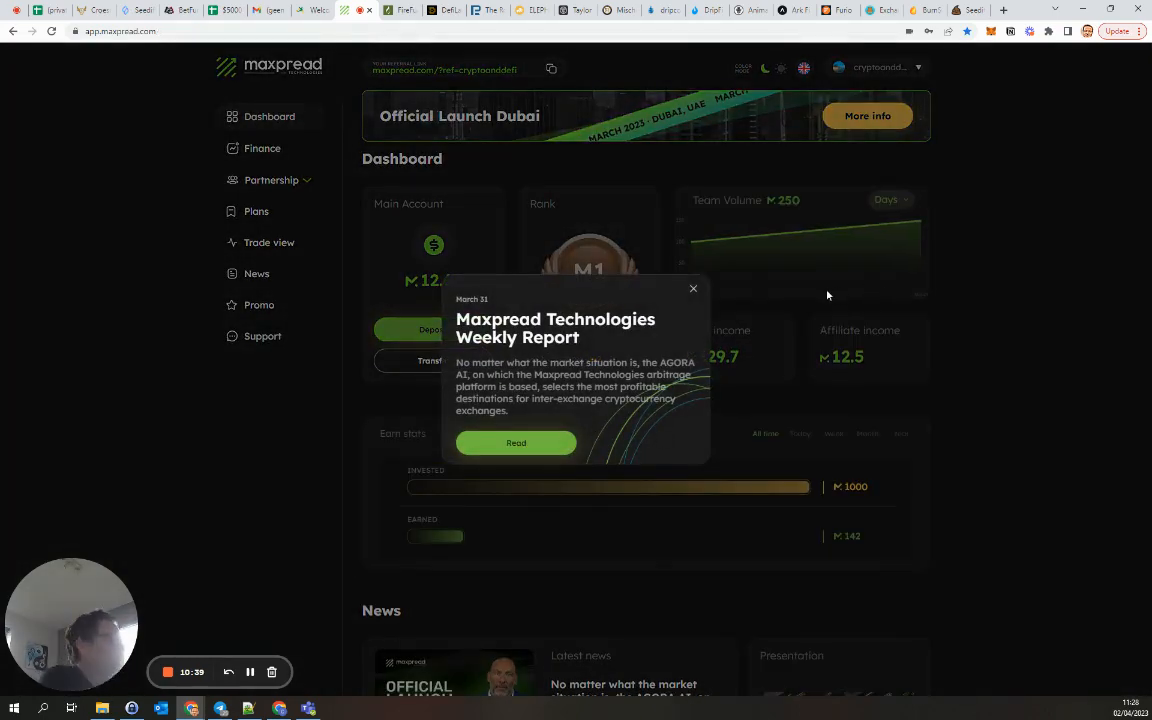
Dismiss the weekly report popup and view Finance: main 12.67, bonus 65.15.
left_click(692, 289)
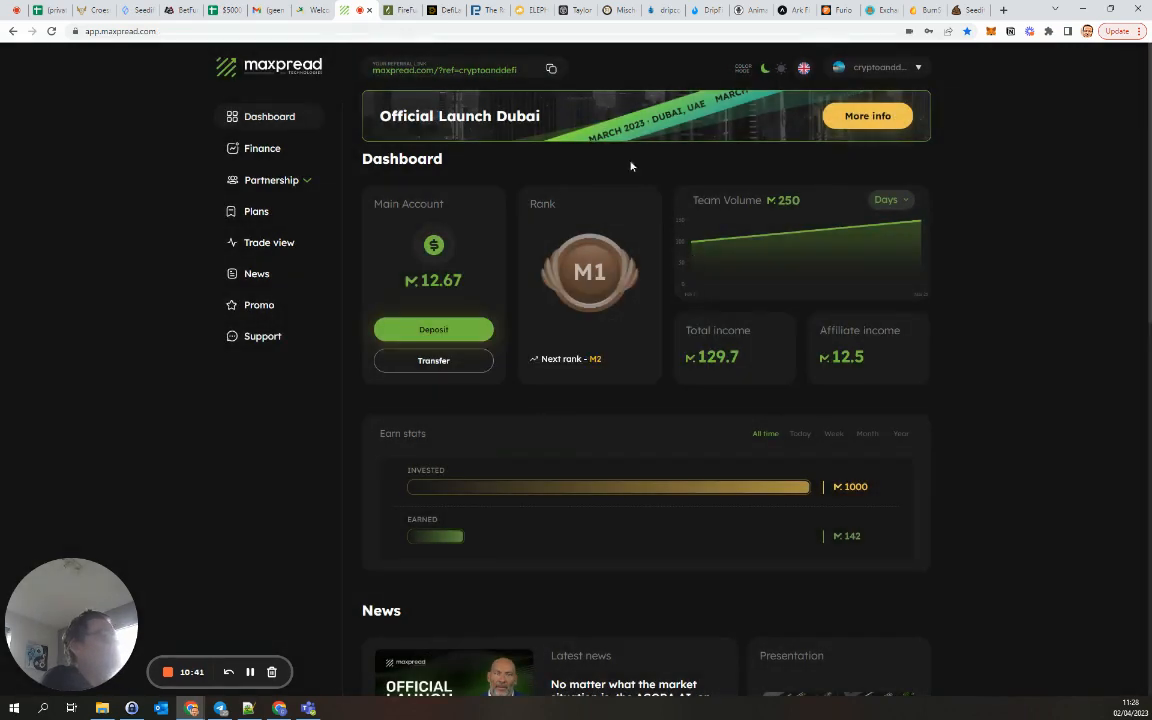
mouse_move(418, 256)
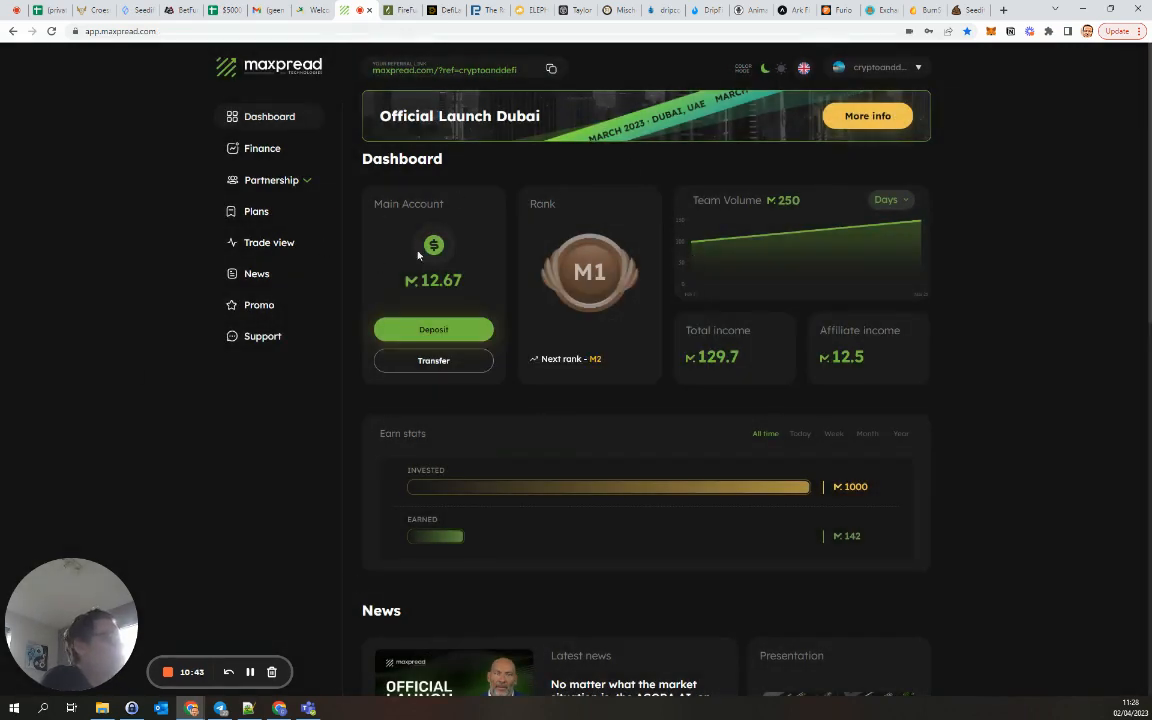
mouse_move(463, 318)
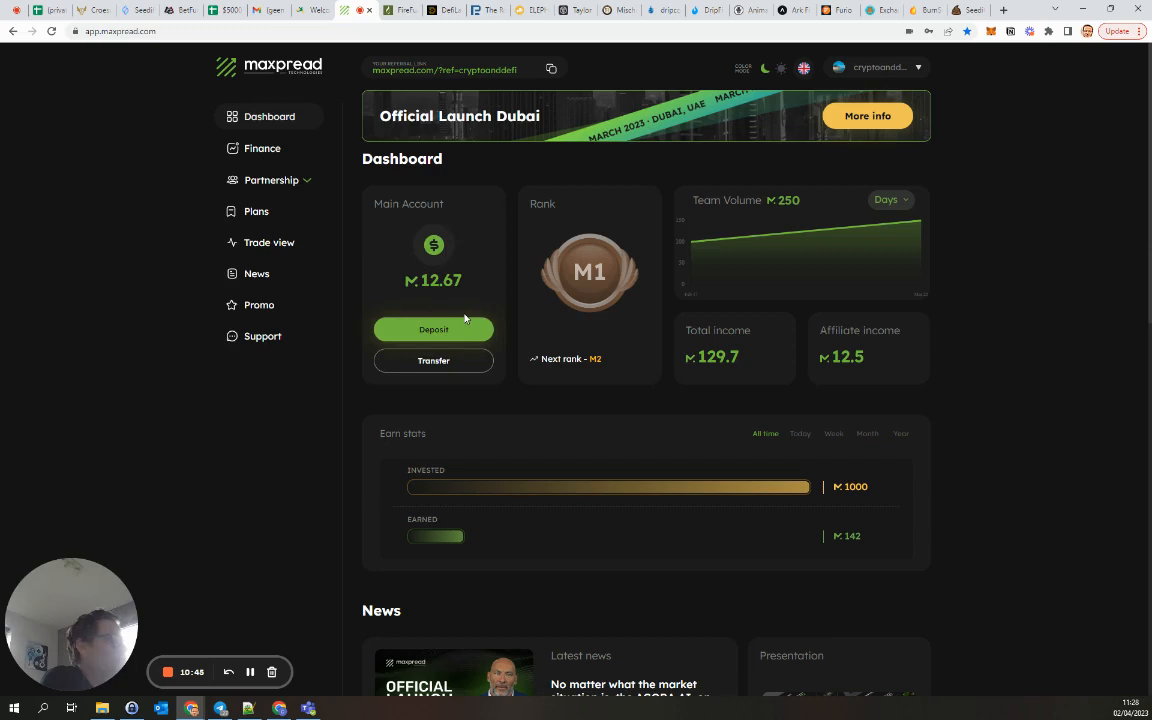
mouse_move(600, 283)
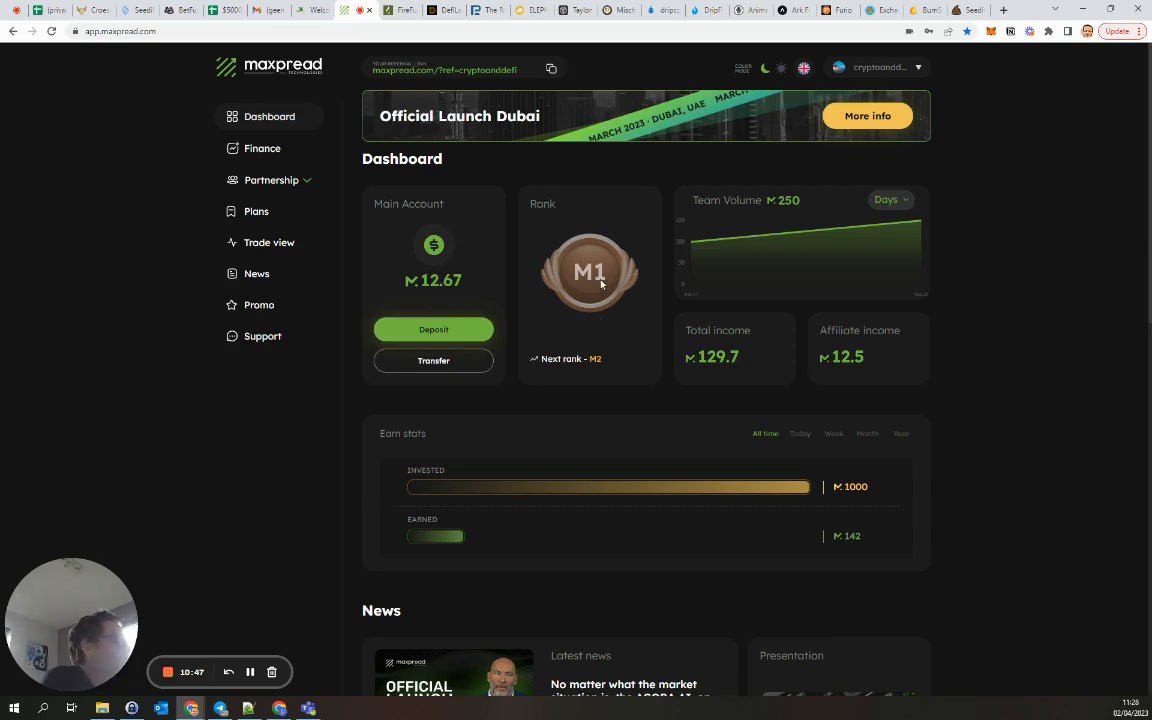
mouse_move(693, 207)
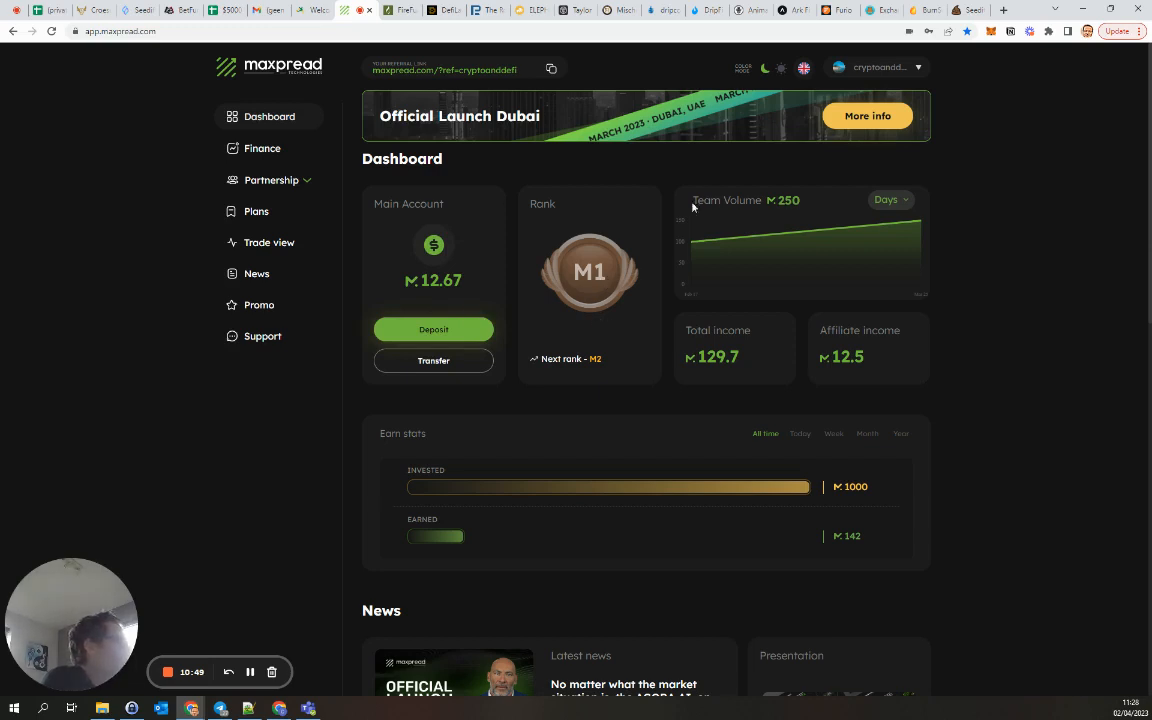
mouse_move(771, 345)
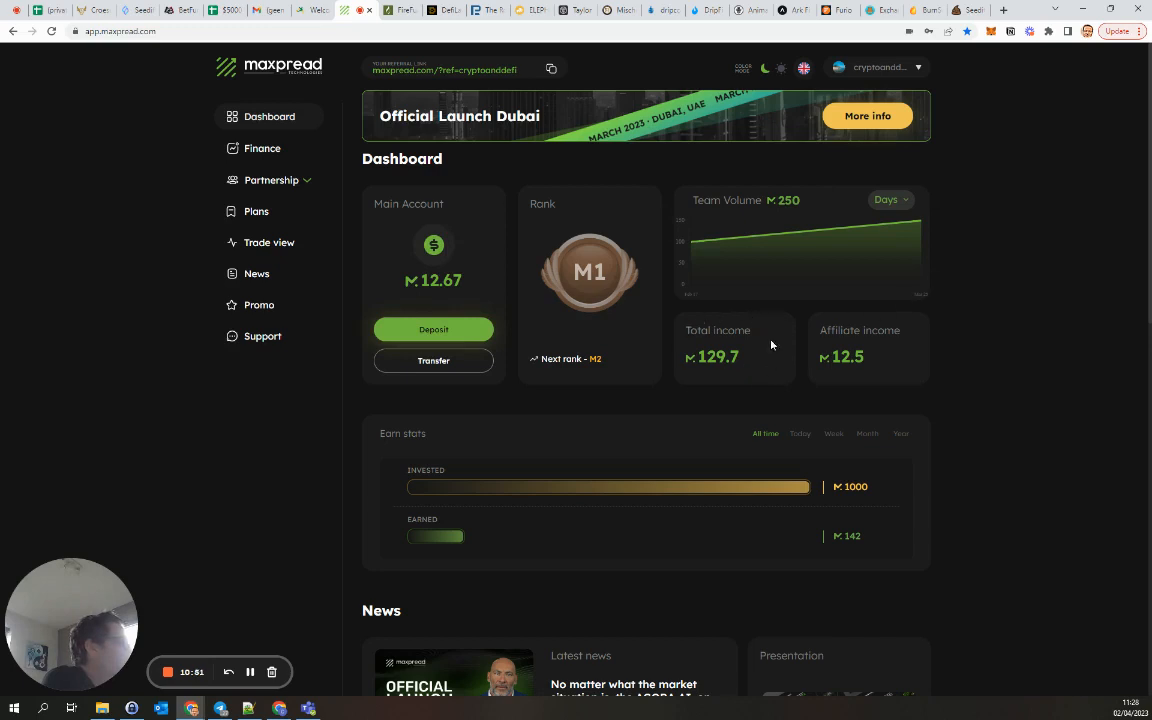
mouse_move(718, 384)
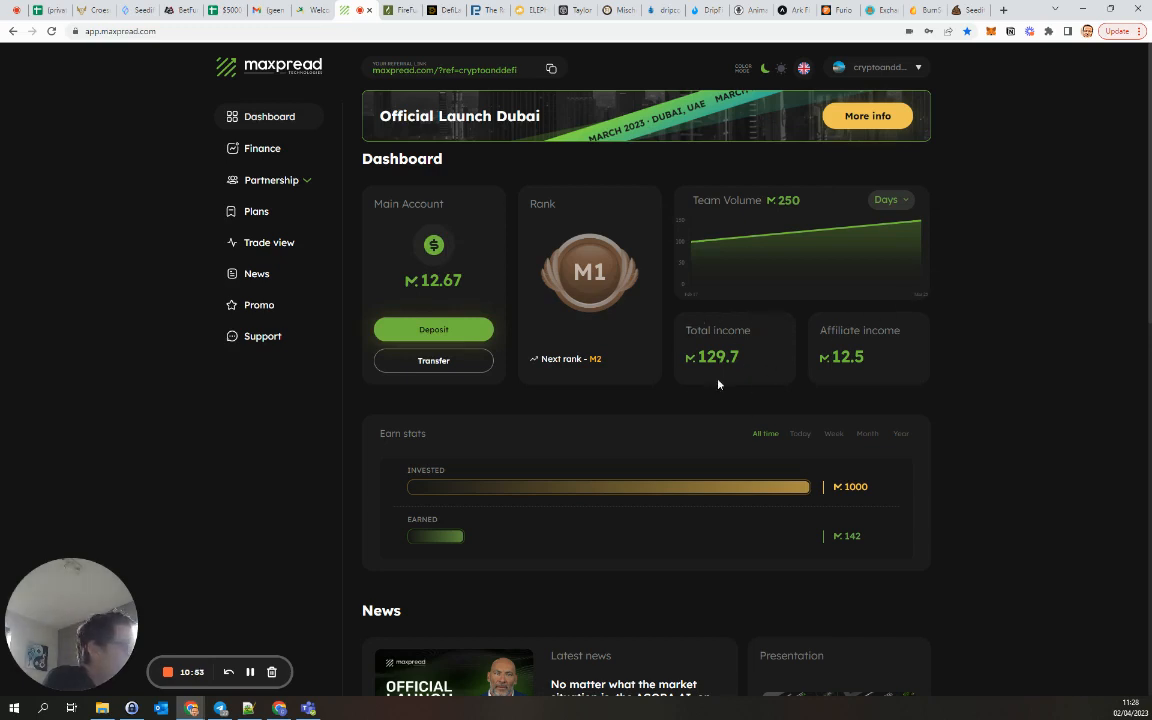
left_click(264, 148)
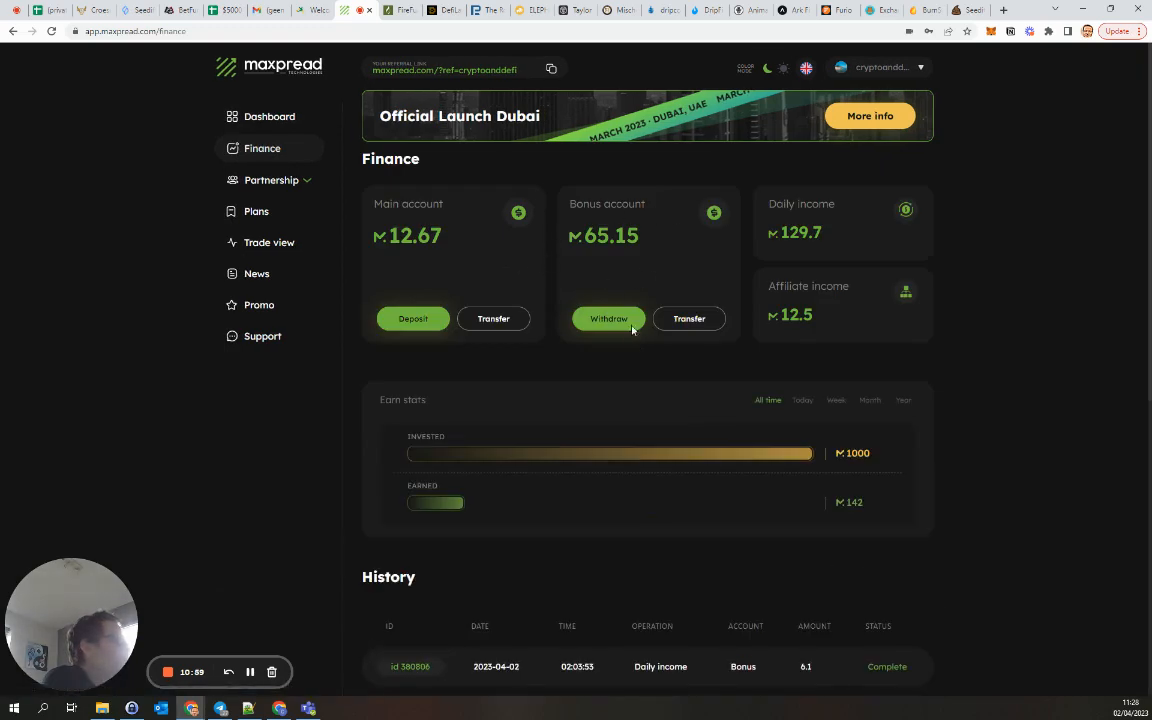
mouse_move(609, 318)
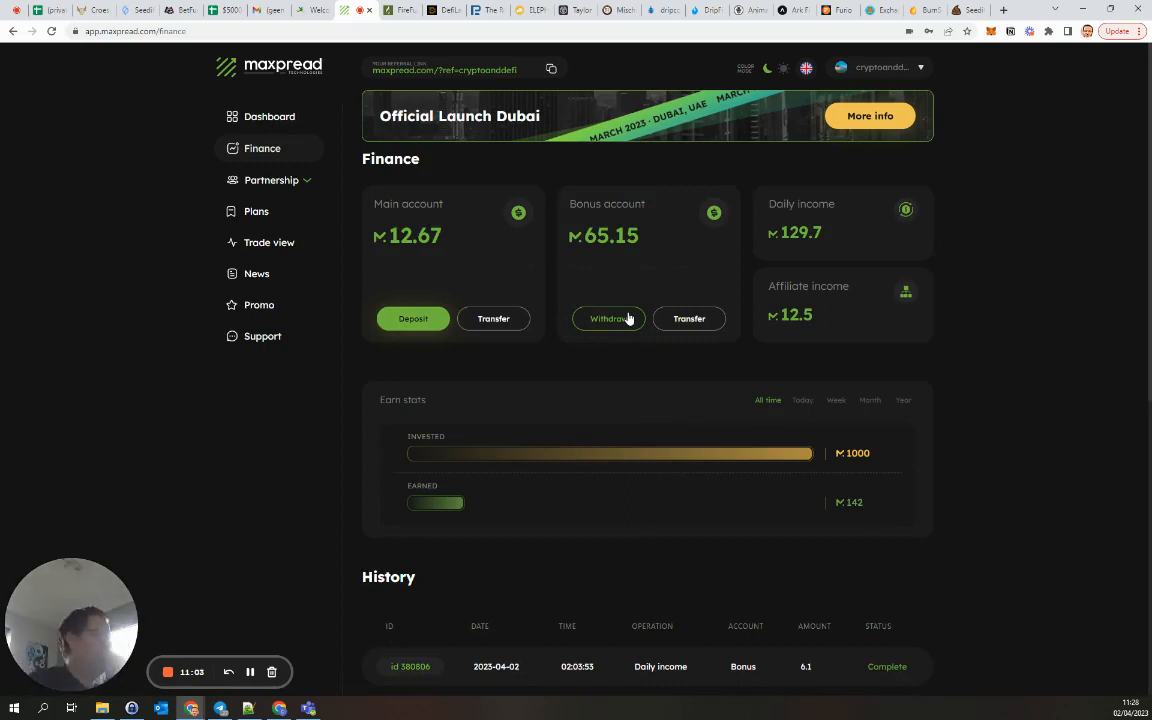
mouse_move(298, 207)
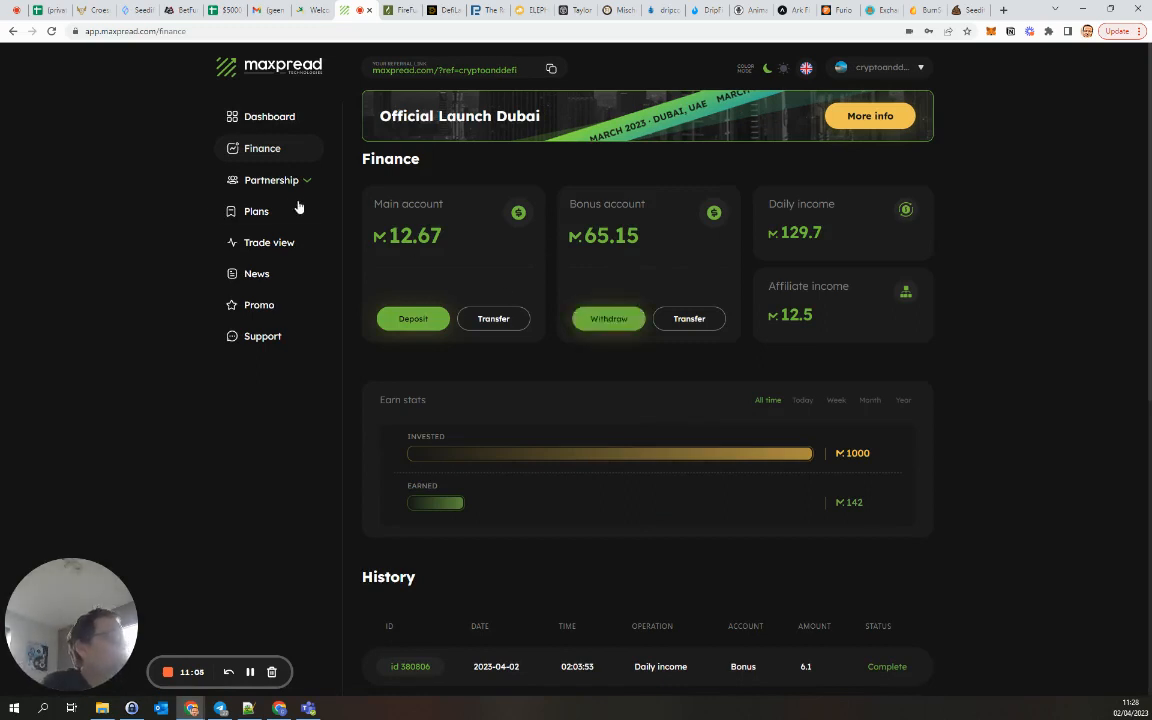
Review the active MX1000 plan (4/353 days, ~8 daily income) and toggle the Partnership menu.
left_click(256, 211)
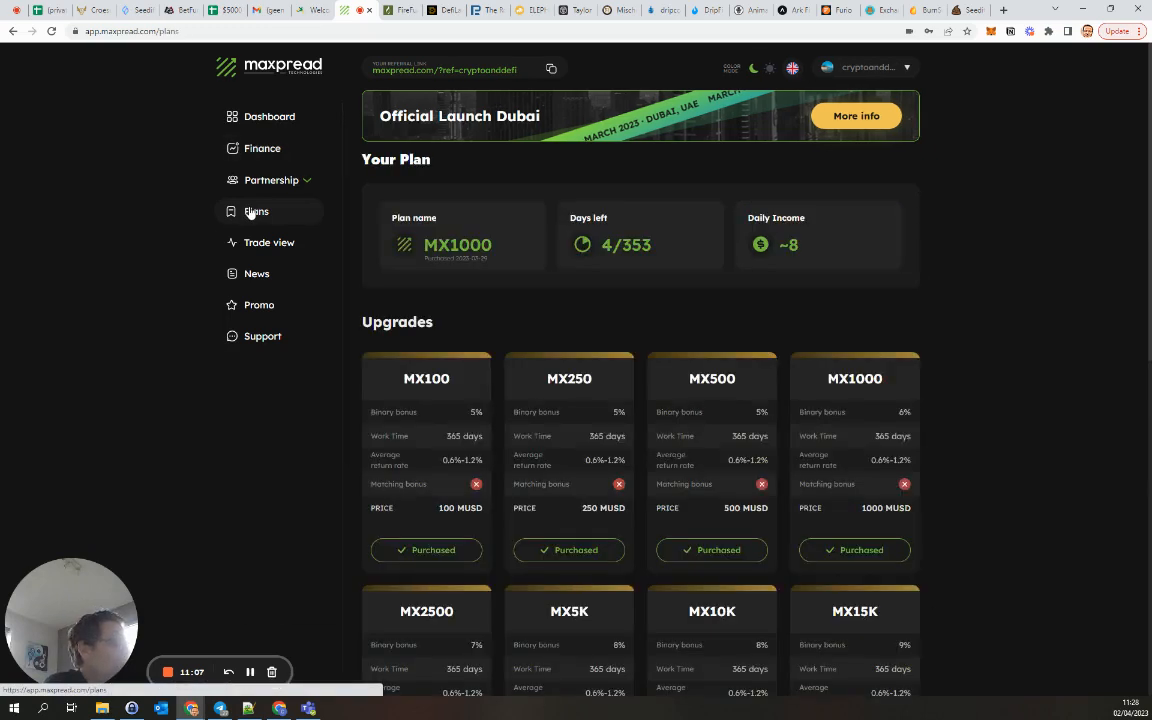
scroll("down", 3)
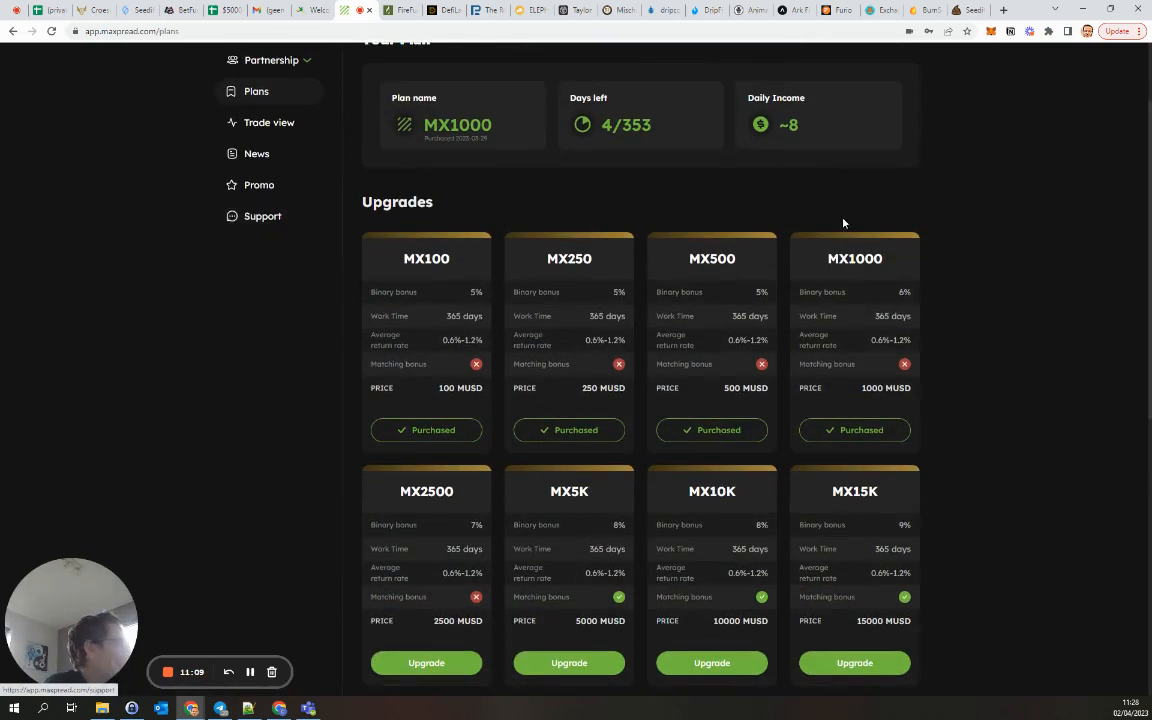
mouse_move(838, 257)
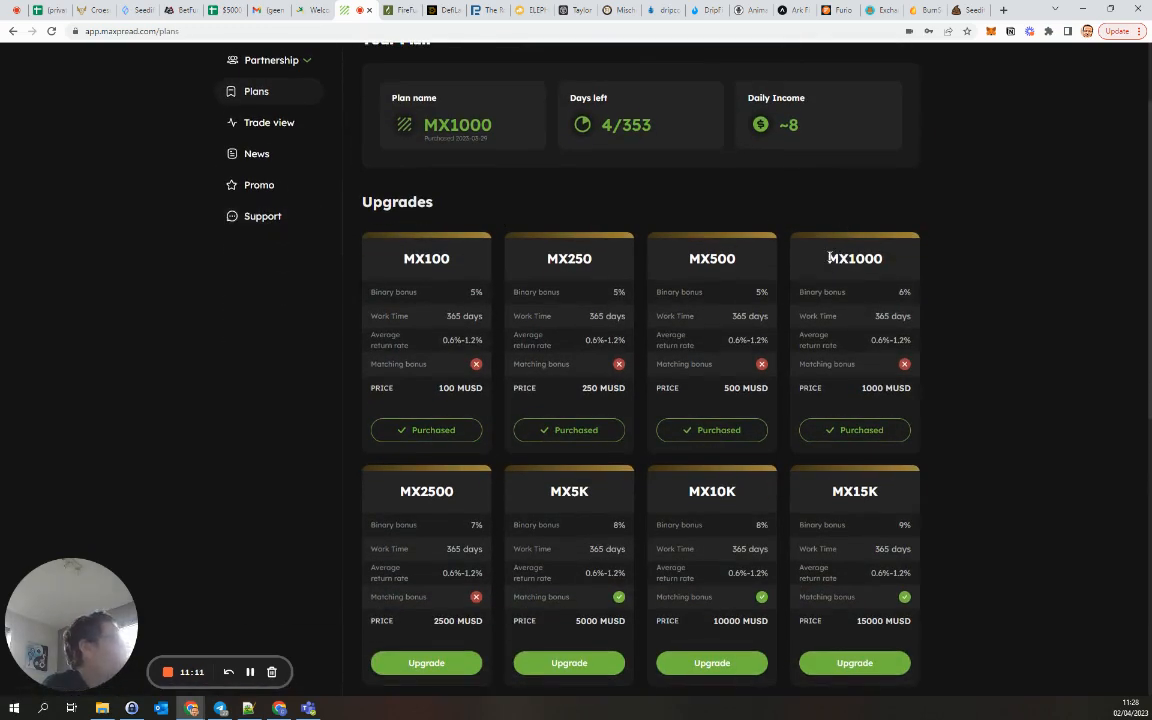
double_click(855, 258)
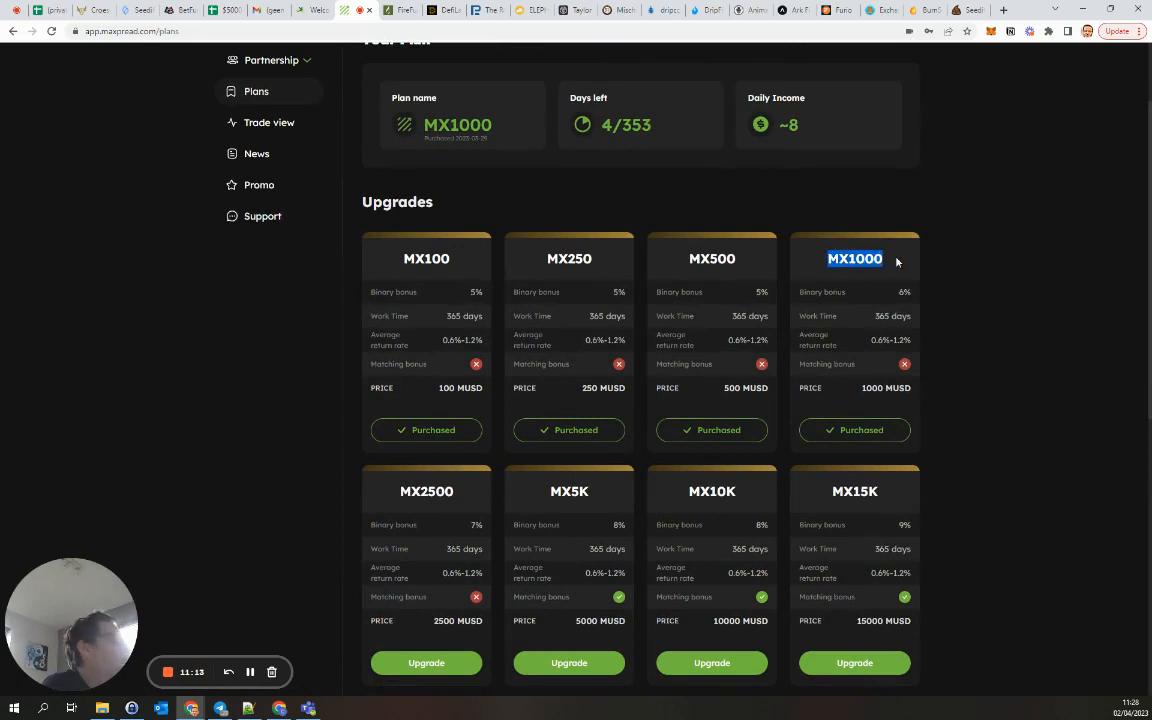
scroll("up", 3)
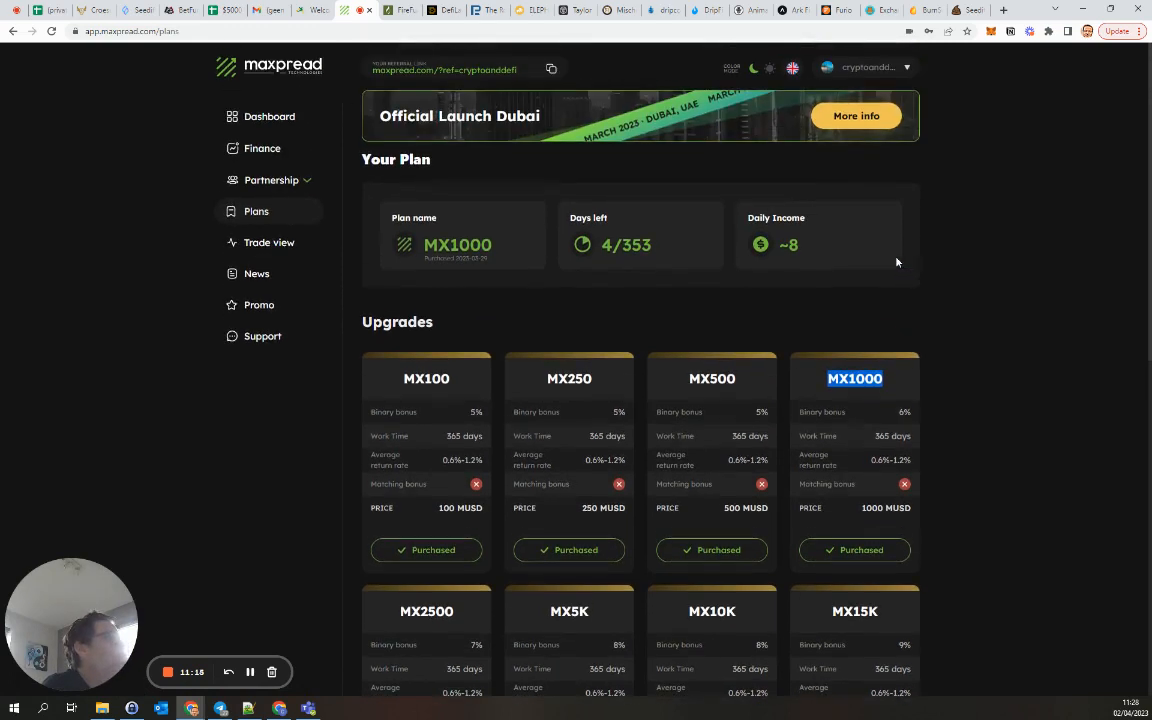
scroll("down", 3)
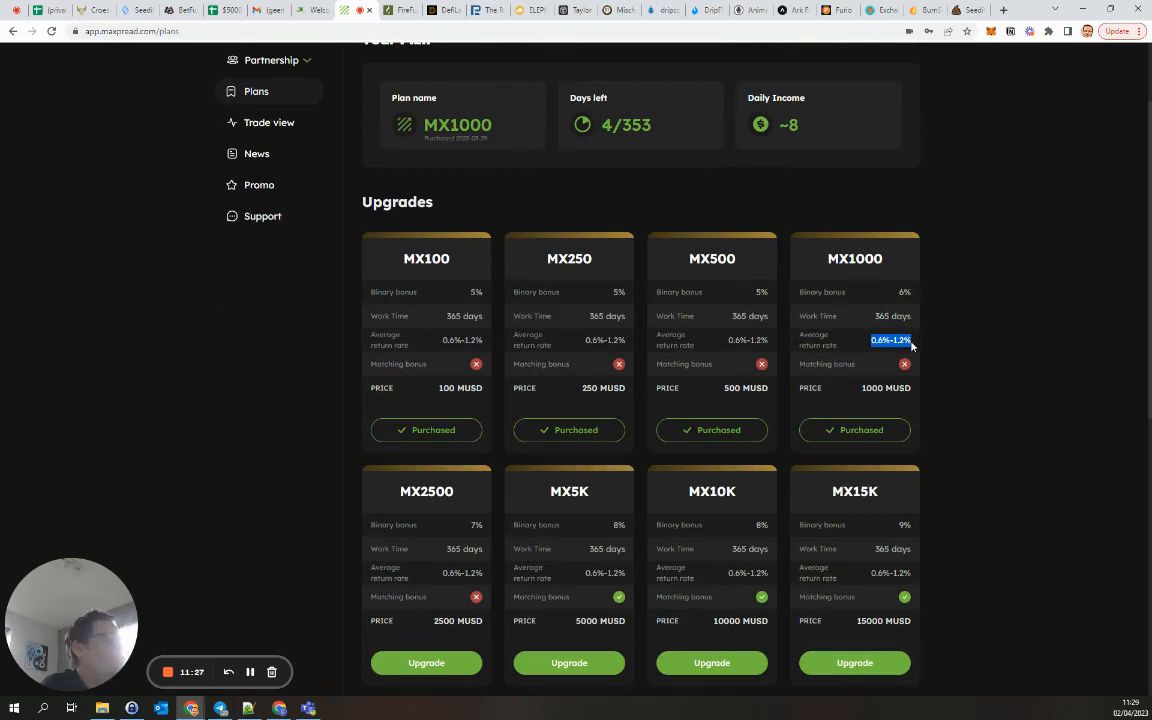
scroll("up", 3)
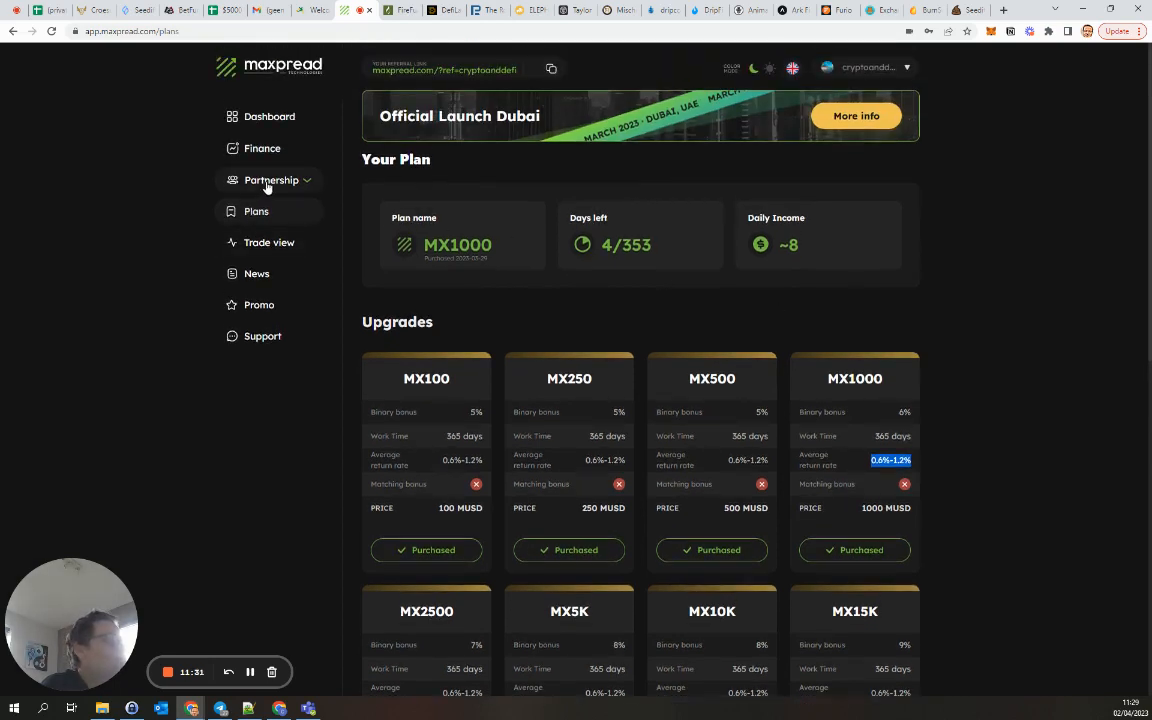
left_click(272, 180)
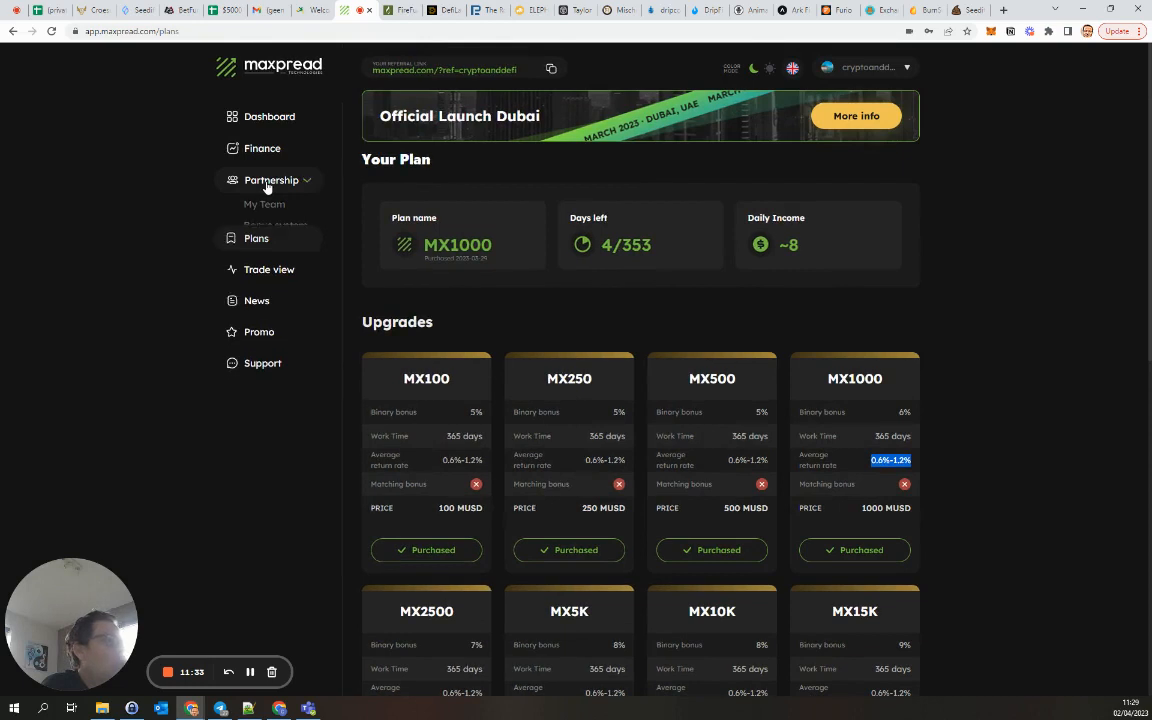
left_click(271, 180)
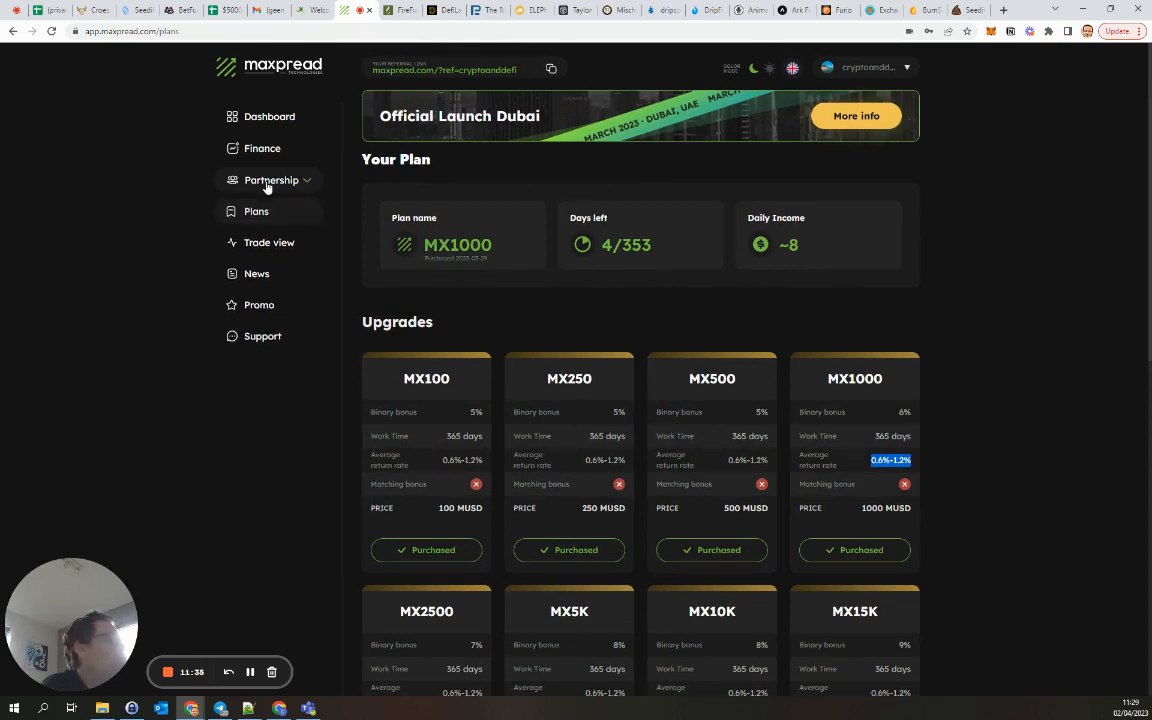
Scroll through Maxpread's Finance income history, highlighting the latest 6.1 daily income entry.
left_click(262, 148)
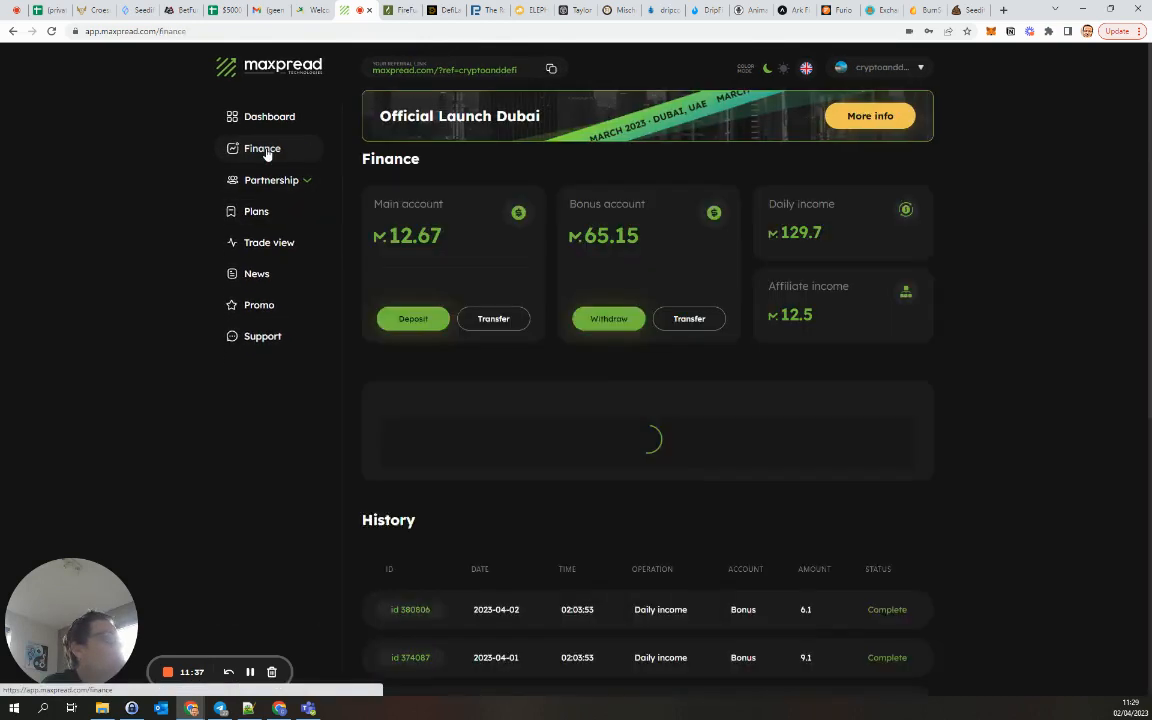
scroll("down", 3)
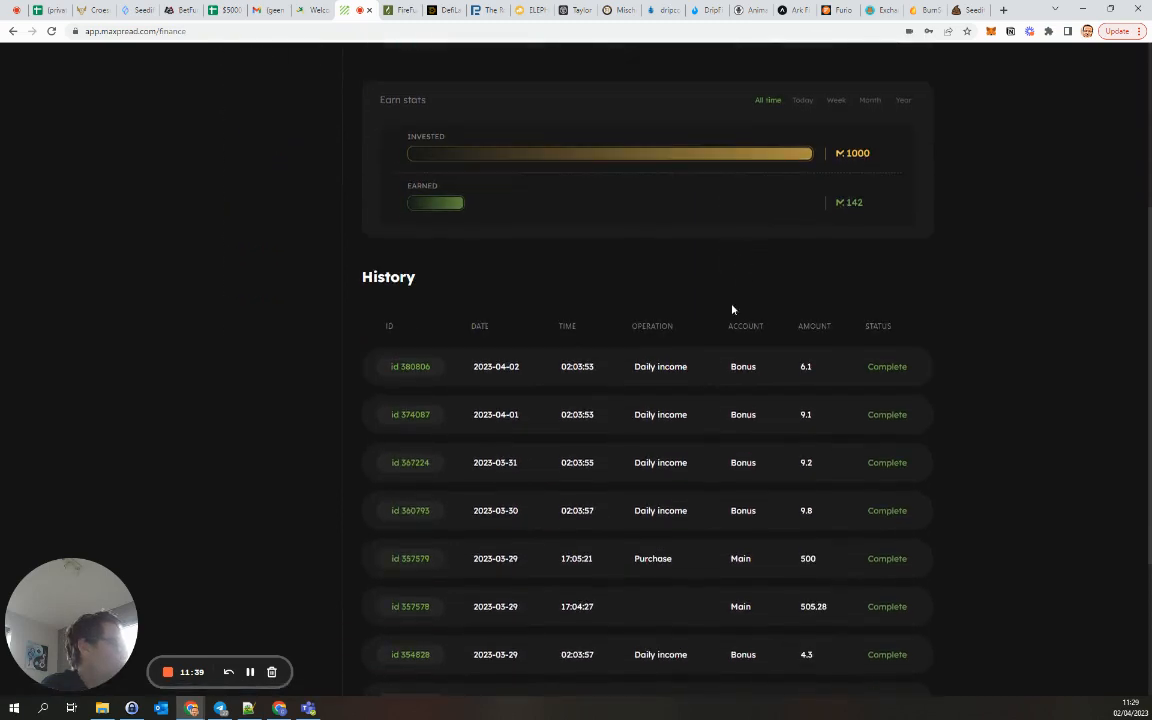
mouse_move(793, 422)
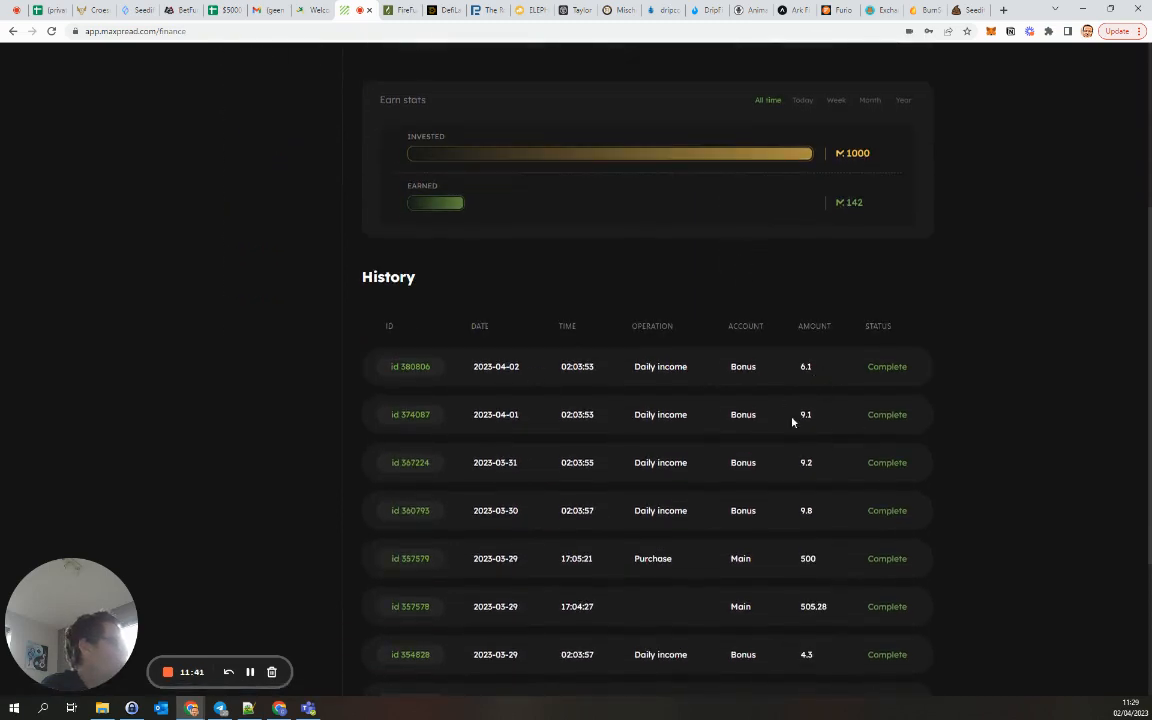
mouse_move(670, 439)
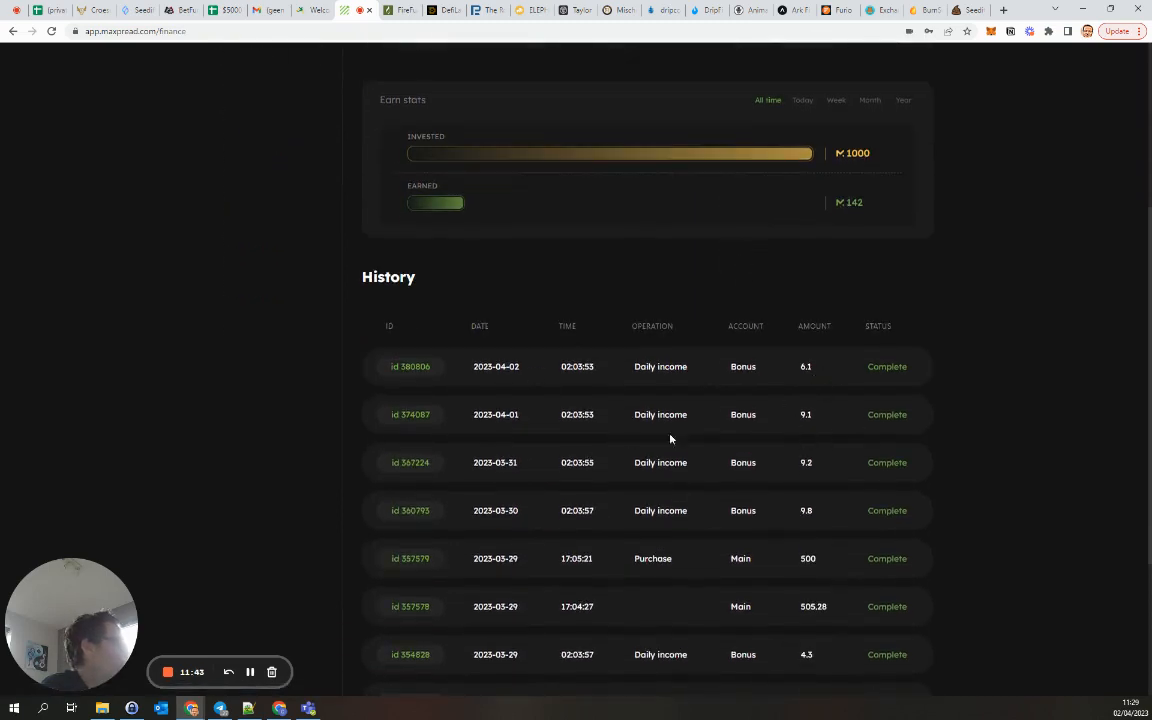
double_click(805, 366)
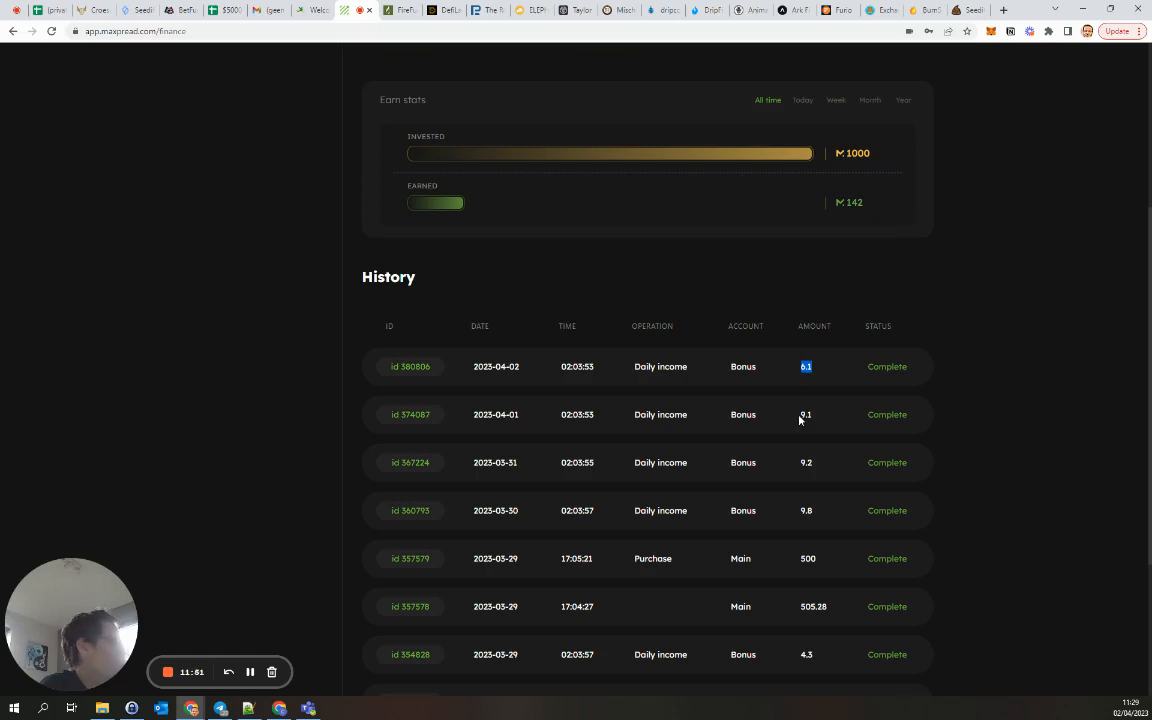
scroll("down", 3)
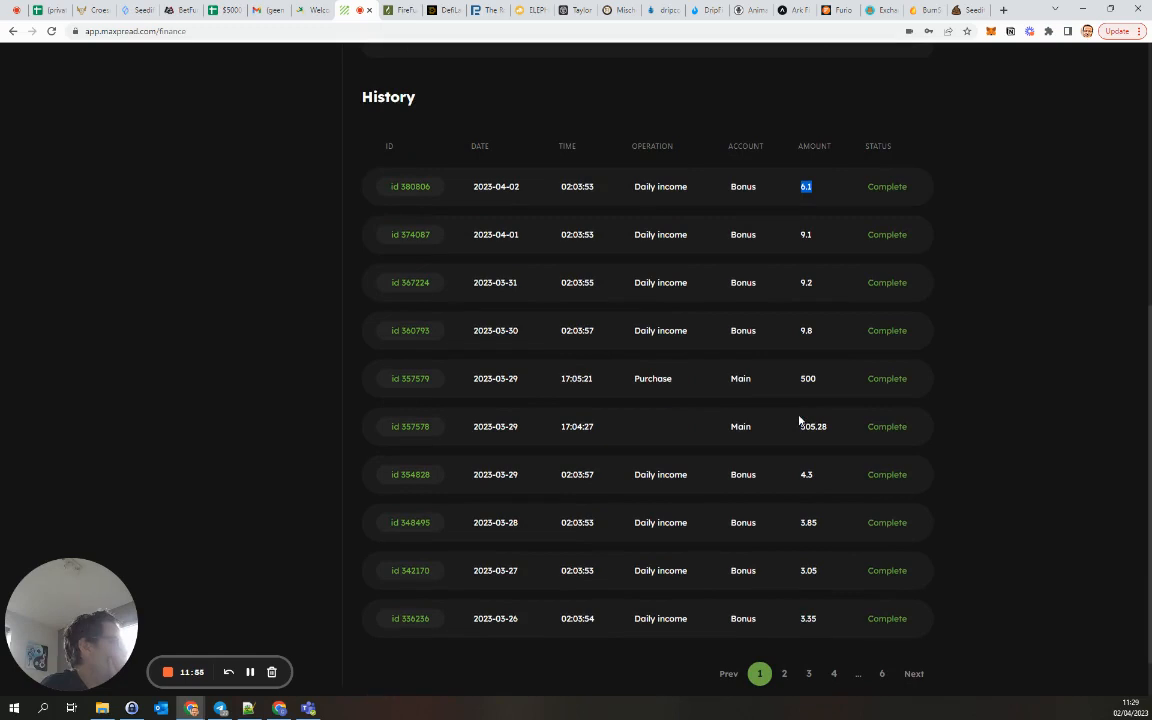
scroll("up", 3)
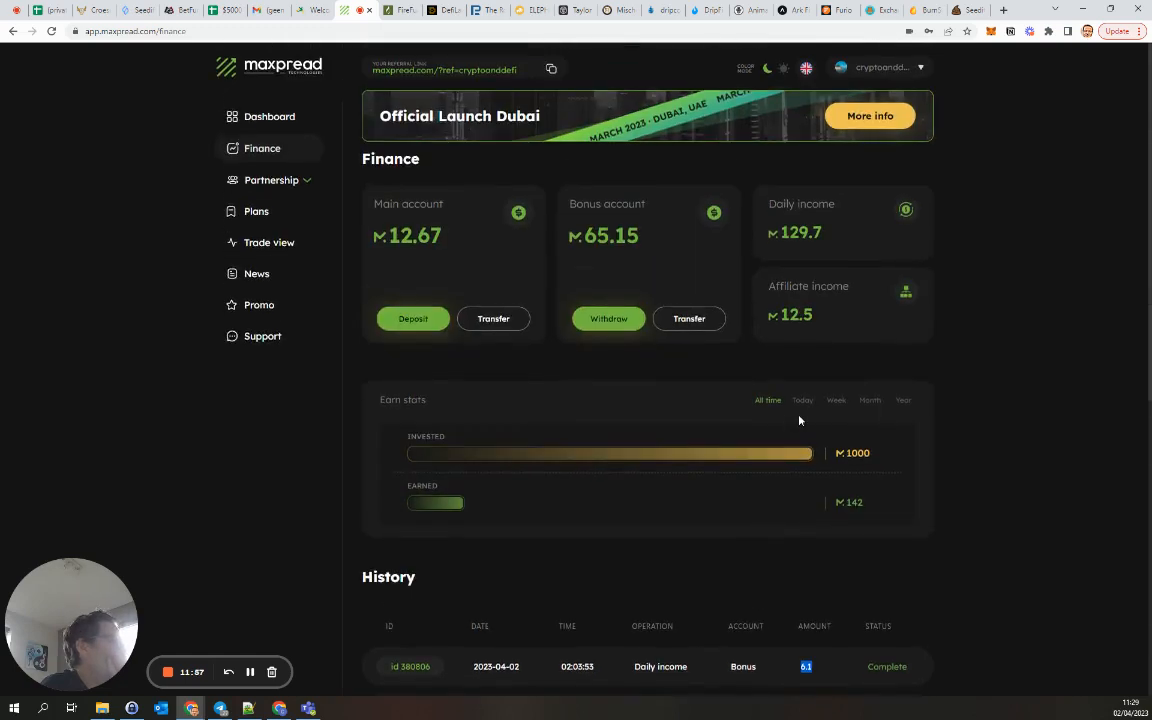
mouse_move(808, 680)
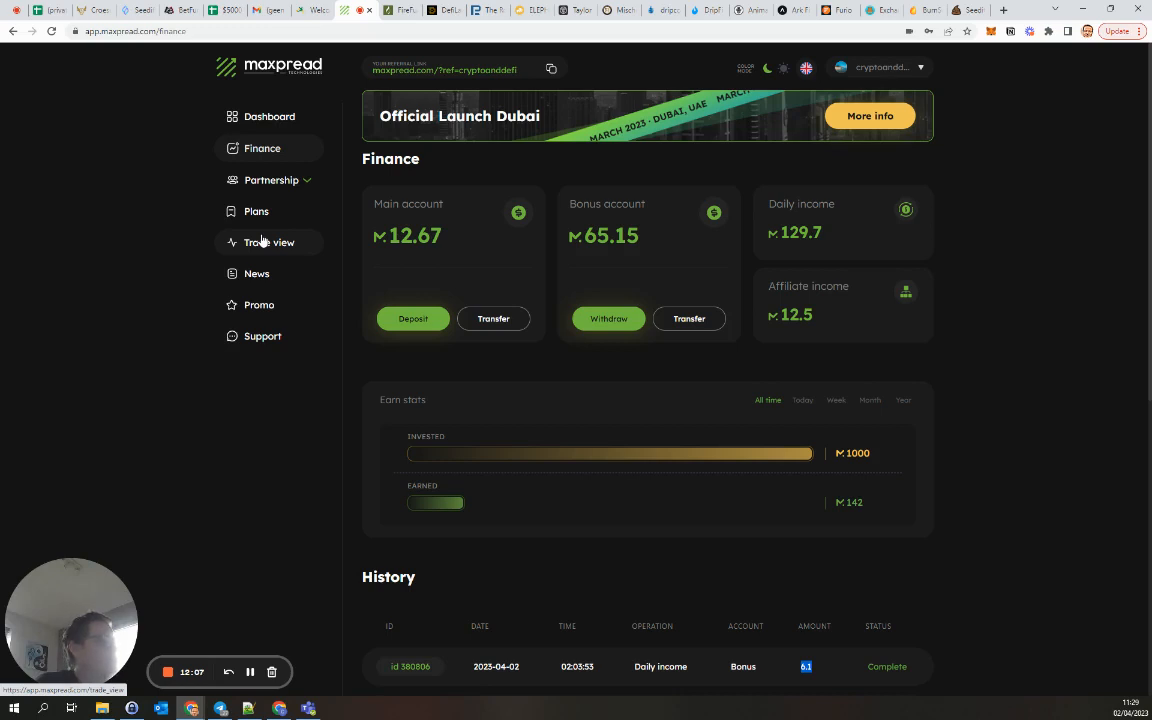
mouse_move(257, 211)
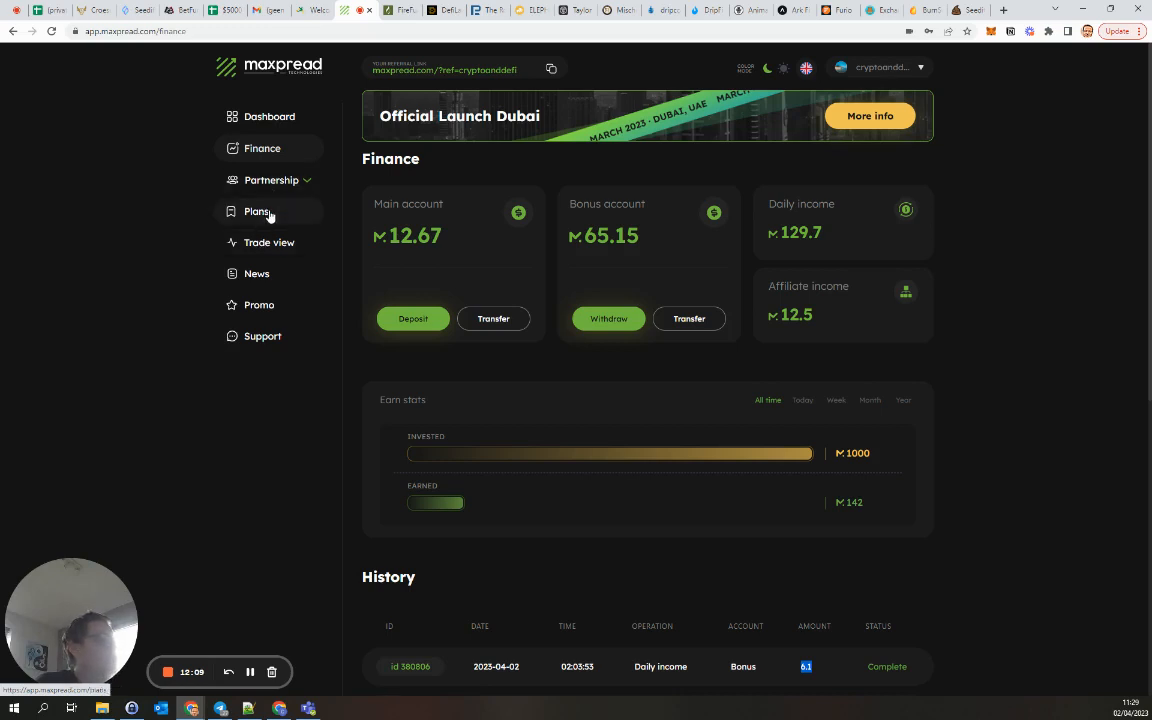
Attempt the 1500 MUSD upgrade from MX1000 to MX2500 and close the 'Not enough money' error.
left_click(257, 211)
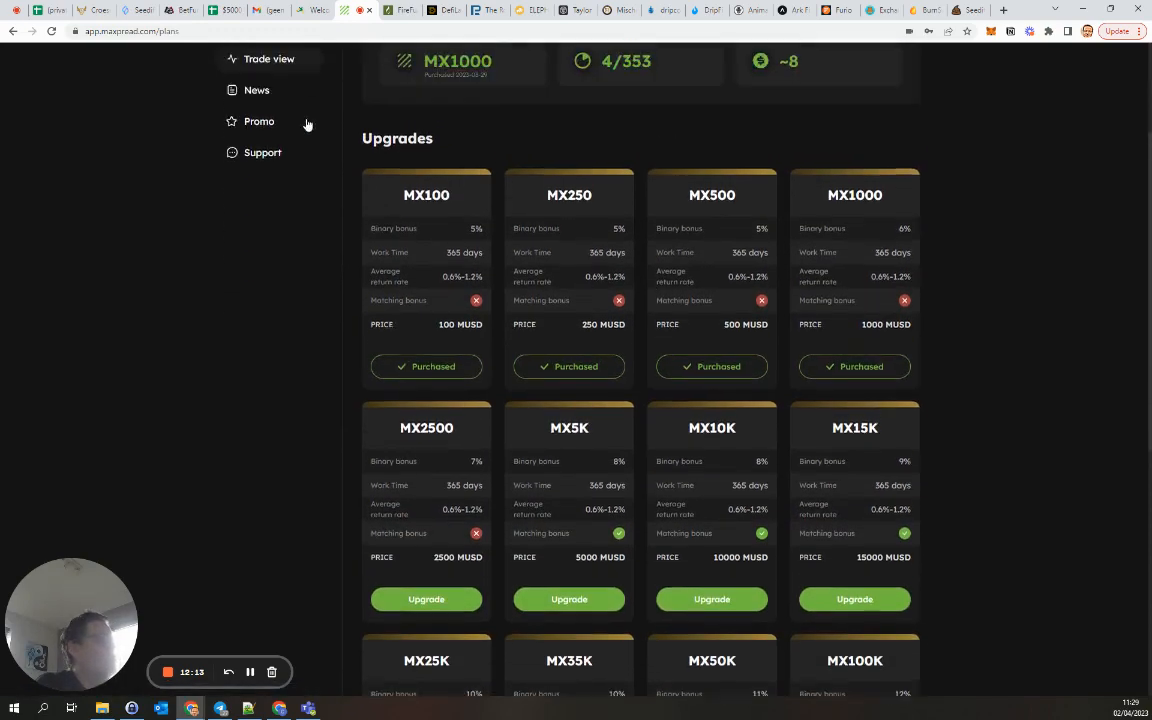
scroll("up", 3)
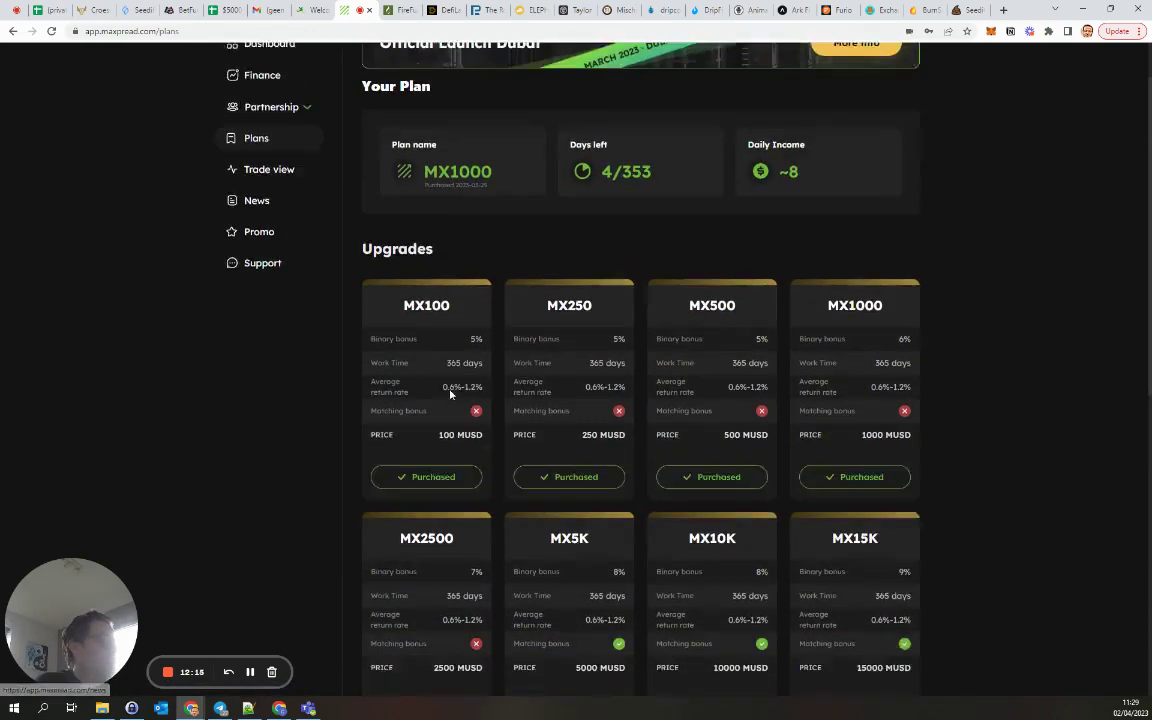
left_click(426, 543)
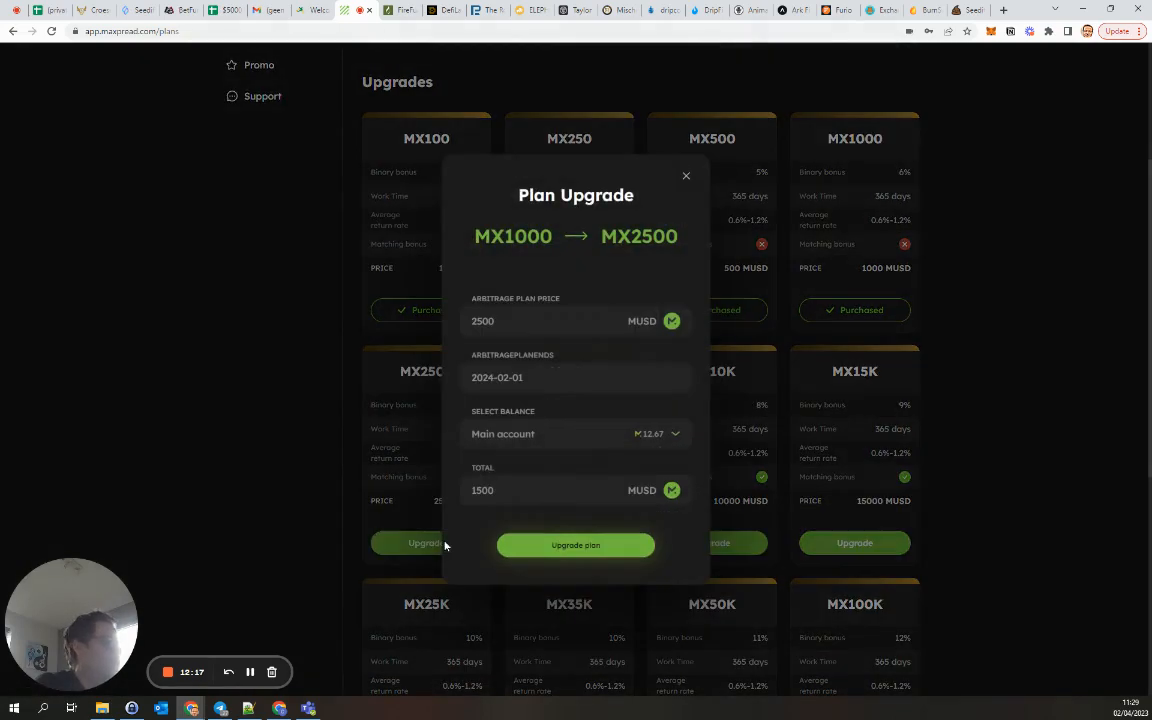
mouse_move(502, 328)
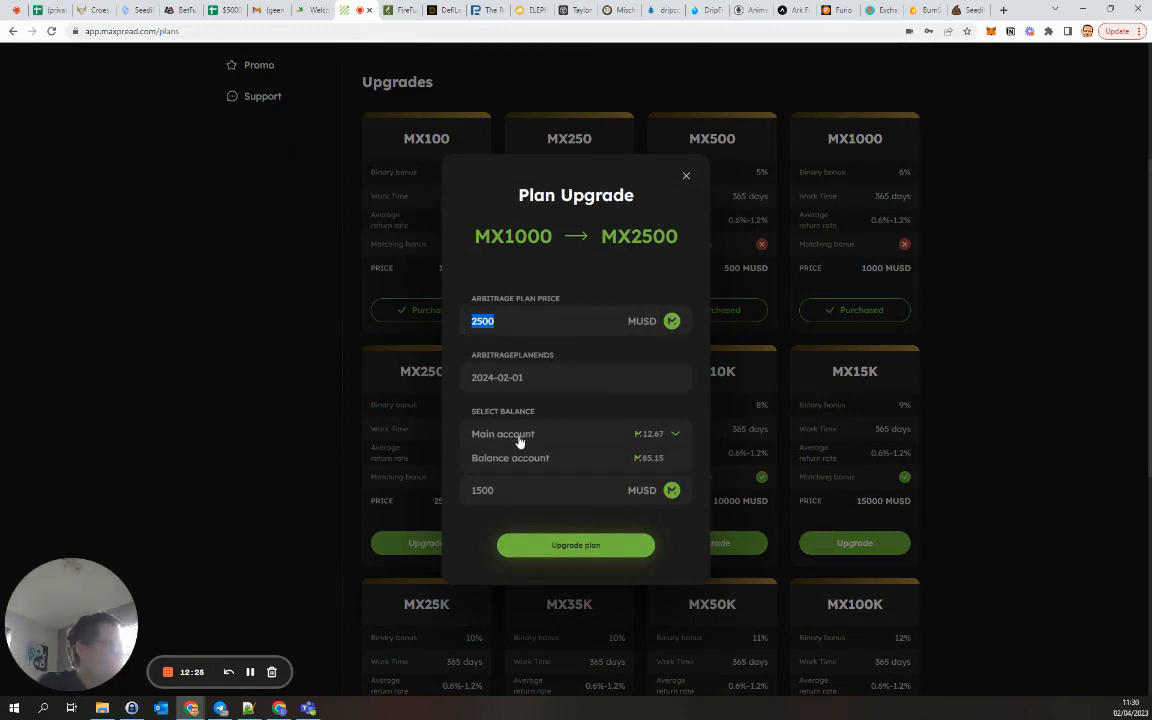
mouse_move(585, 454)
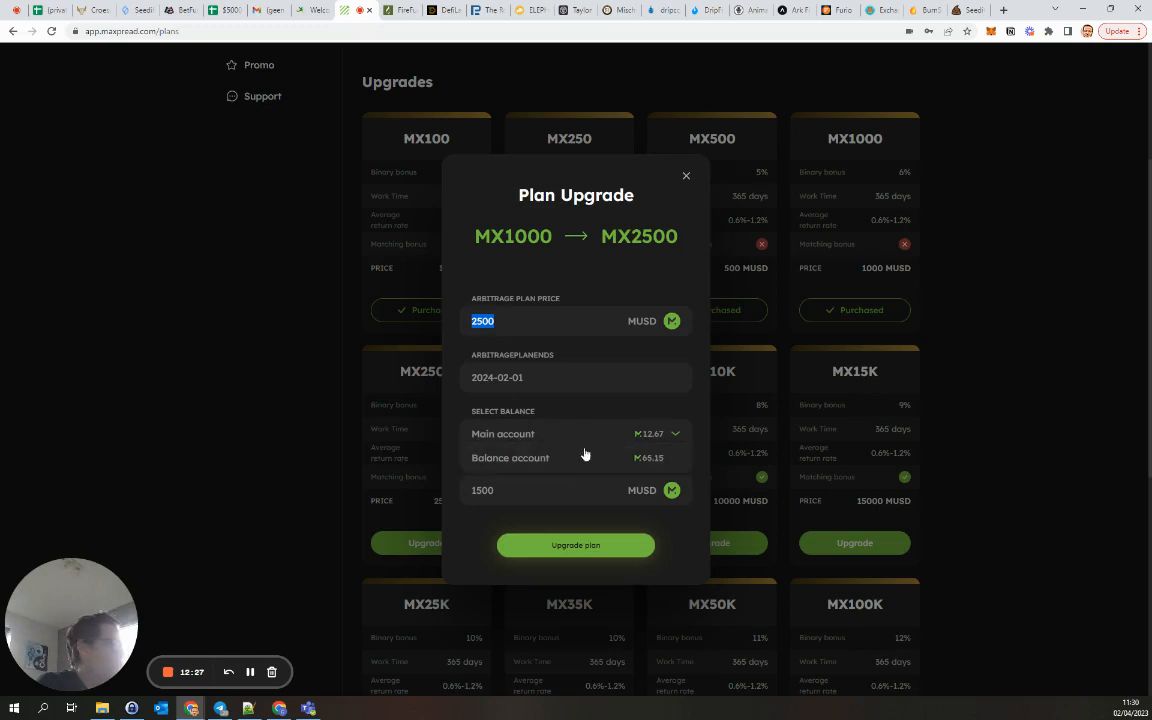
mouse_move(567, 408)
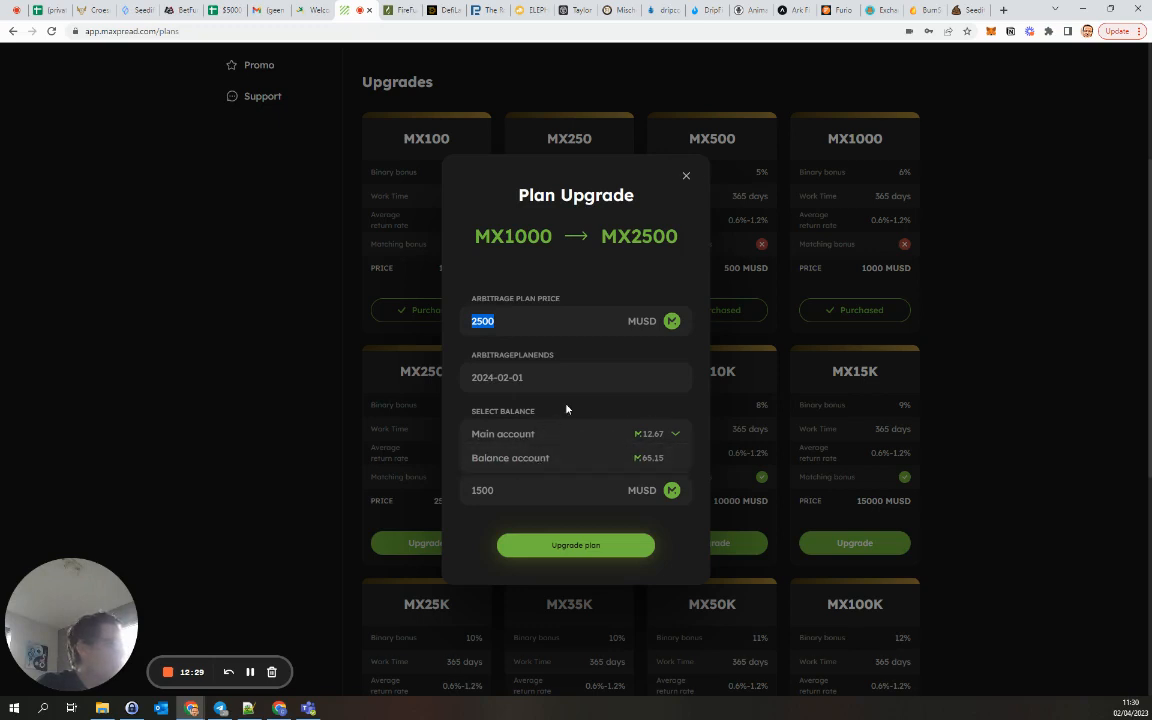
mouse_move(478, 478)
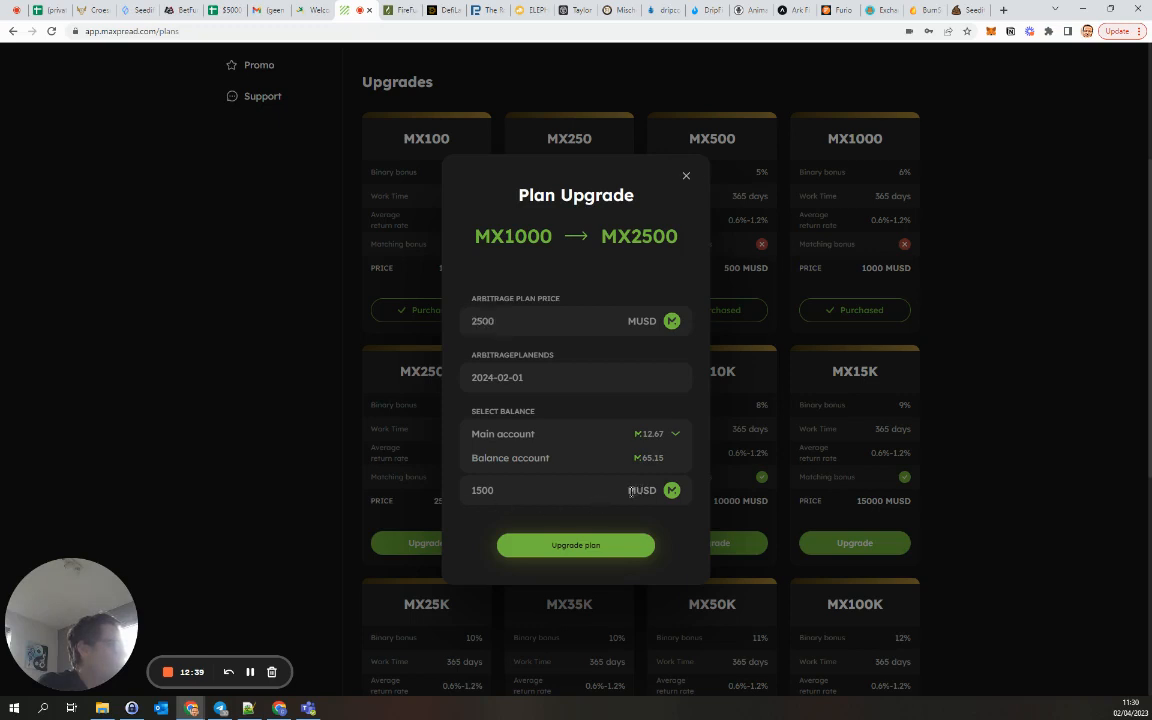
double_click(642, 490)
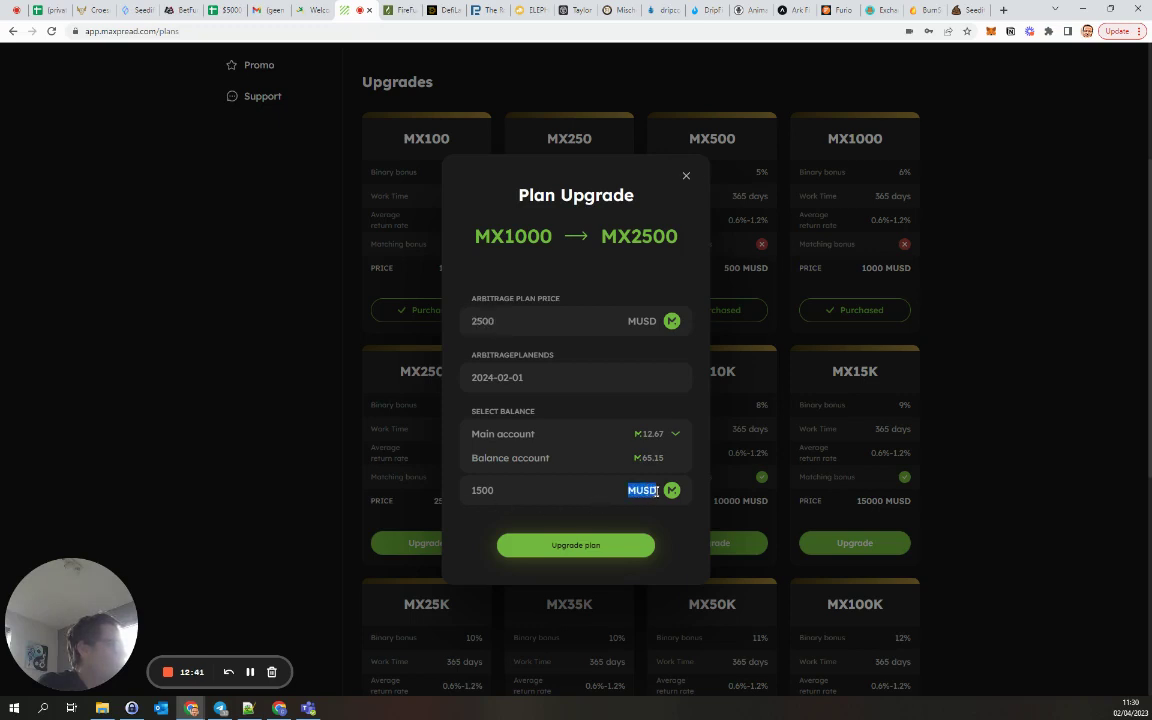
left_click(575, 545)
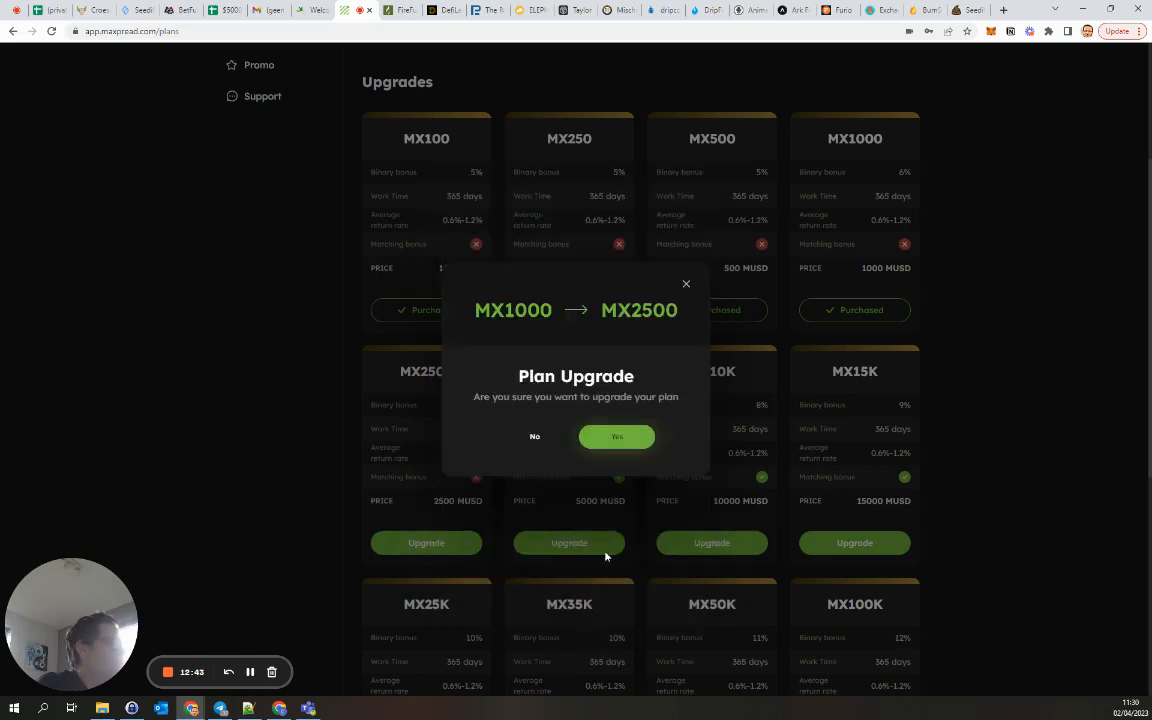
left_click(616, 437)
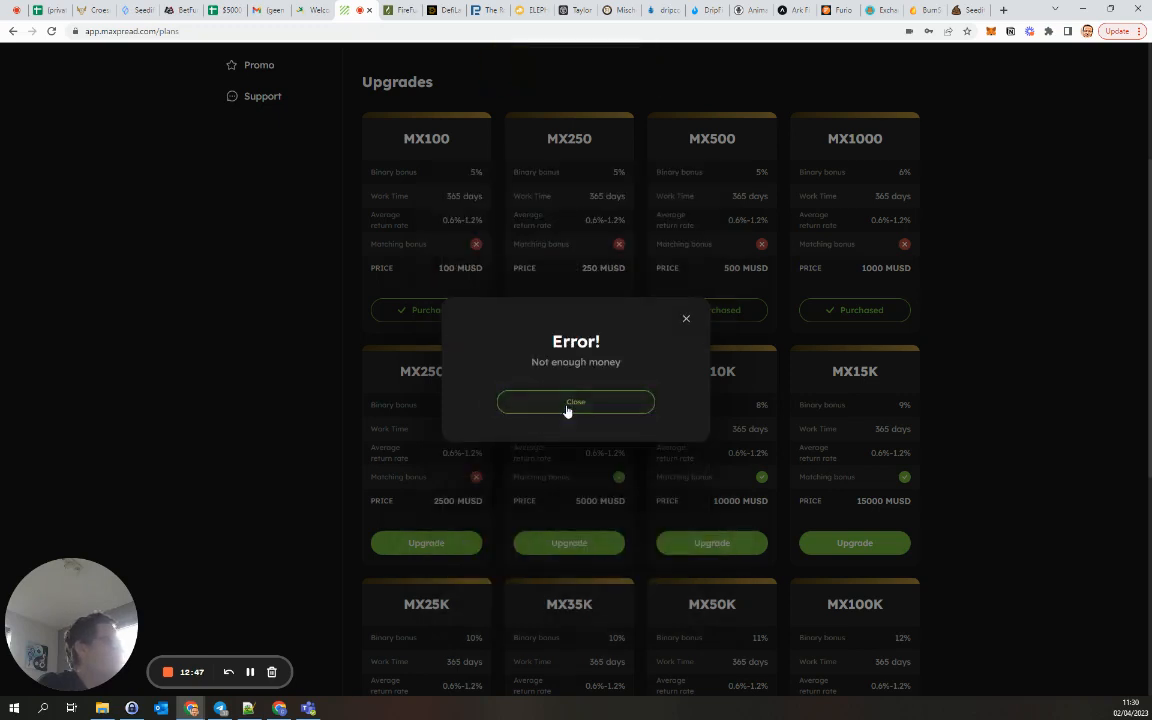
left_click(575, 402)
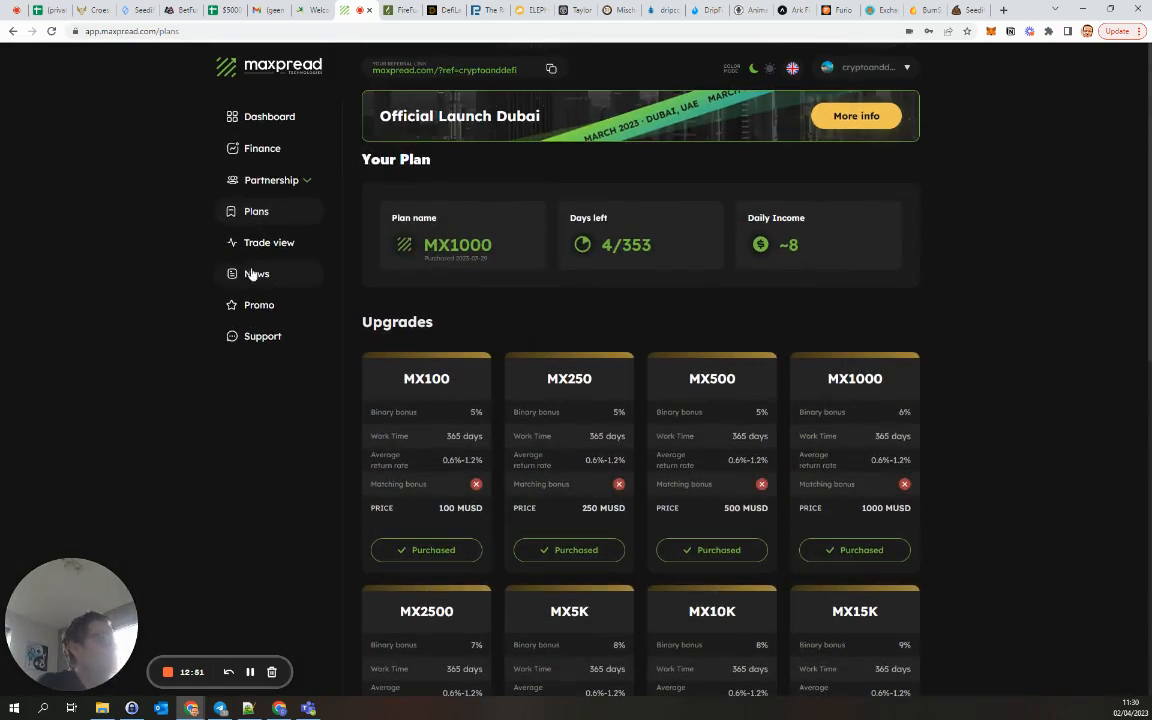
On Finance, view the BEP20 deposit address (10 MUSD minimum) for the main account, then close it.
left_click(262, 148)
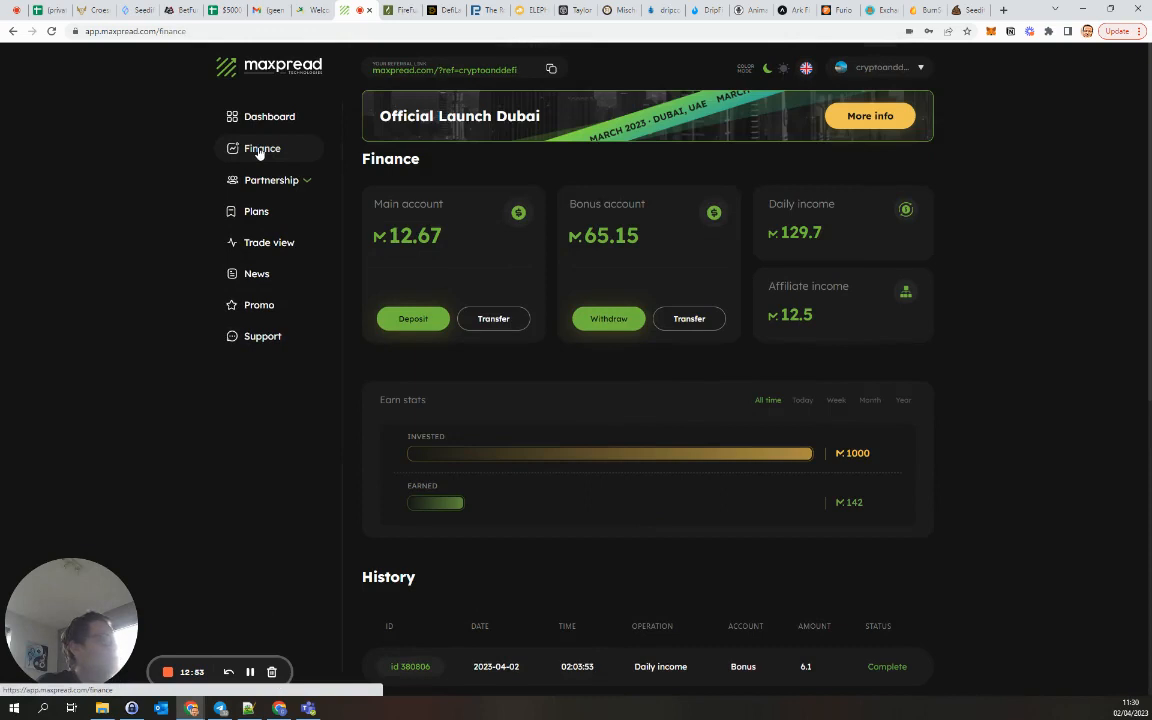
mouse_move(435, 309)
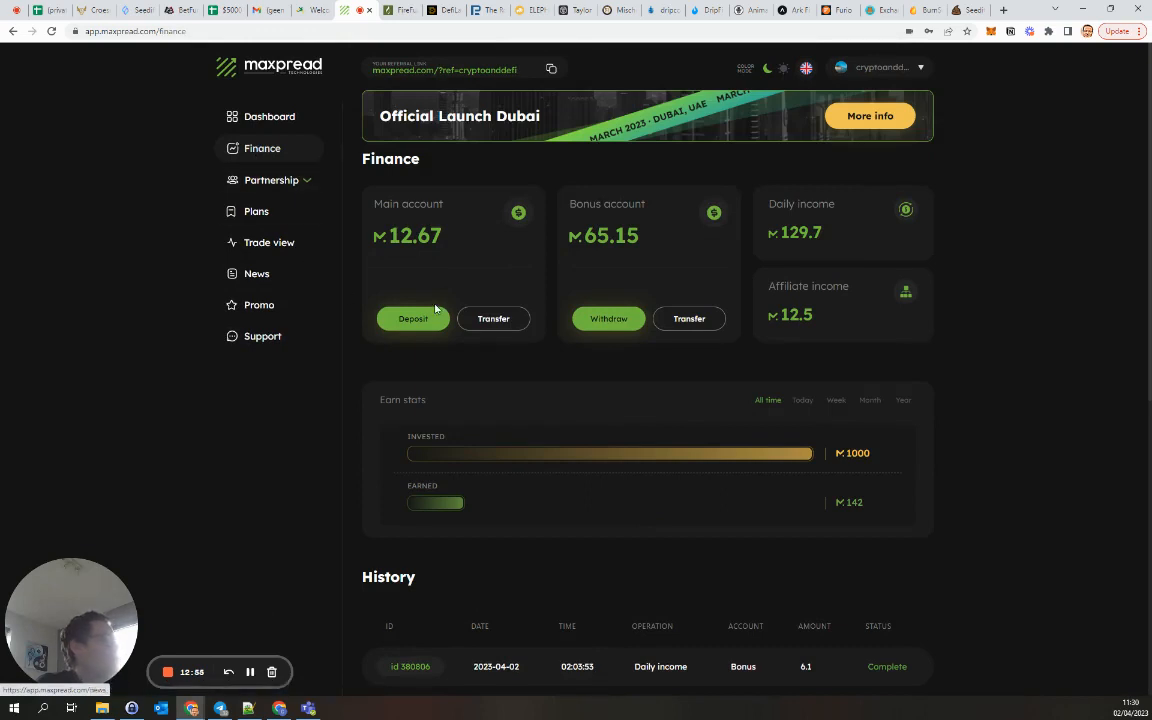
left_click(413, 318)
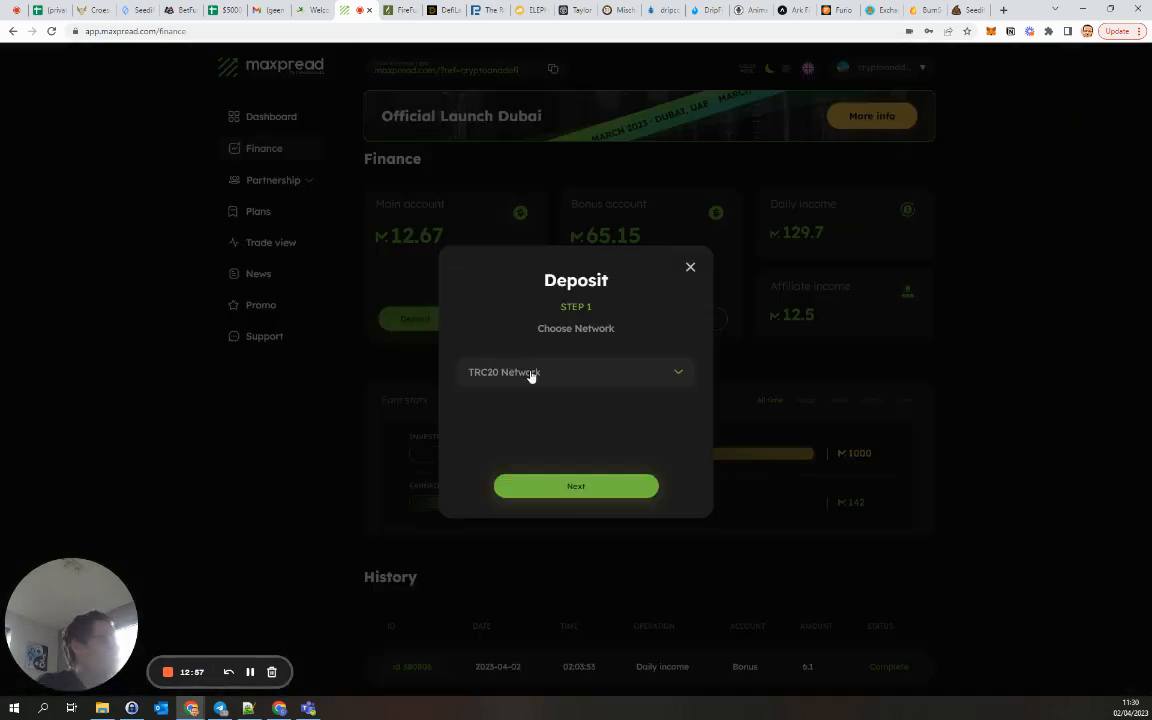
left_click(575, 371)
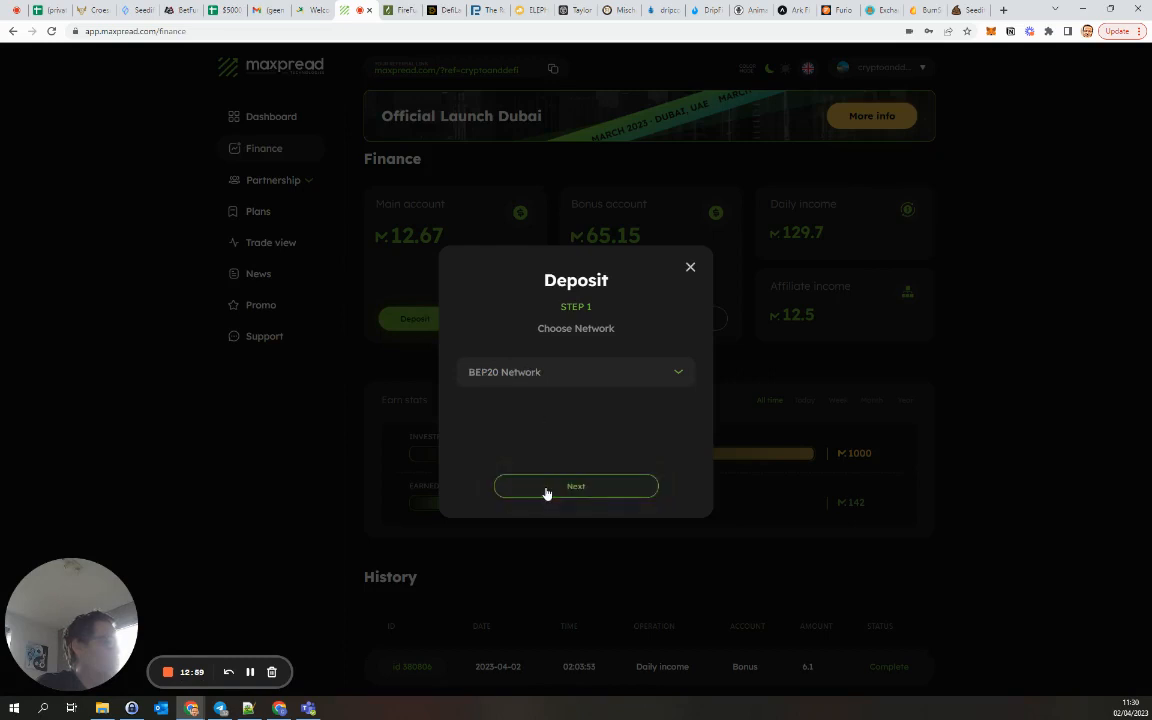
left_click(575, 486)
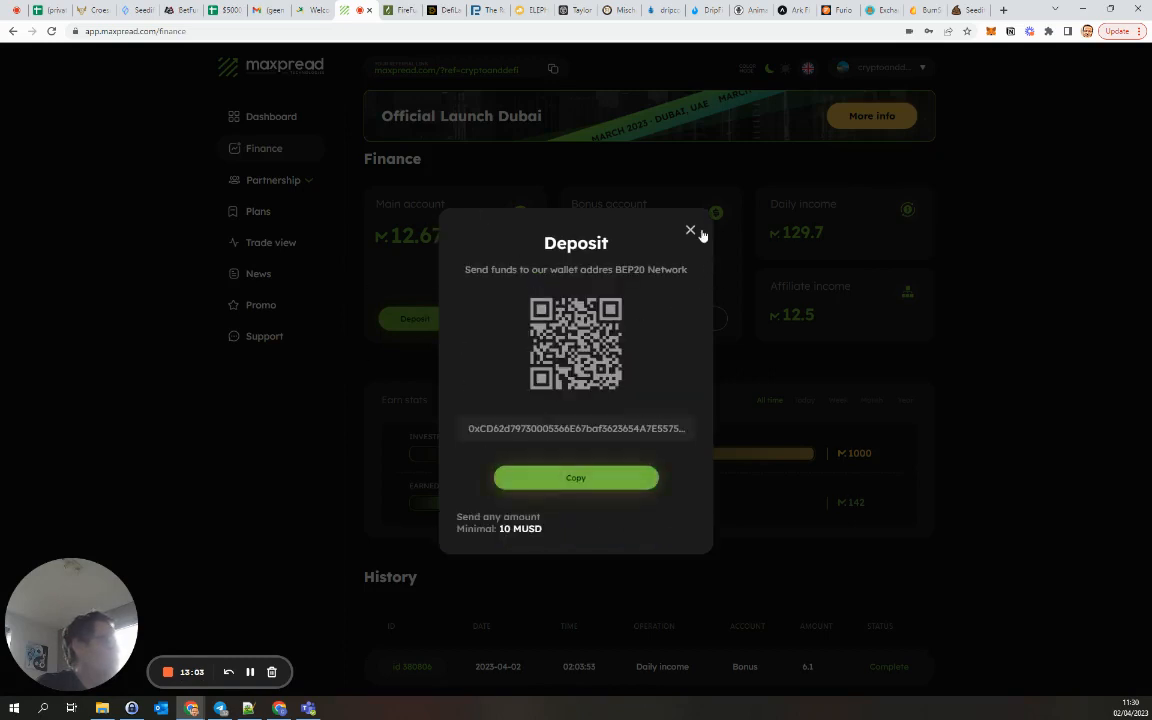
left_click(576, 477)
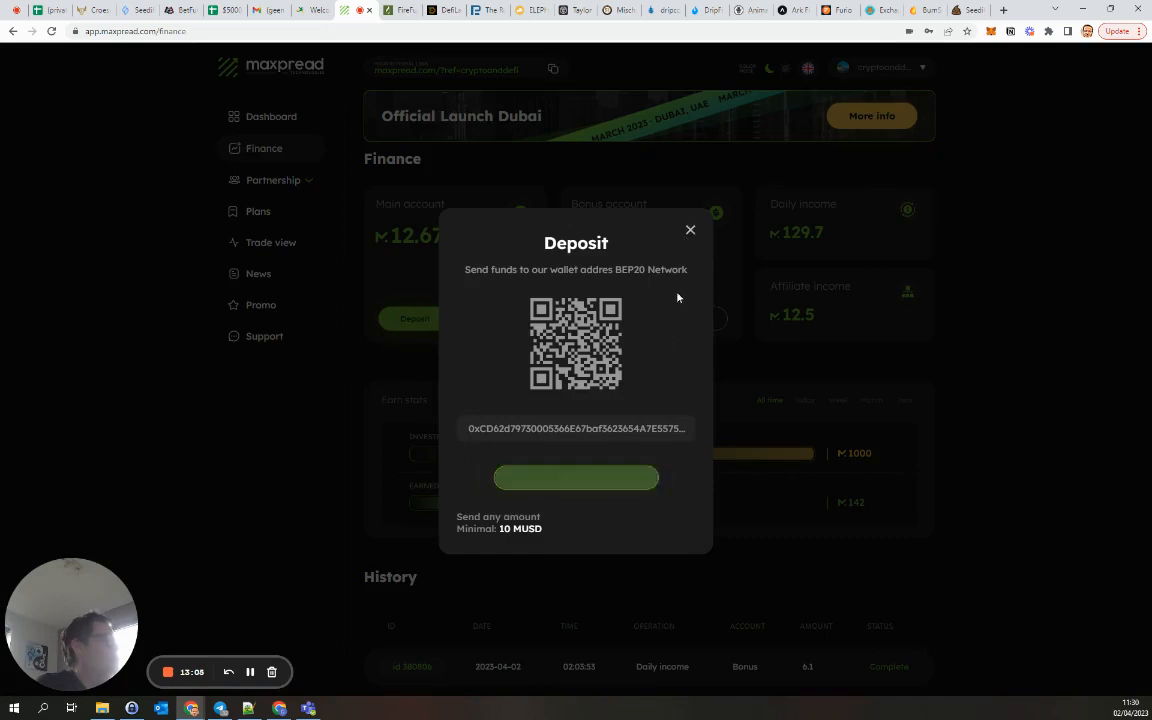
left_click(690, 230)
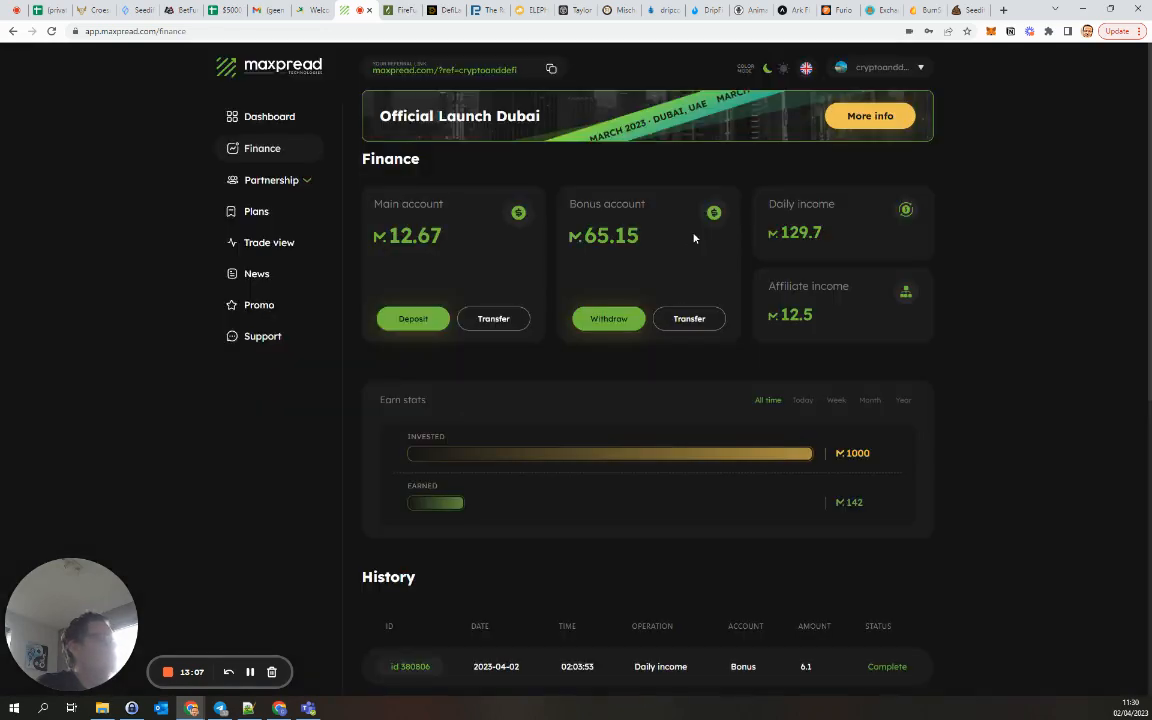
mouse_move(465, 386)
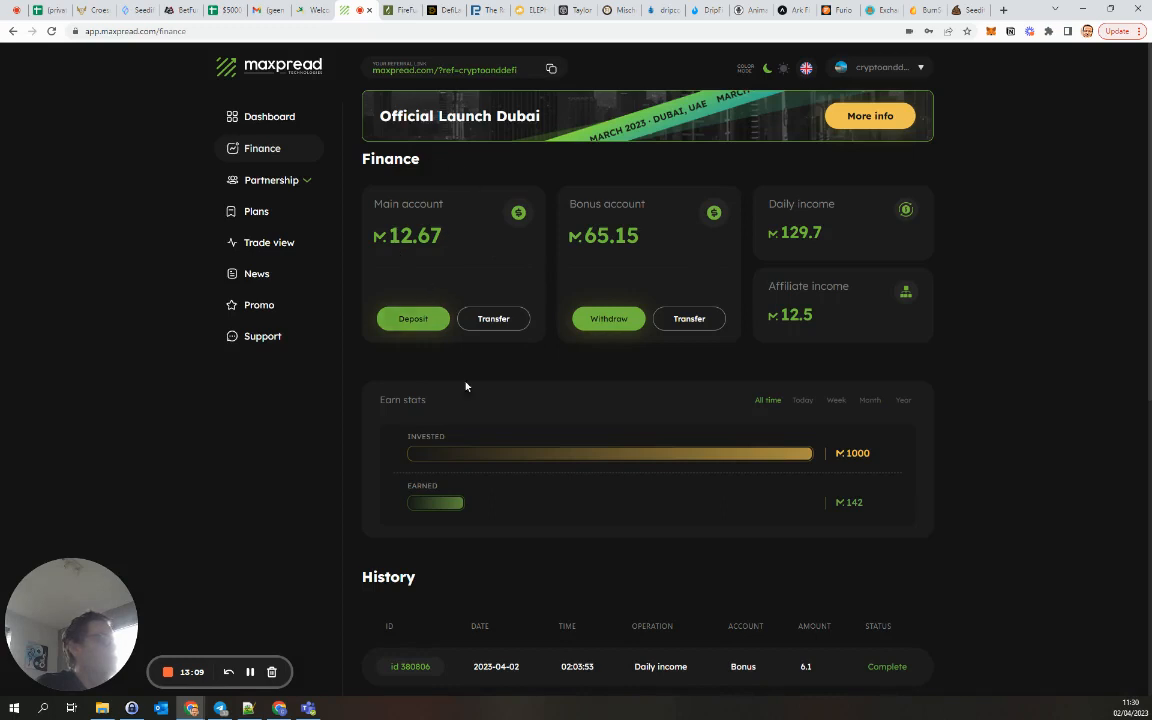
Check Maxpread's Trade view and dashboard (main account 12.67, rank M1), then move to FireFund.
left_click(269, 242)
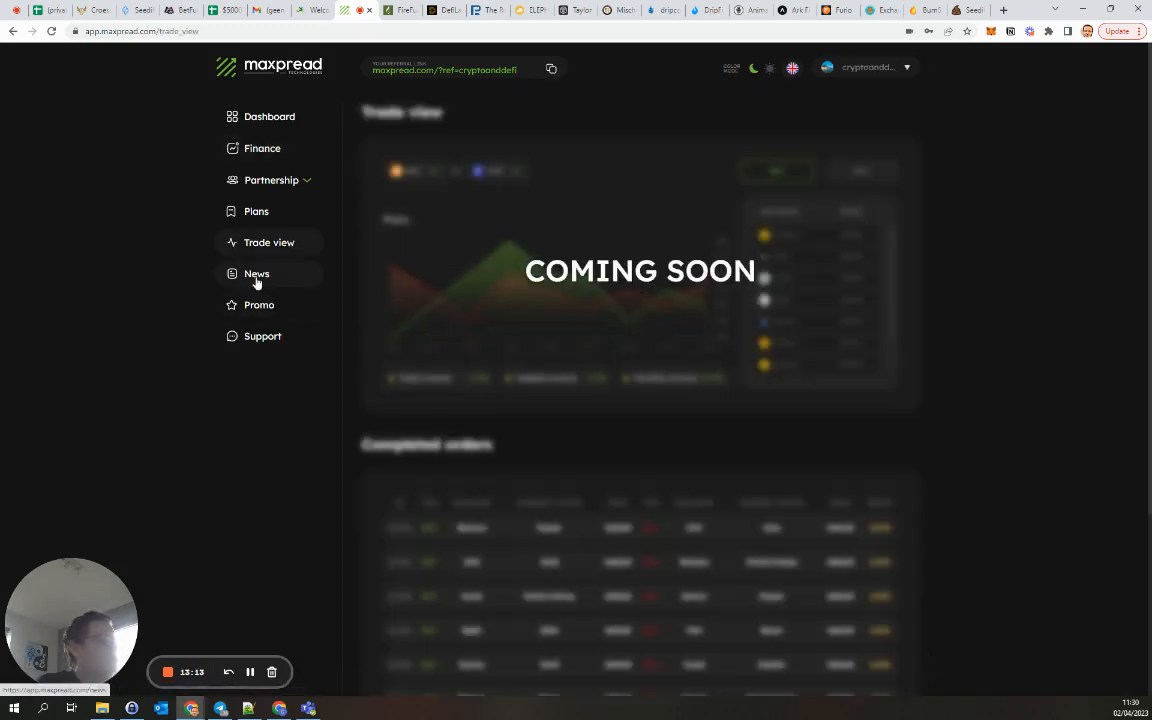
mouse_move(256, 211)
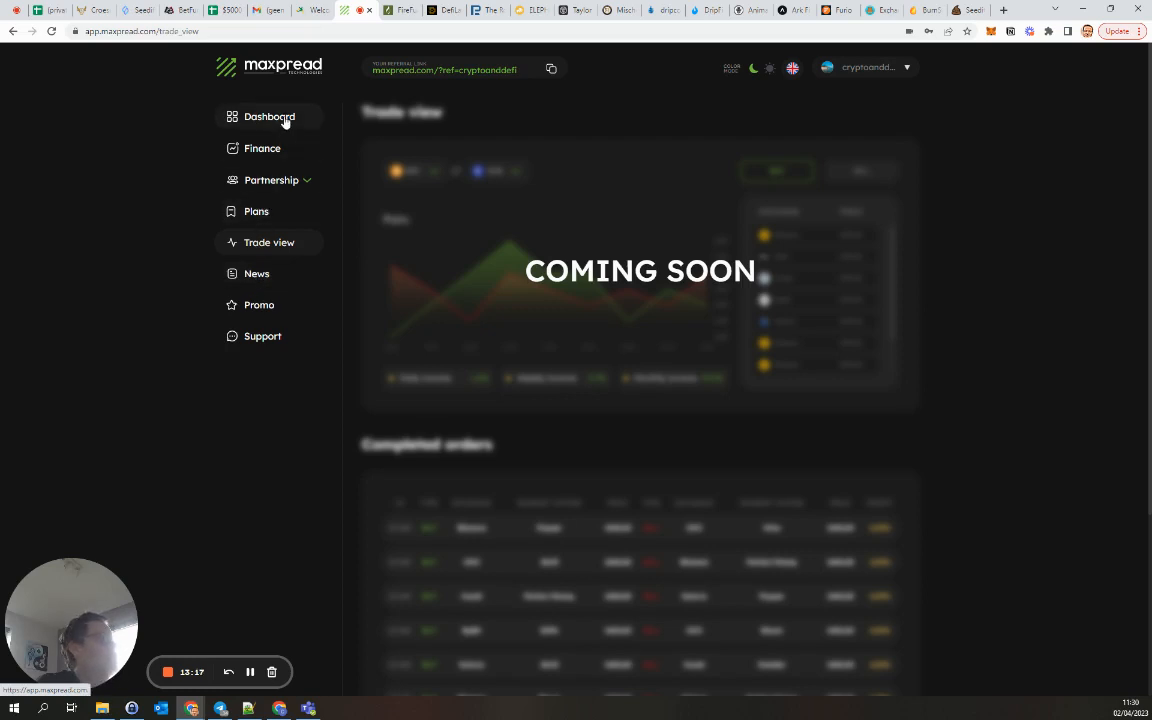
left_click(269, 116)
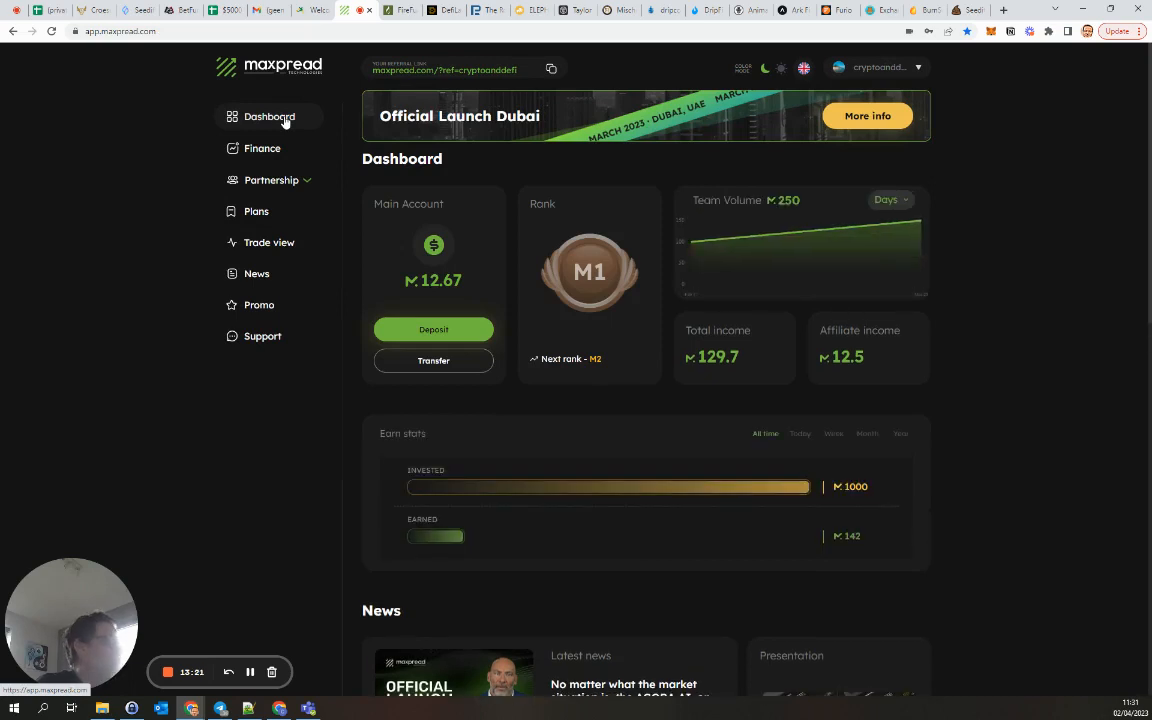
left_click(380, 10)
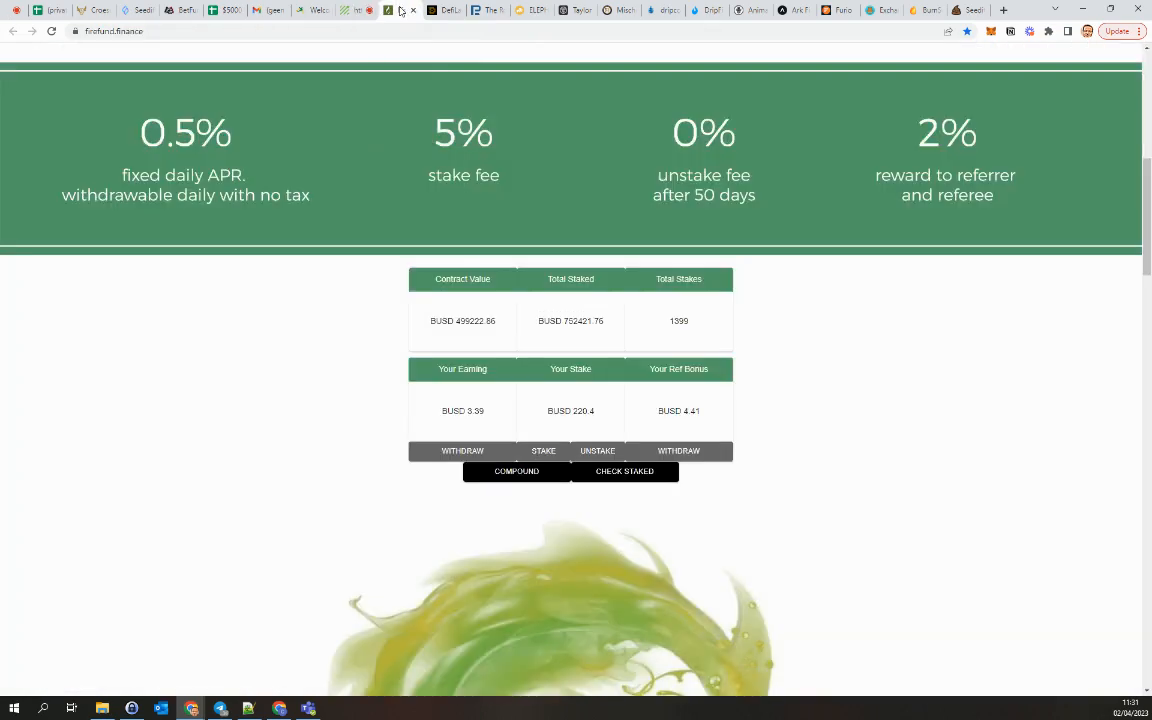
Scroll FireFund's stats table: 3.39 BUSD earned, 220.4 BUSD staked, 4.41 BUSD referral bonus.
scroll("up", 3)
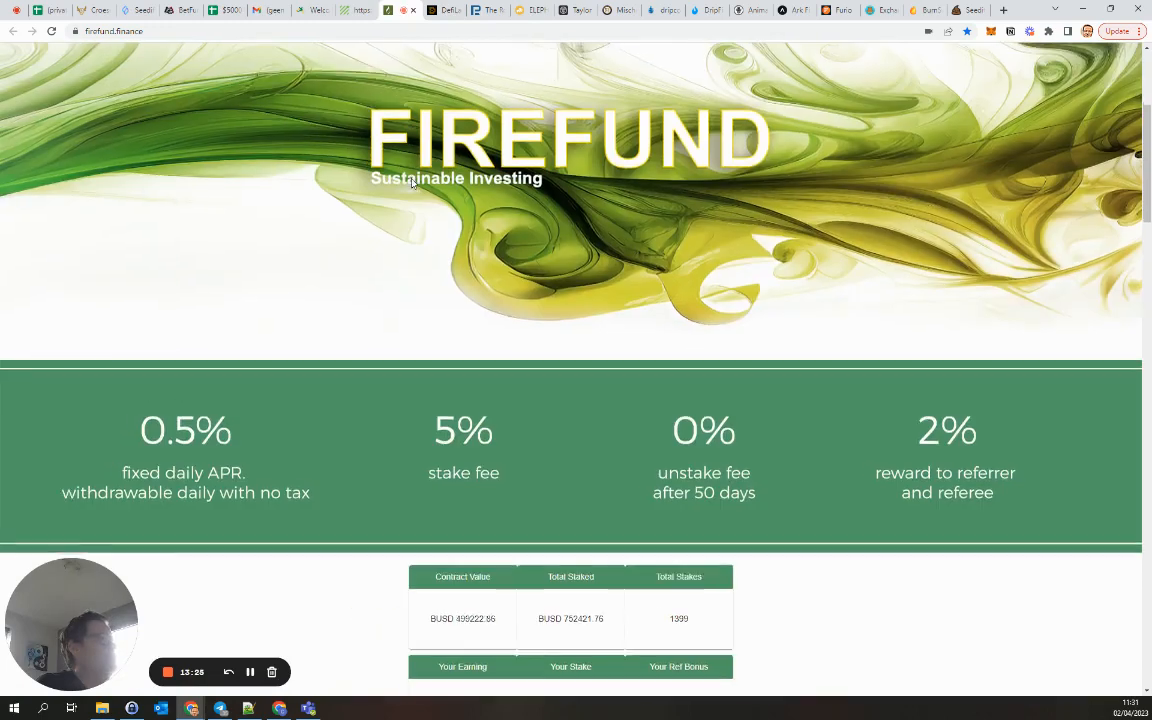
scroll("down", 3)
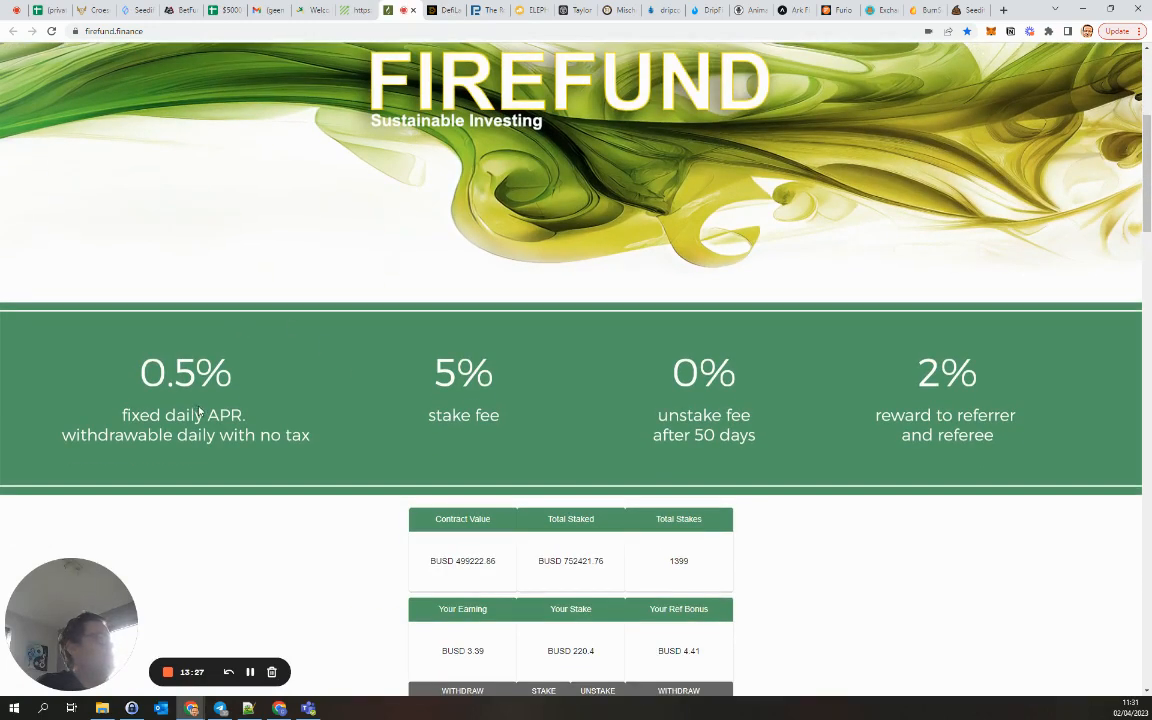
scroll("down", 3)
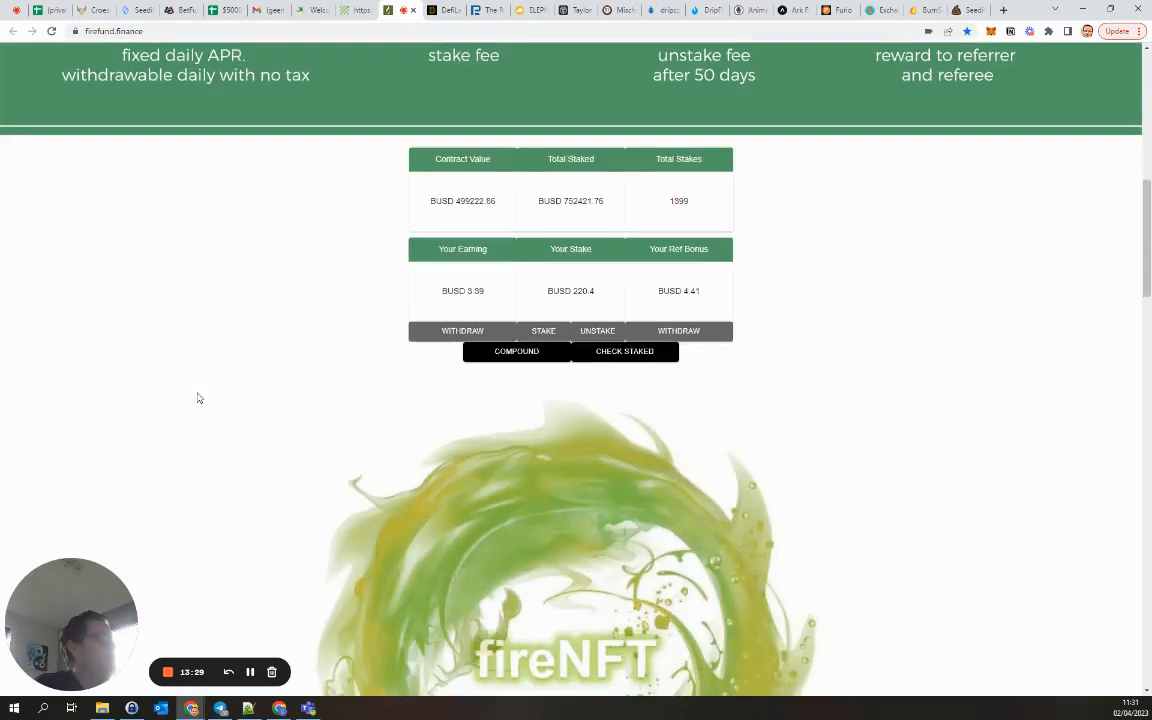
scroll("up", 3)
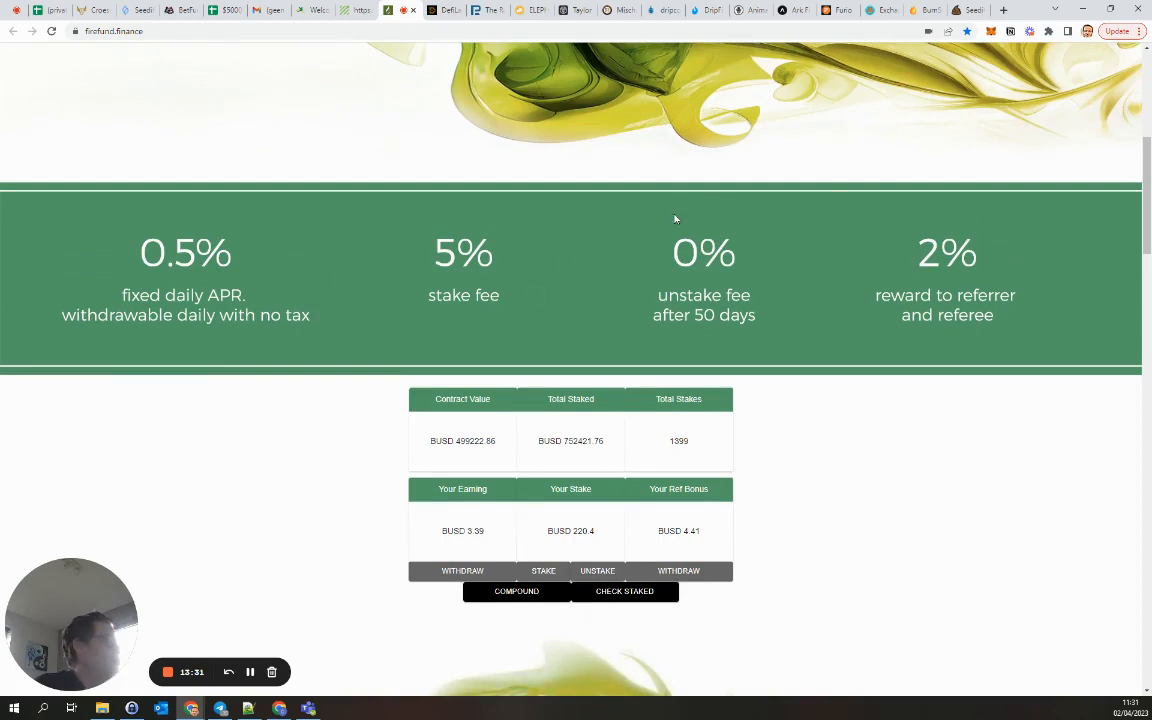
mouse_move(681, 332)
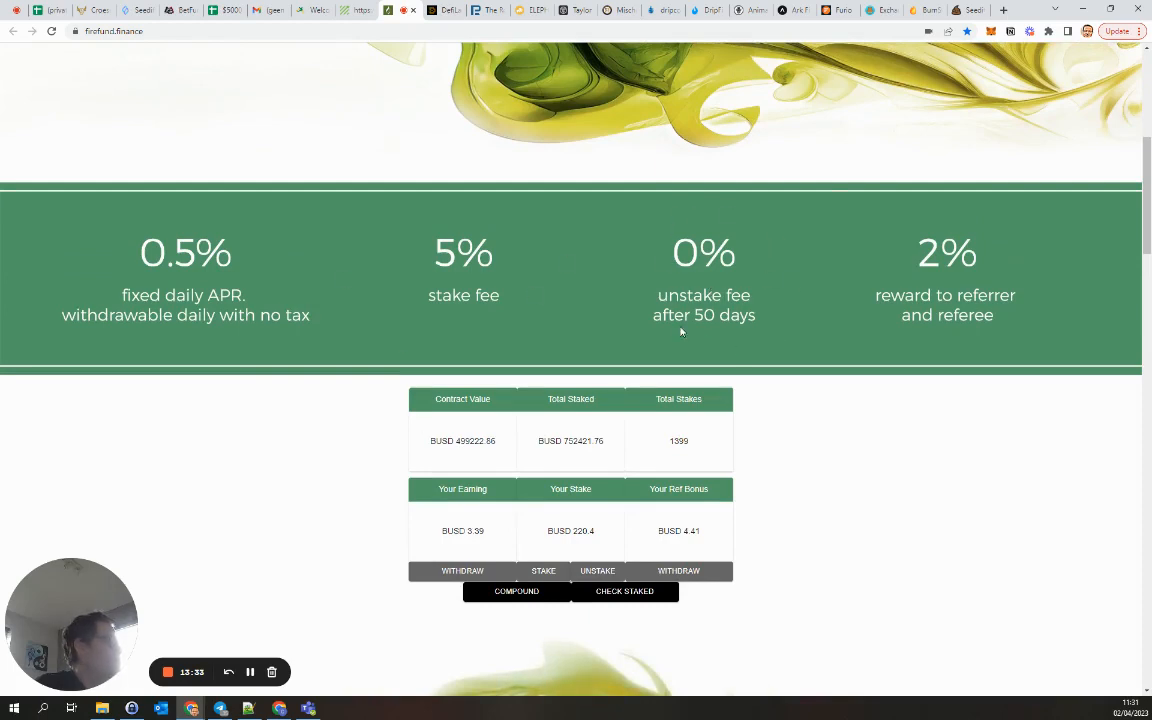
mouse_move(725, 271)
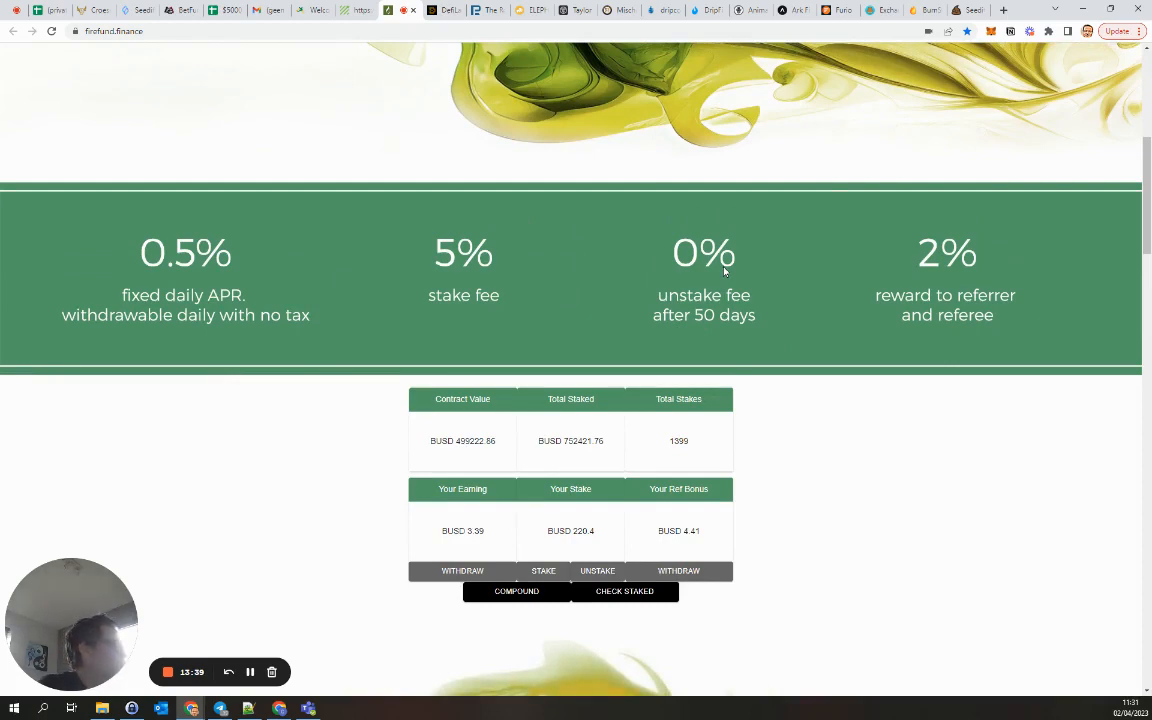
mouse_move(1019, 245)
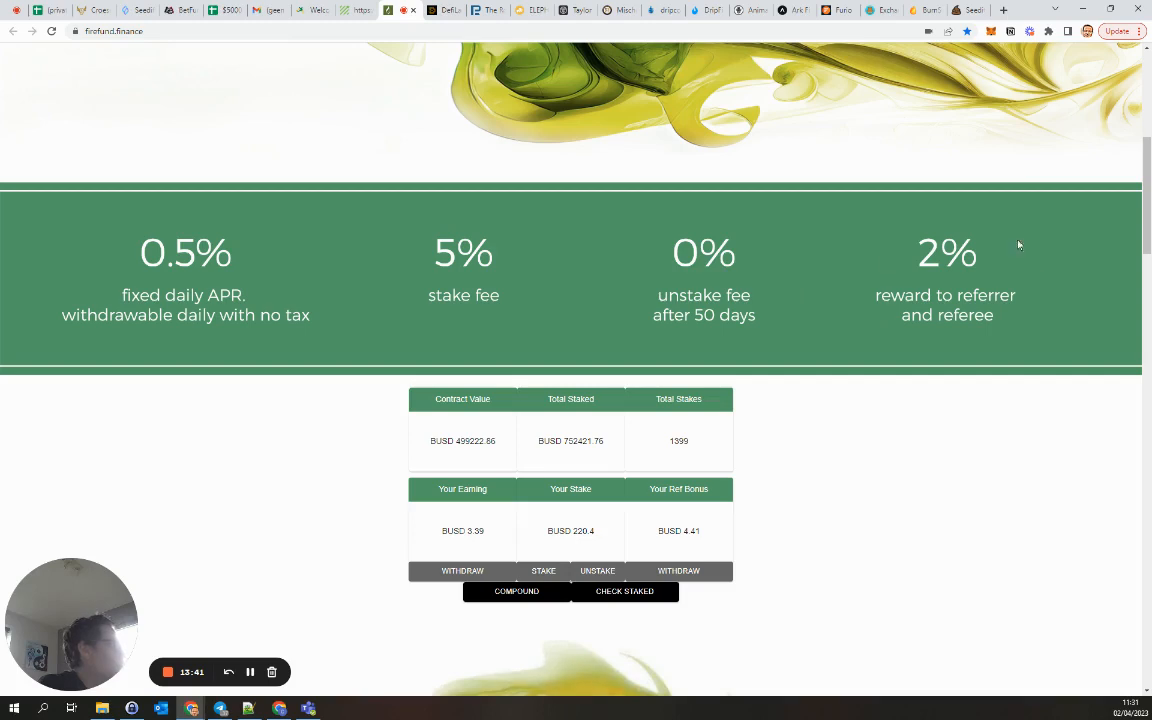
mouse_move(858, 337)
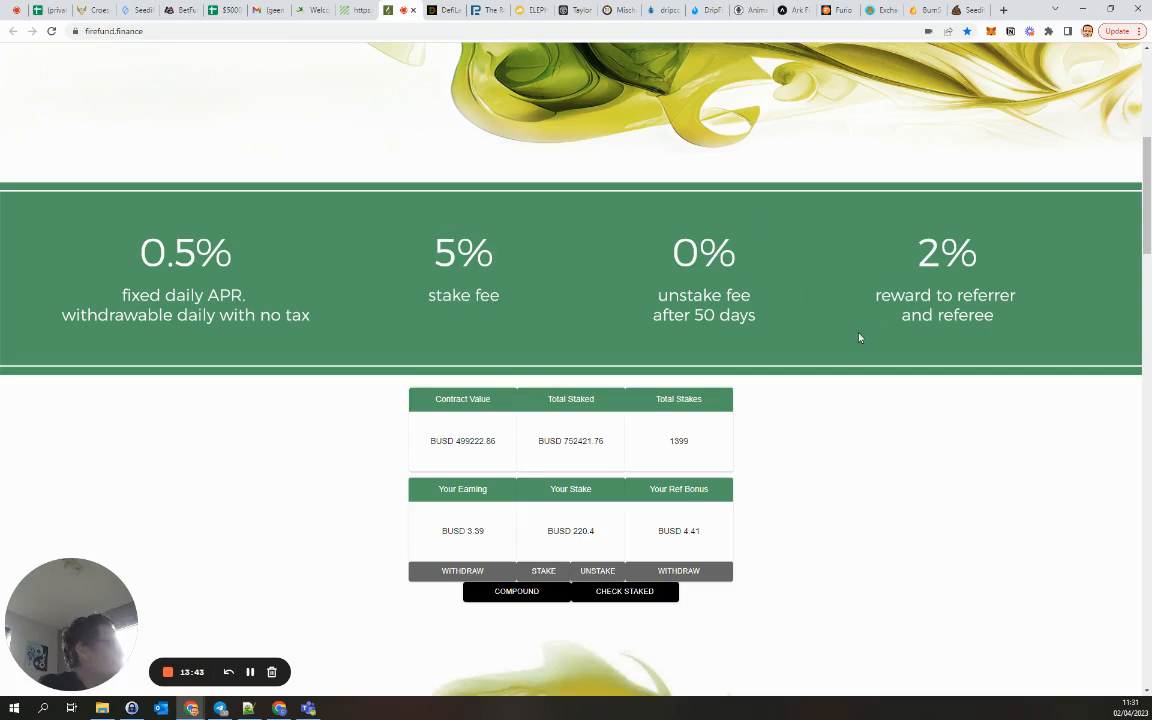
mouse_move(961, 328)
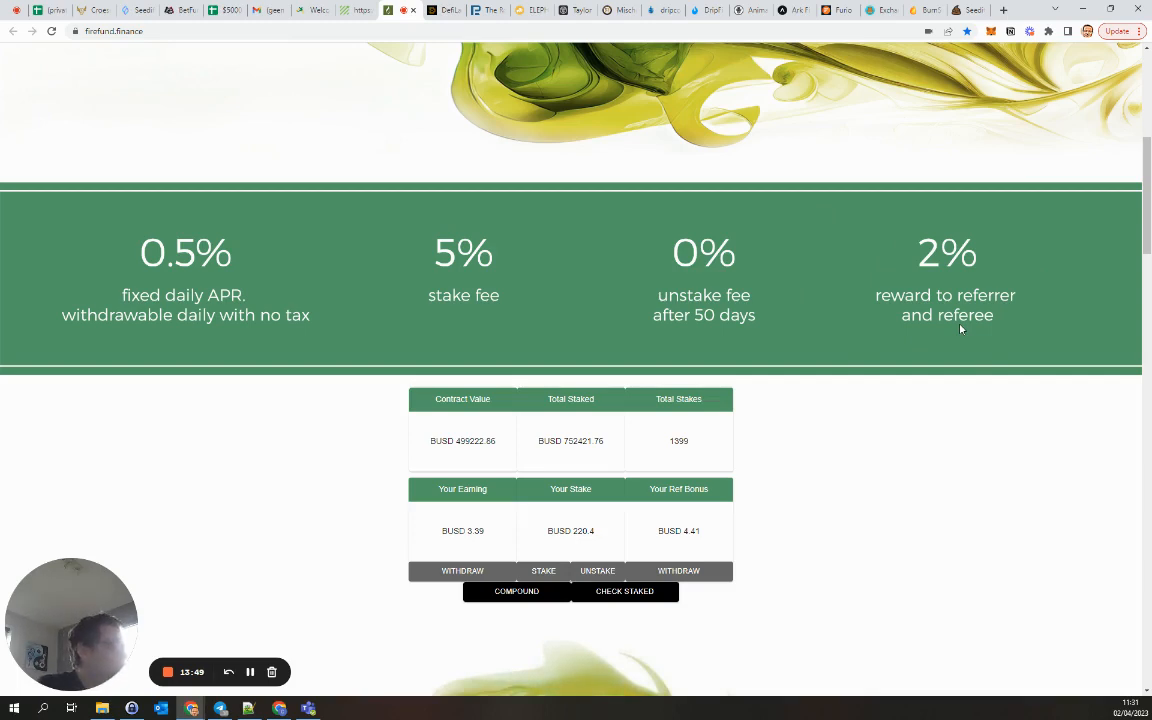
scroll("down", 3)
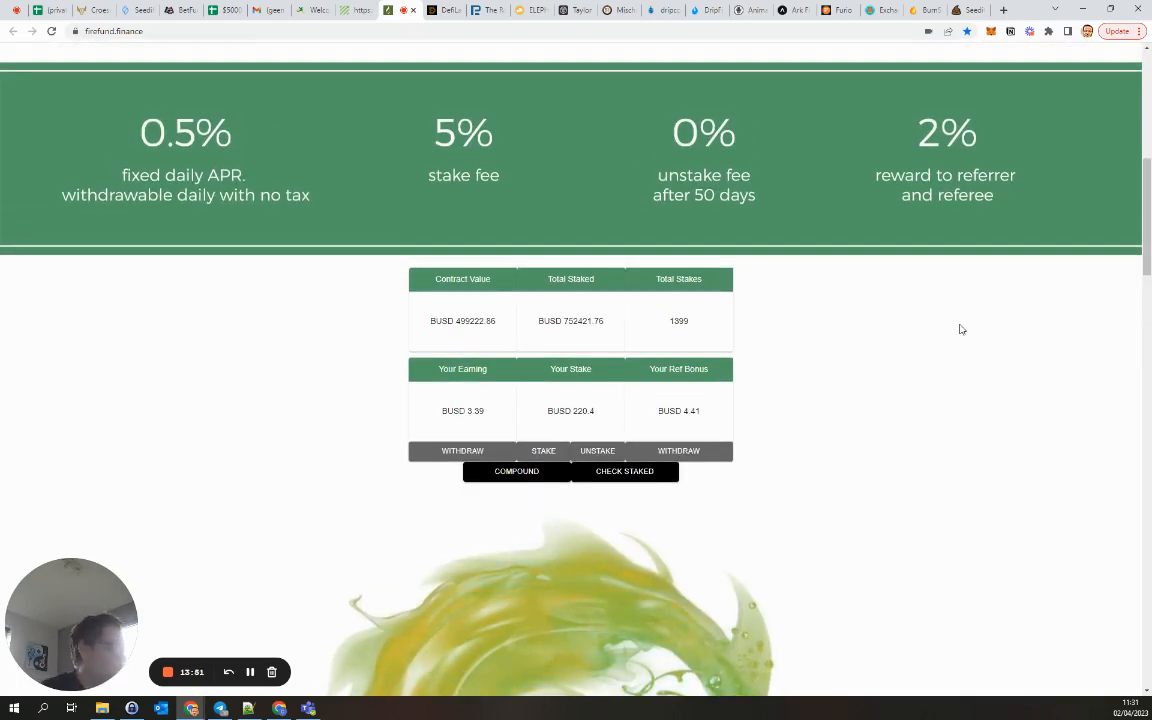
mouse_move(602, 415)
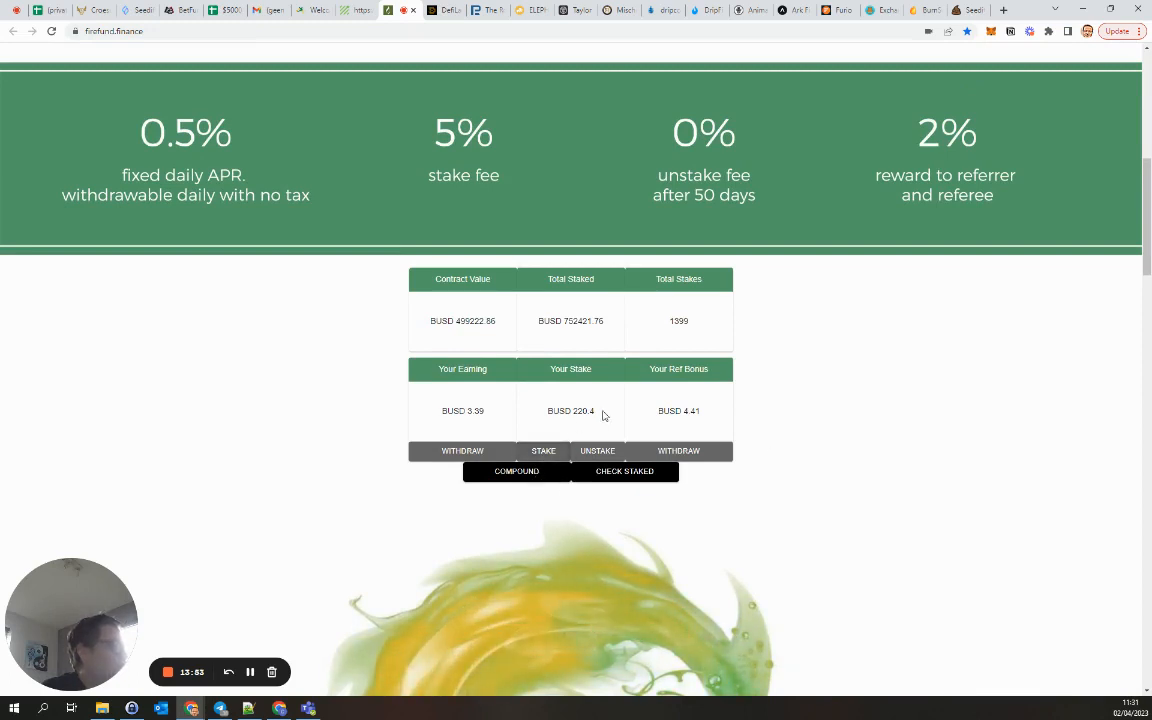
double_click(570, 411)
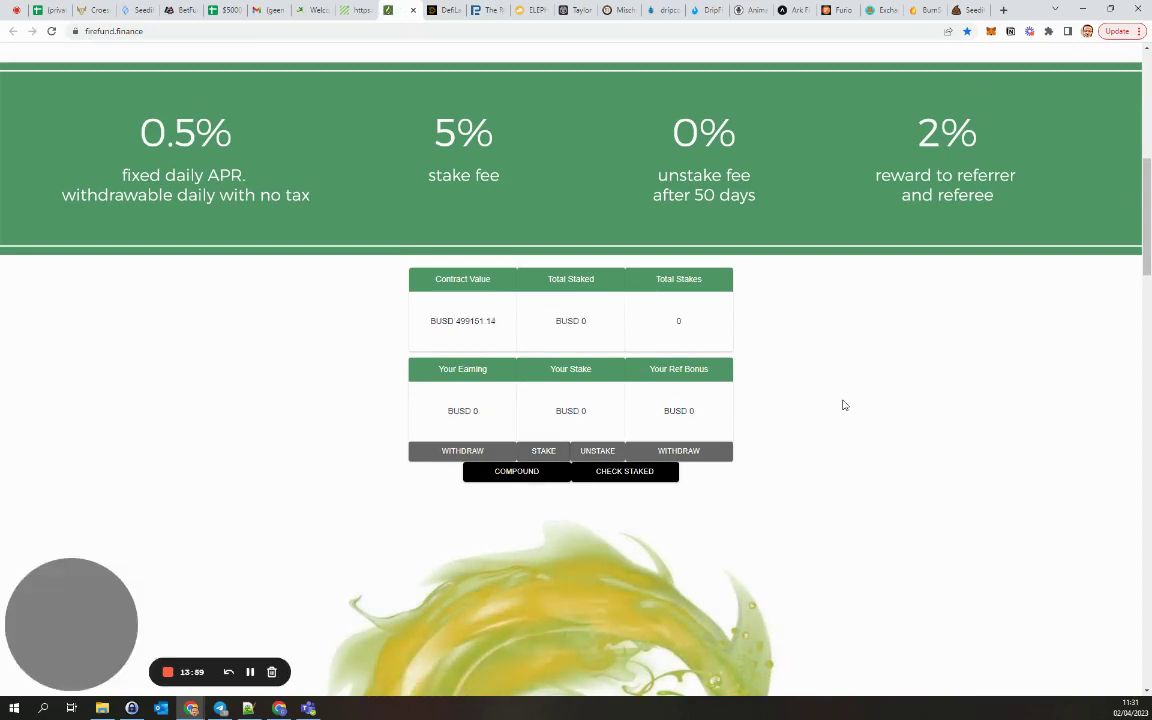
left_click(624, 471)
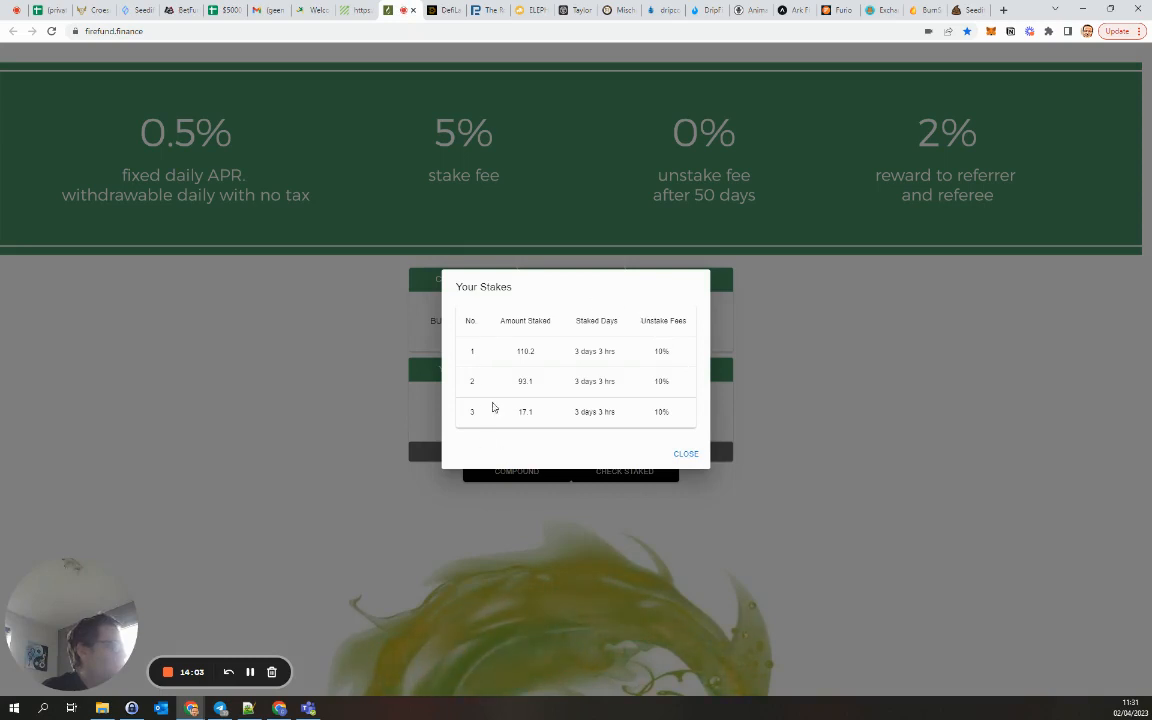
mouse_move(643, 356)
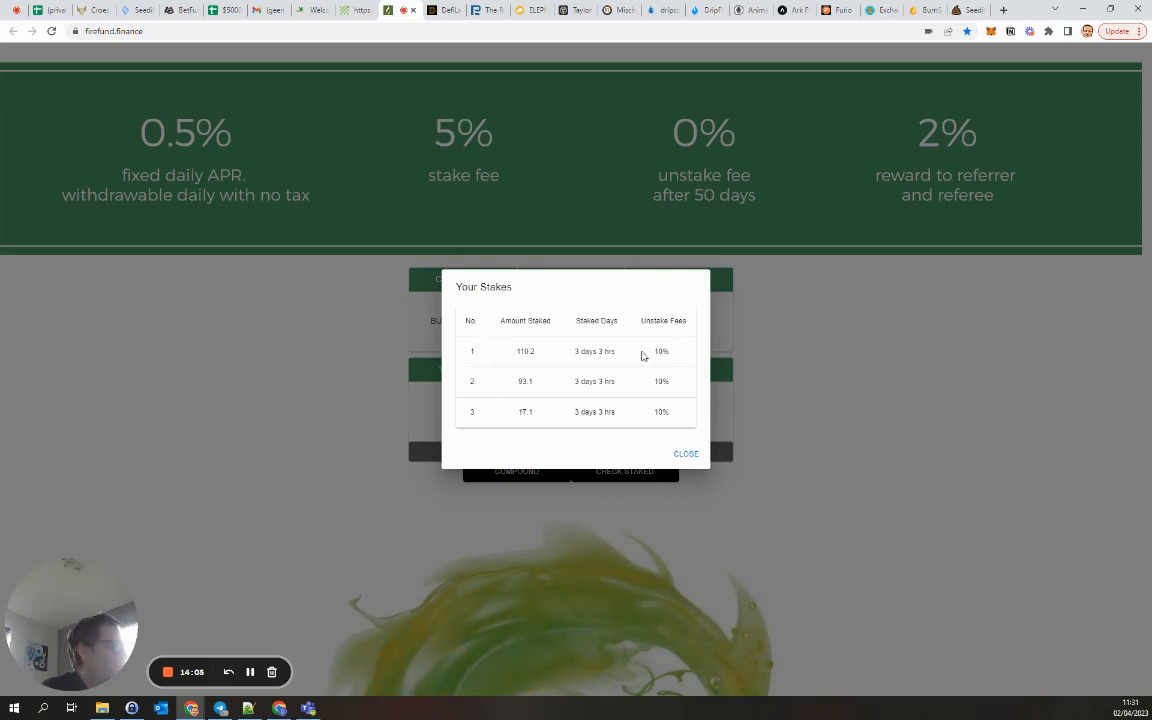
mouse_move(528, 394)
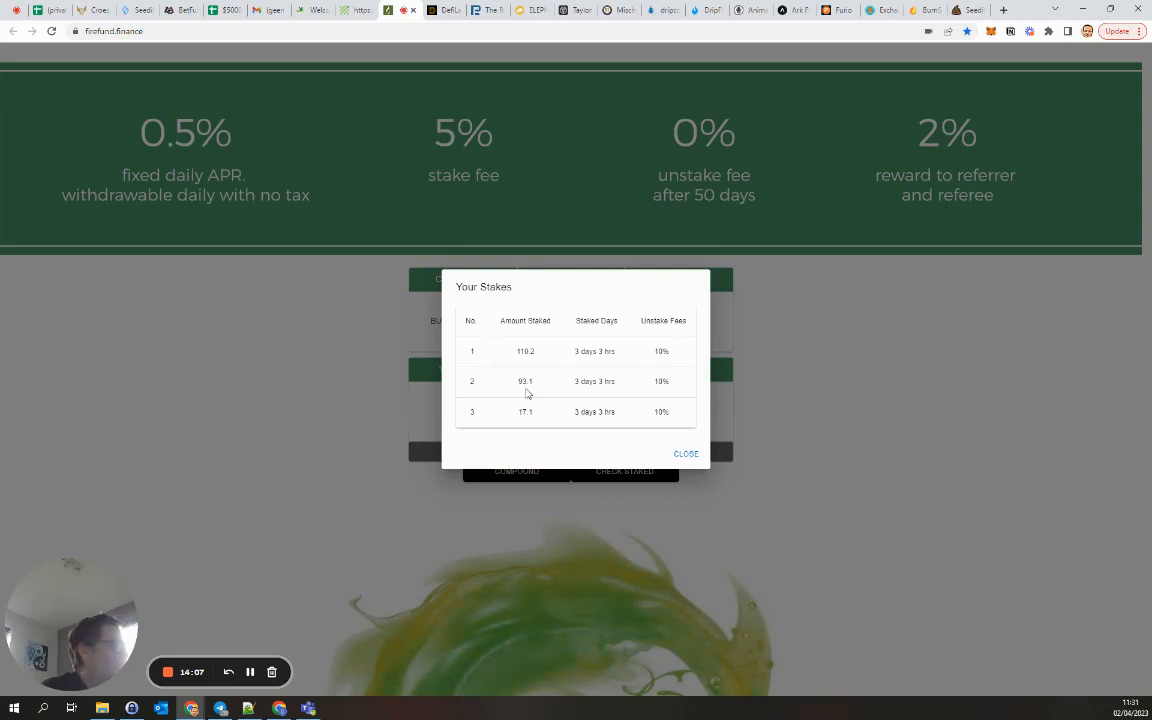
mouse_move(620, 343)
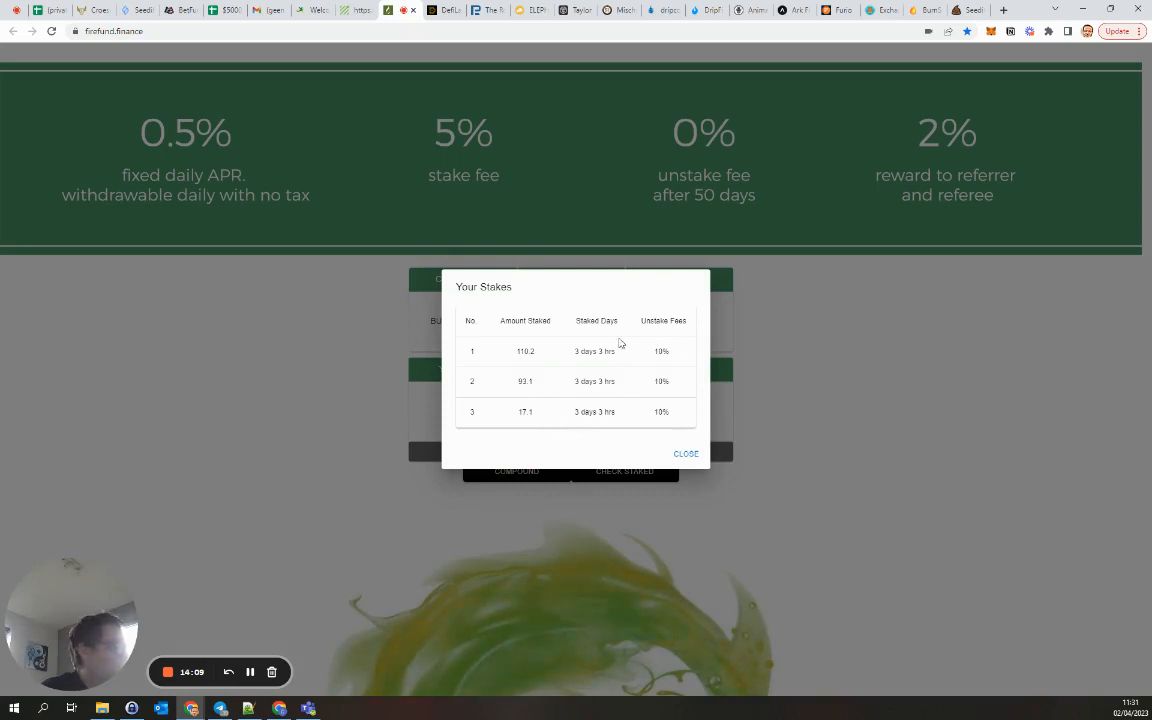
mouse_move(640, 318)
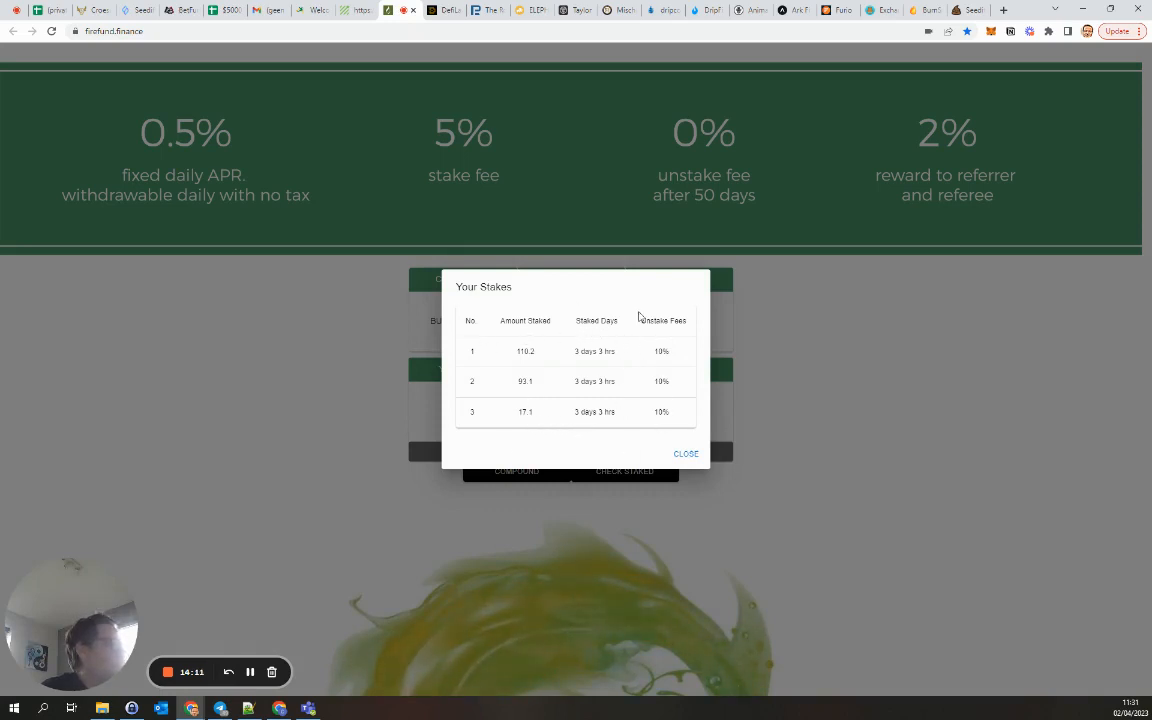
mouse_move(590, 411)
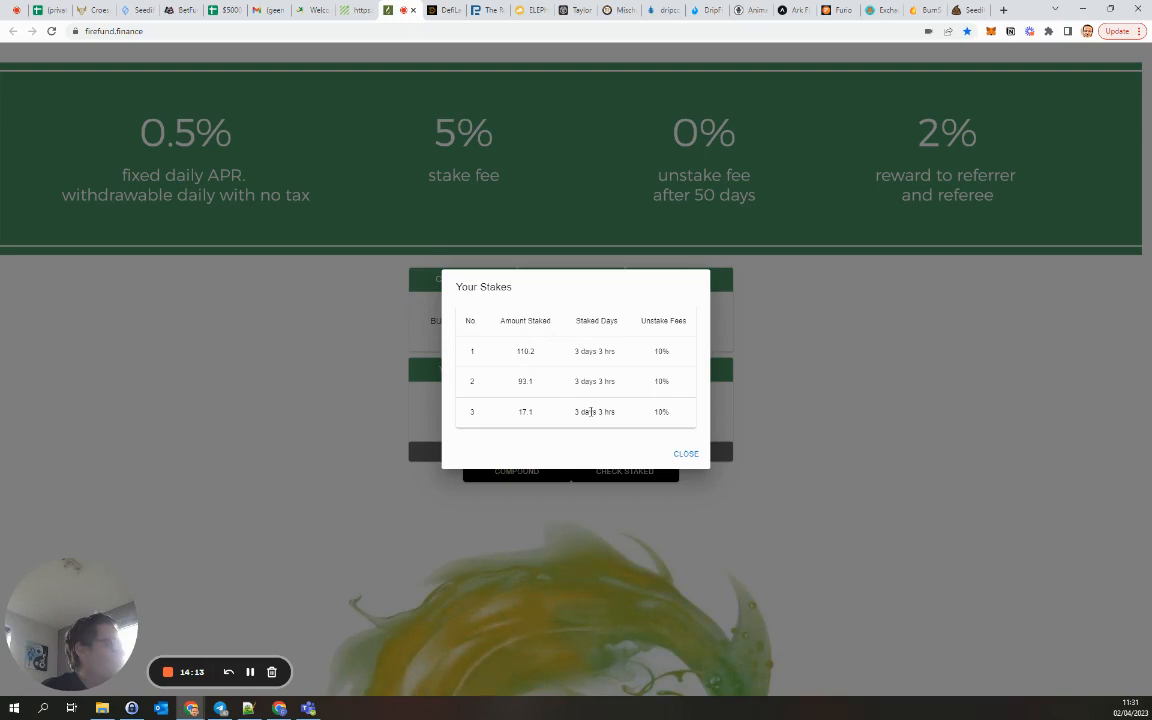
mouse_move(688, 465)
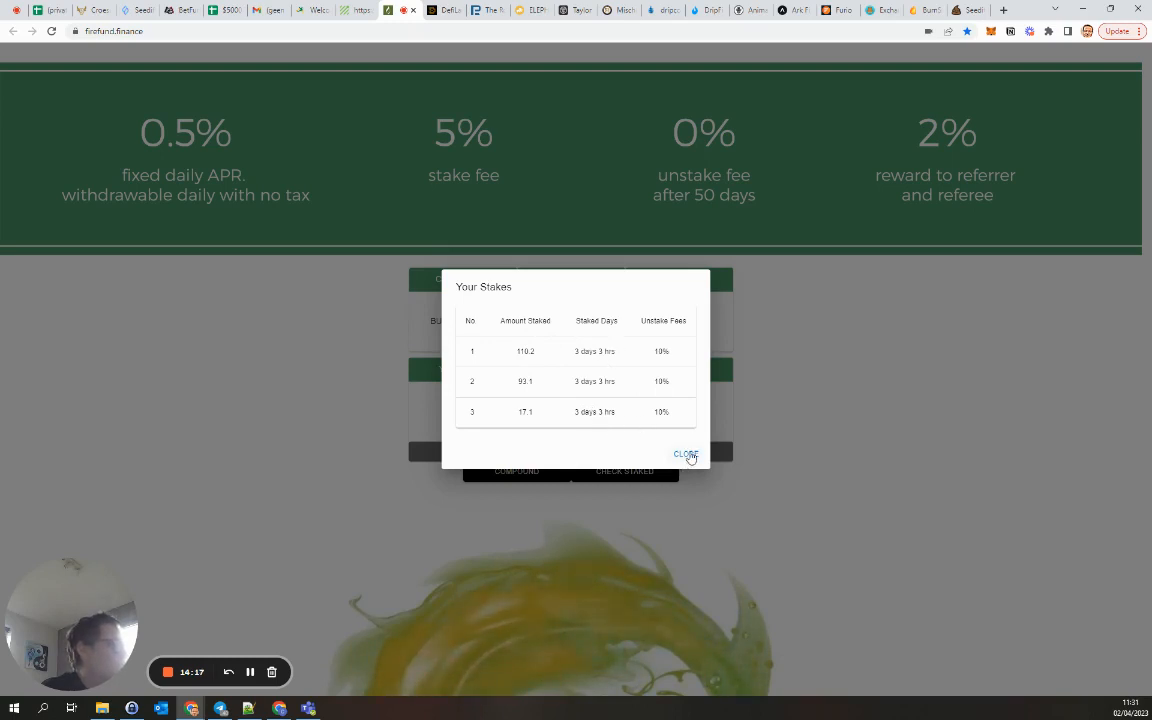
left_click(686, 454)
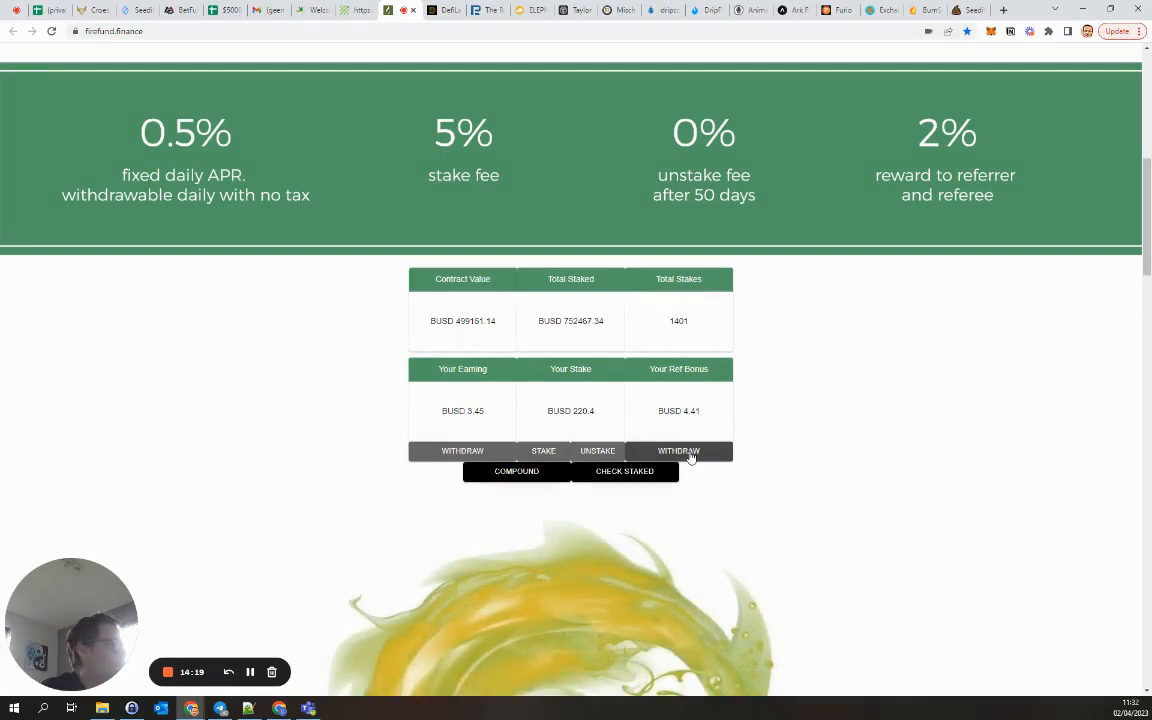
mouse_move(685, 443)
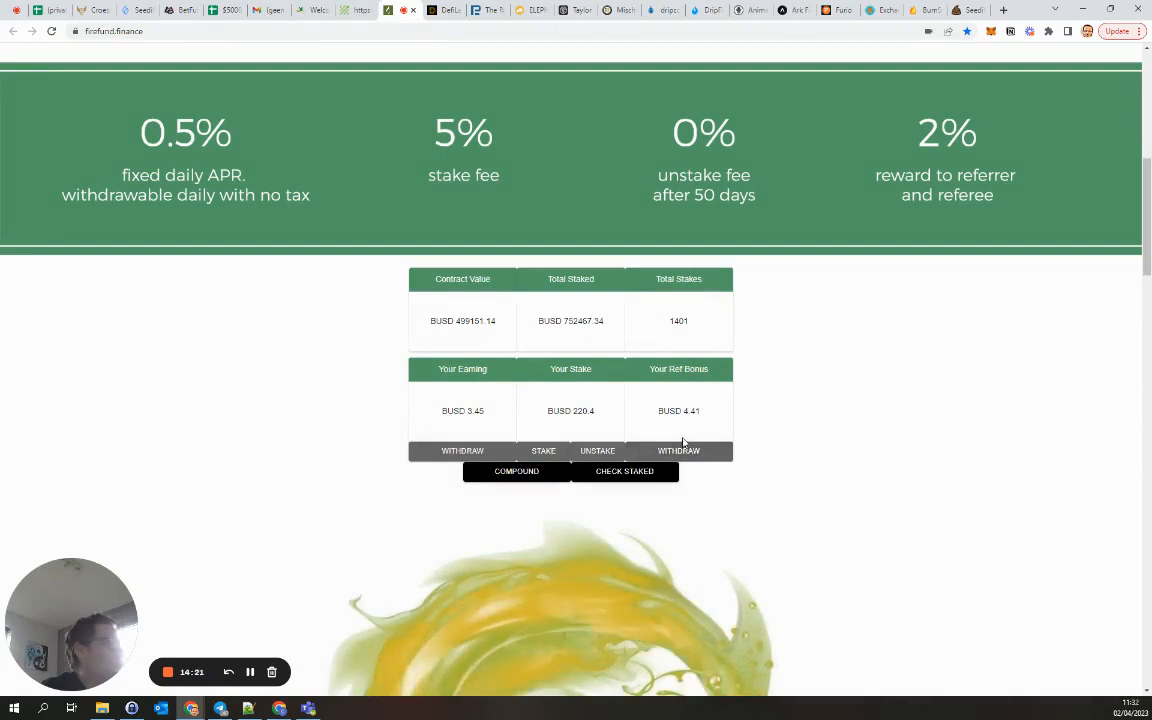
mouse_move(491, 418)
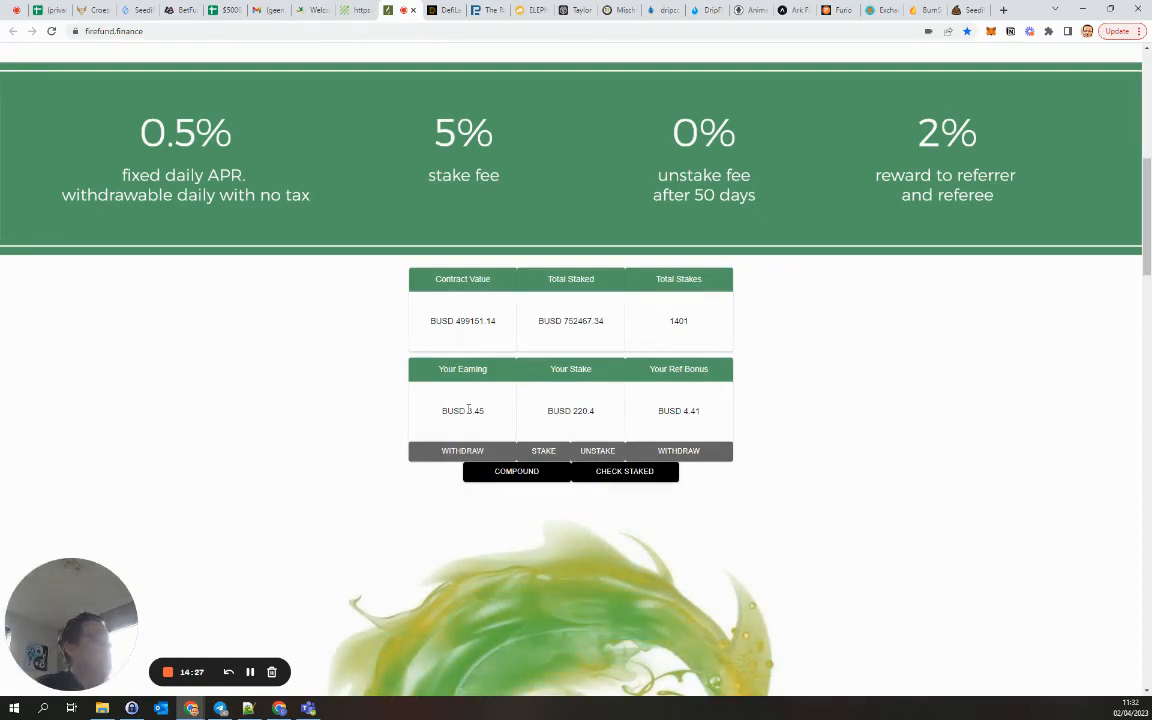
scroll("up", 3)
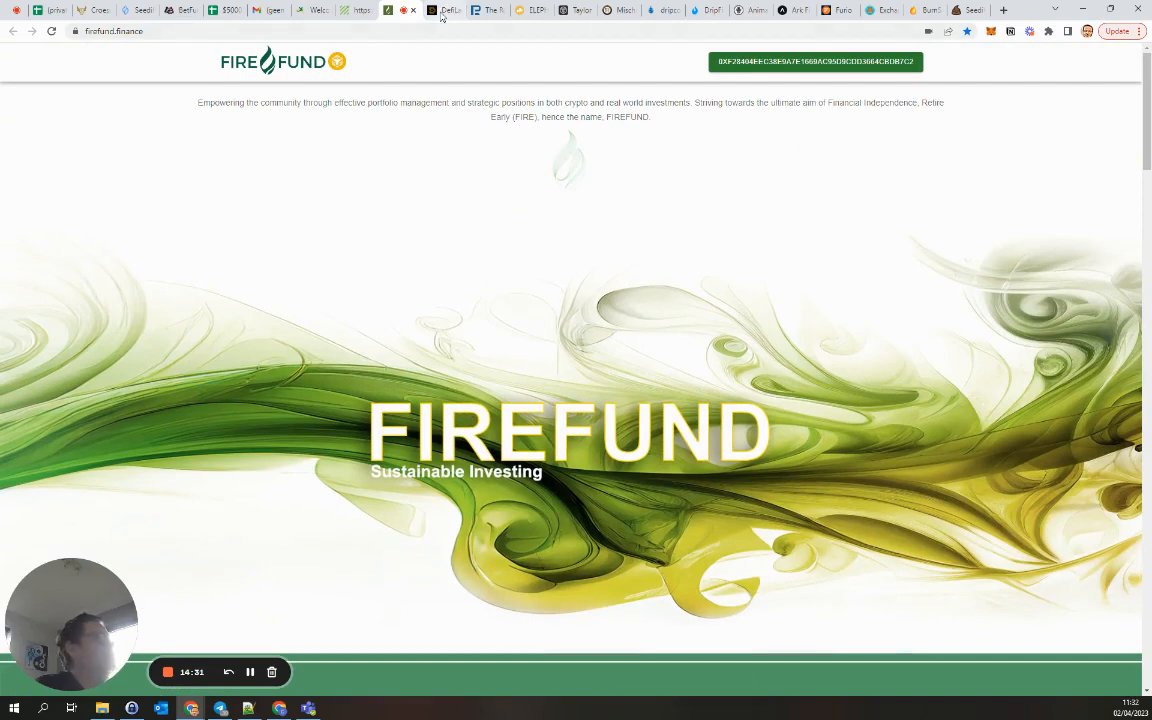
left_click(448, 10)
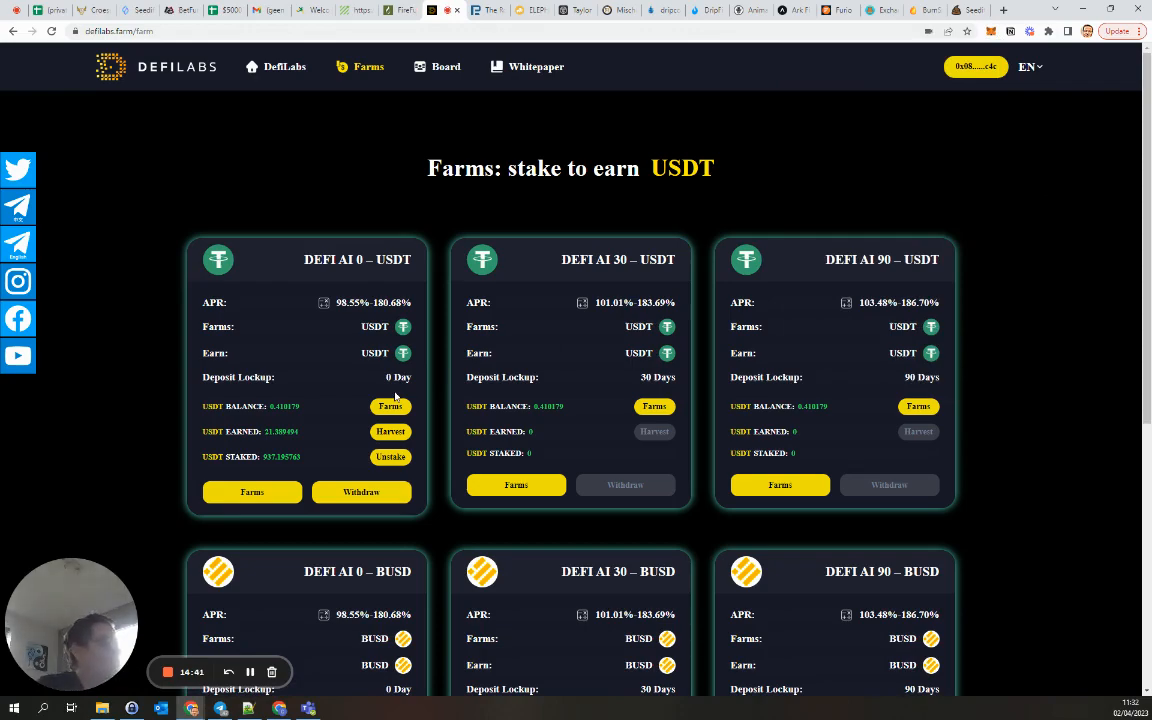
scroll("down", 3)
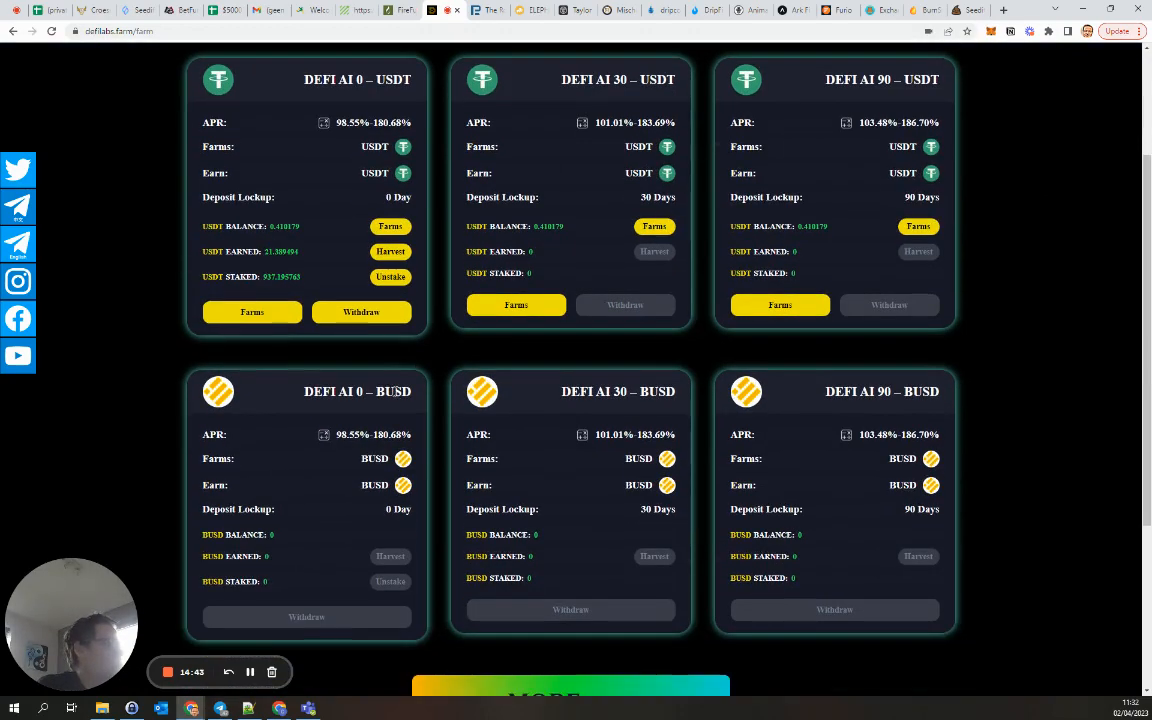
scroll("up", 3)
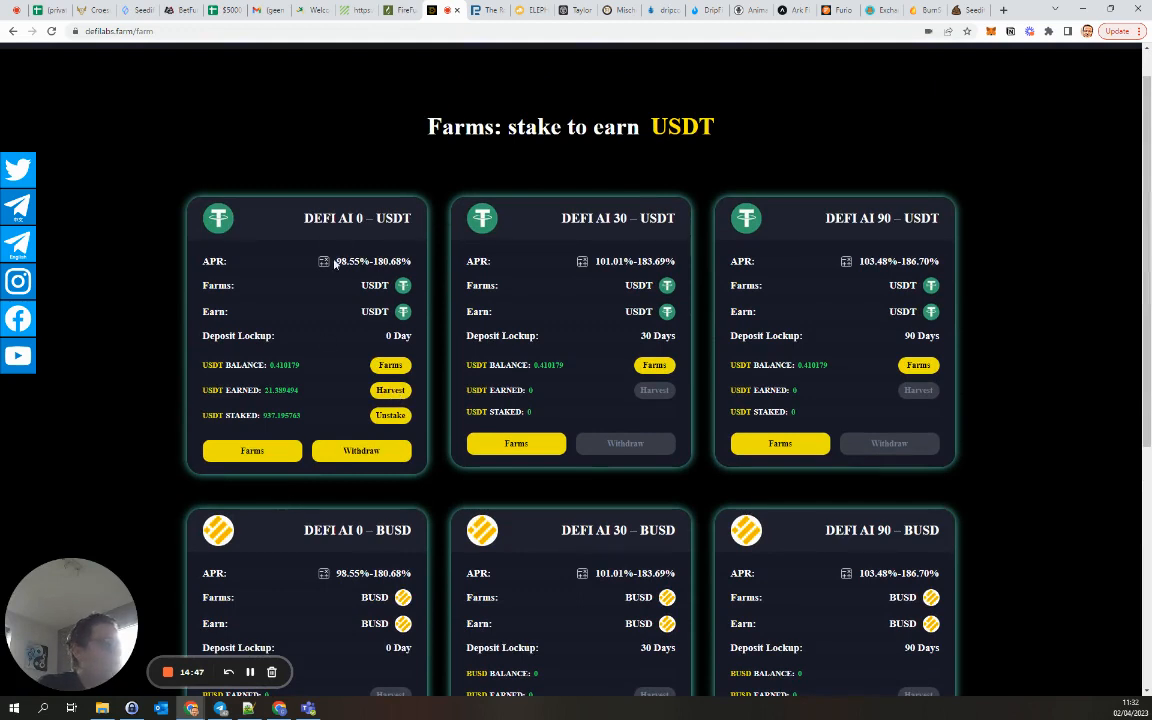
double_click(372, 261)
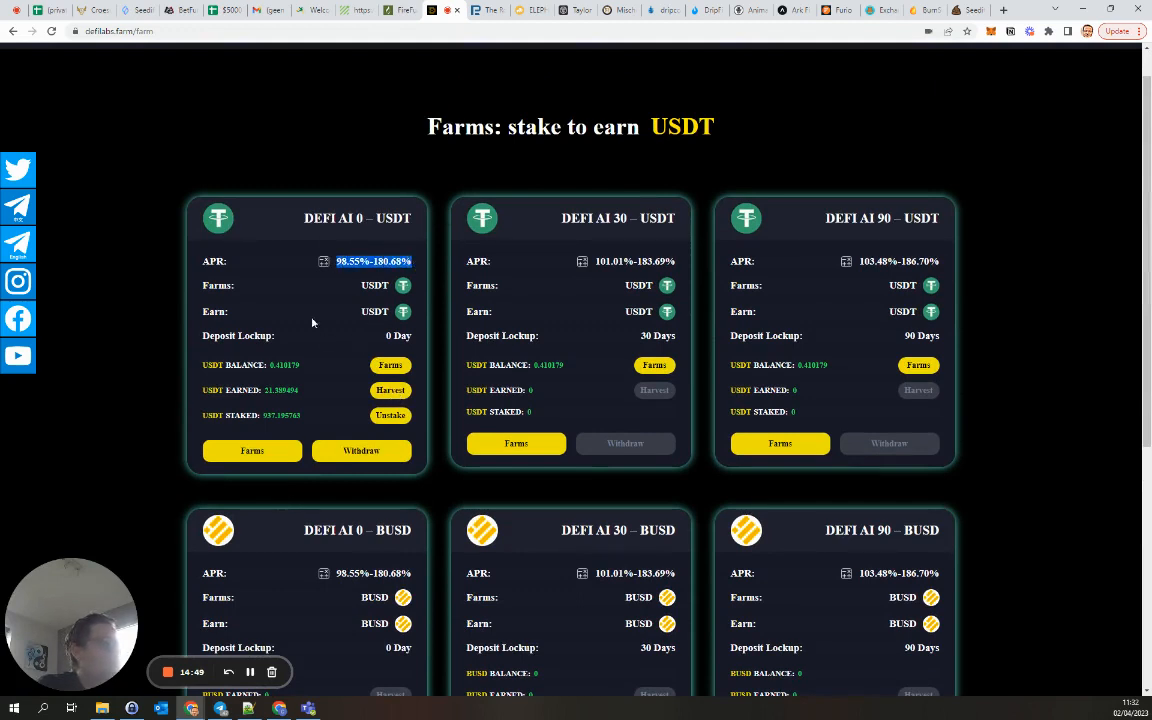
mouse_move(250, 268)
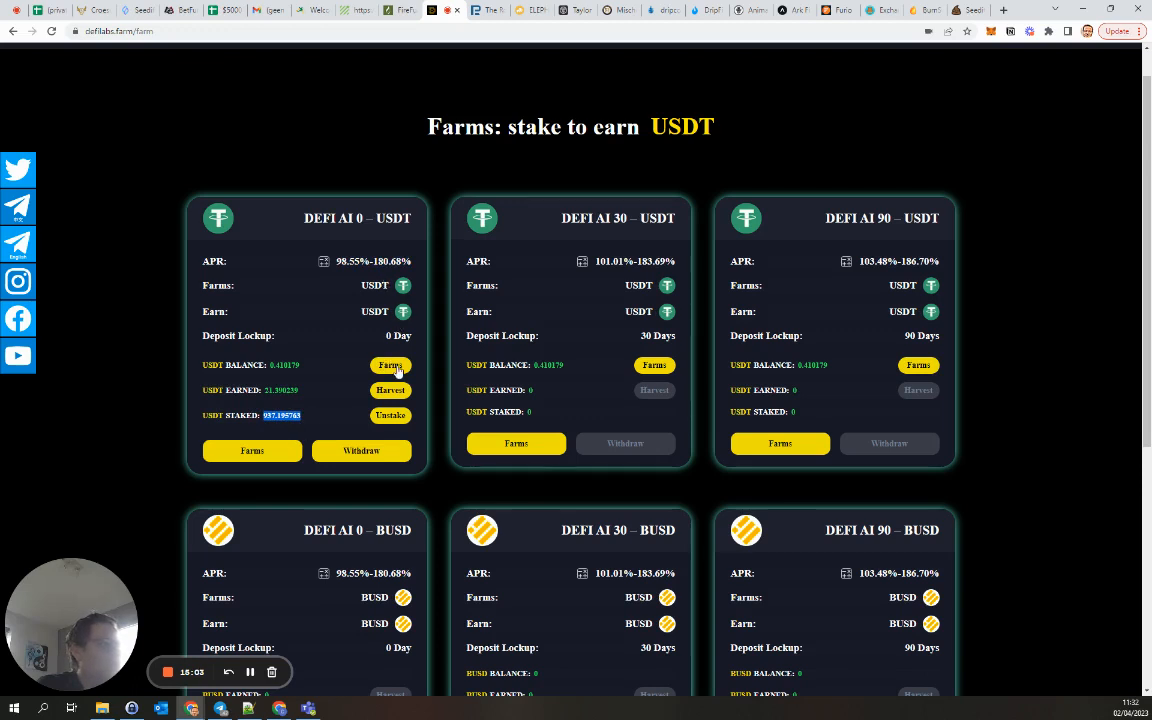
left_click(516, 443)
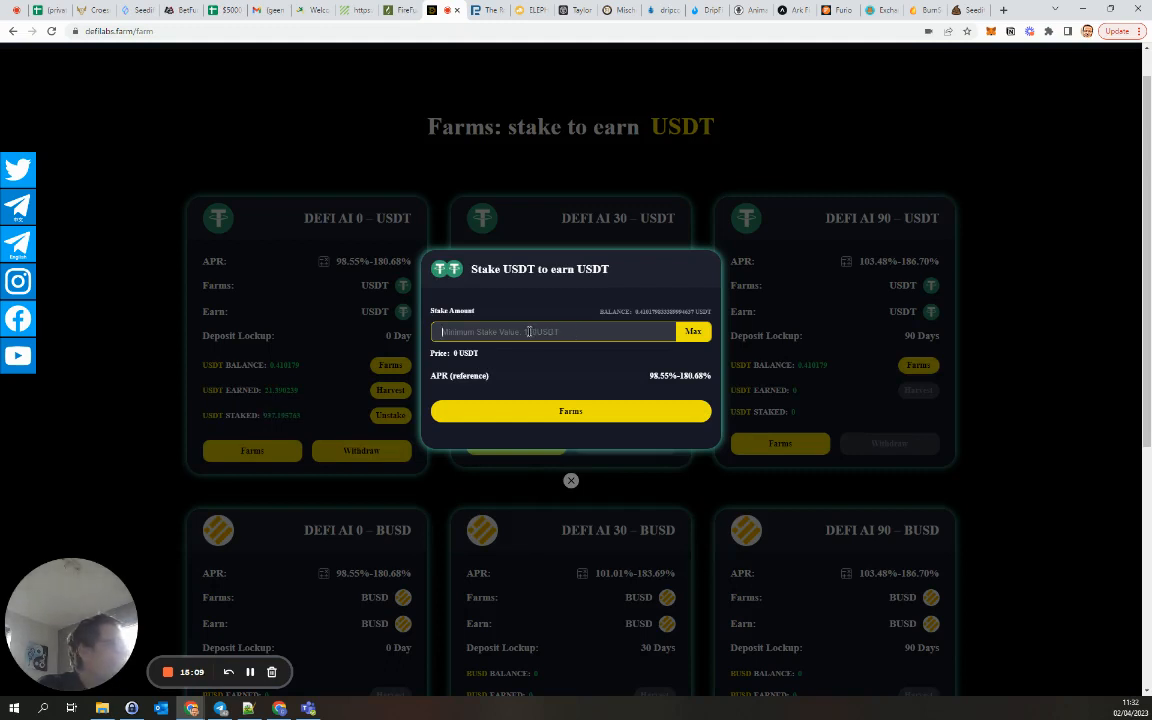
mouse_move(680, 271)
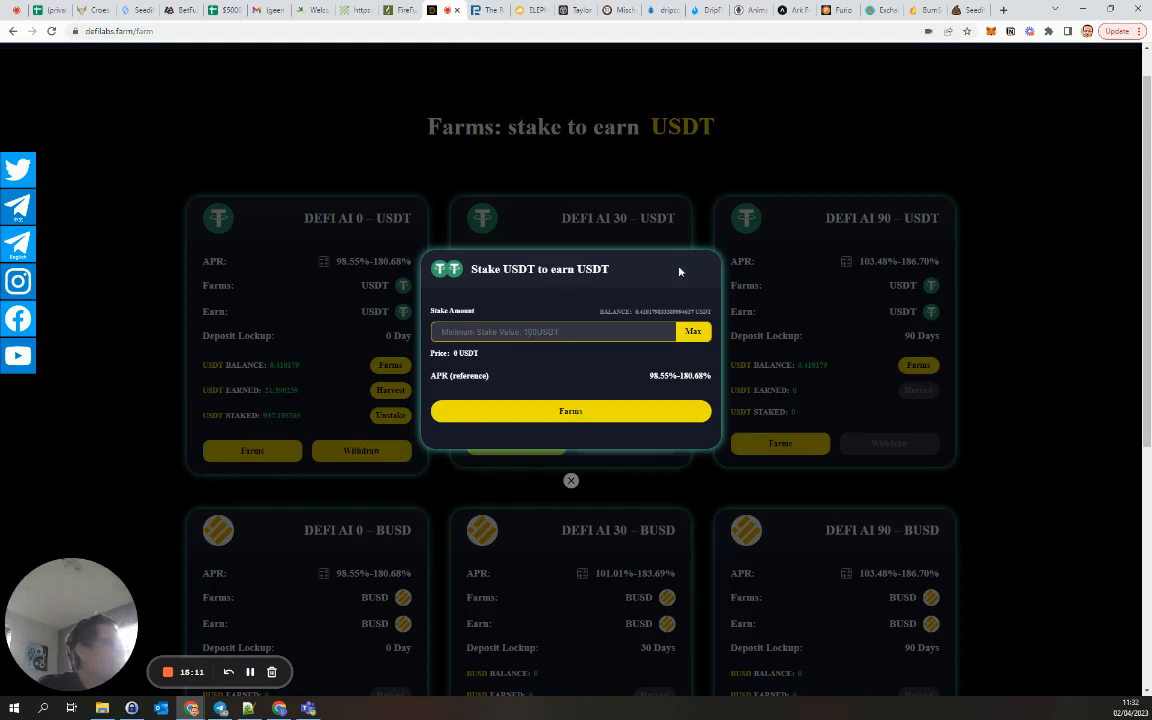
mouse_move(632, 195)
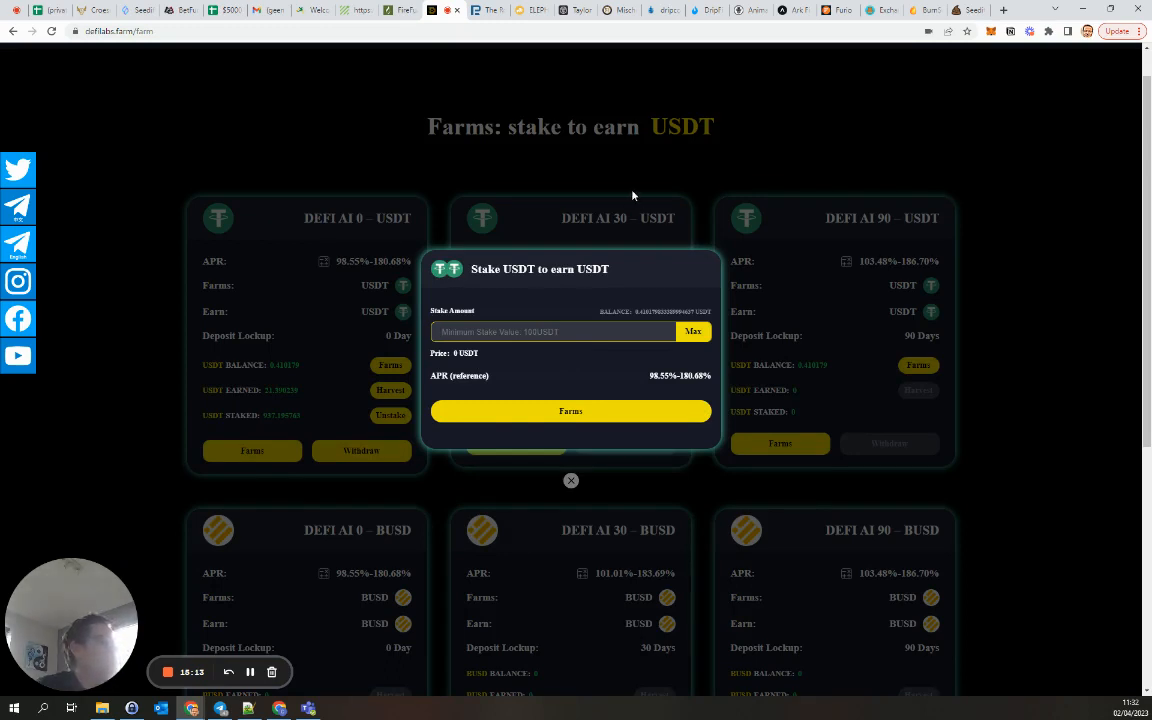
mouse_move(573, 193)
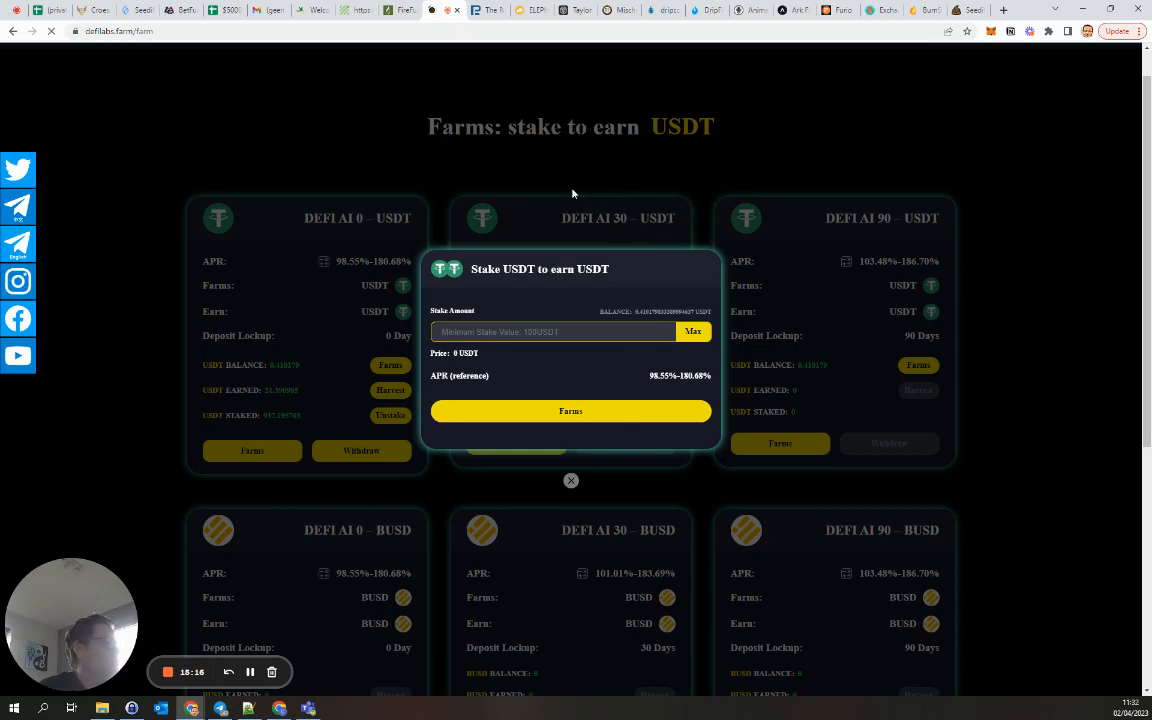
Close the DEFI AI 0 farm's Stake USDT dialog without staking.
left_click(570, 481)
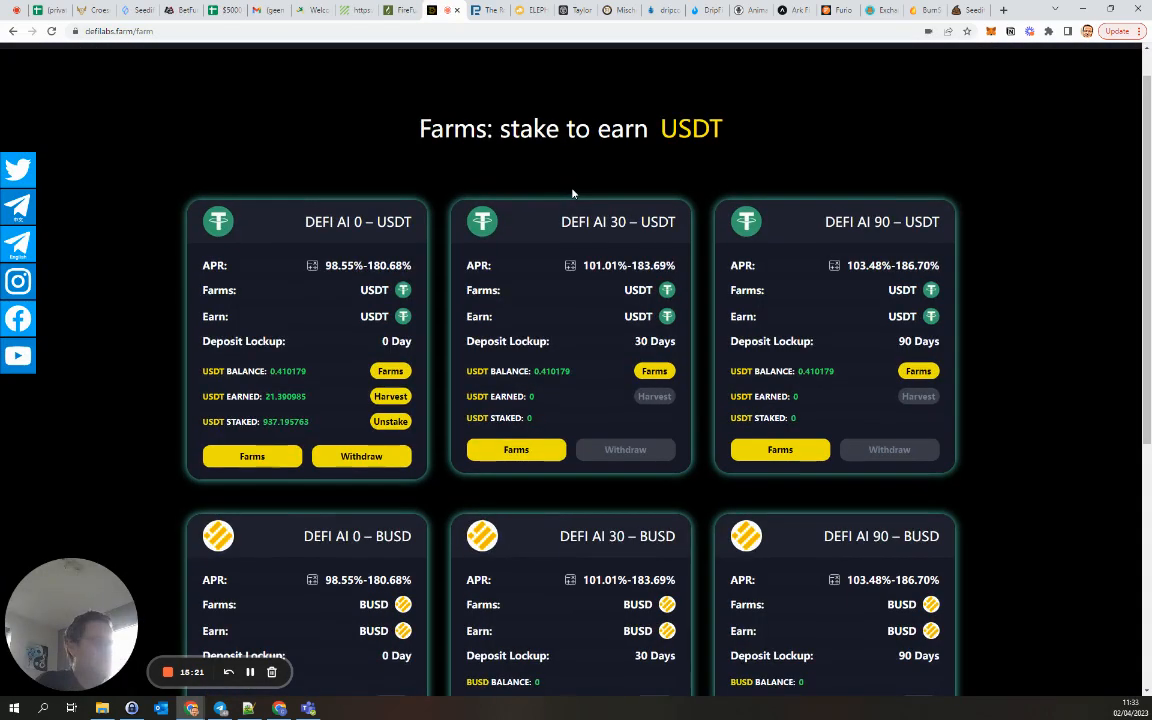
Mark the farm's 21.39 USDT earned, then bring up Elephant Money's Stampede page navigation.
scroll("down", 3)
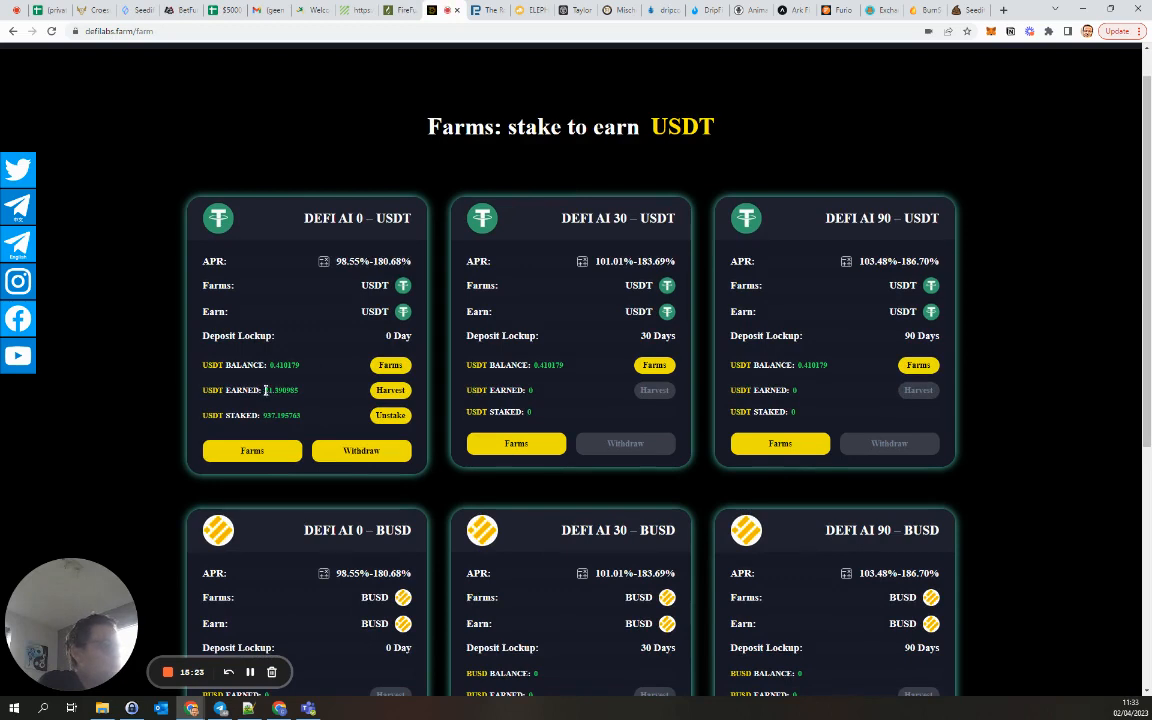
double_click(280, 390)
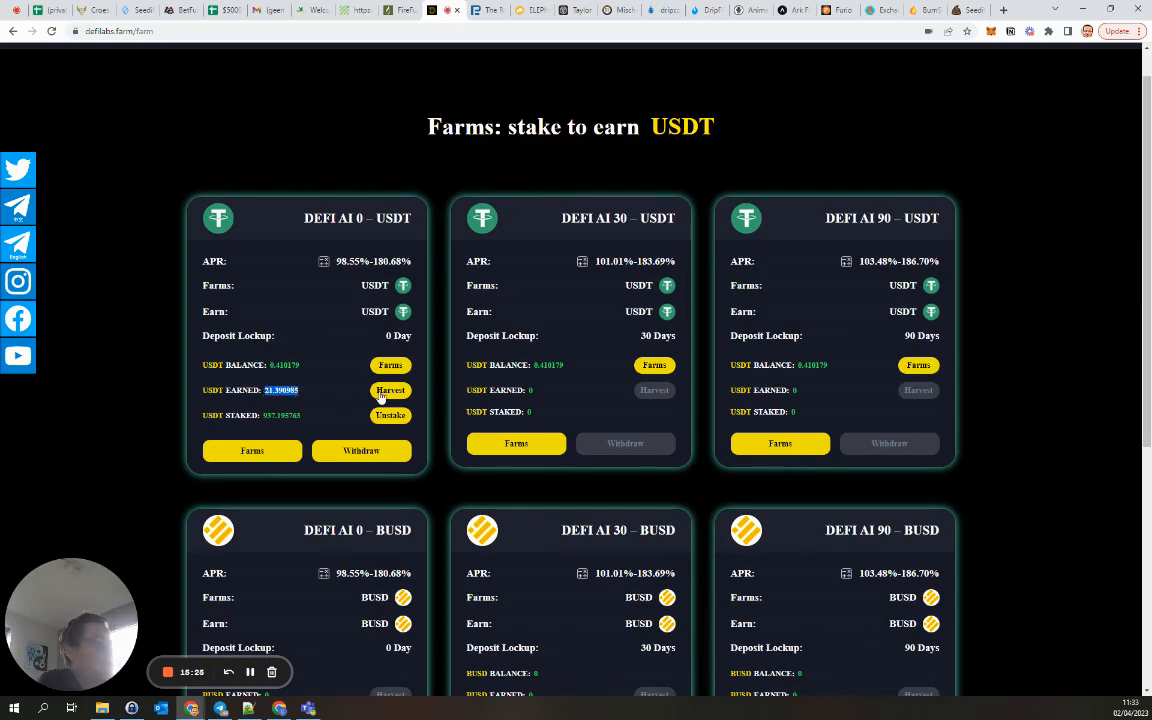
mouse_move(311, 447)
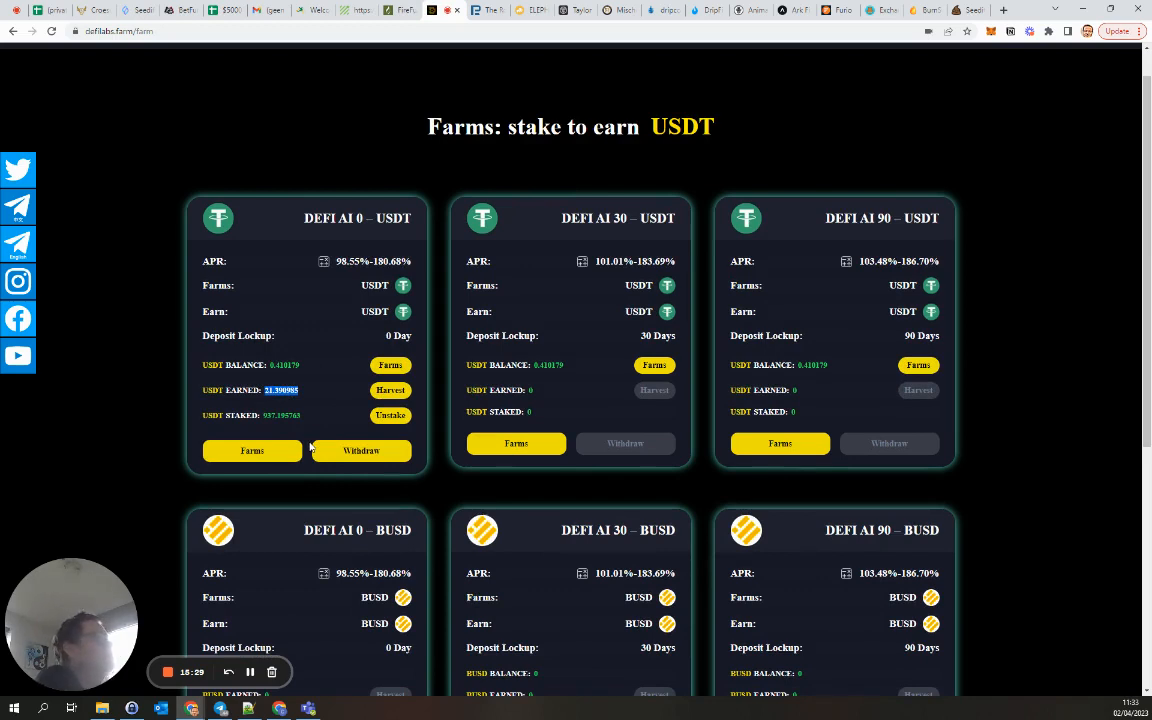
left_click(531, 10)
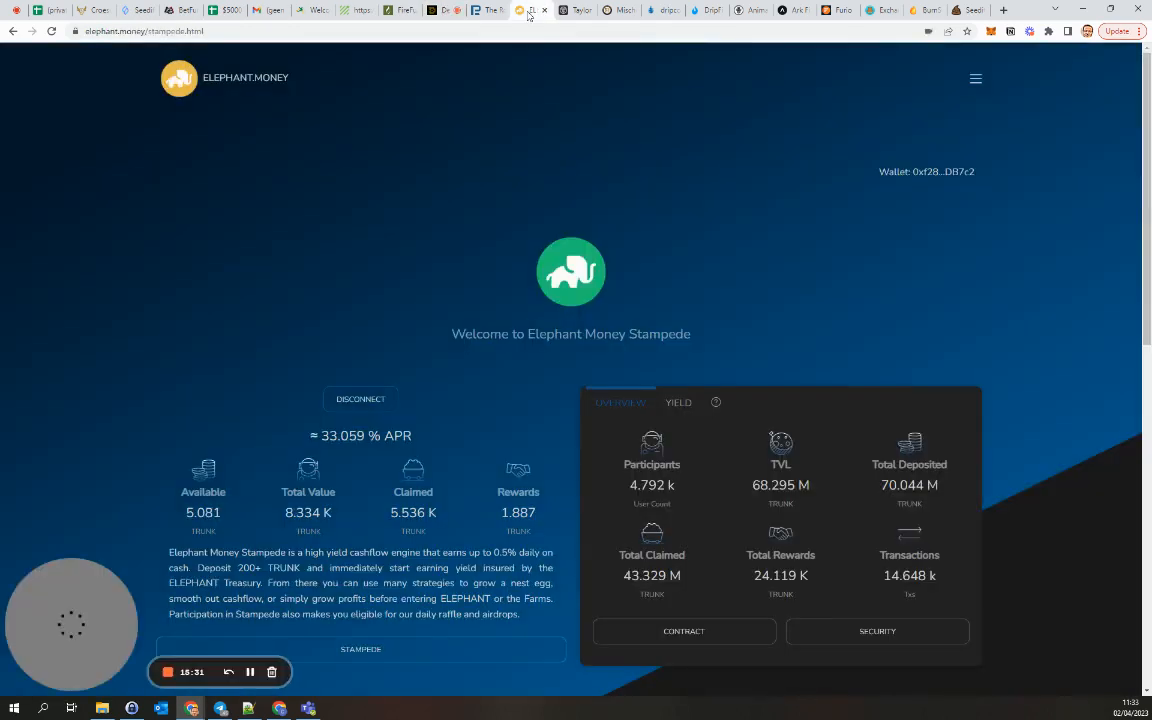
scroll("down", 3)
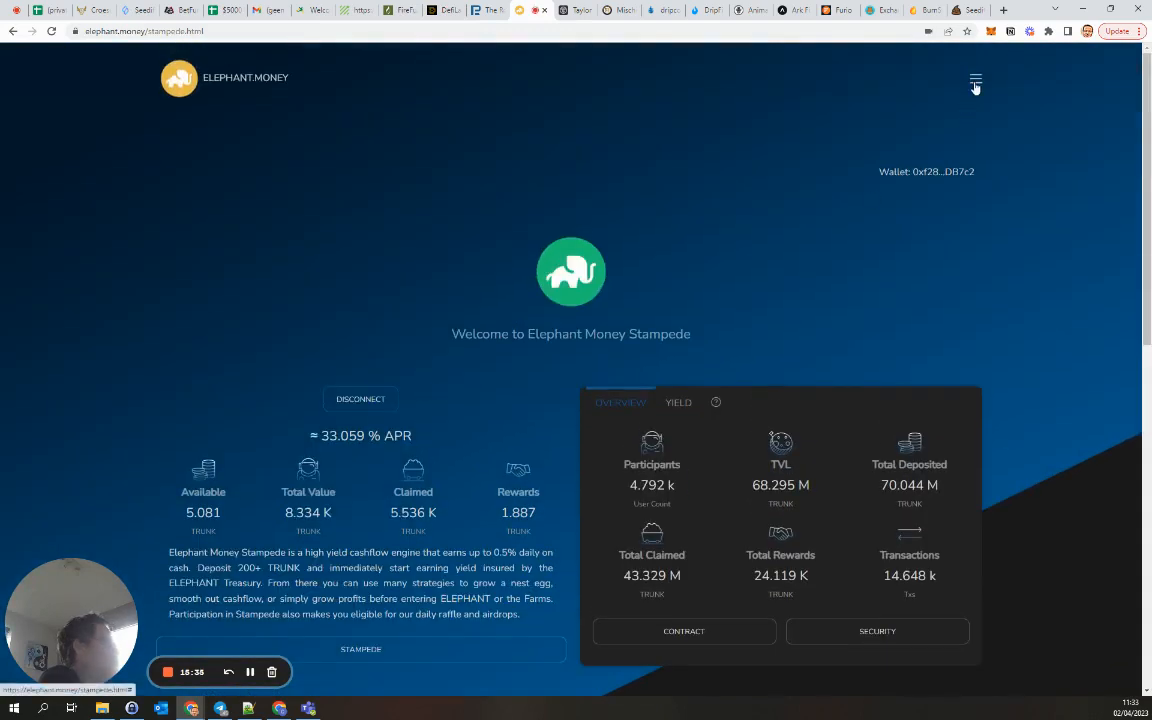
left_click(975, 80)
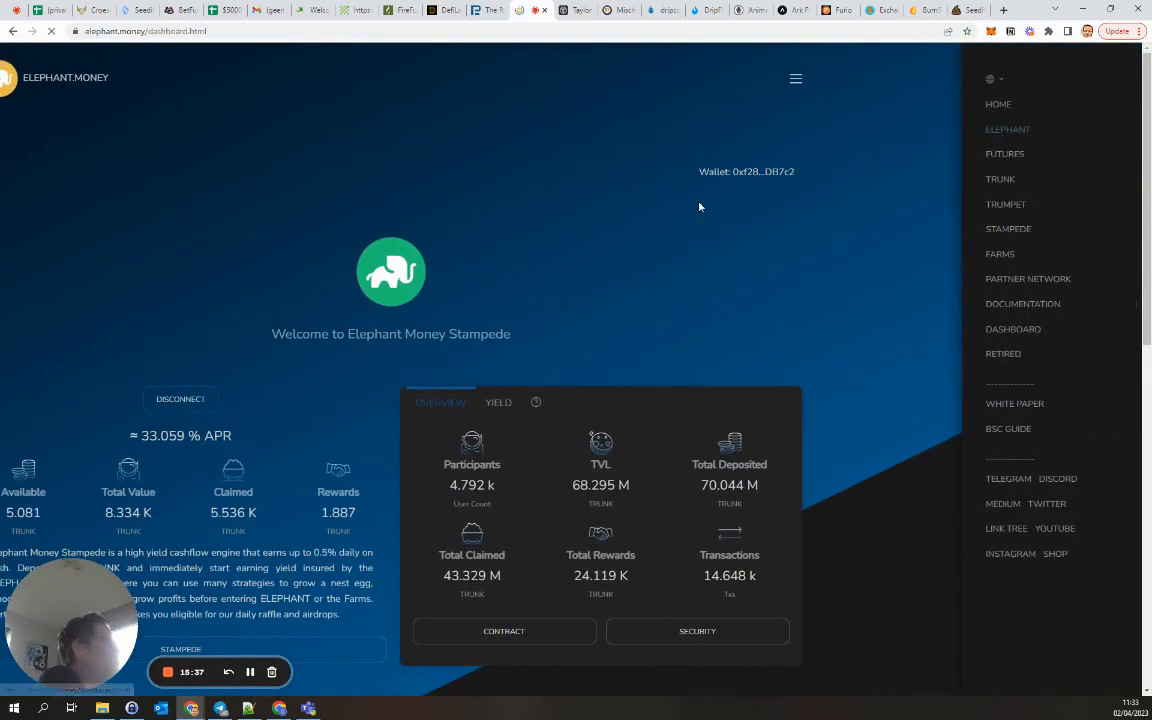
Review the ELEPHANT dashboard's 1.2643 B balance, 0.000% stake and price chart.
left_click(1007, 129)
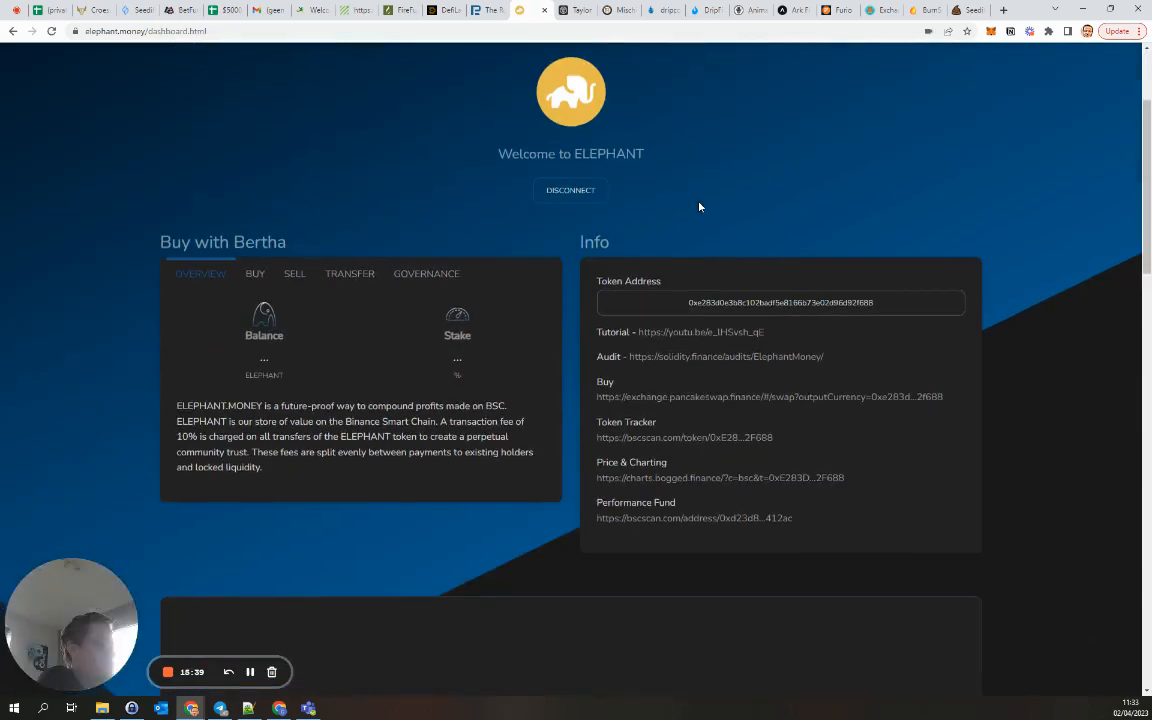
scroll("down", 3)
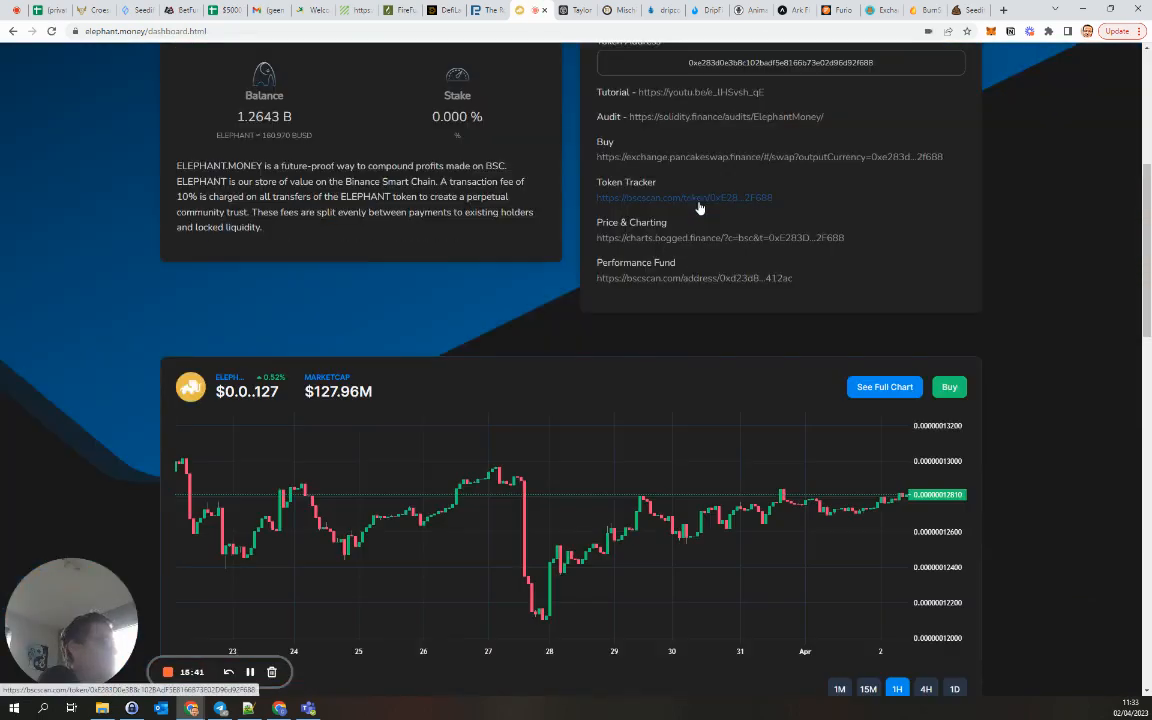
mouse_move(378, 397)
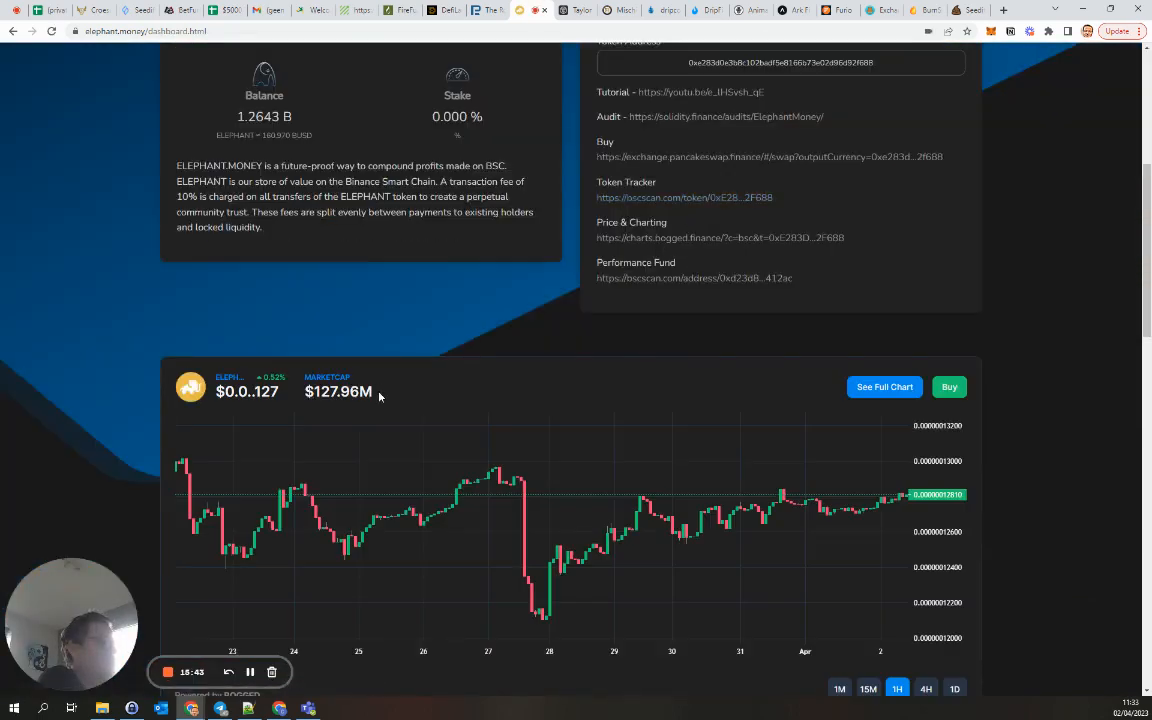
scroll("down", 3)
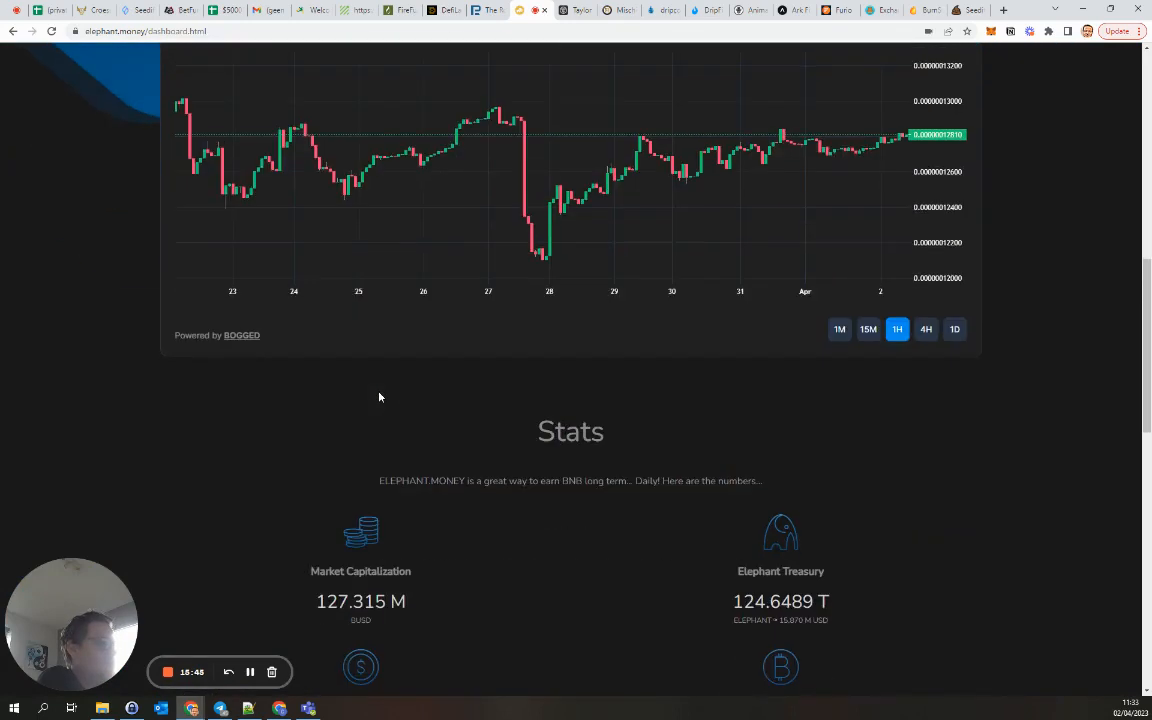
scroll("up", 3)
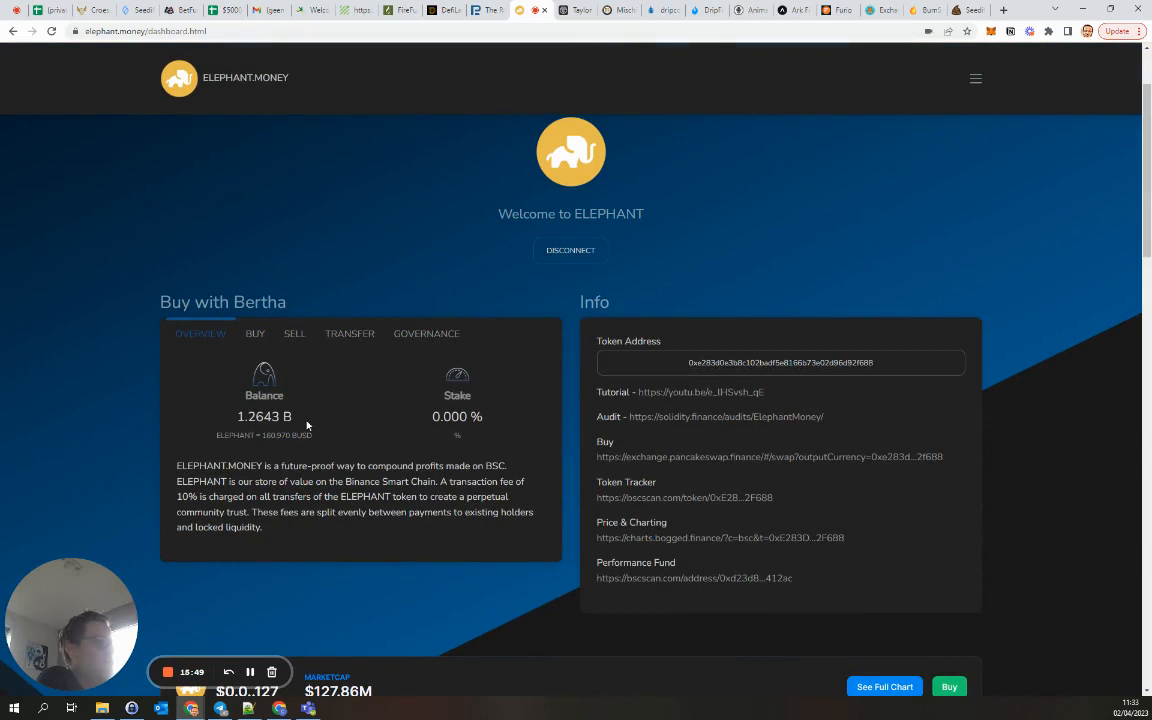
mouse_move(236, 359)
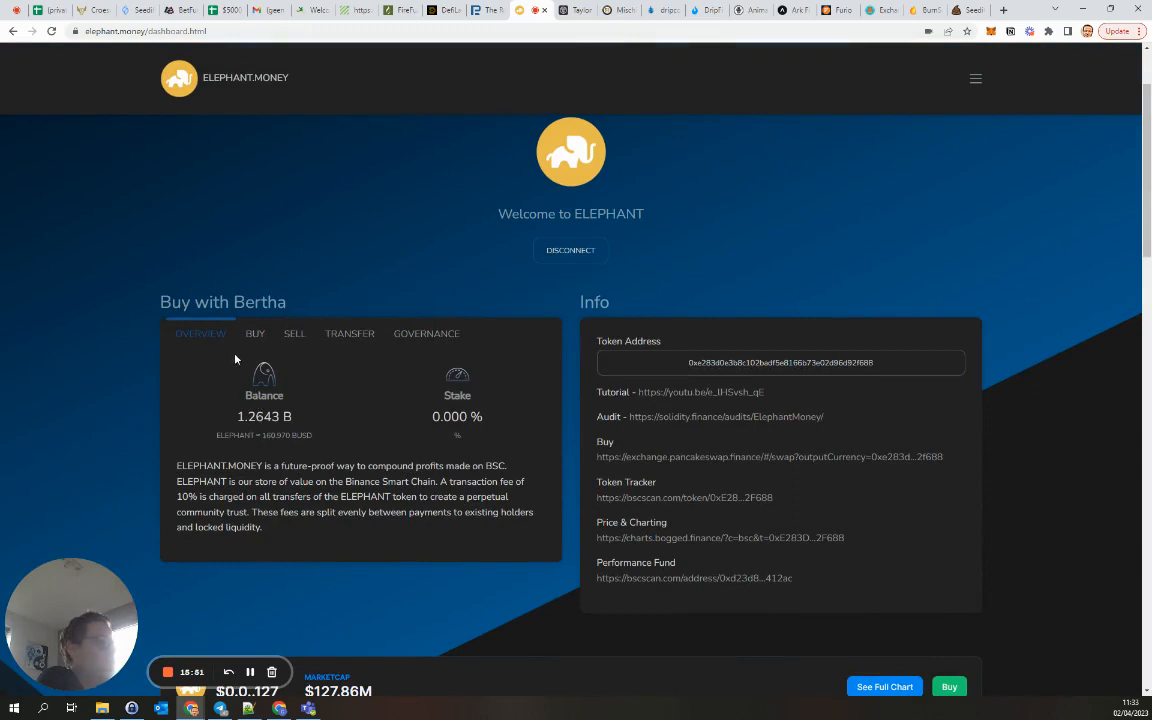
mouse_move(976, 79)
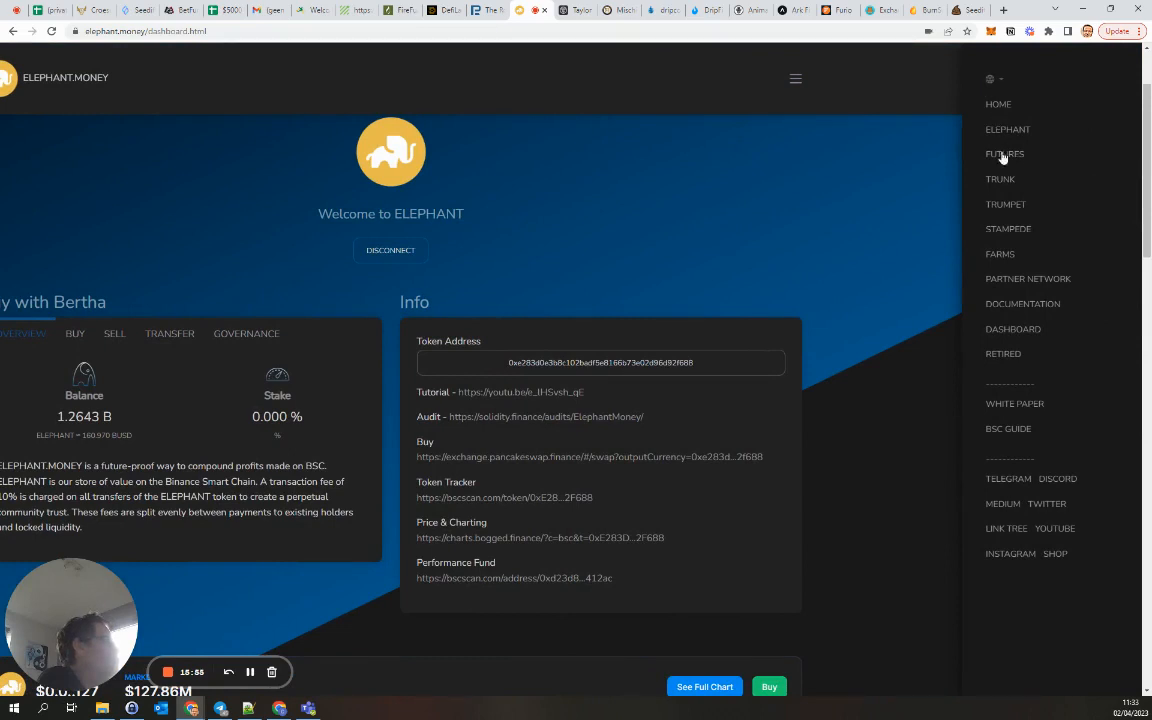
Review the TRUNK page stats: 0.9729 TRUNK rewards, 1.0931 K deposits and 21 rolls.
left_click(1000, 178)
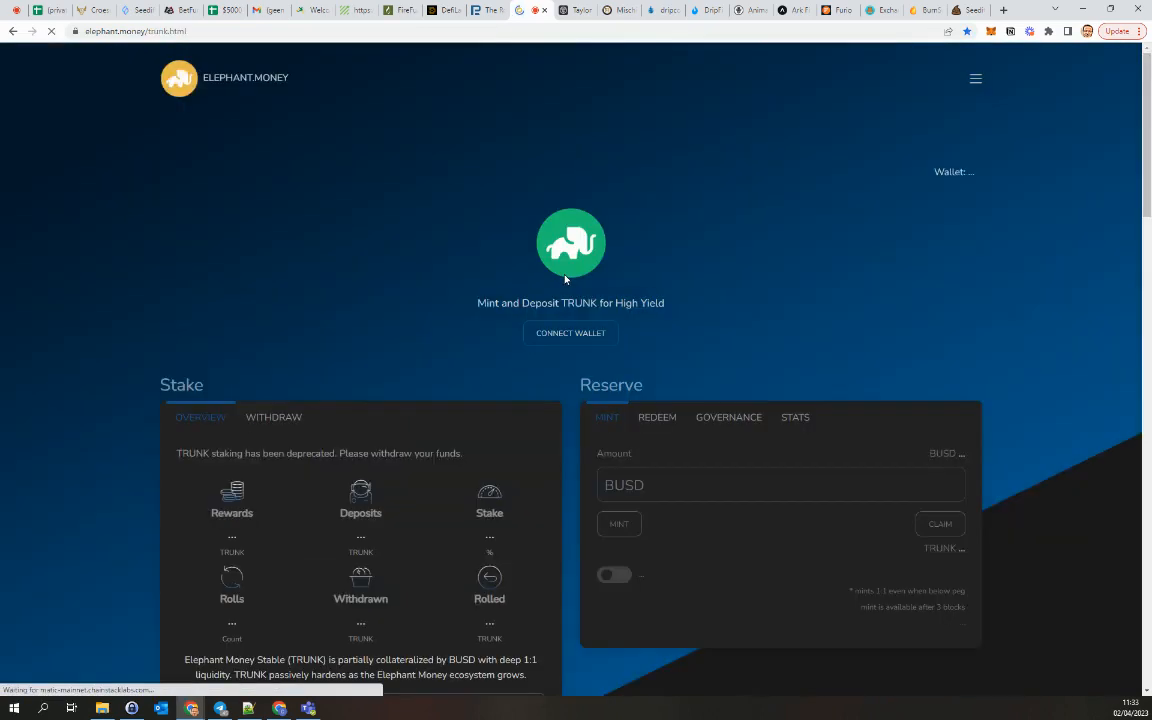
left_click(570, 333)
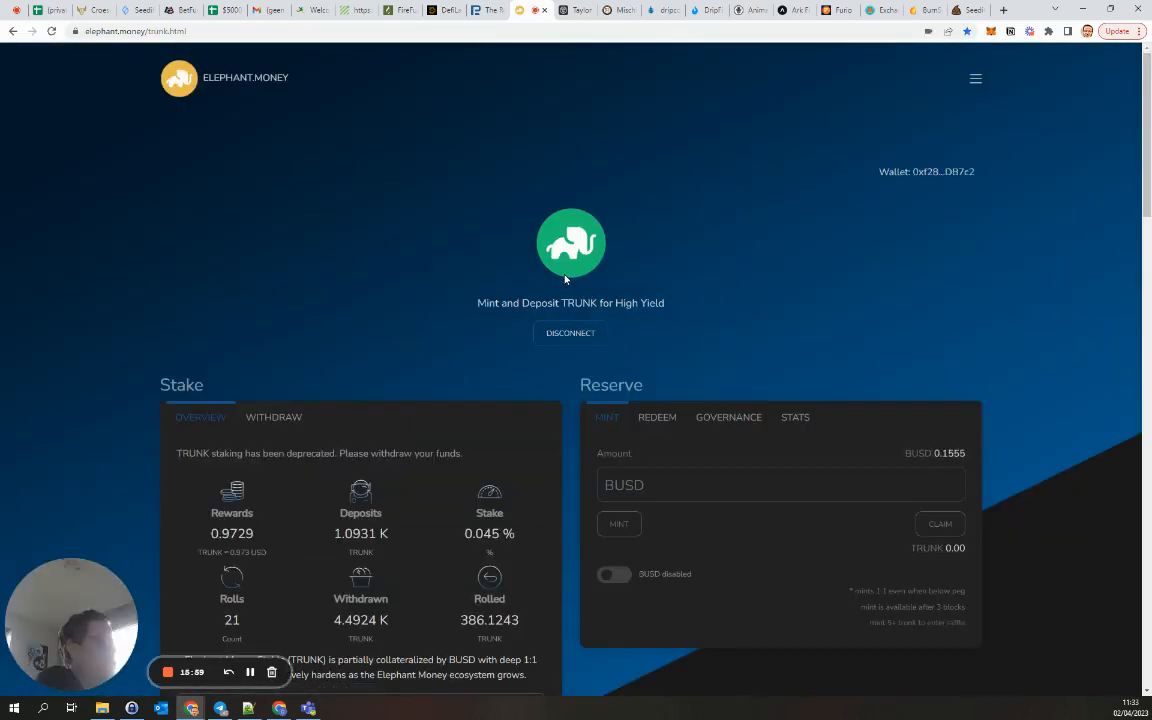
scroll("down", 3)
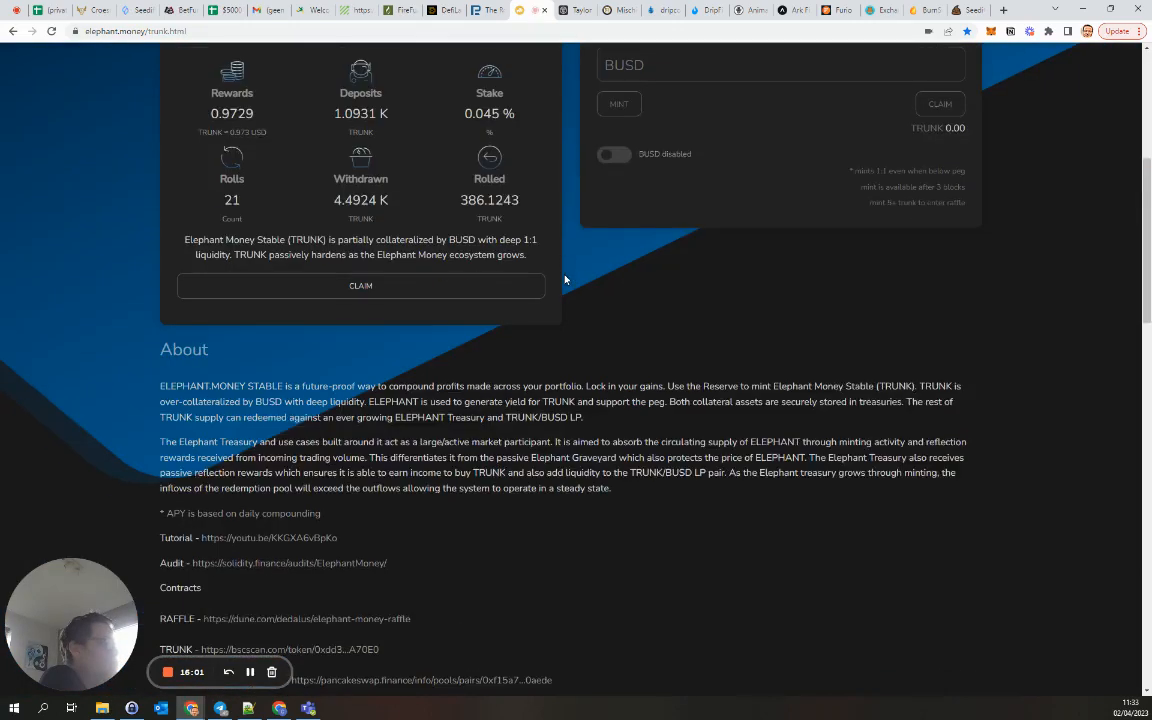
scroll("down", 3)
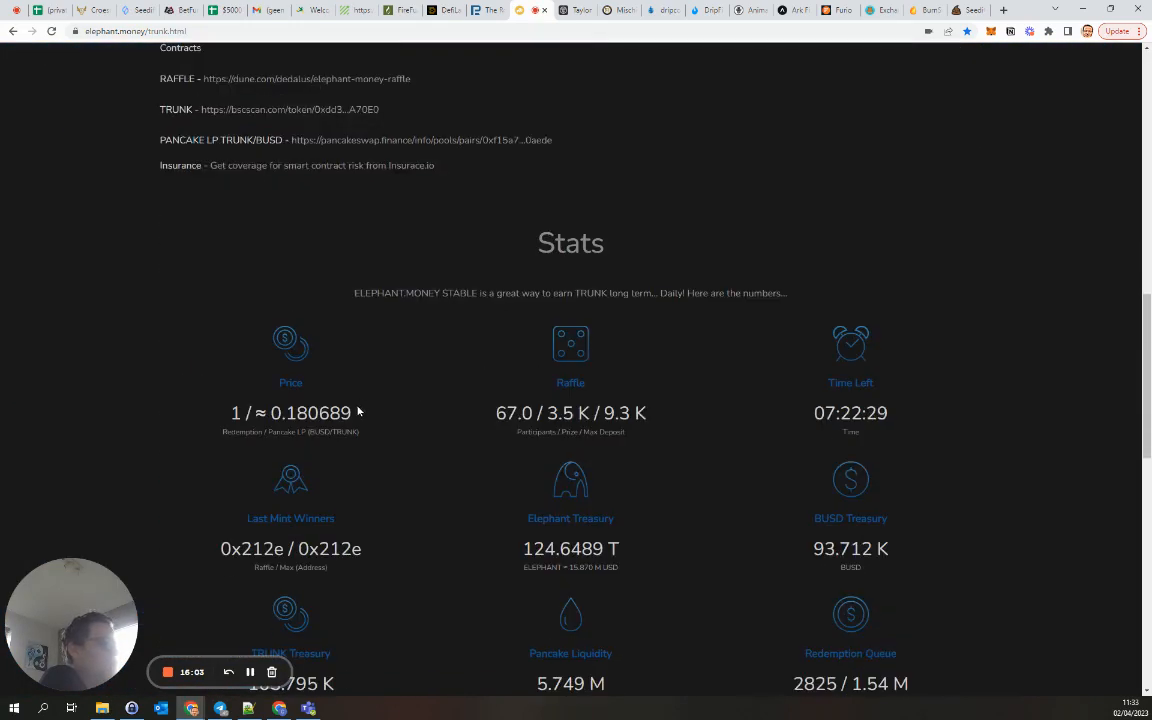
double_click(309, 413)
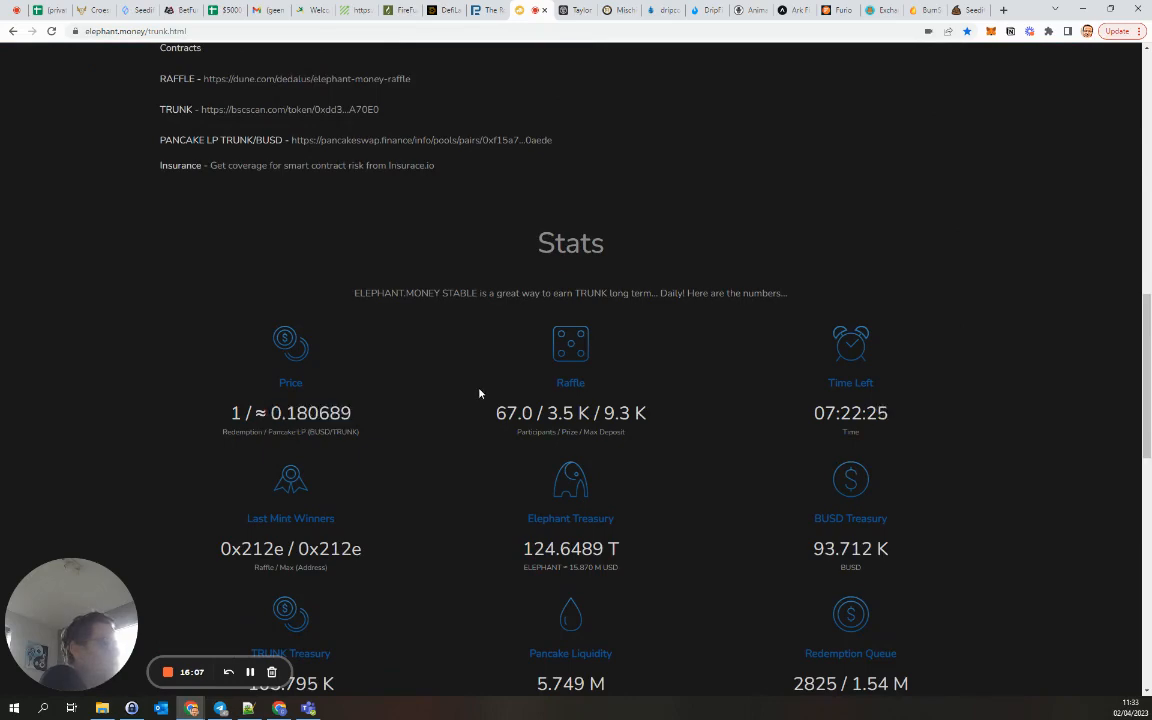
scroll("up", 3)
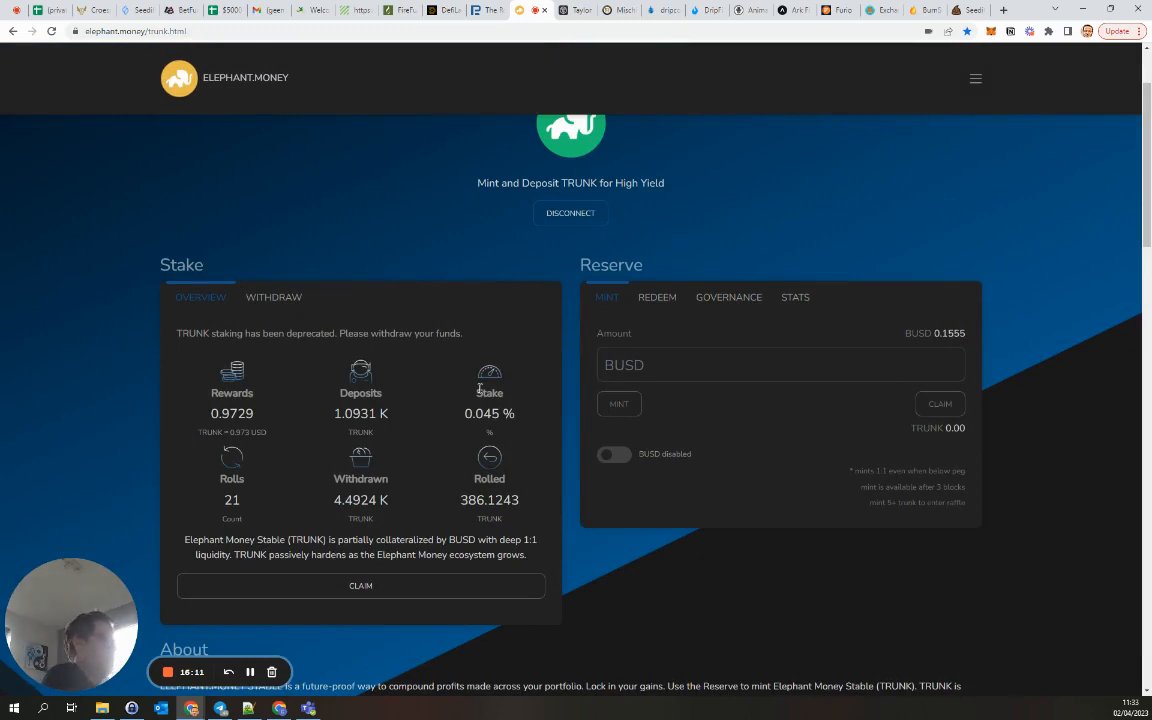
scroll("up", 3)
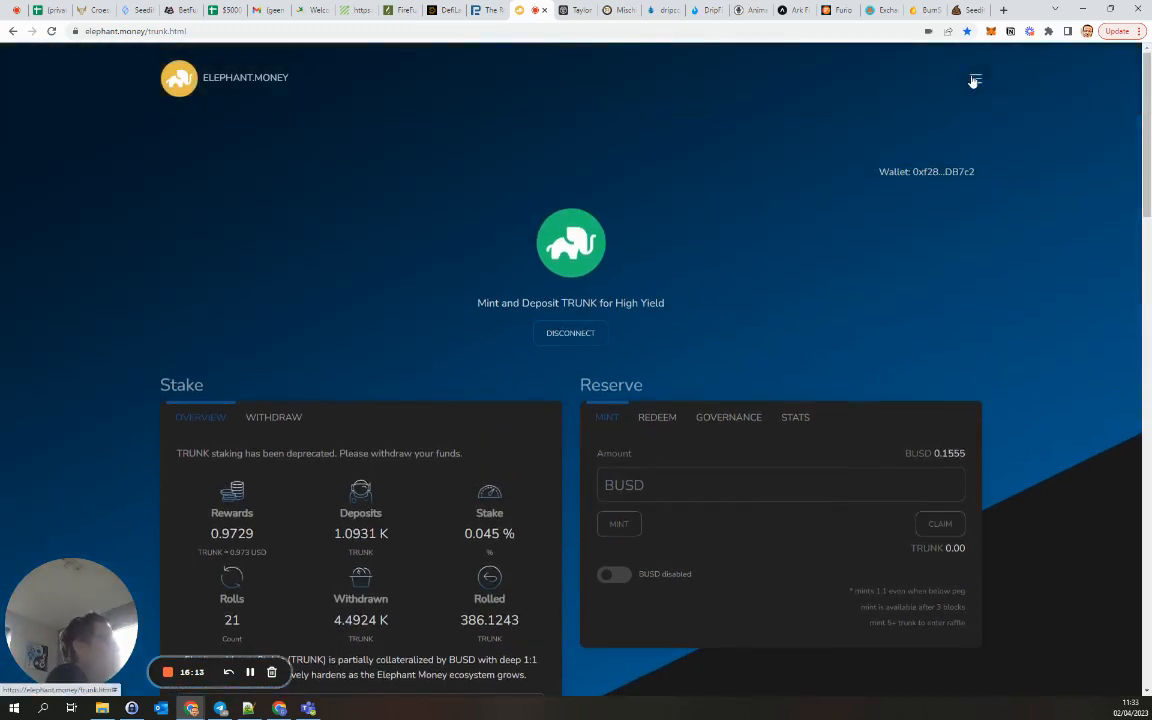
left_click(974, 81)
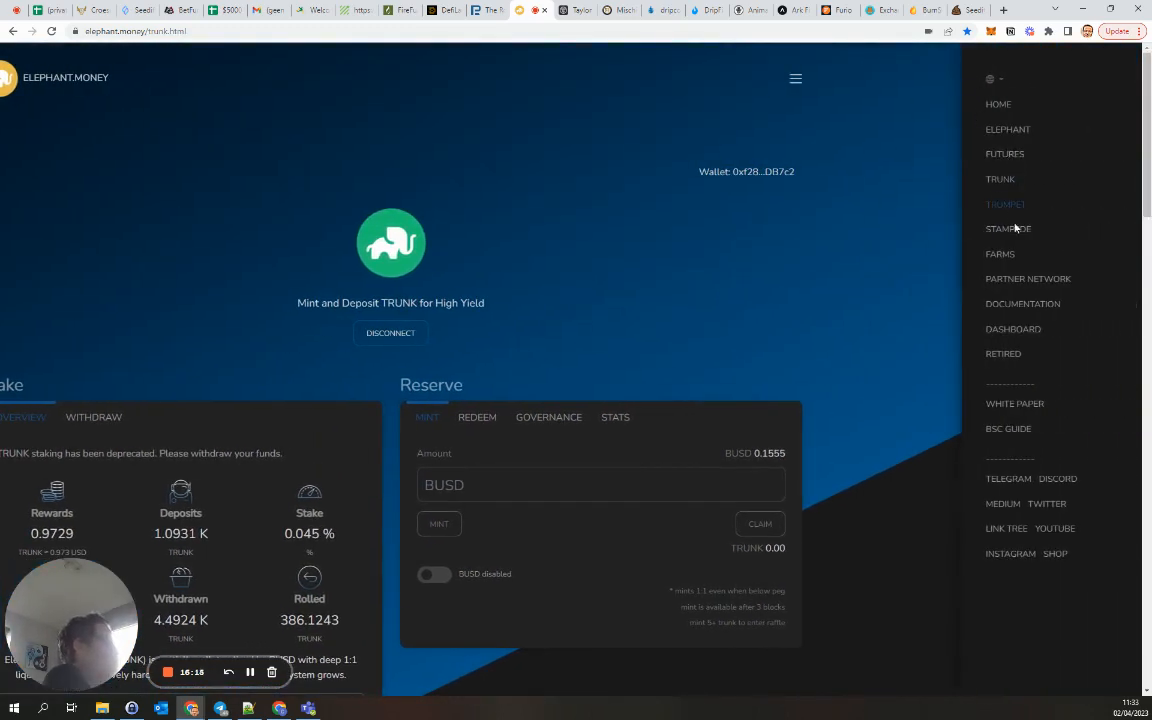
Review Stampede (5.087 TRUNK available, 1.887 TRUNK rewards) after dismissing the Futures notice, then go to Taylor Capital.
left_click(1008, 228)
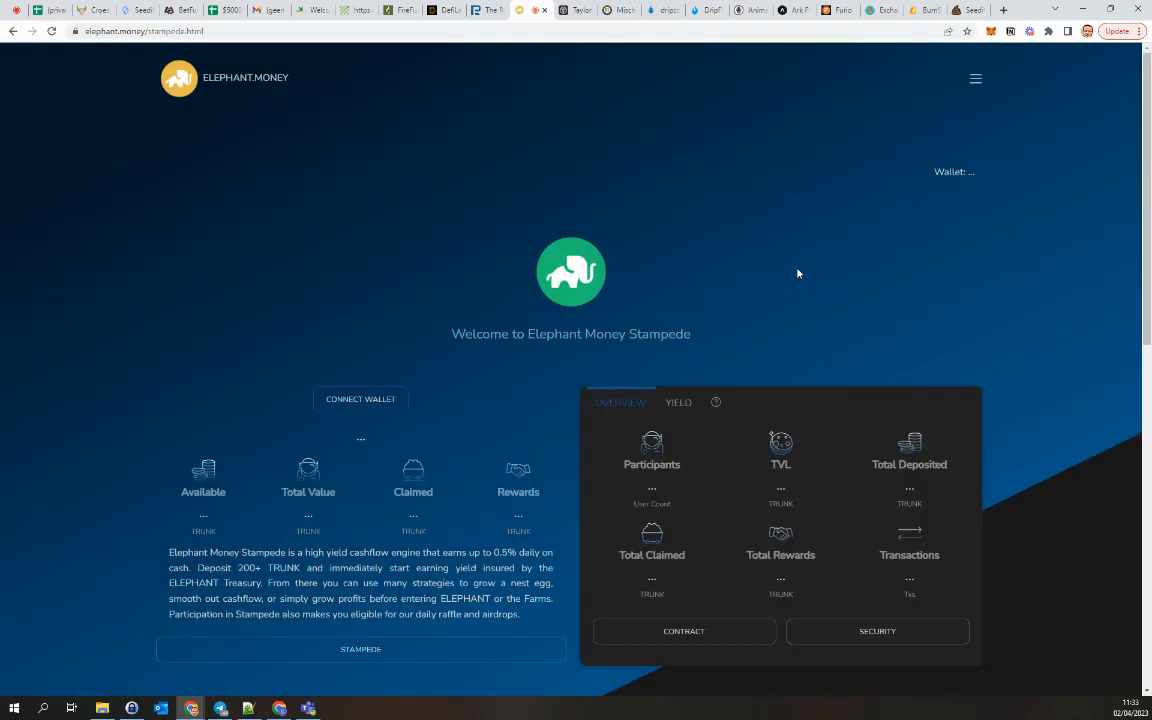
left_click(360, 398)
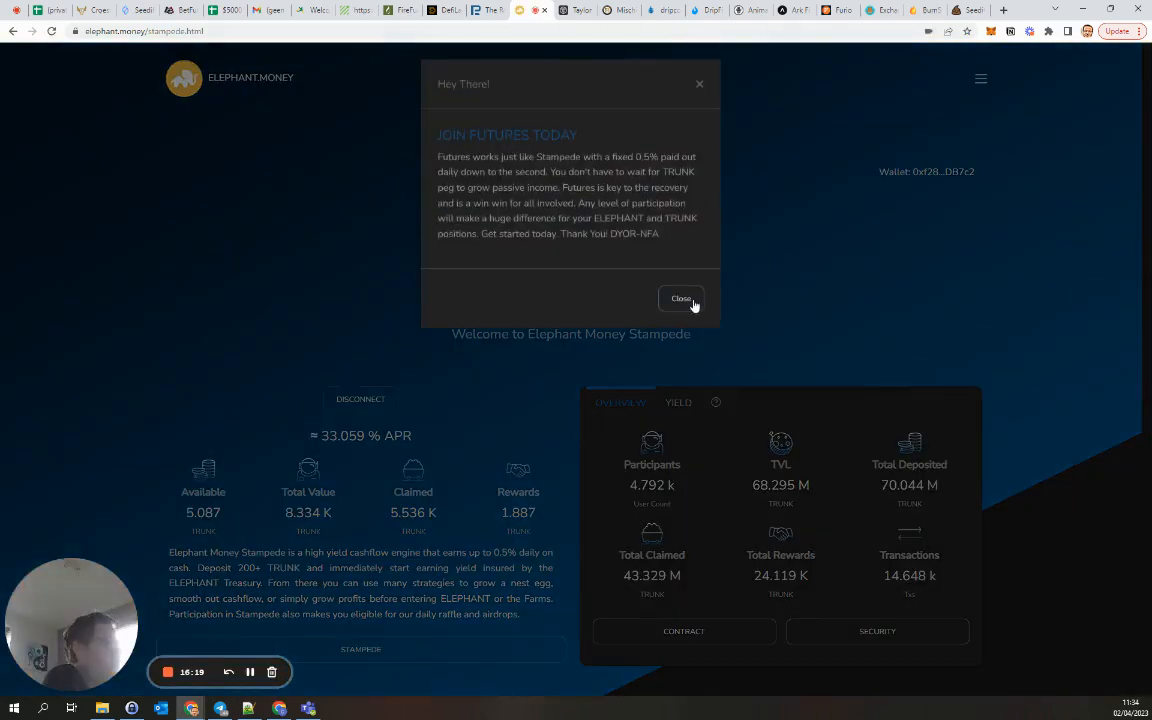
left_click(681, 298)
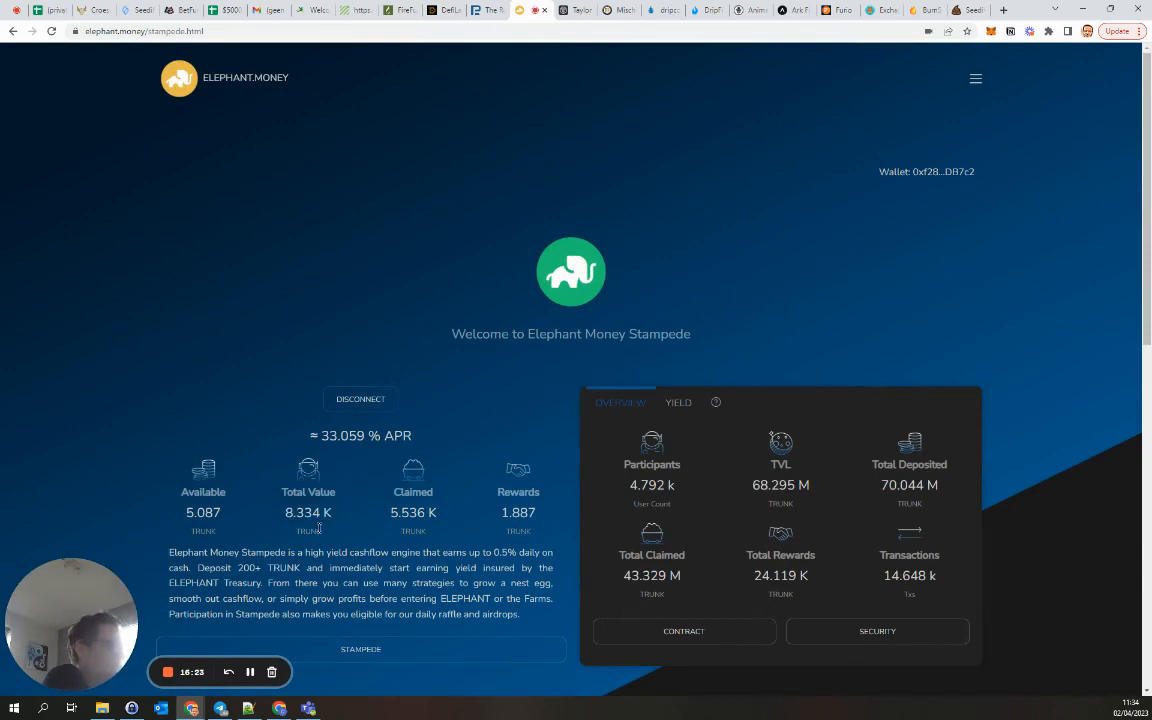
mouse_move(808, 263)
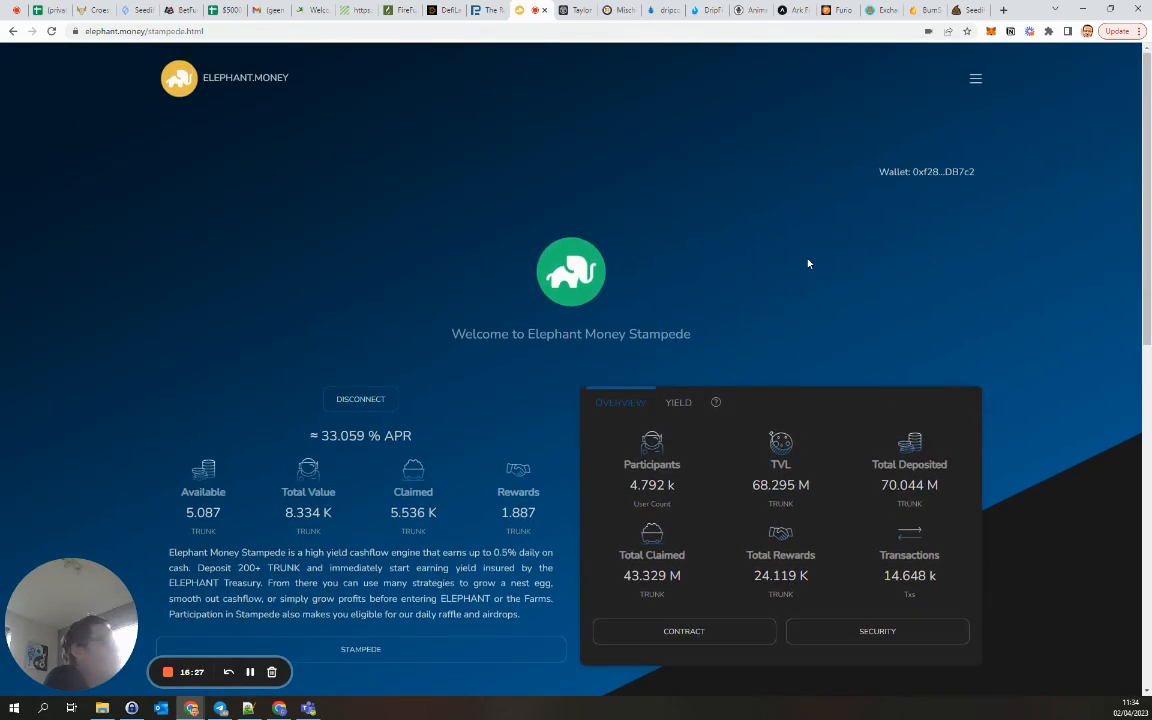
left_click(575, 10)
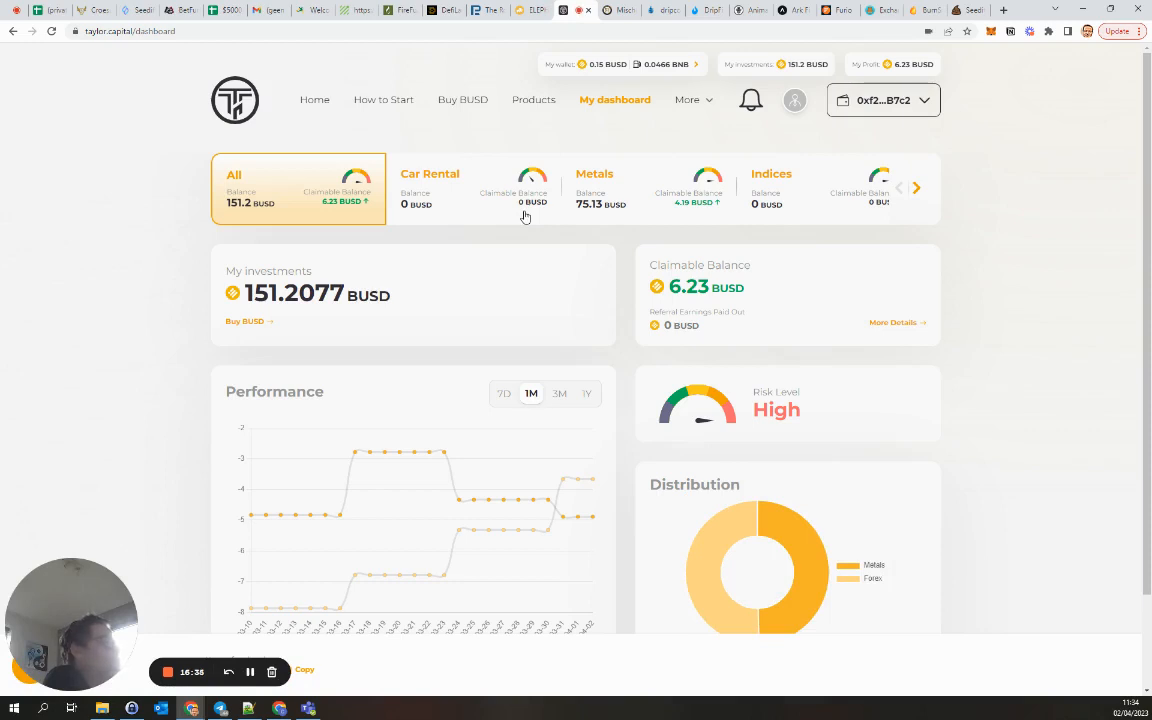
mouse_move(534, 184)
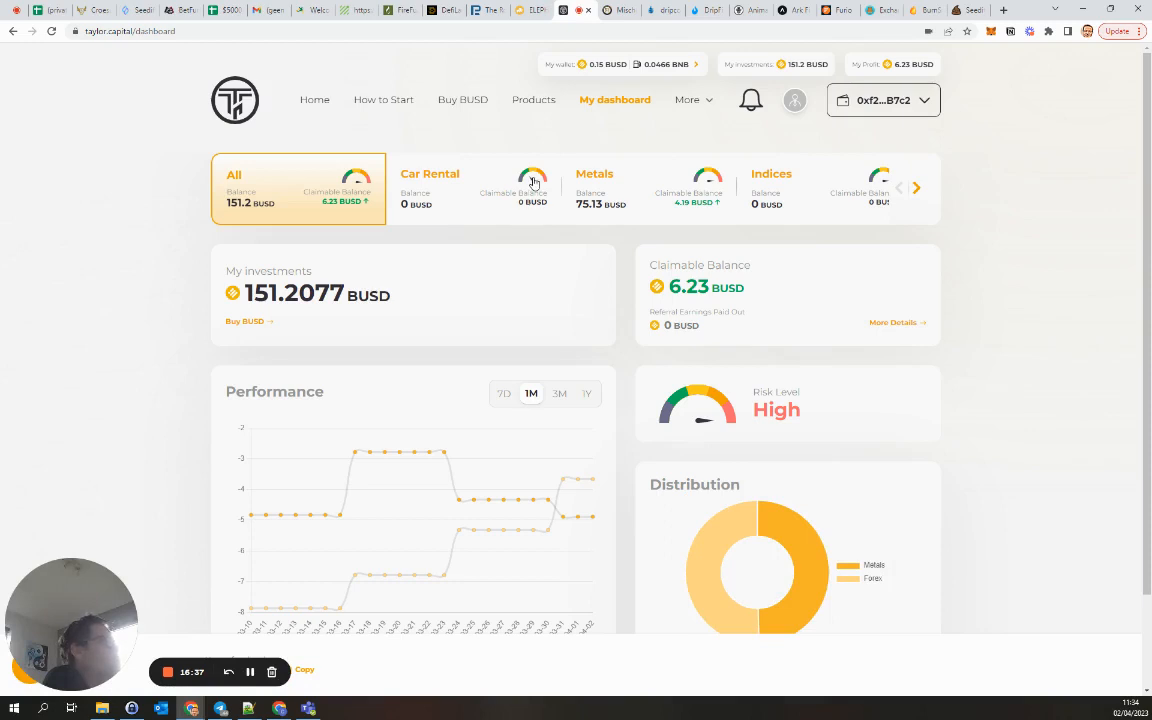
mouse_move(896, 197)
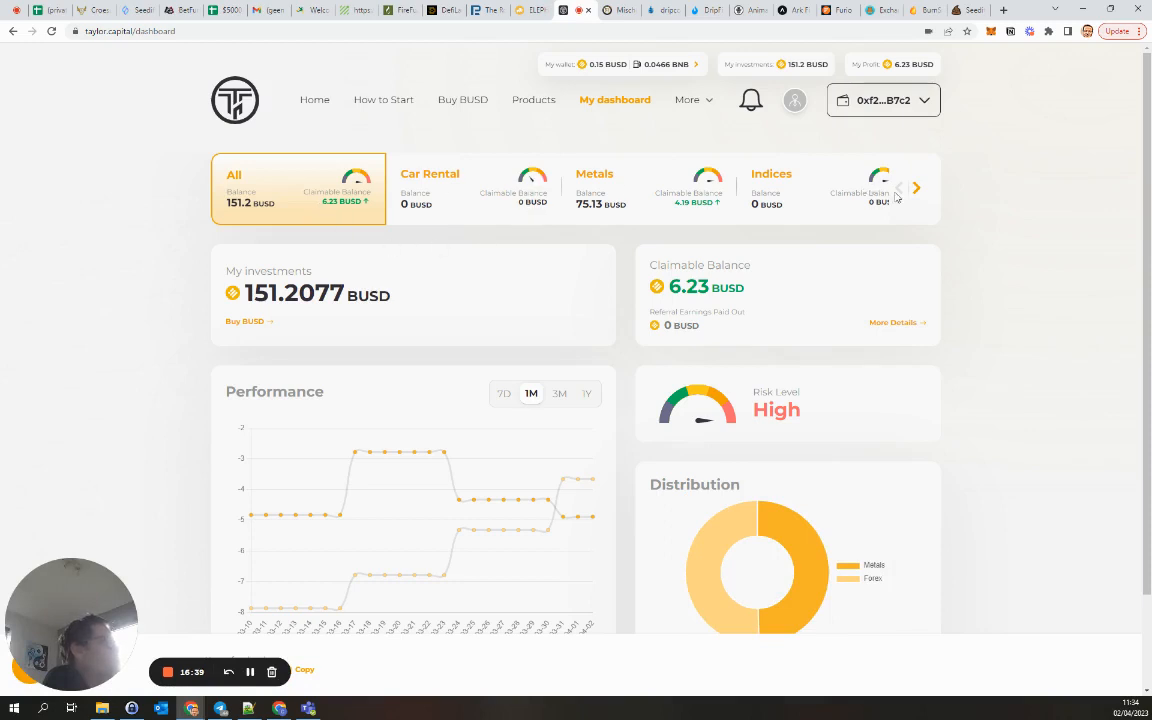
left_click(915, 188)
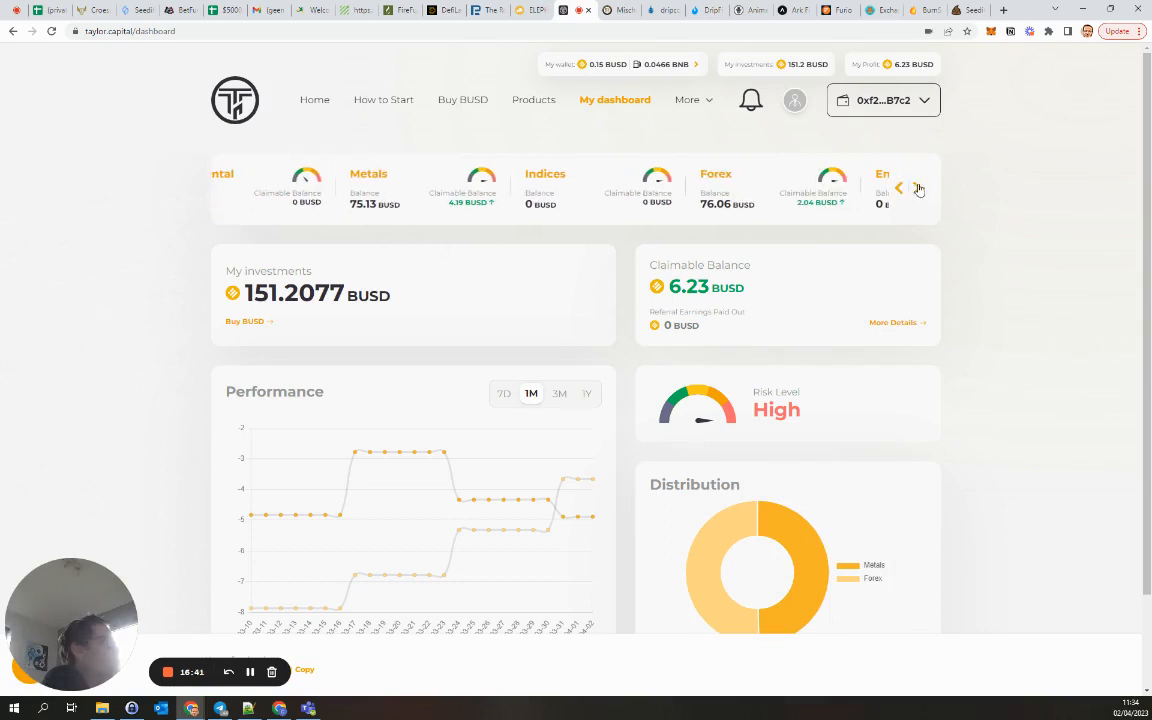
left_click(898, 188)
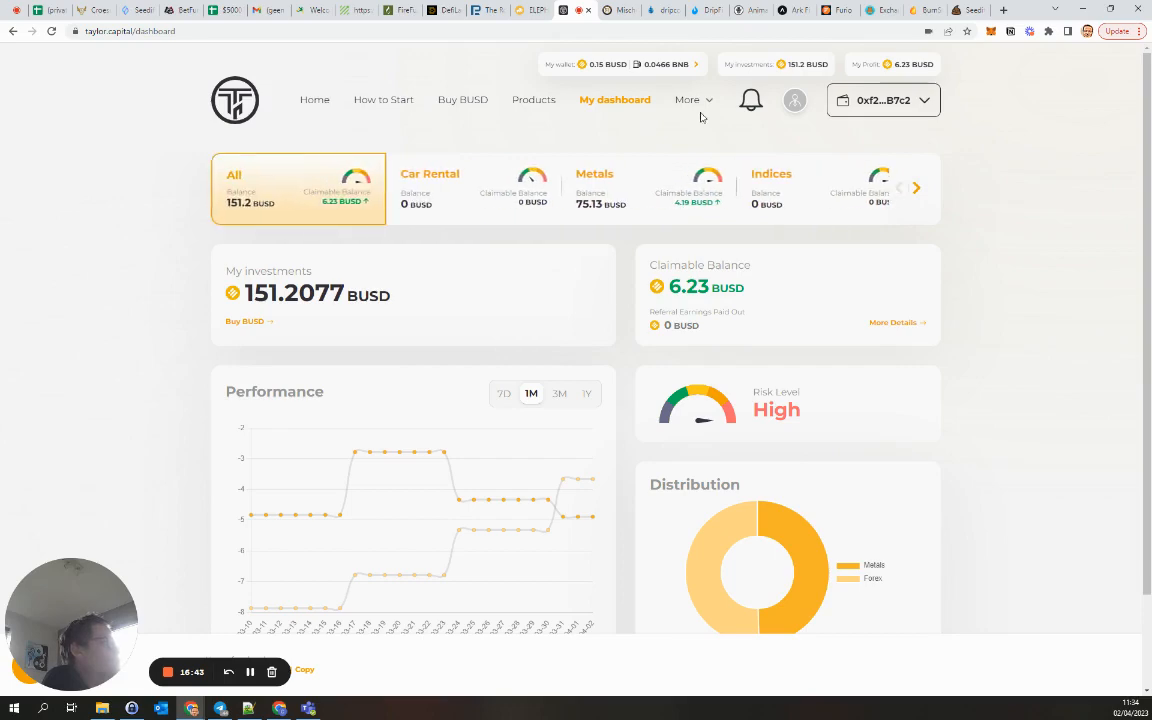
left_click(534, 99)
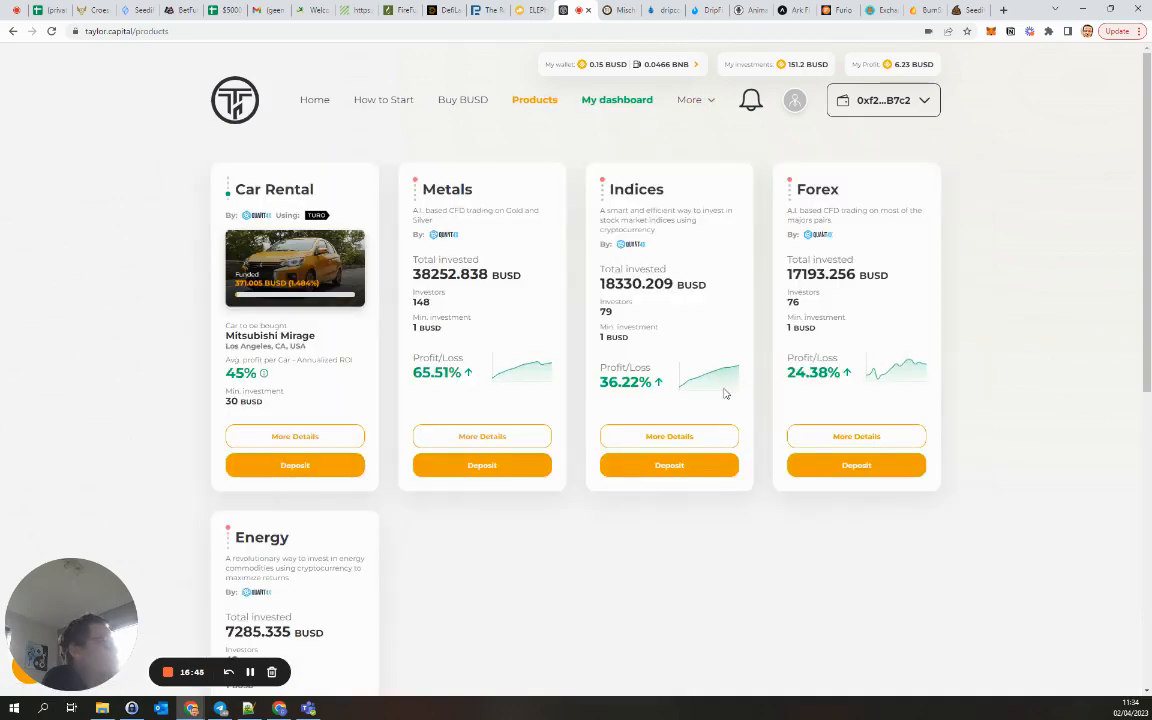
scroll("down", 3)
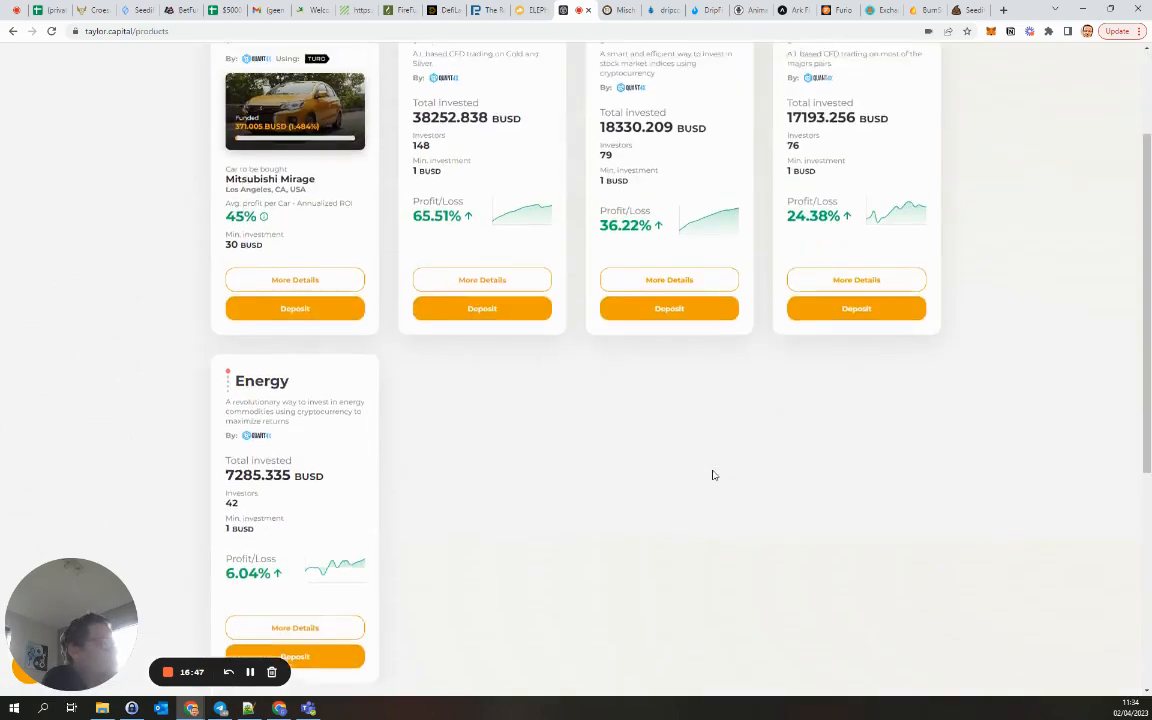
scroll("up", 3)
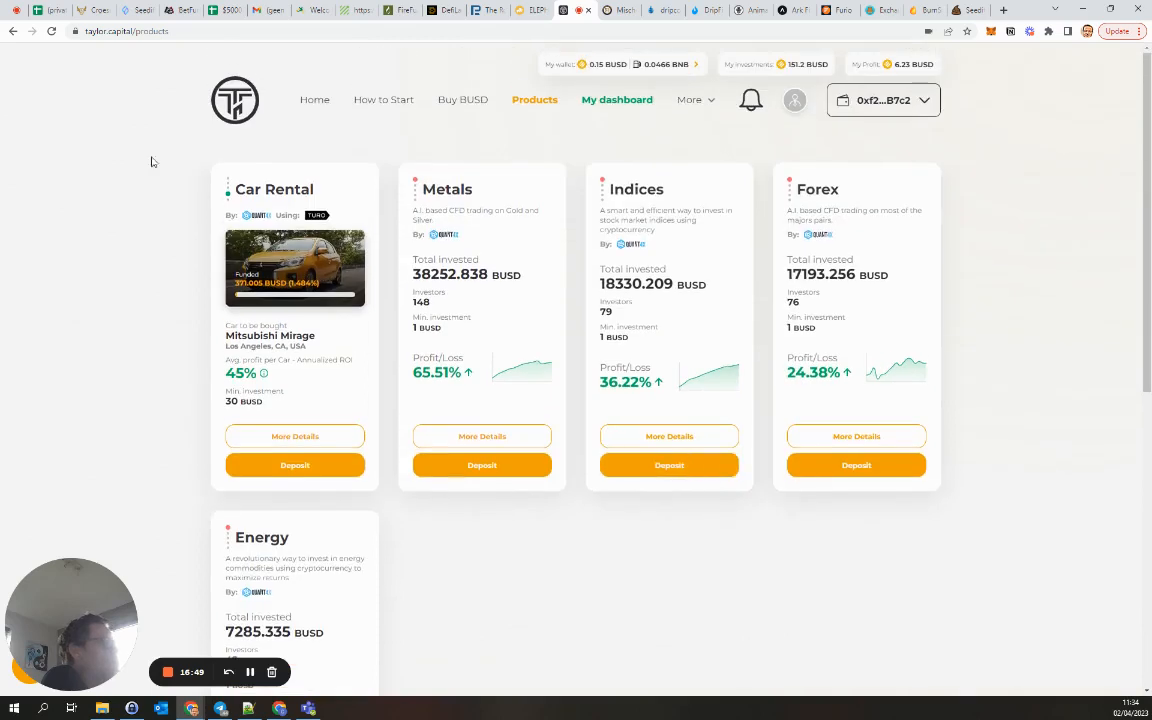
mouse_move(749, 318)
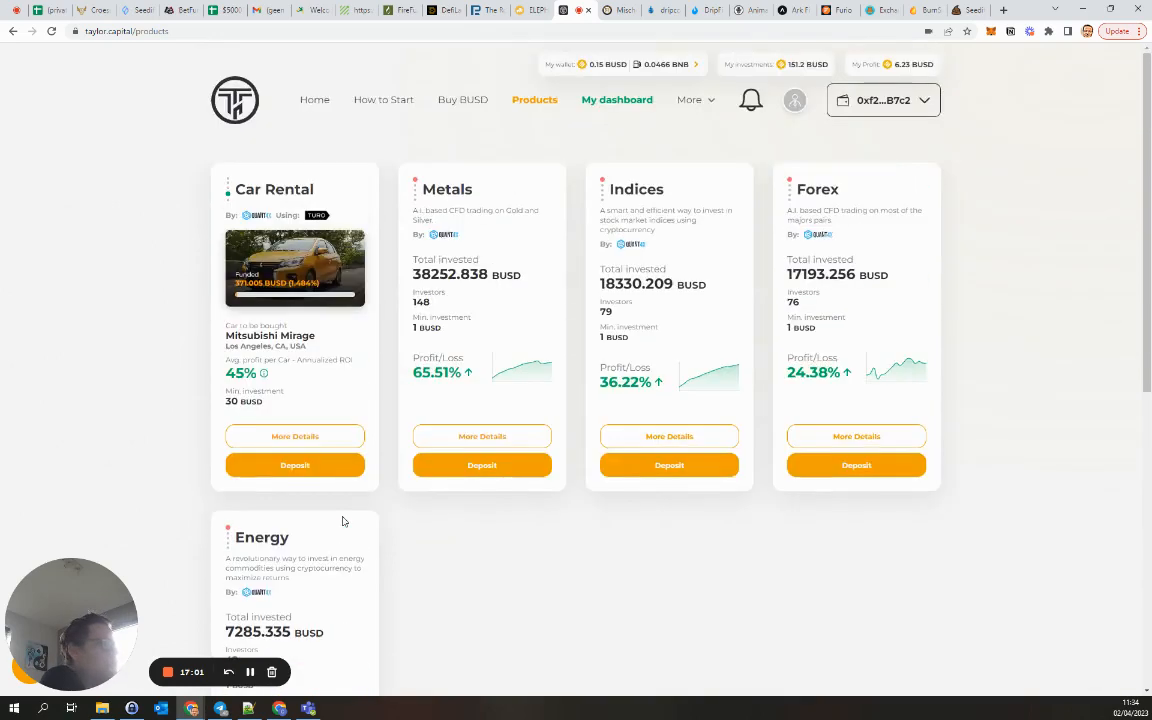
mouse_move(617, 99)
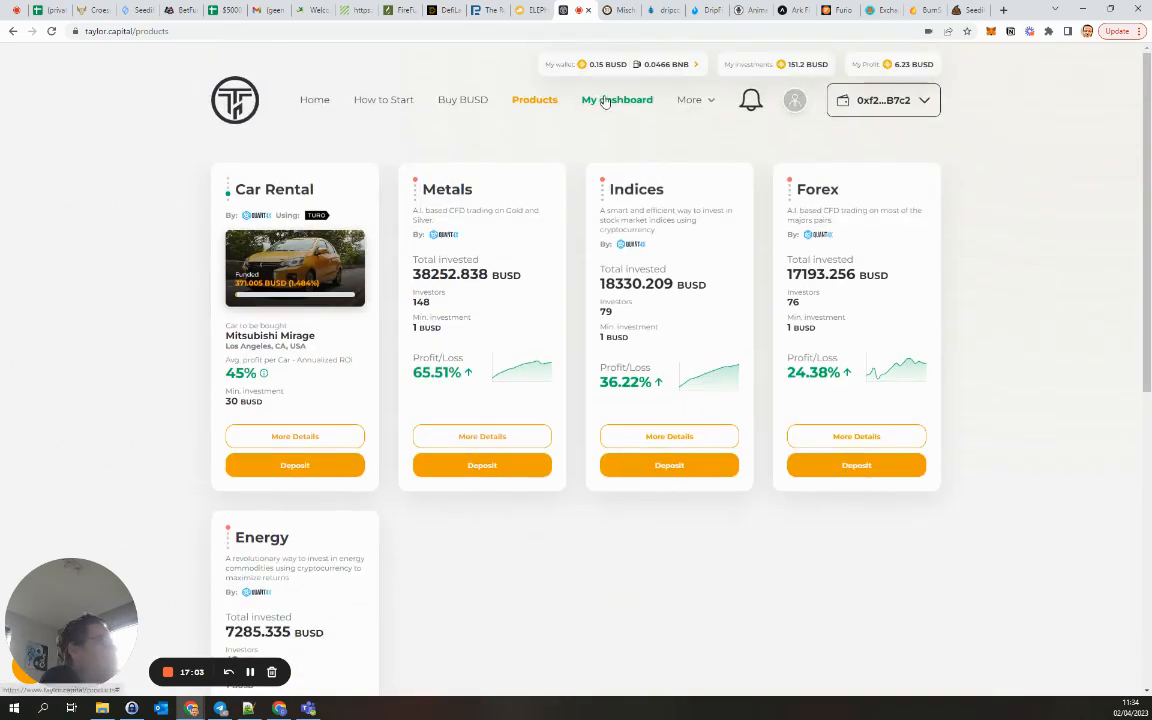
left_click(615, 99)
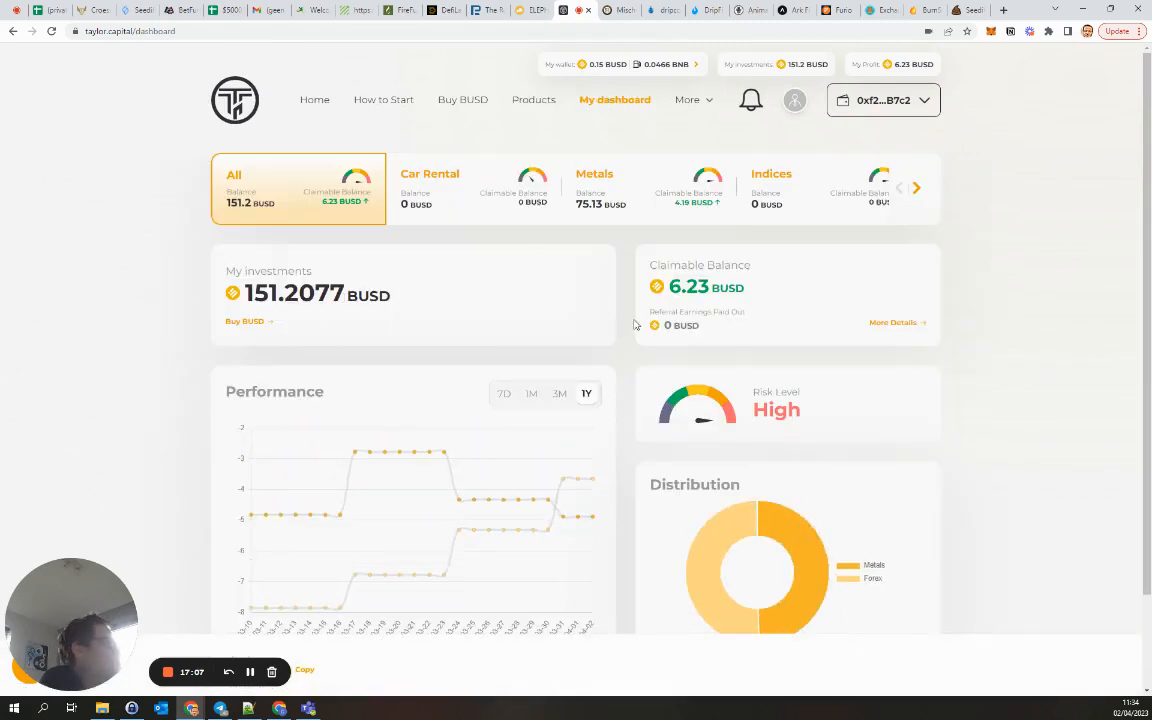
double_click(688, 287)
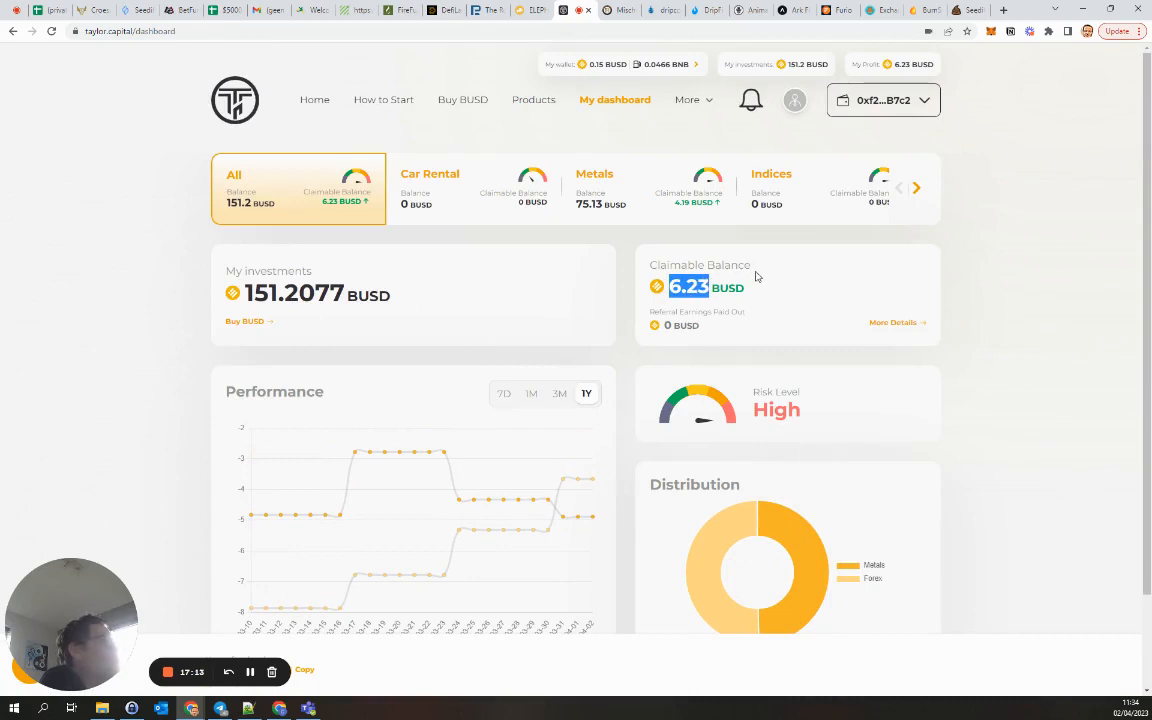
mouse_move(608, 45)
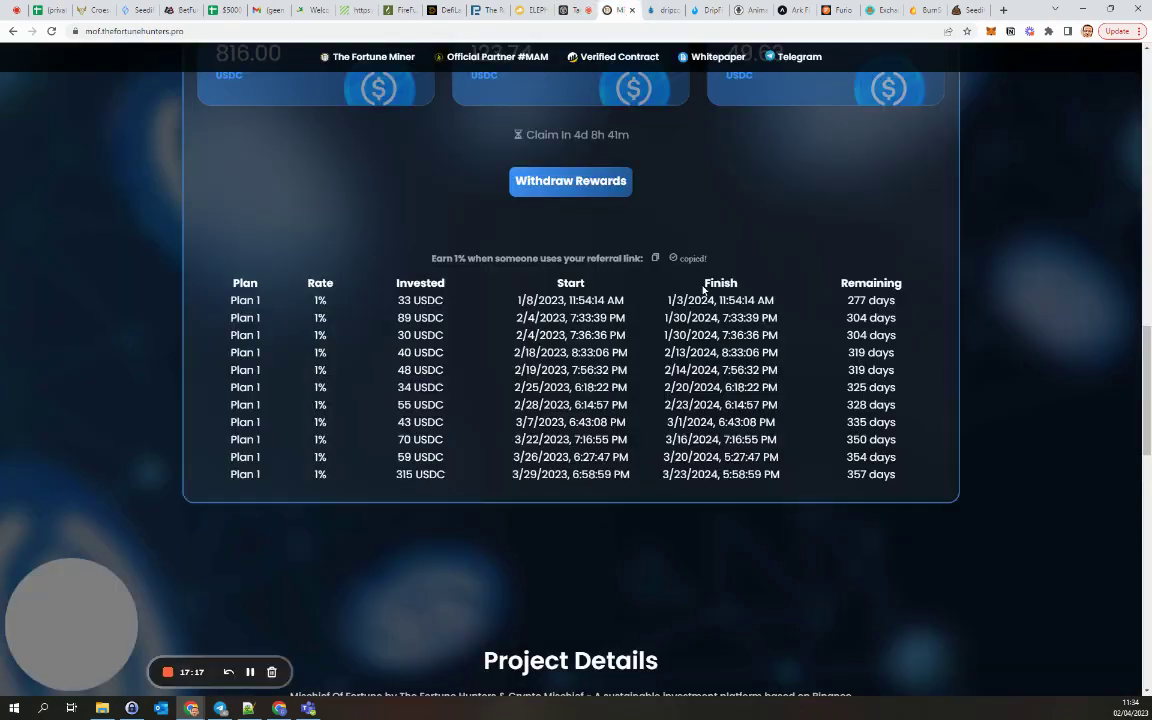
scroll("up", 3)
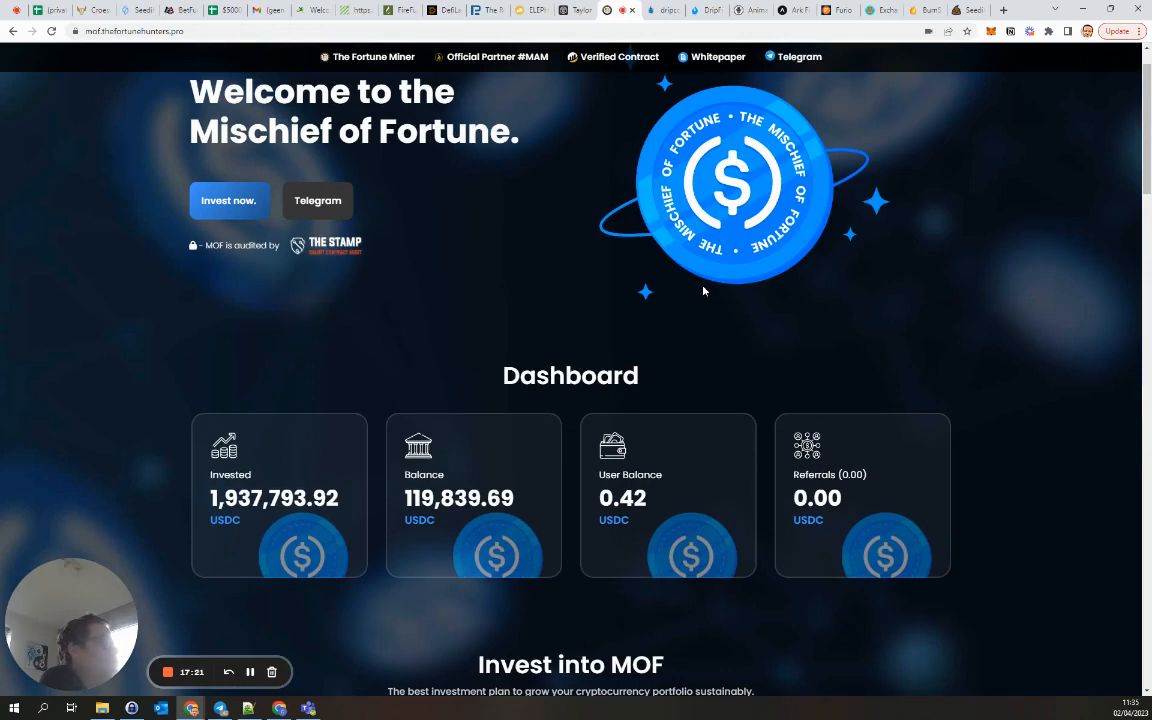
scroll("down", 3)
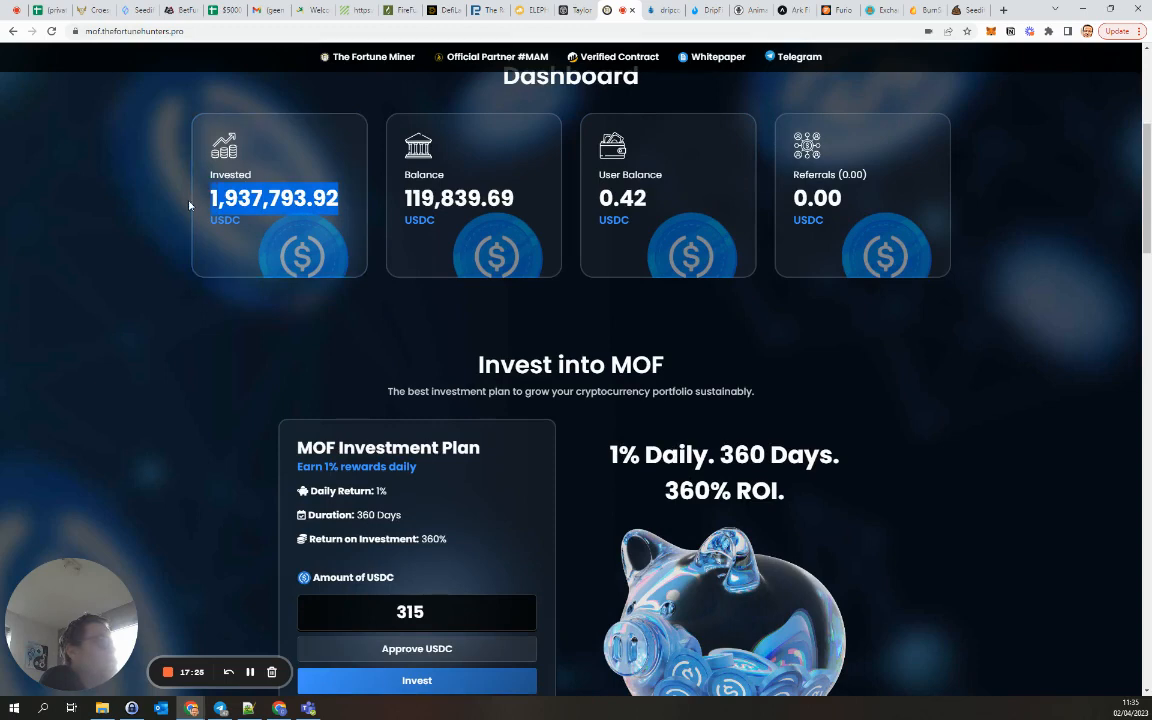
mouse_move(306, 350)
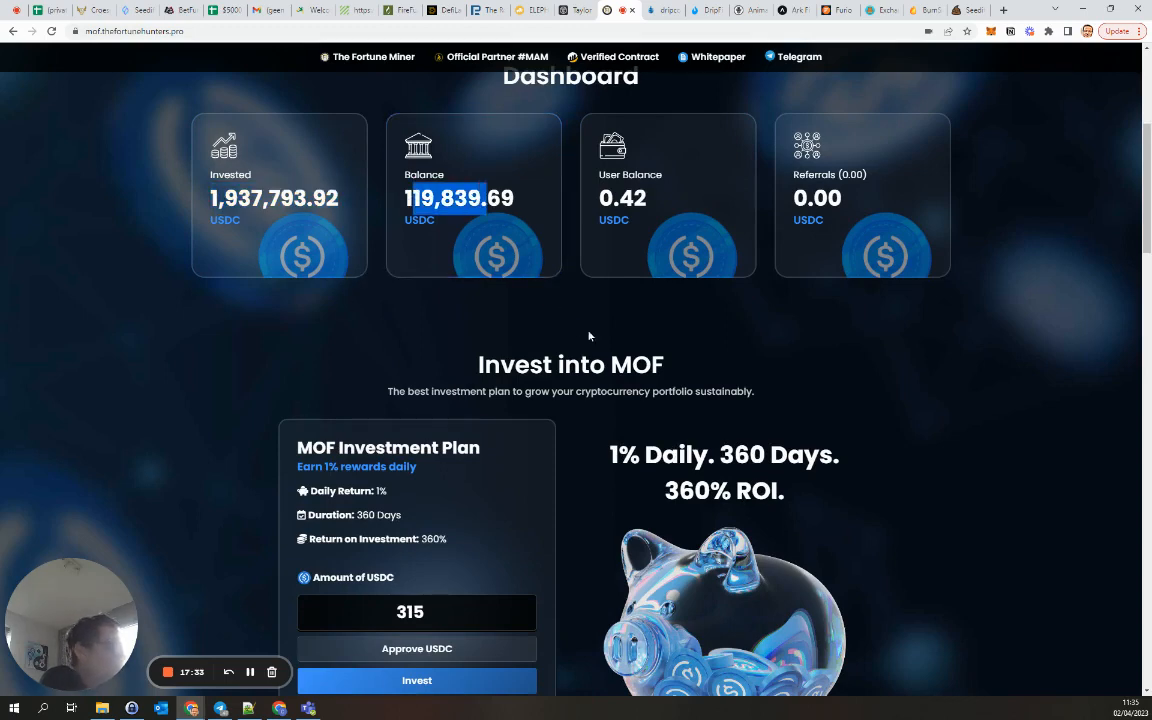
scroll("down", 3)
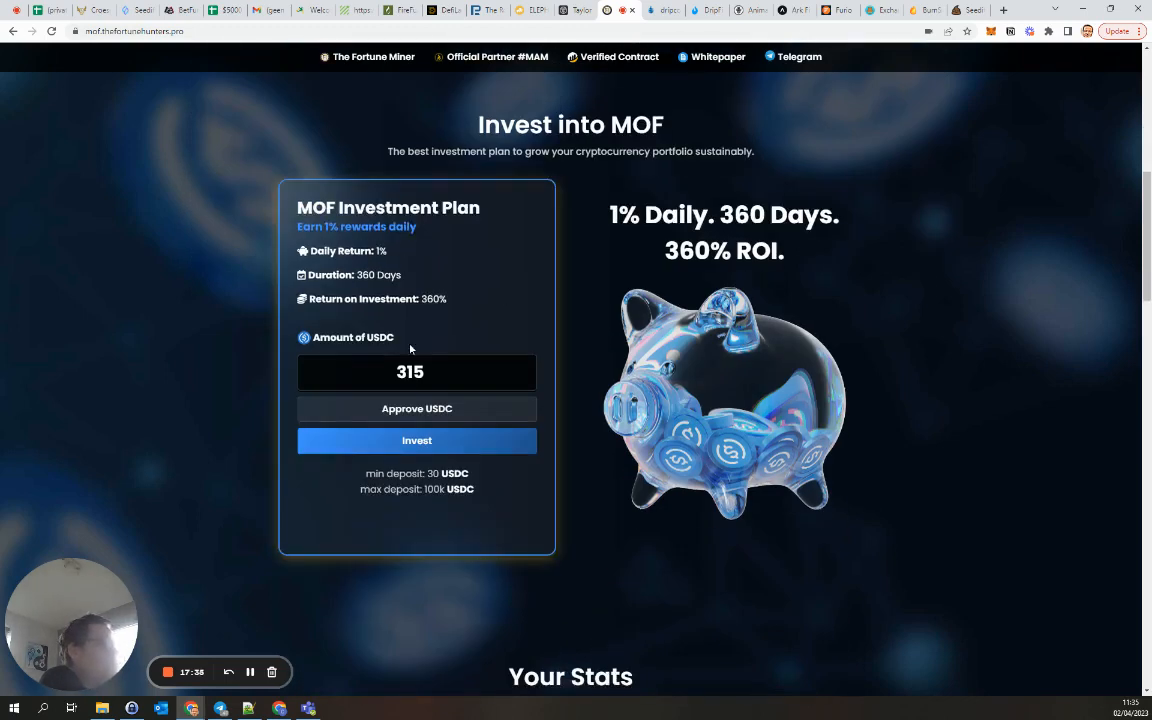
scroll("down", 3)
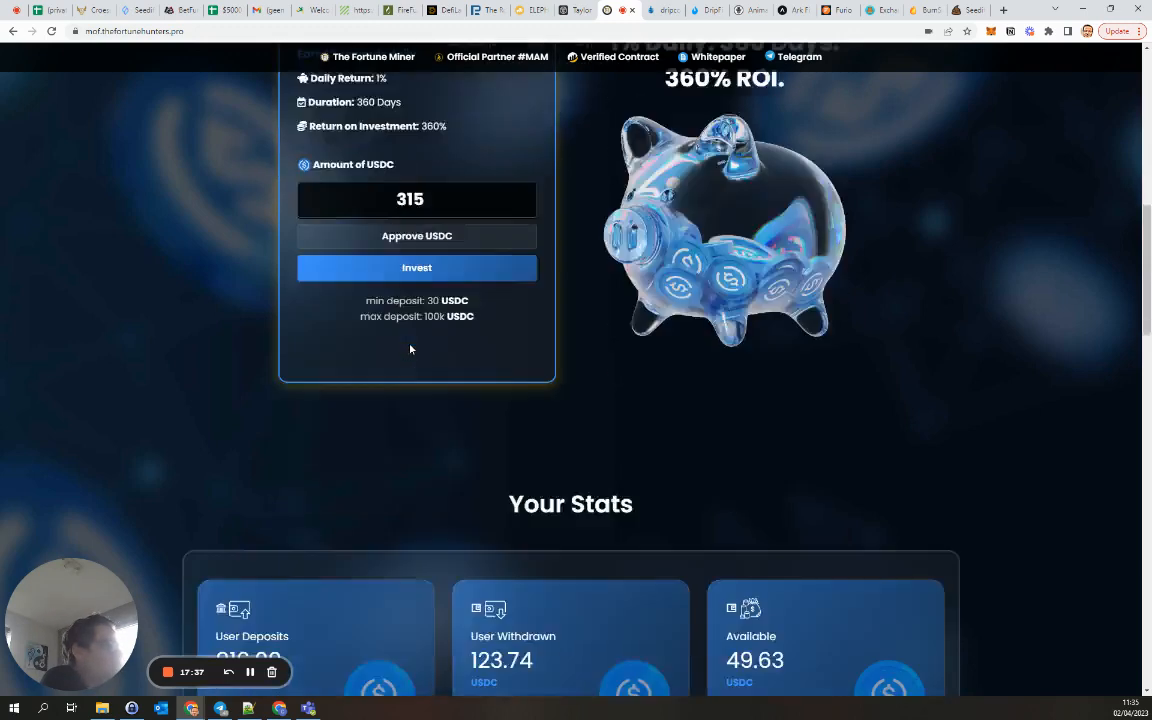
scroll("down", 3)
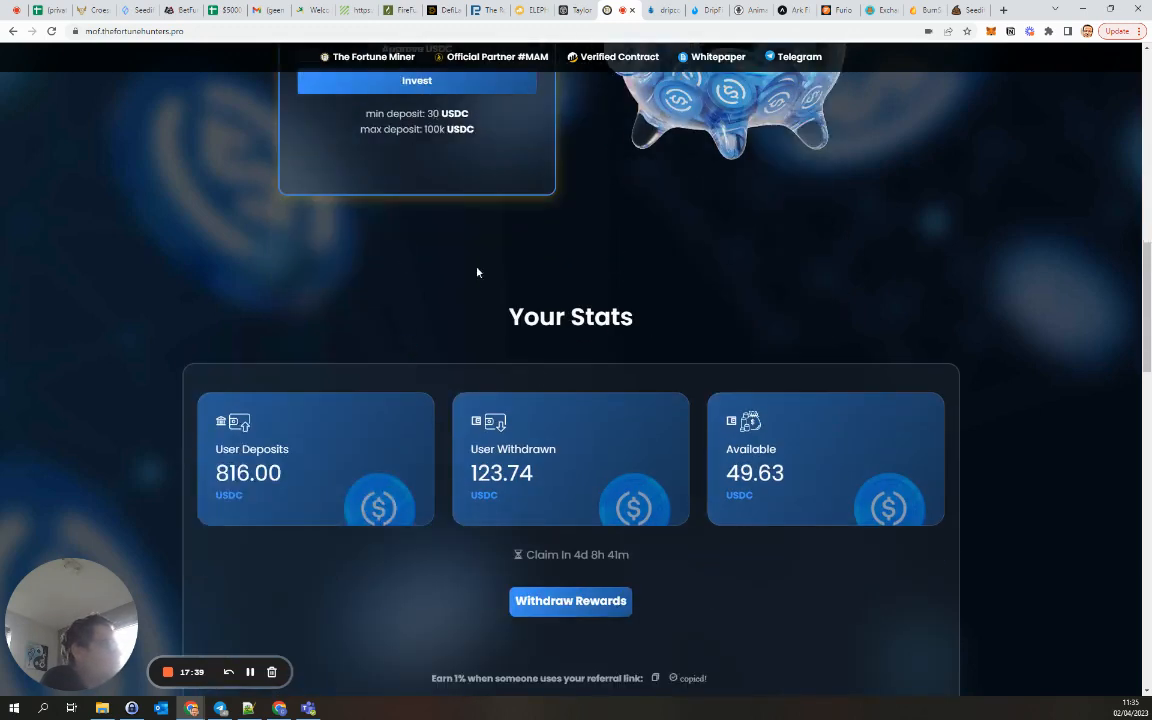
scroll("down", 3)
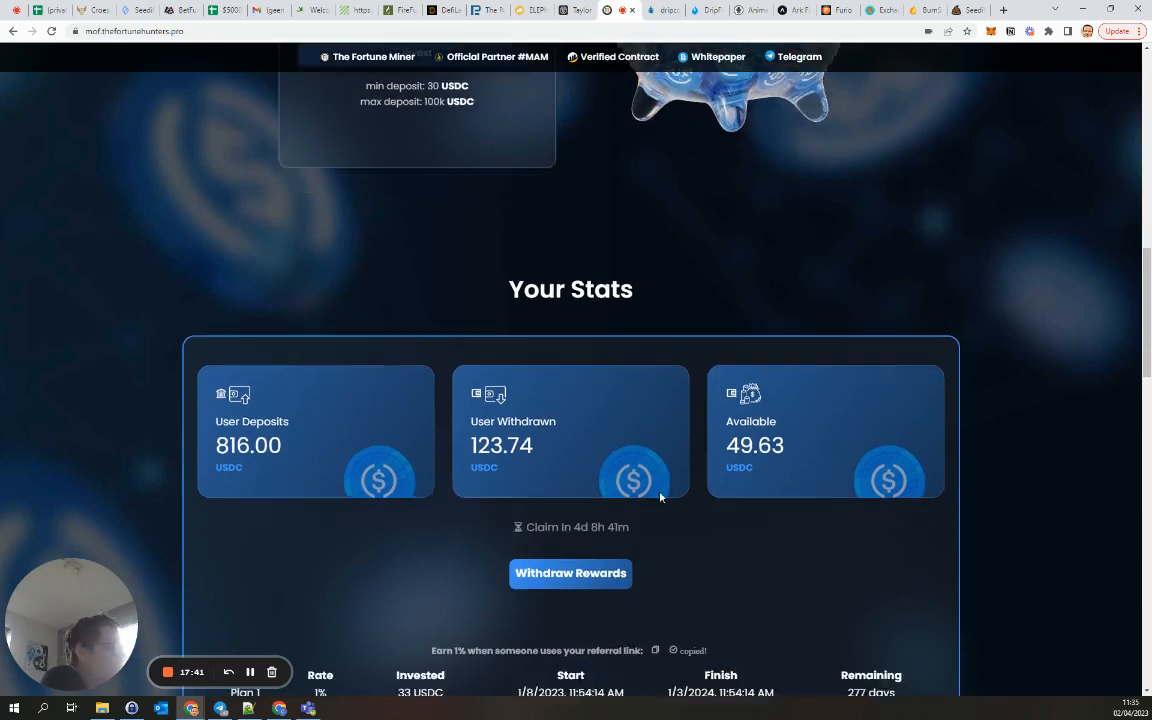
scroll("down", 3)
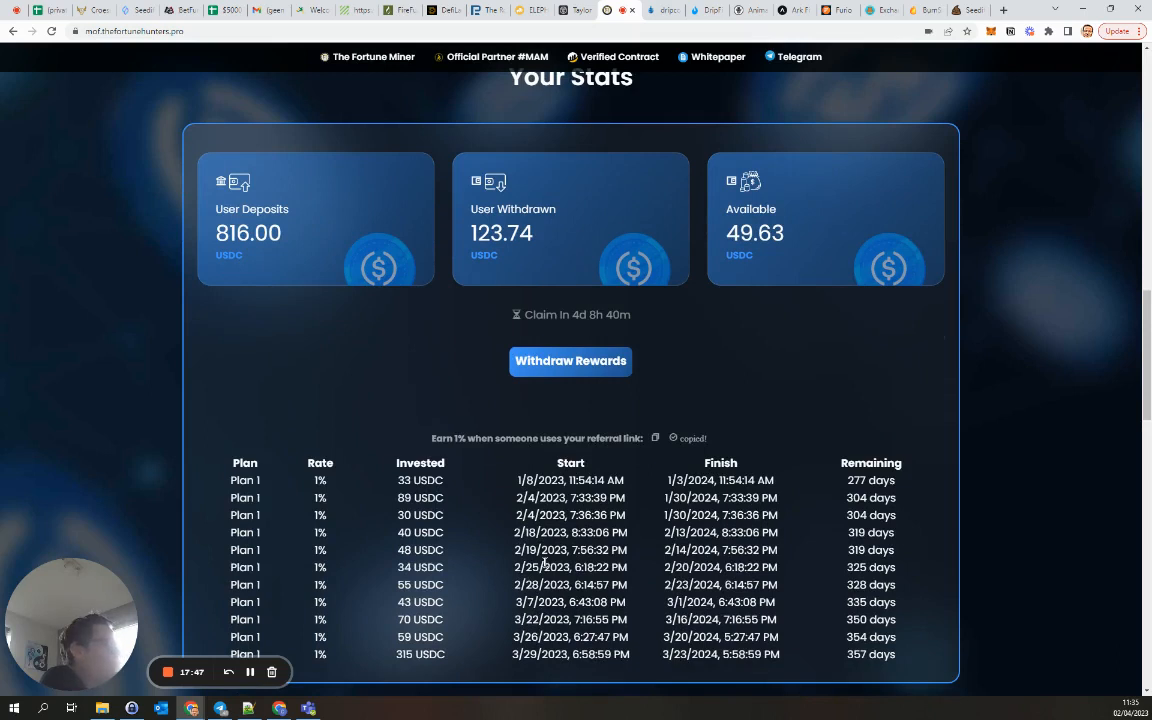
mouse_move(211, 303)
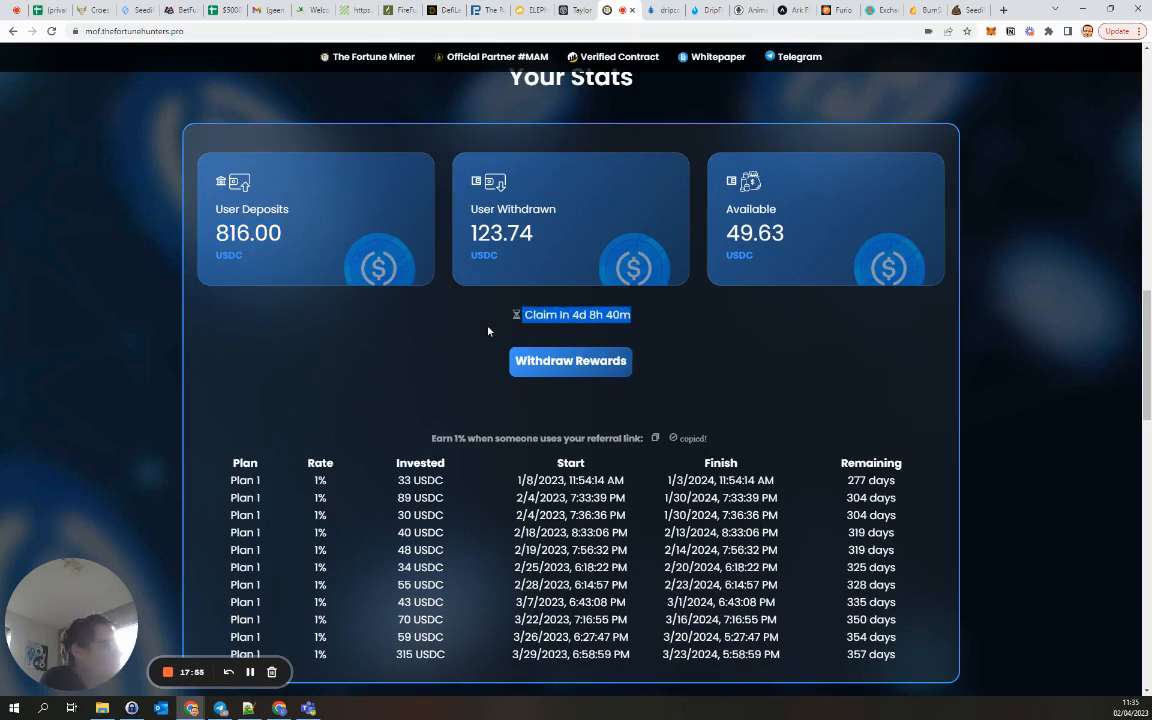
scroll("down", 3)
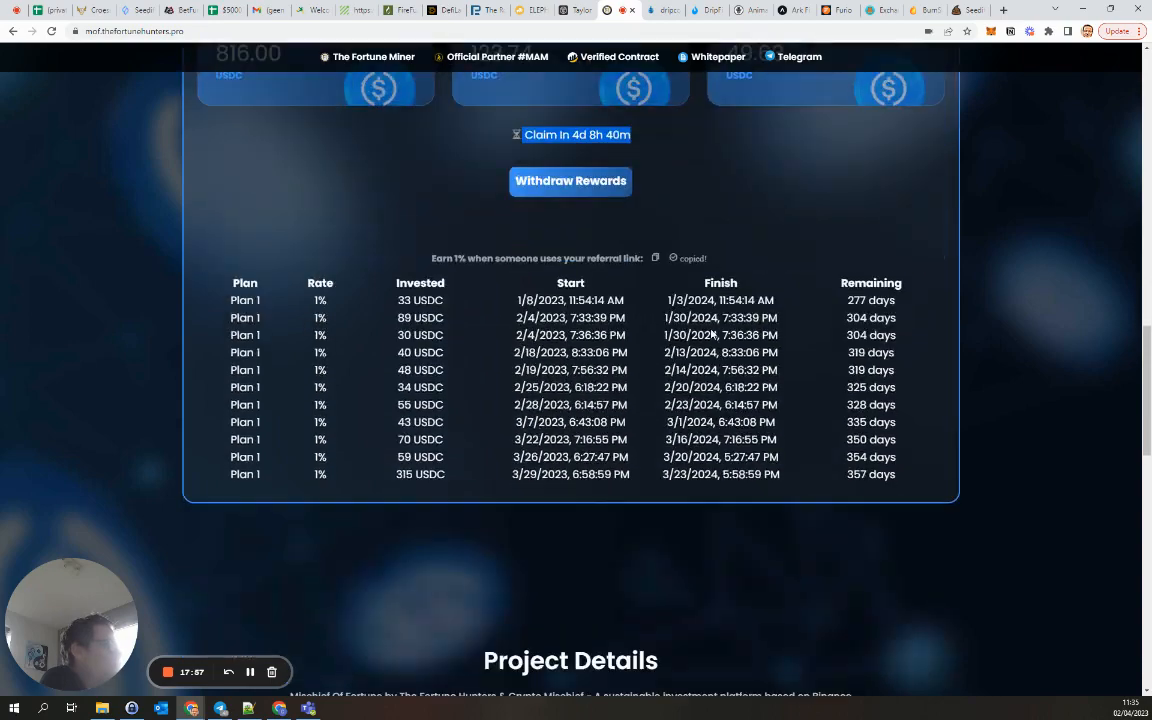
scroll("down", 3)
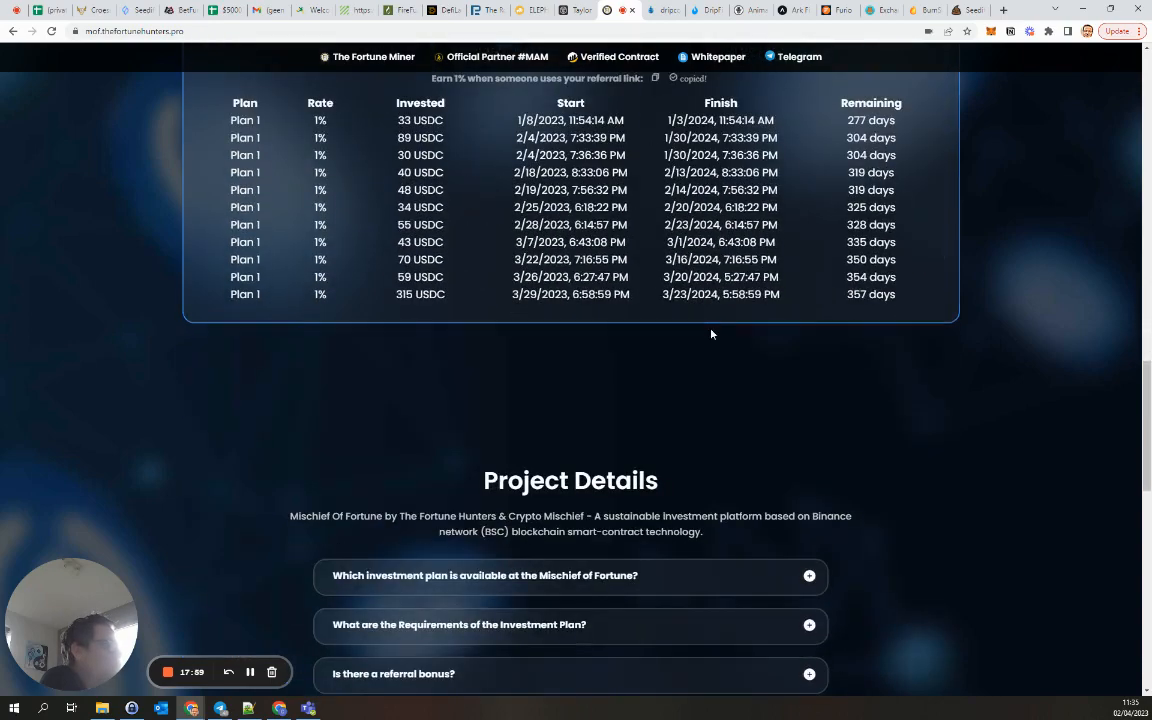
scroll("up", 3)
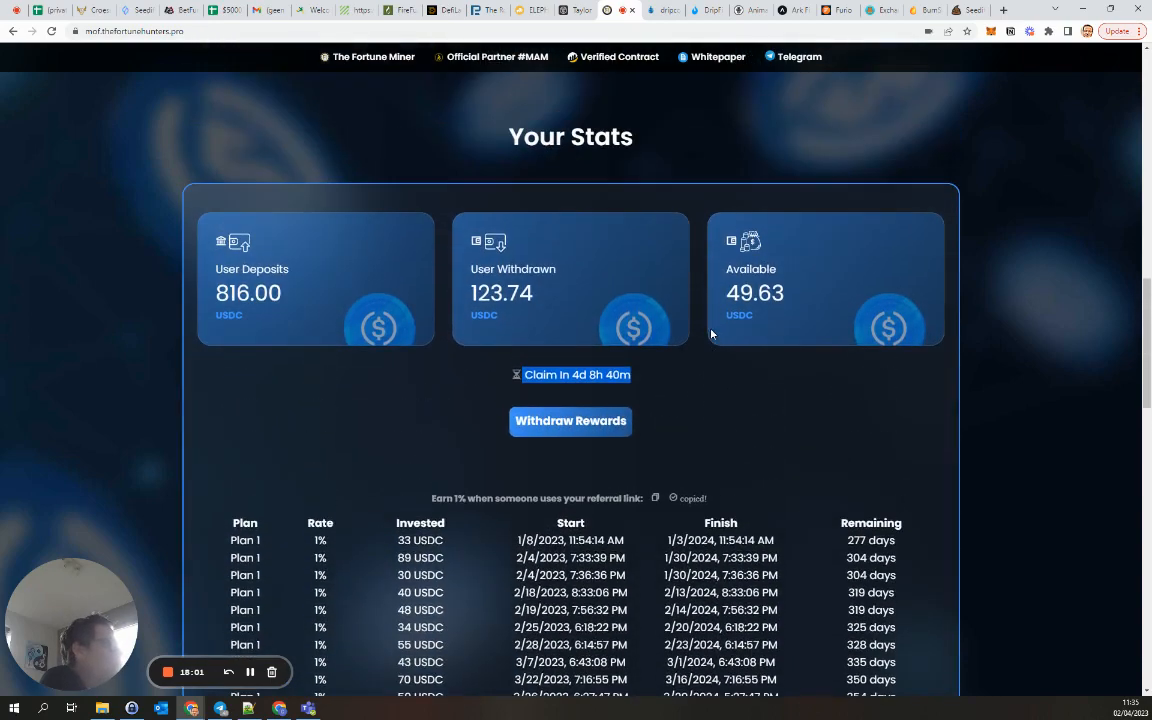
mouse_move(698, 334)
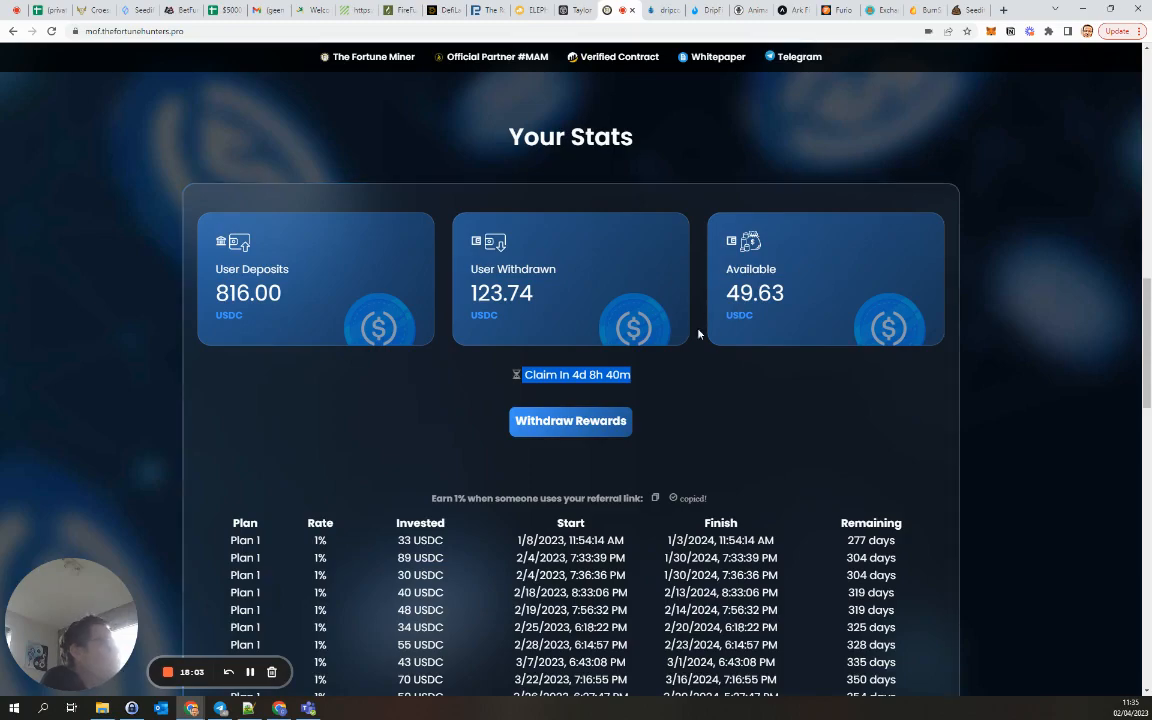
scroll("down", 3)
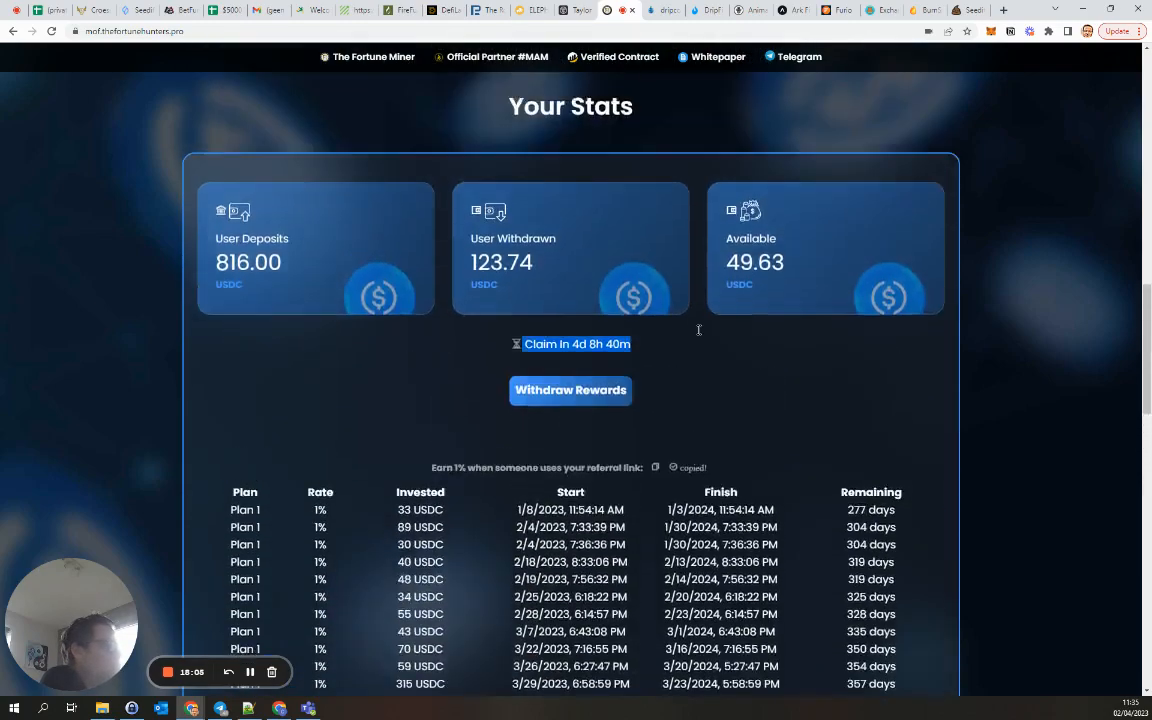
scroll("up", 3)
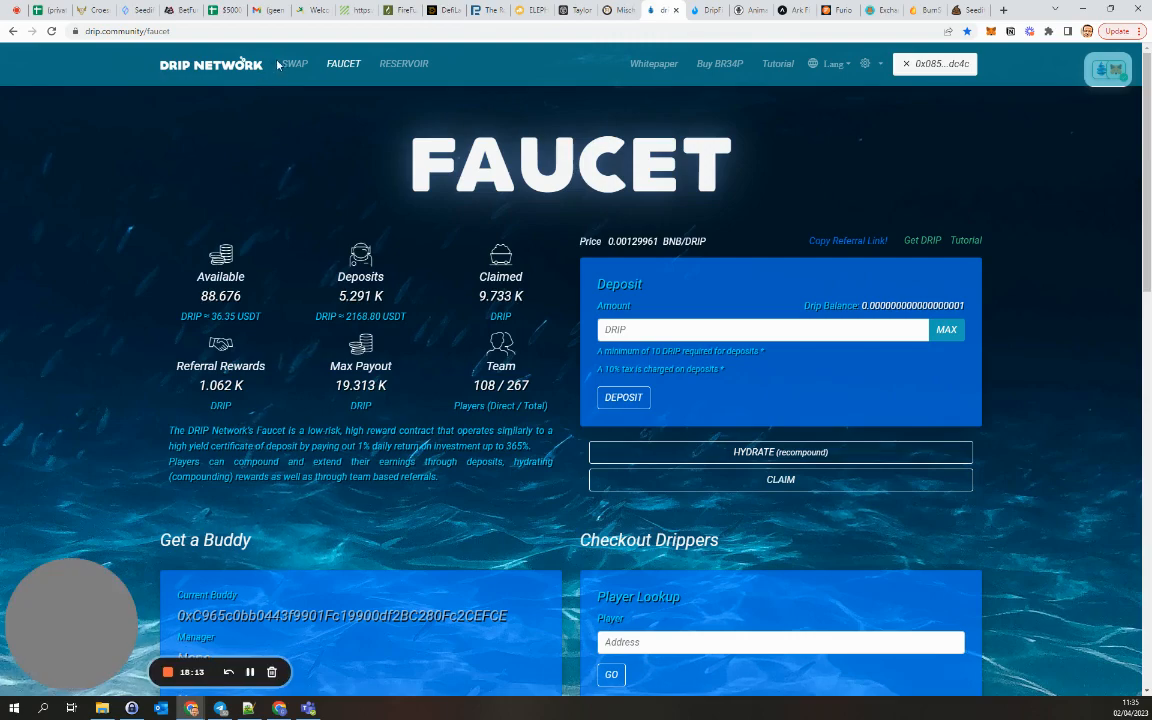
Review the Fountain swap page, then open the Faucet showing 88.700 DRIP available.
left_click(293, 63)
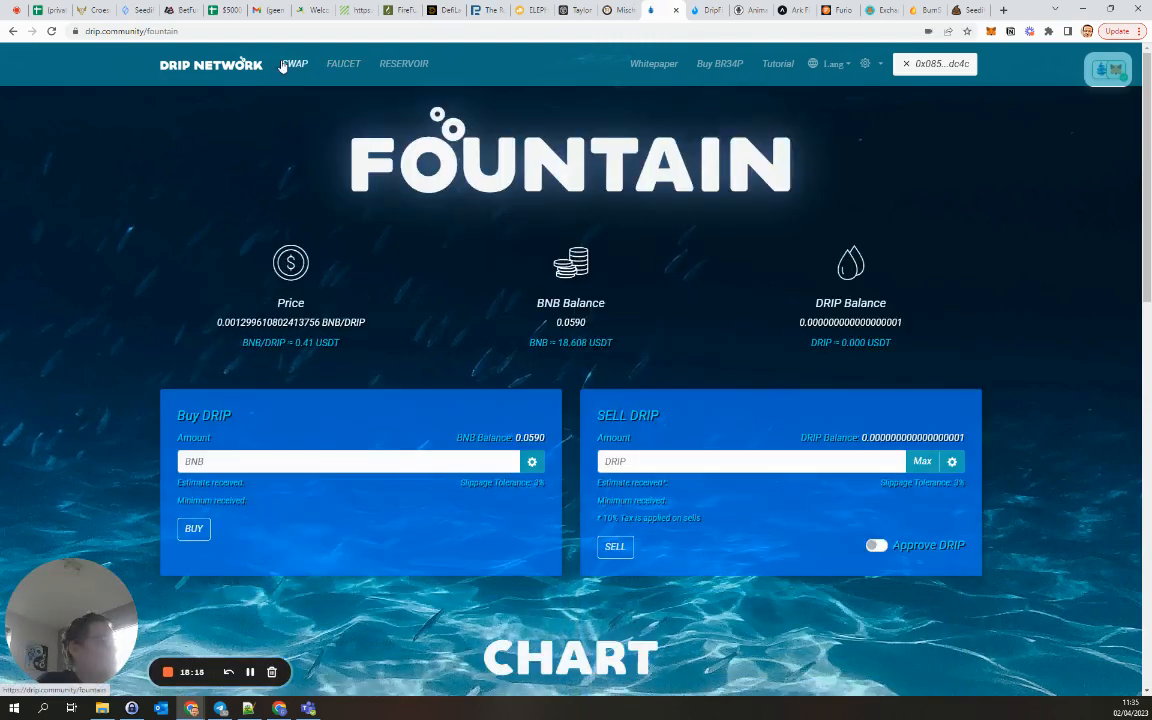
mouse_move(1145, 387)
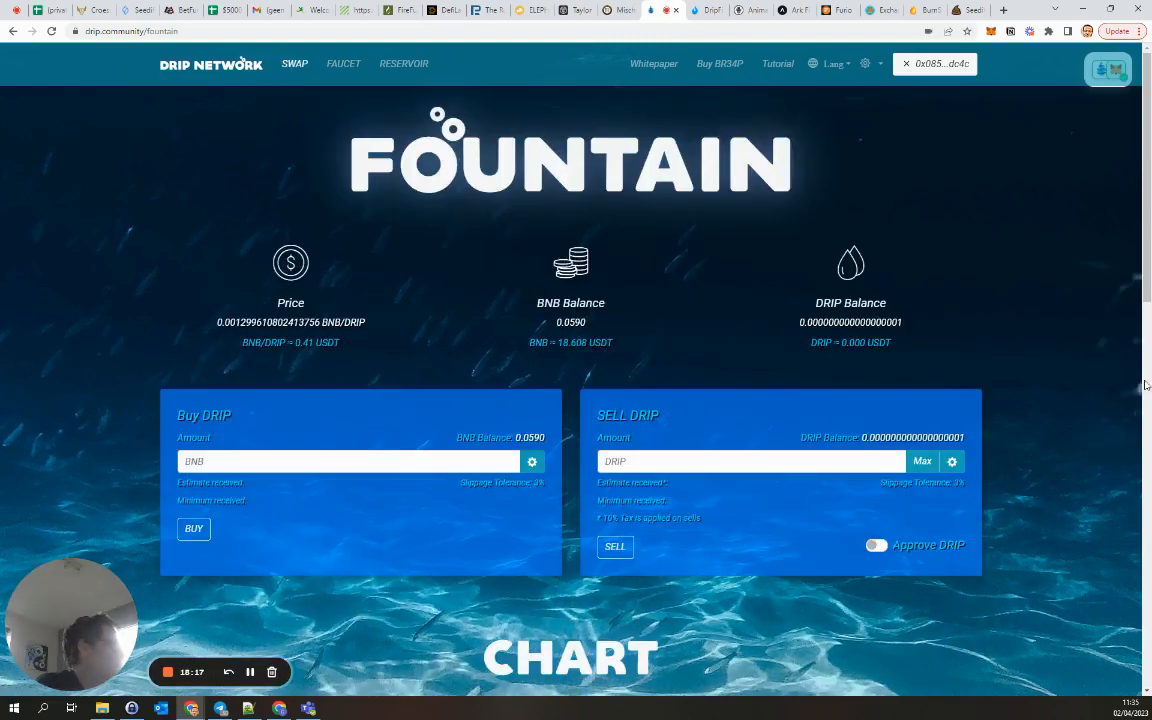
scroll("down", 3)
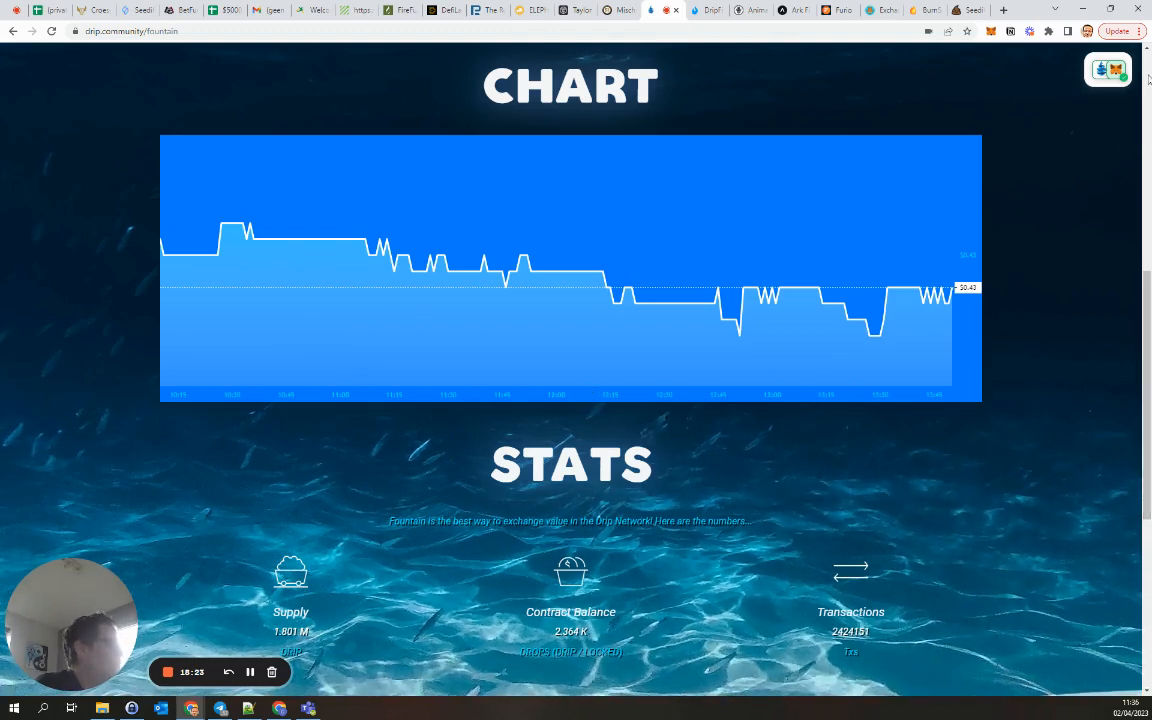
scroll("up", 3)
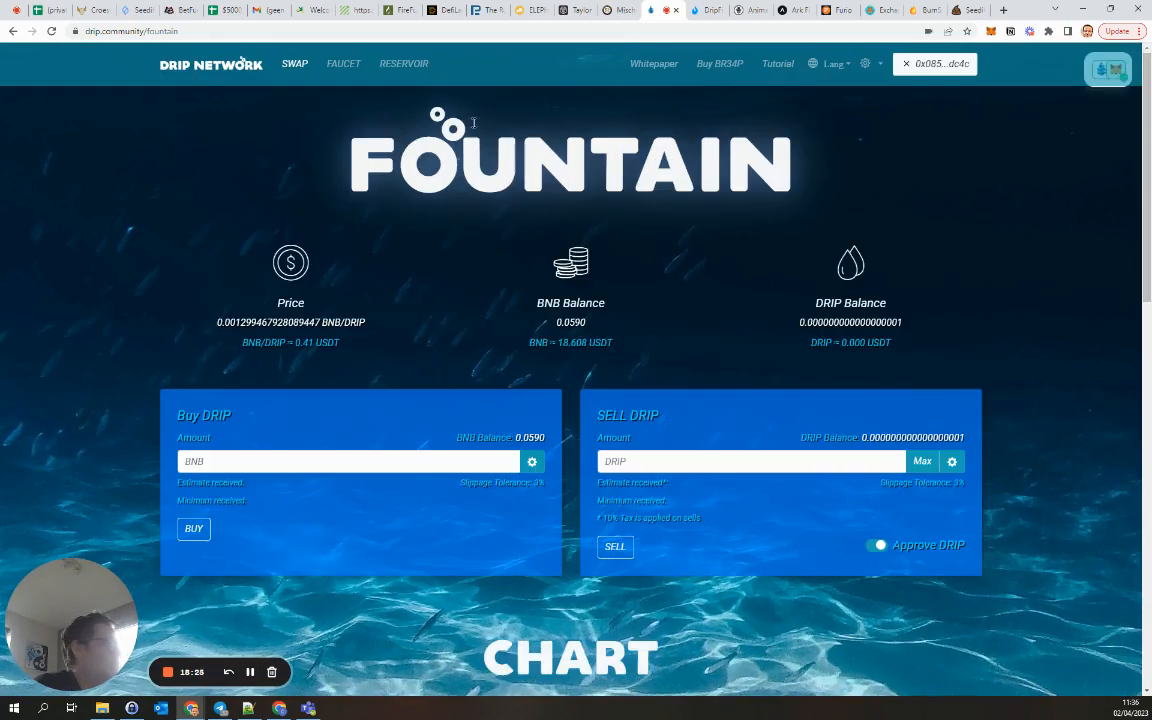
mouse_move(320, 121)
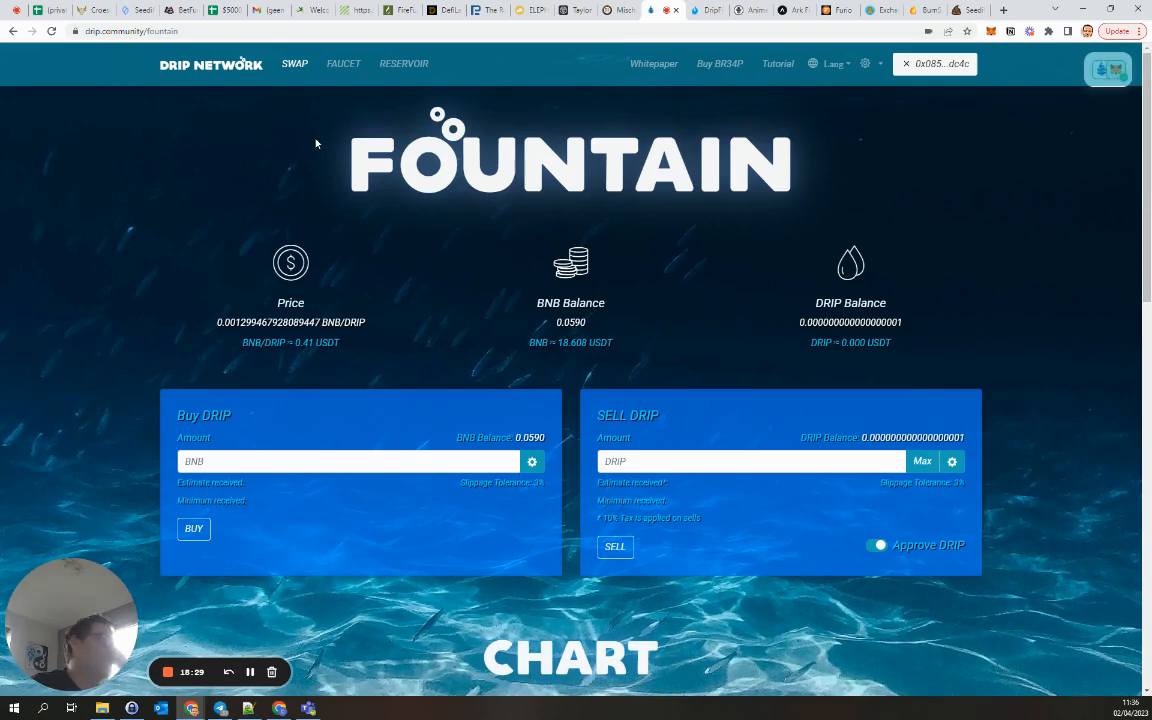
mouse_move(343, 63)
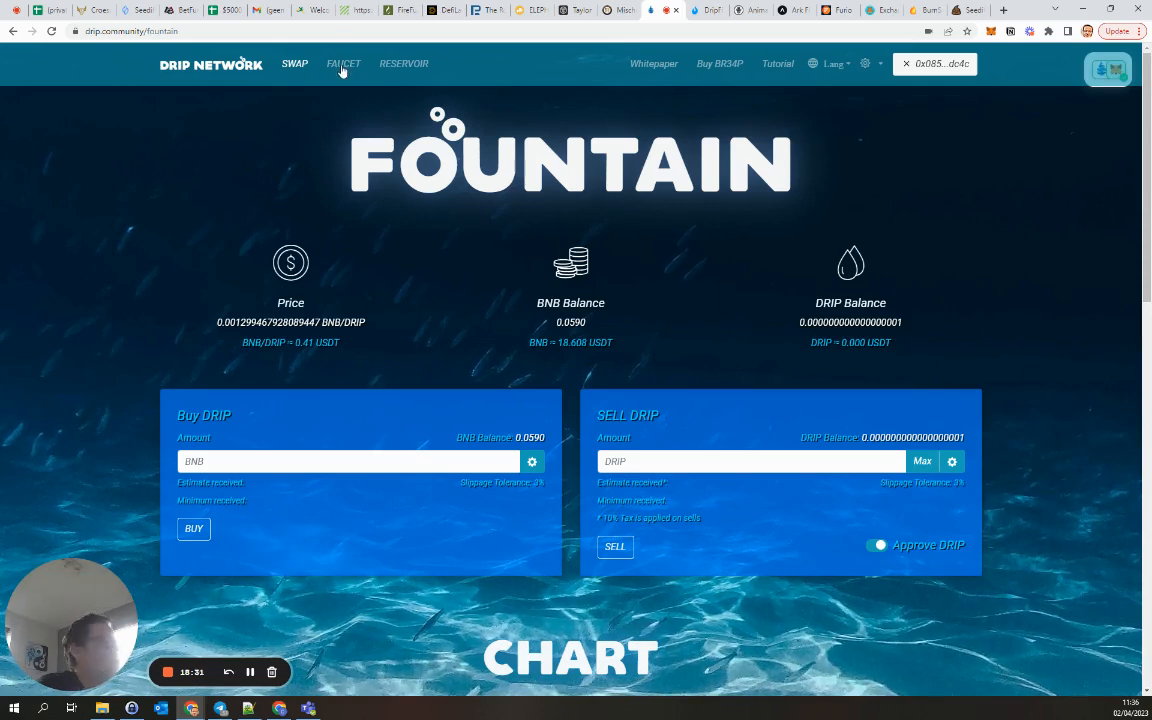
mouse_move(343, 63)
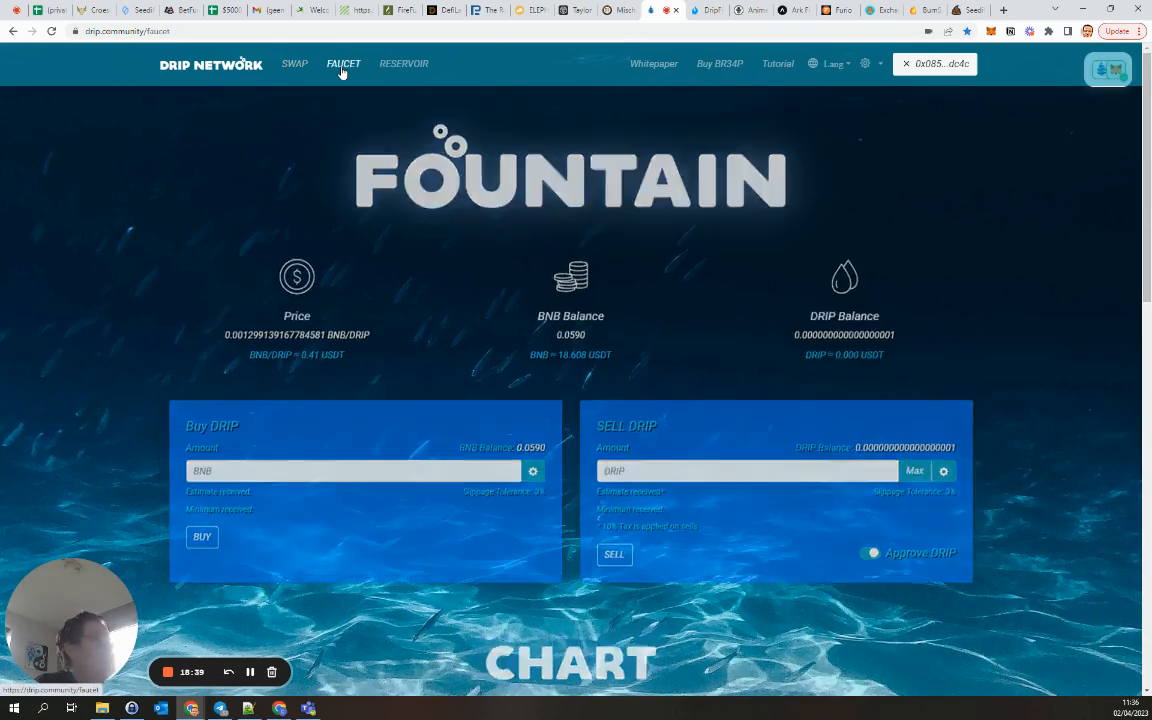
left_click(343, 63)
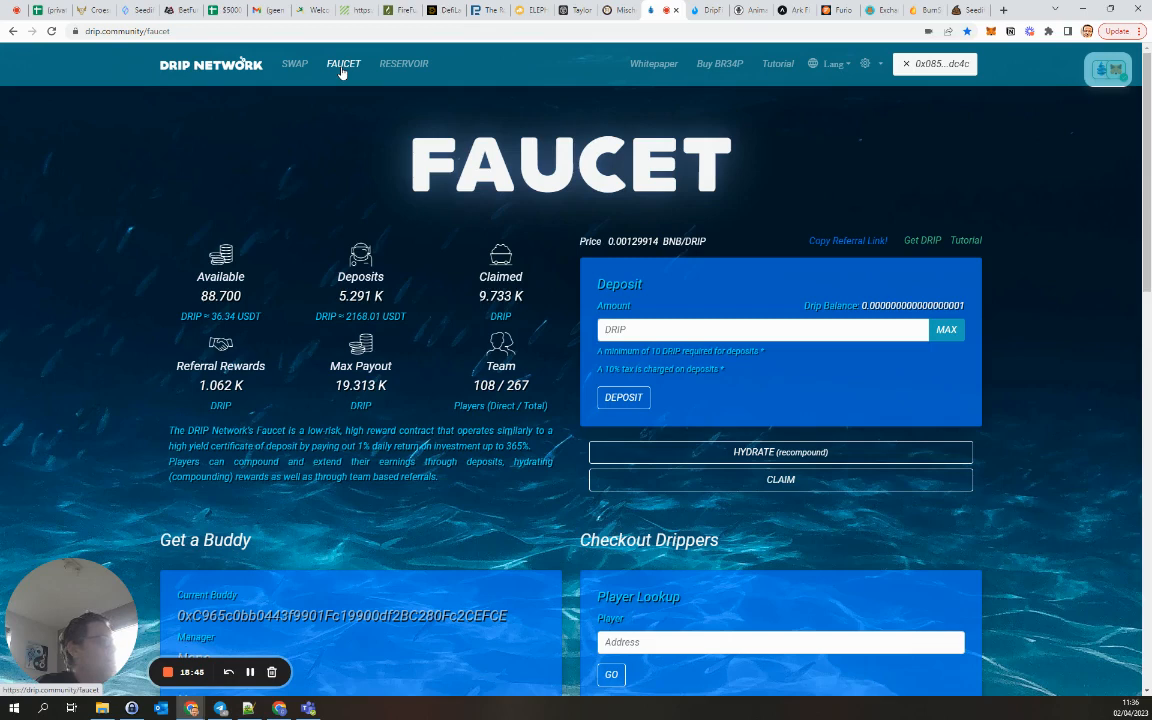
mouse_move(248, 303)
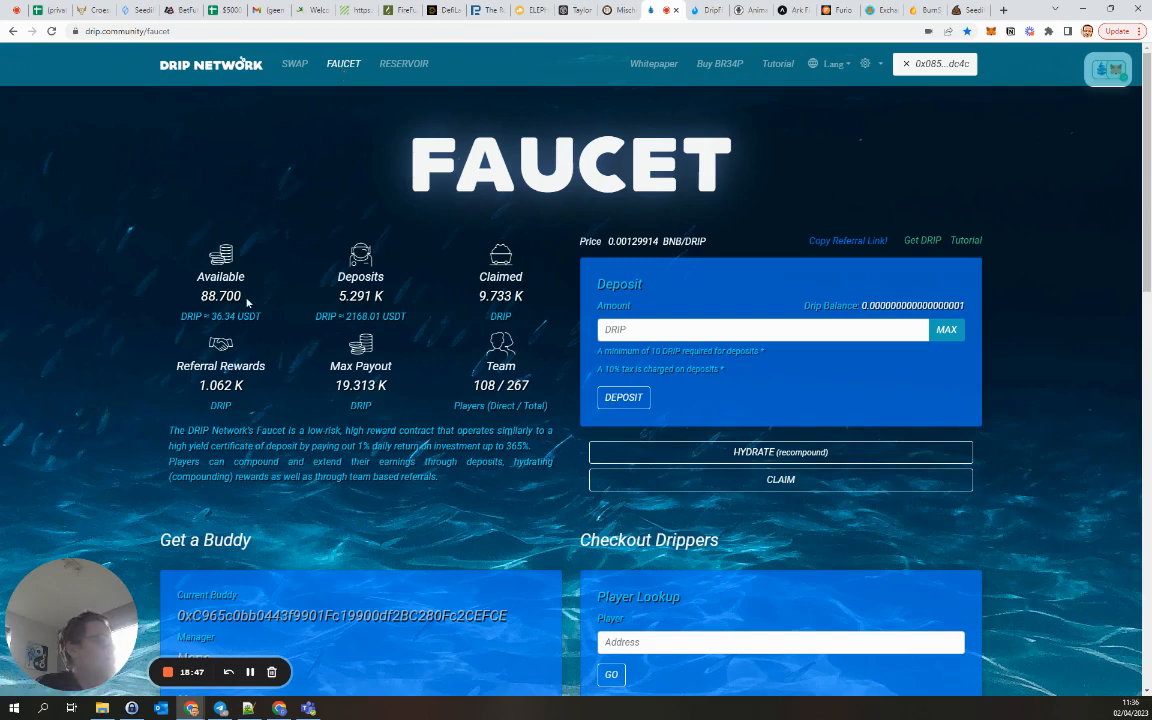
mouse_move(371, 527)
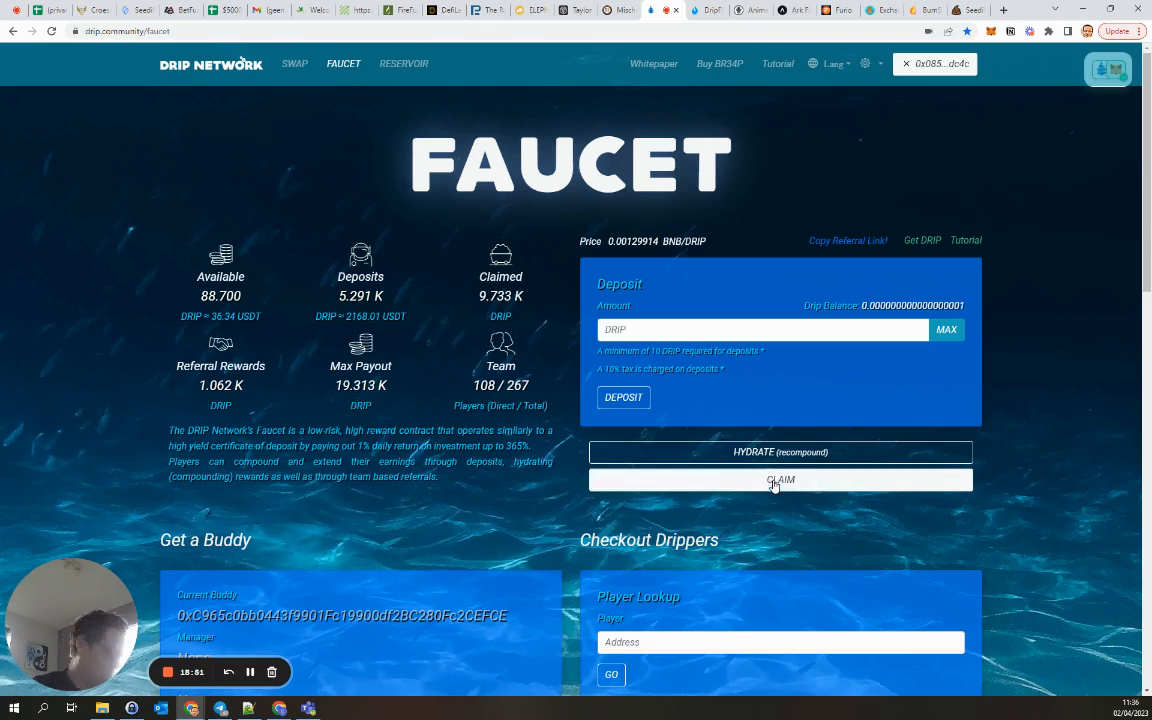
Claim the faucet's available DRIP and approve the claim in MetaMask.
left_click(780, 480)
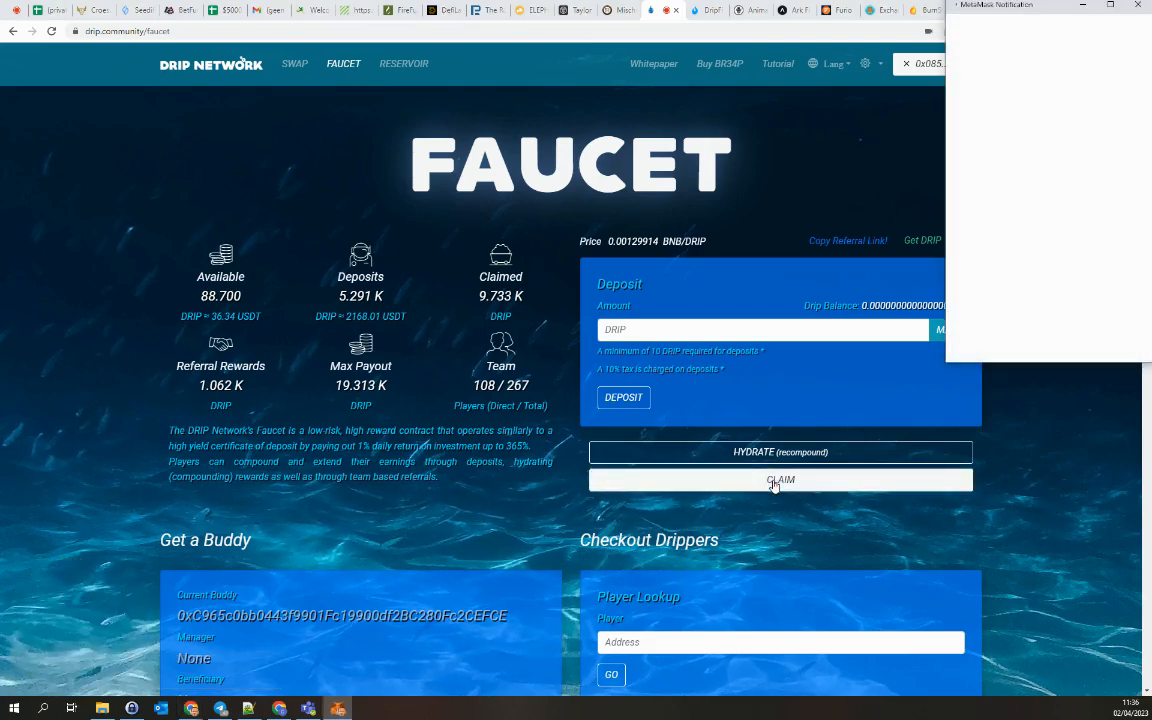
left_click(780, 479)
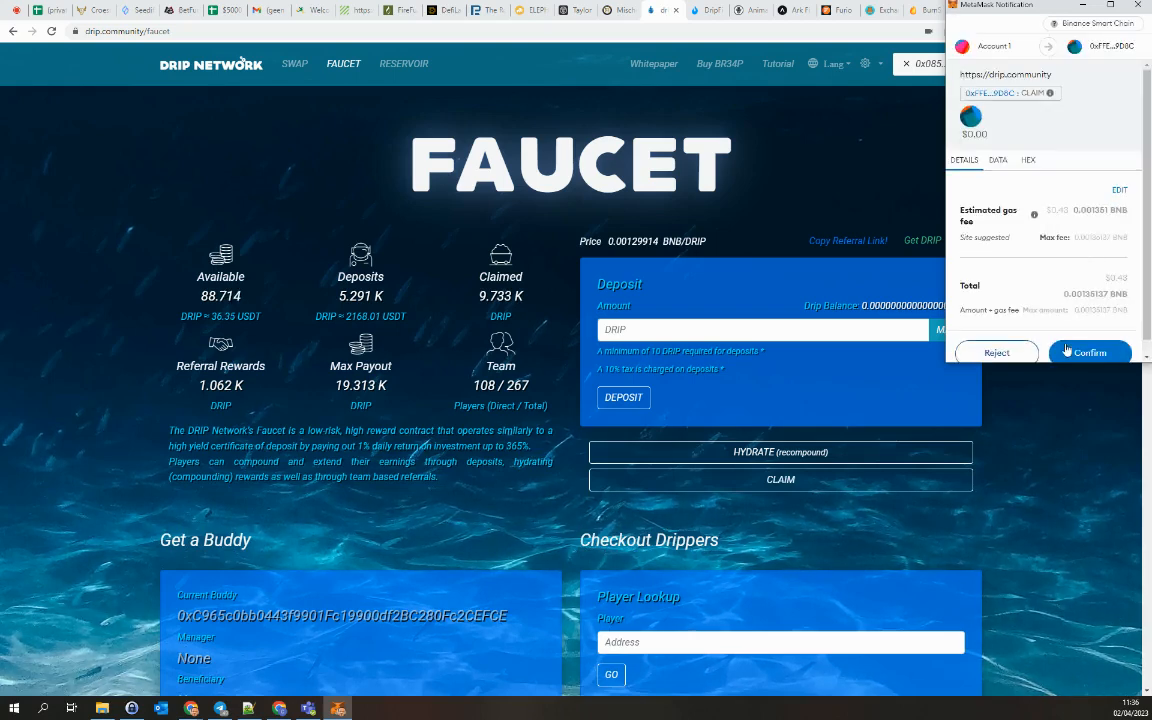
left_click(1089, 352)
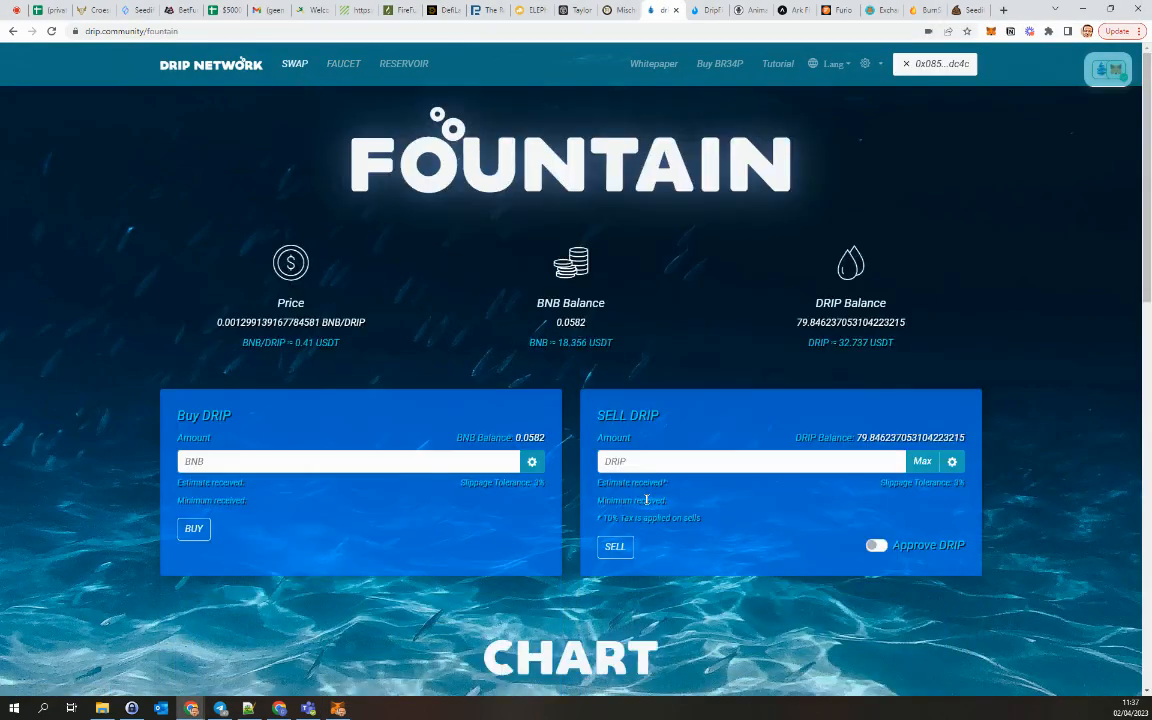
Set the sell slippage to 1% and attempt the sell, dismissing the failure message.
left_click(951, 461)
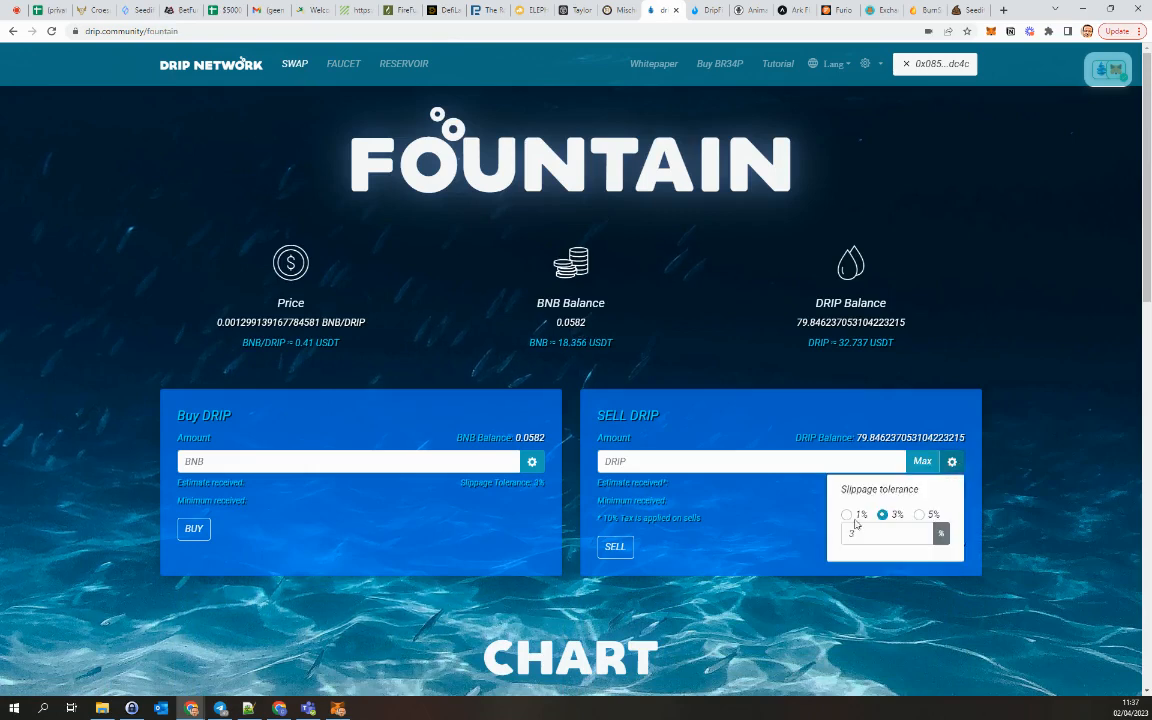
left_click(847, 514)
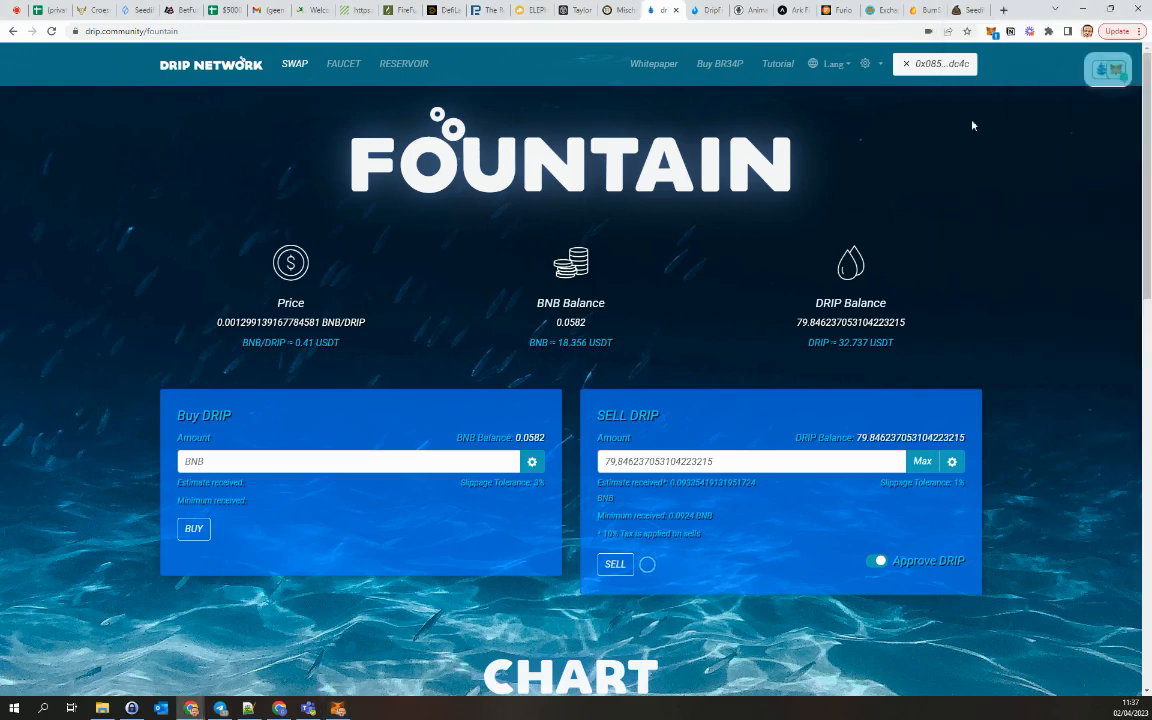
mouse_move(974, 148)
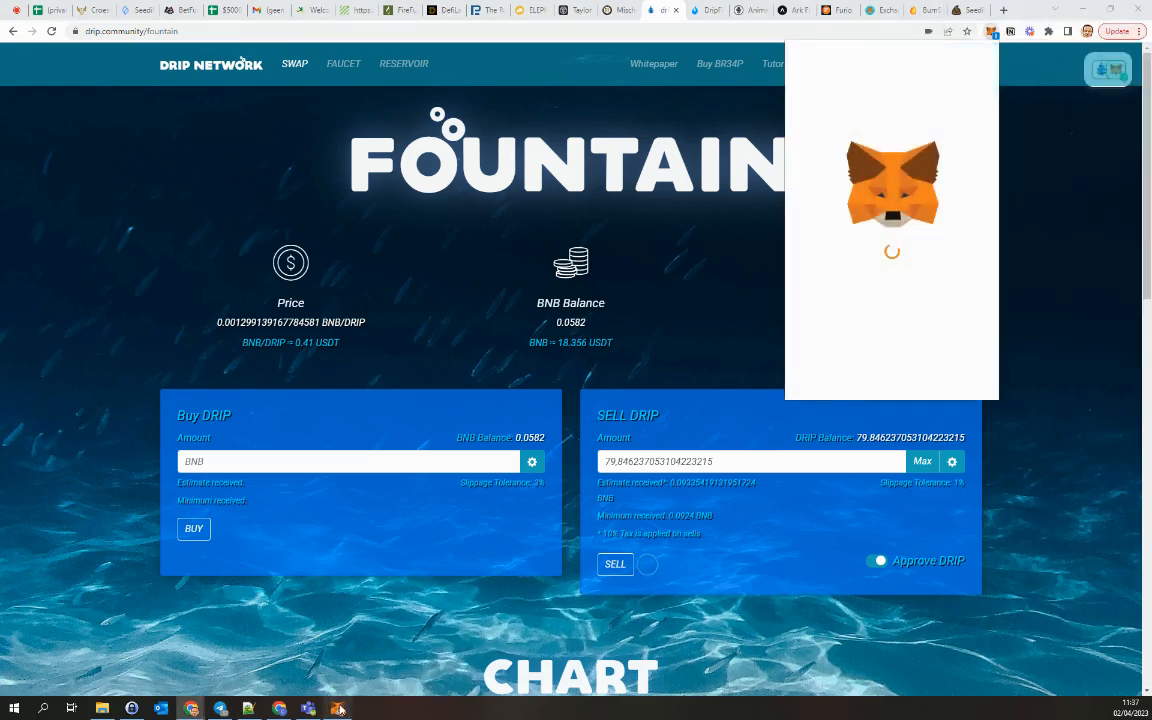
left_click(615, 564)
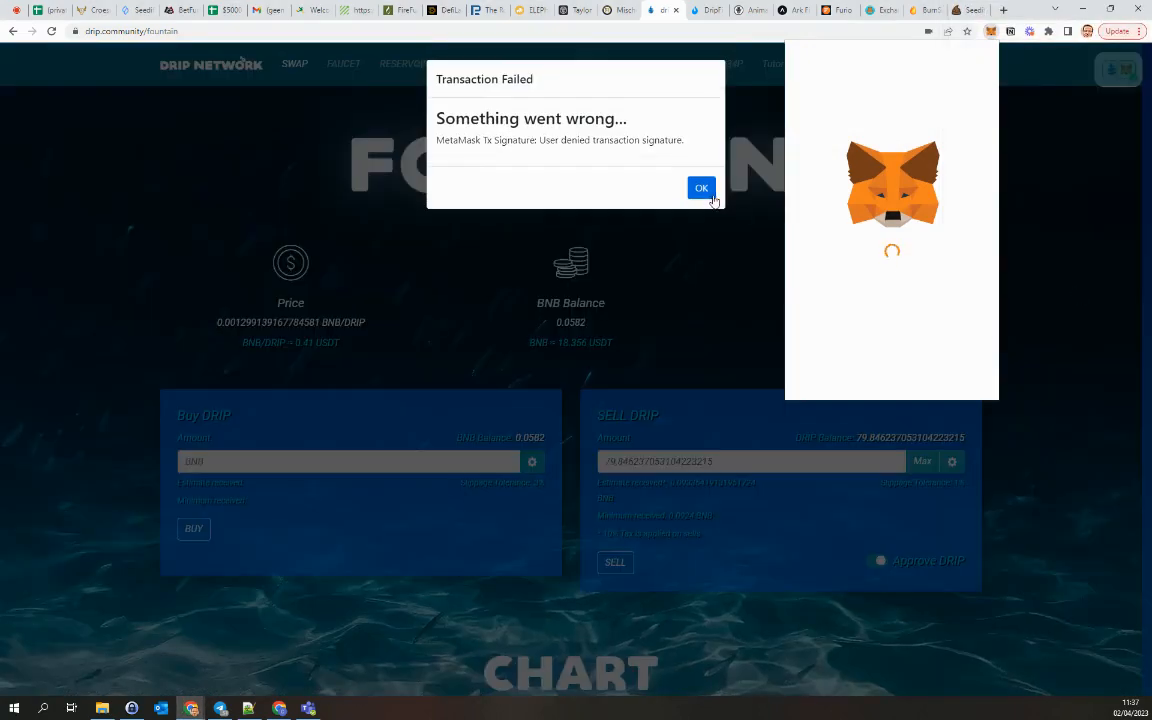
left_click(701, 188)
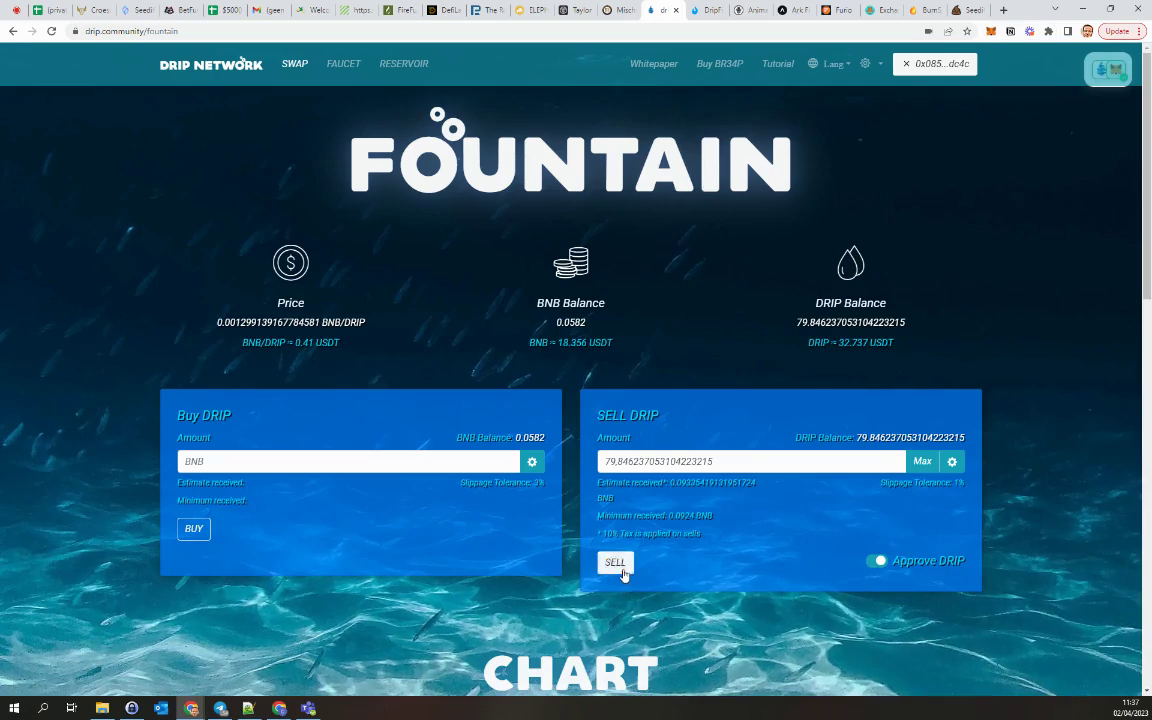
Sell the 79.846 DRIP, confirm in MetaMask, and dismiss the success message.
left_click(615, 562)
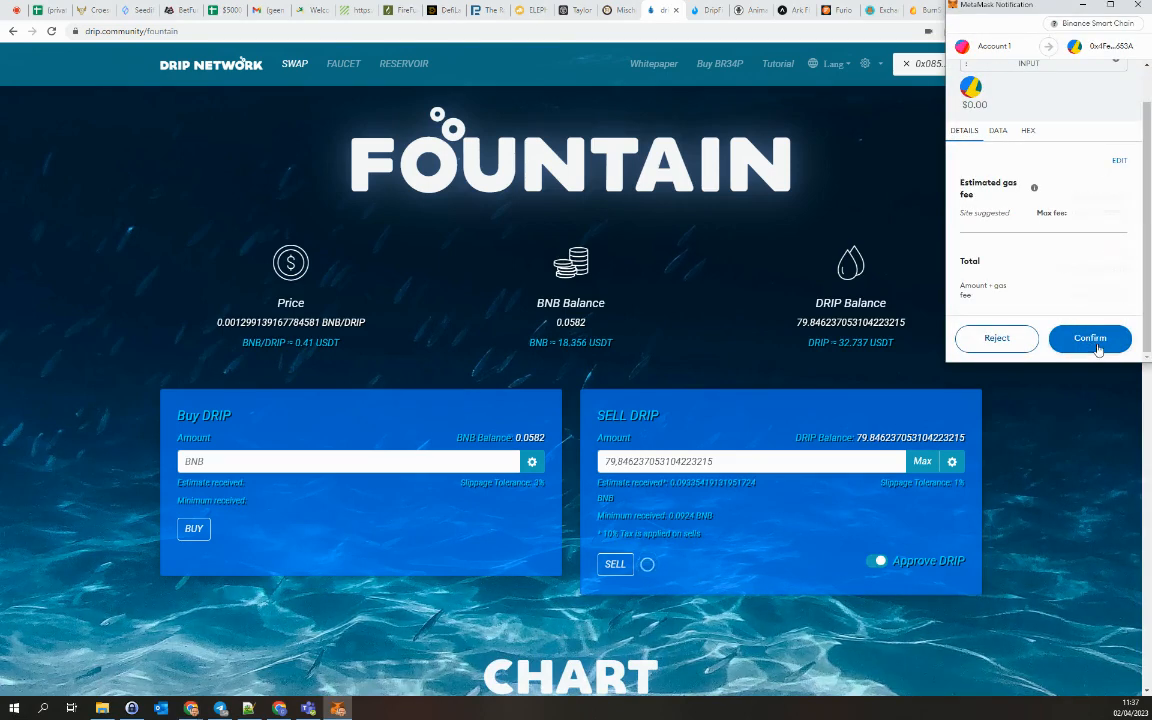
left_click(1089, 338)
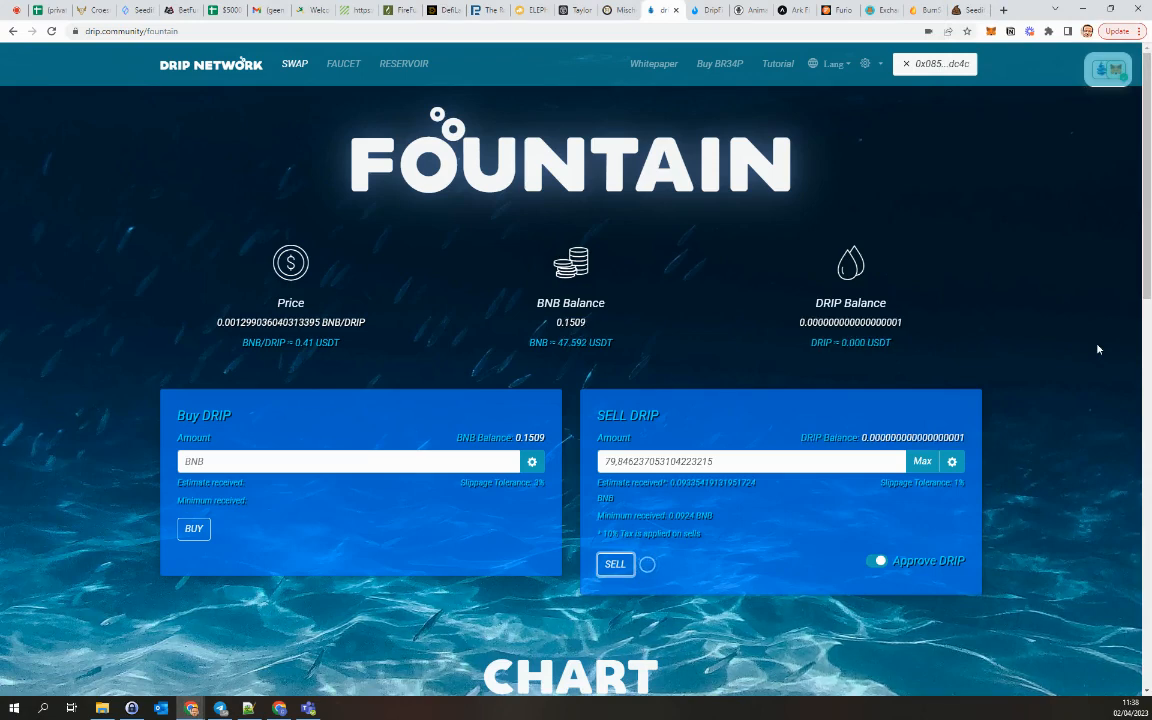
left_click(615, 564)
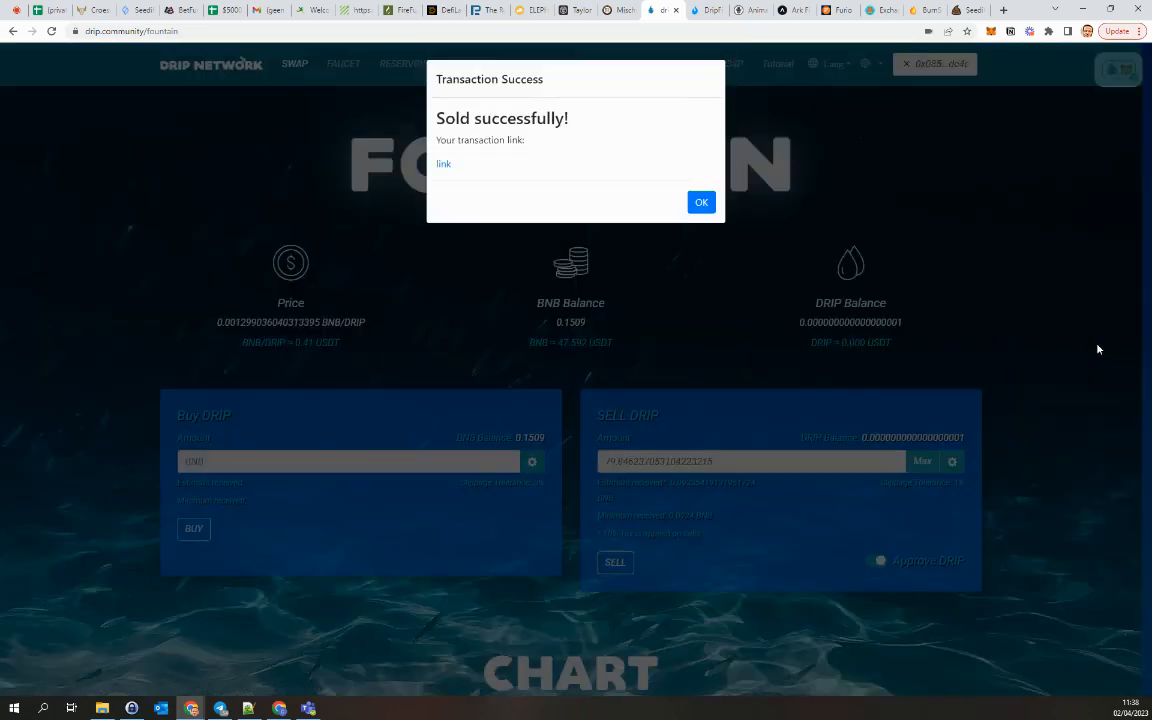
left_click(701, 202)
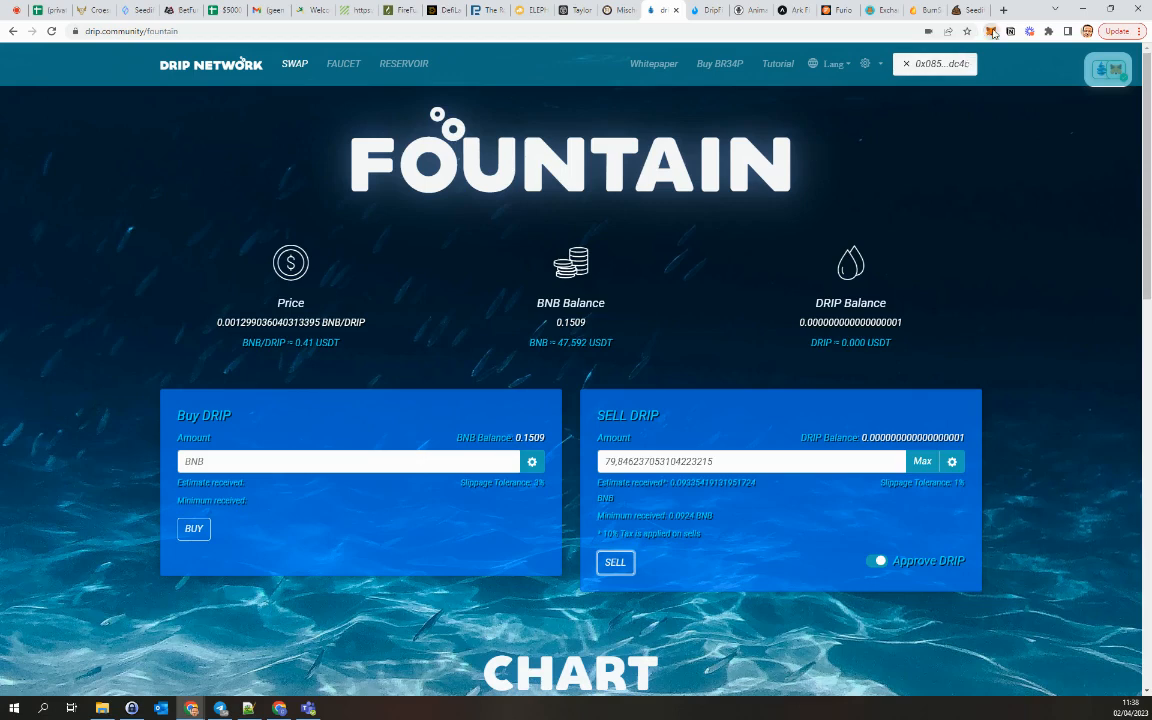
Reload Drip Network's Fountain page and reconnect MetaMask, restoring the 0.1509 BNB balance.
left_click(991, 31)
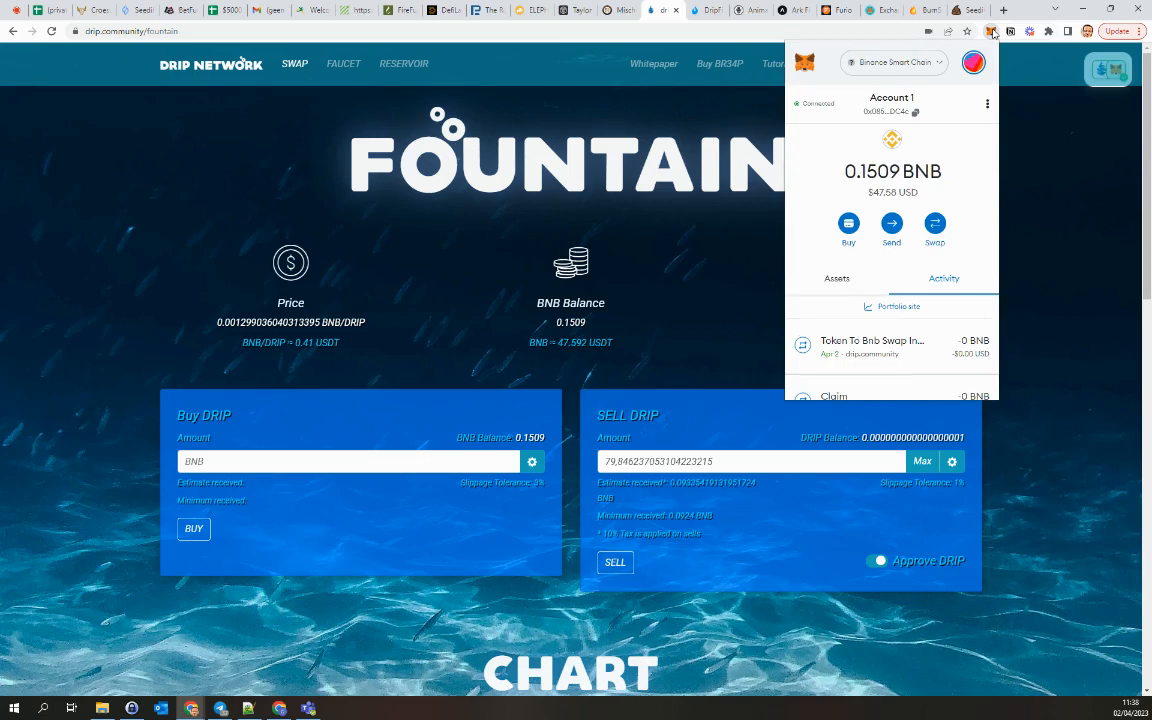
mouse_move(982, 231)
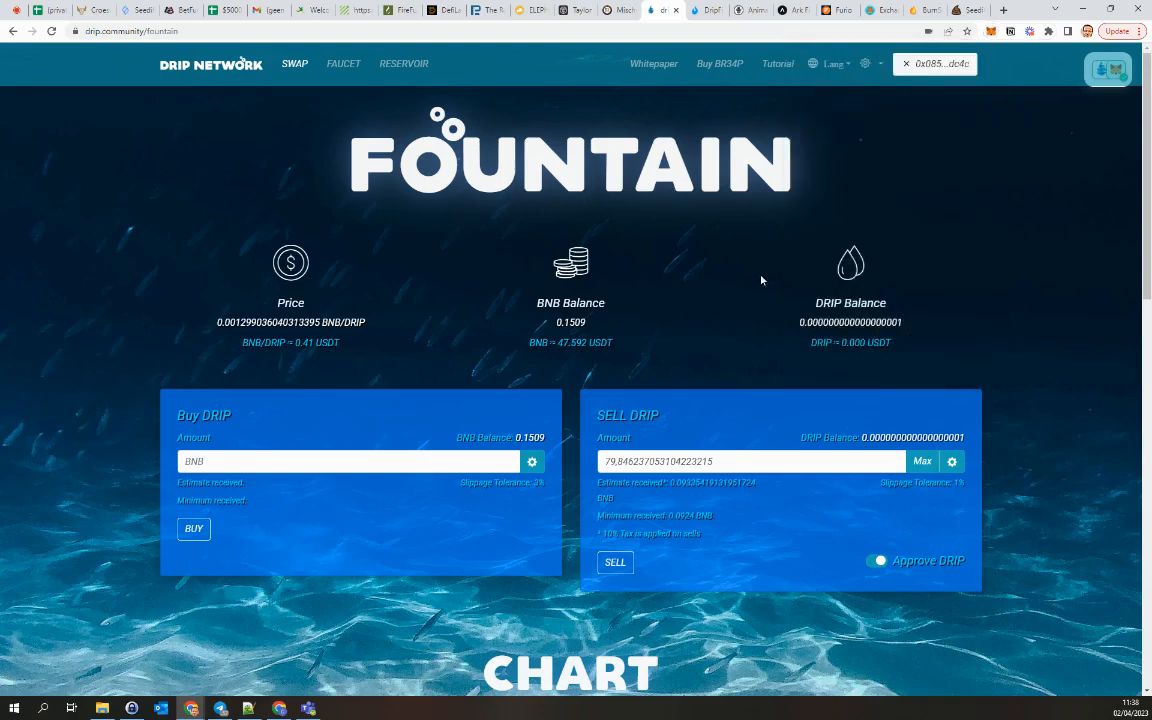
left_click(934, 63)
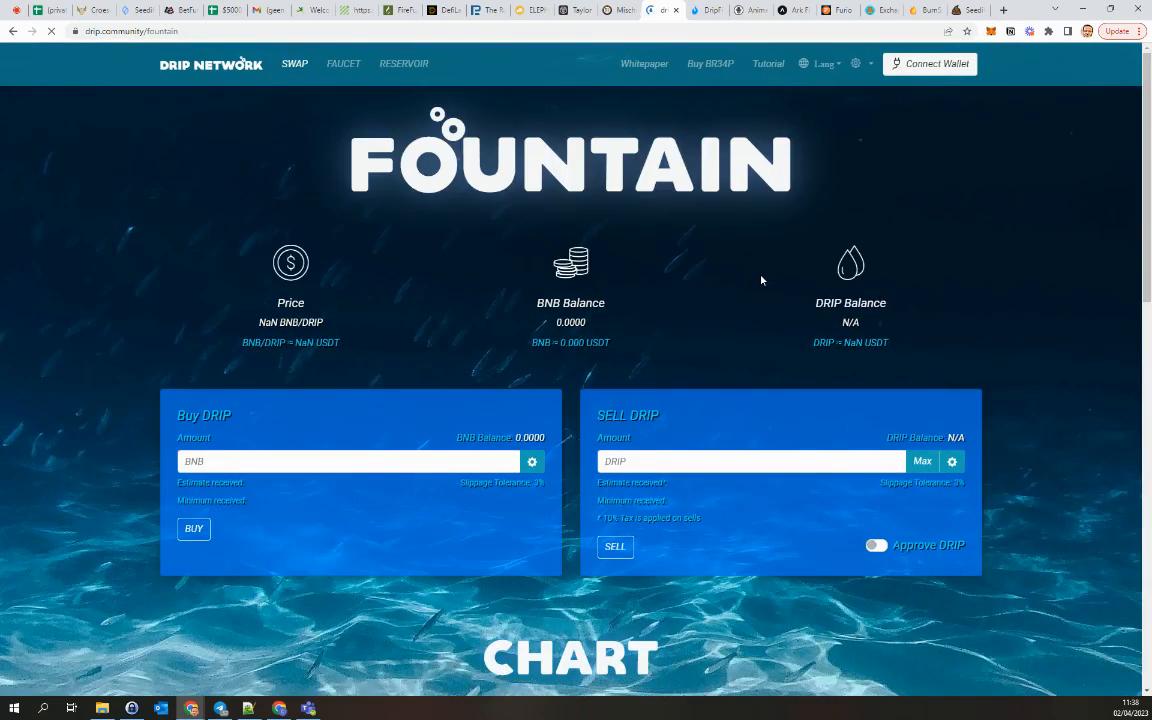
left_click(936, 63)
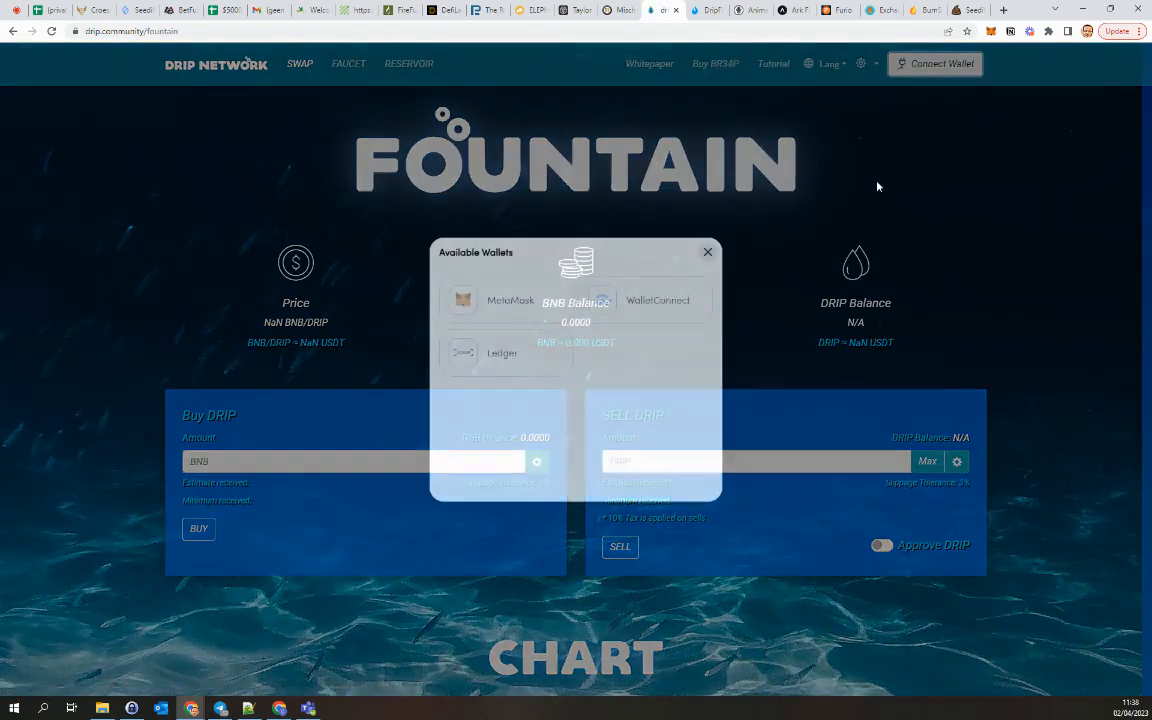
left_click(510, 300)
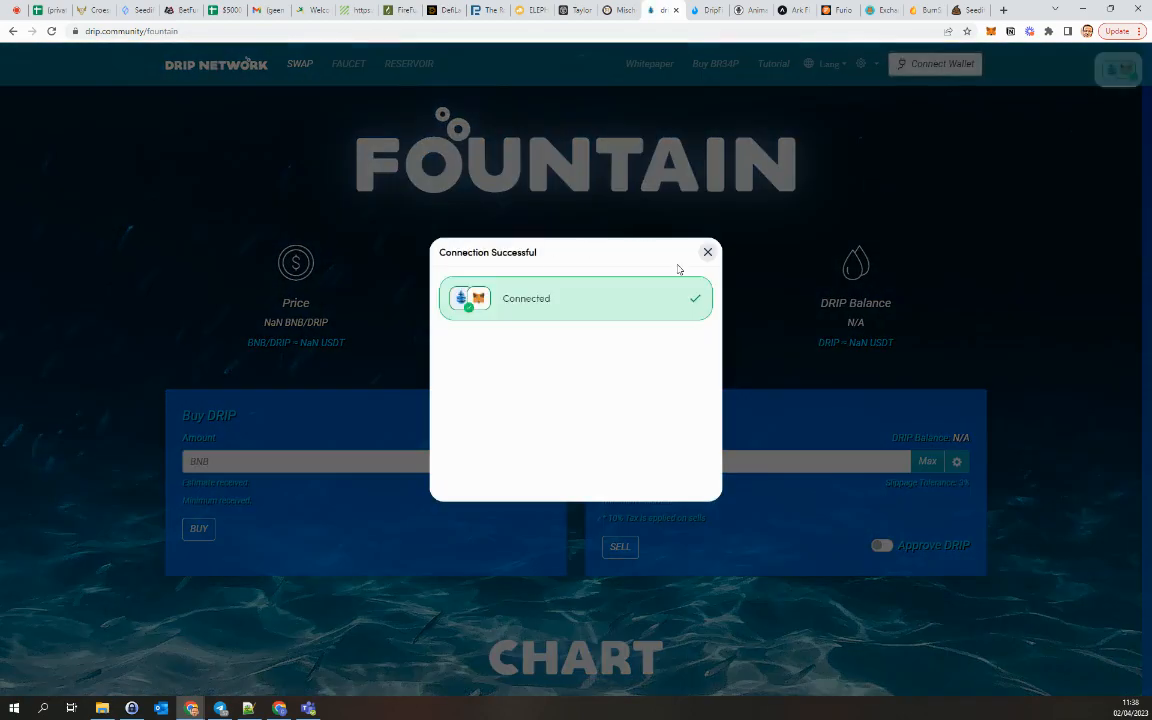
left_click(708, 252)
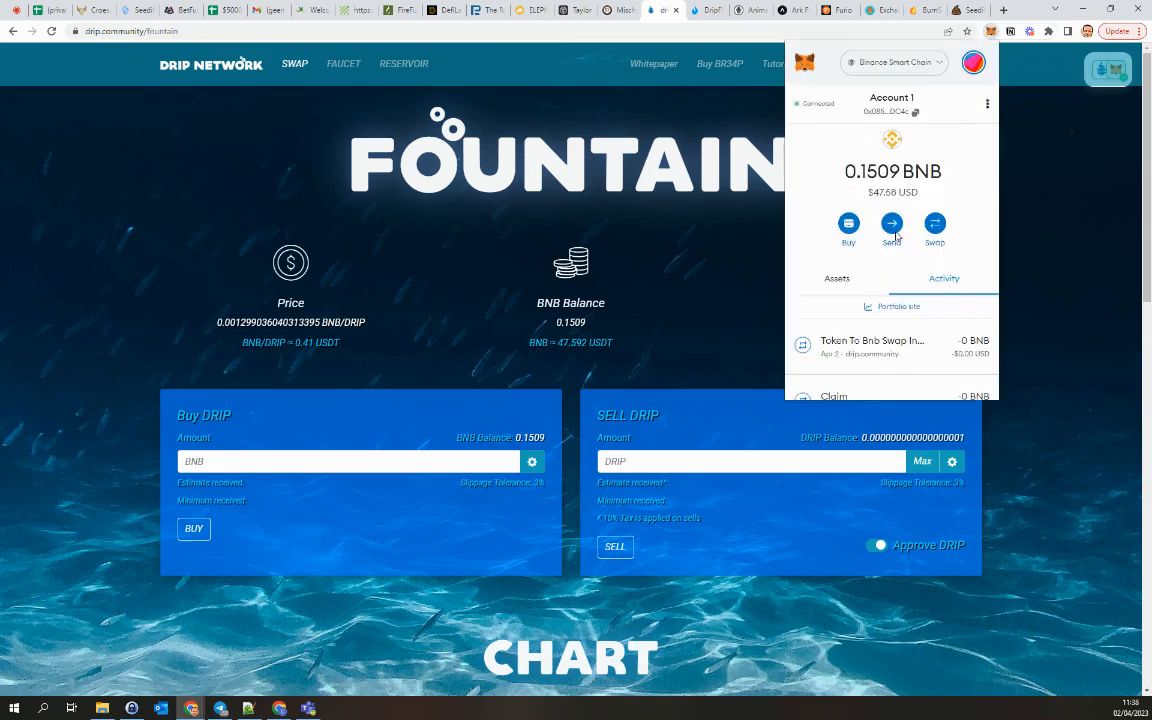
mouse_move(882, 305)
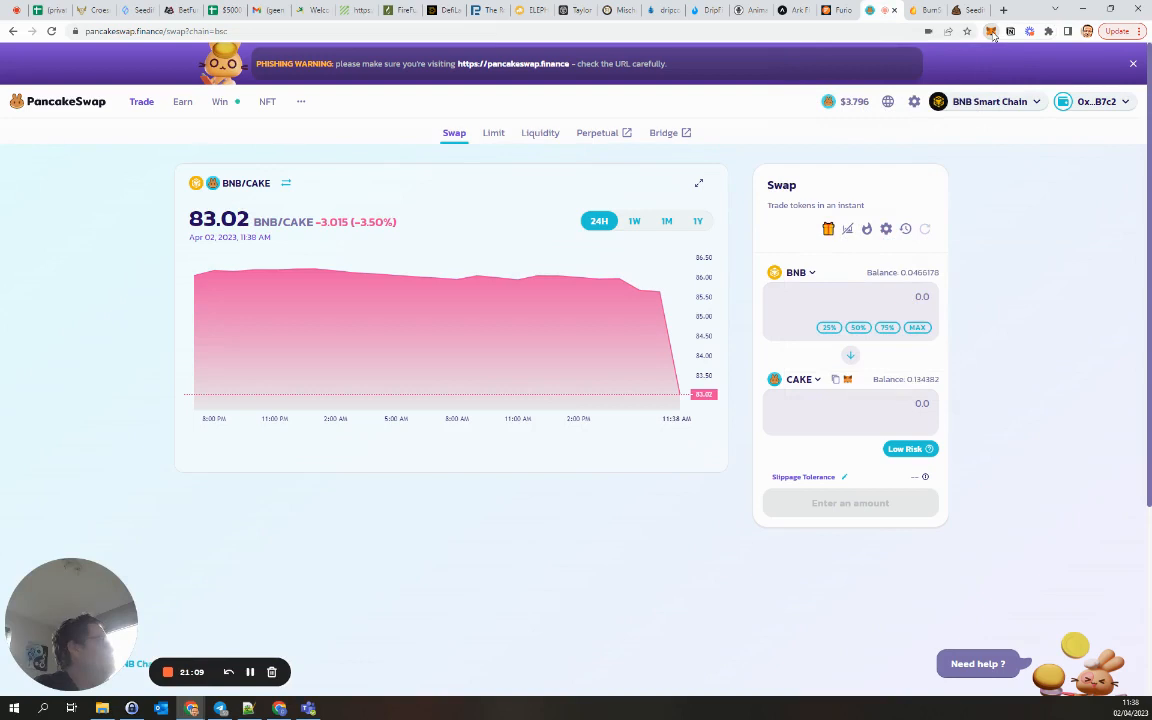
Send 0.09 BNB from Account 1 to the Crypto.com contact and confirm it.
left_click(991, 31)
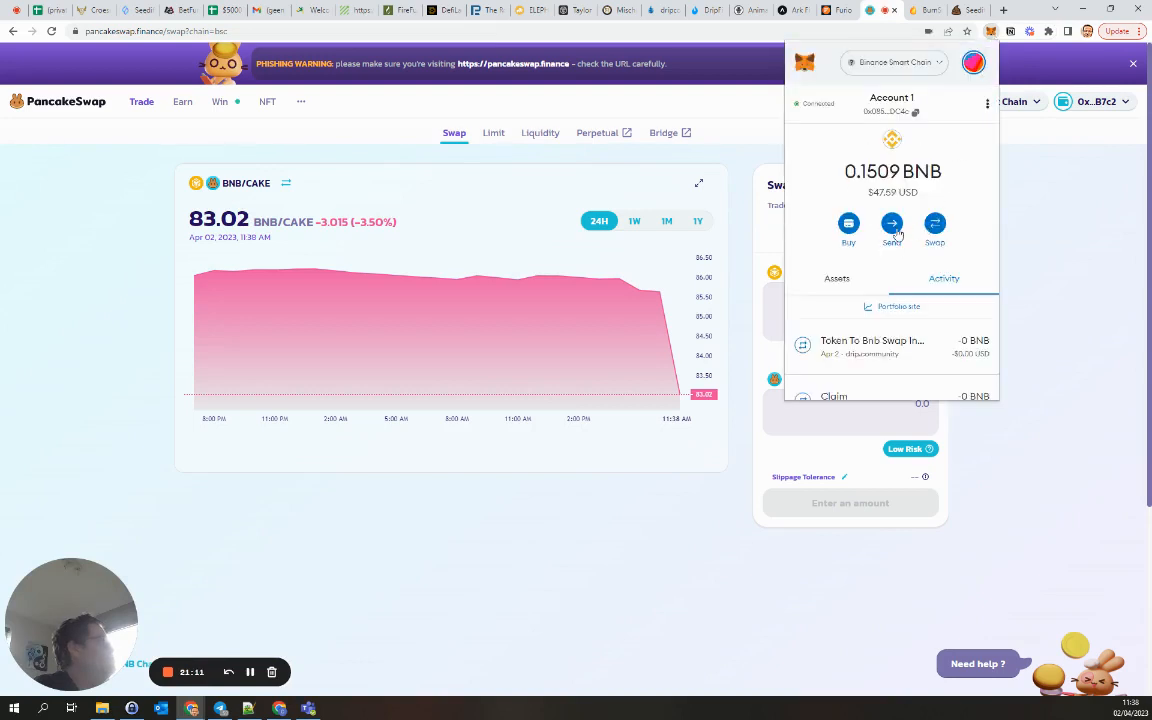
left_click(891, 230)
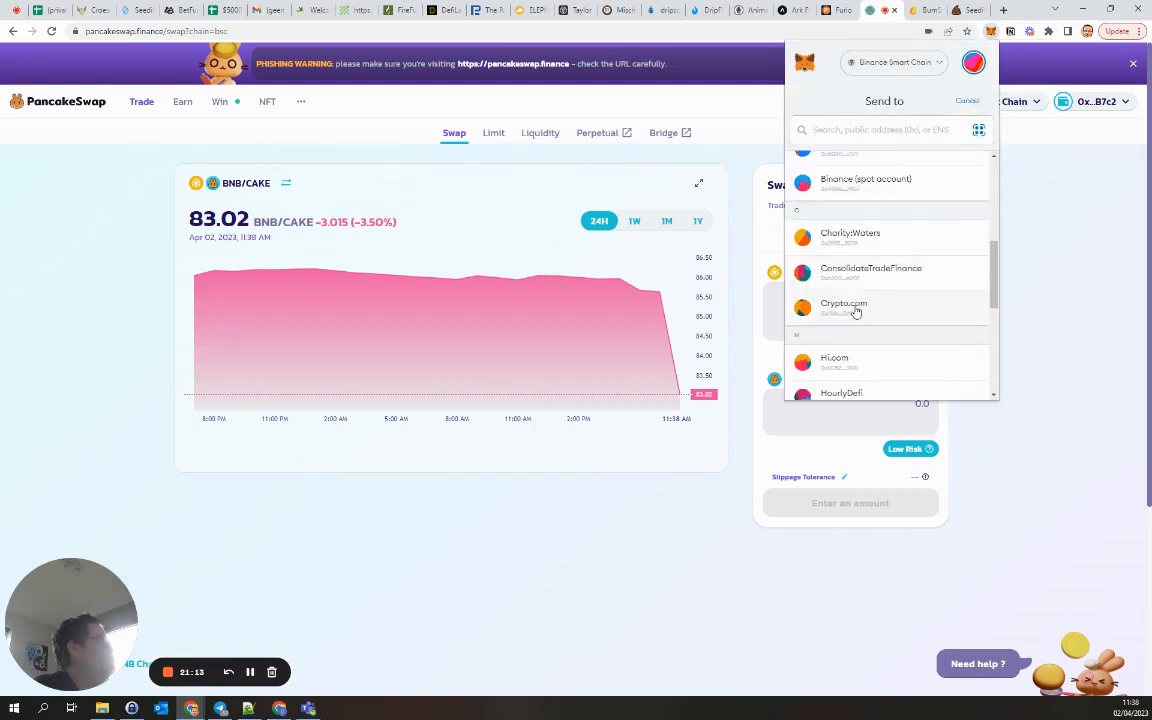
left_click(844, 307)
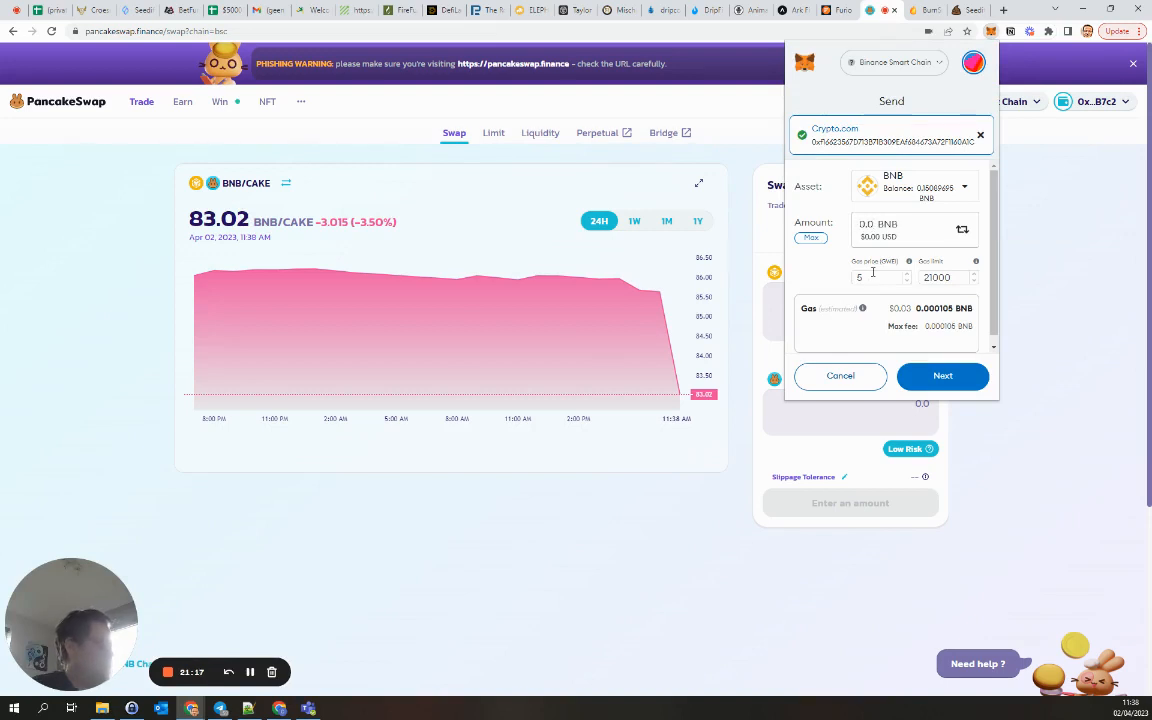
type("0.09")
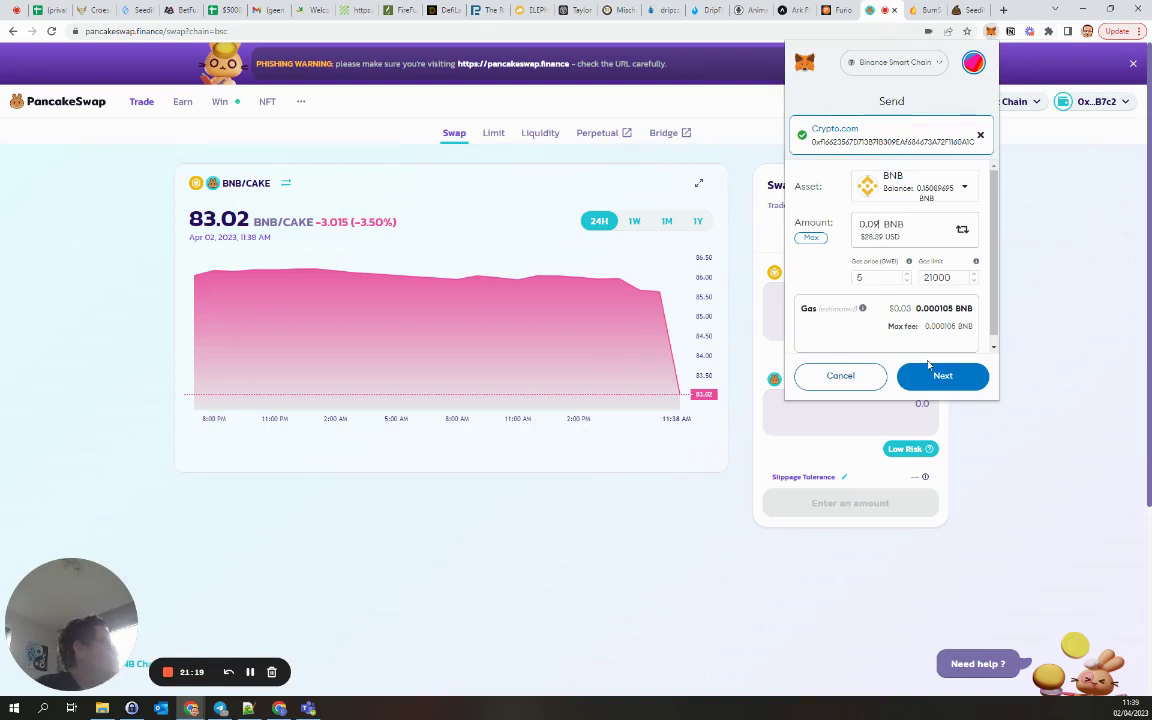
left_click(941, 375)
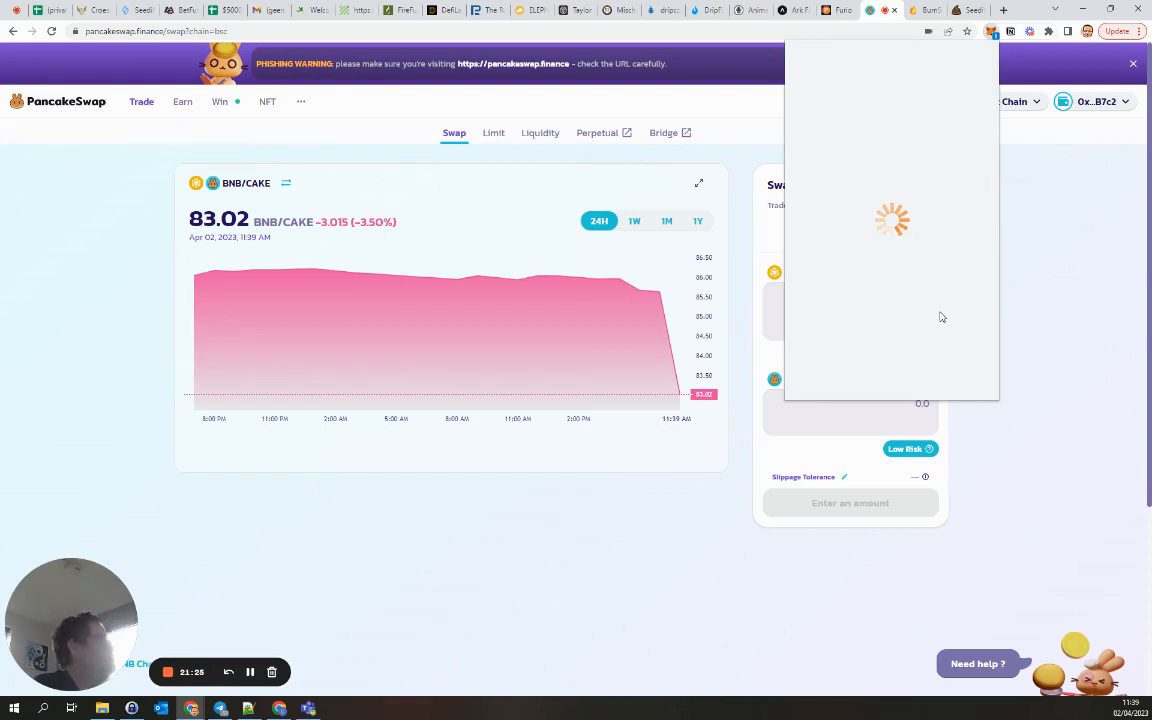
left_click(995, 101)
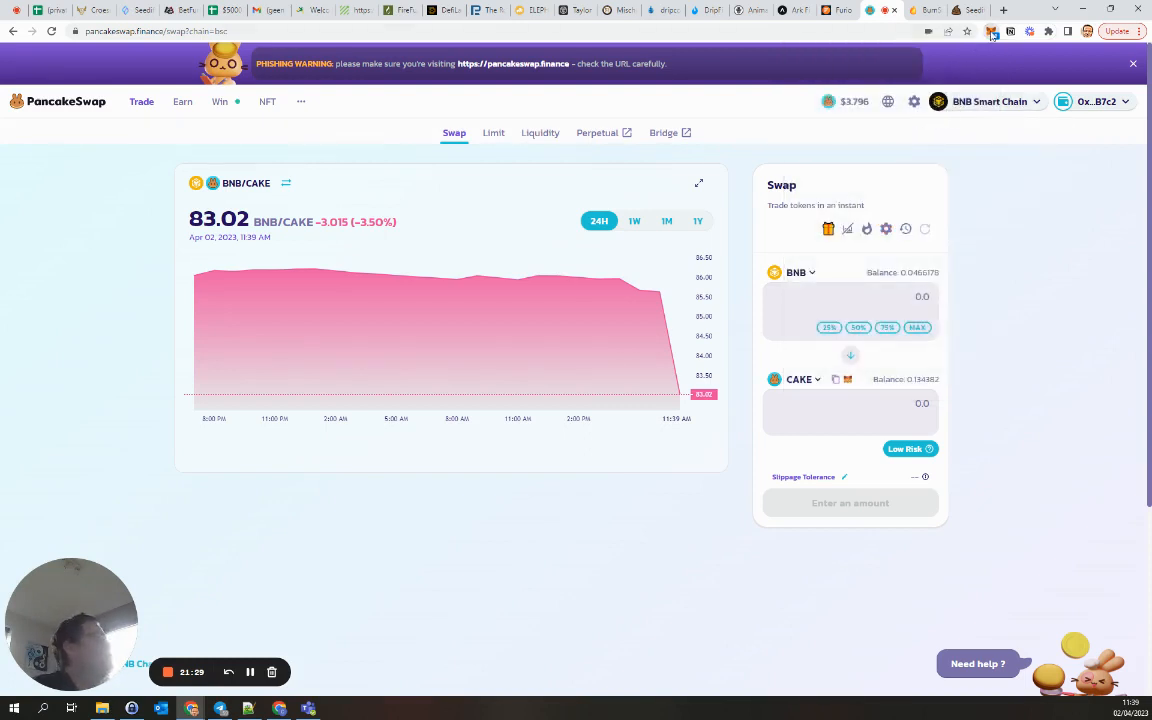
left_click(992, 31)
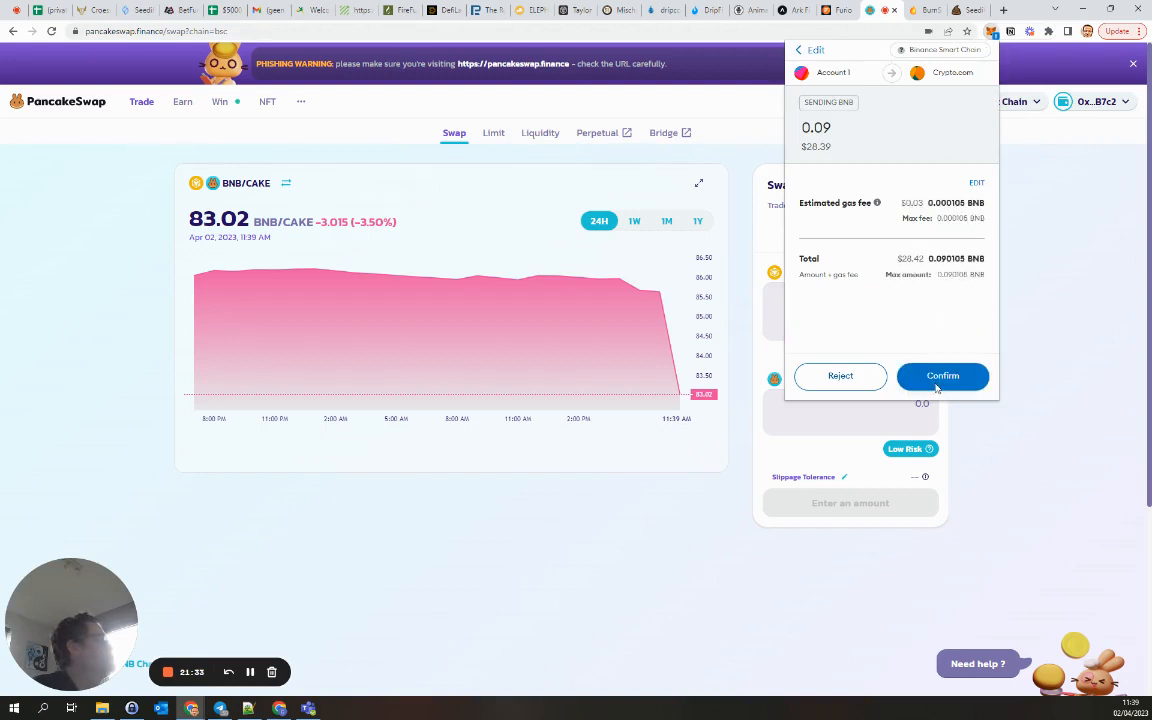
left_click(942, 375)
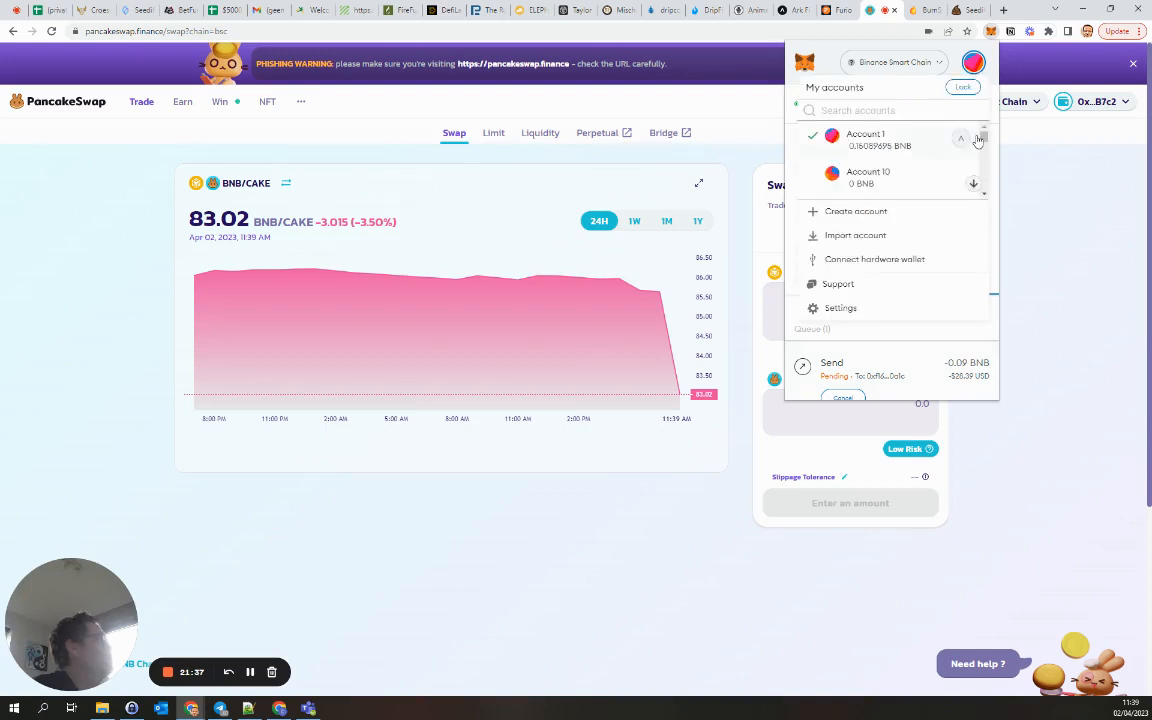
Switch to the second Drip account and connect it to the Faucet via MetaMask.
scroll("down", 3)
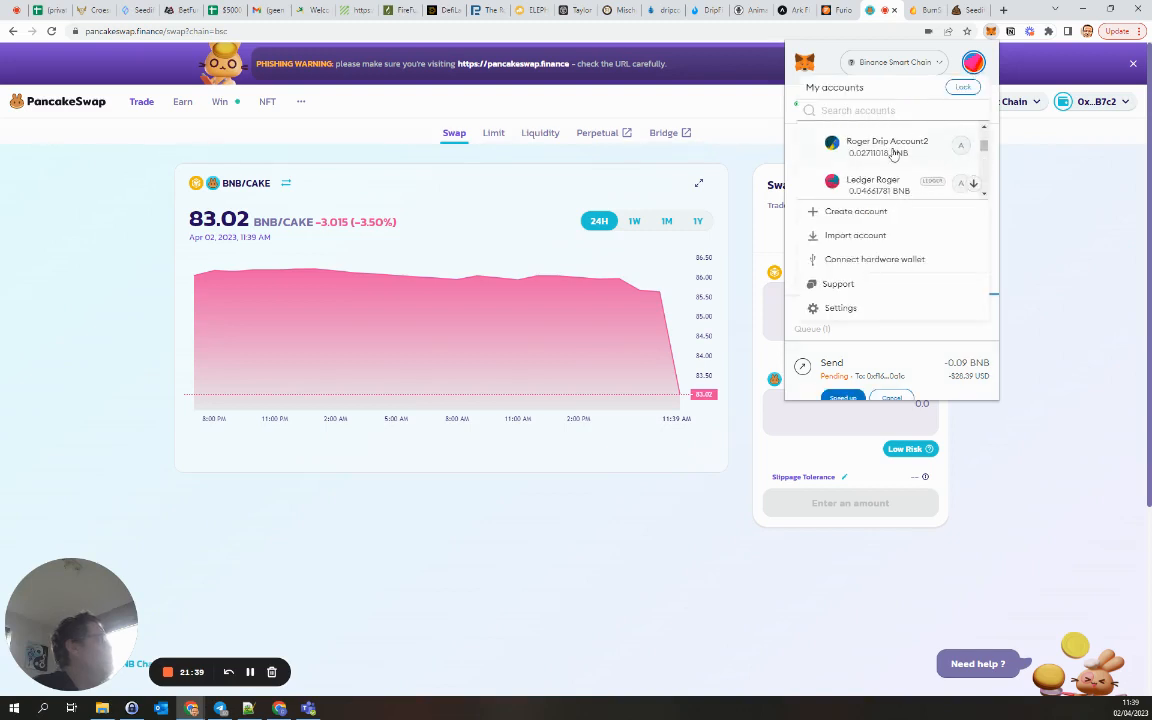
left_click(887, 145)
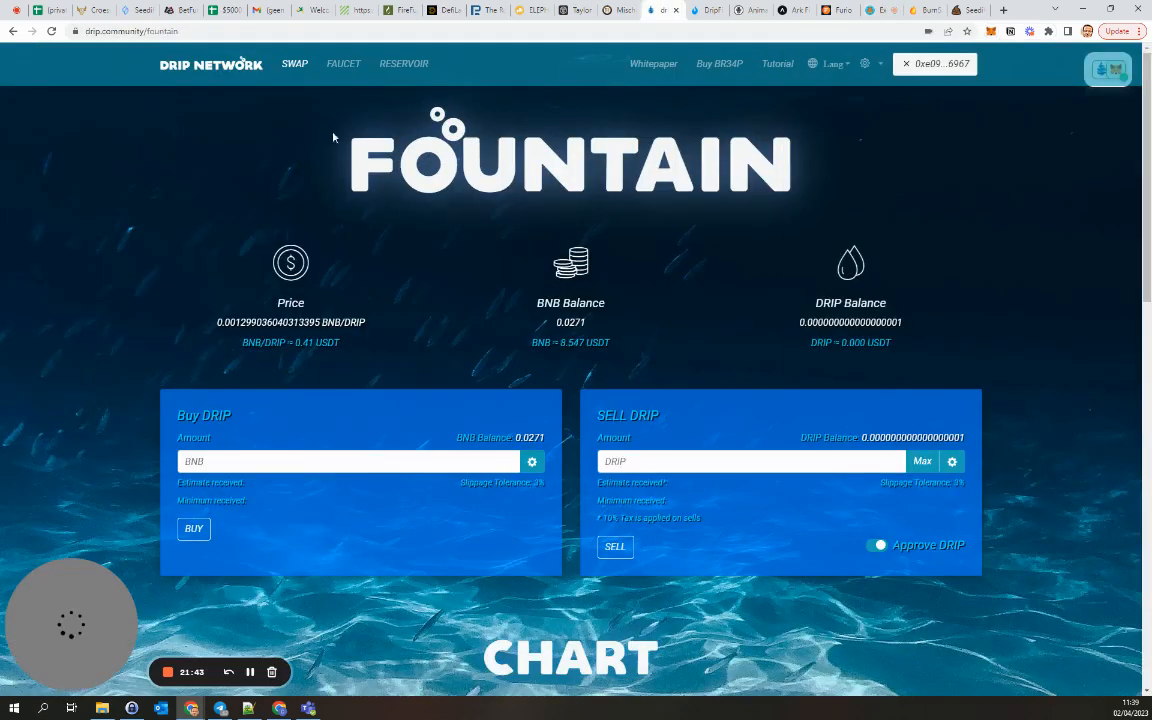
left_click(343, 63)
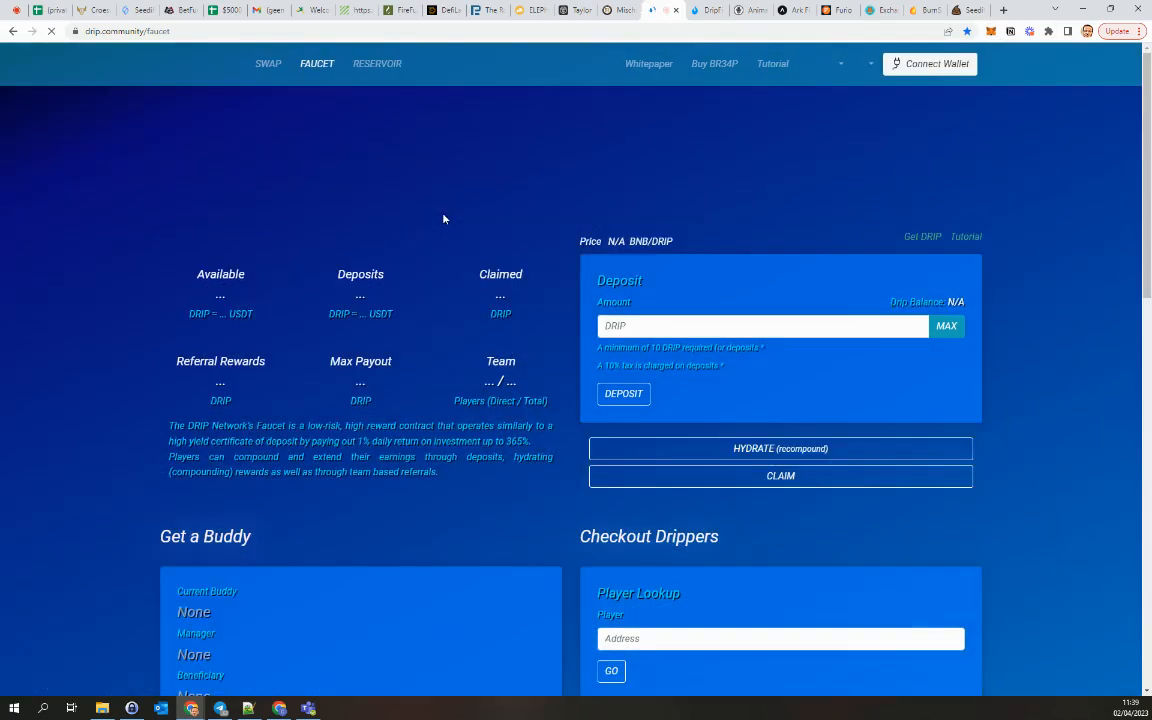
left_click(929, 63)
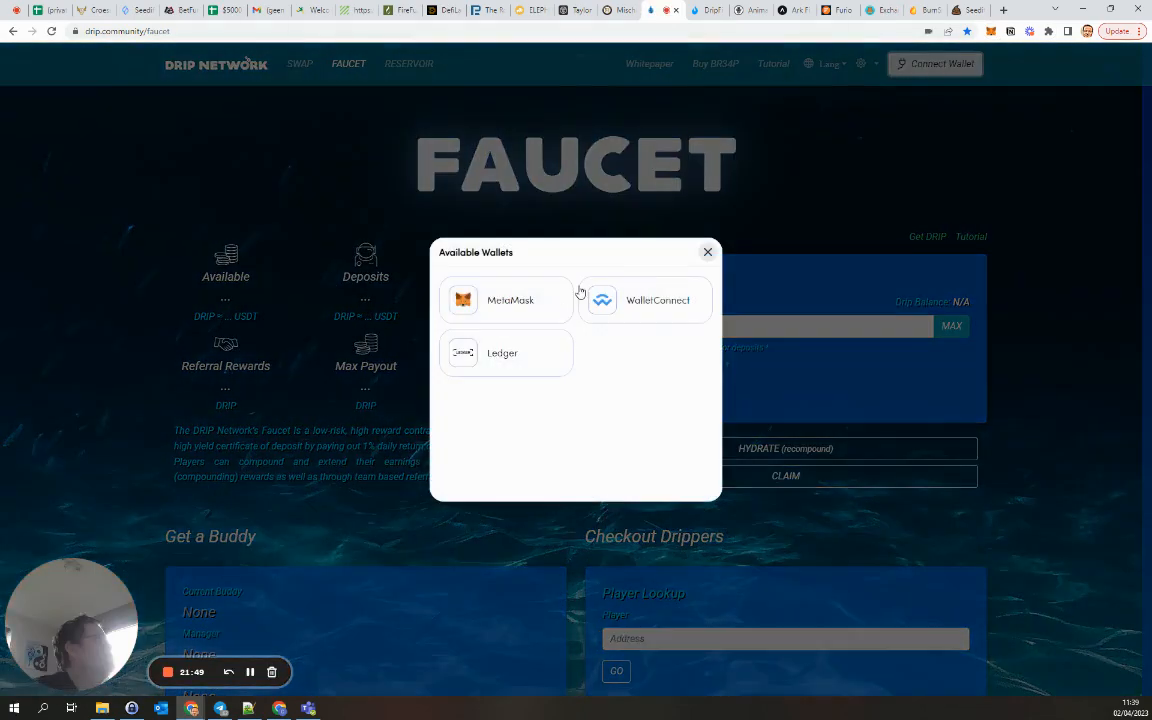
left_click(510, 300)
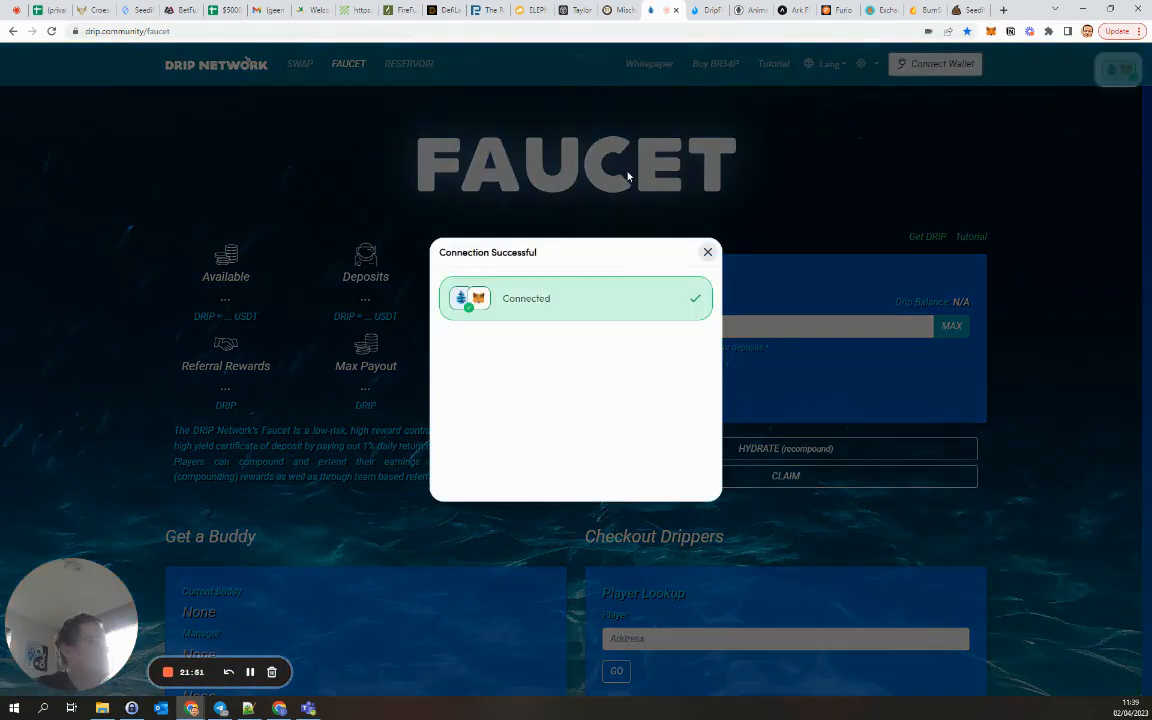
left_click(707, 252)
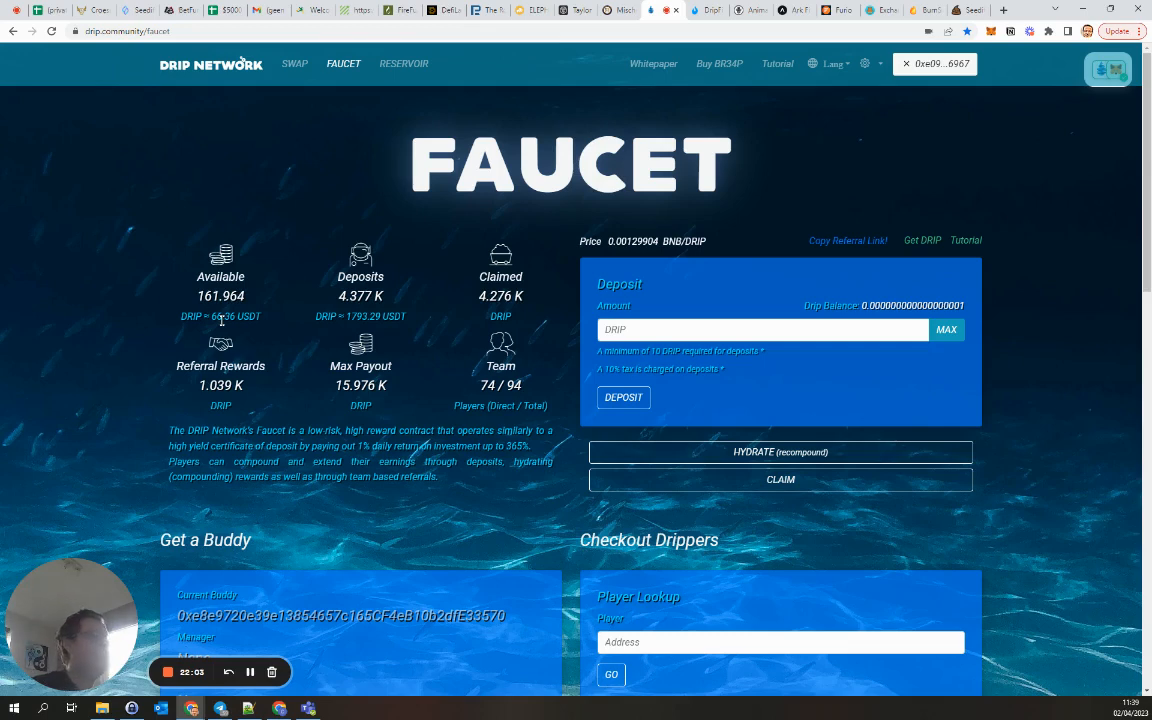
Claim the 161.964 available DRIP faucet rewards and confirm the transaction.
left_click(780, 479)
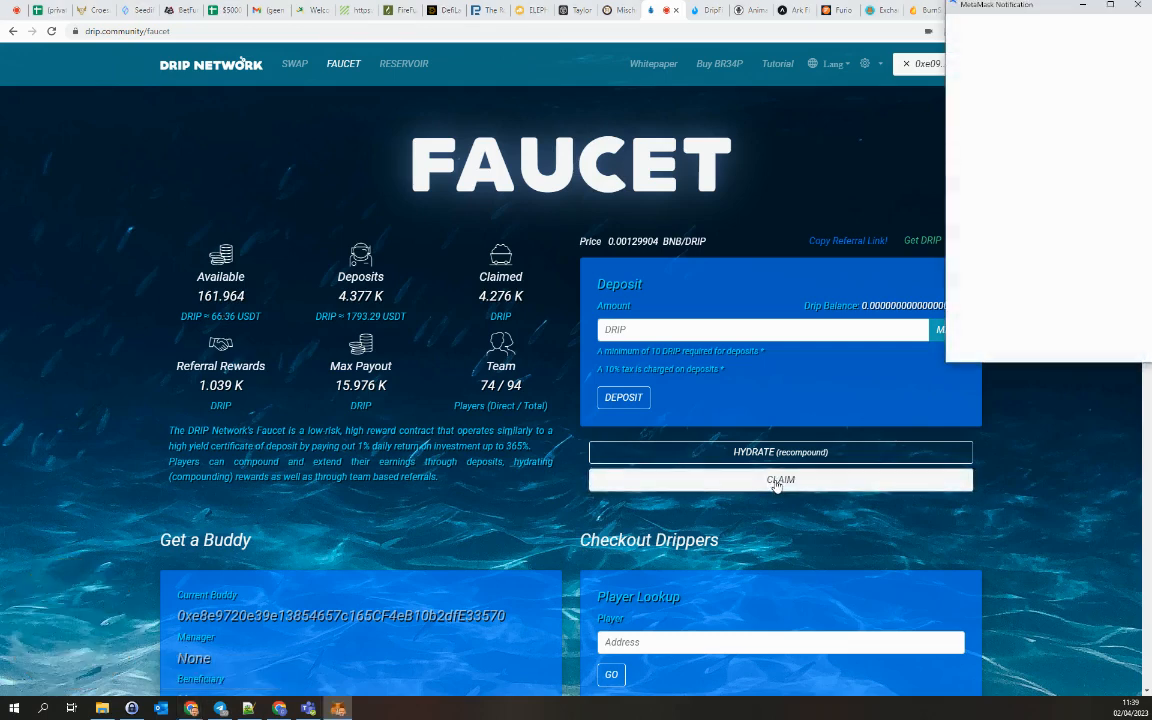
left_click(780, 480)
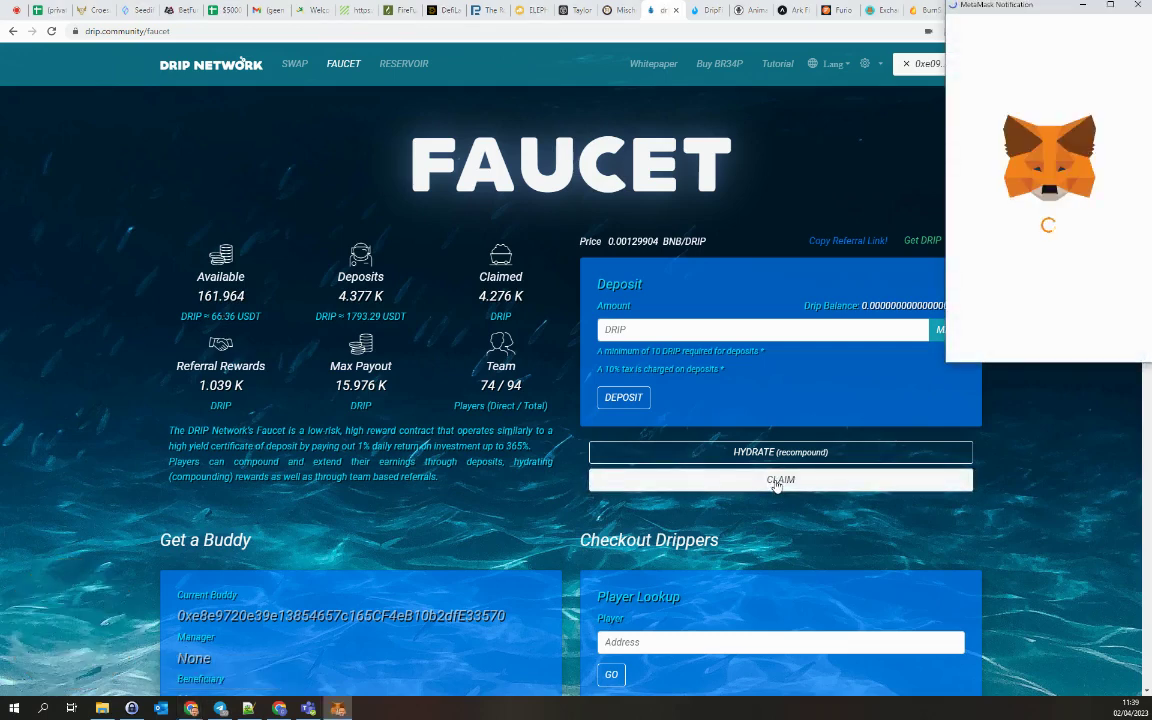
left_click(780, 479)
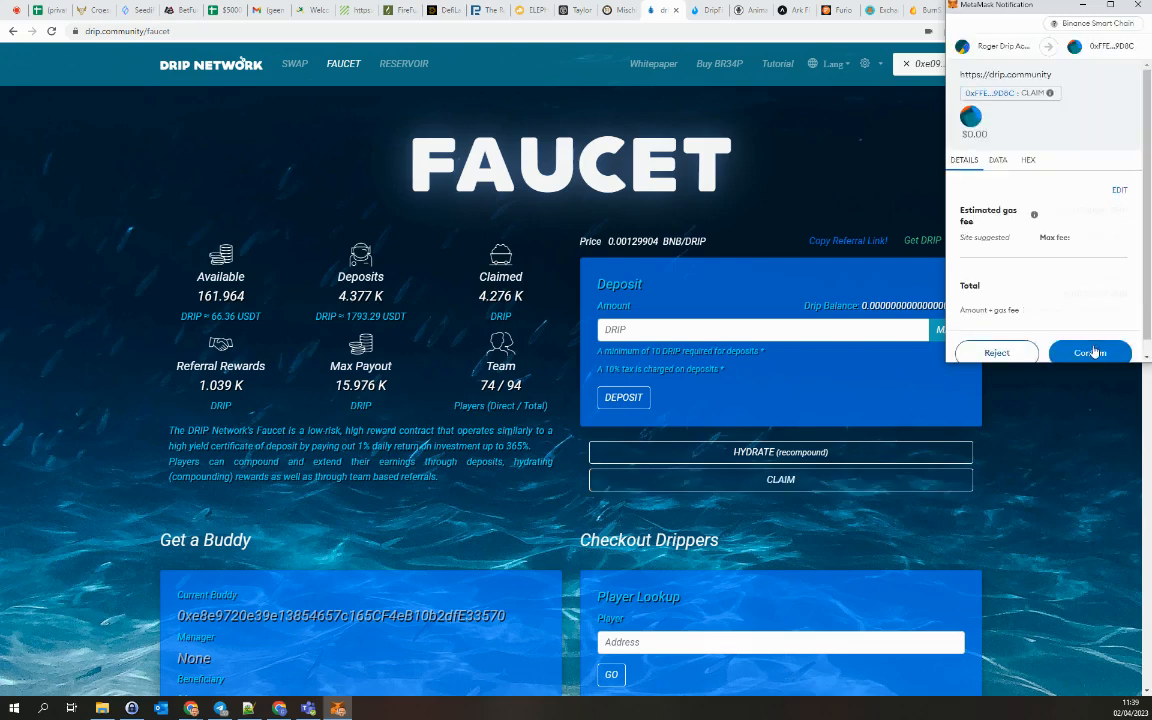
left_click(1089, 352)
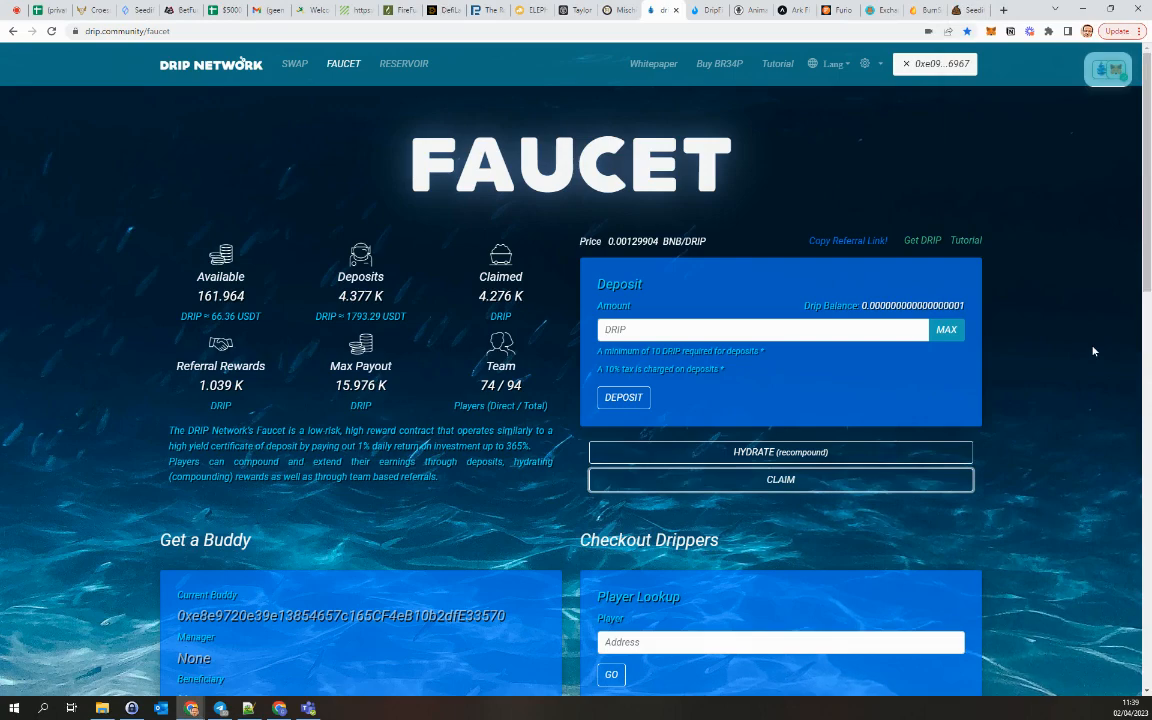
mouse_move(316, 203)
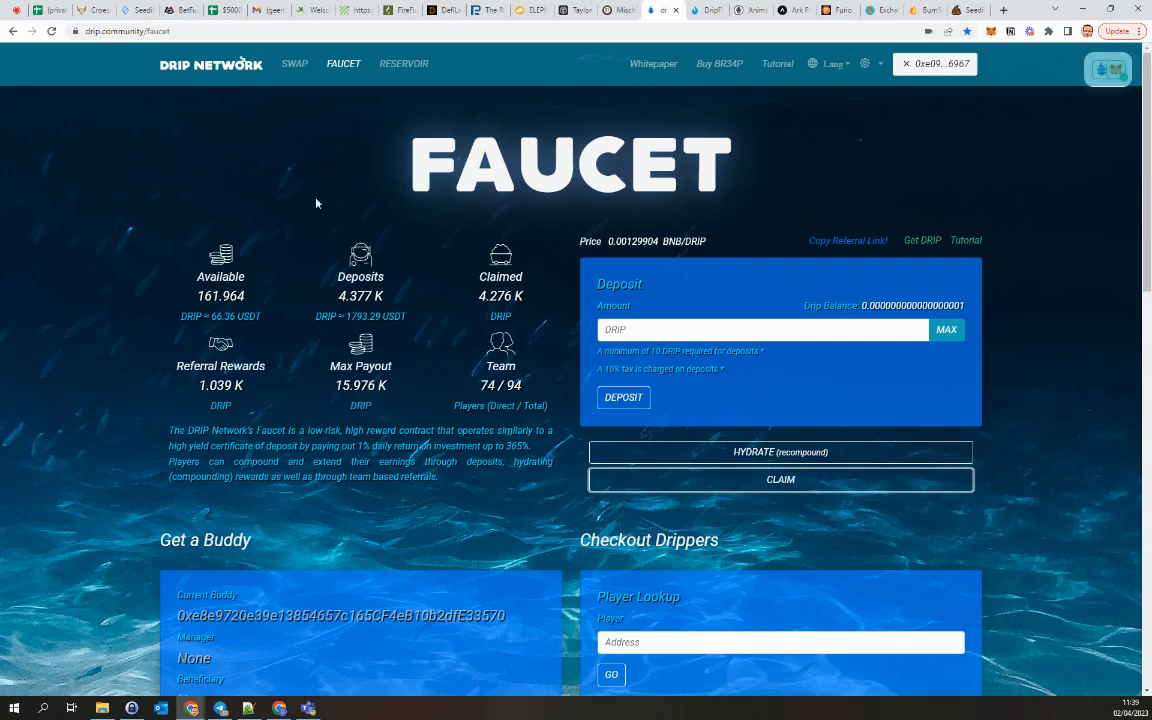
left_click(294, 63)
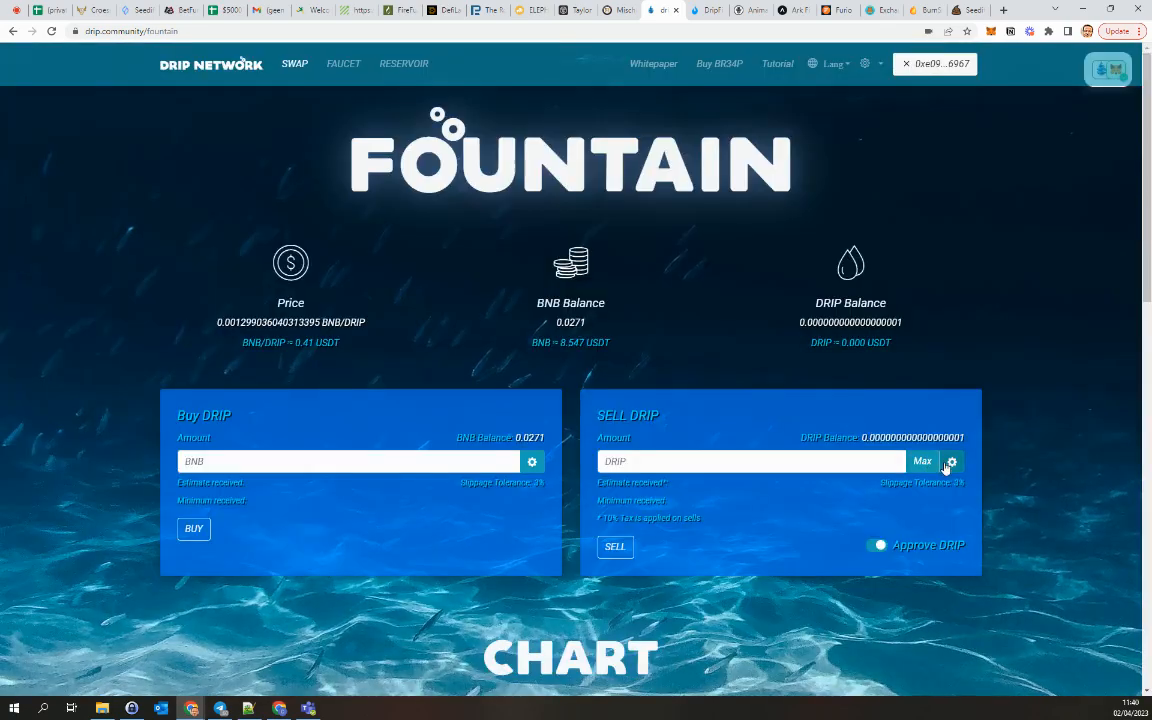
Sell the full 145.7758 DRIP balance for BNB, raising the balance to 0.1961.
left_click(951, 461)
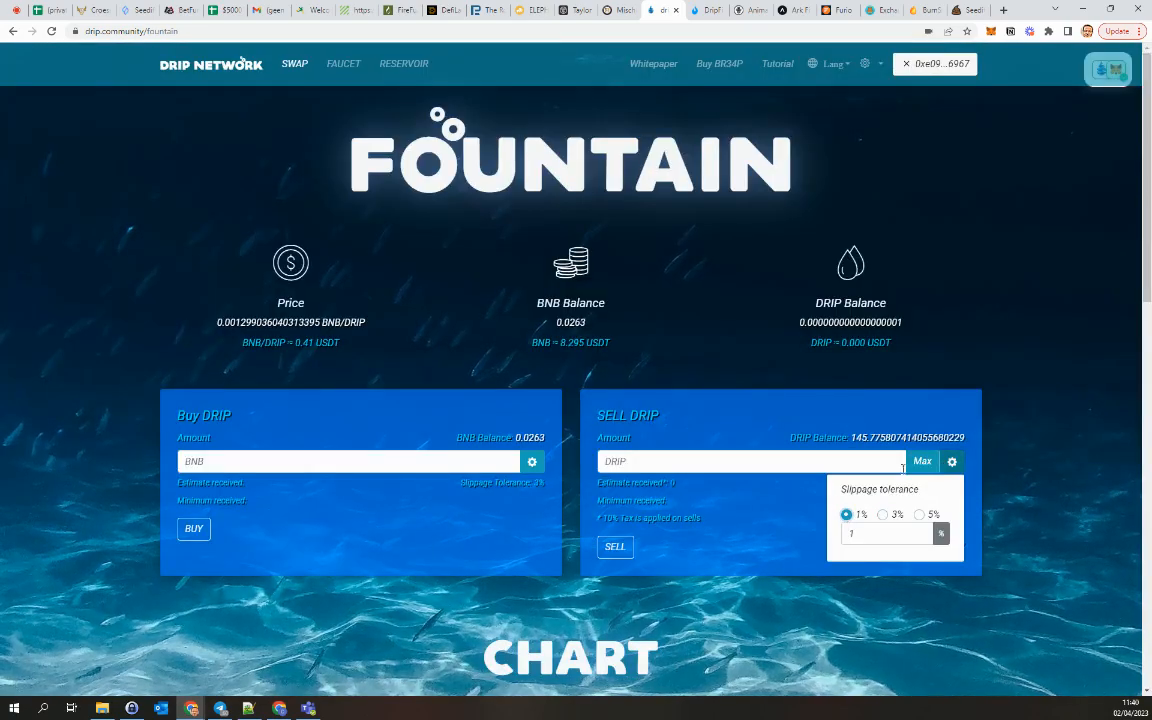
left_click(922, 461)
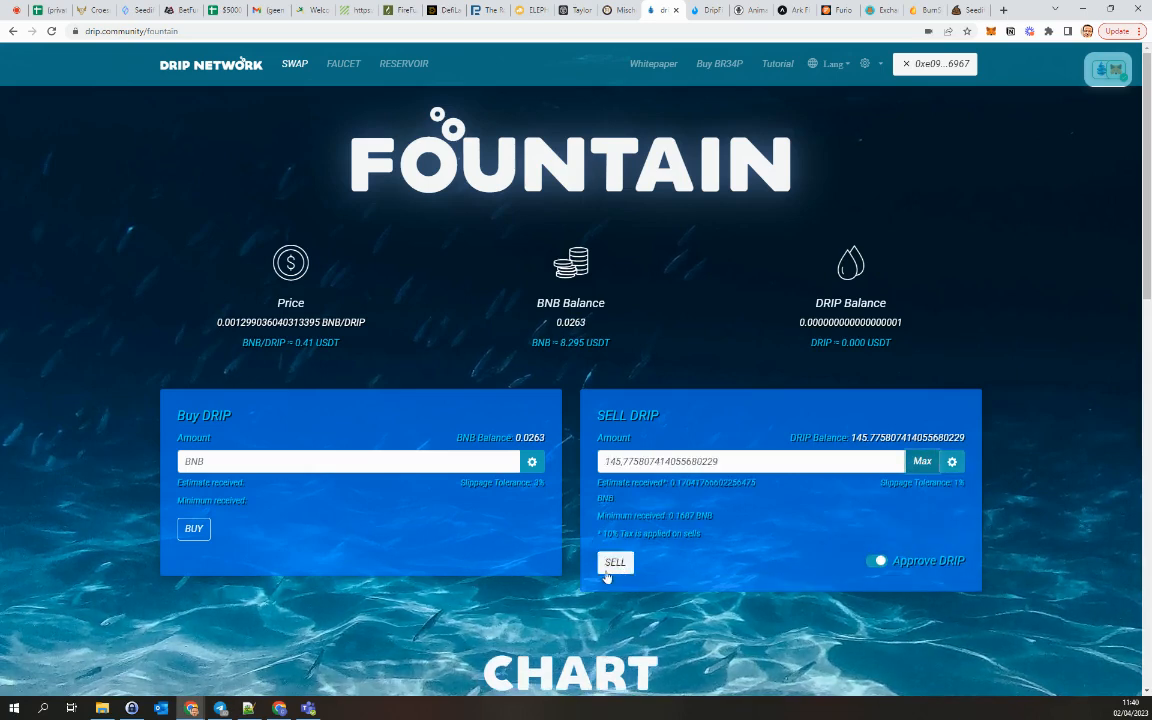
left_click(614, 563)
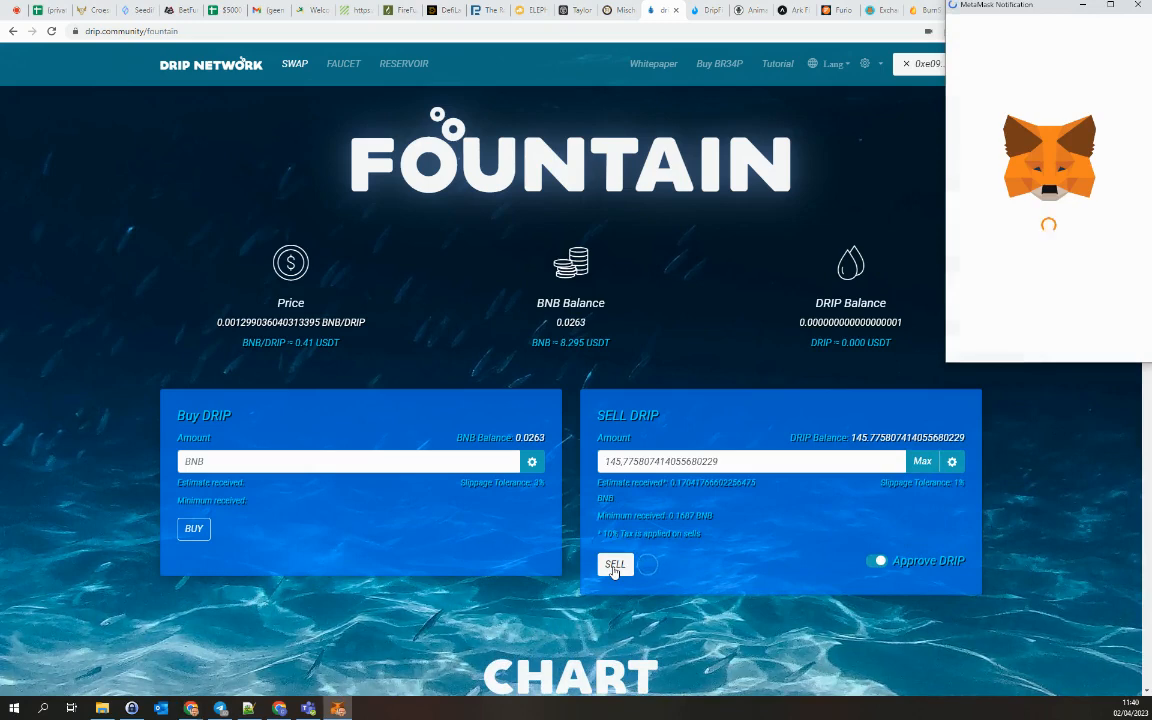
left_click(615, 564)
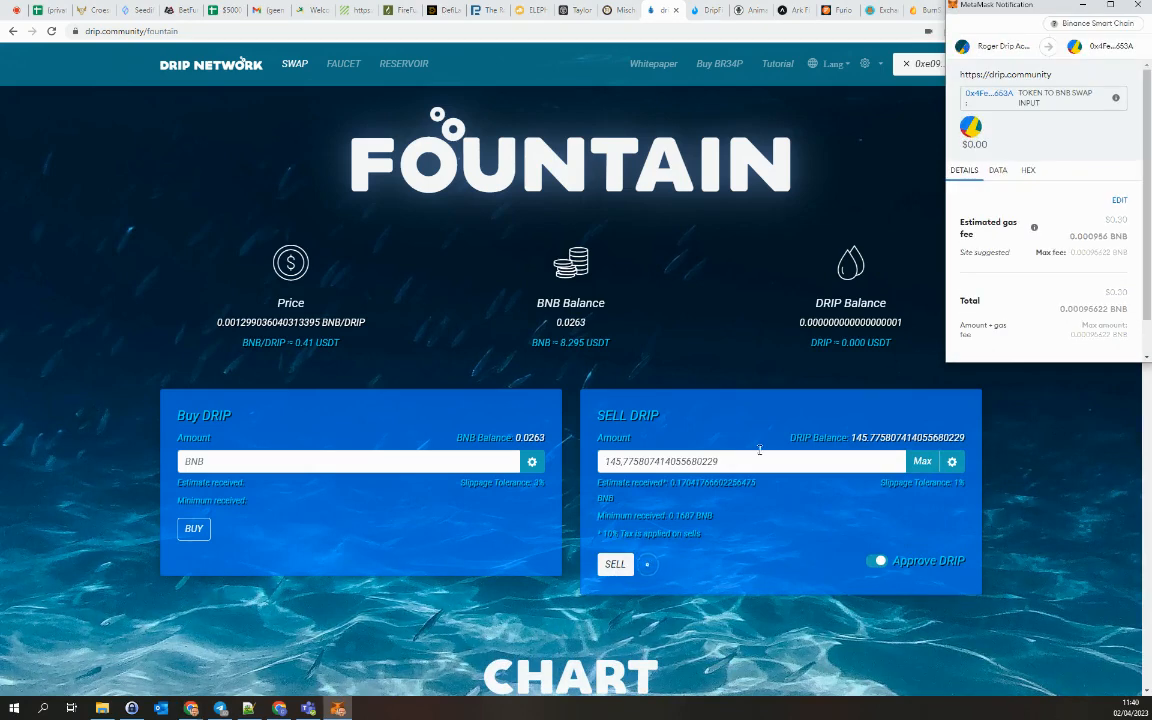
left_click(1088, 338)
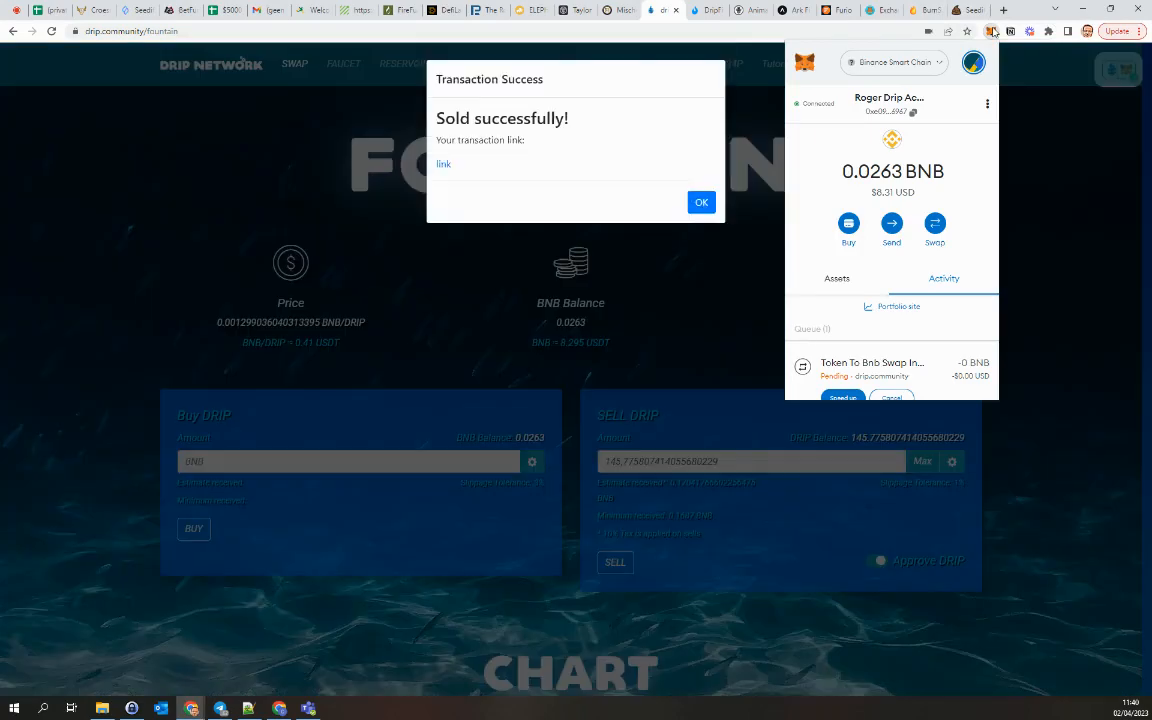
left_click(701, 202)
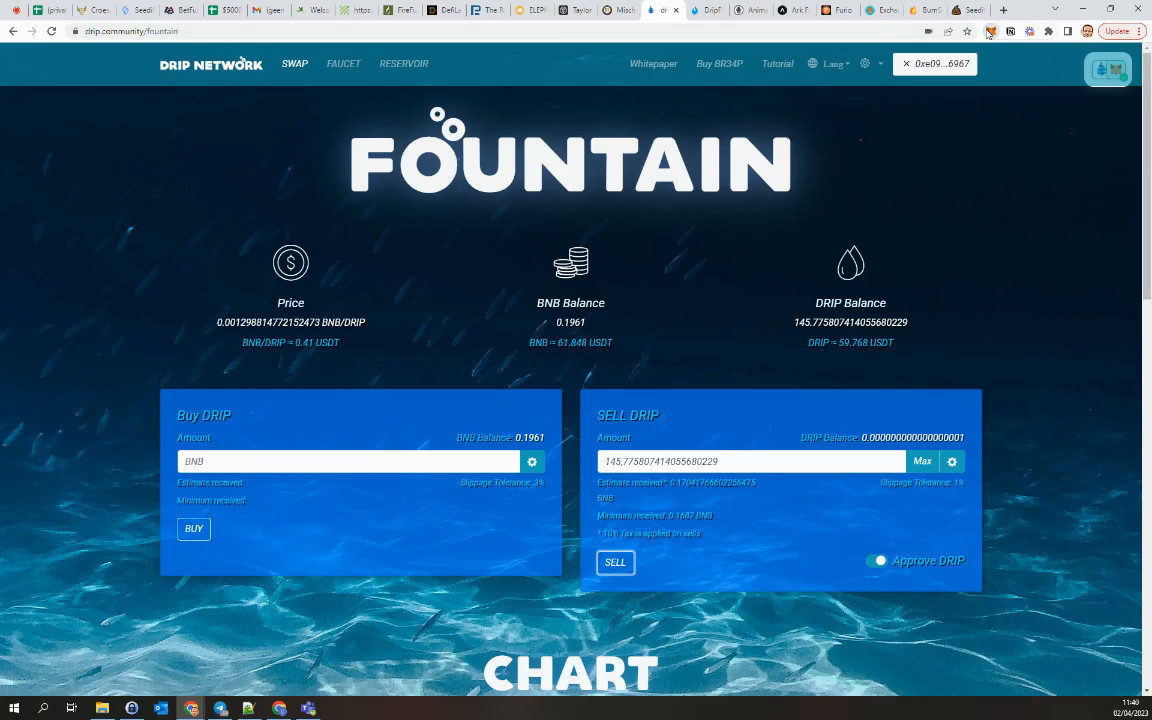
Draft BNB sends to Crypto.com in MetaMask and cancel them.
left_click(990, 31)
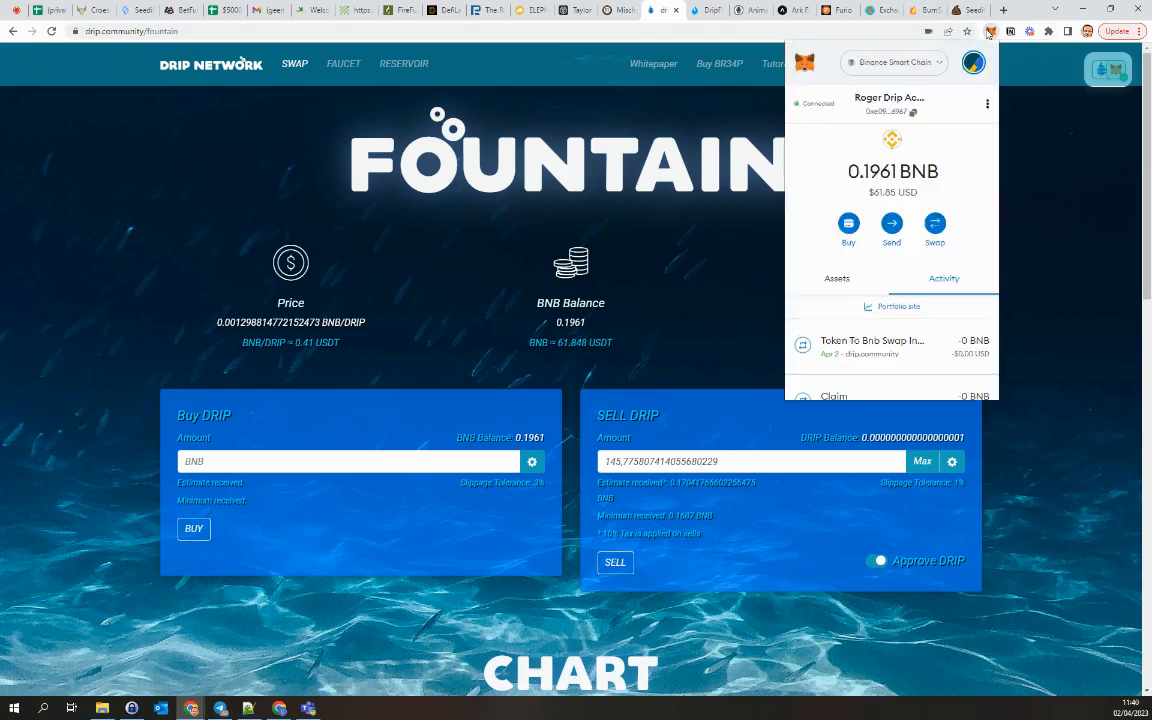
left_click(891, 223)
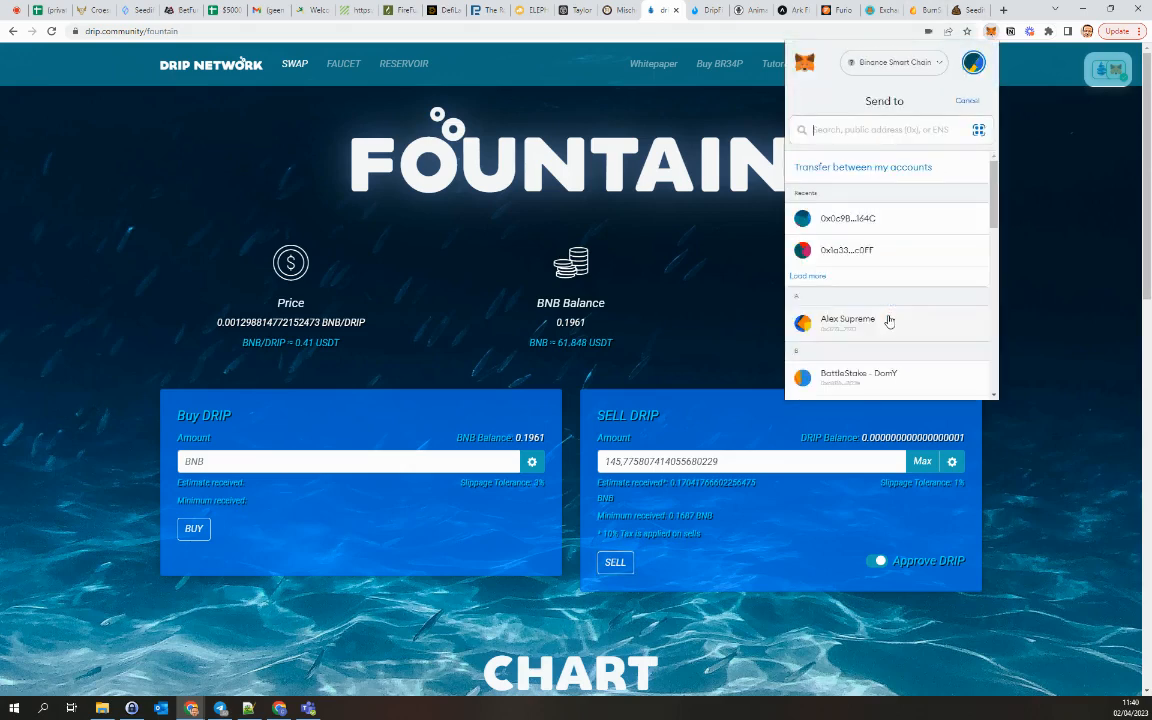
scroll("down", 3)
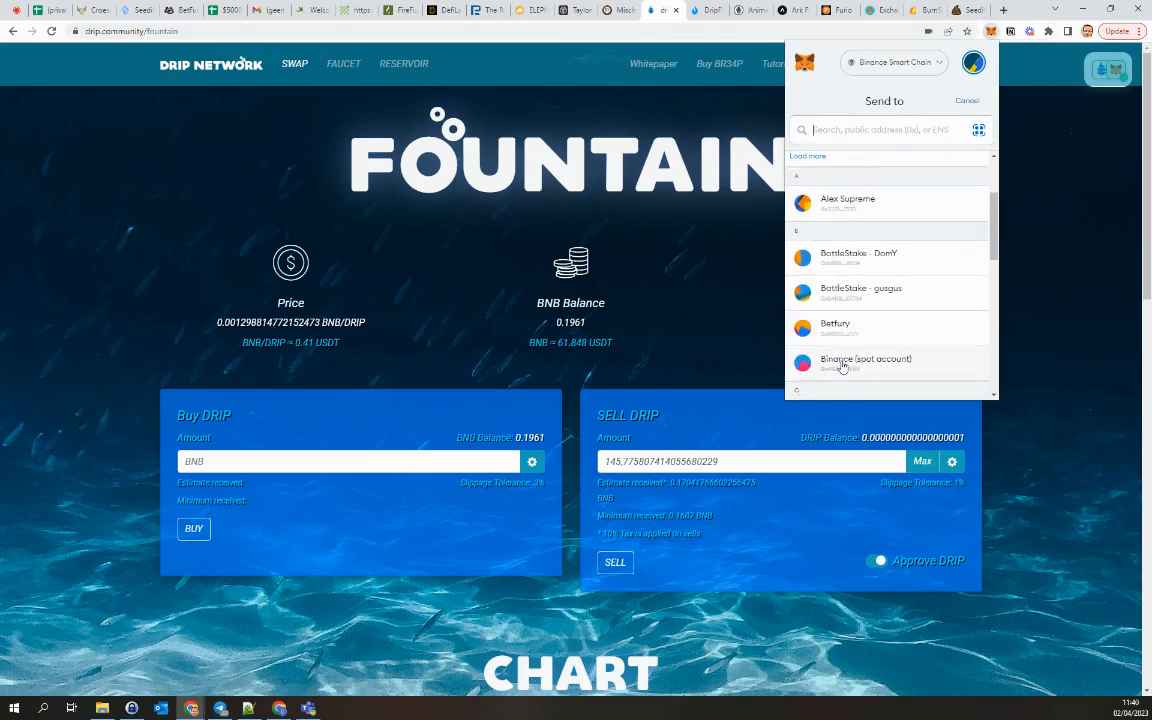
scroll("down", 3)
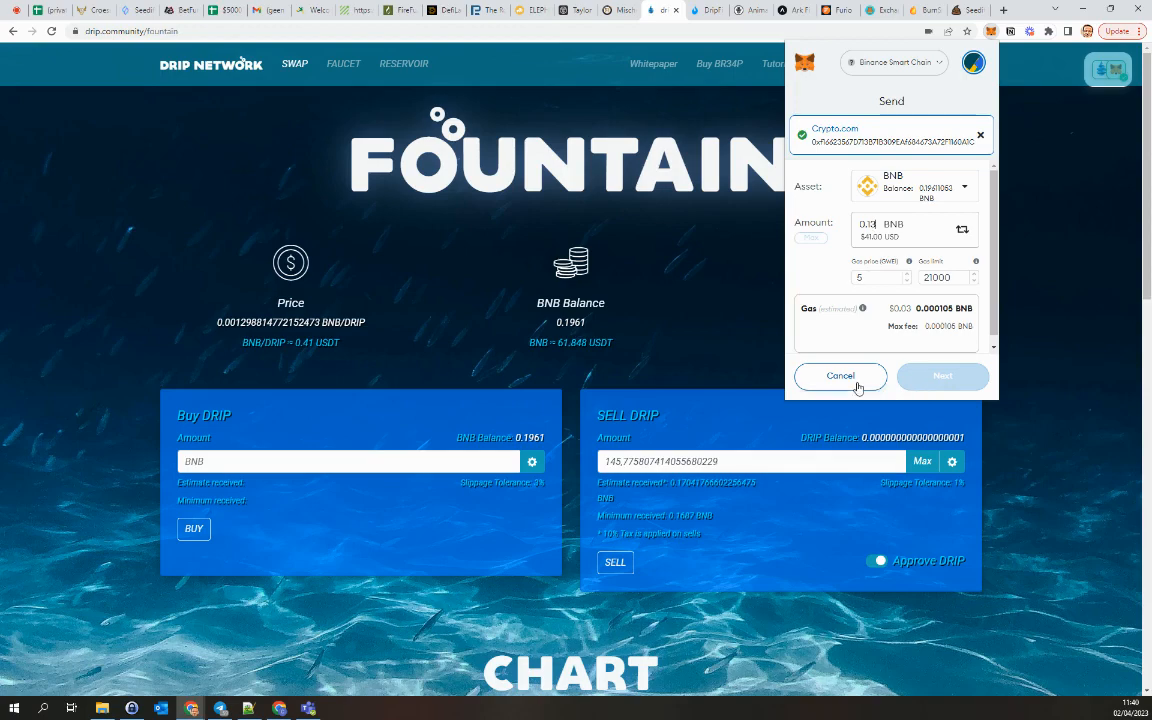
left_click(840, 376)
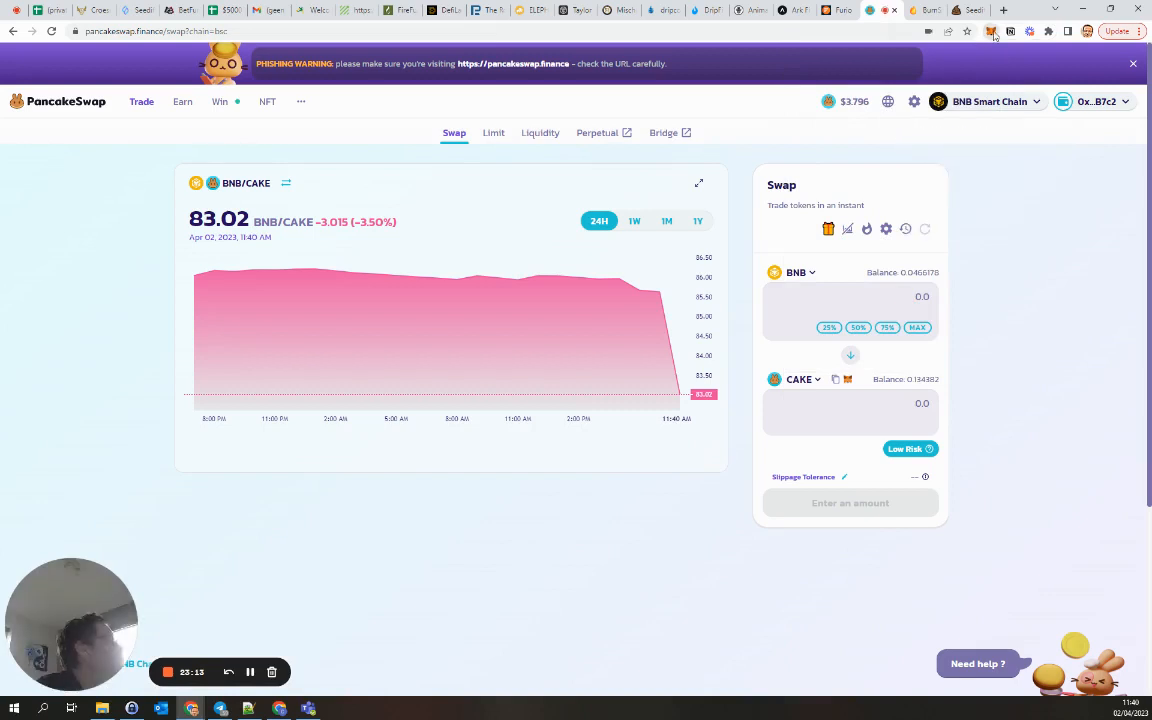
left_click(991, 31)
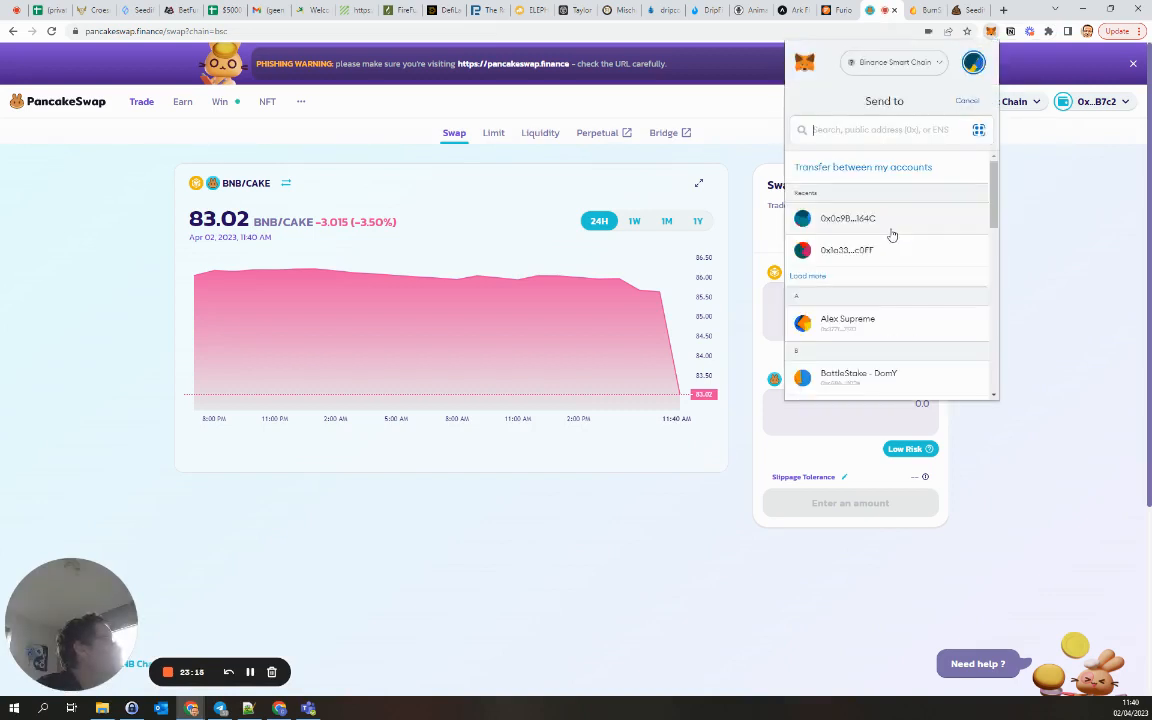
scroll("down", 3)
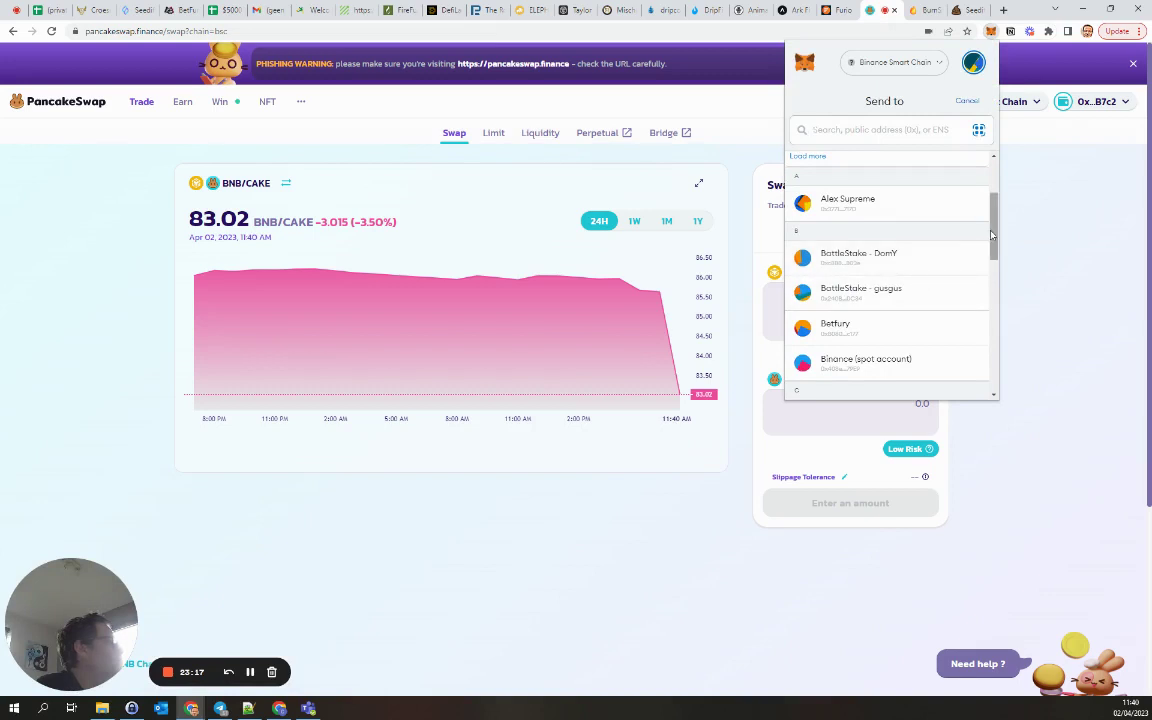
scroll("down", 3)
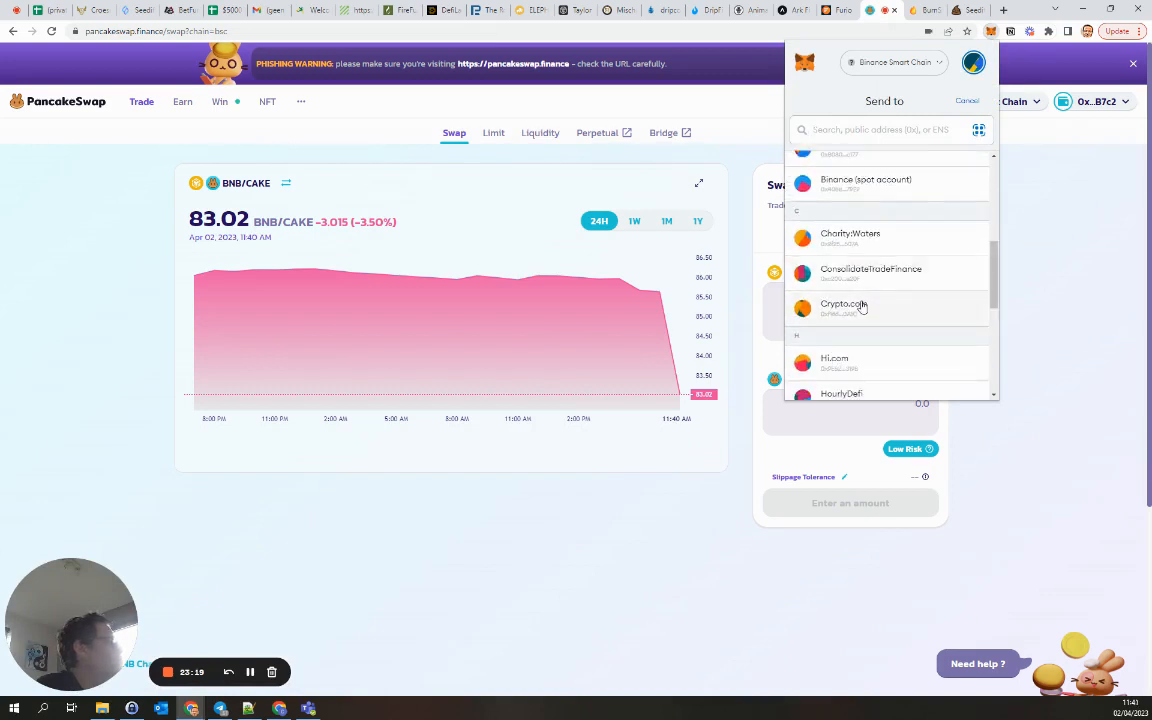
left_click(844, 307)
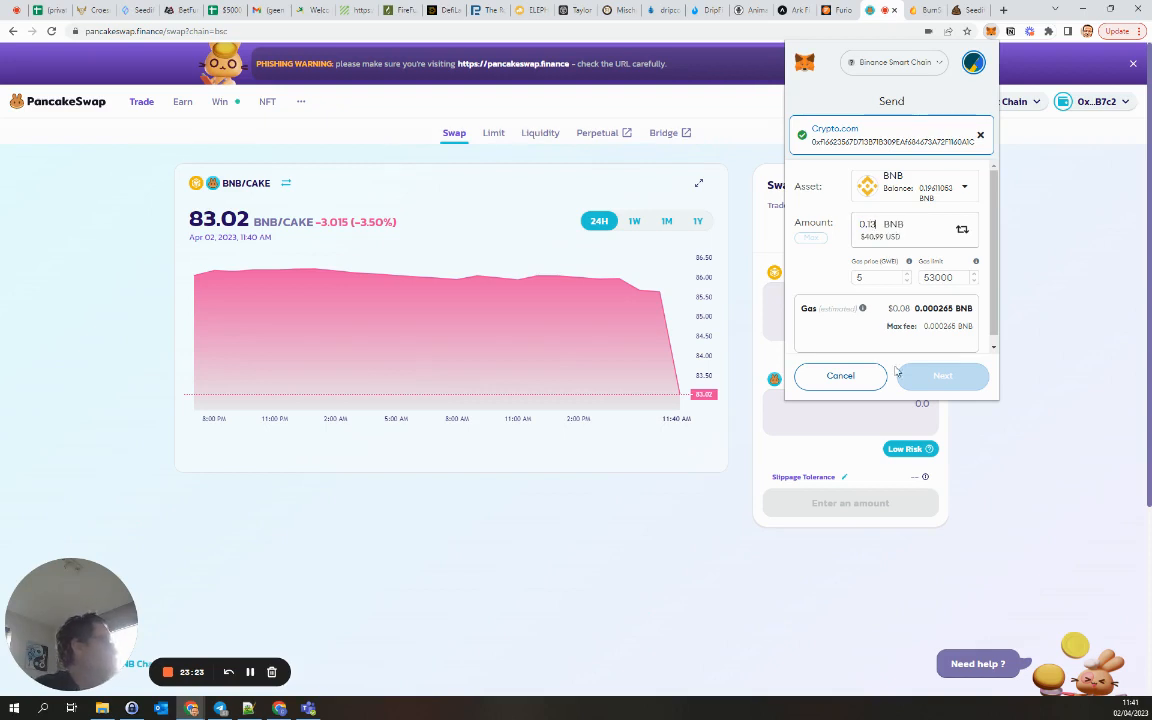
left_click(840, 375)
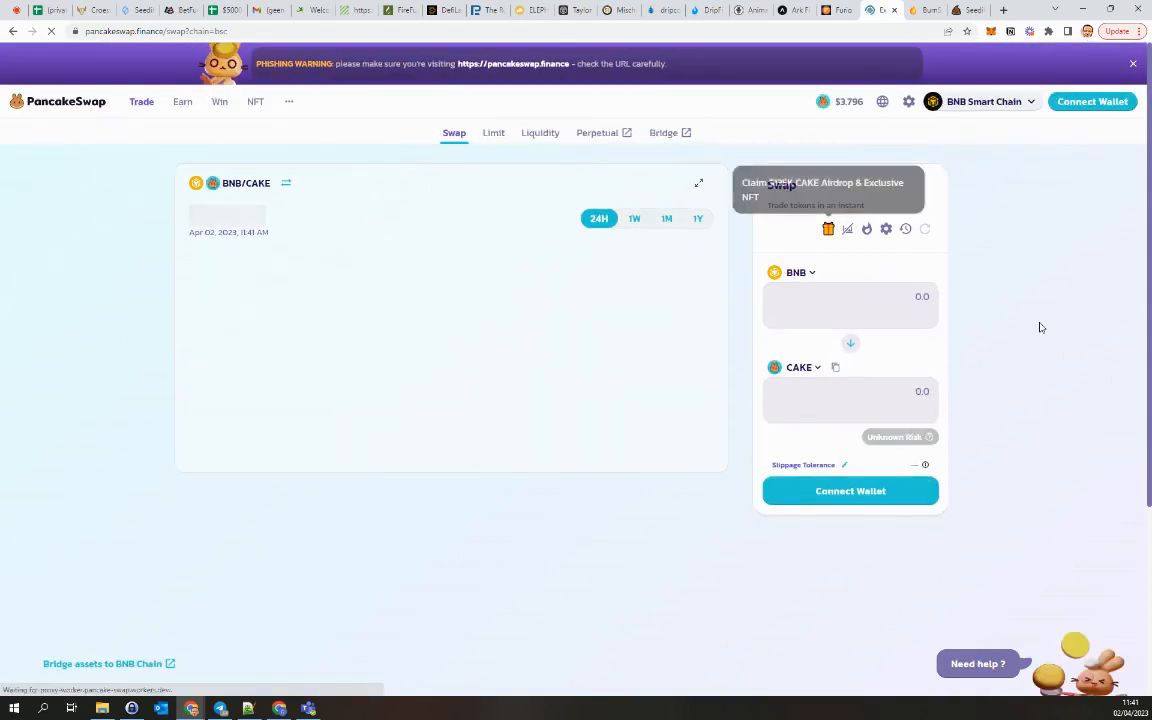
Connect PancakeSwap to the wallet, draft a 0.13 BNB send, and cancel it.
left_click(1092, 101)
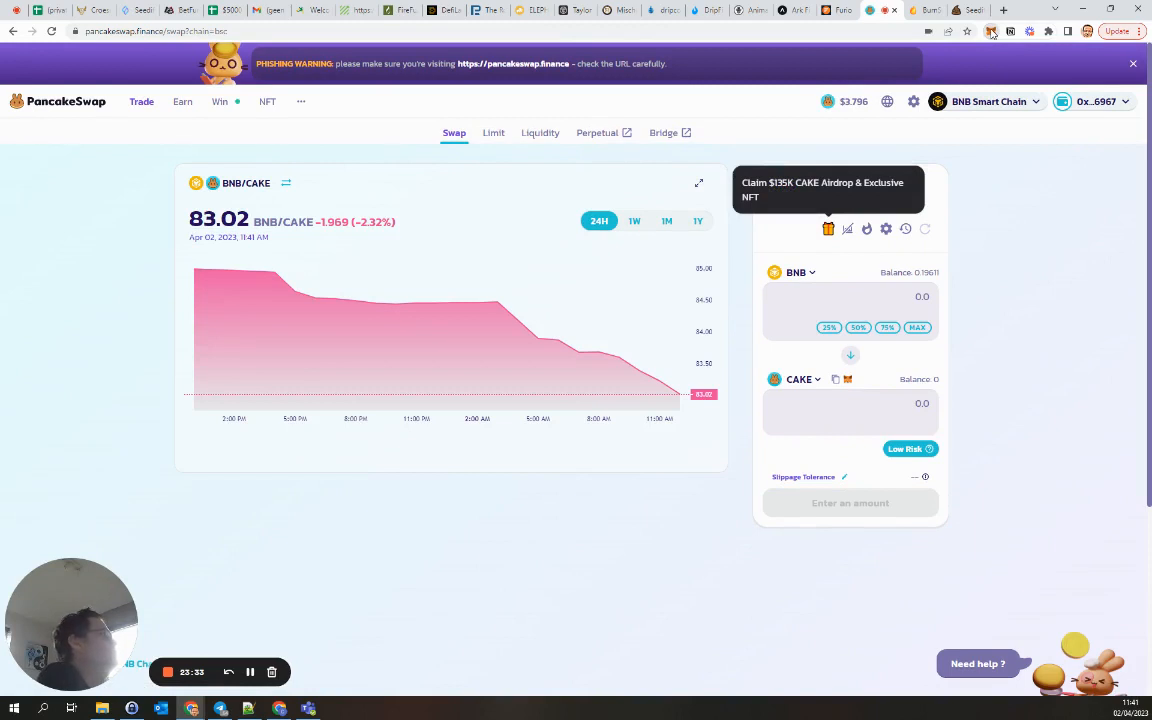
left_click(991, 31)
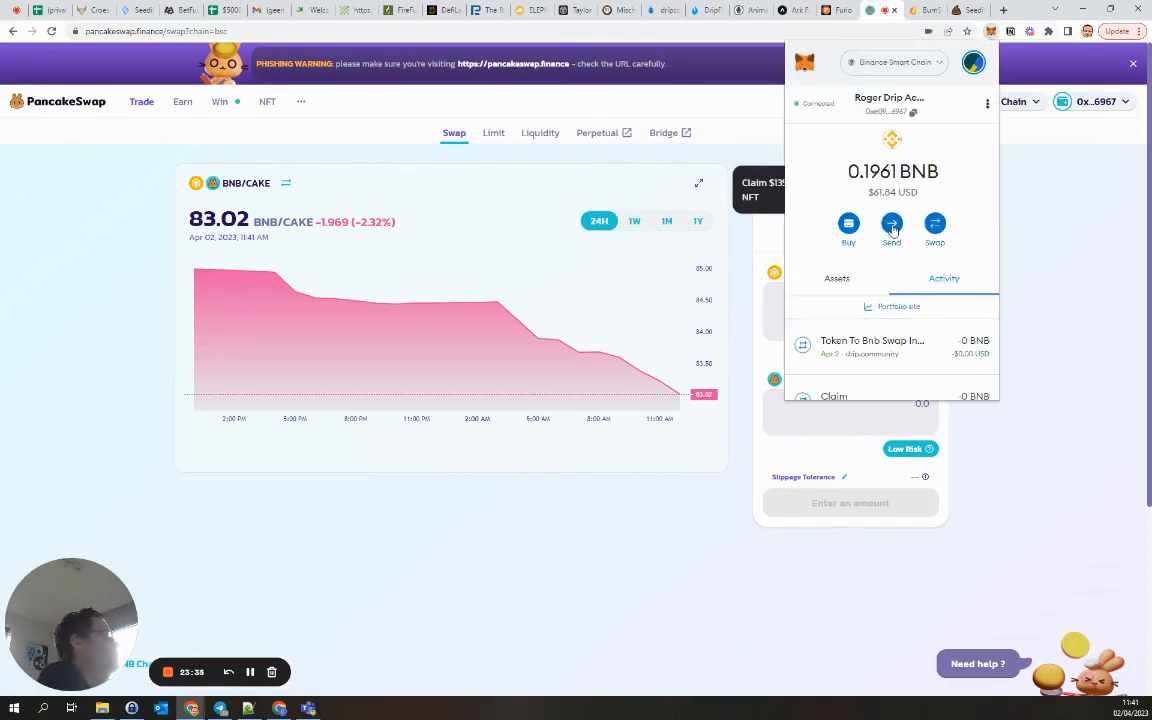
left_click(890, 228)
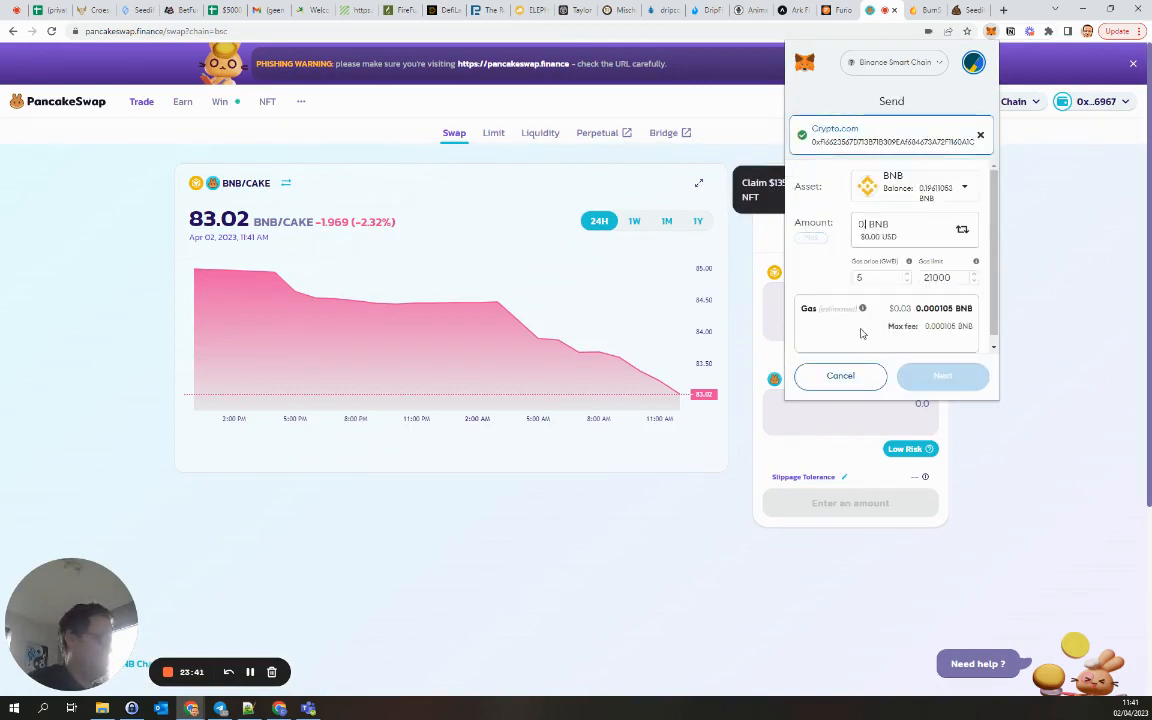
type("0.13")
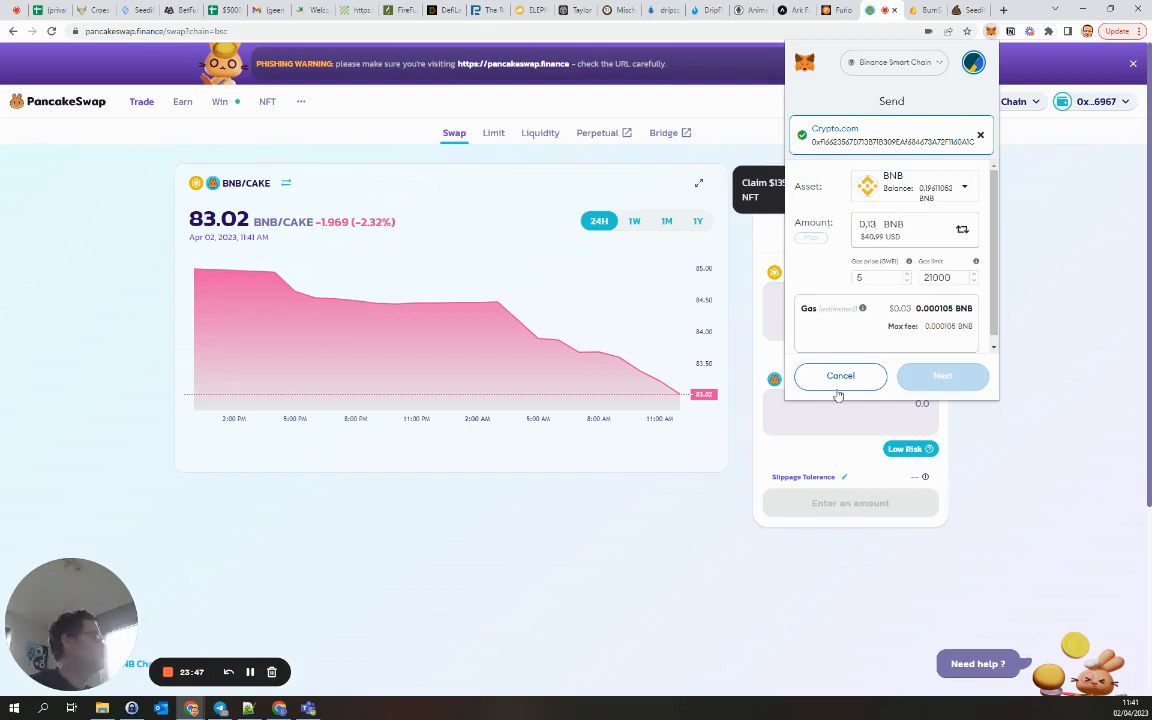
left_click(840, 375)
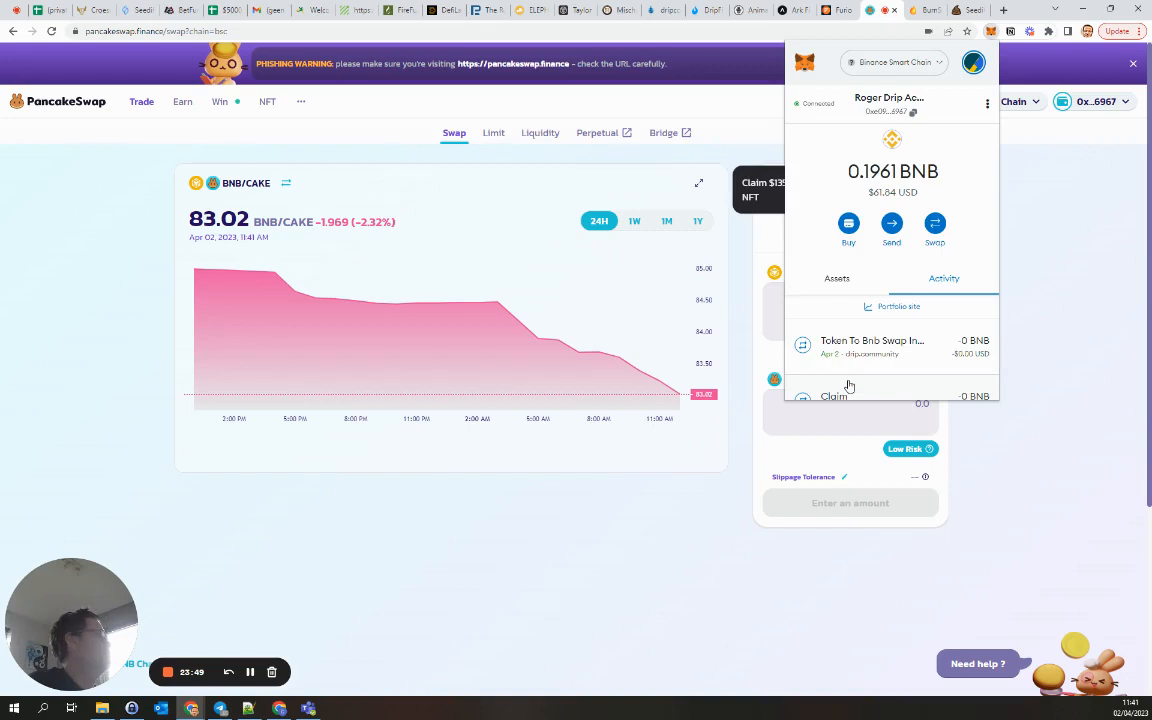
mouse_move(1092, 228)
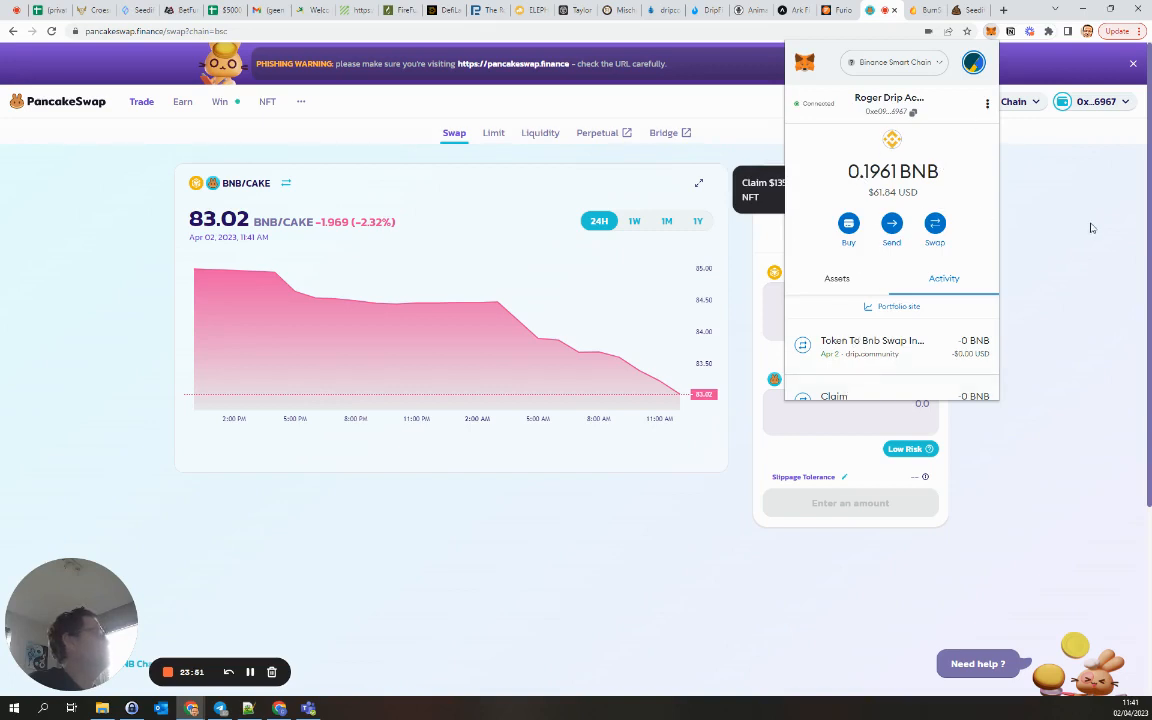
mouse_move(885, 230)
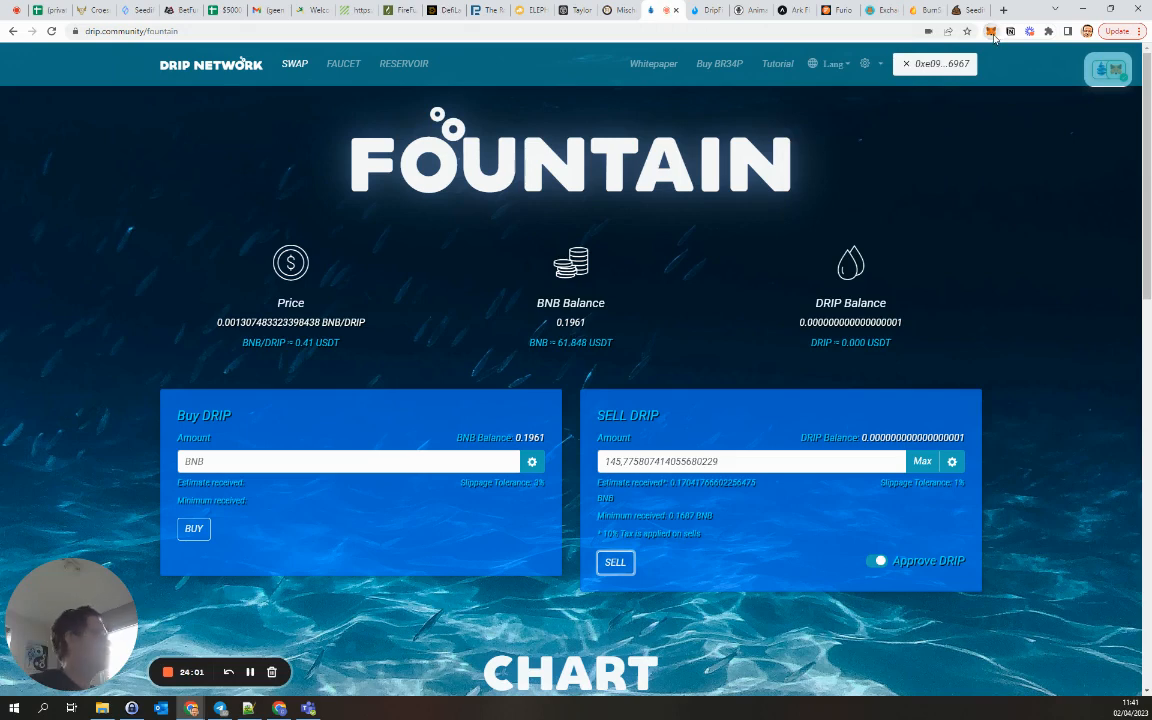
Switch MetaMask to the hardware-wallet account and start claiming its 54.469 Faucet DRIP.
left_click(991, 31)
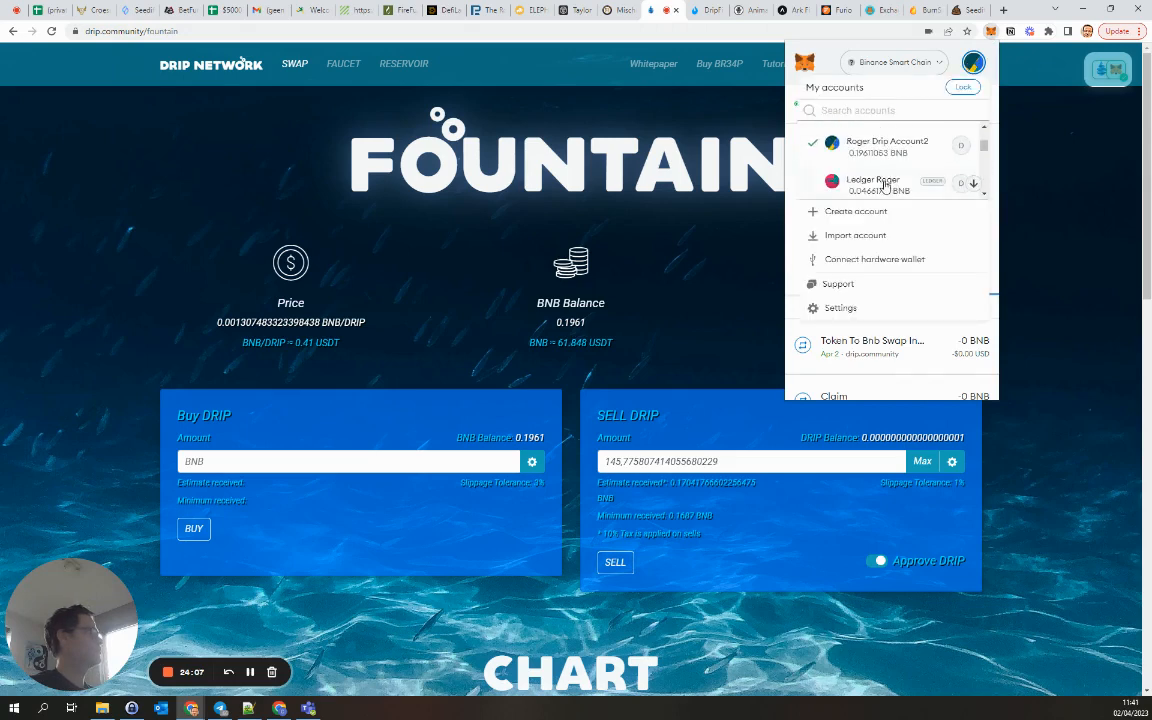
left_click(873, 185)
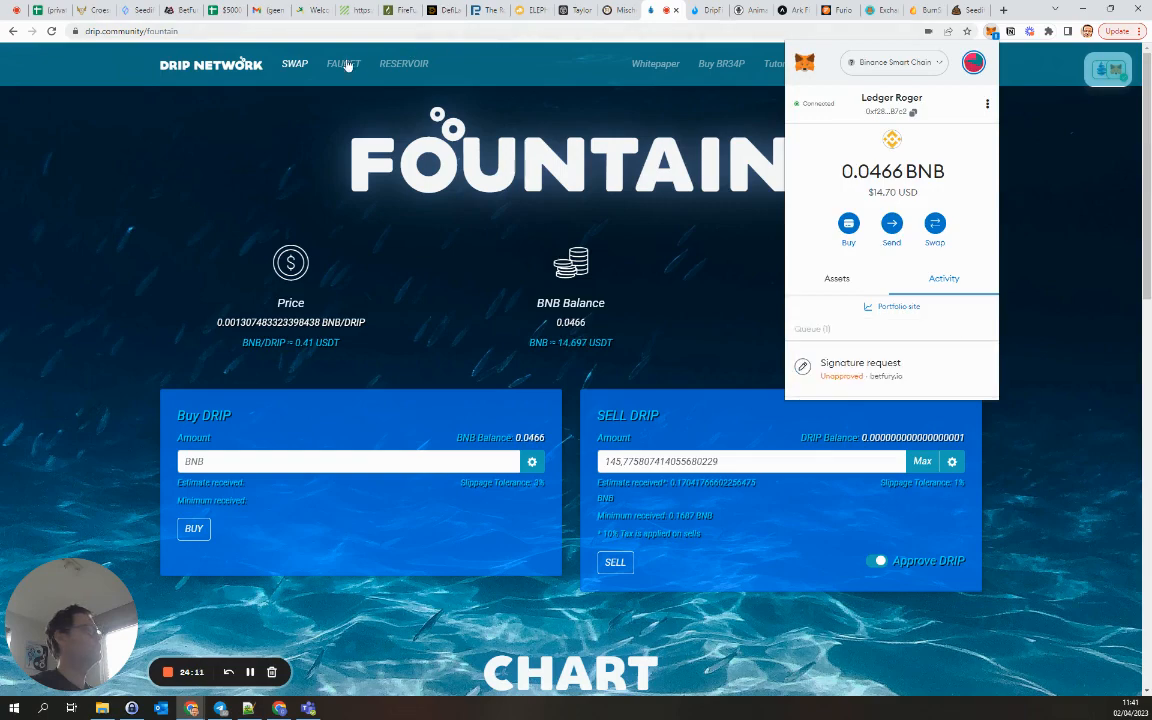
left_click(343, 63)
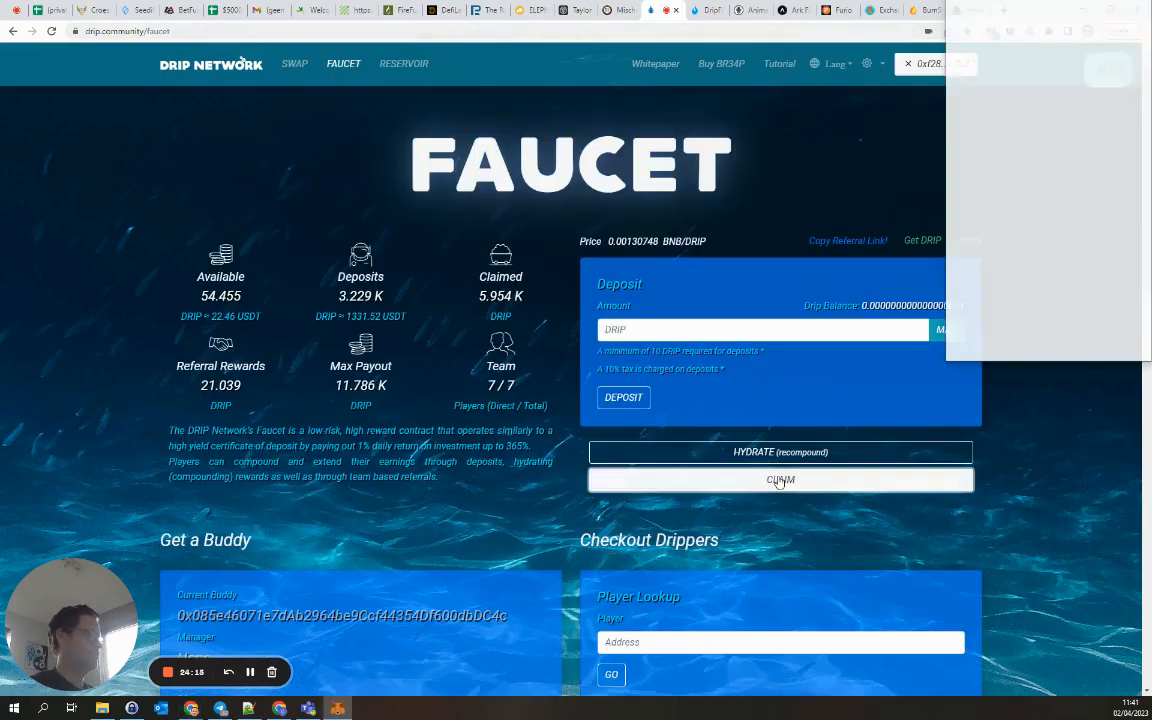
left_click(780, 479)
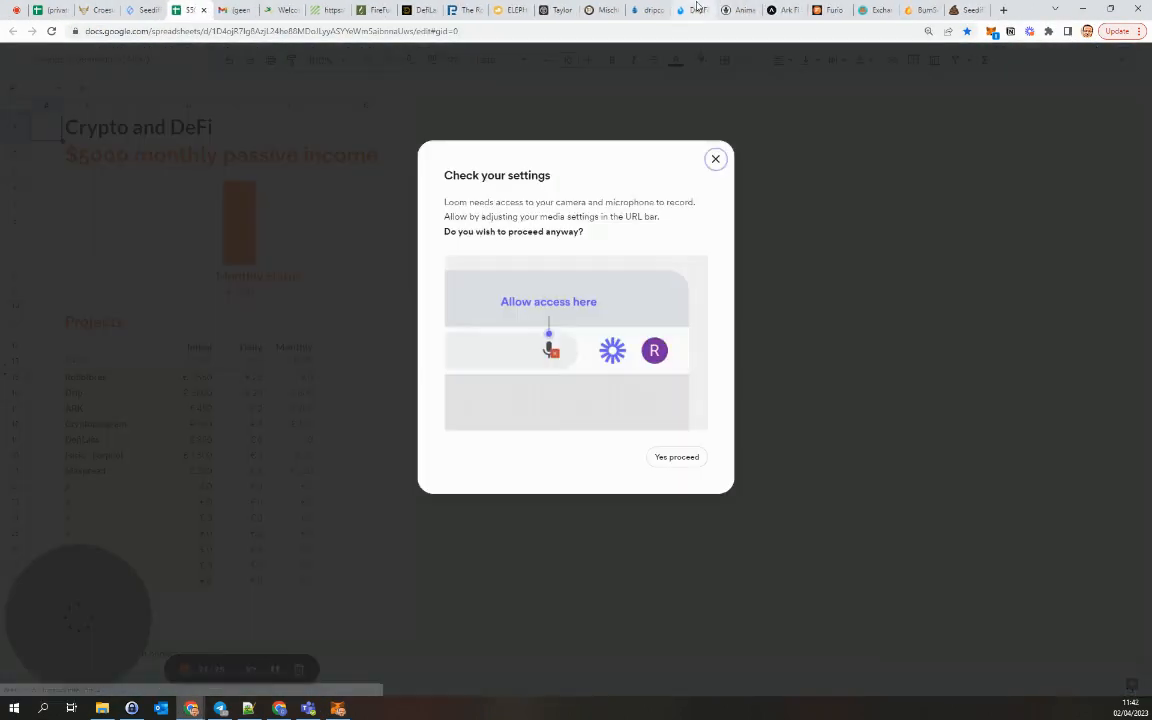
left_click(715, 159)
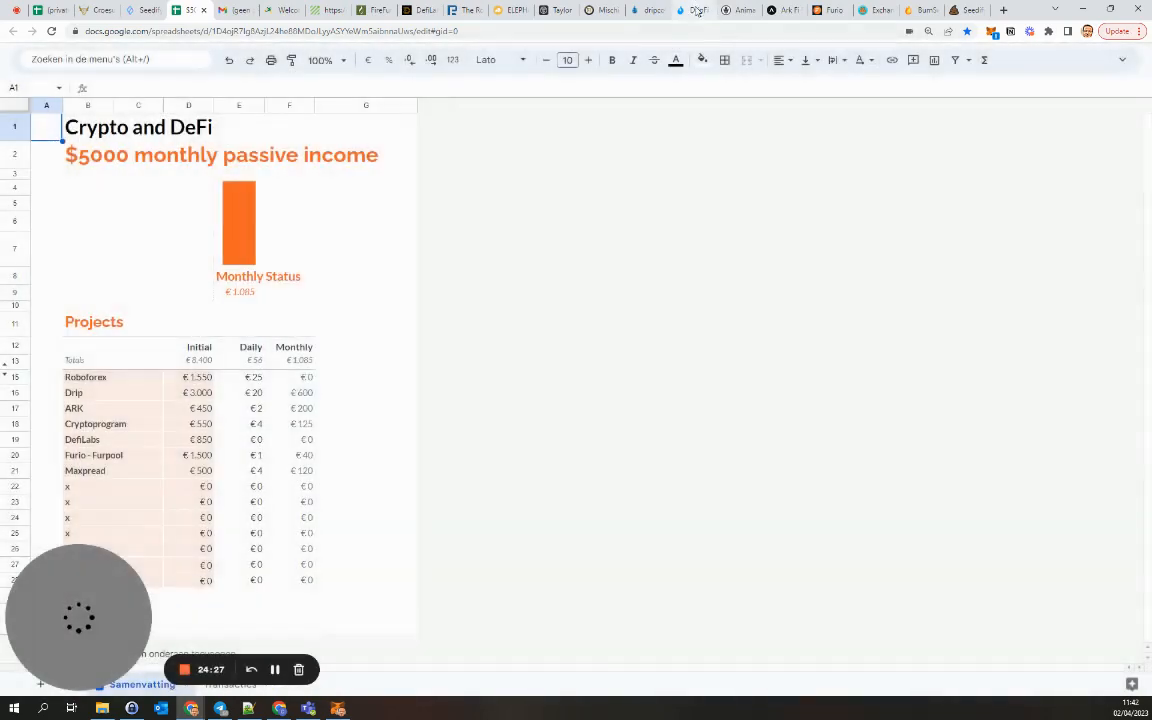
left_click(648, 10)
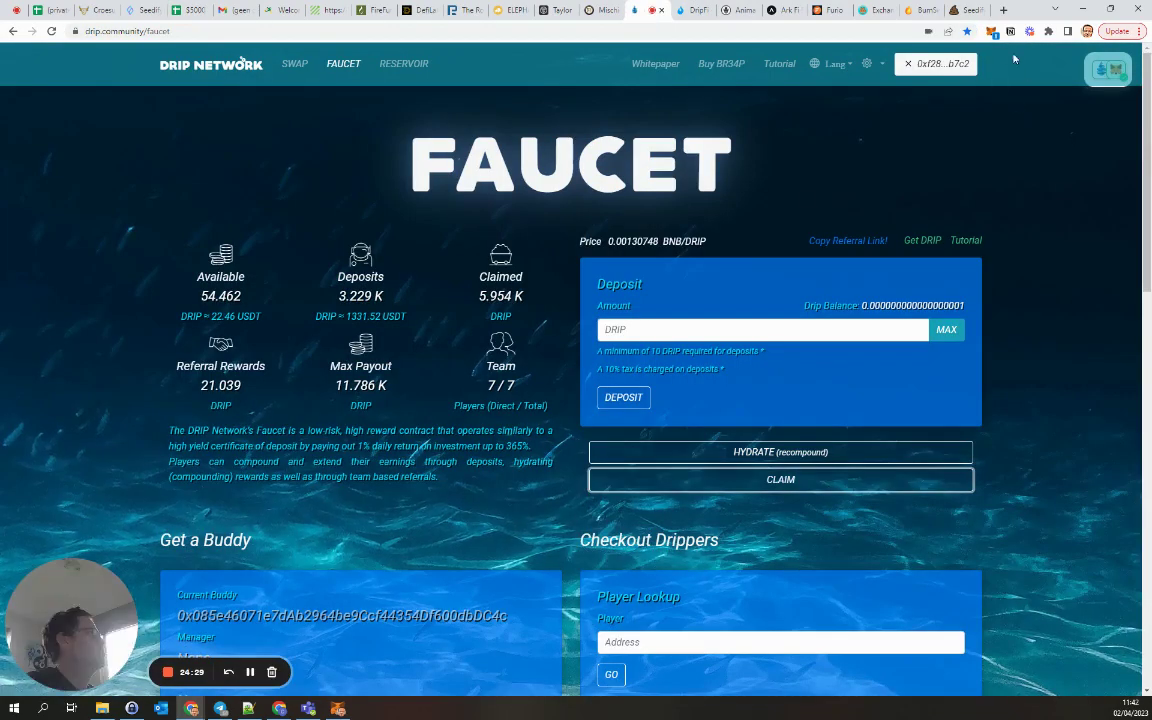
mouse_move(968, 228)
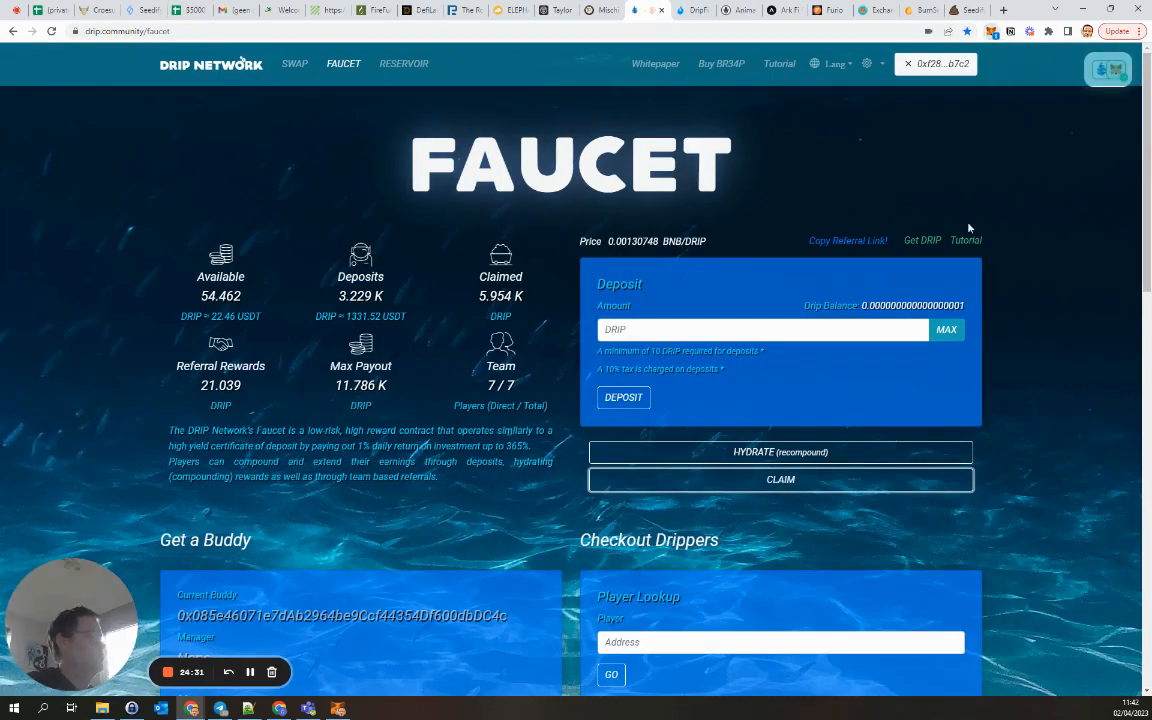
mouse_move(528, 614)
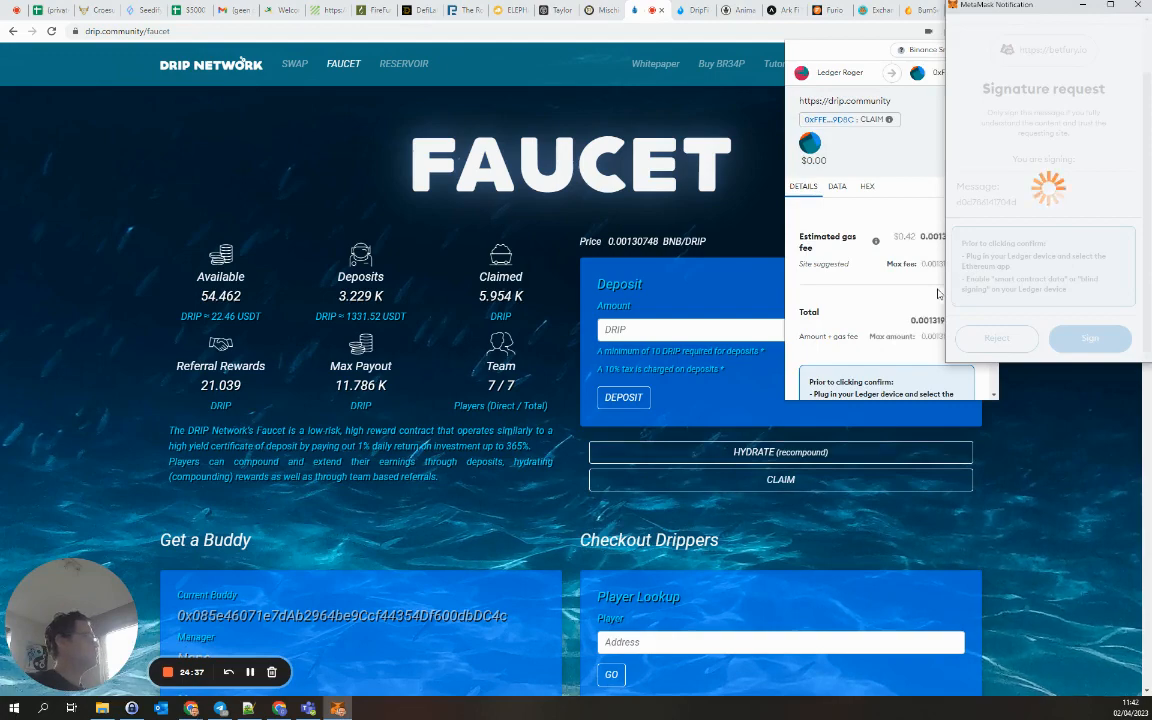
Reject the stray signature request, then retry the faucet claim and confirm it.
left_click(996, 338)
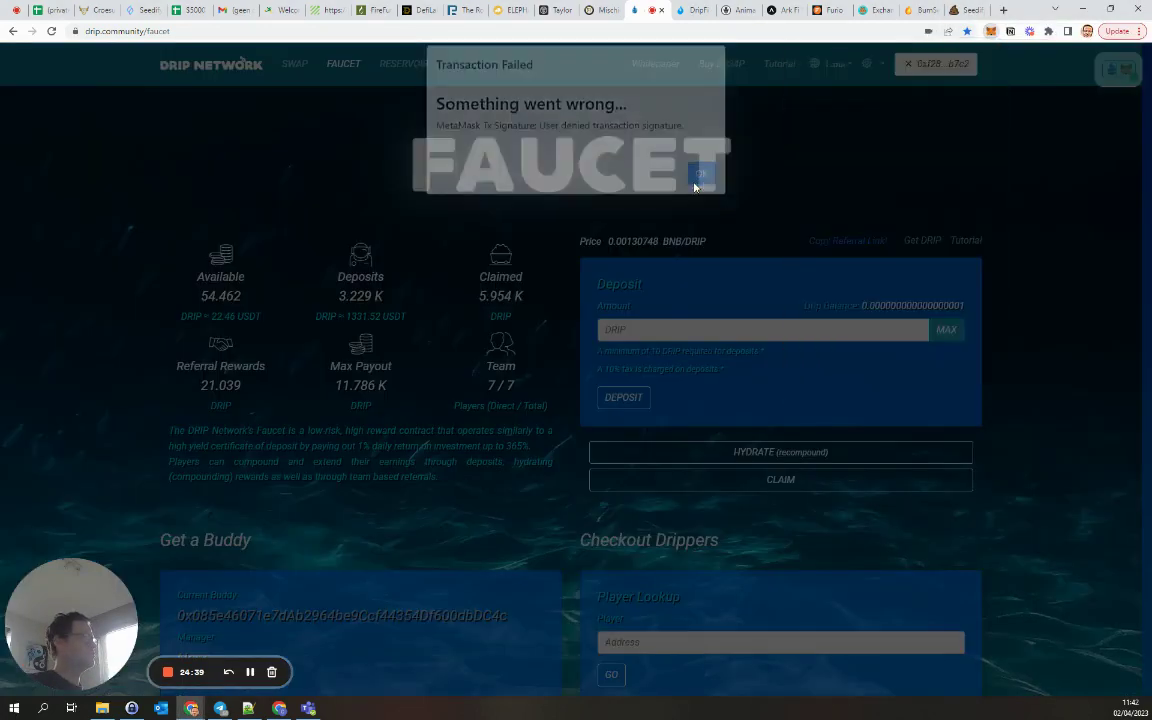
left_click(702, 174)
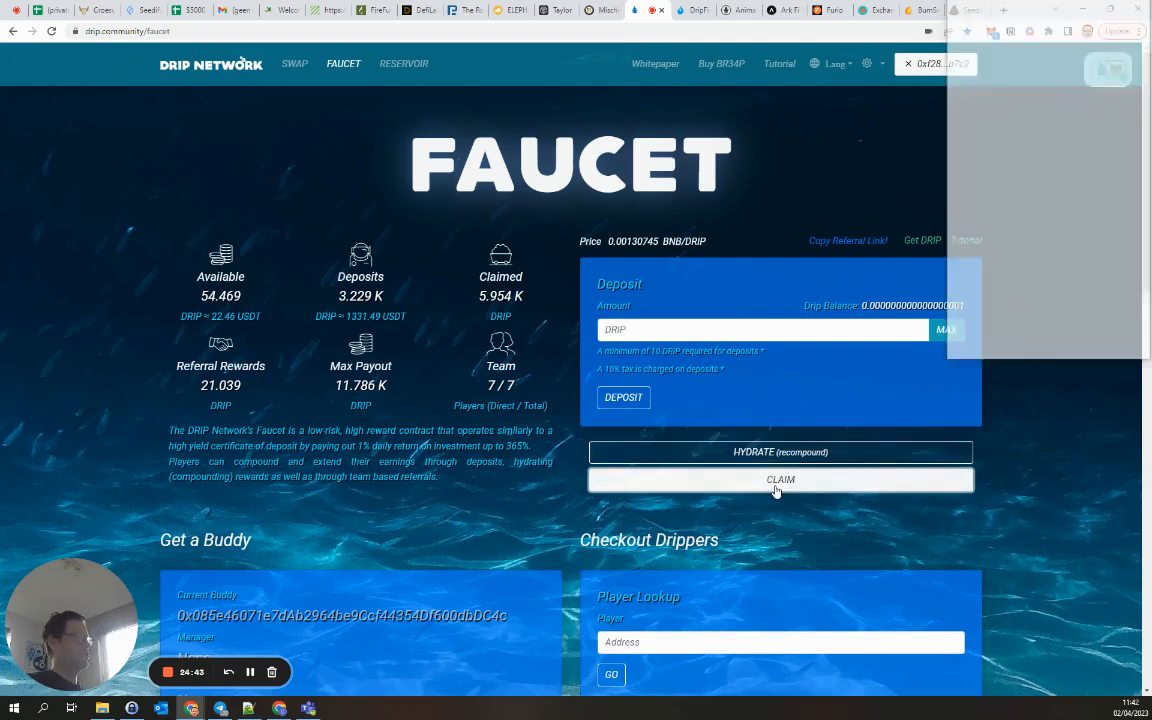
left_click(780, 480)
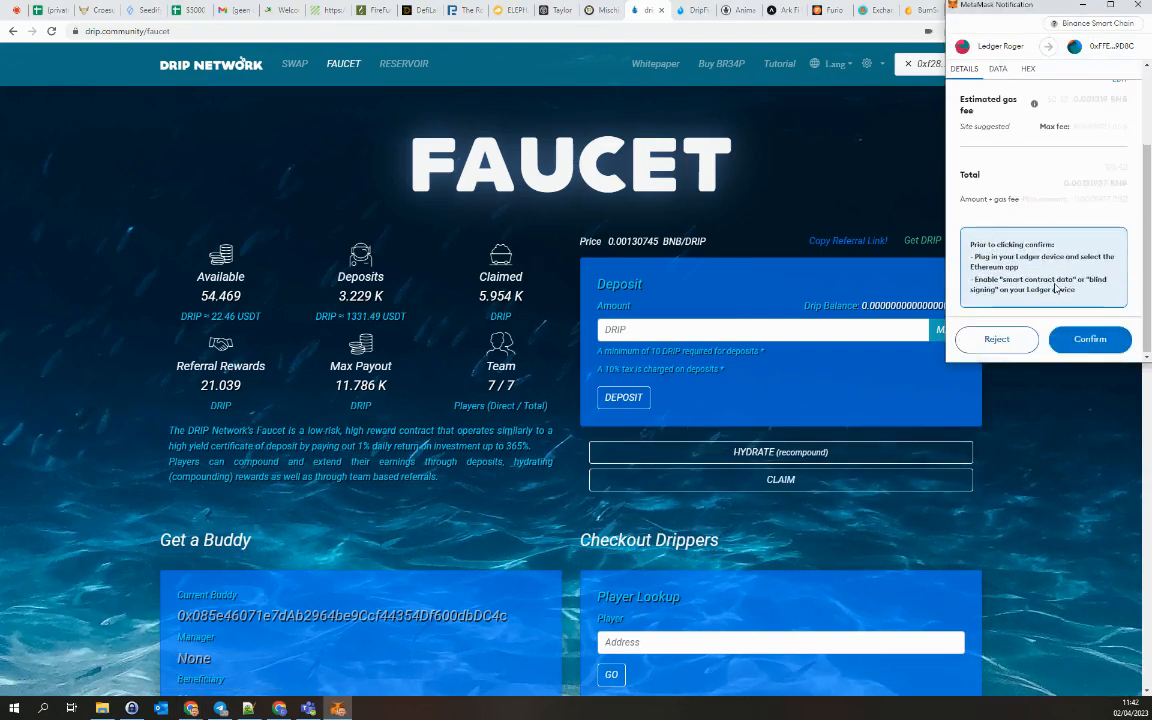
left_click(996, 339)
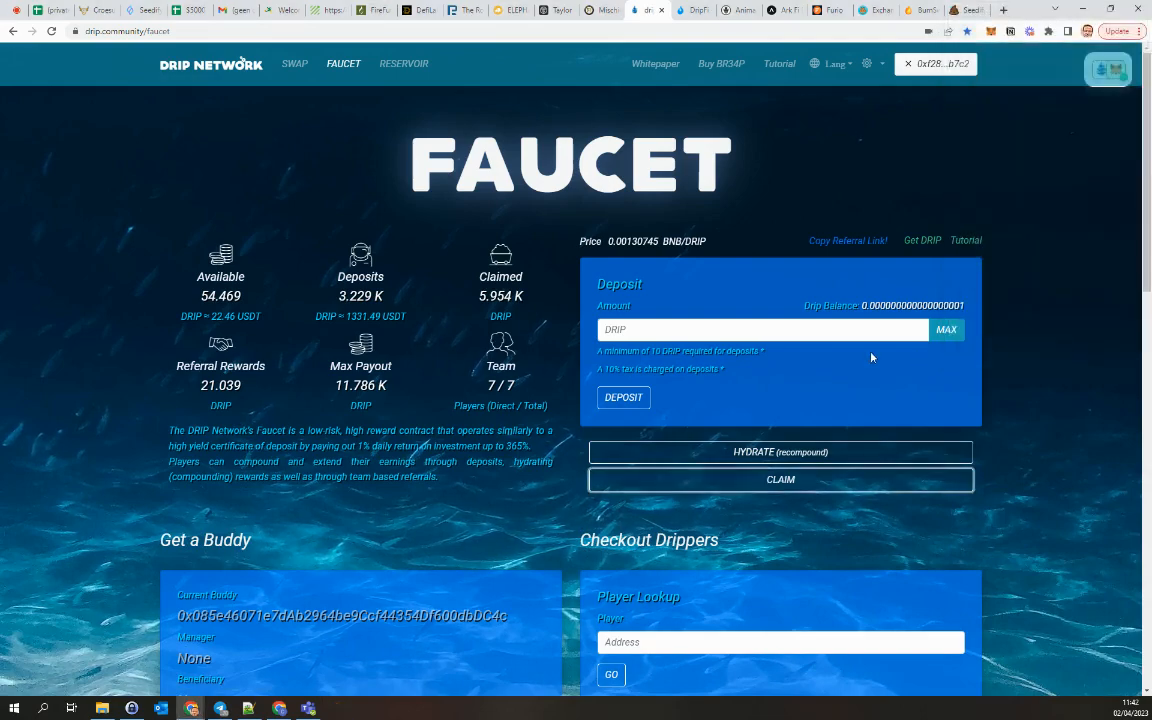
mouse_move(294, 63)
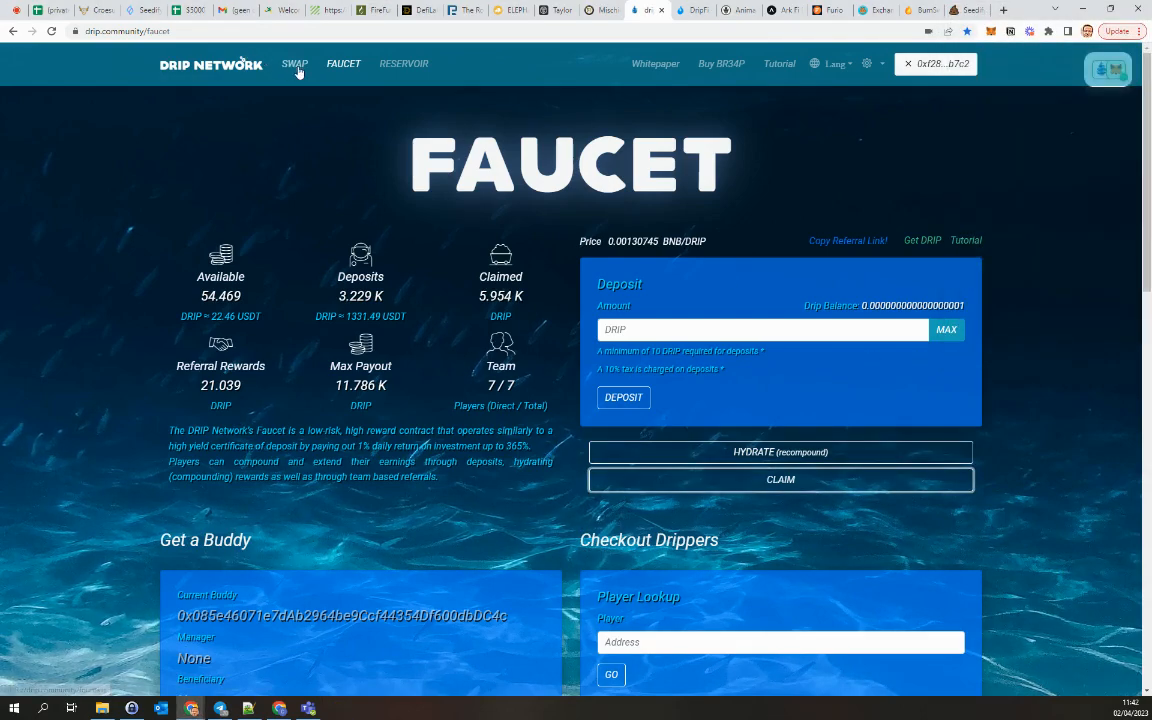
left_click(294, 63)
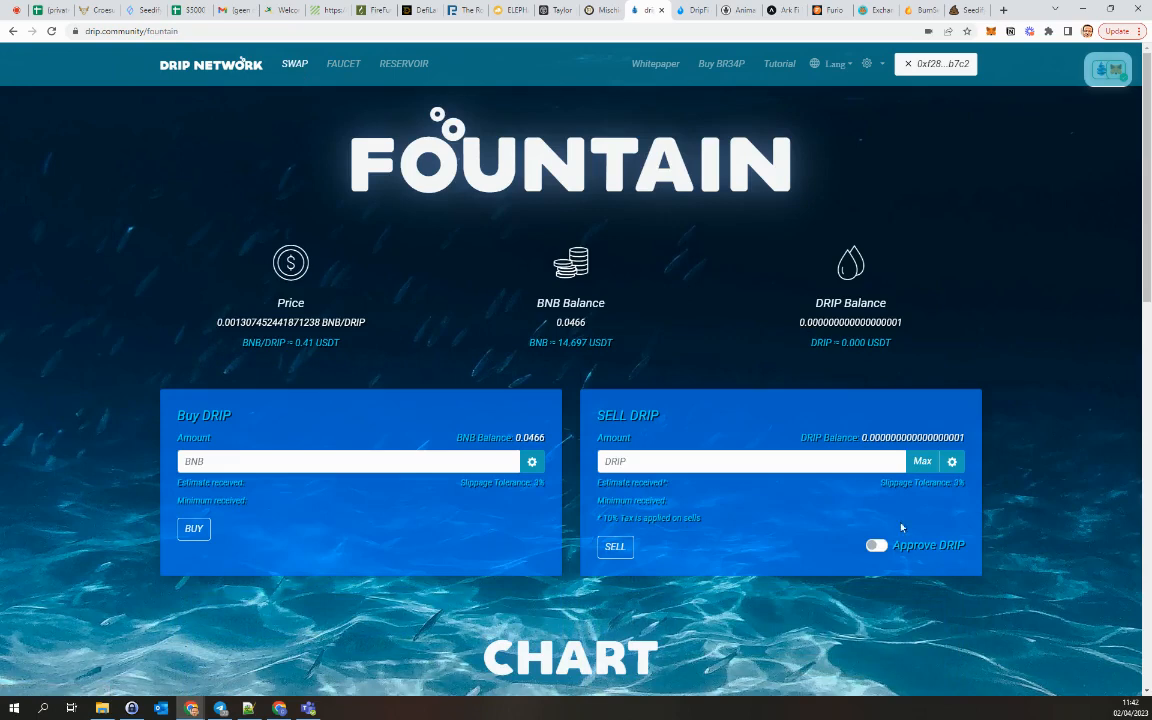
Set sell slippage to 1% and sell all 49.0326 DRIP, raising BNB to 0.1028.
left_click(951, 461)
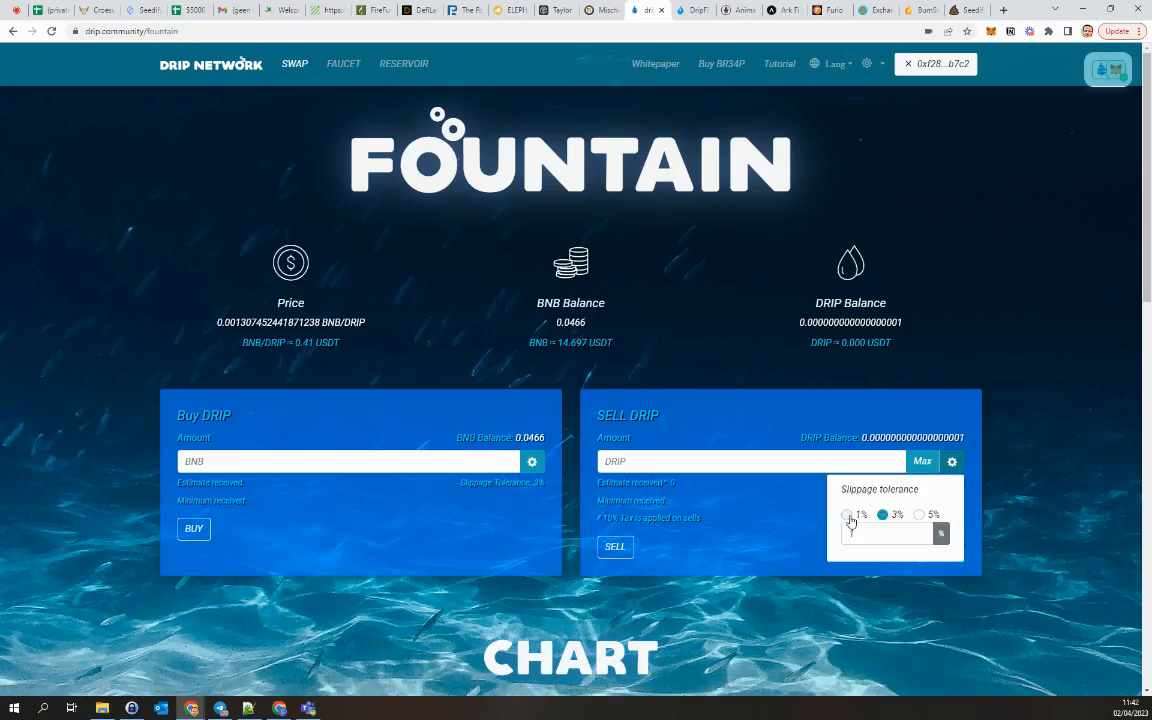
left_click(847, 514)
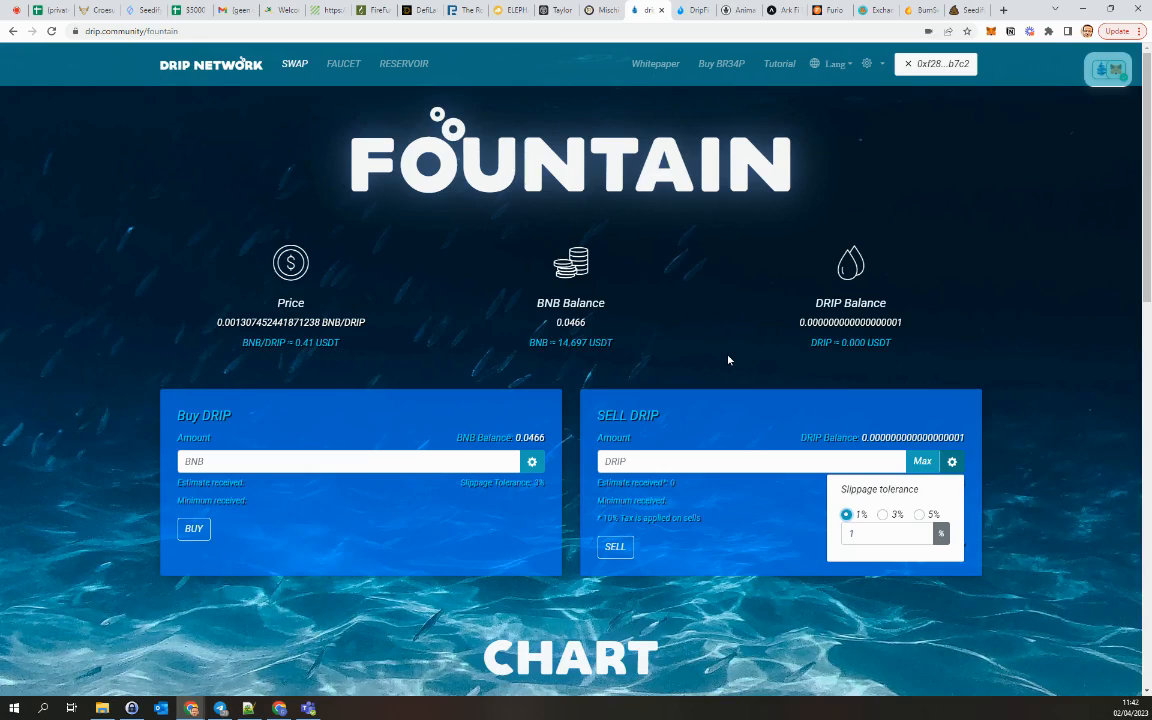
mouse_move(720, 345)
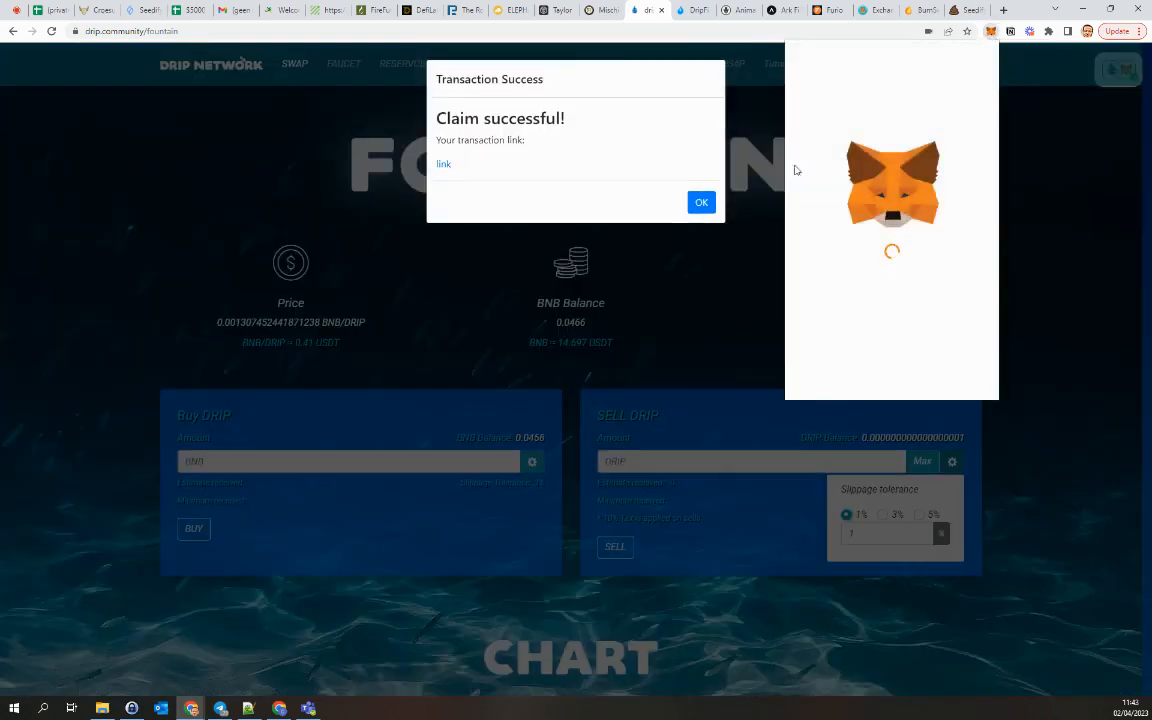
left_click(701, 202)
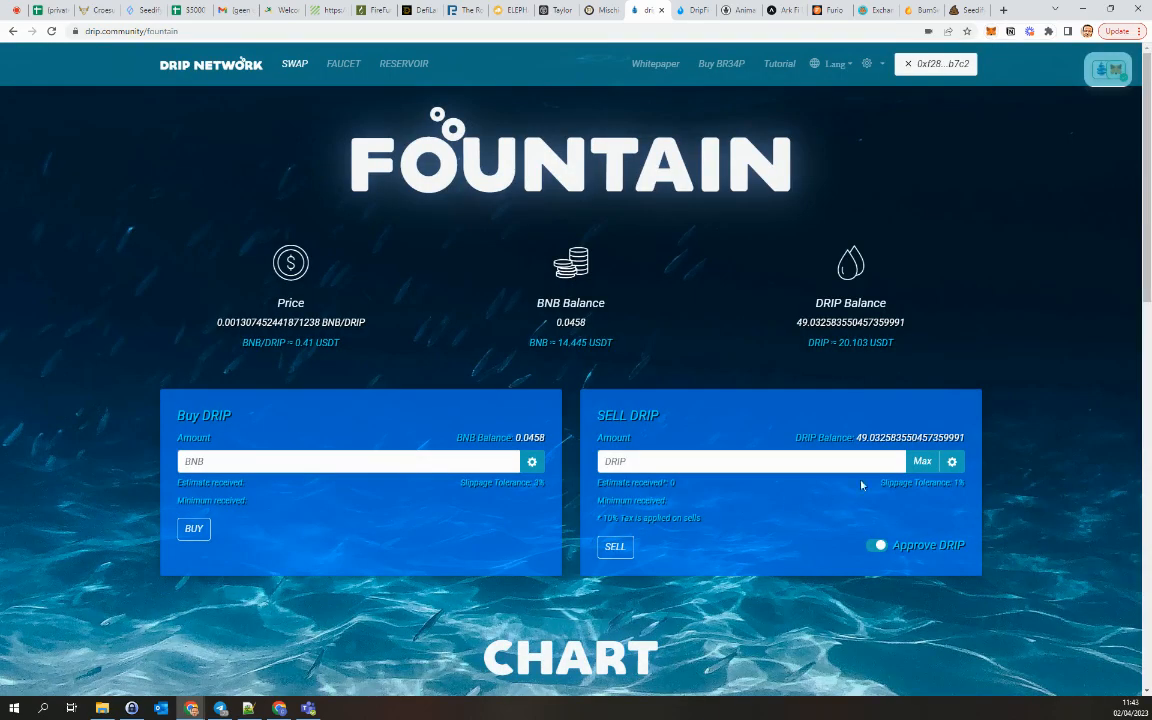
left_click(921, 461)
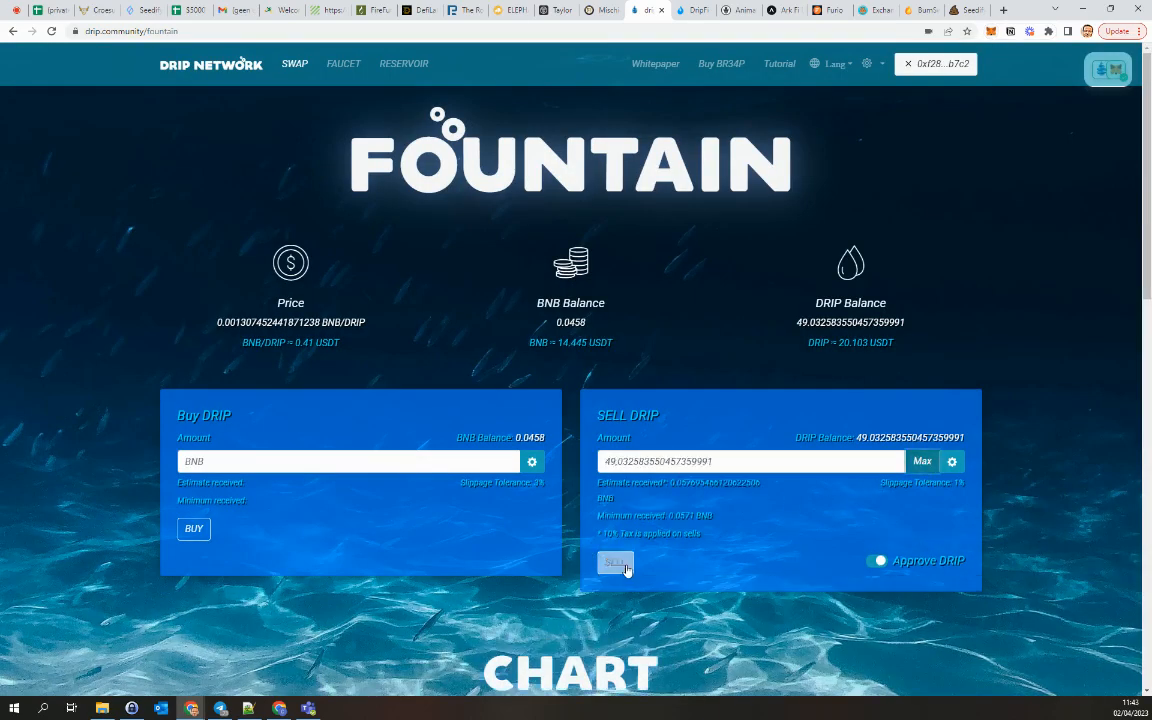
left_click(615, 563)
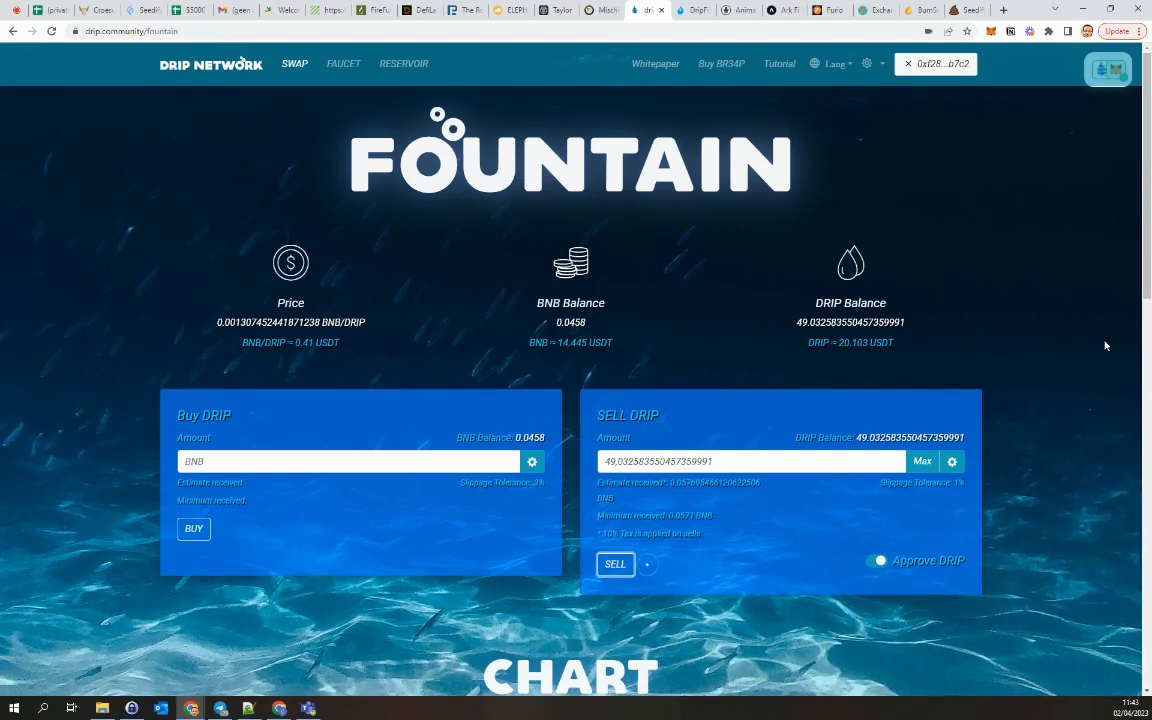
left_click(615, 563)
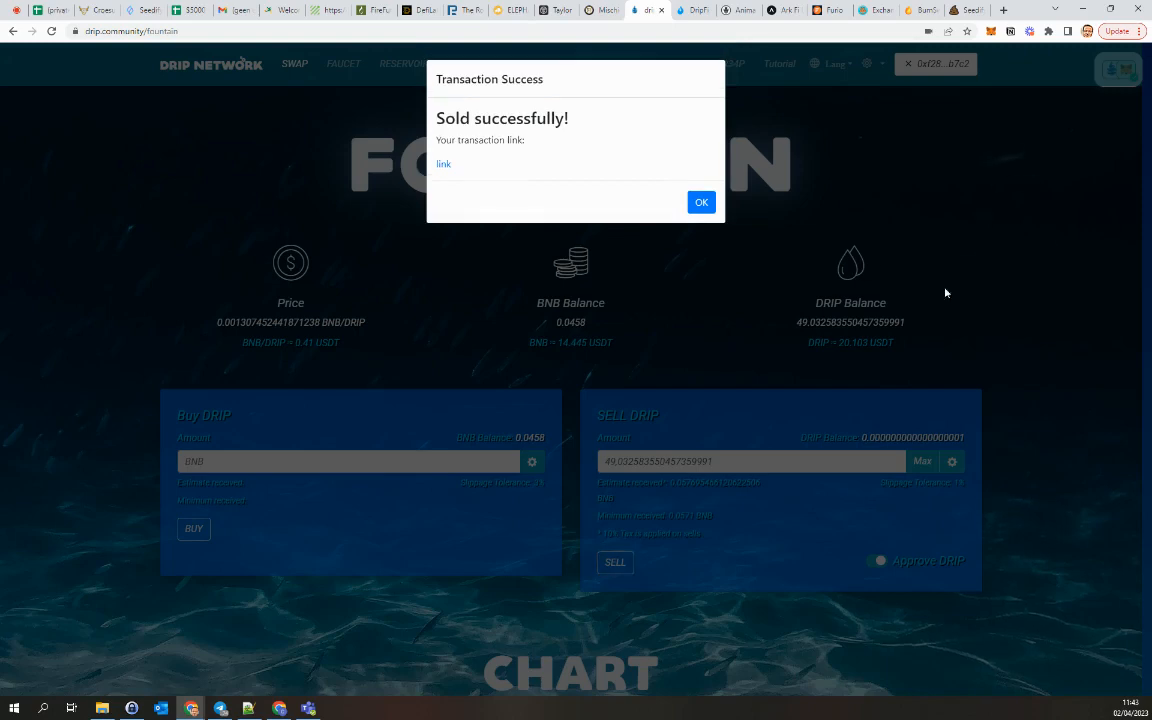
left_click(701, 202)
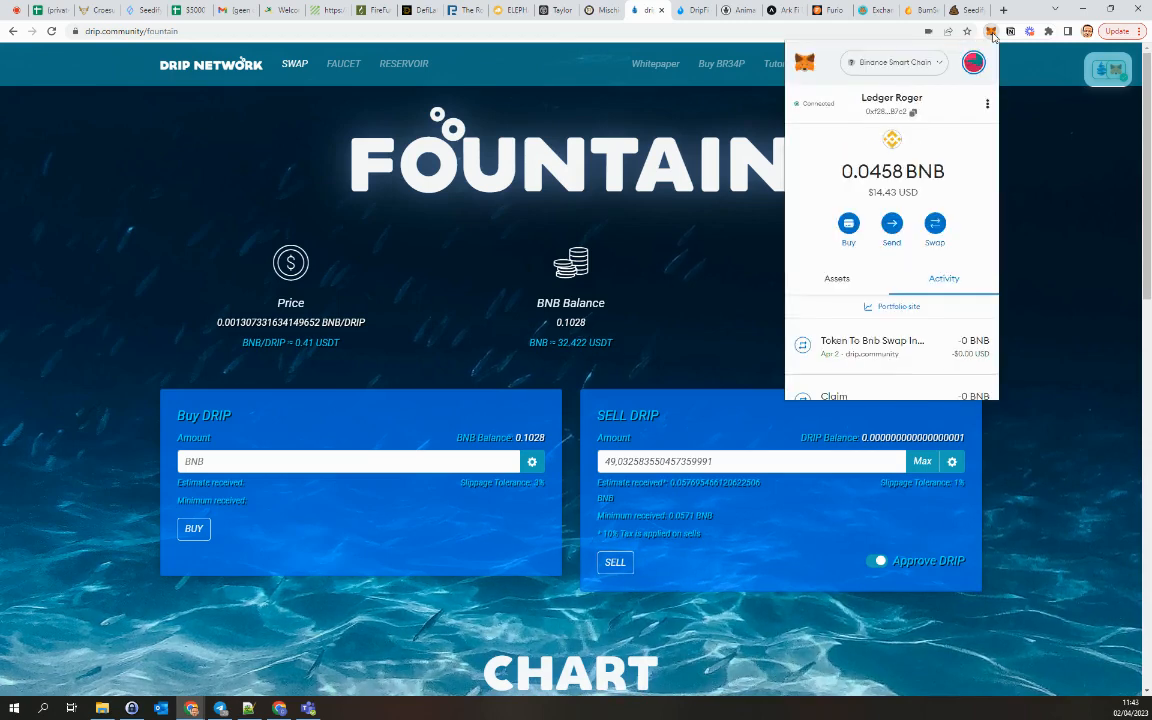
Attempt hydrating 25.06 DRIP on the Faucet, reject it in MetaMask, and reload.
left_click(973, 62)
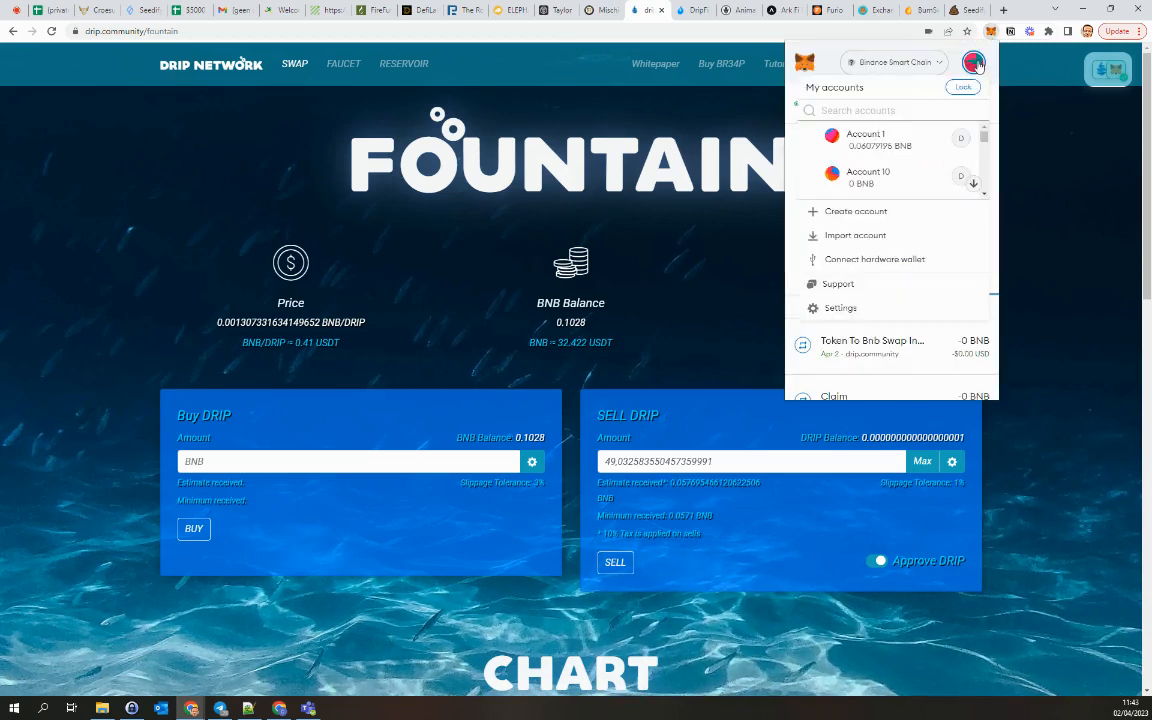
scroll("down", 3)
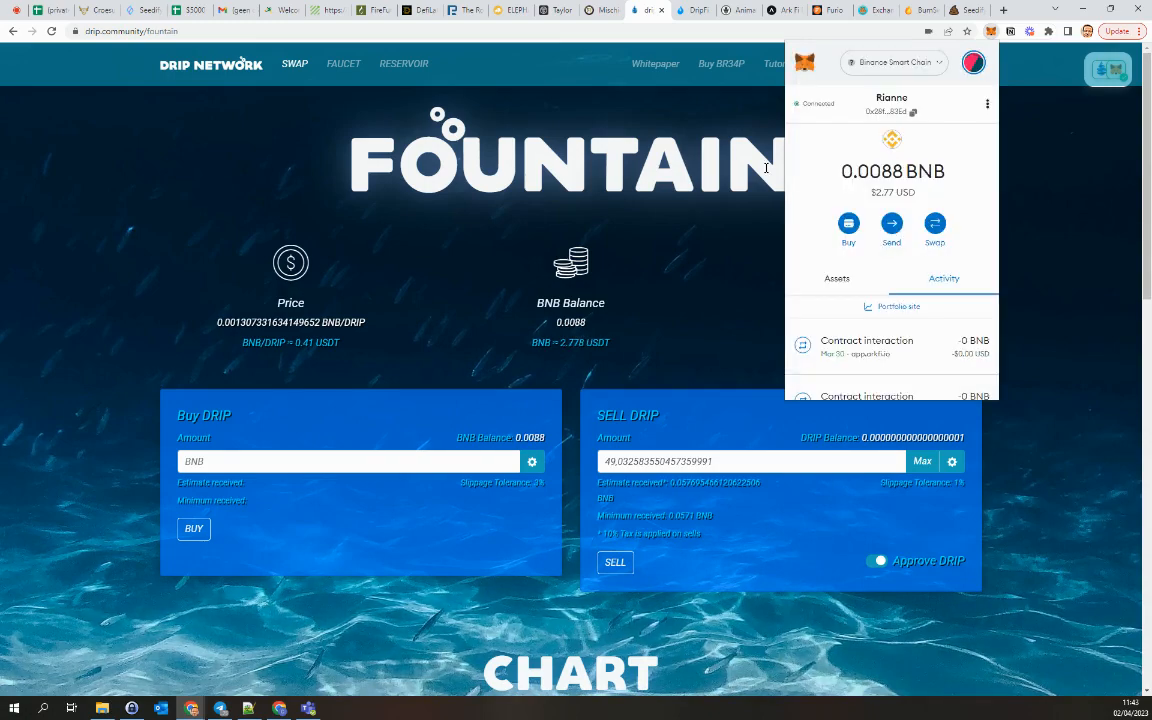
left_click(343, 63)
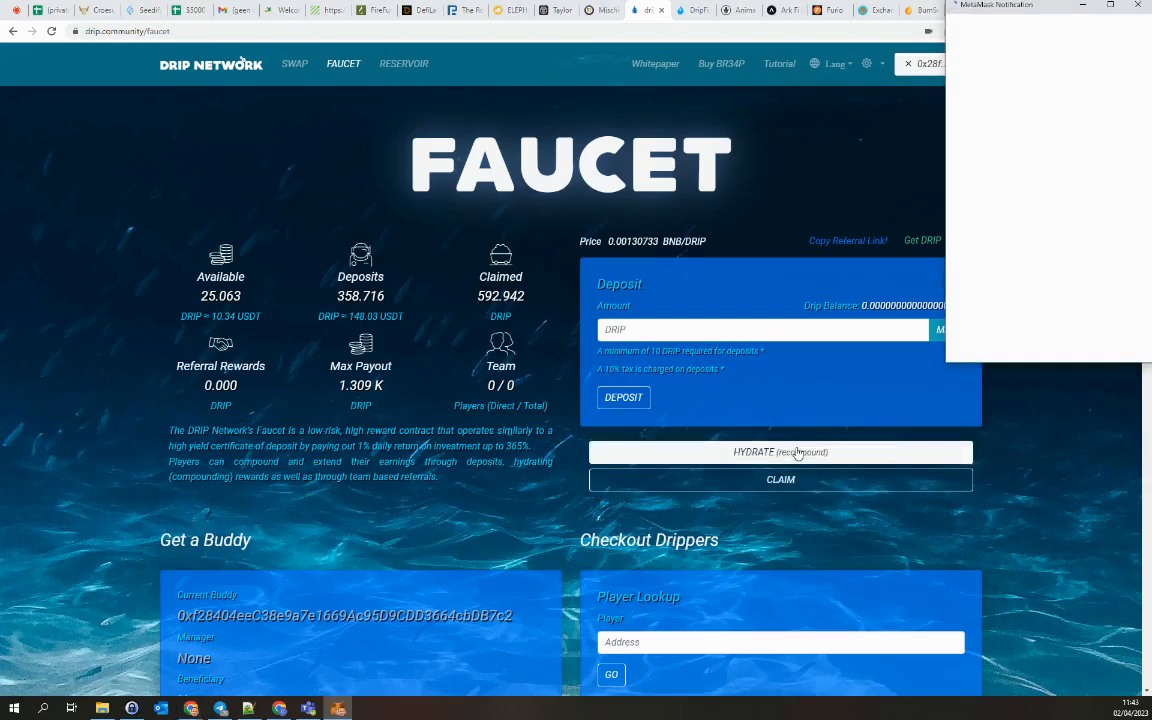
left_click(780, 451)
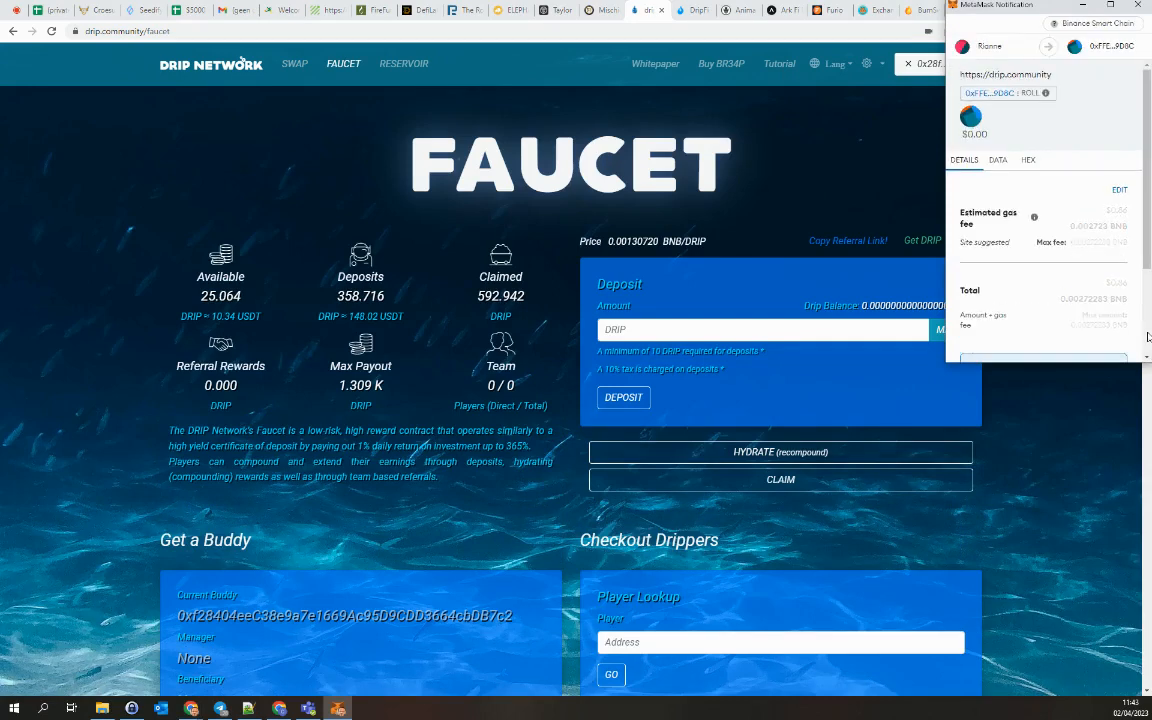
scroll("down", 3)
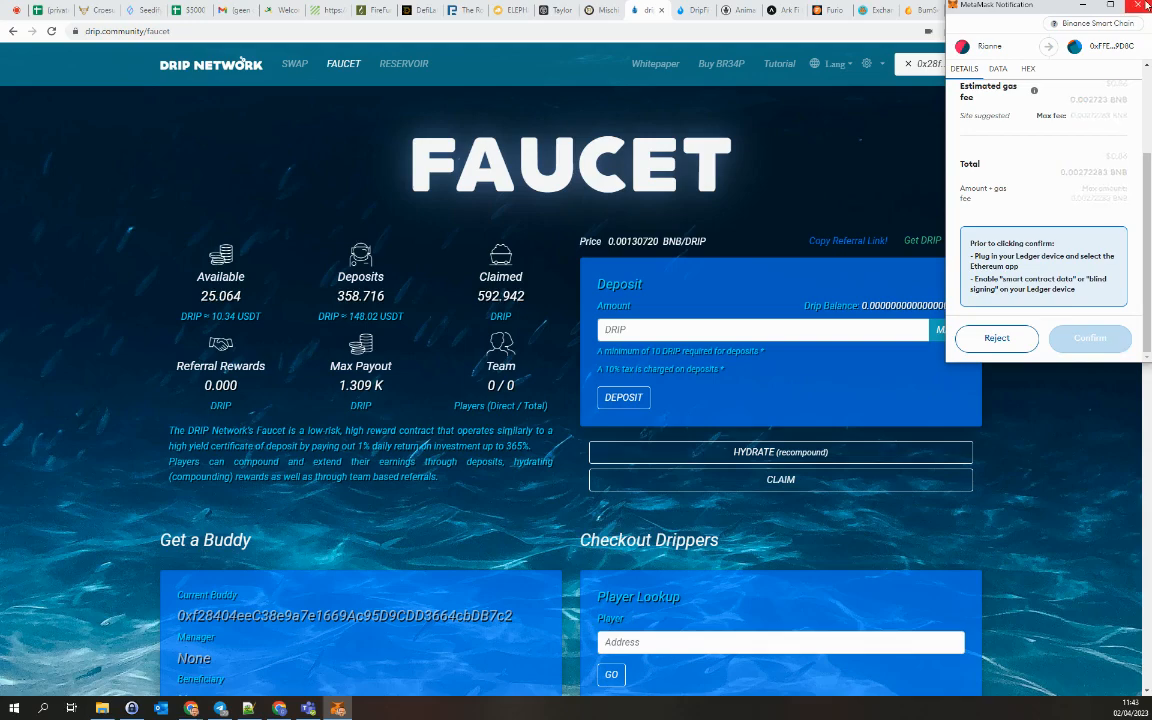
left_click(996, 338)
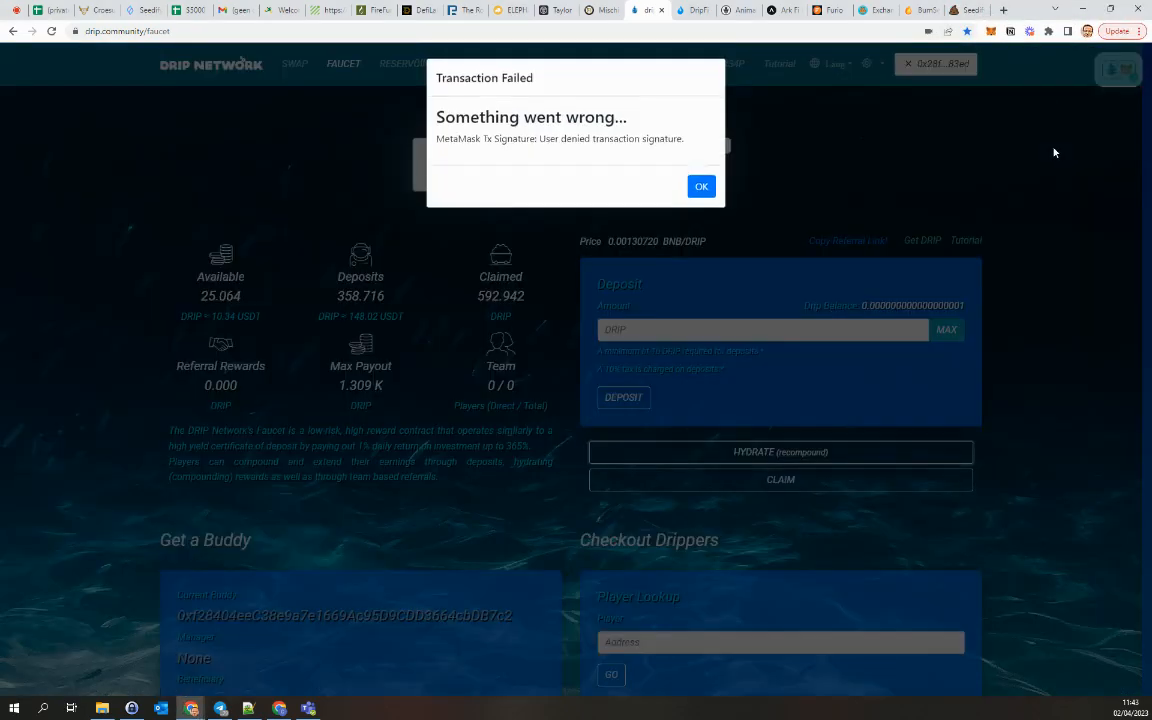
left_click(701, 186)
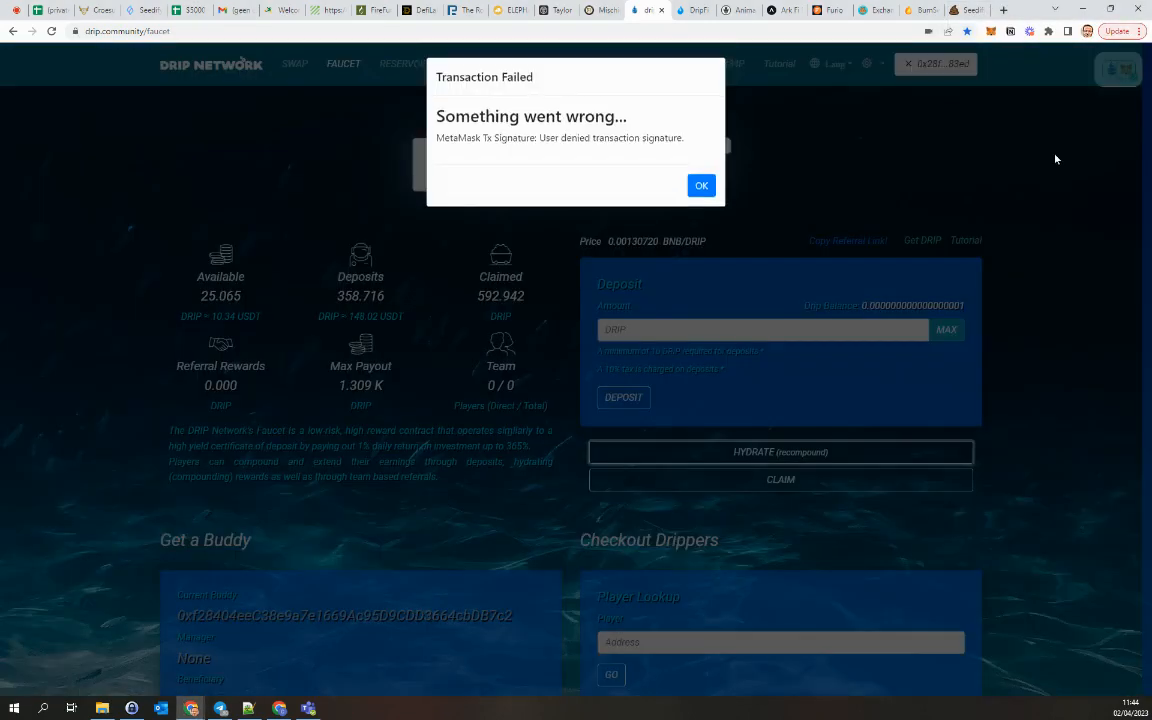
left_click(701, 185)
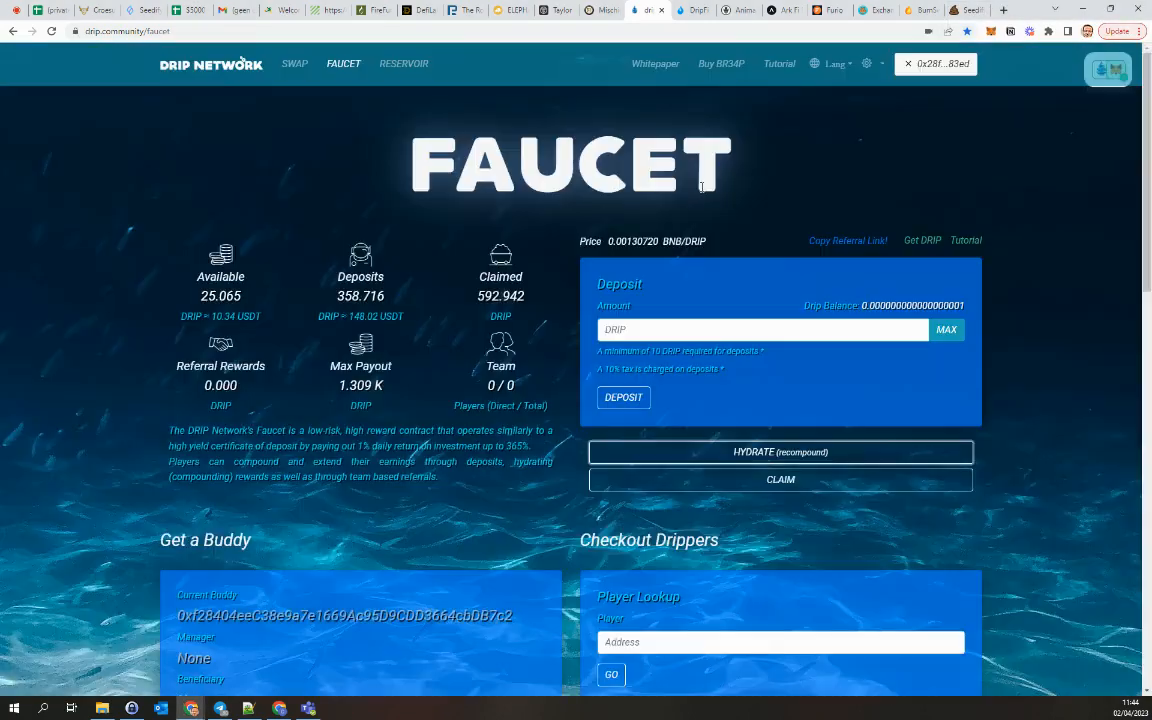
left_click(935, 64)
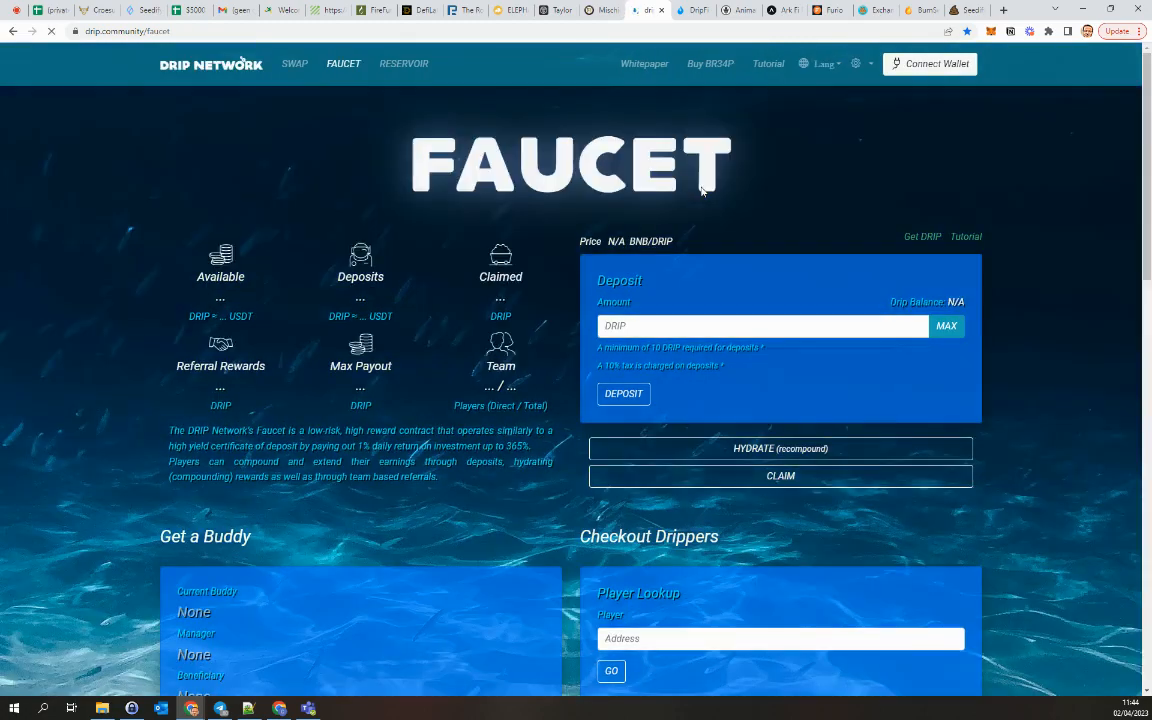
Reconnect MetaMask and confirm hydrates on two accounts, reaching 461.997 DRIP deposits.
left_click(929, 63)
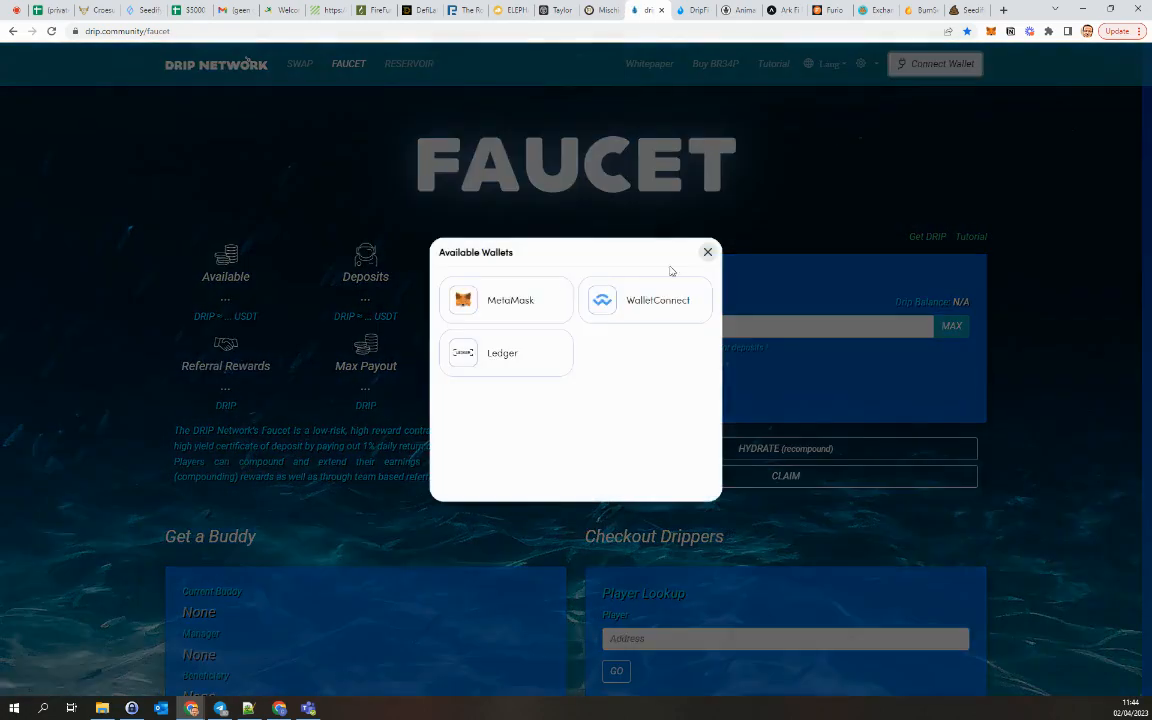
left_click(510, 300)
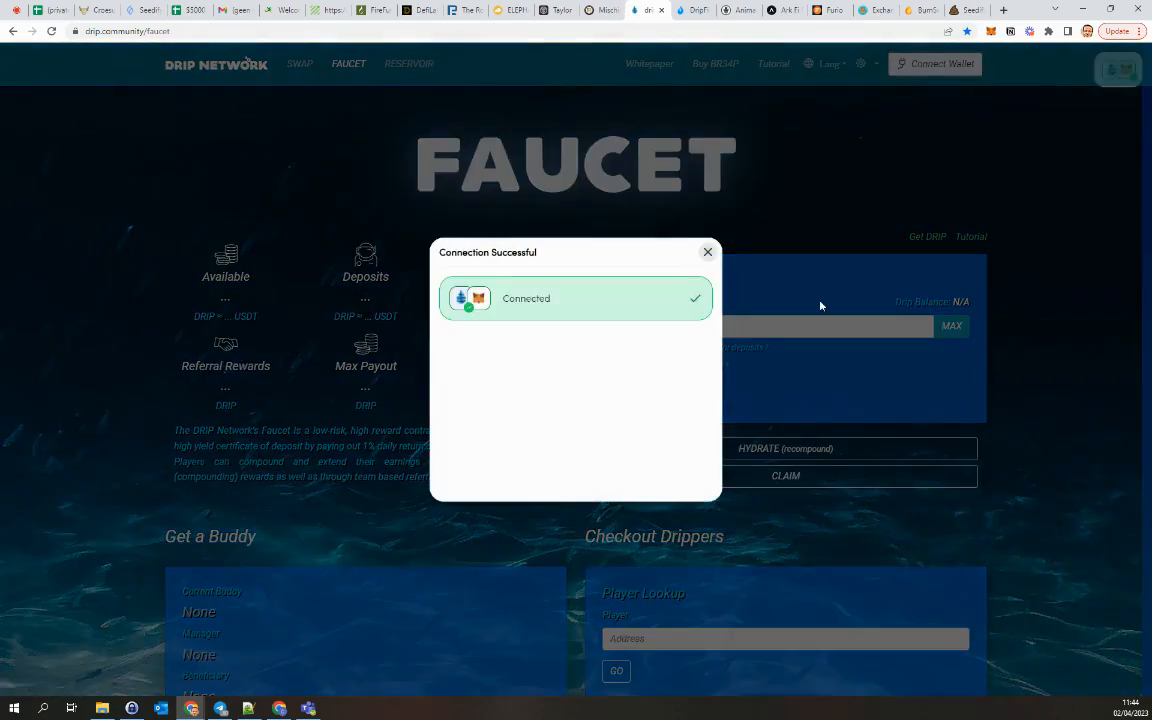
left_click(708, 252)
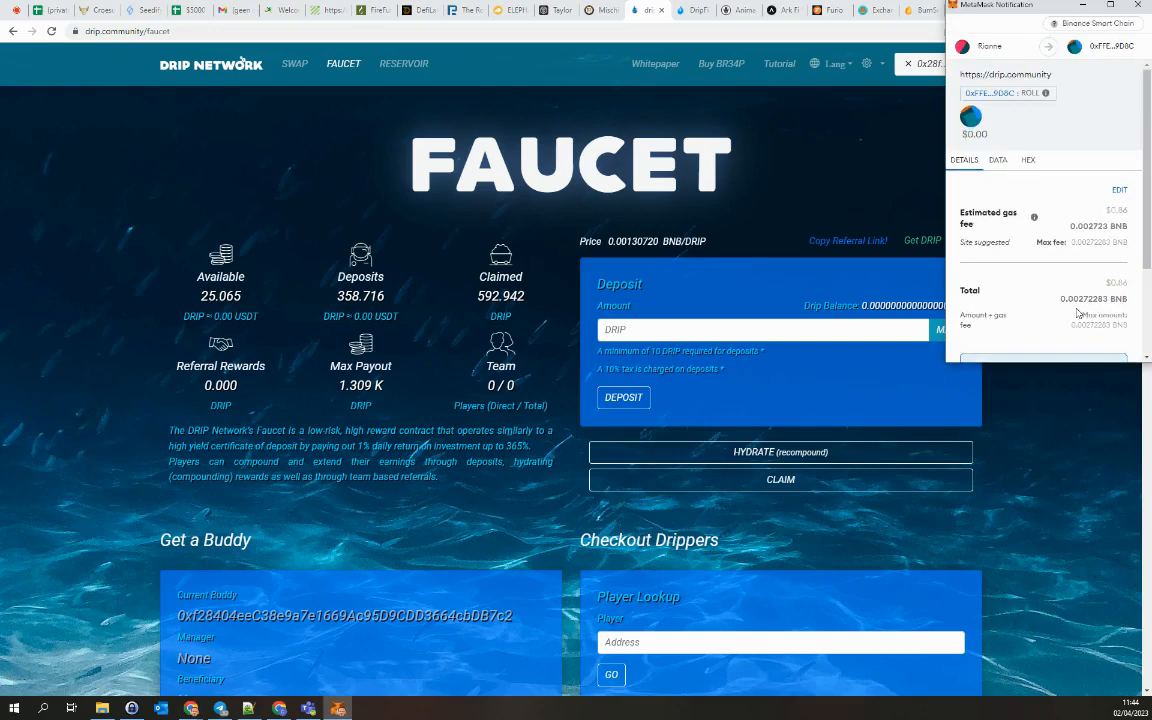
scroll("down", 3)
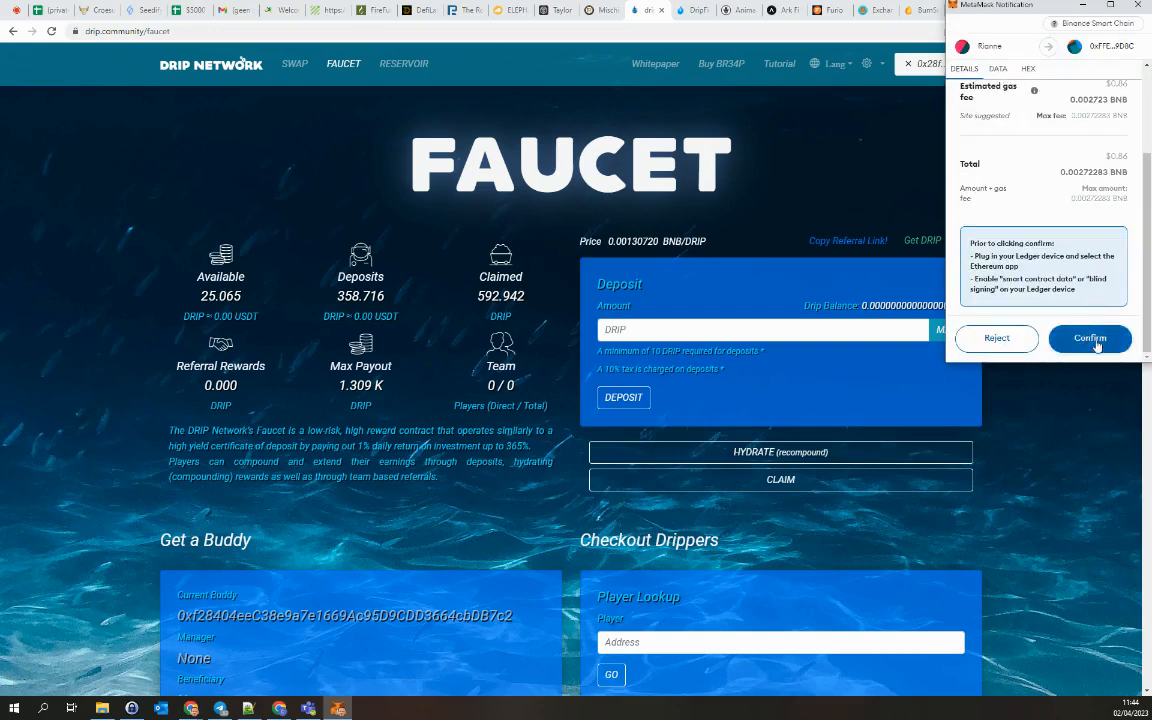
left_click(1089, 338)
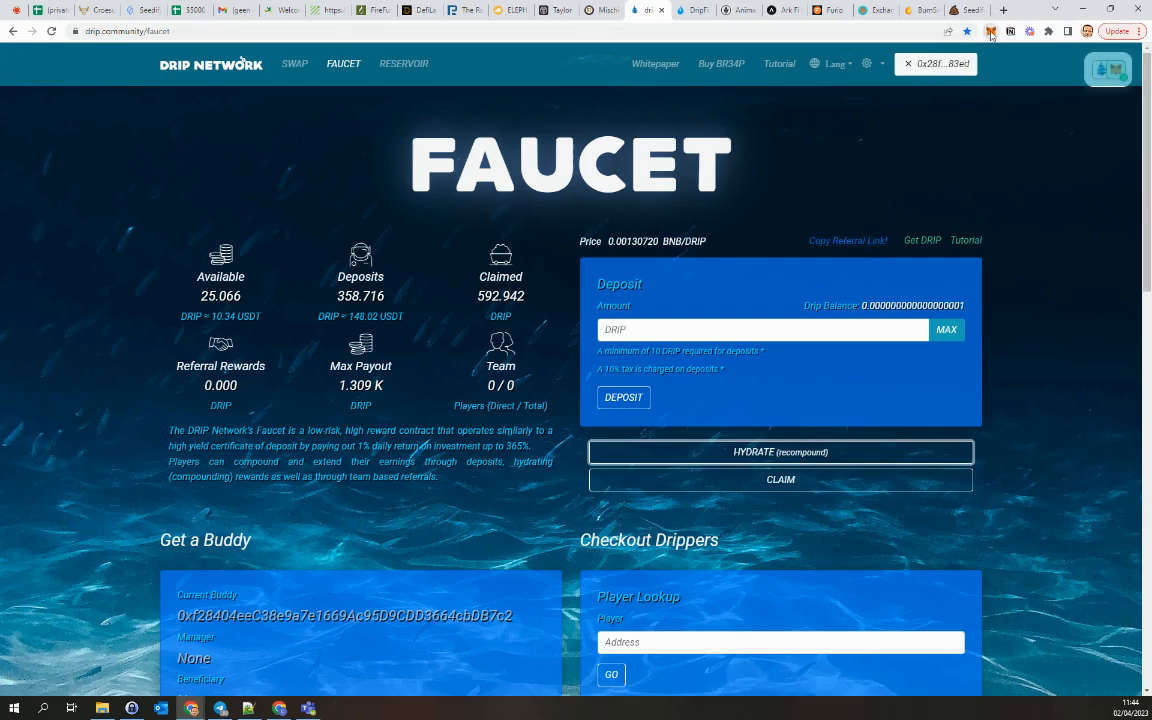
left_click(991, 31)
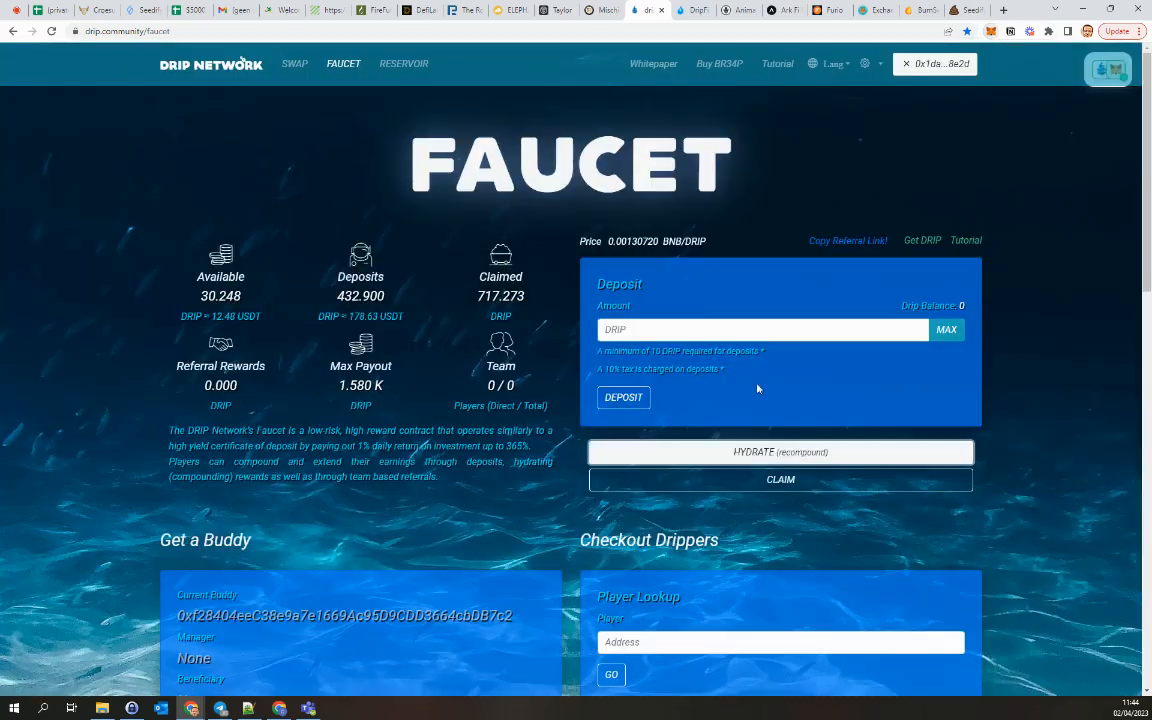
mouse_move(831, 452)
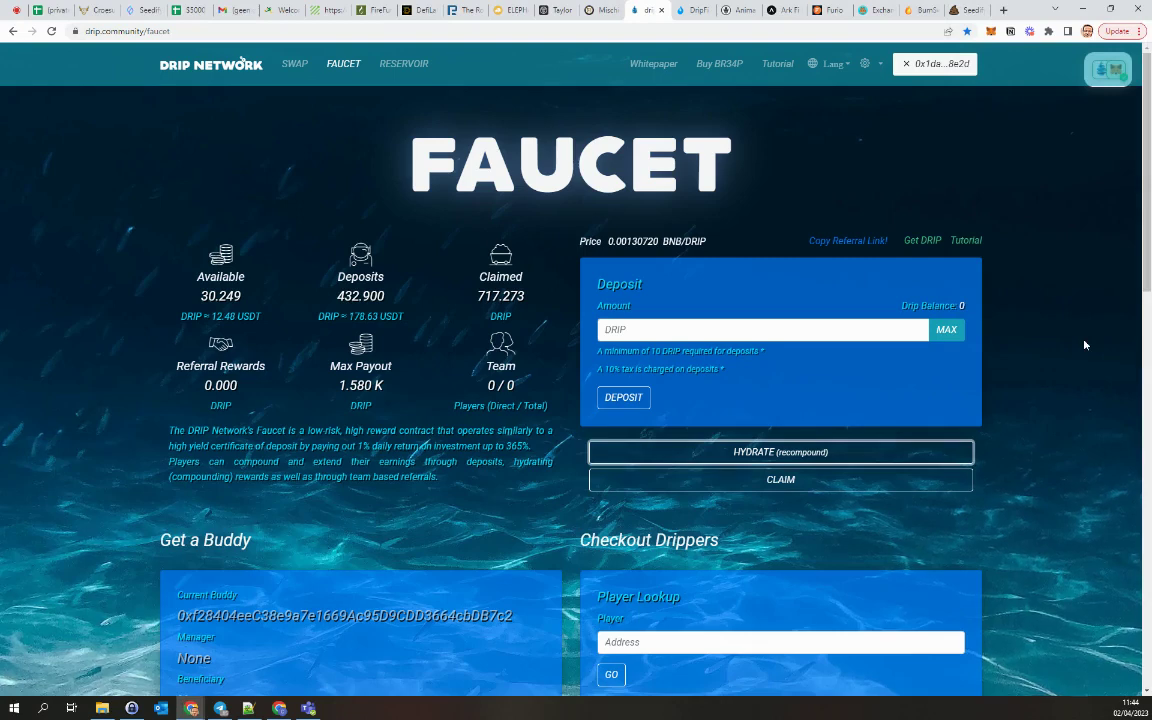
mouse_move(938, 84)
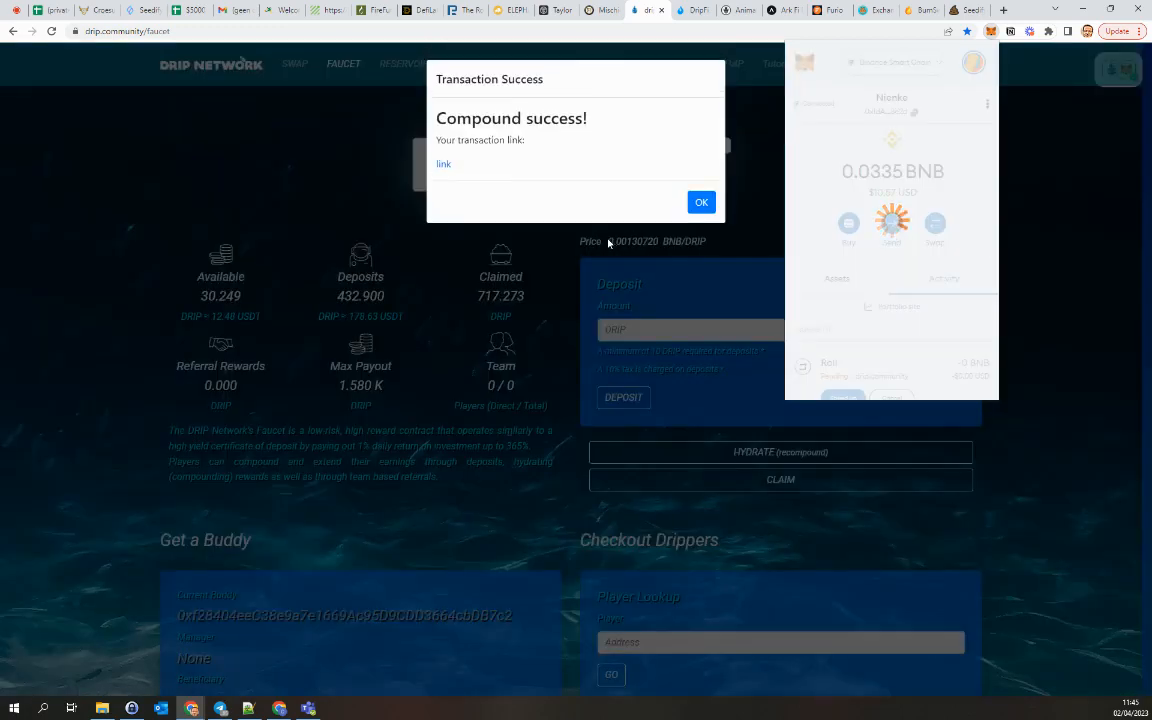
left_click(701, 202)
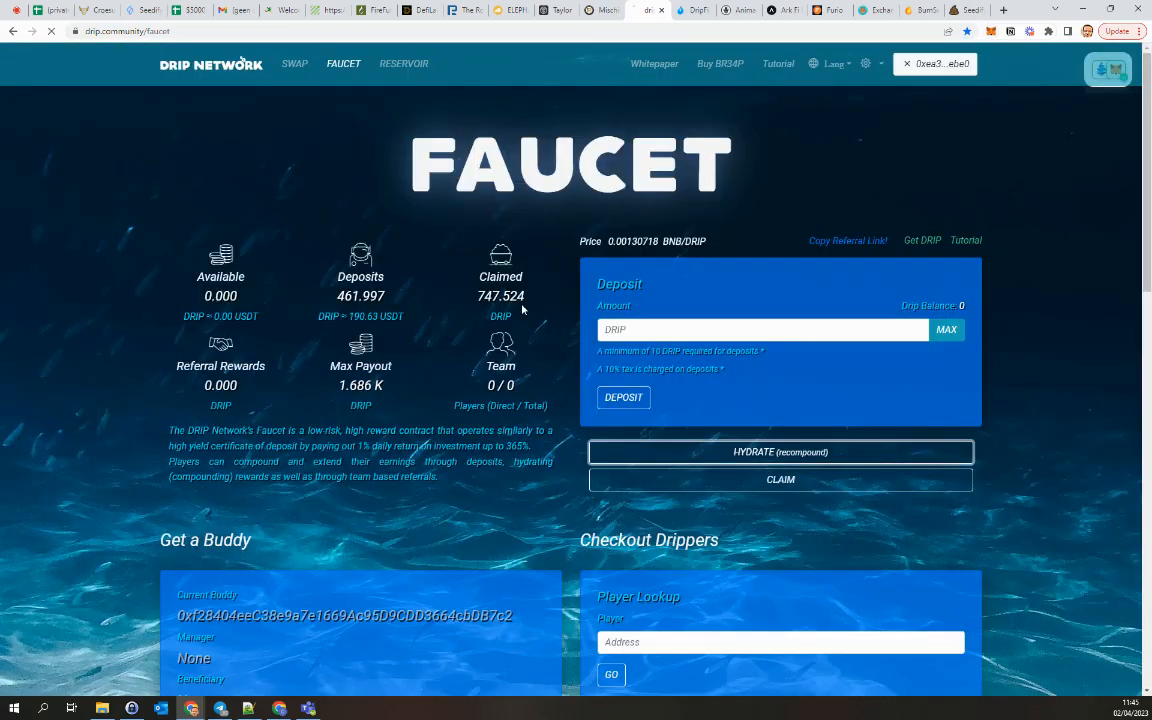
Reconnect MetaMask, hydrate the third account's 34.200 DRIP, and check the pending Roll.
left_click(933, 63)
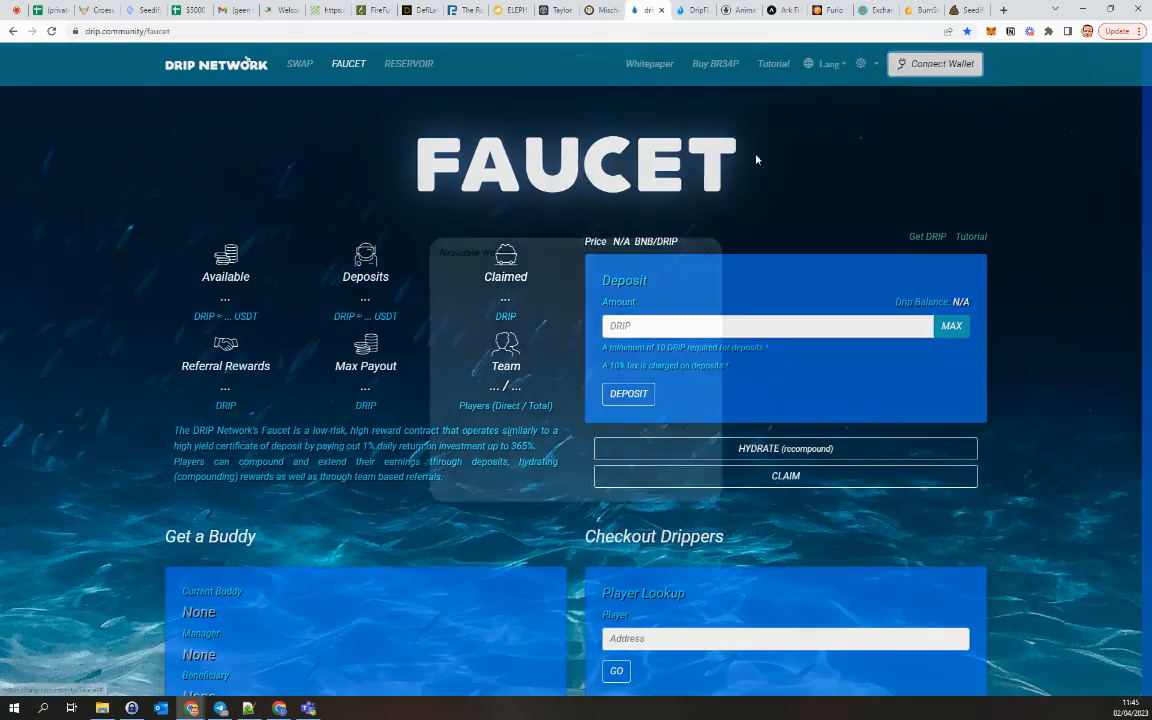
left_click(934, 63)
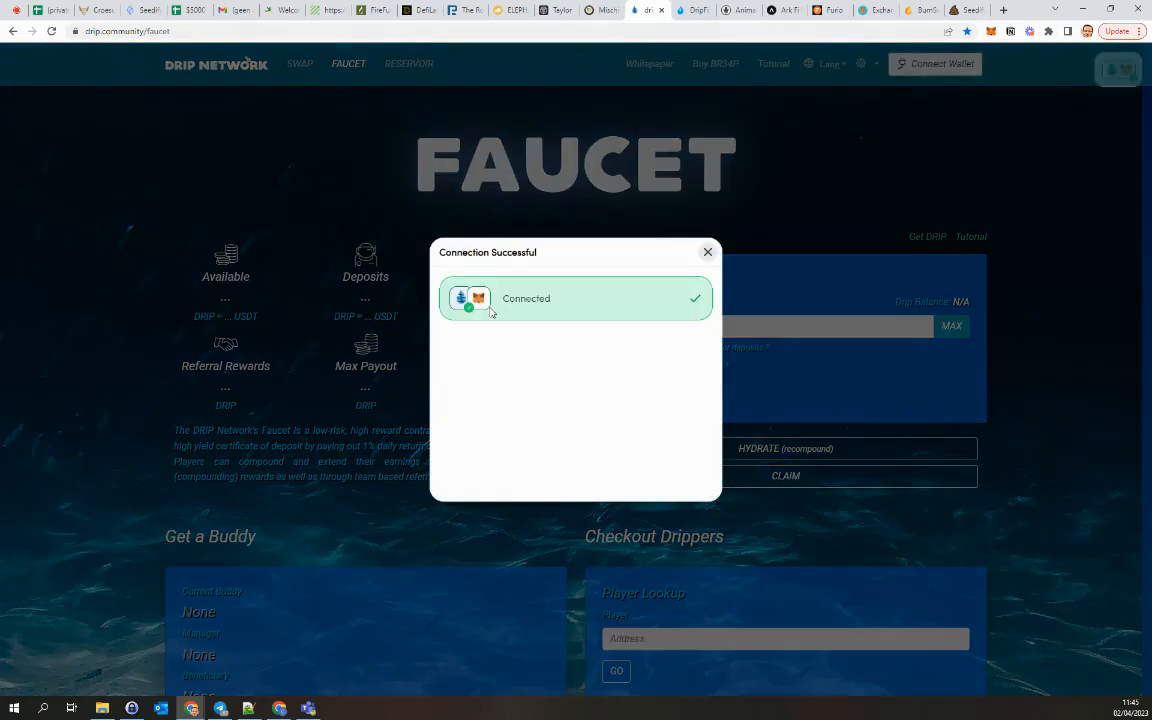
left_click(708, 252)
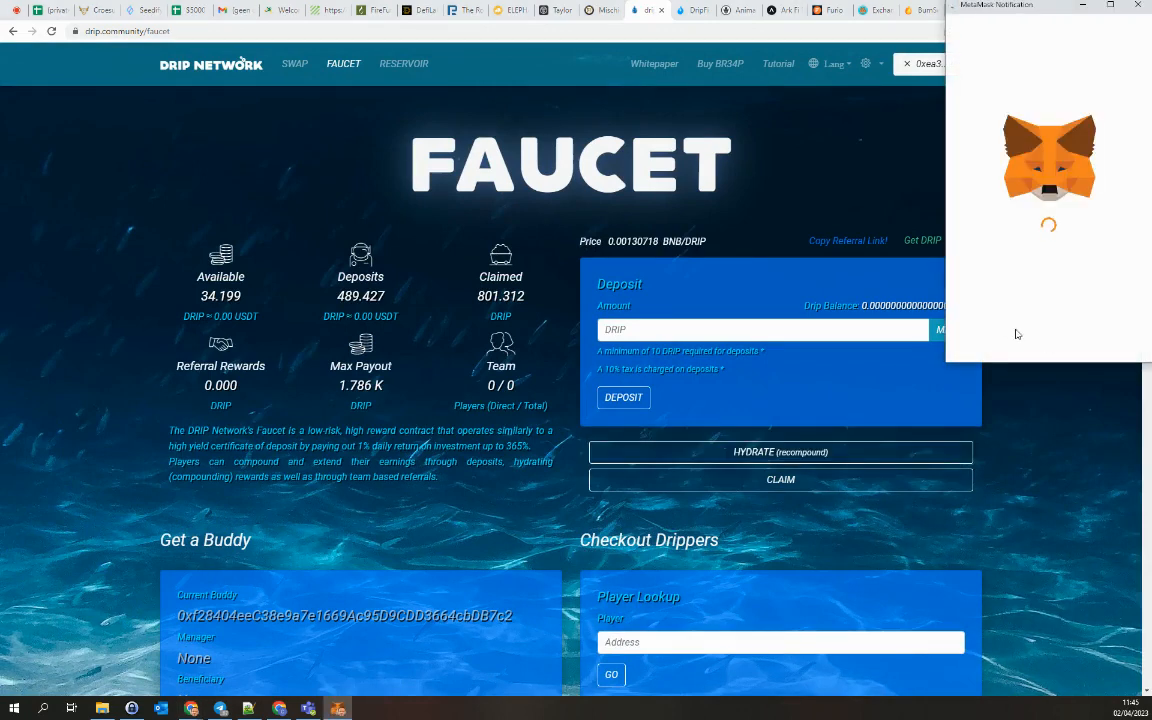
mouse_move(1147, 333)
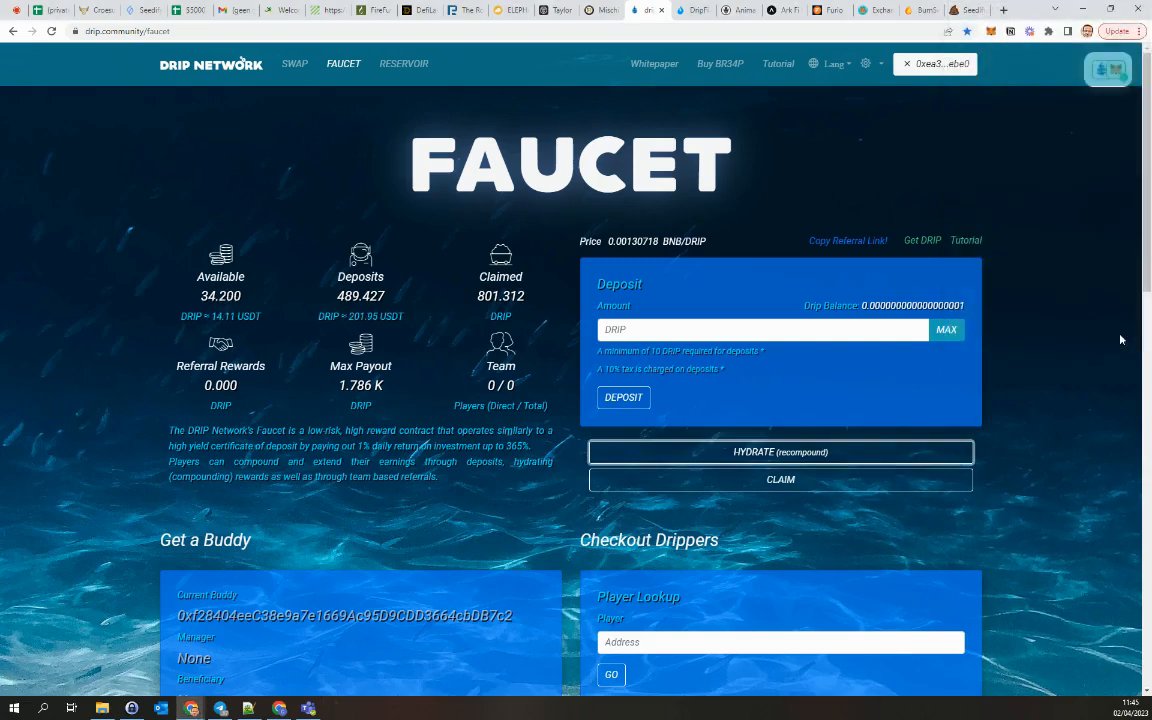
mouse_move(968, 183)
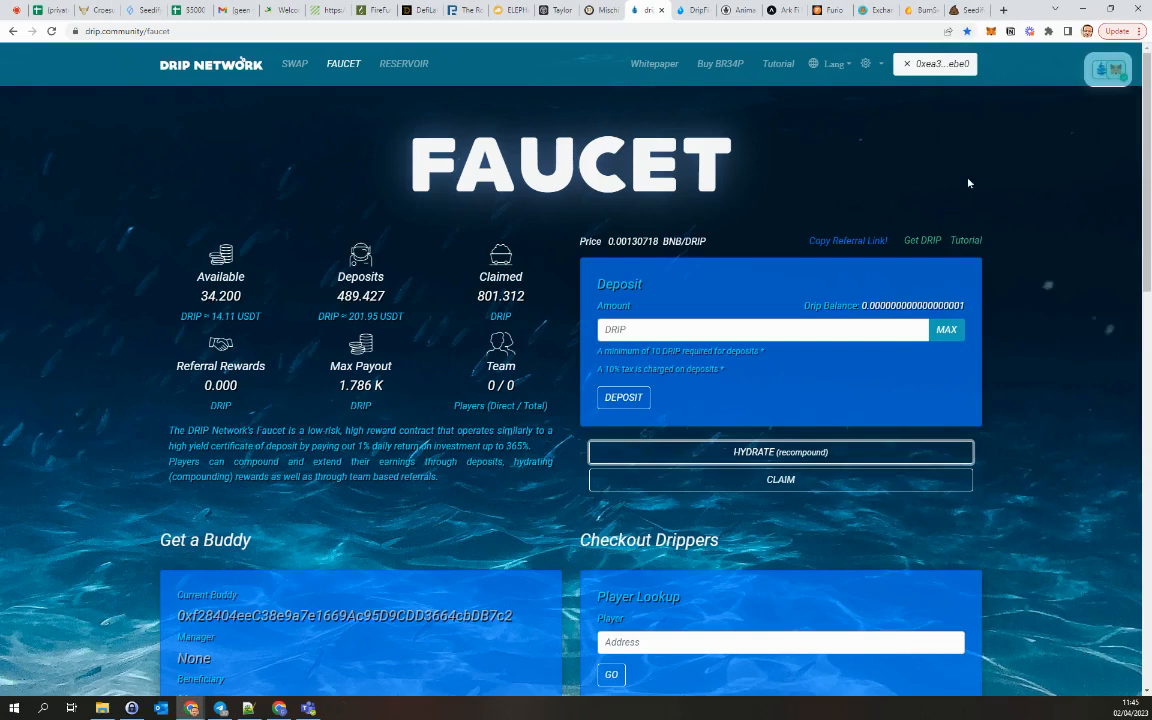
mouse_move(991, 31)
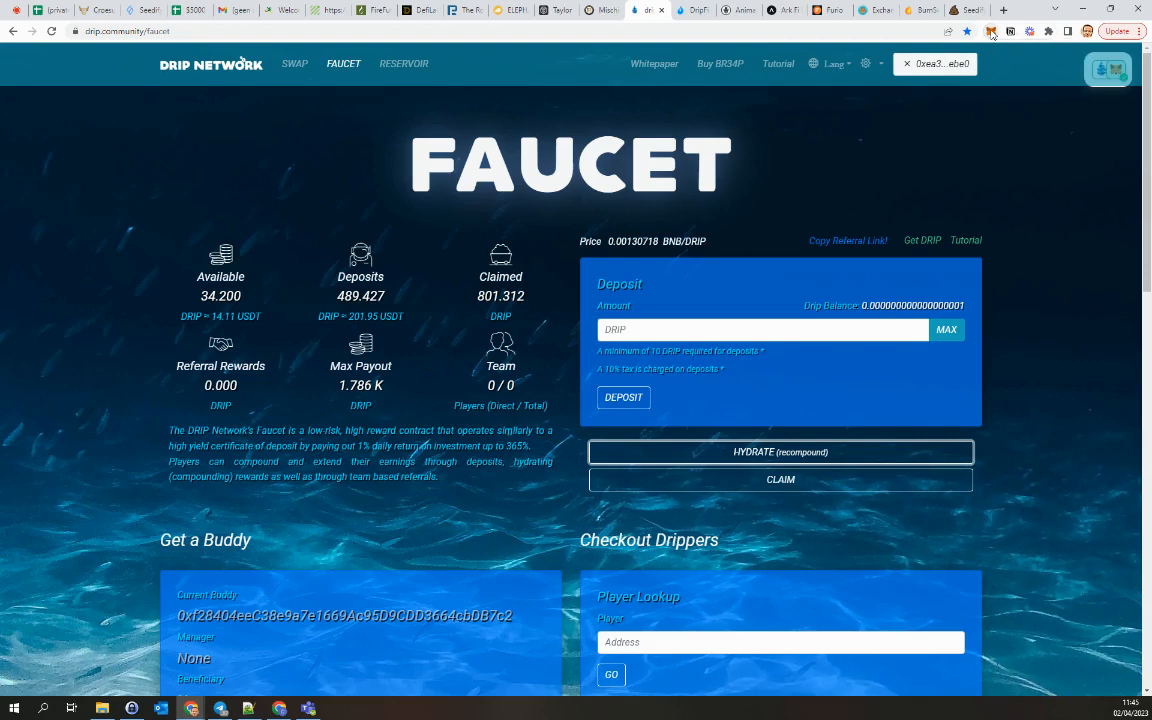
left_click(992, 31)
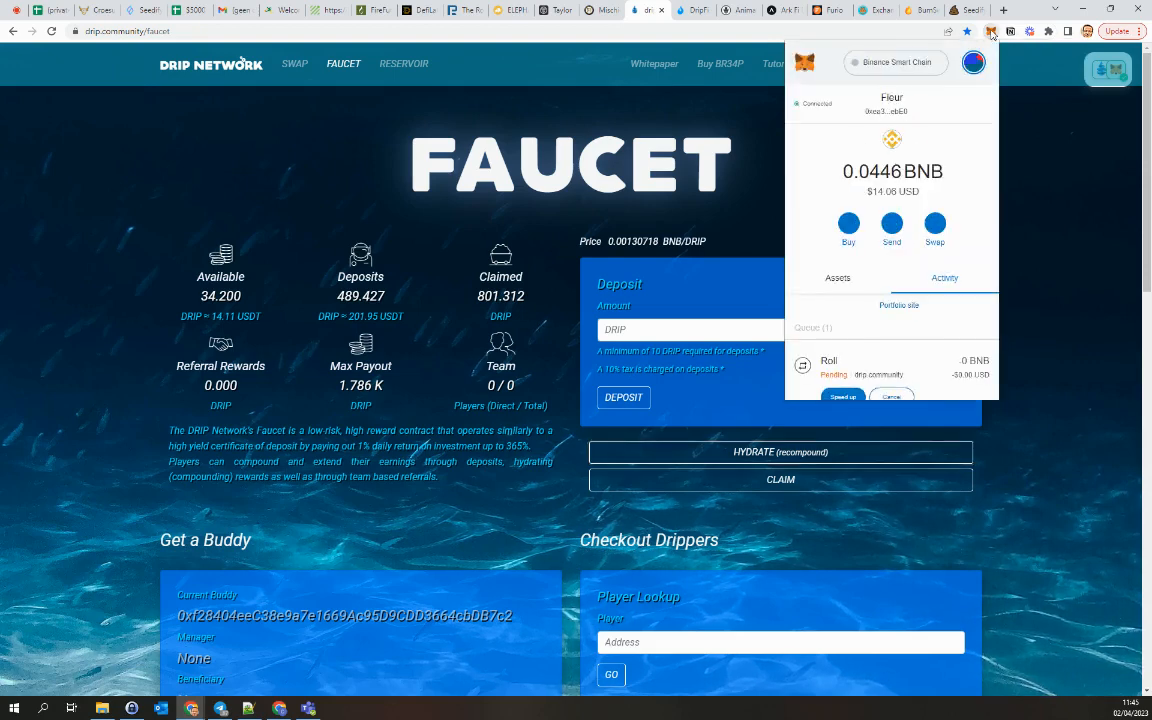
Reject the hydrate request for the 43.834 DRIP faucet account and dismiss the failure message.
left_click(890, 97)
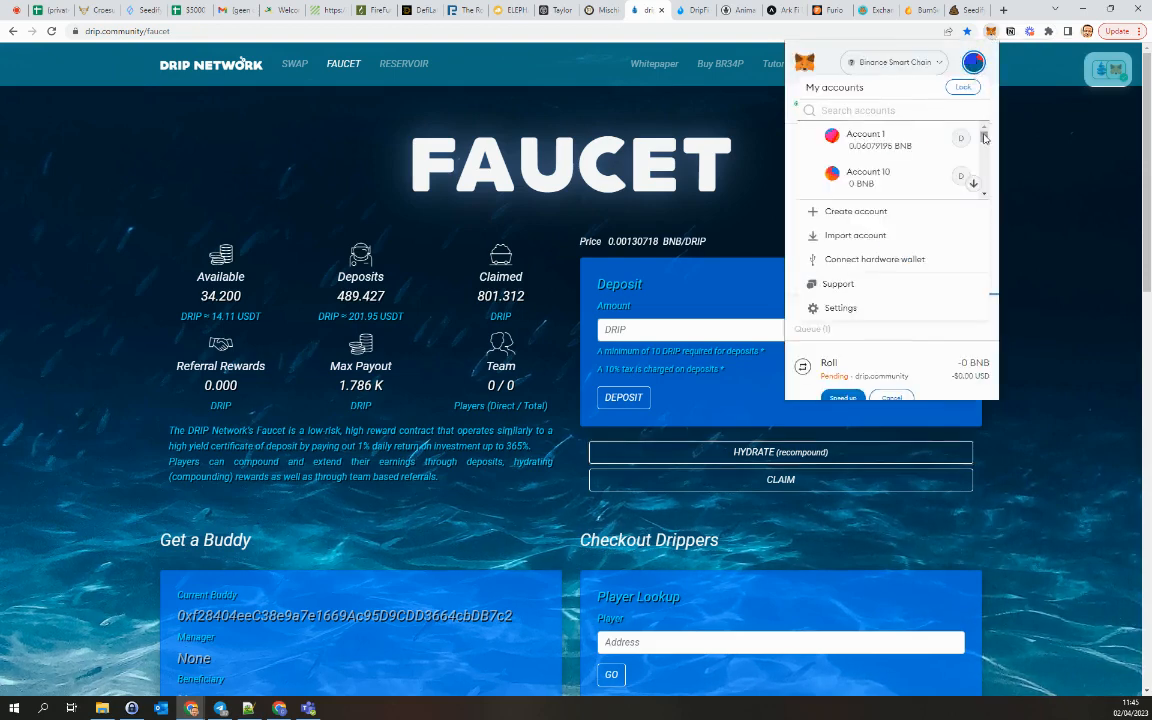
scroll("down", 3)
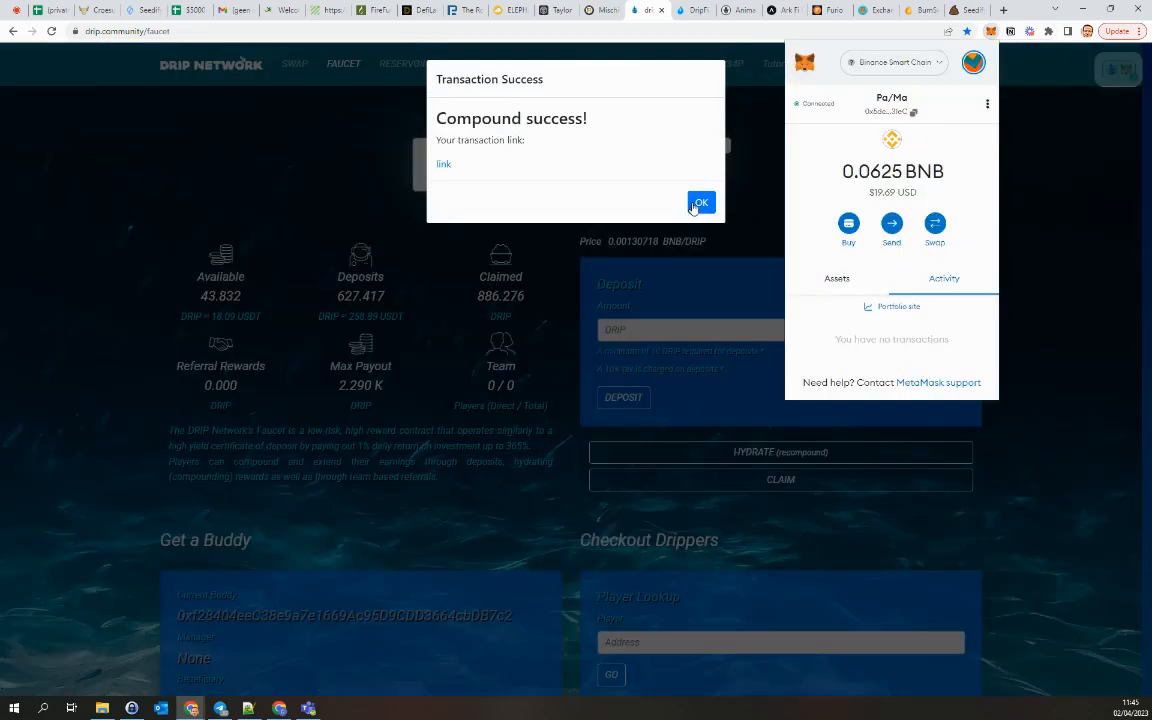
left_click(701, 202)
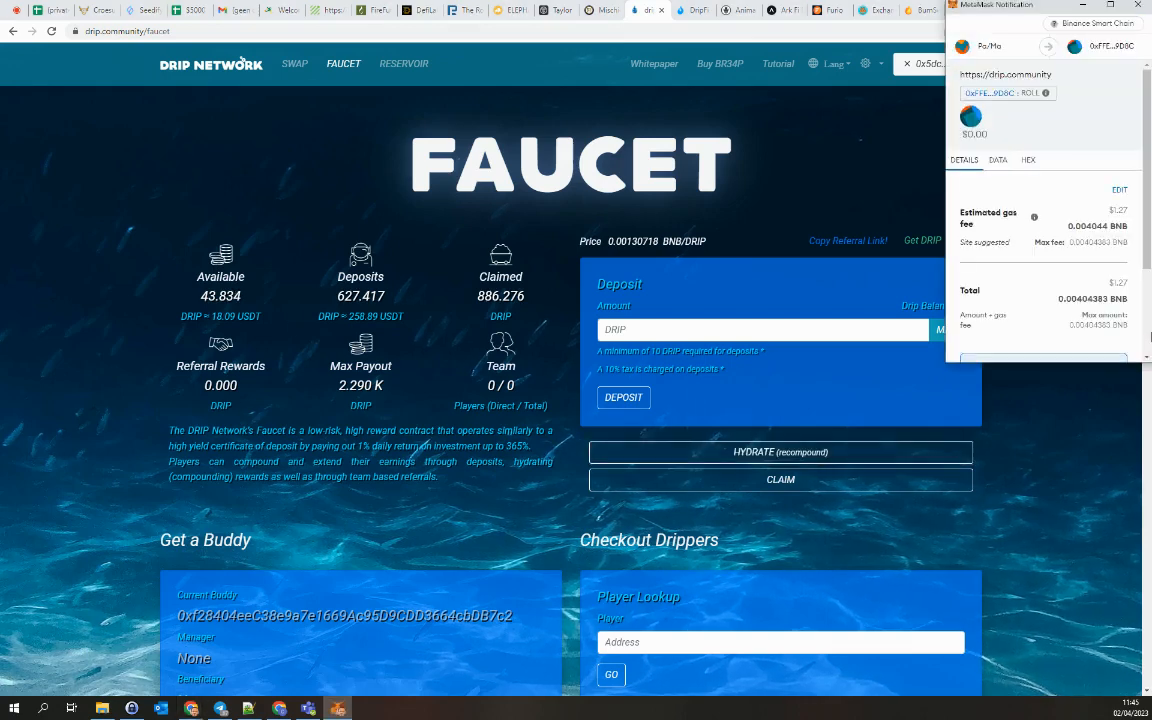
scroll("down", 3)
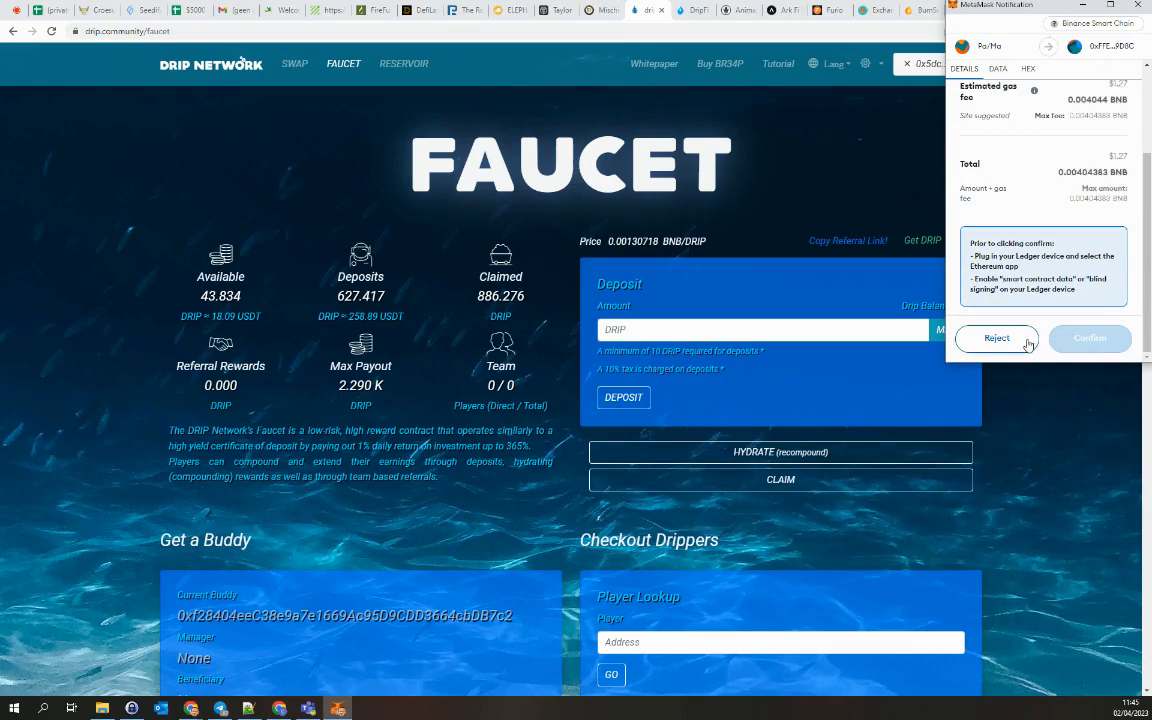
mouse_move(1139, 8)
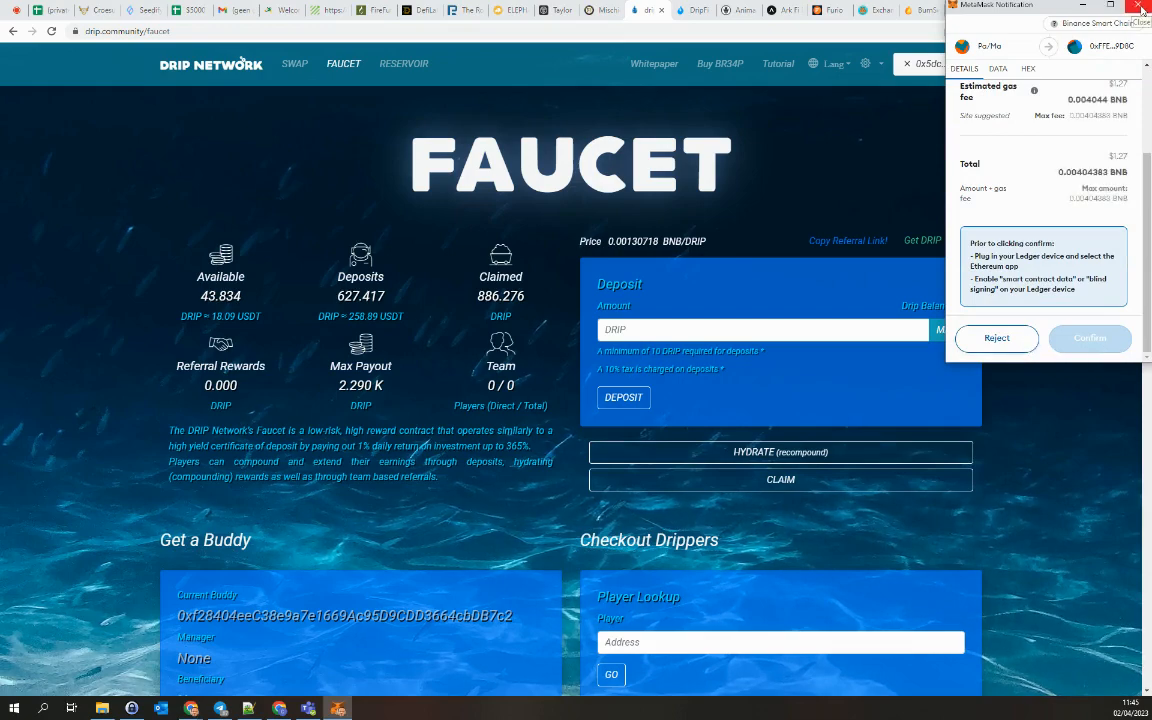
left_click(996, 338)
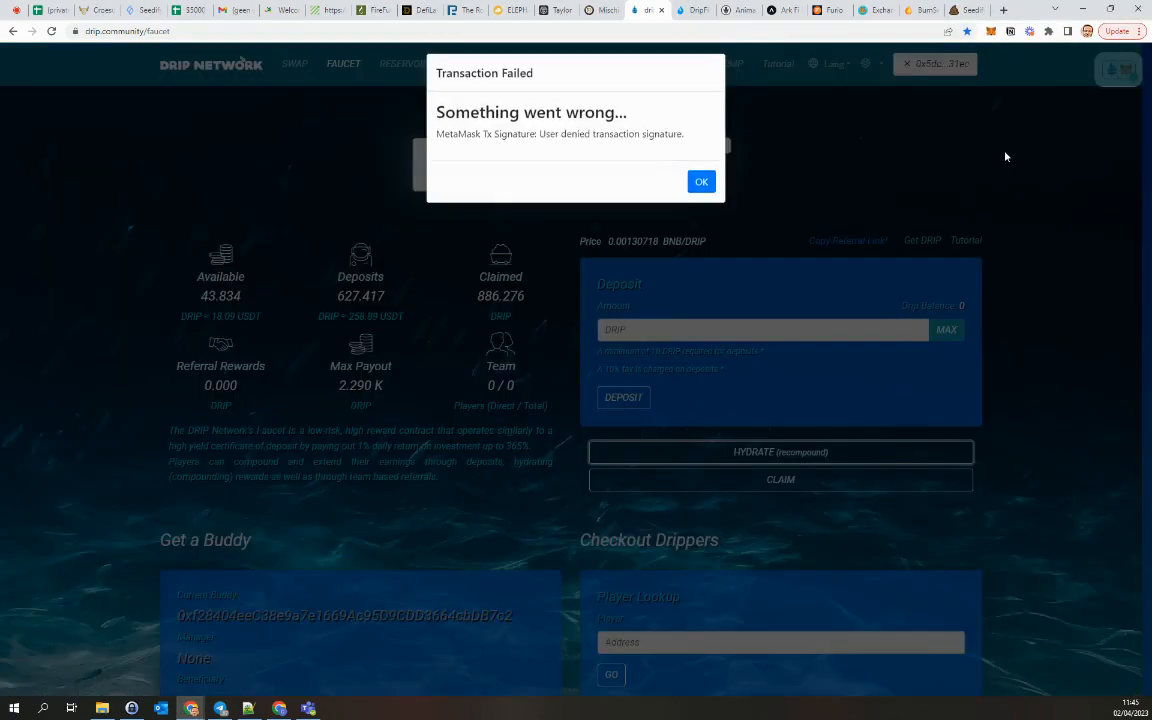
left_click(701, 181)
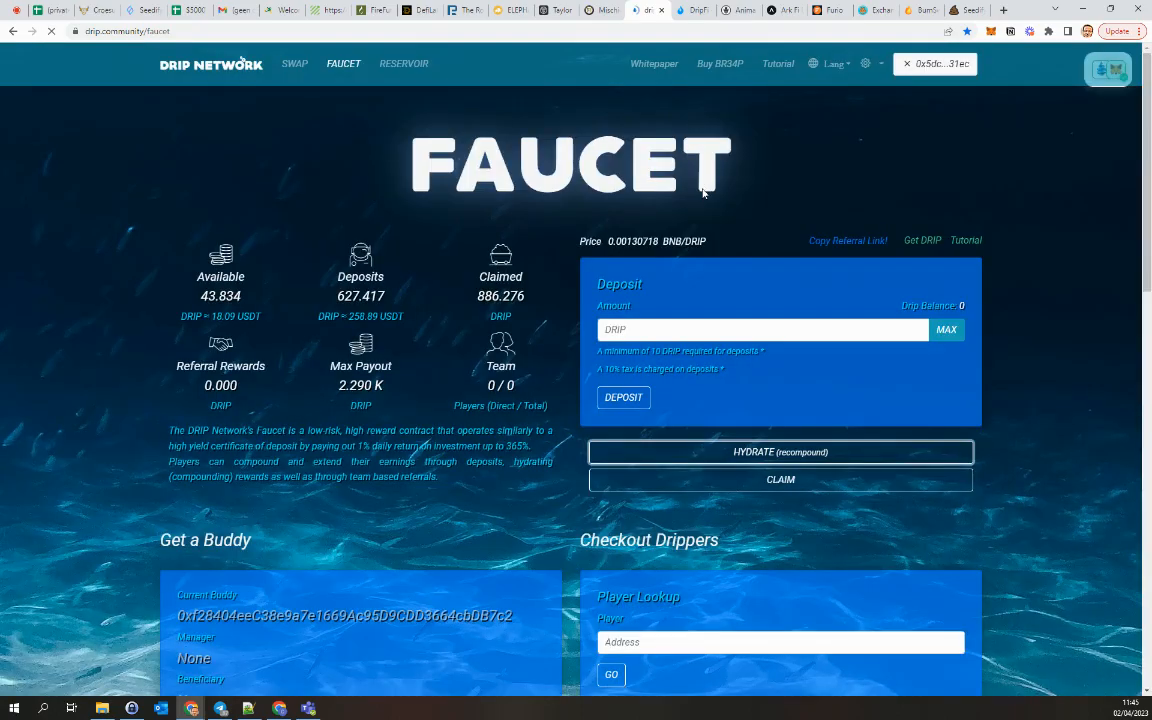
Reconnect MetaMask to the Drip Network Faucet and dismiss the connection confirmation.
left_click(934, 63)
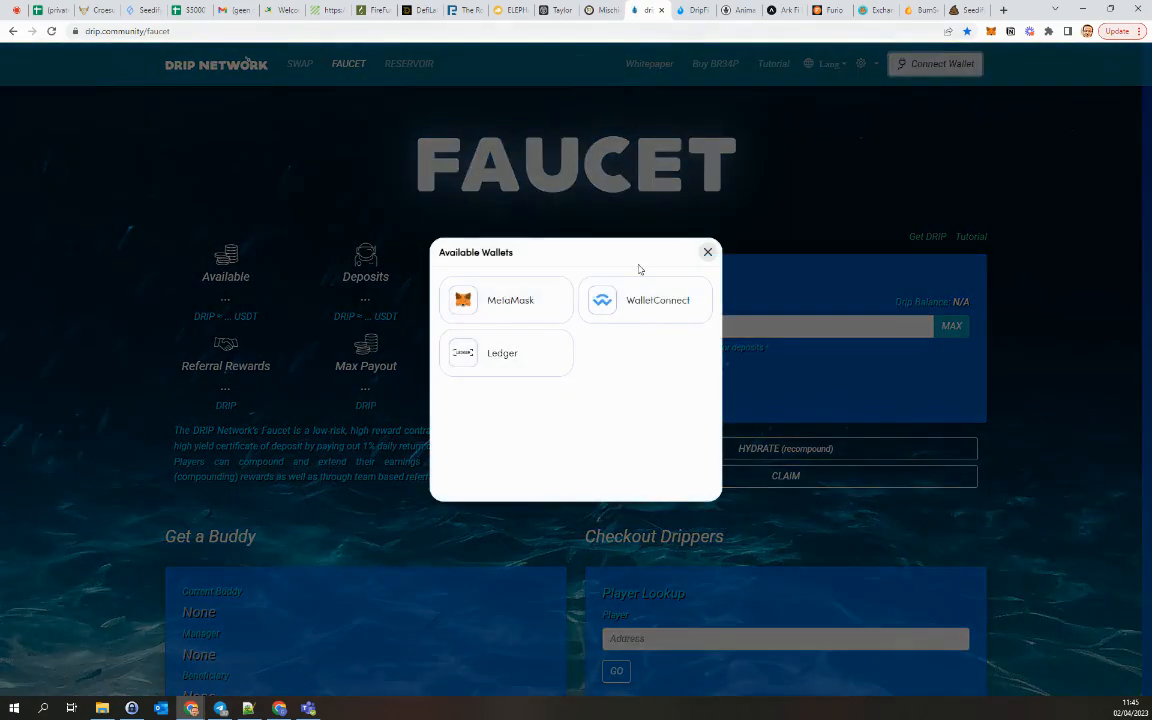
left_click(510, 299)
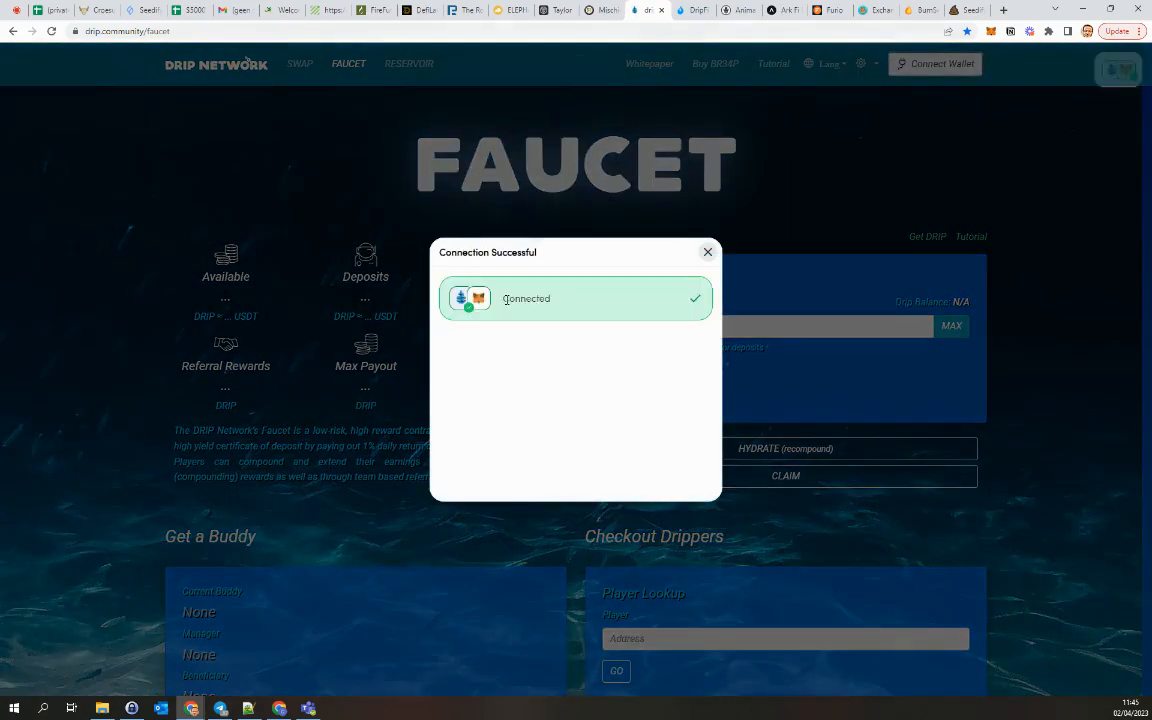
left_click(708, 252)
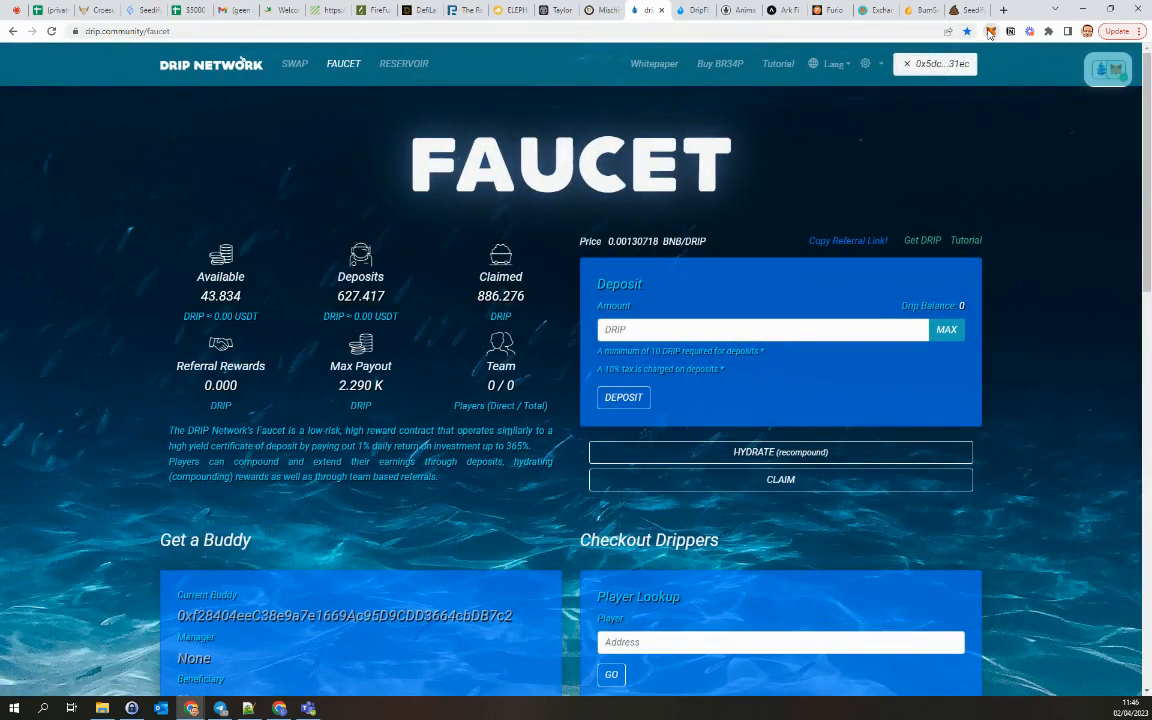
left_click(1011, 31)
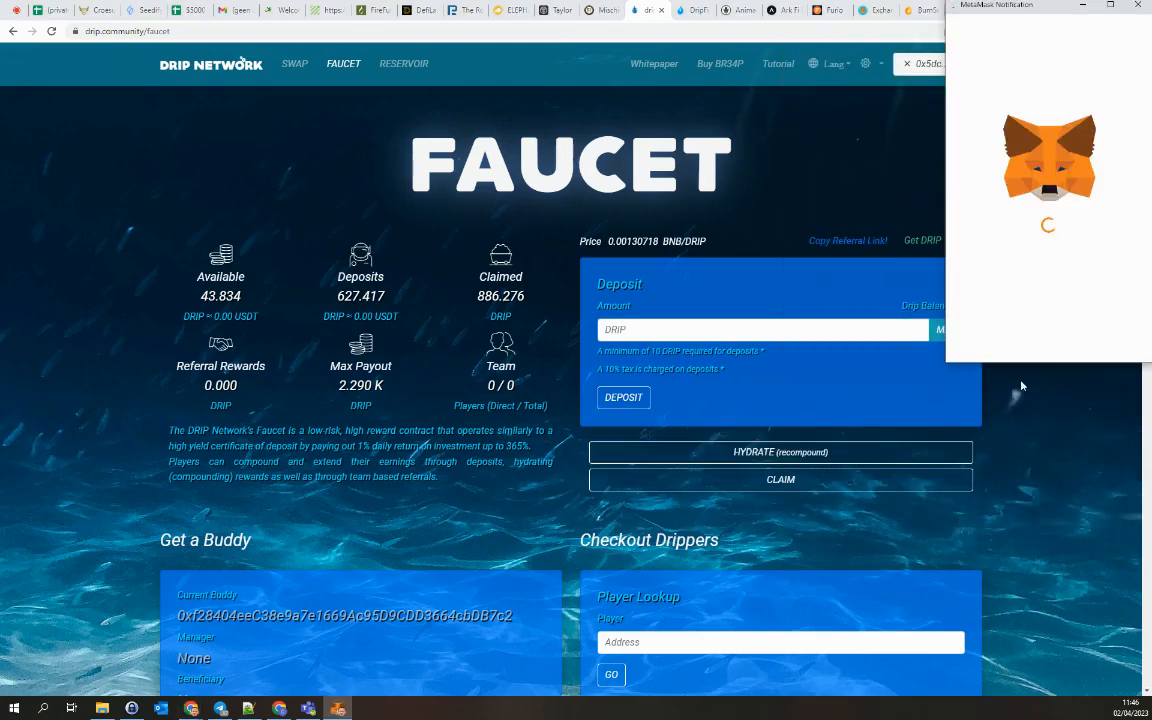
mouse_move(1140, 334)
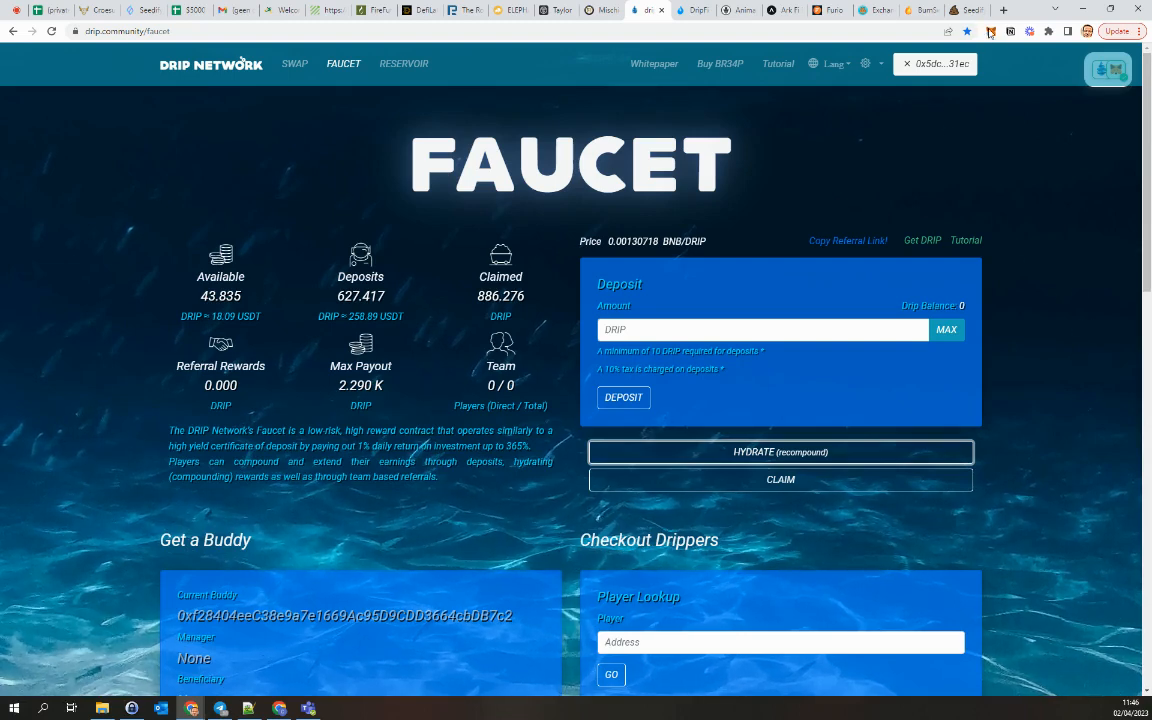
mouse_move(992, 31)
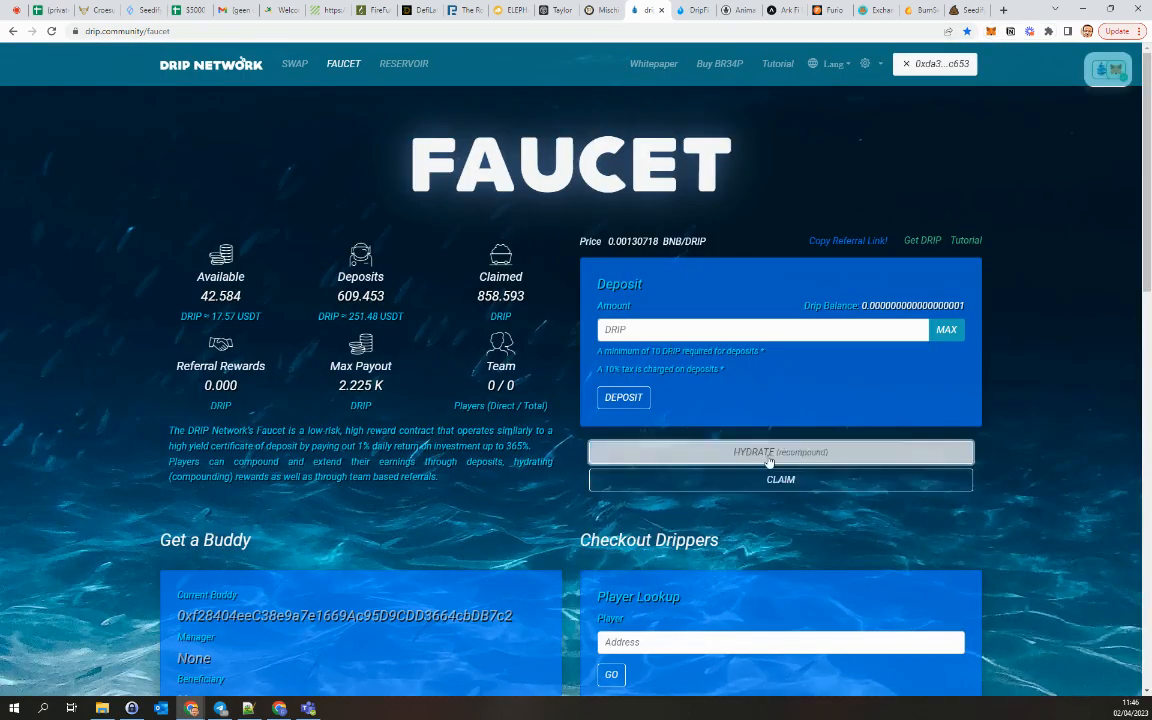
Hydrate the faucet so Available drops to 0.000 and Deposits rise to 650.415 DRIP.
left_click(780, 452)
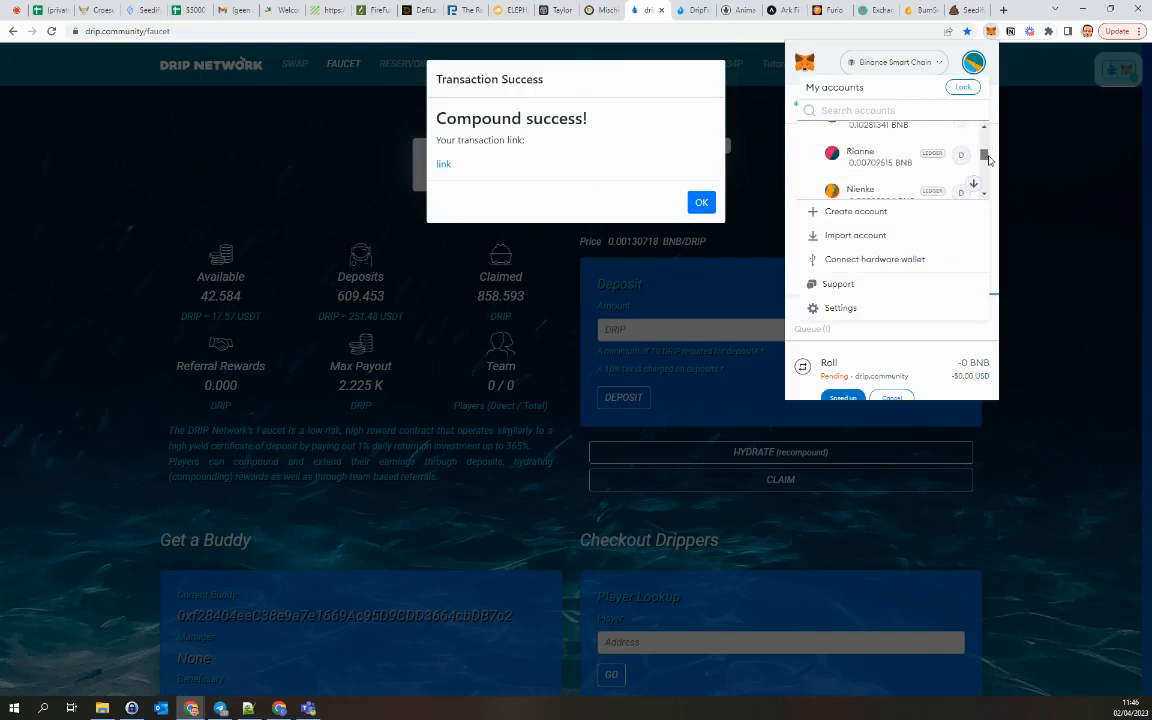
scroll("down", 3)
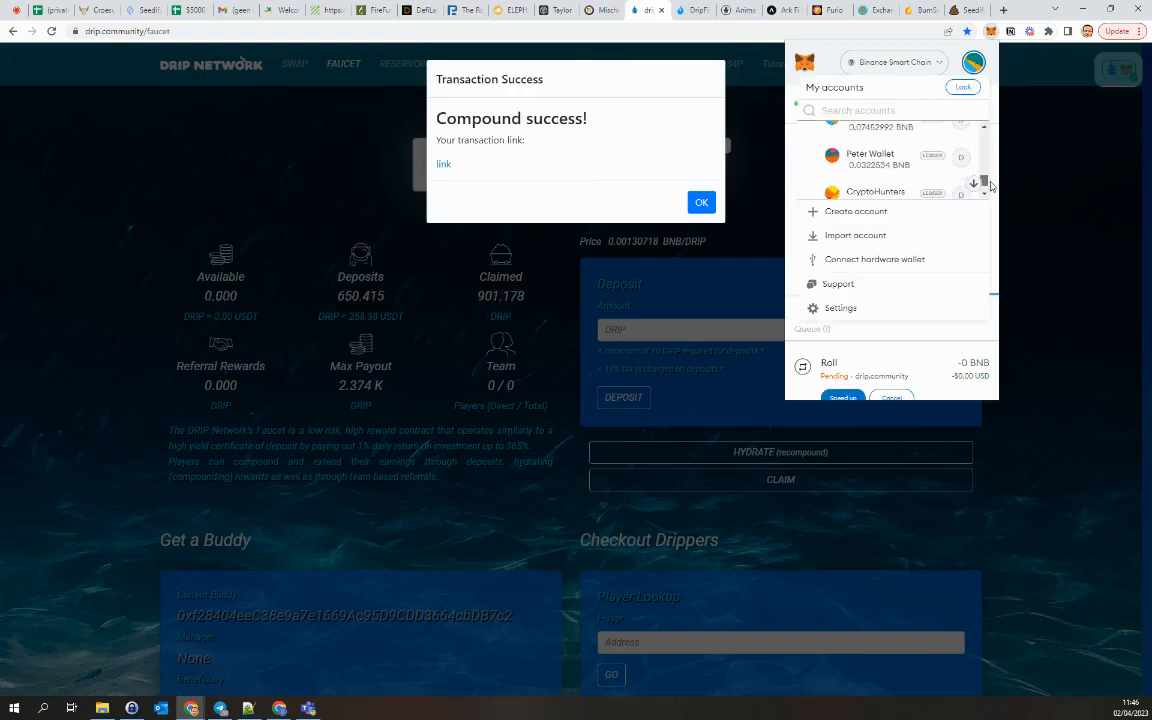
Switch to the next account and confirm a hydrate of its 27.294 available DRIP.
left_click(701, 202)
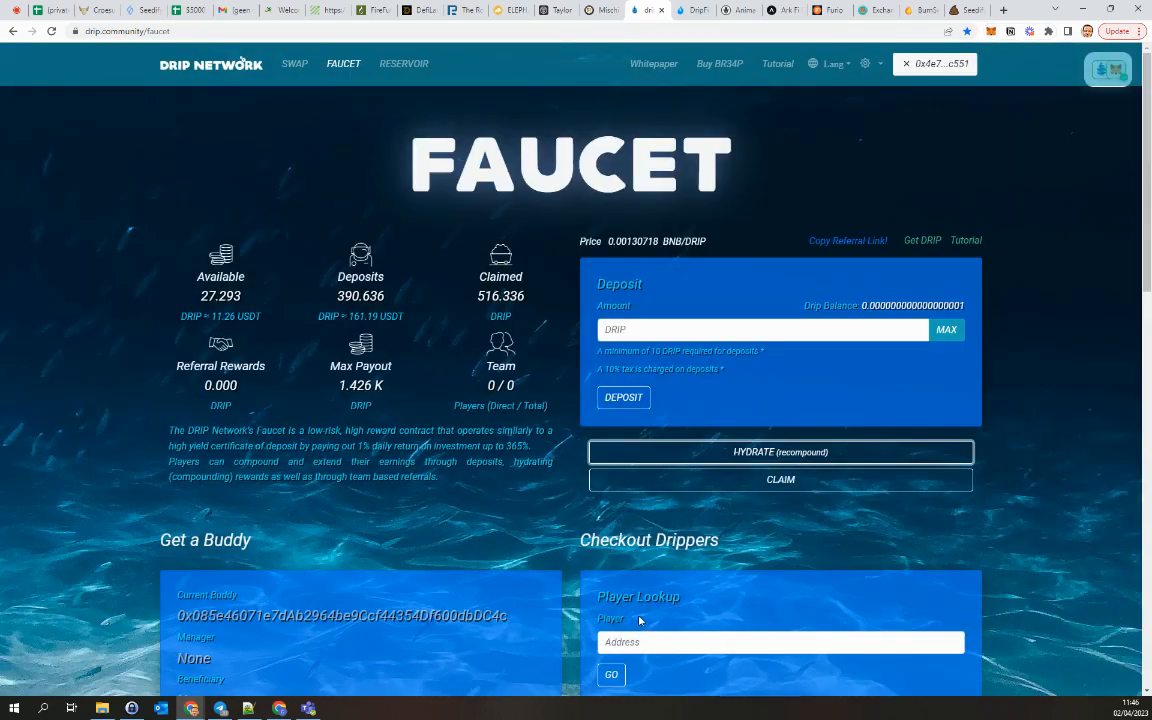
mouse_move(745, 509)
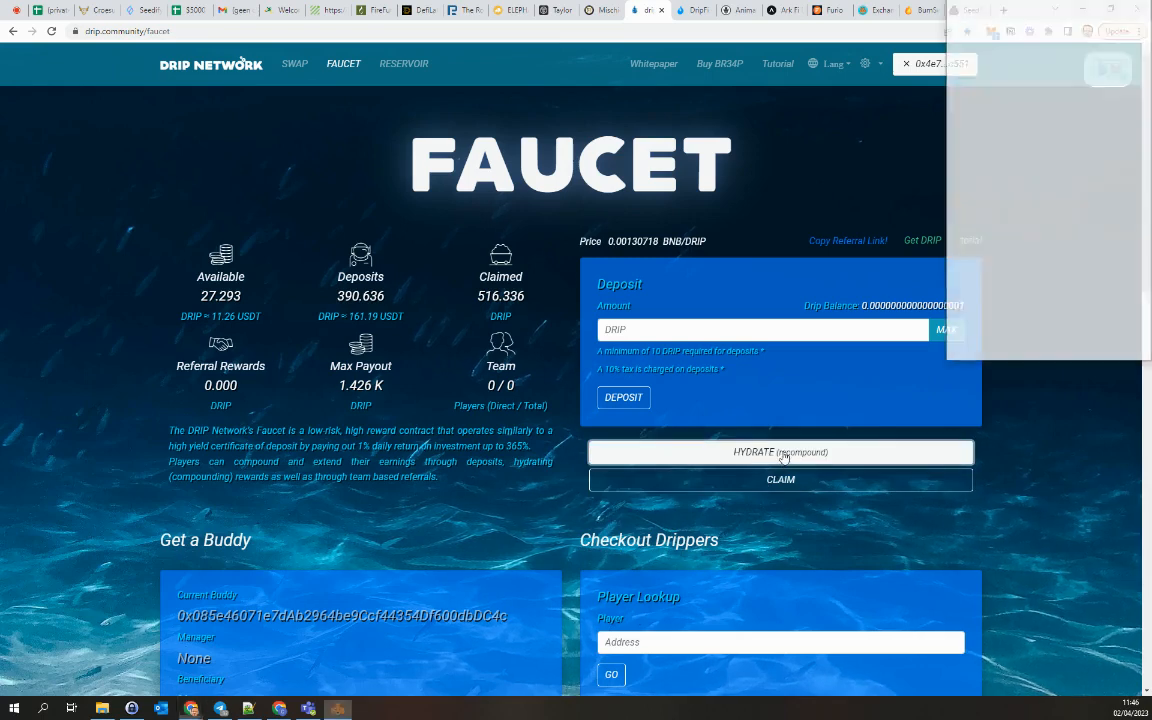
left_click(780, 451)
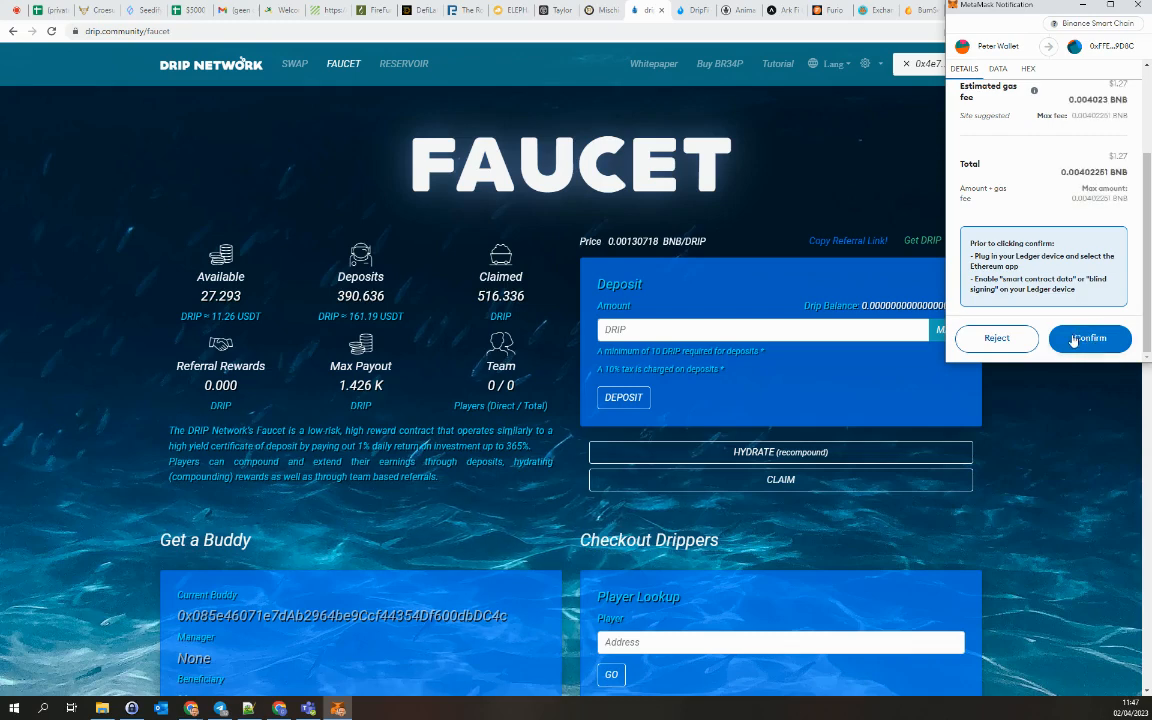
left_click(1089, 338)
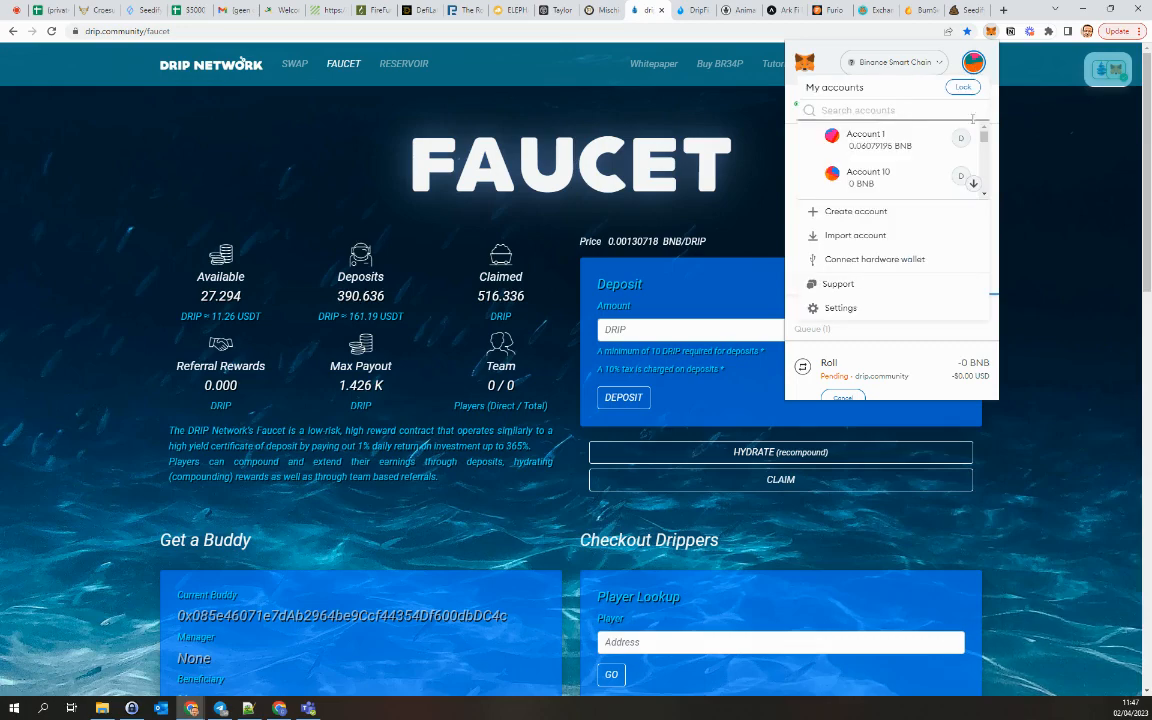
left_click(865, 138)
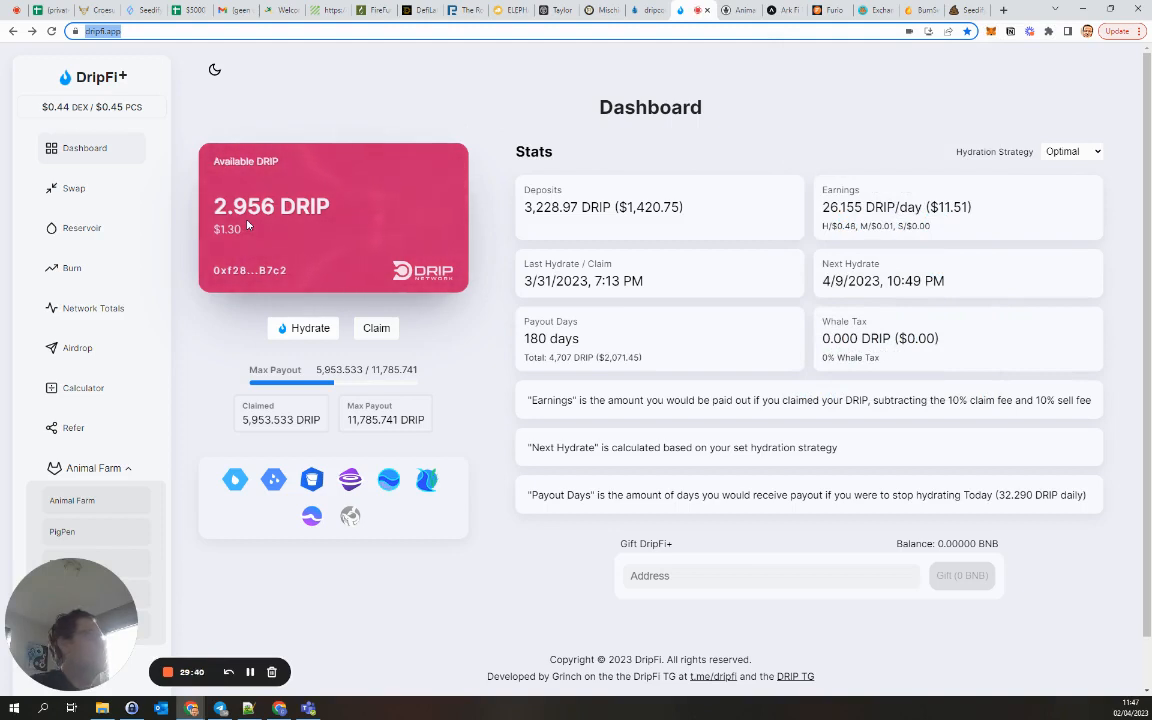
mouse_move(528, 106)
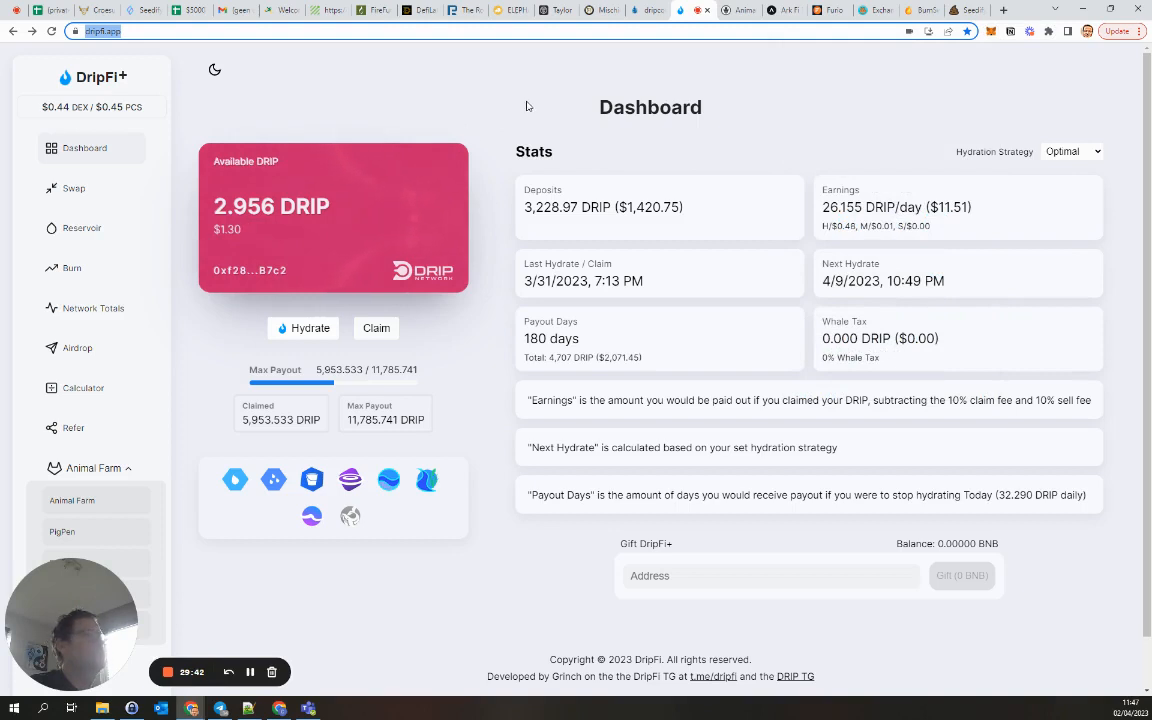
mouse_move(158, 380)
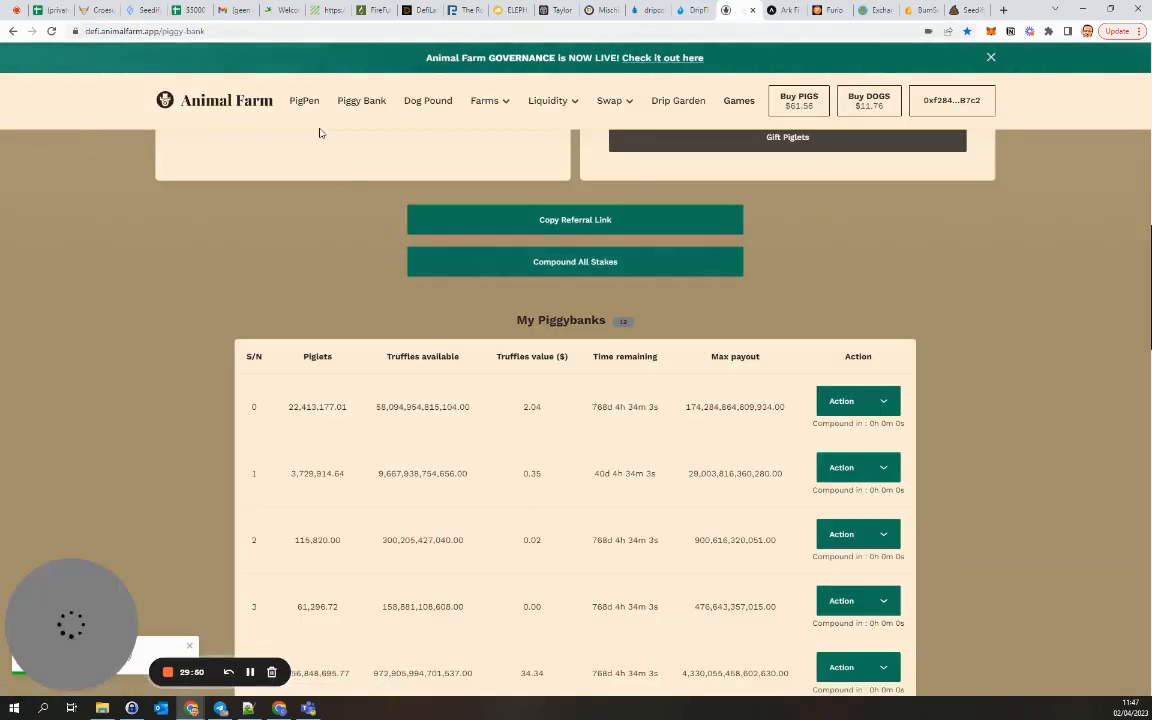
Compound PigPen rewards and reconnect the wallet, showing 18.55 PIGS staked with zero claimable.
left_click(304, 100)
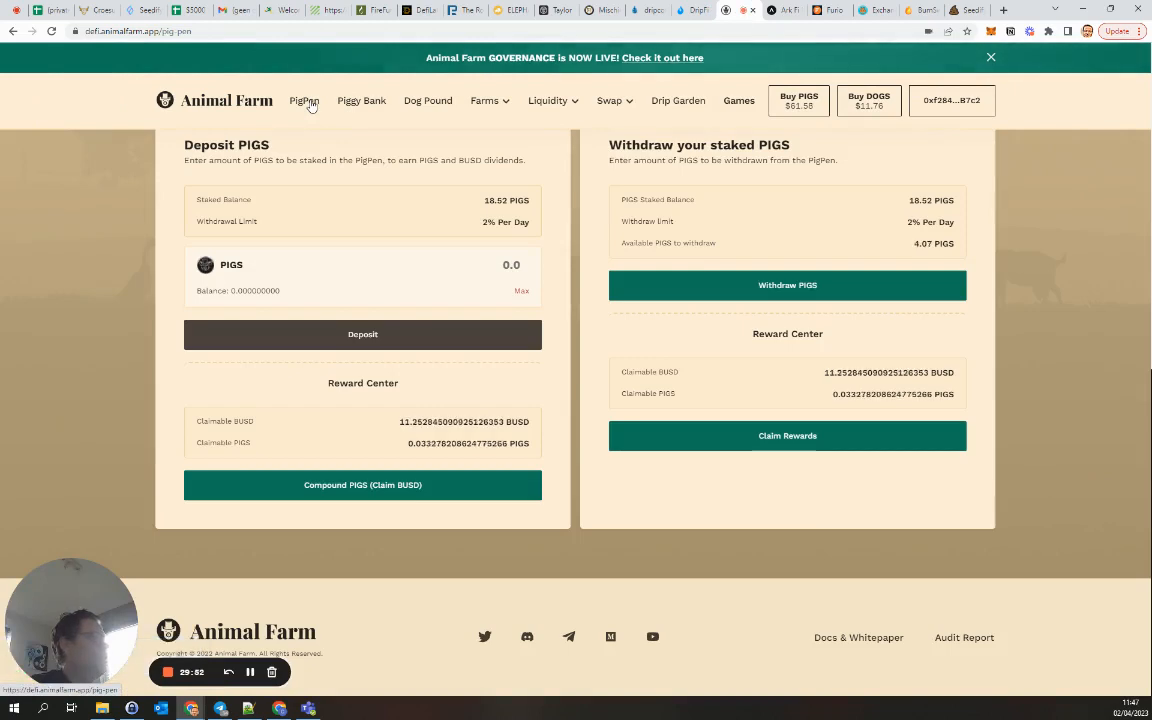
left_click(485, 100)
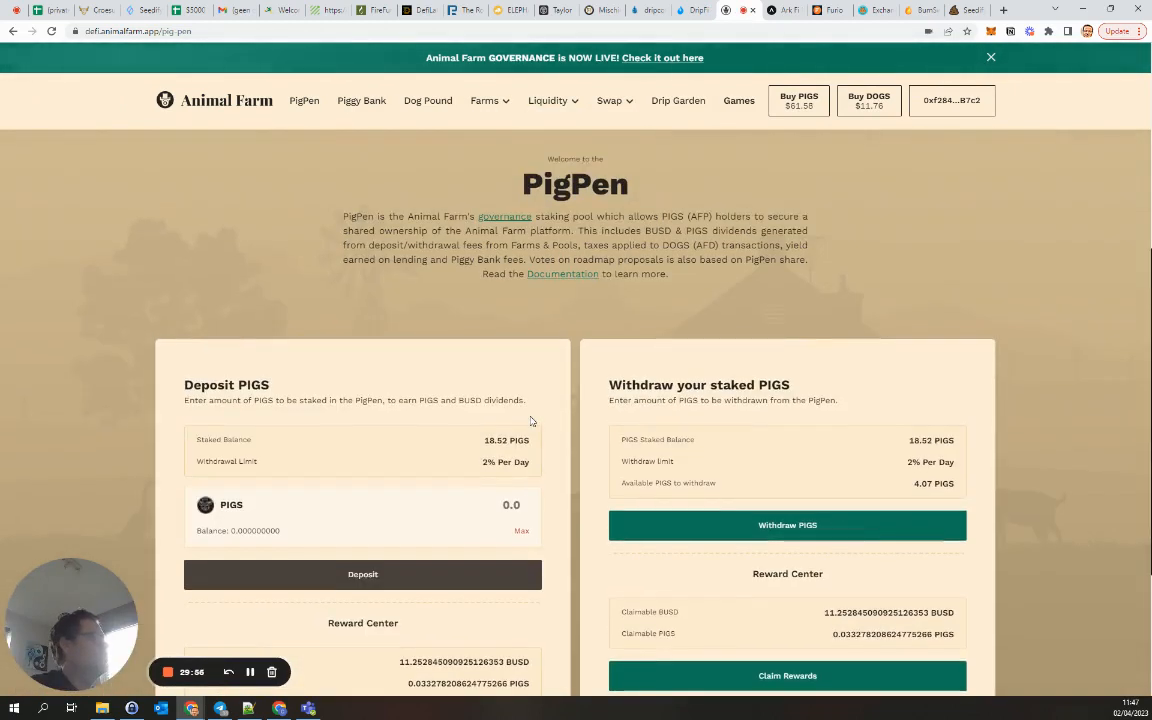
scroll("down", 3)
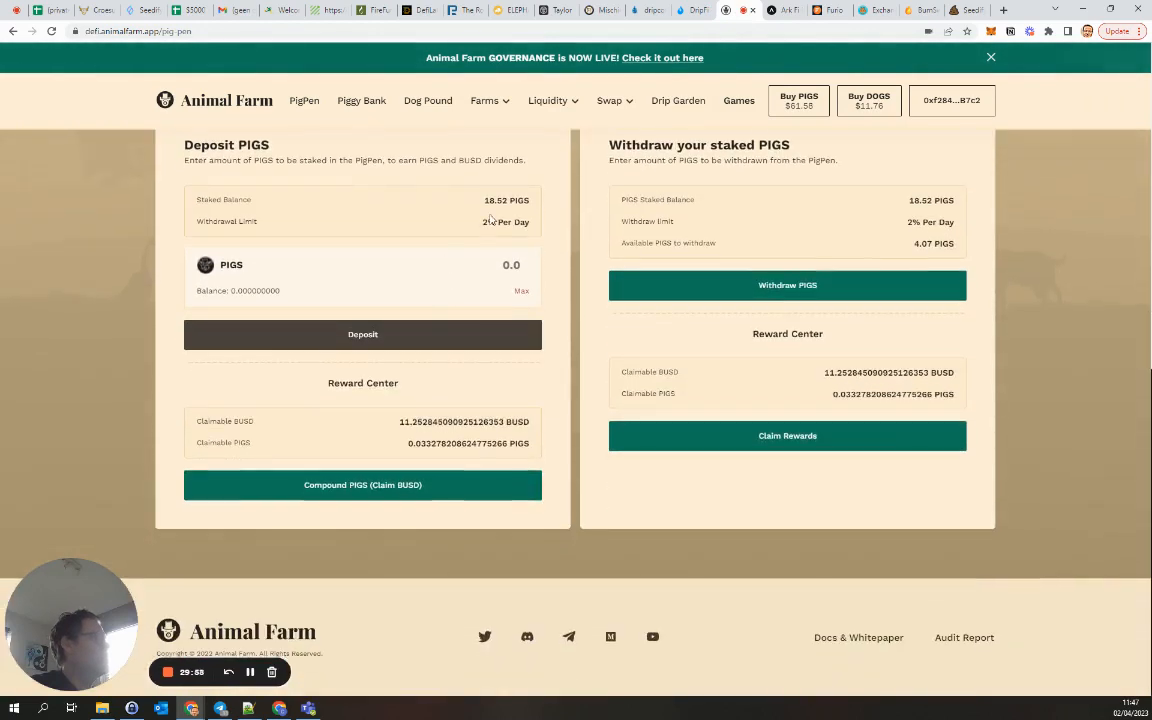
mouse_move(494, 547)
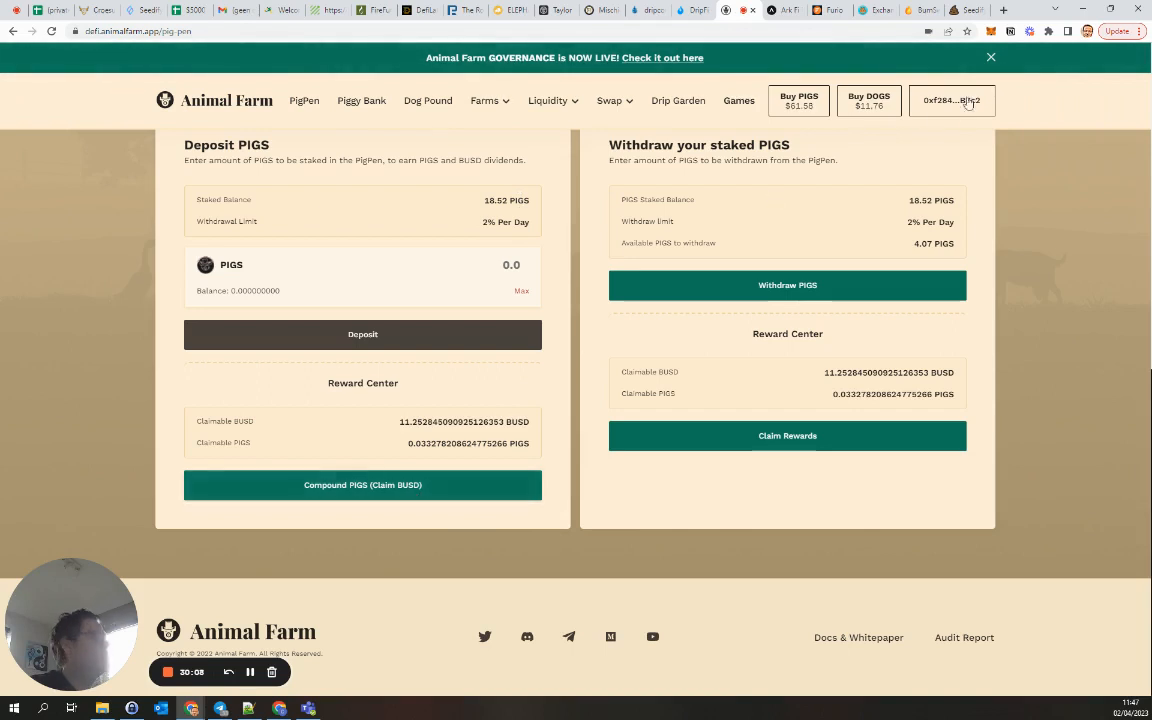
mouse_move(1031, 222)
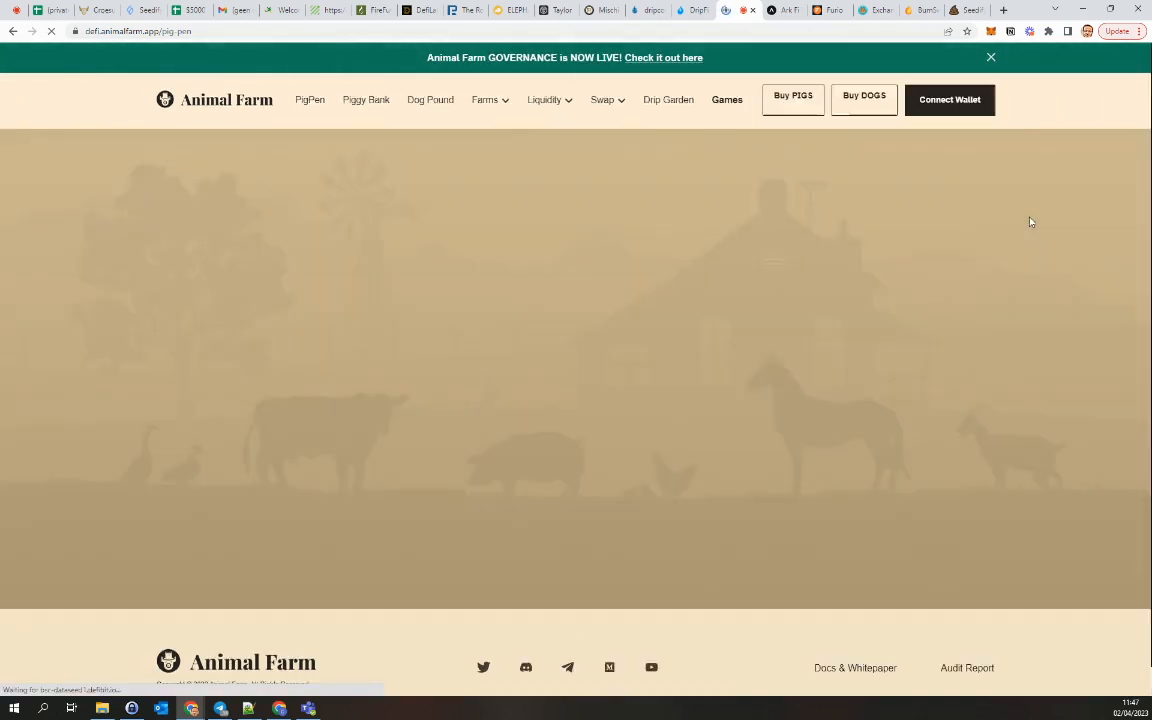
left_click(949, 99)
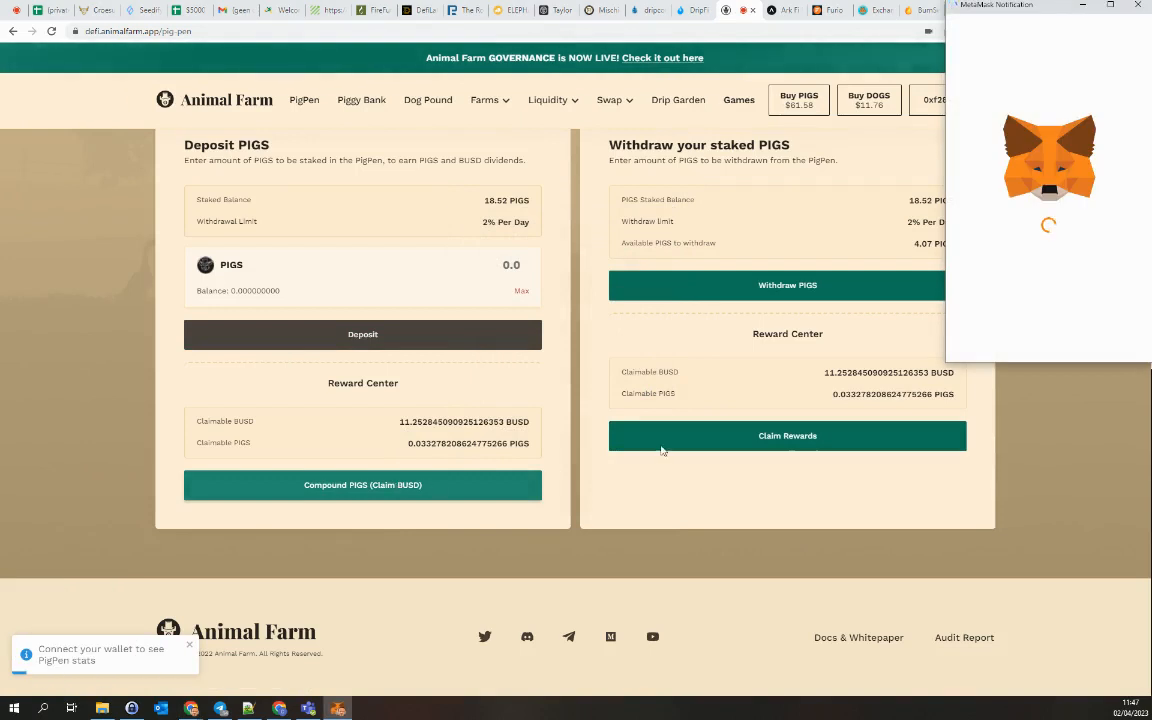
left_click(787, 435)
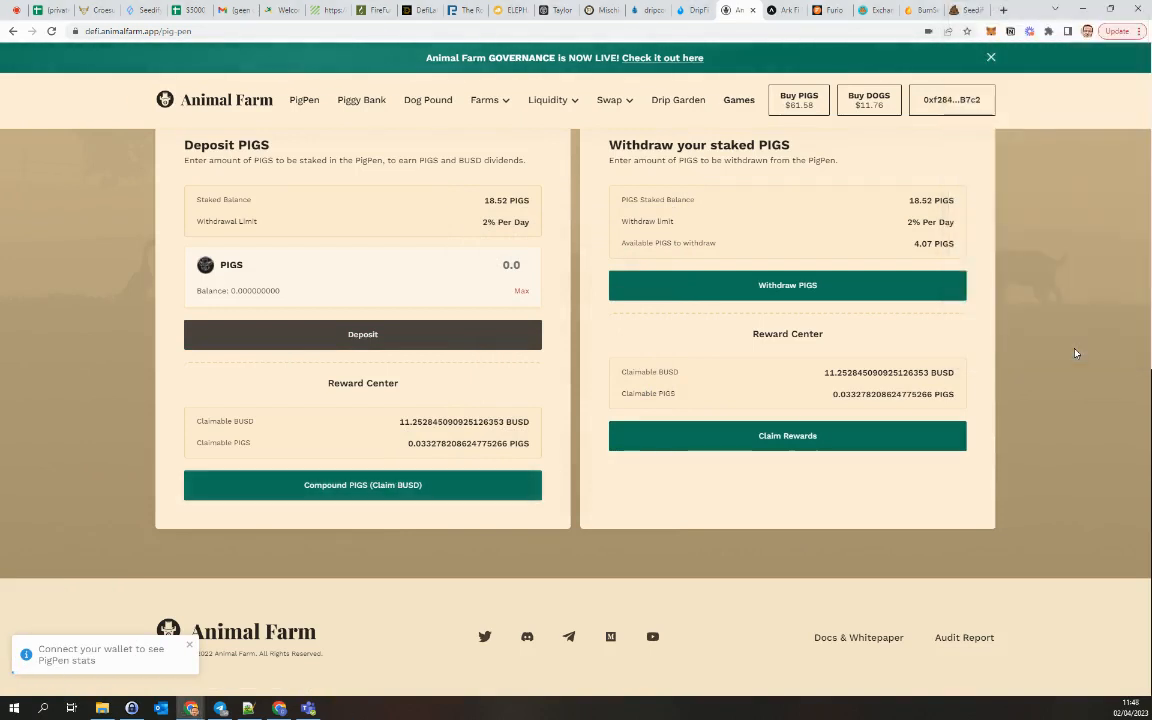
left_click(189, 644)
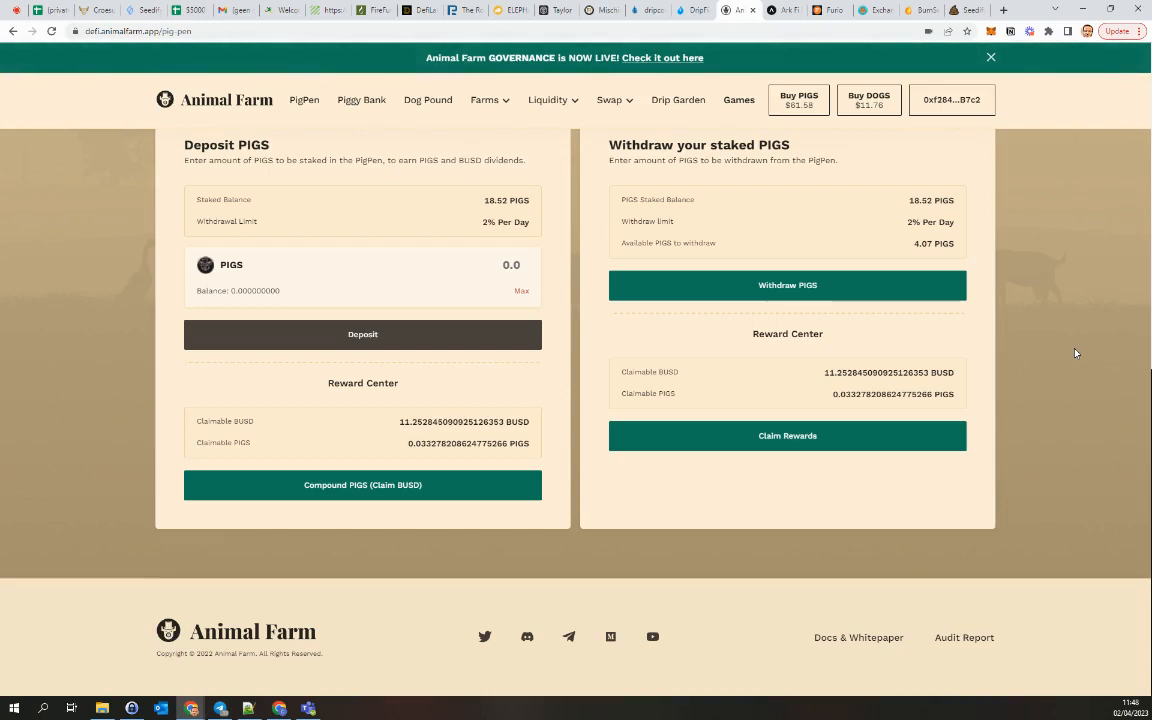
left_click(362, 485)
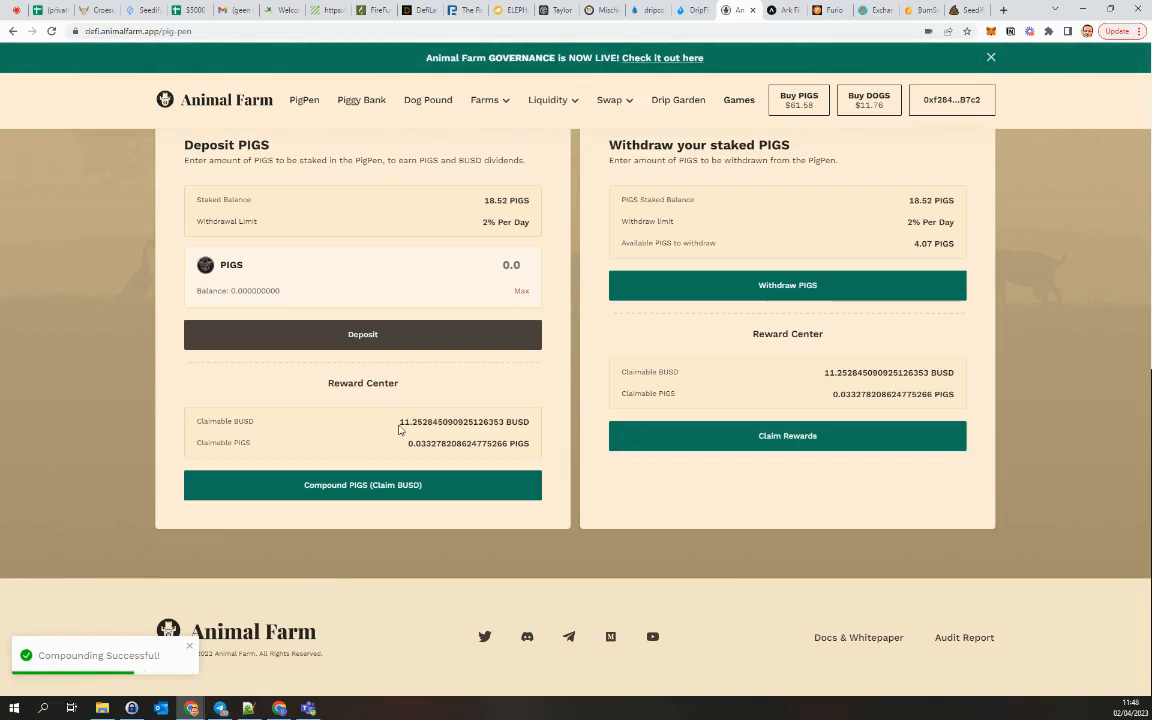
mouse_move(993, 31)
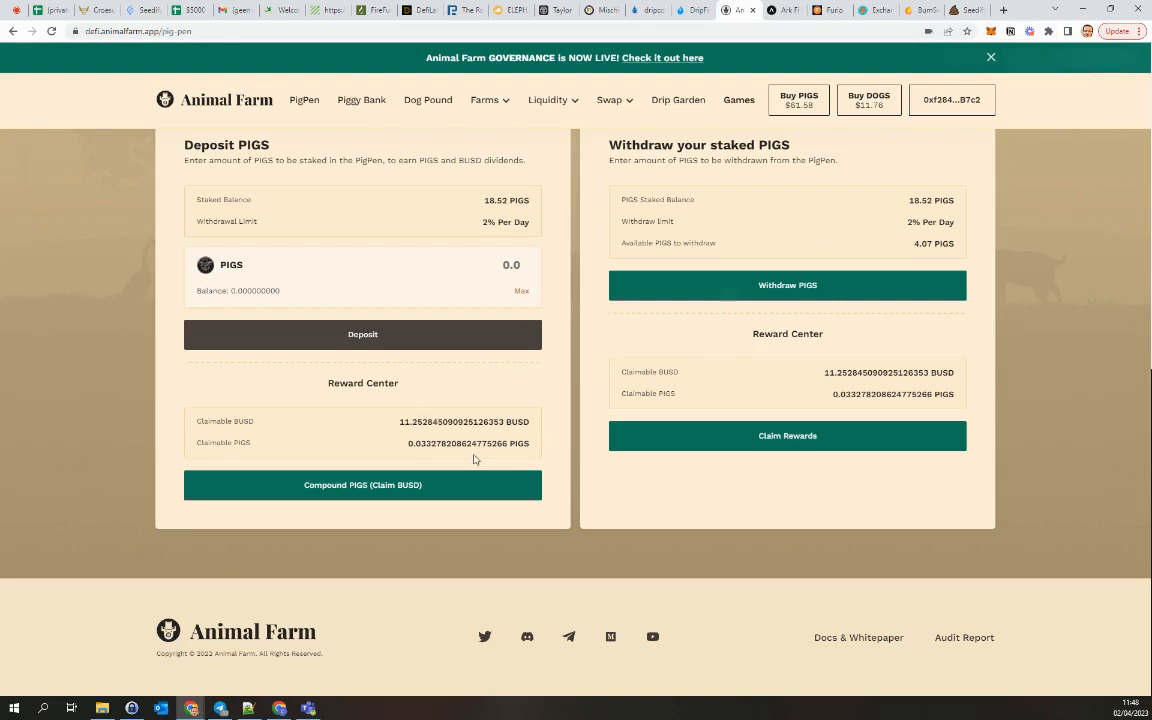
mouse_move(517, 221)
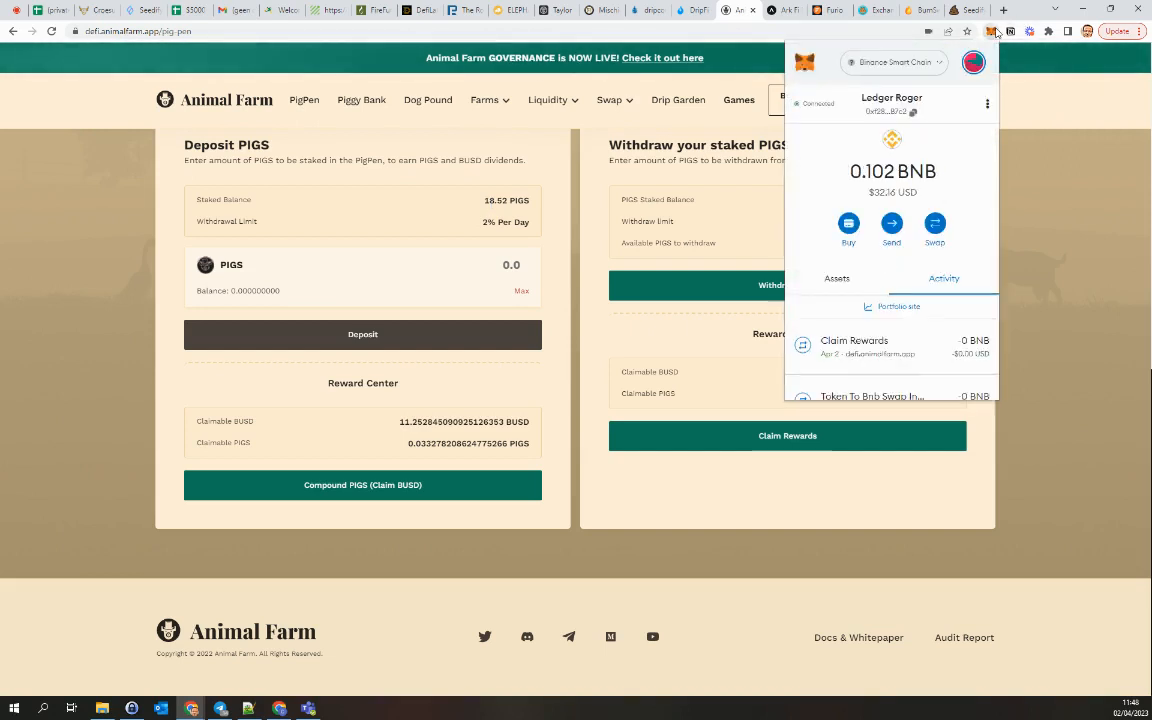
mouse_move(842, 374)
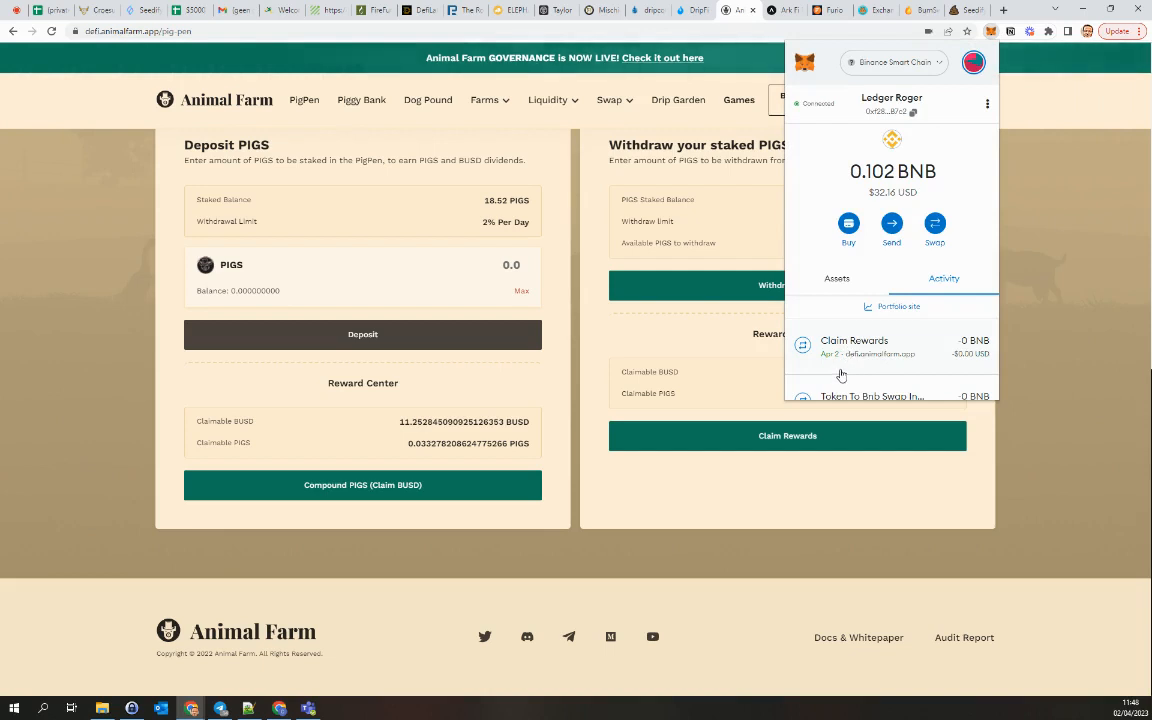
mouse_move(853, 333)
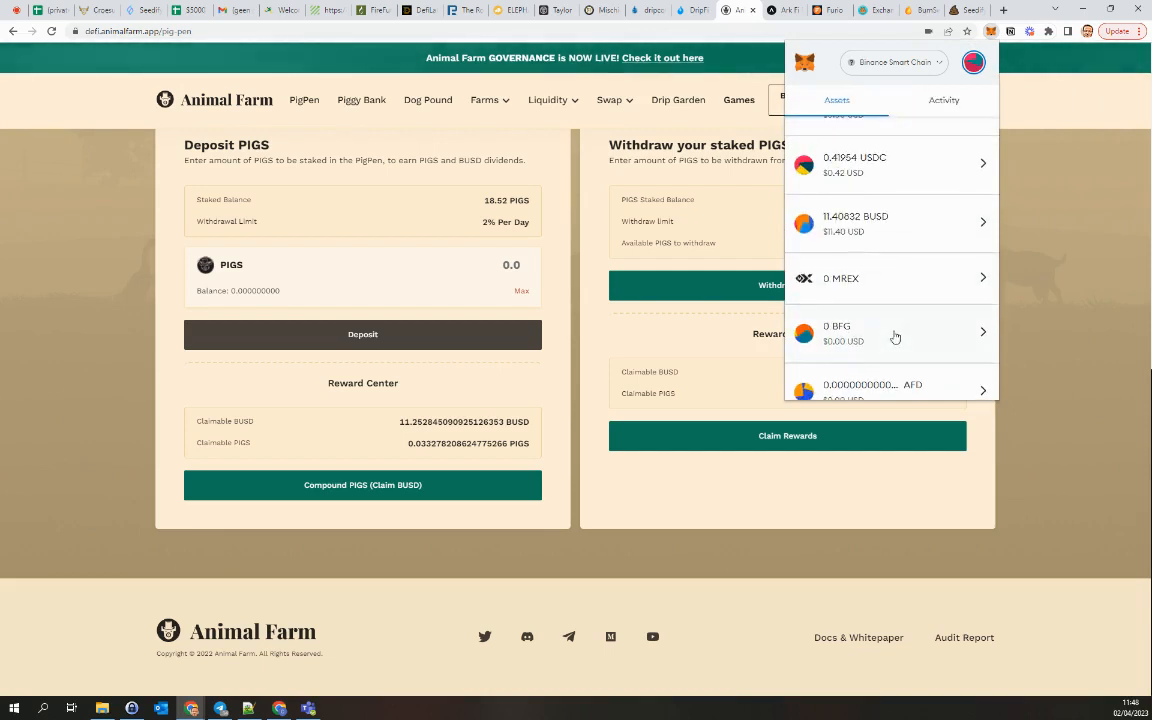
mouse_move(897, 231)
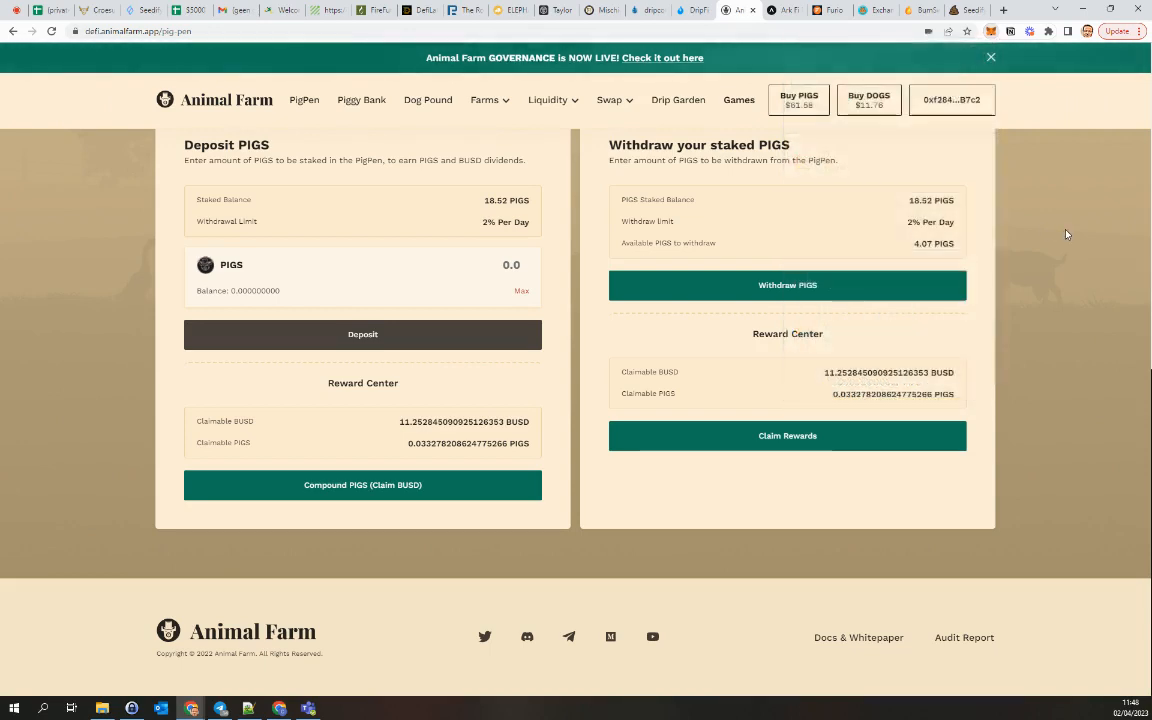
left_click(948, 100)
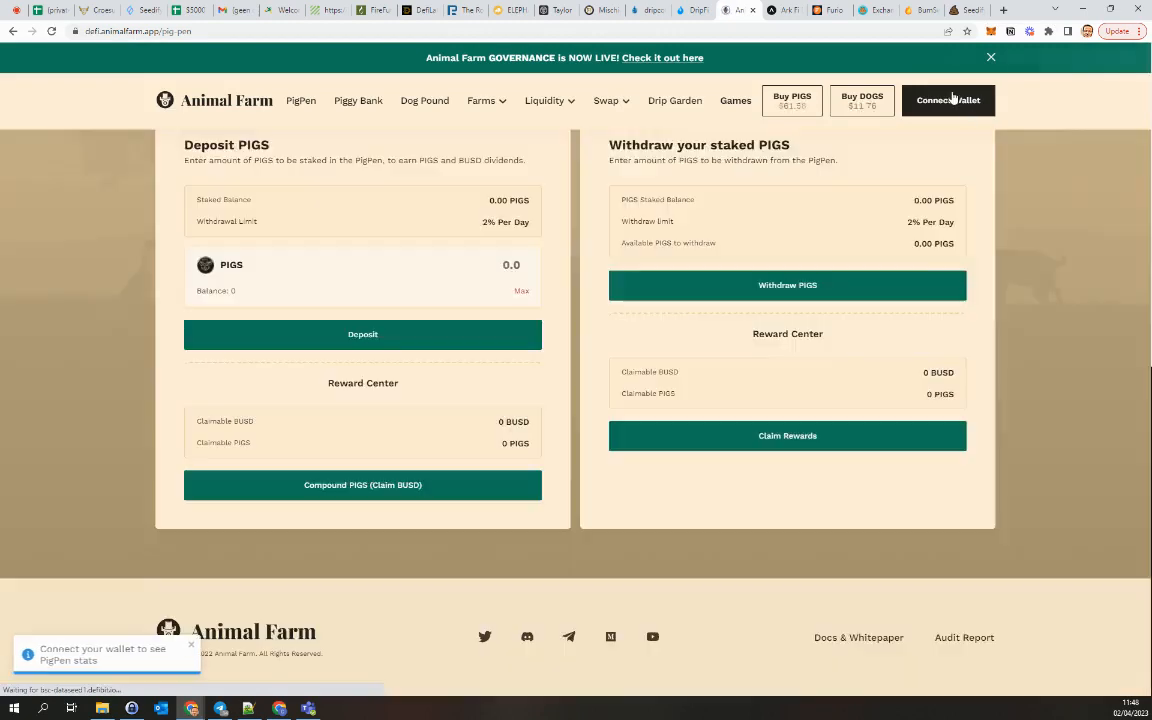
left_click(947, 100)
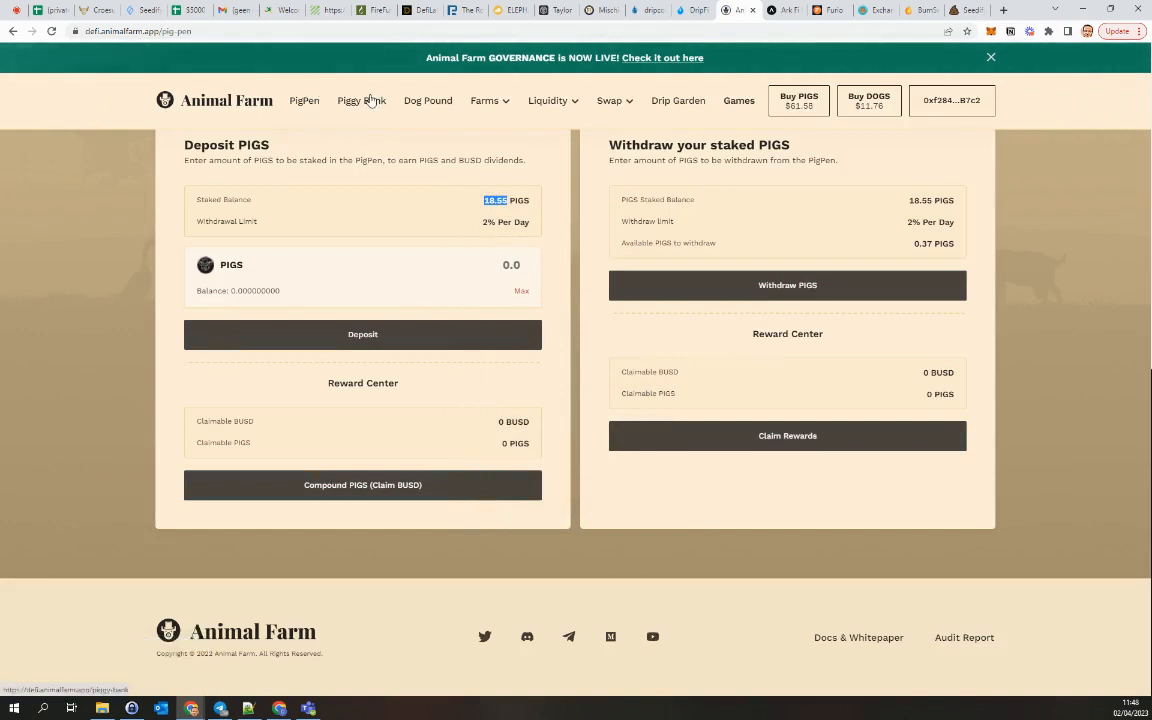
Find piggybank 4 in the Piggy Bank and choose Compound from its actions.
left_click(361, 100)
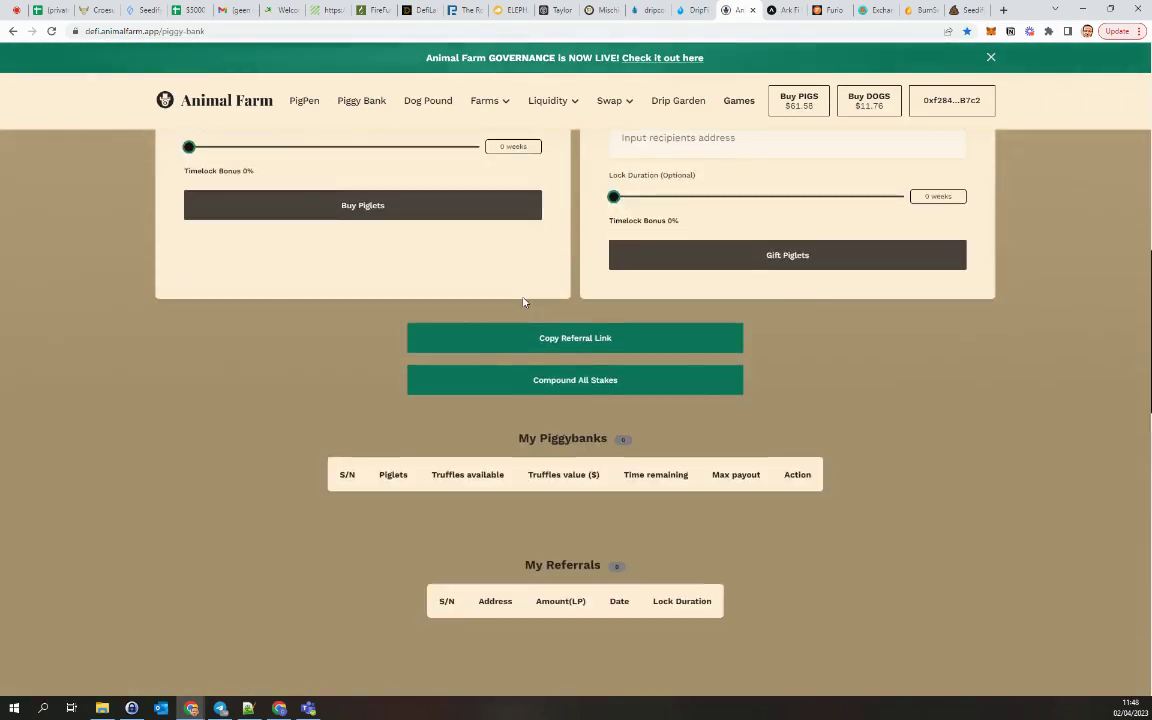
scroll("down", 3)
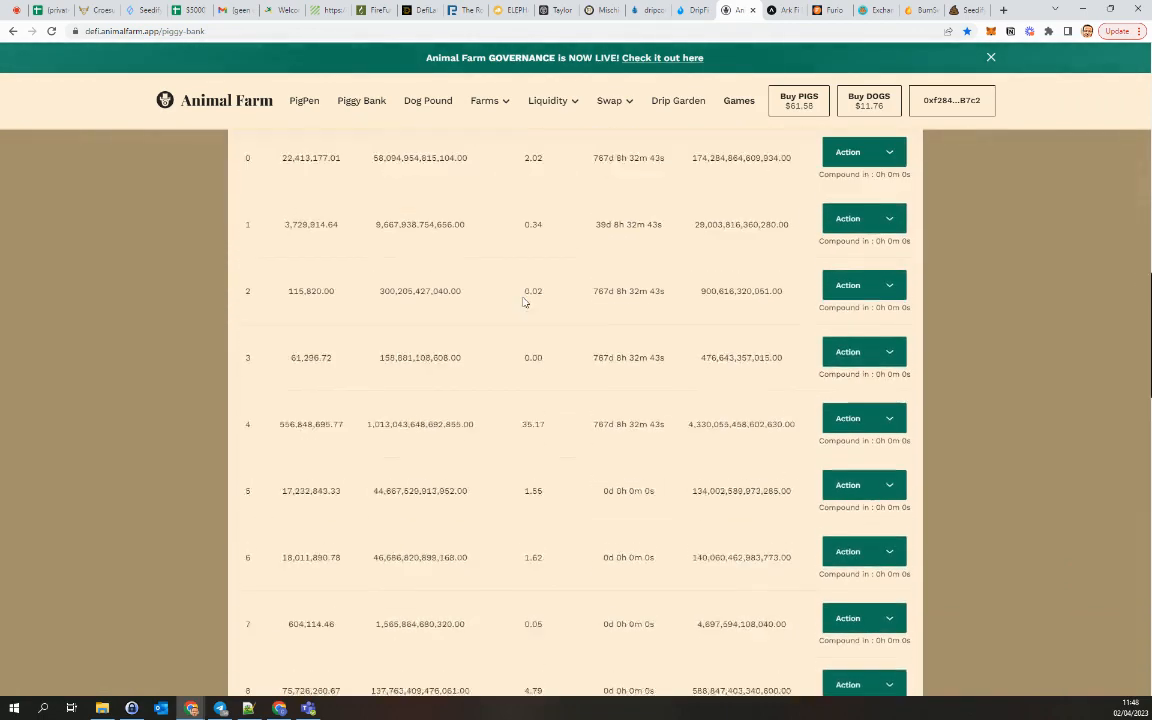
scroll("down", 3)
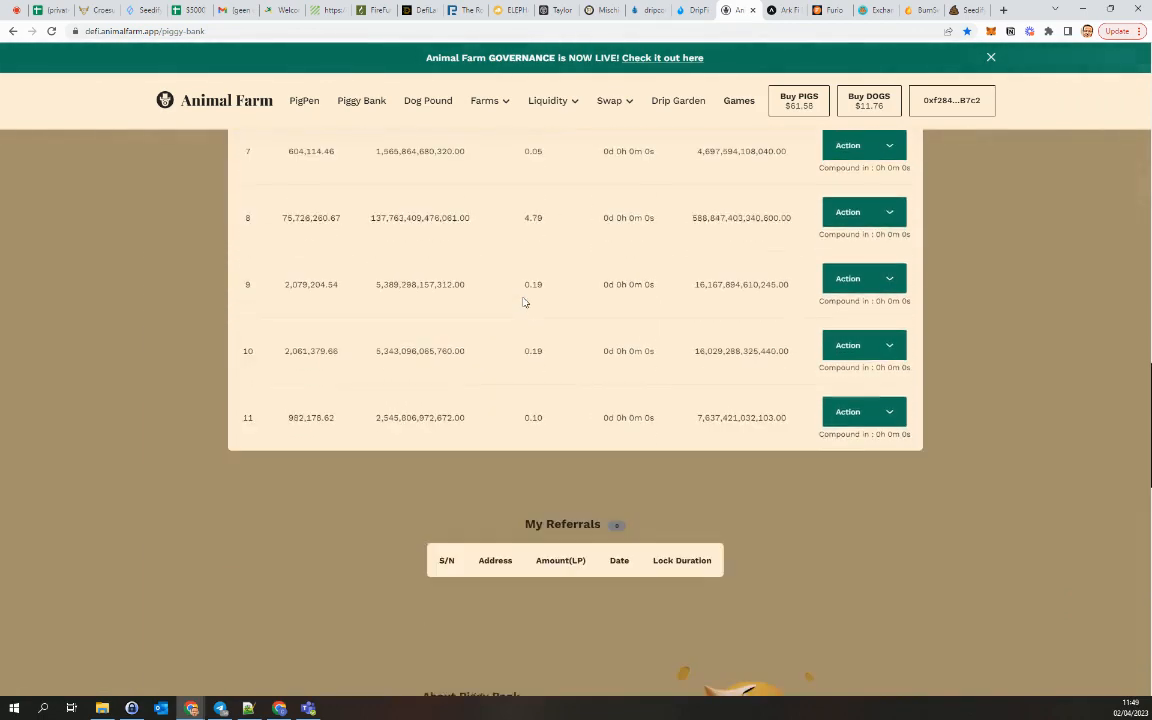
scroll("up", 3)
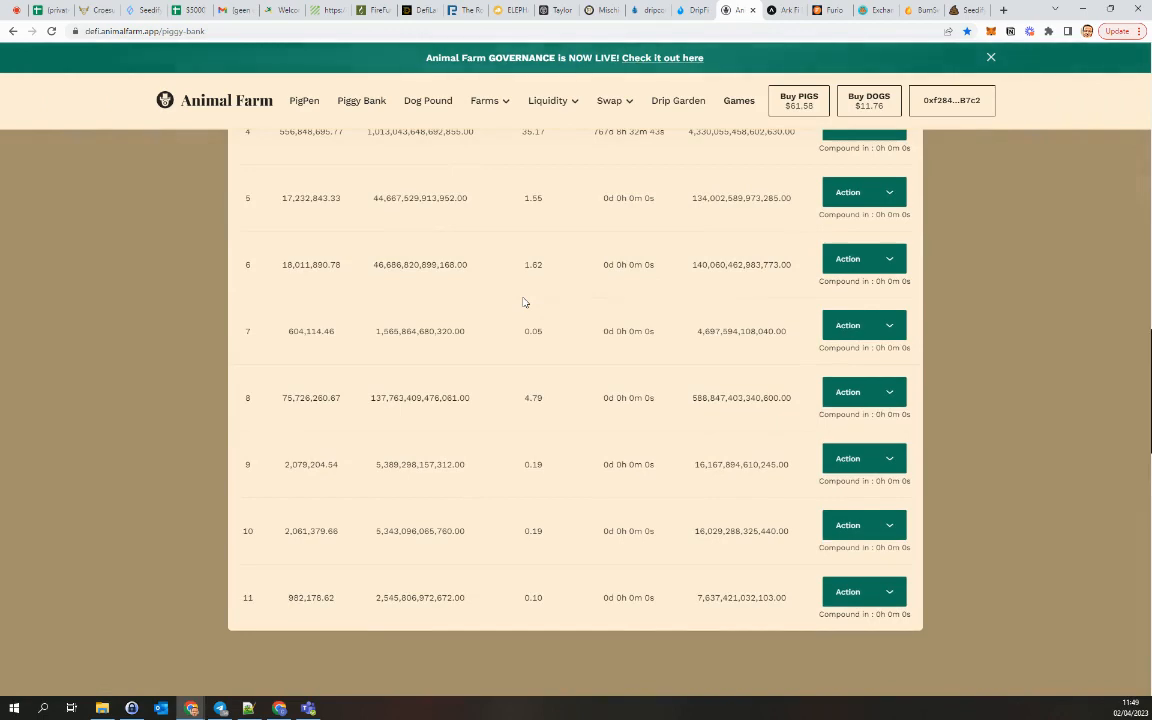
scroll("up", 3)
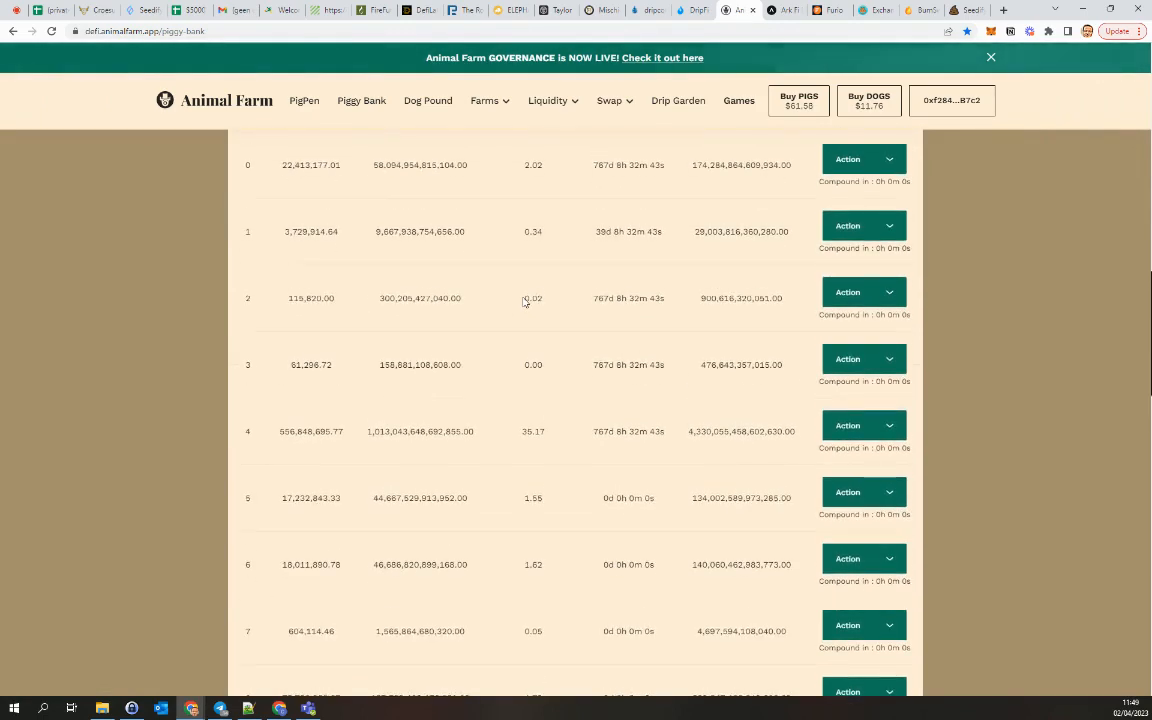
scroll("up", 3)
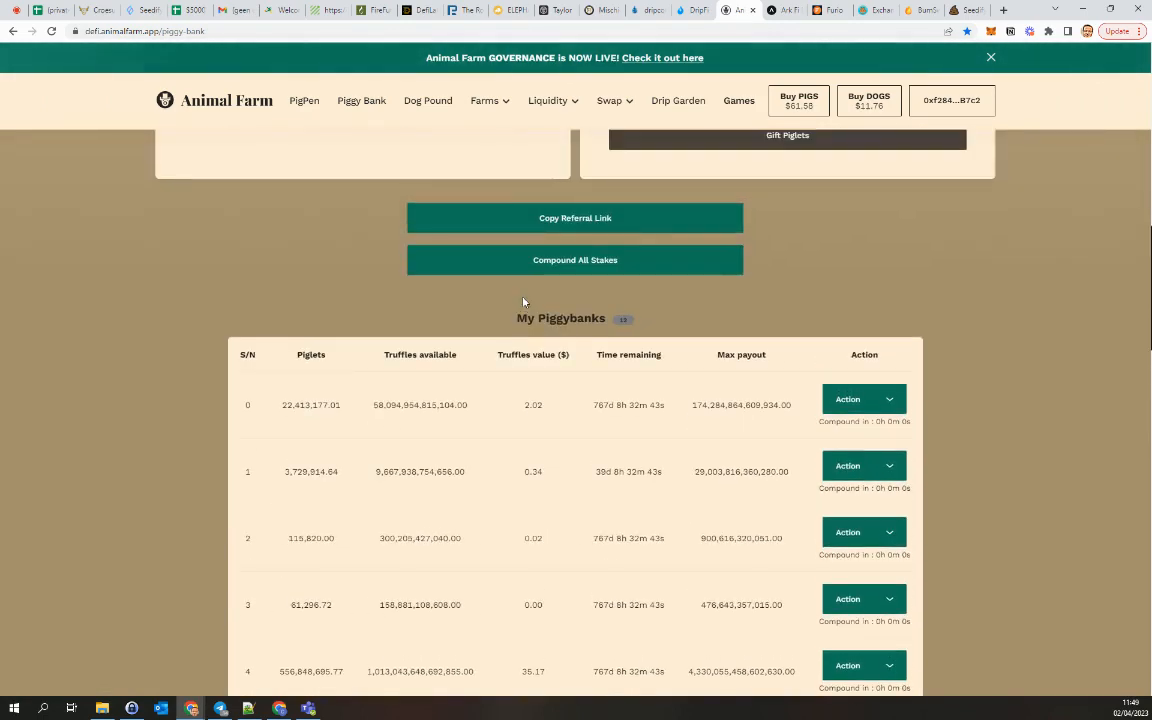
scroll("down", 3)
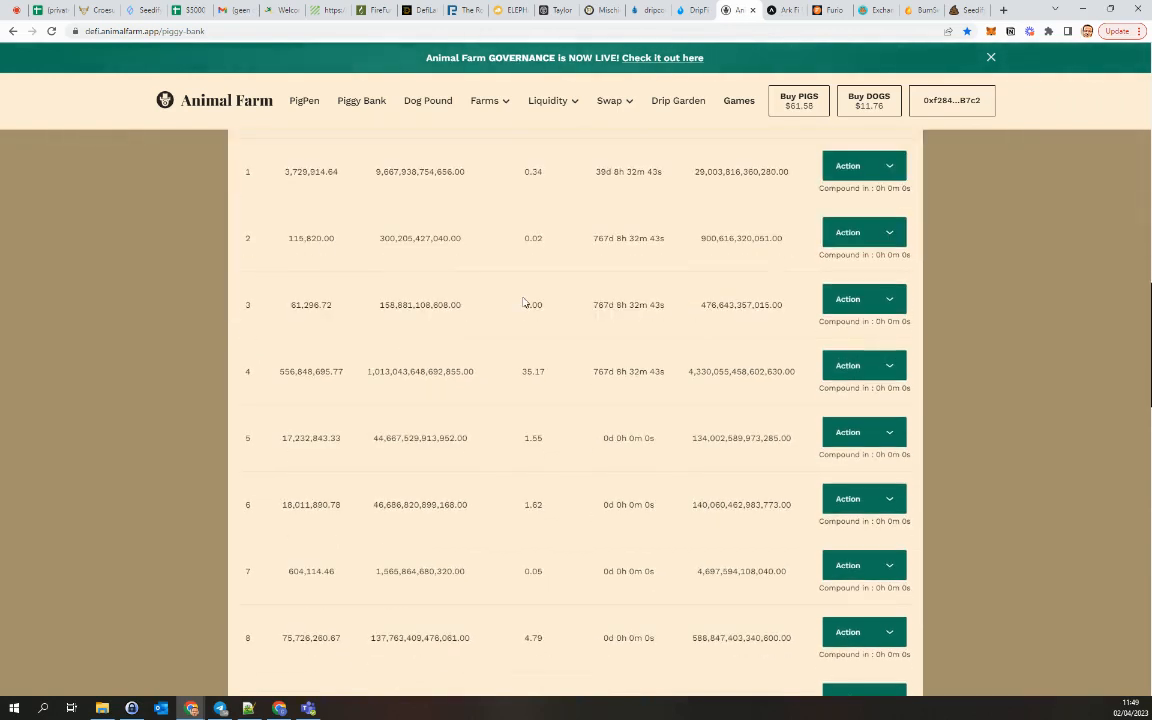
left_click(862, 365)
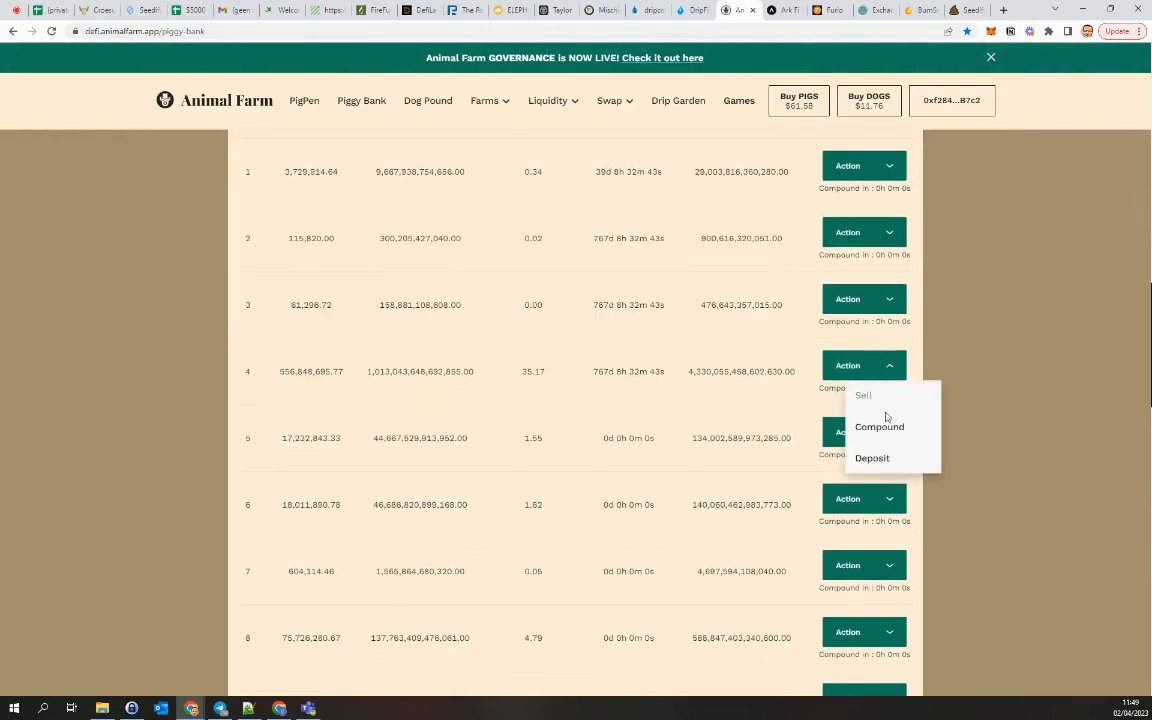
left_click(879, 427)
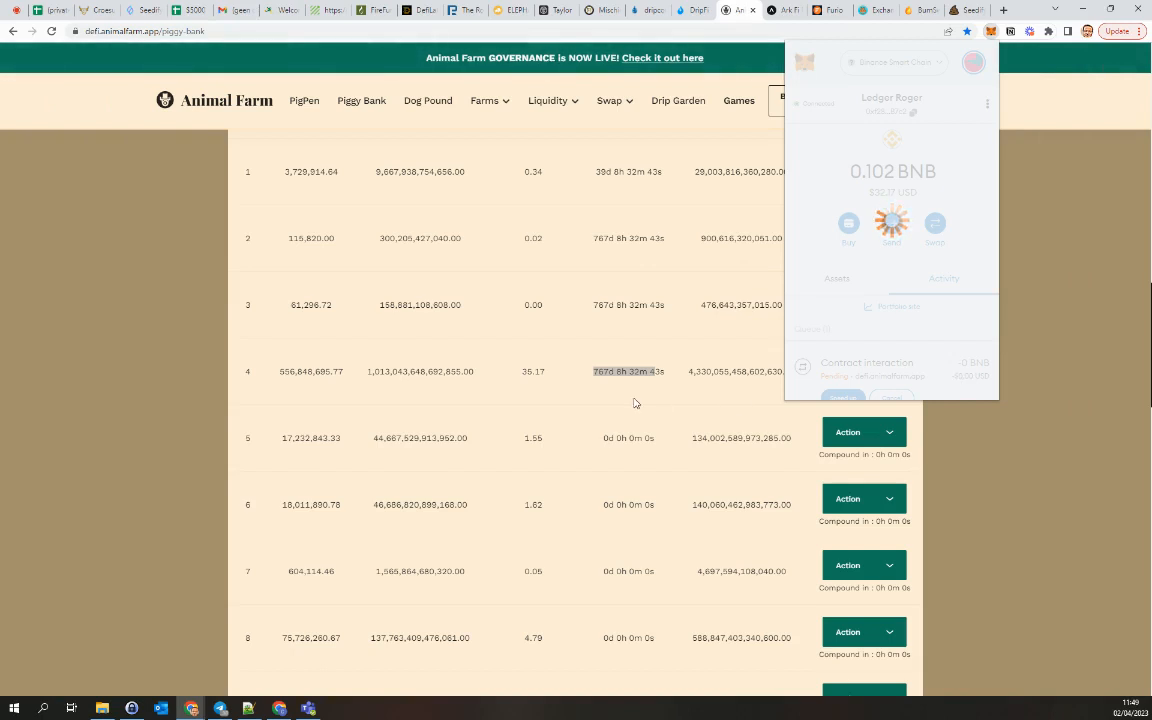
Close the MetaMask notification windows after the piggybank 4 compound.
scroll("down", 3)
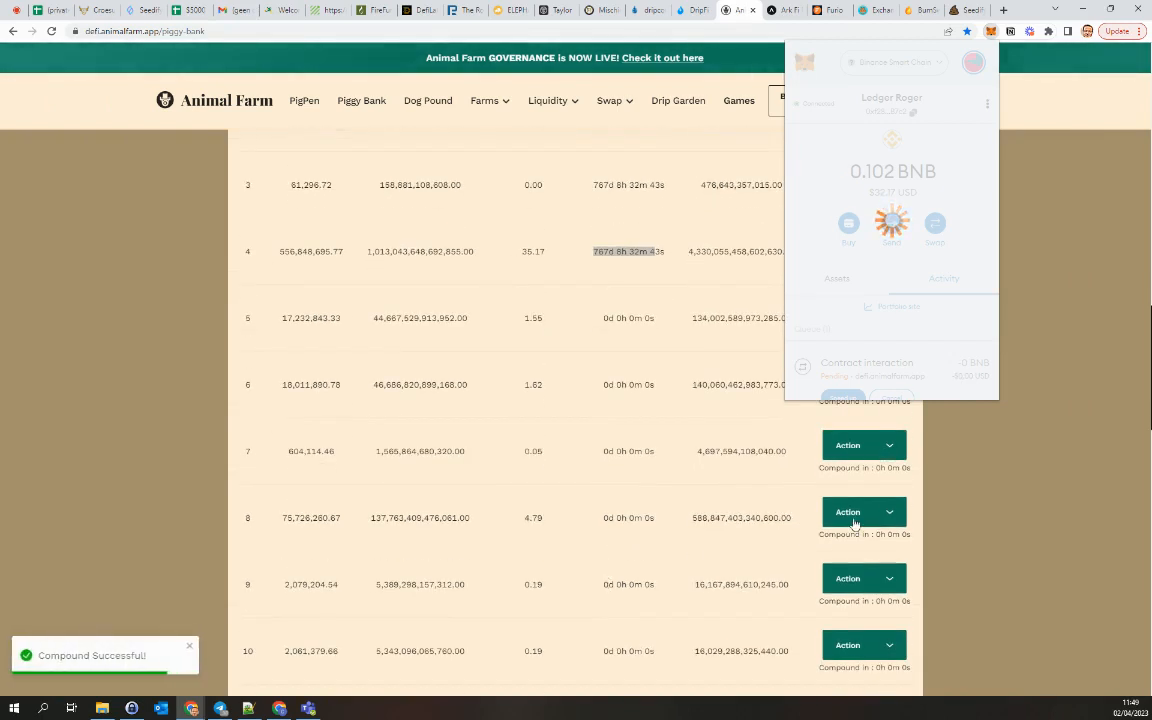
left_click(987, 57)
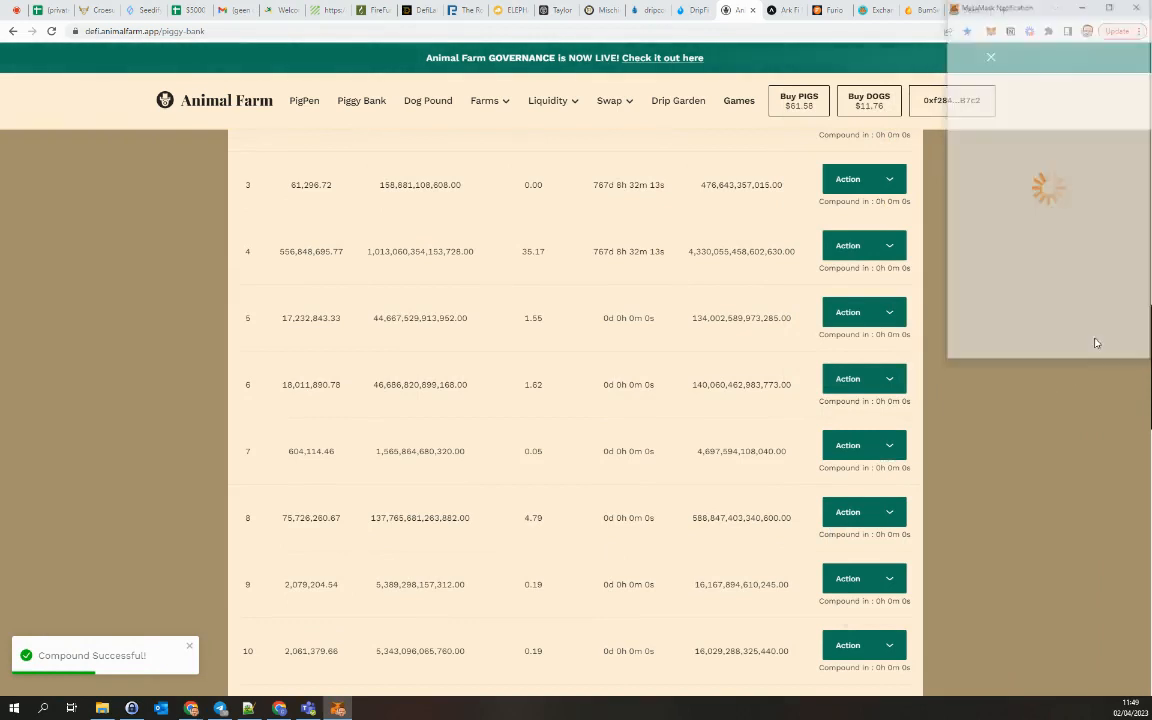
left_click(990, 57)
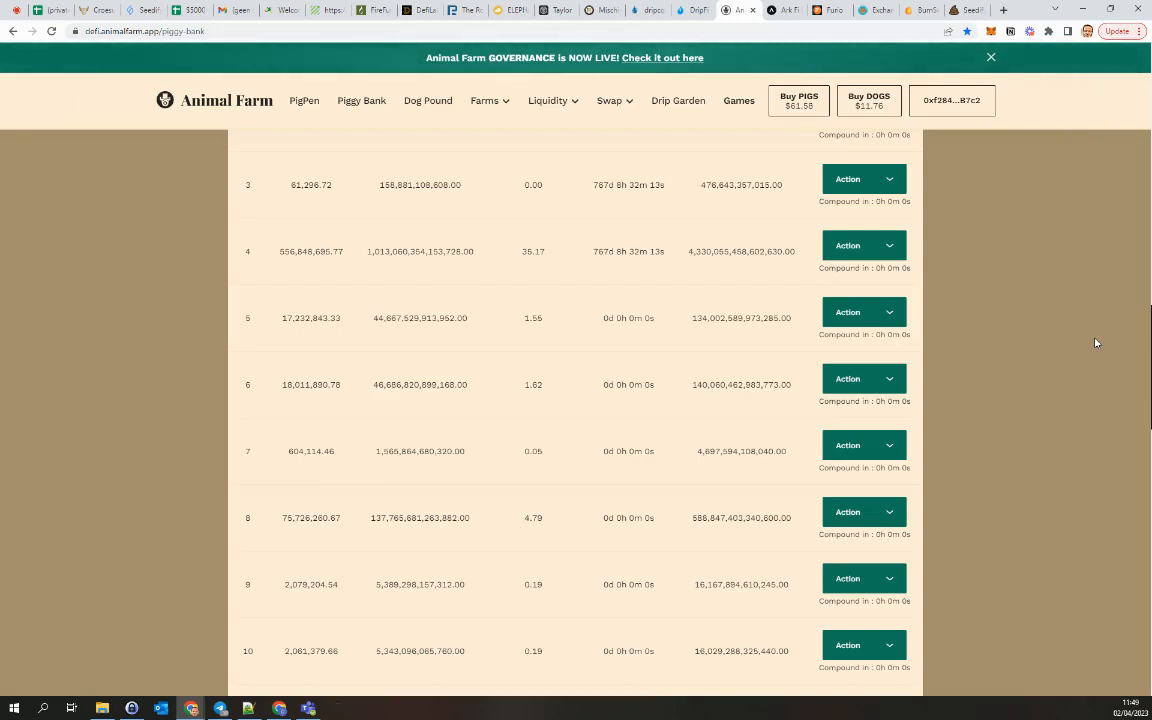
Plant the Drip Garden seeds from the liquidity farms, then switch to the ARK Fi tab.
left_click(485, 100)
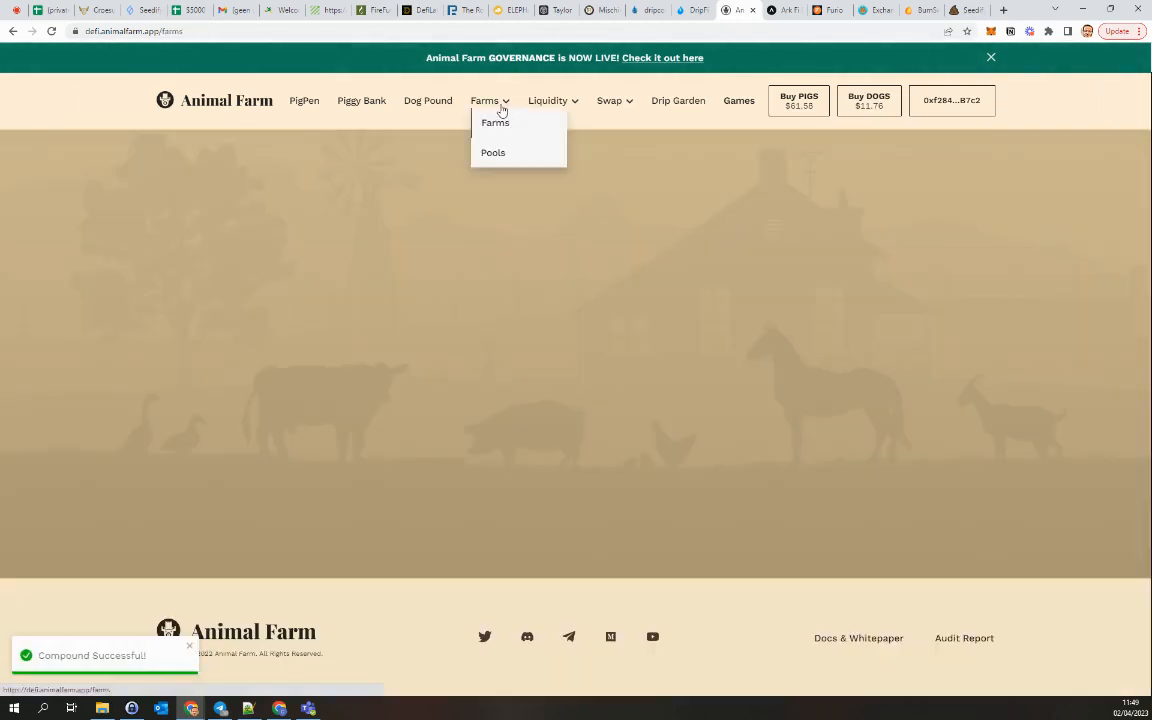
left_click(495, 122)
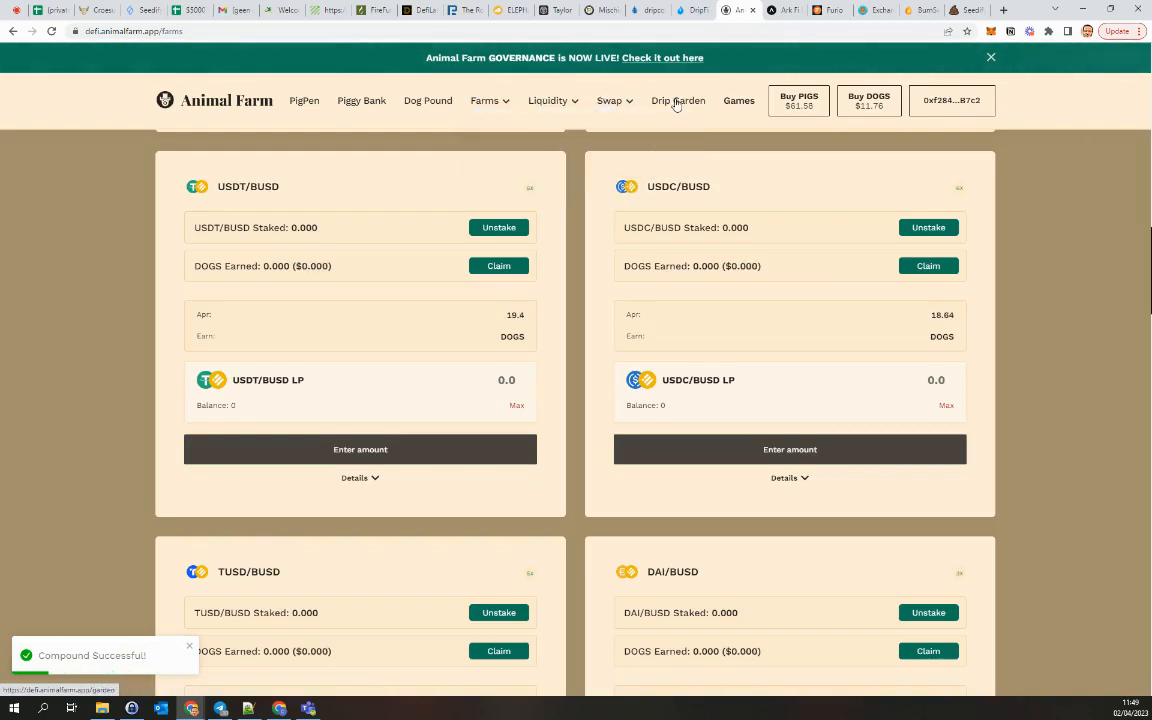
left_click(678, 100)
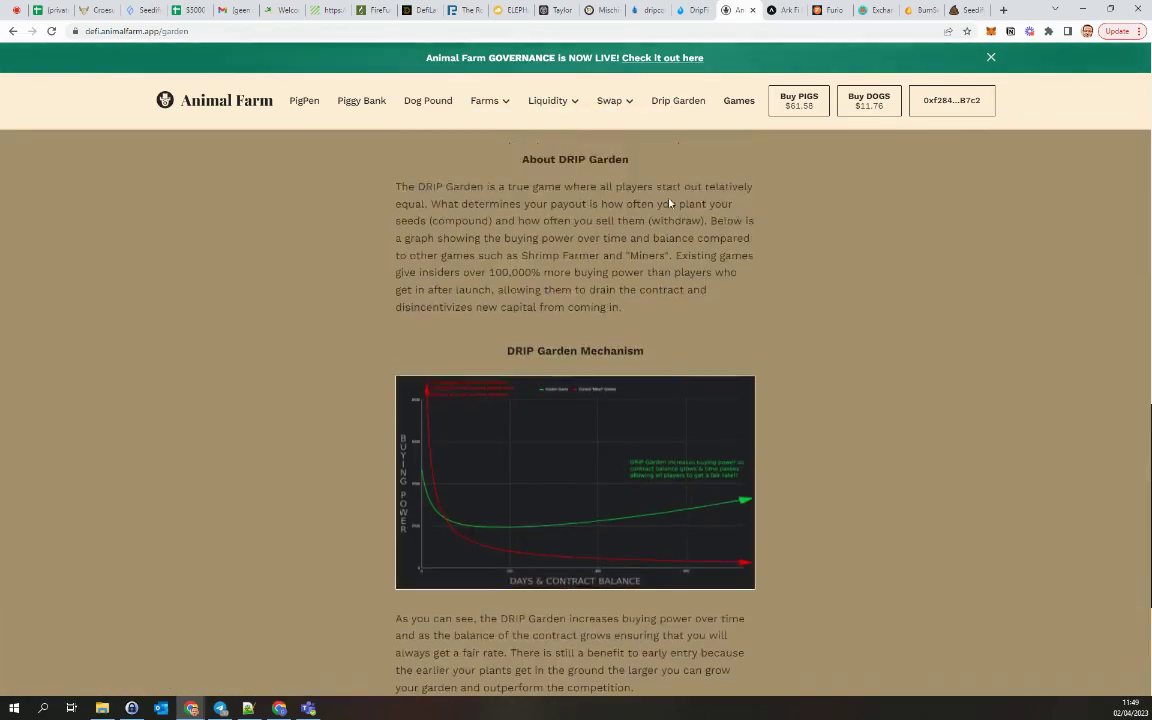
scroll("up", 3)
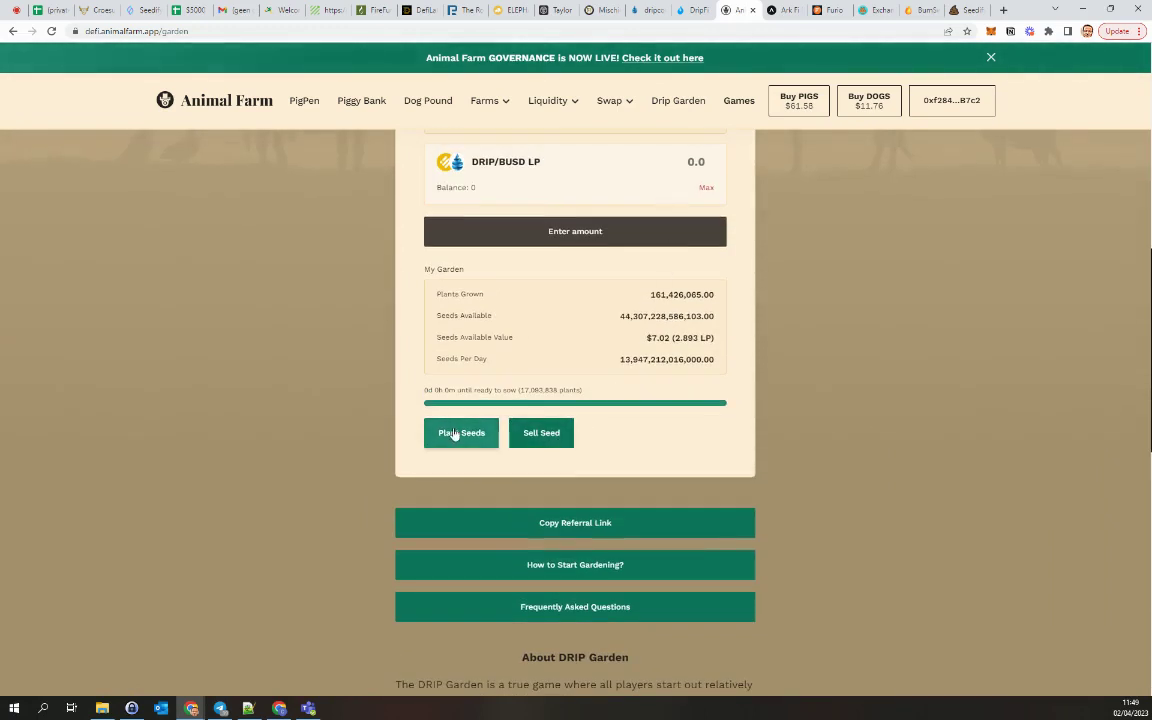
left_click(461, 432)
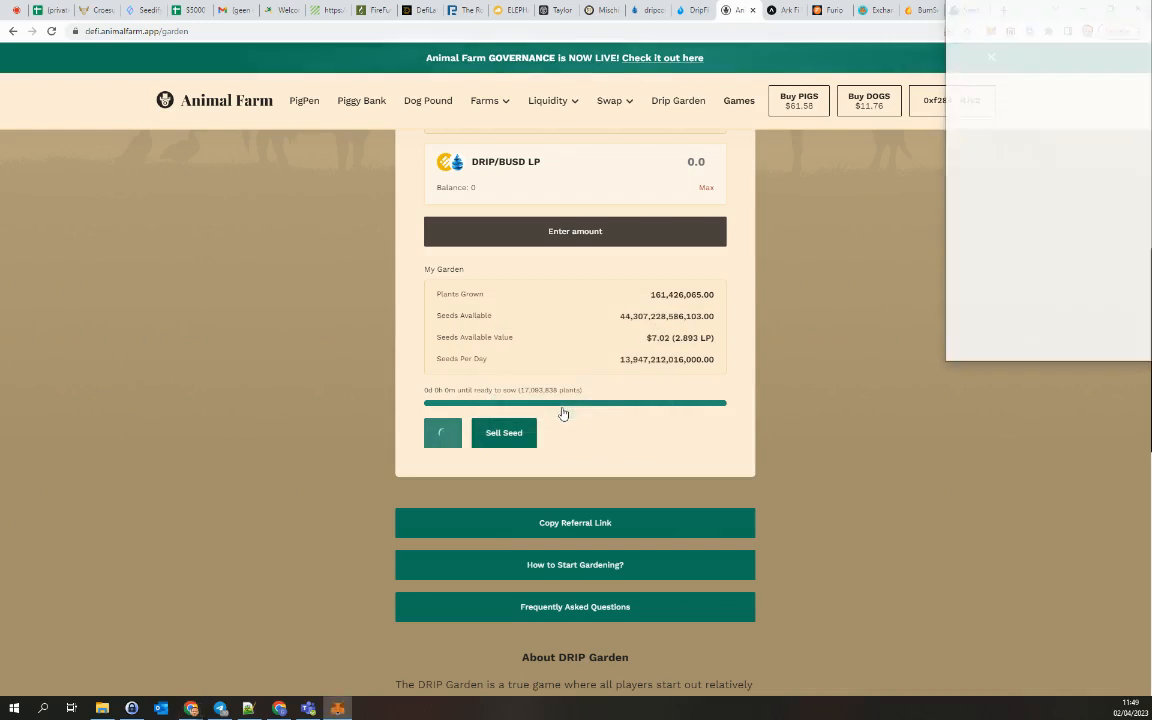
left_click(442, 432)
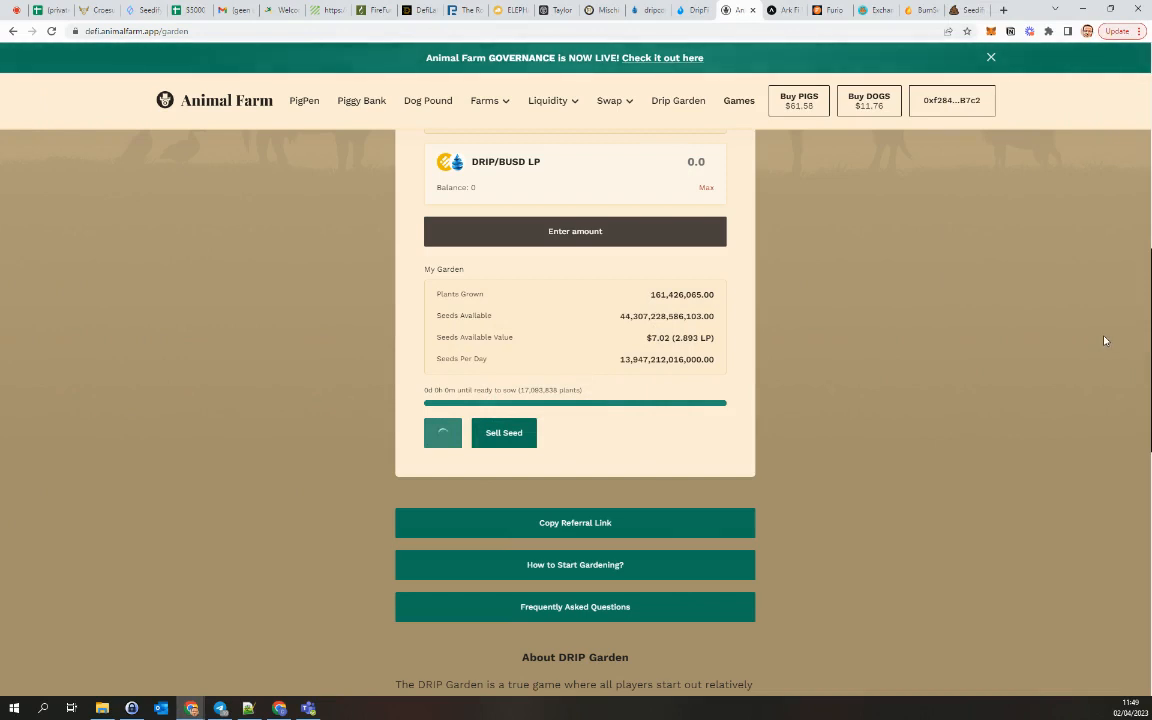
left_click(785, 10)
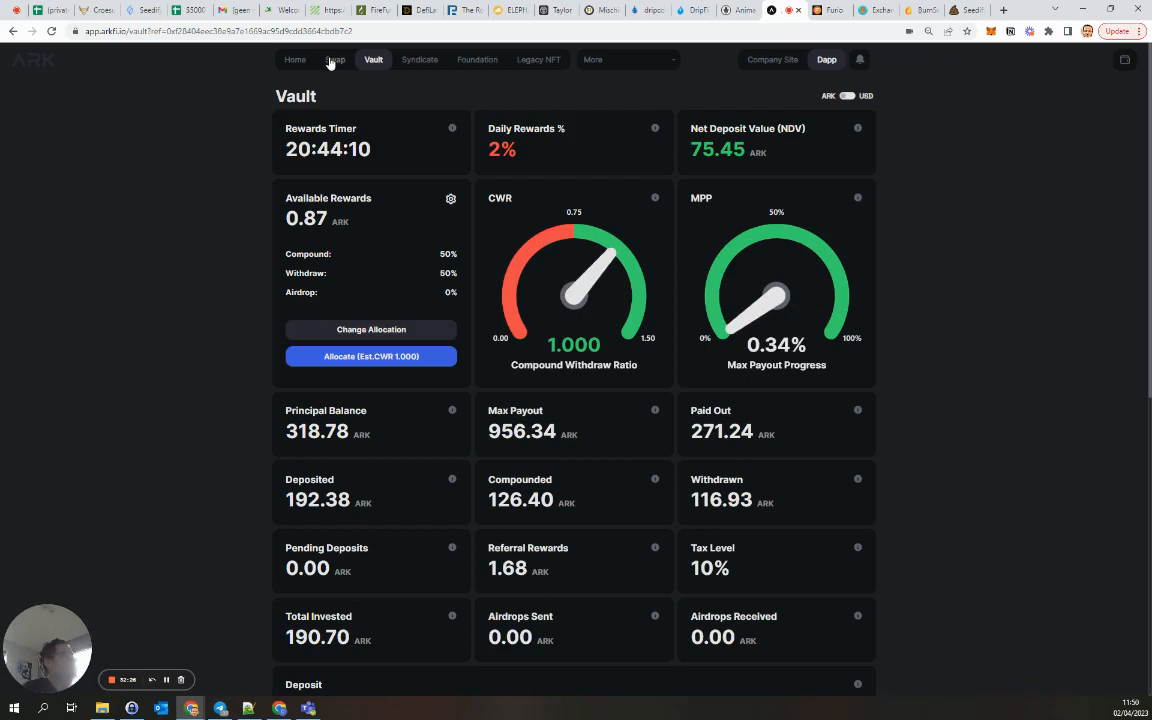
left_click(336, 59)
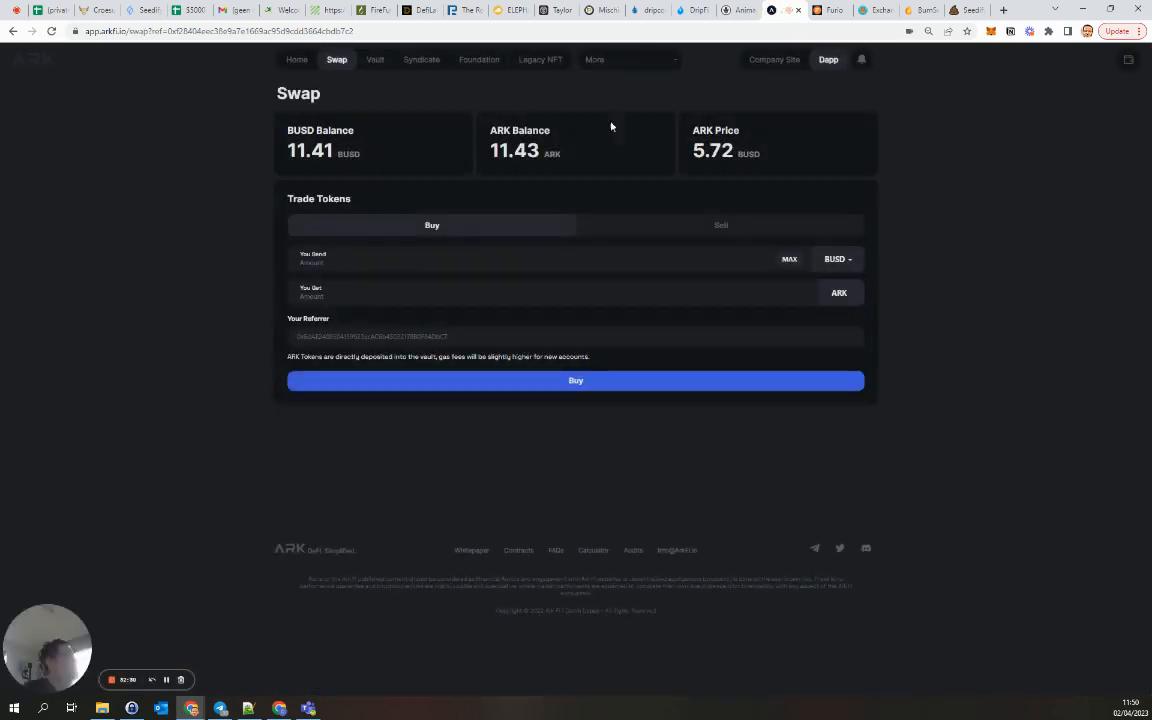
double_click(712, 150)
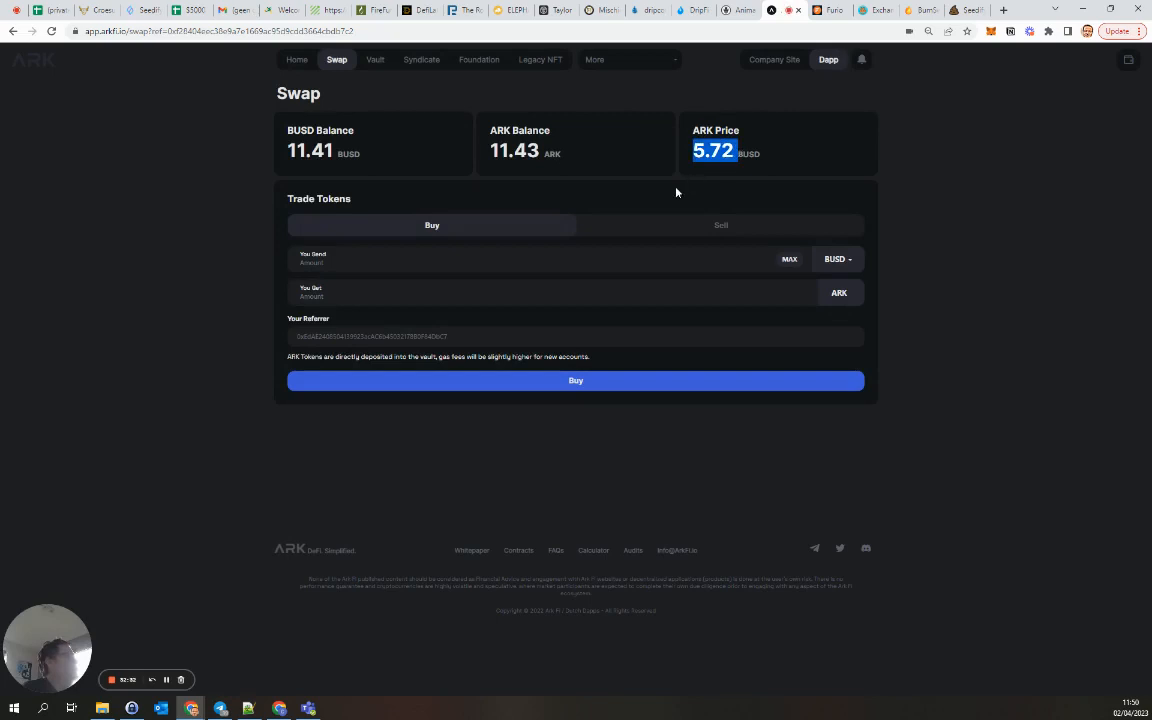
mouse_move(489, 158)
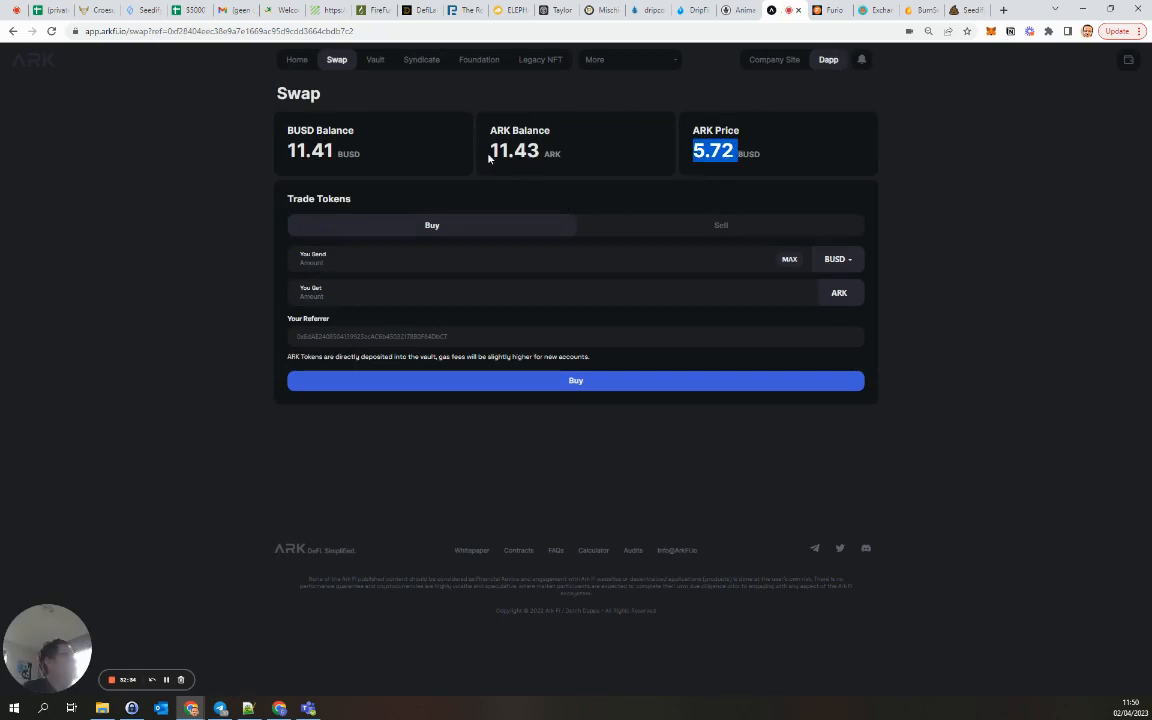
mouse_move(968, 10)
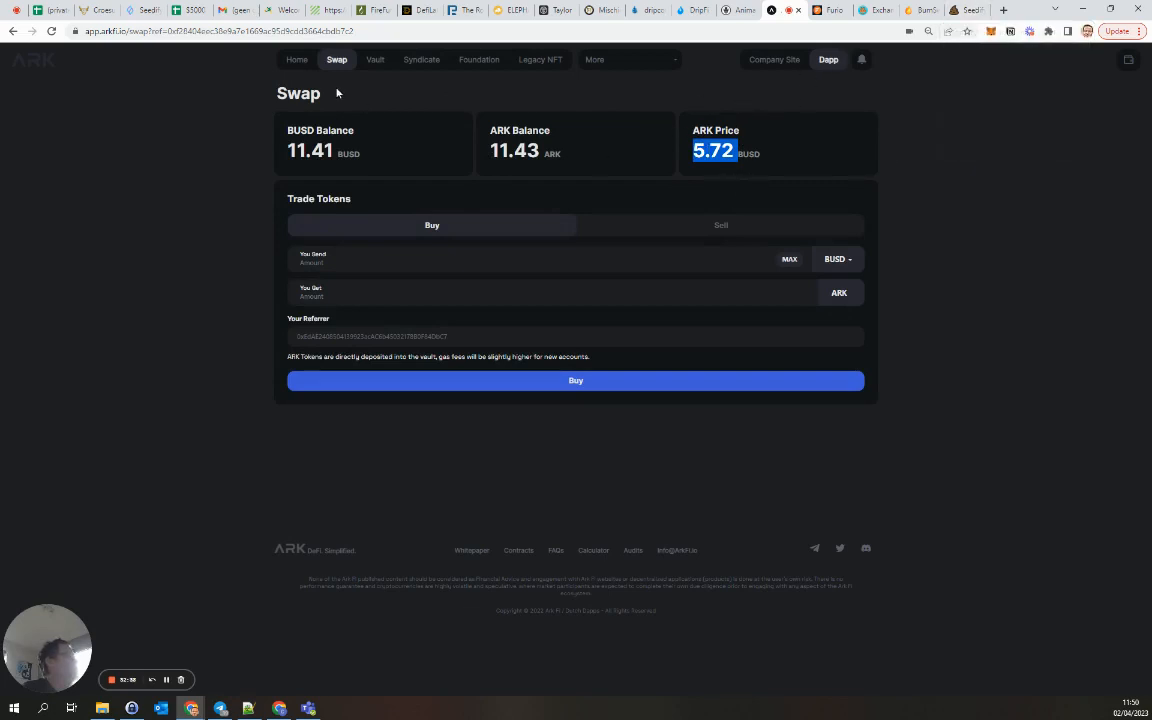
left_click(373, 59)
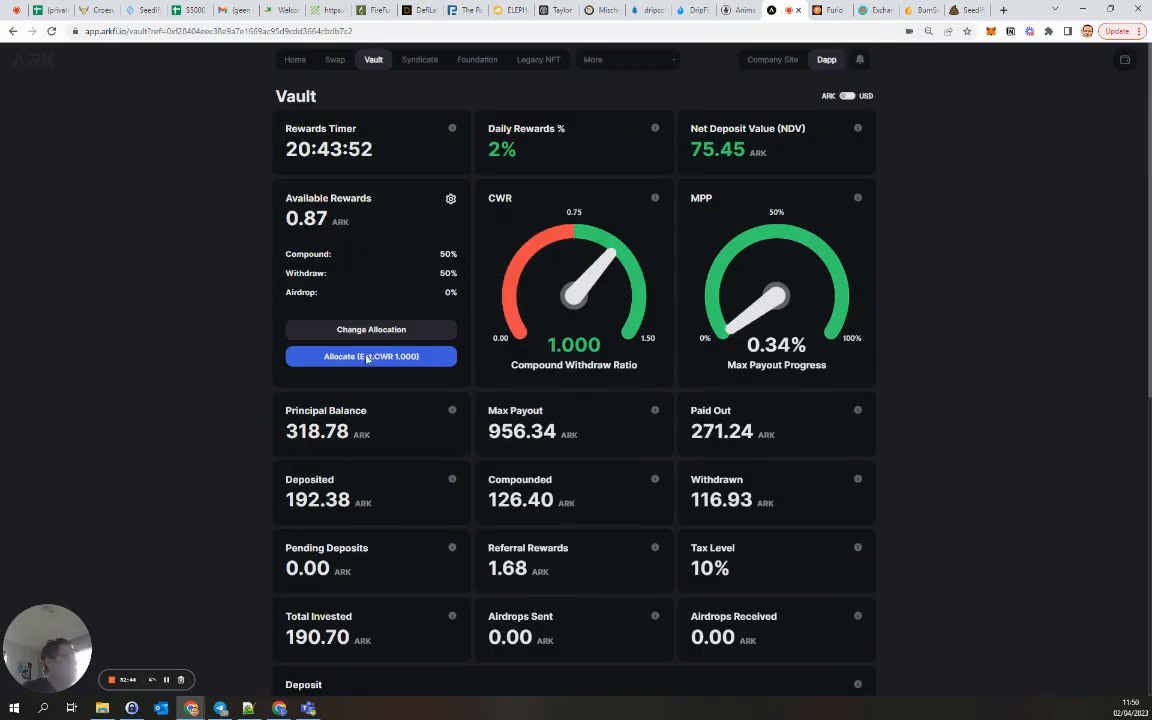
double_click(317, 431)
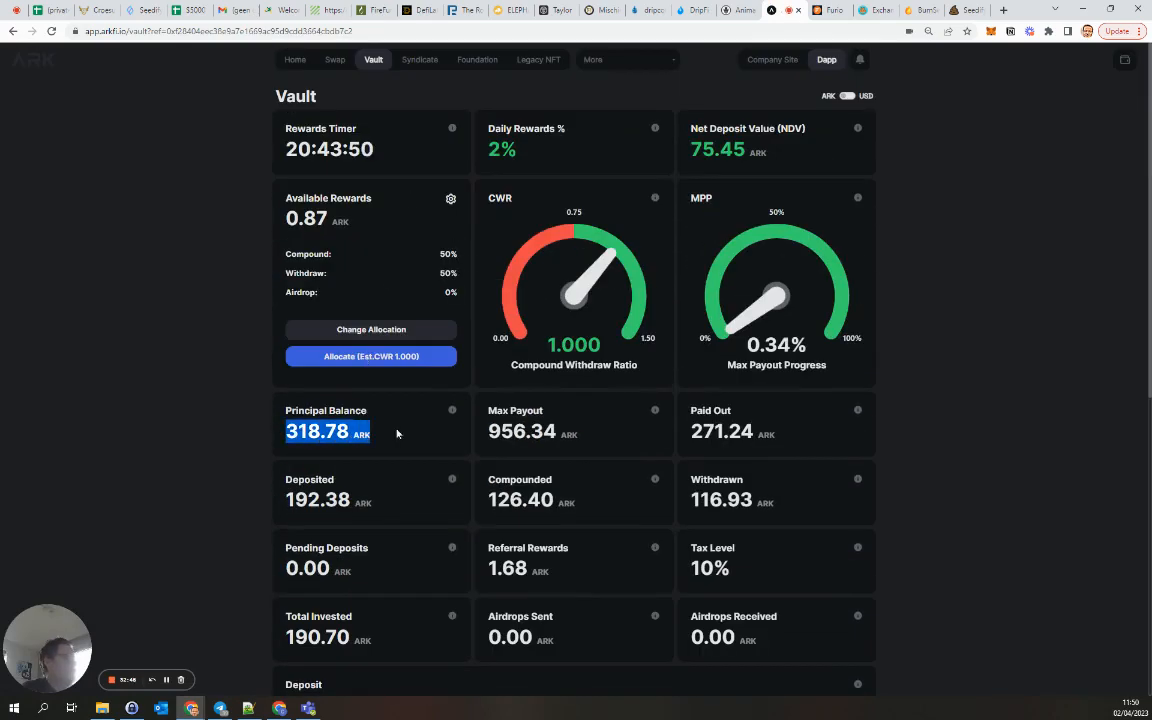
left_click(847, 95)
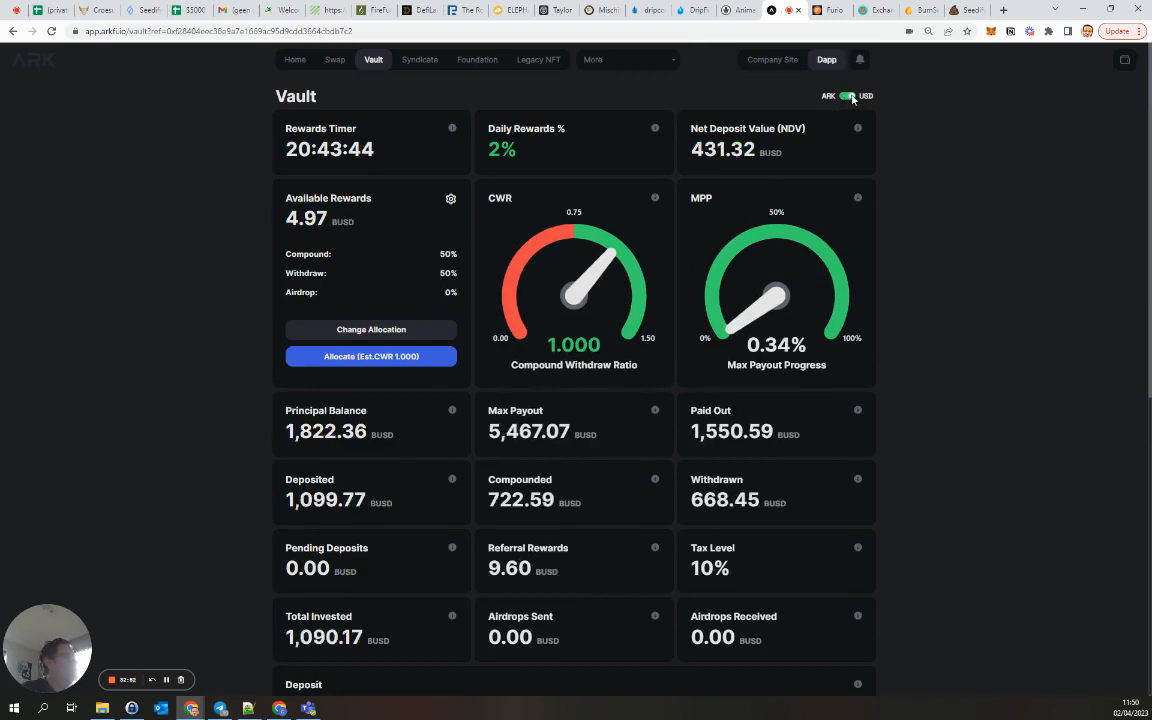
scroll("down", 3)
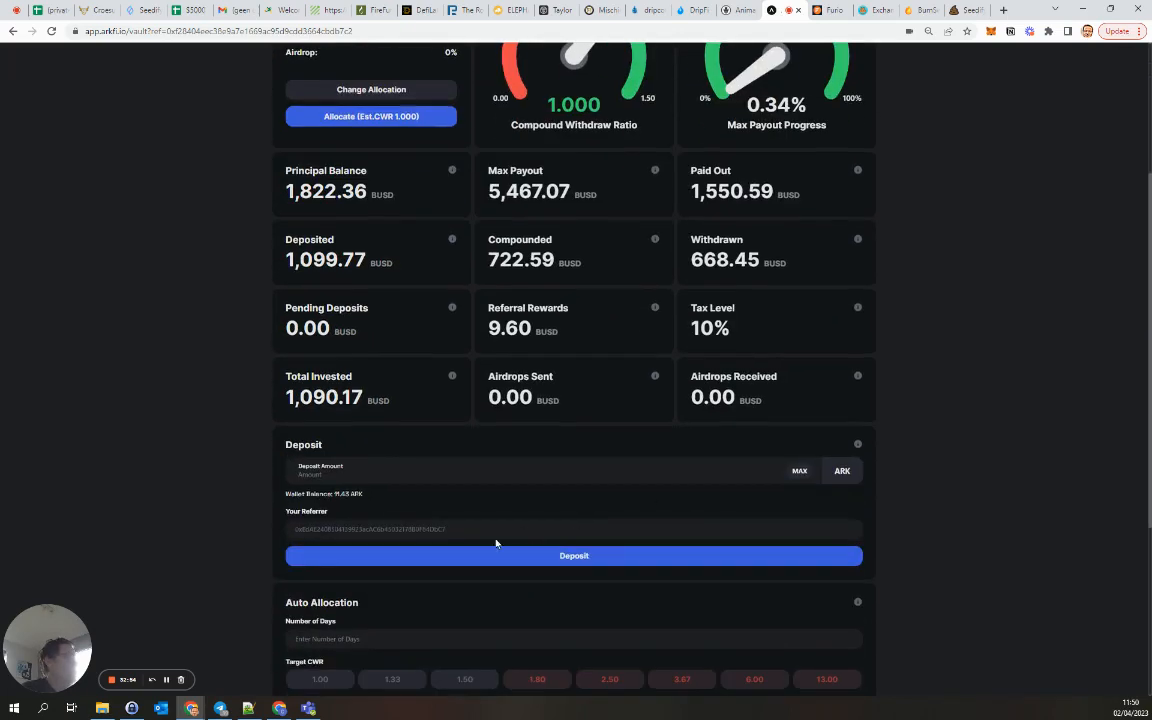
scroll("down", 3)
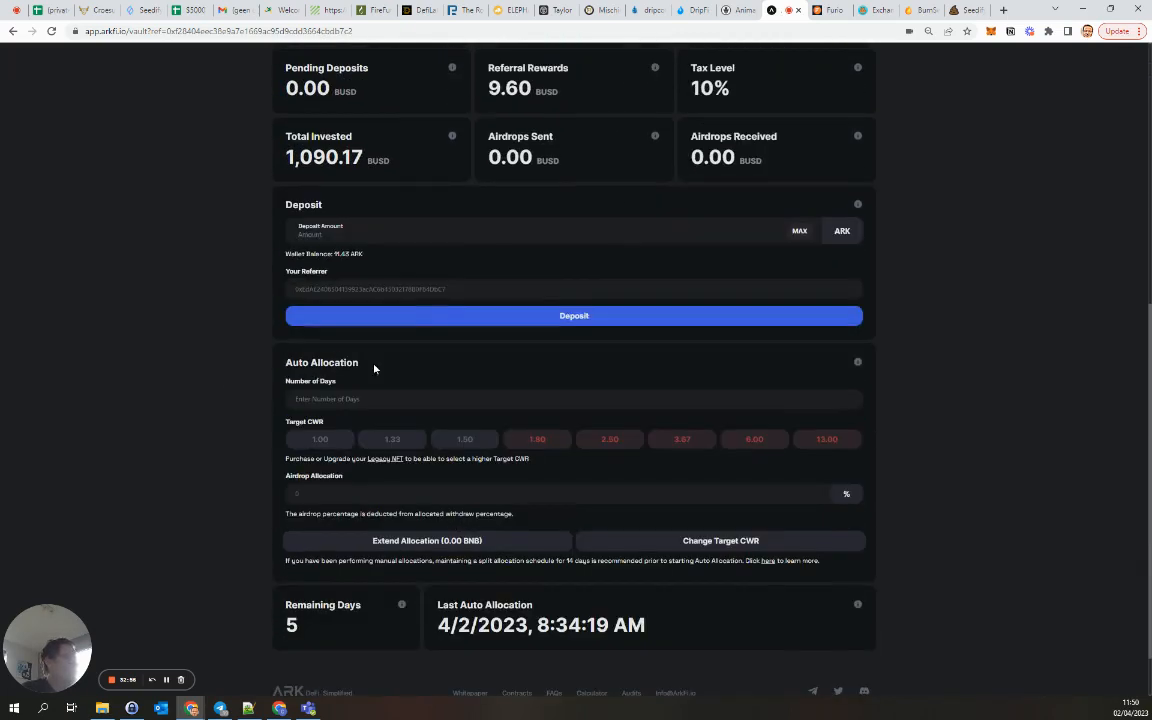
mouse_move(392, 360)
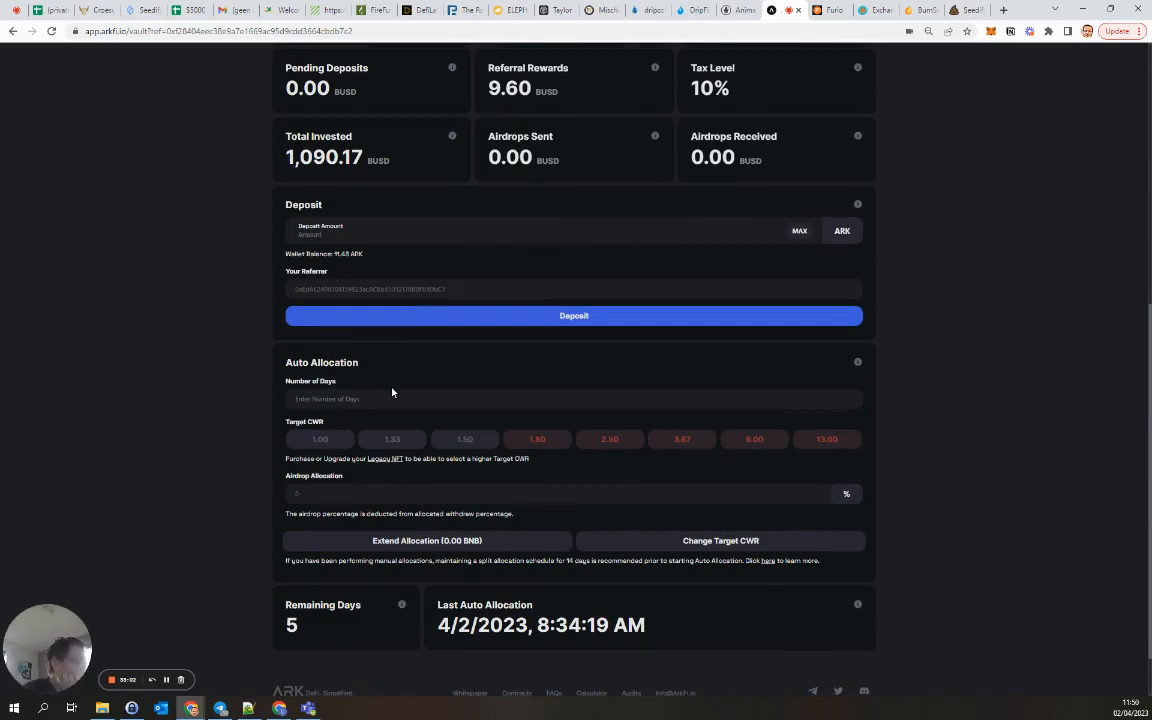
scroll("down", 3)
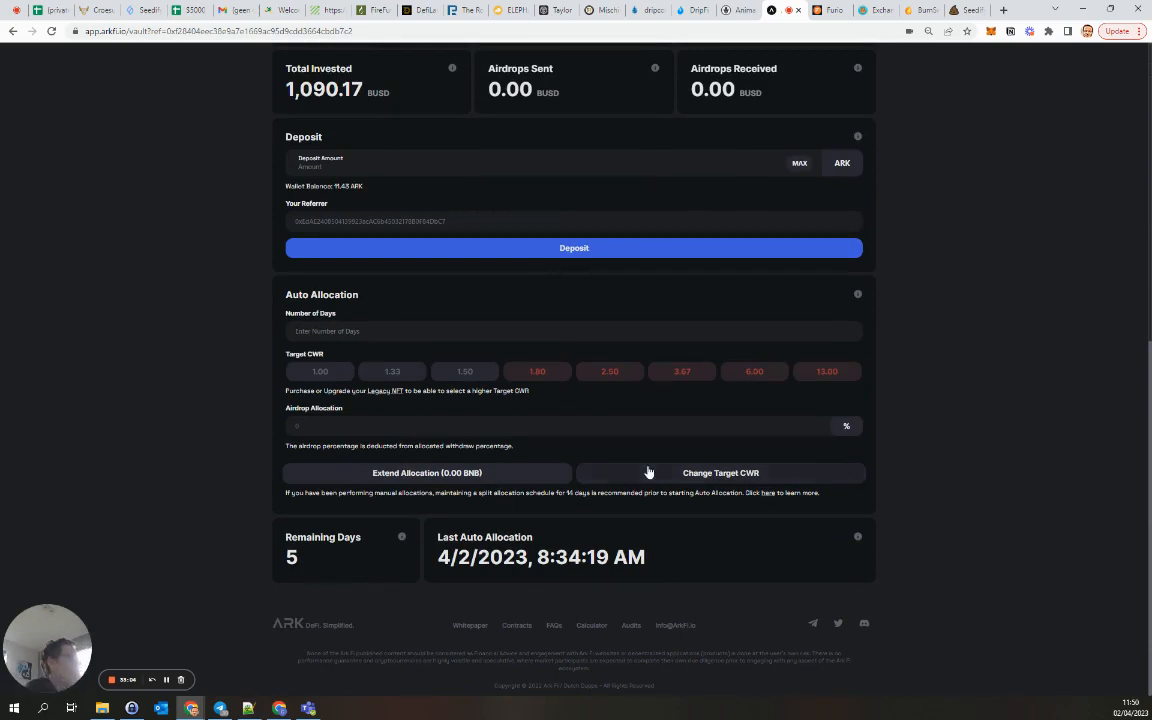
scroll("up", 3)
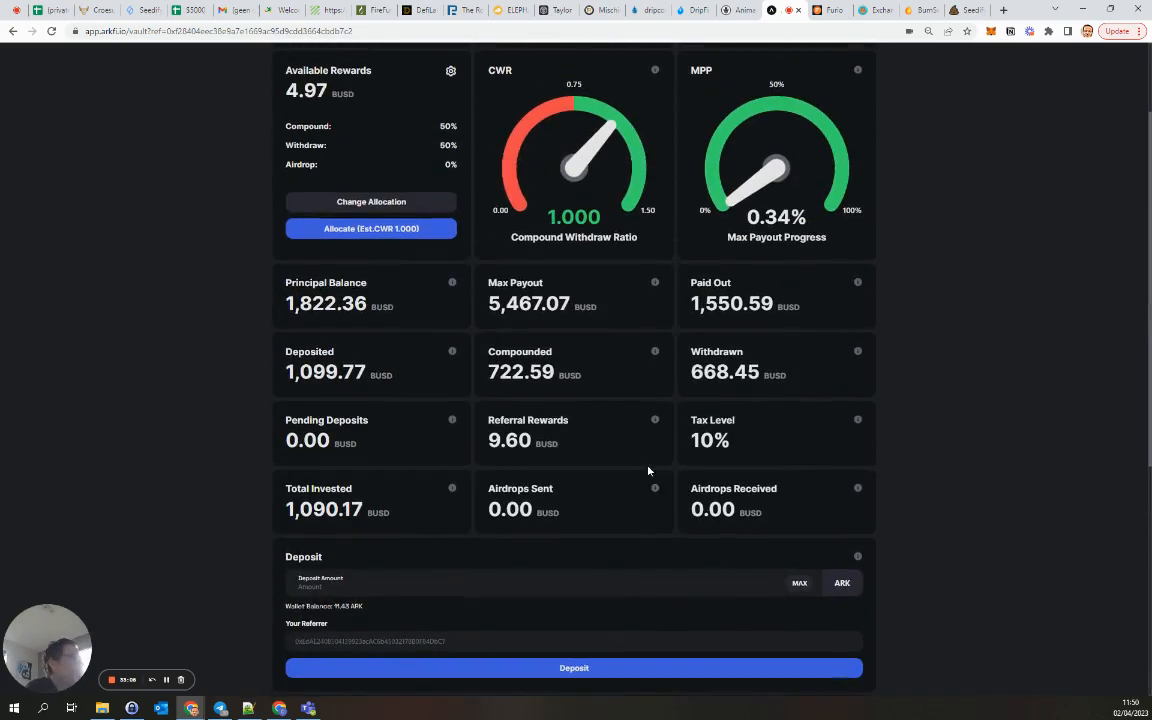
scroll("up", 3)
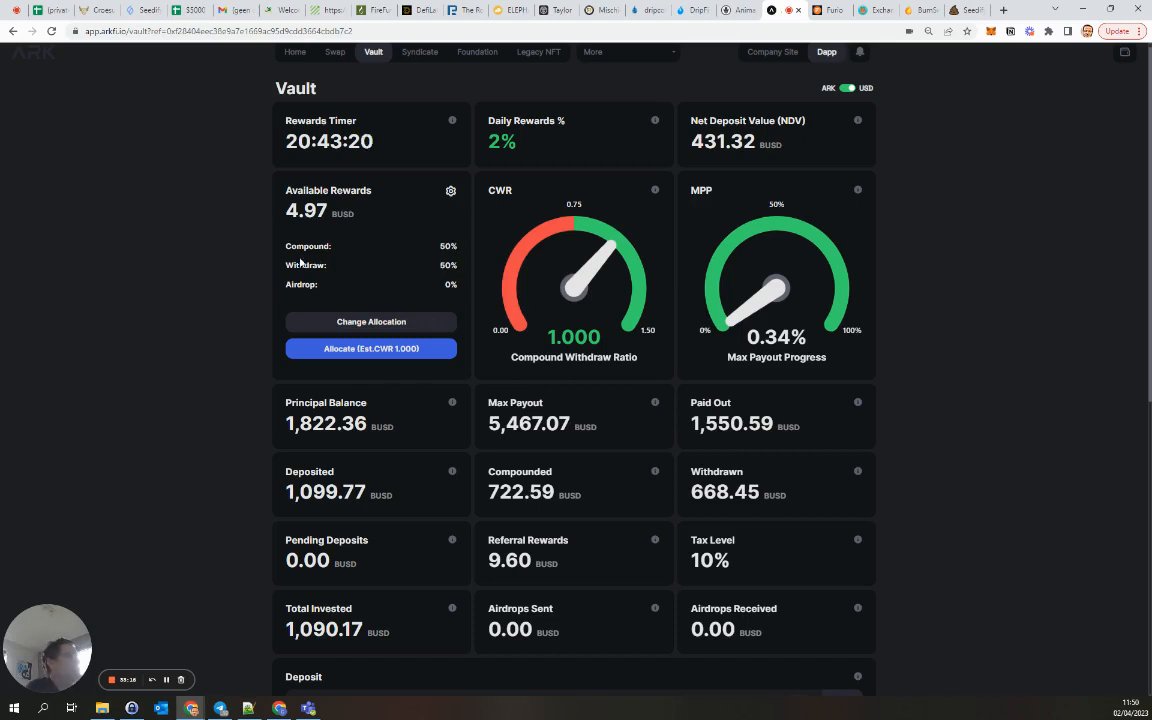
mouse_move(449, 286)
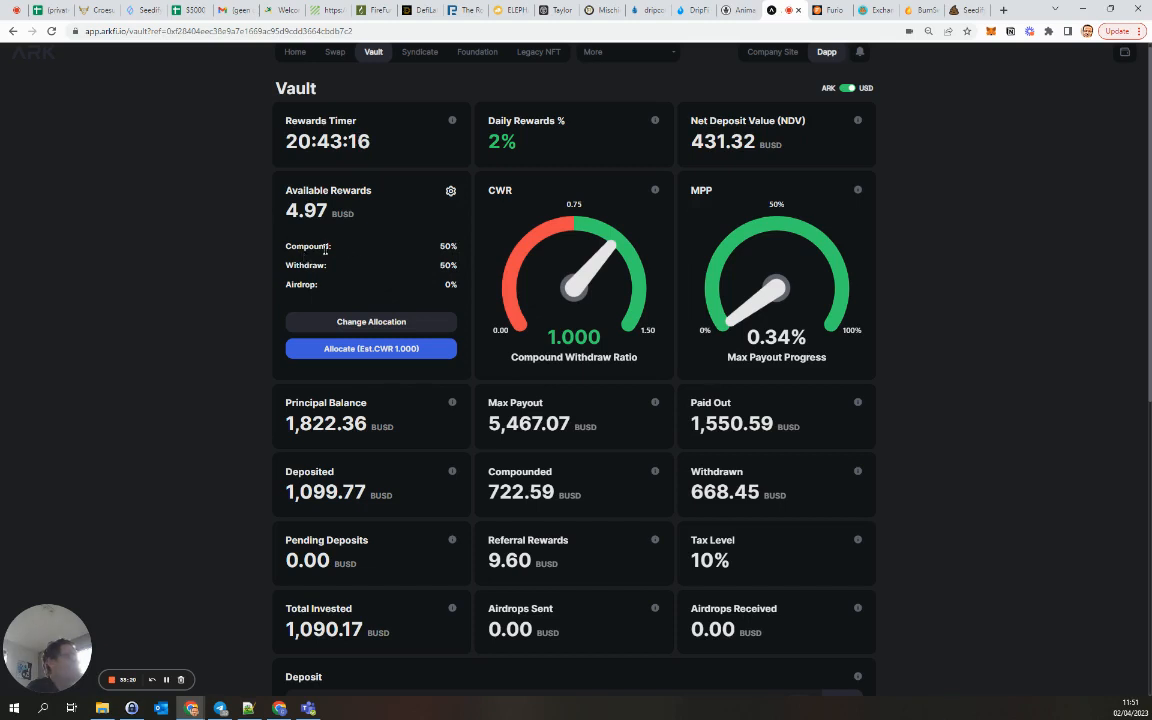
mouse_move(445, 300)
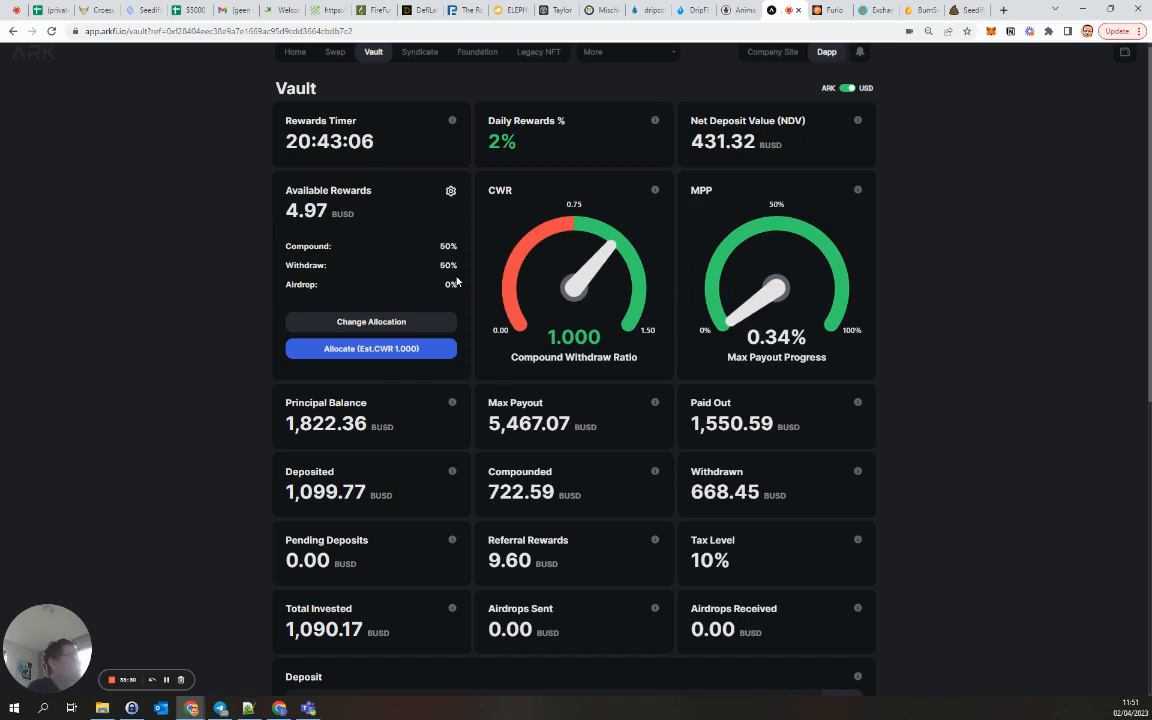
mouse_move(437, 289)
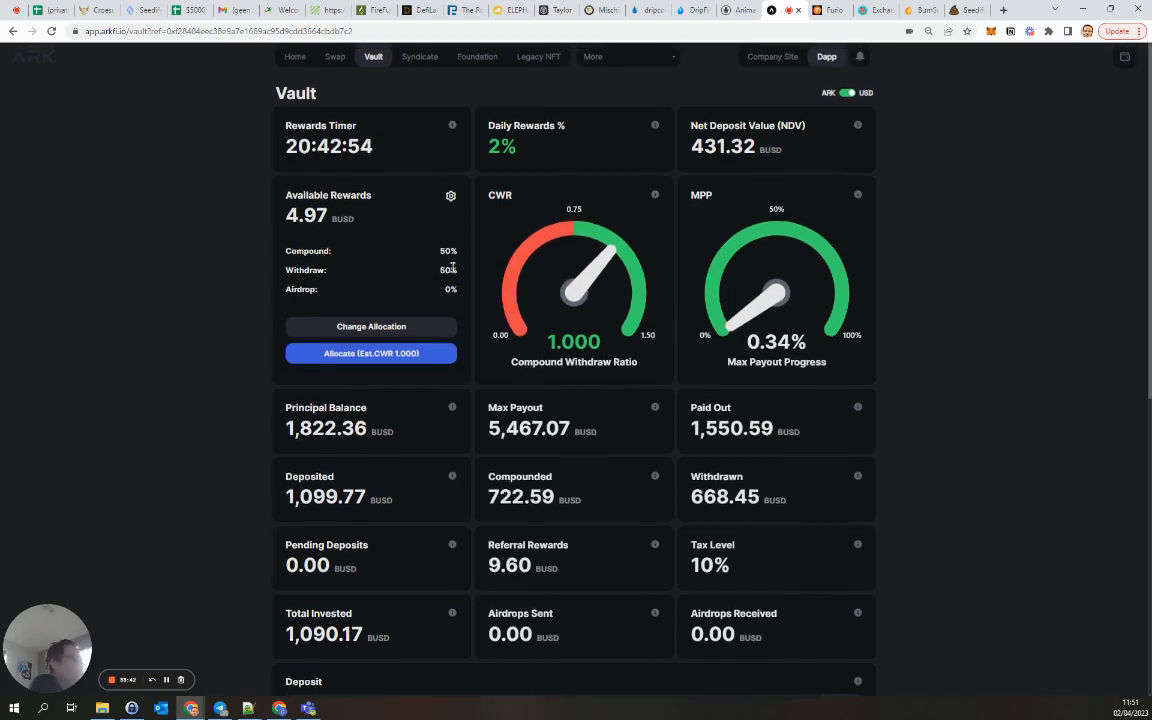
Sell the full 11.41 ARK balance for about 26.69 BUSD, confirmed in MetaMask.
left_click(336, 58)
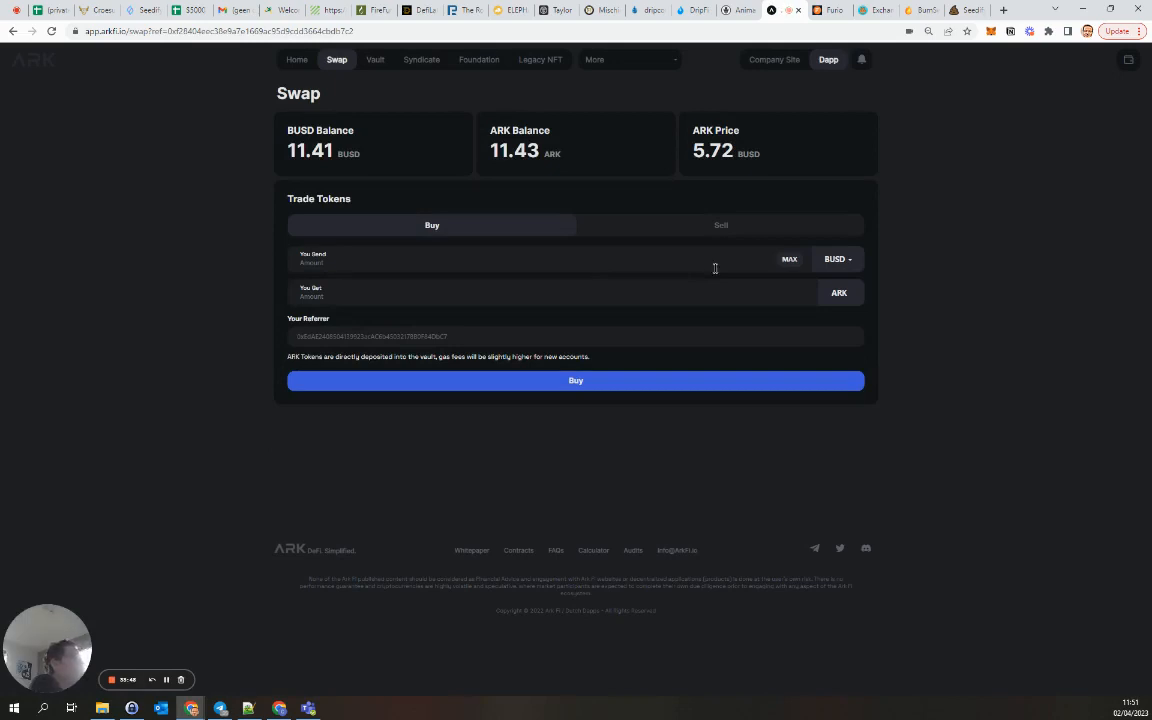
double_click(514, 151)
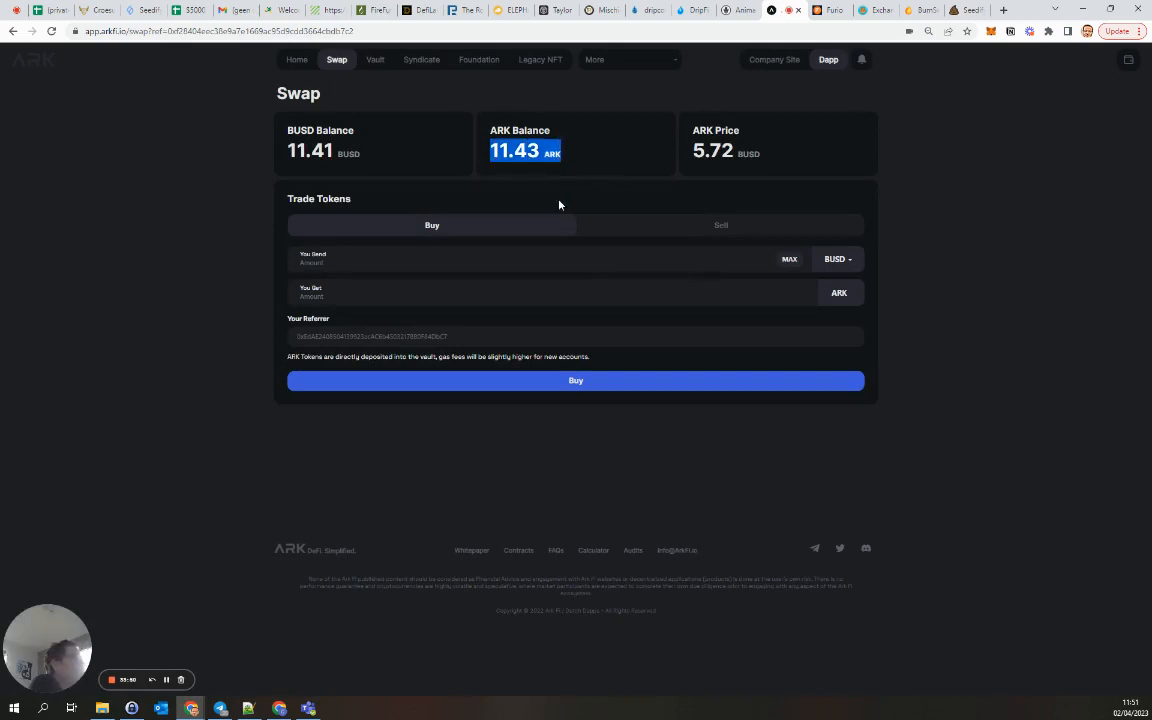
mouse_move(695, 236)
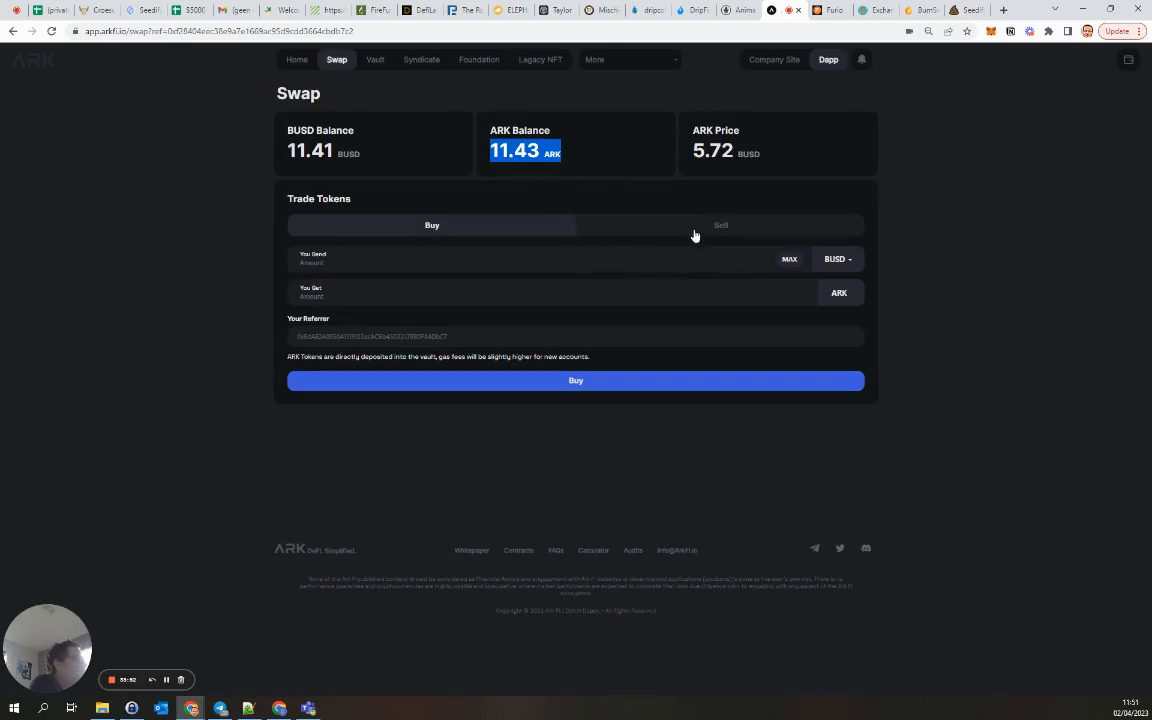
left_click(719, 225)
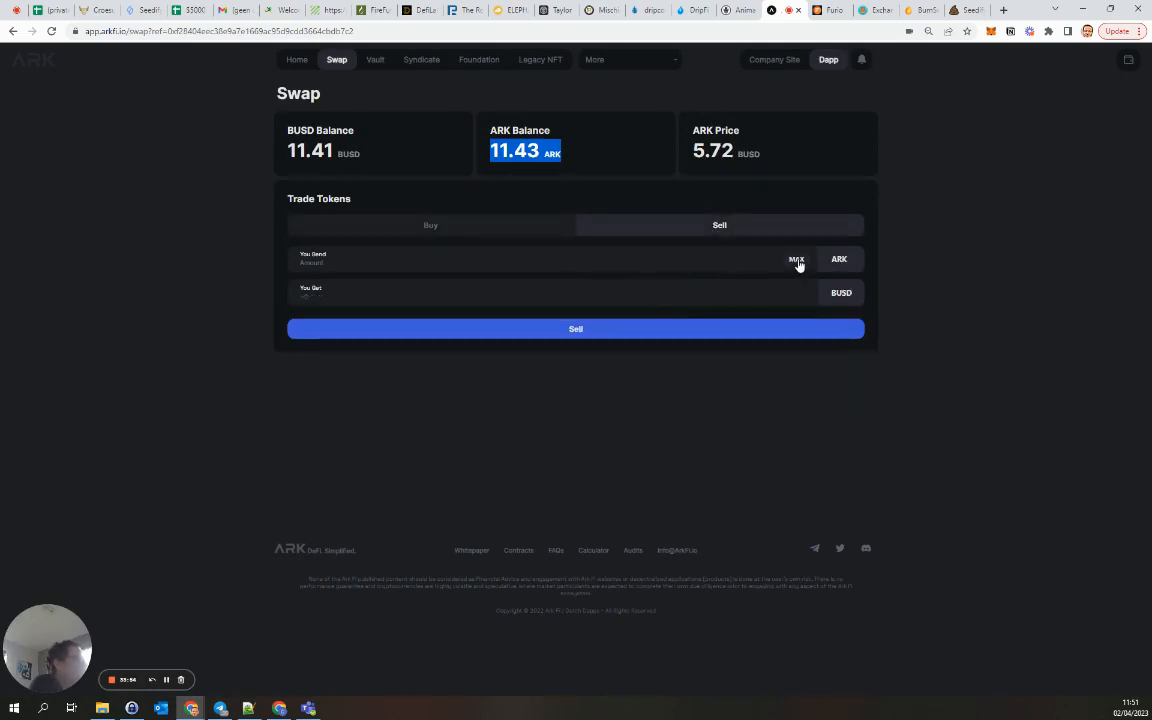
left_click(796, 259)
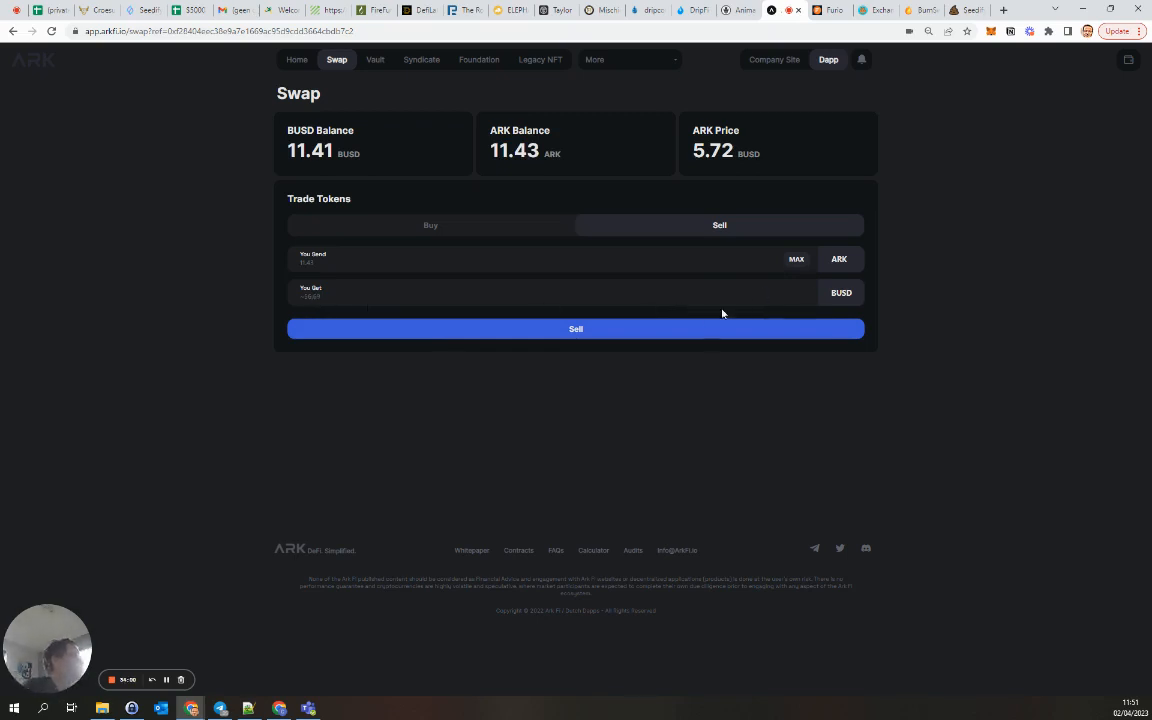
left_click(575, 329)
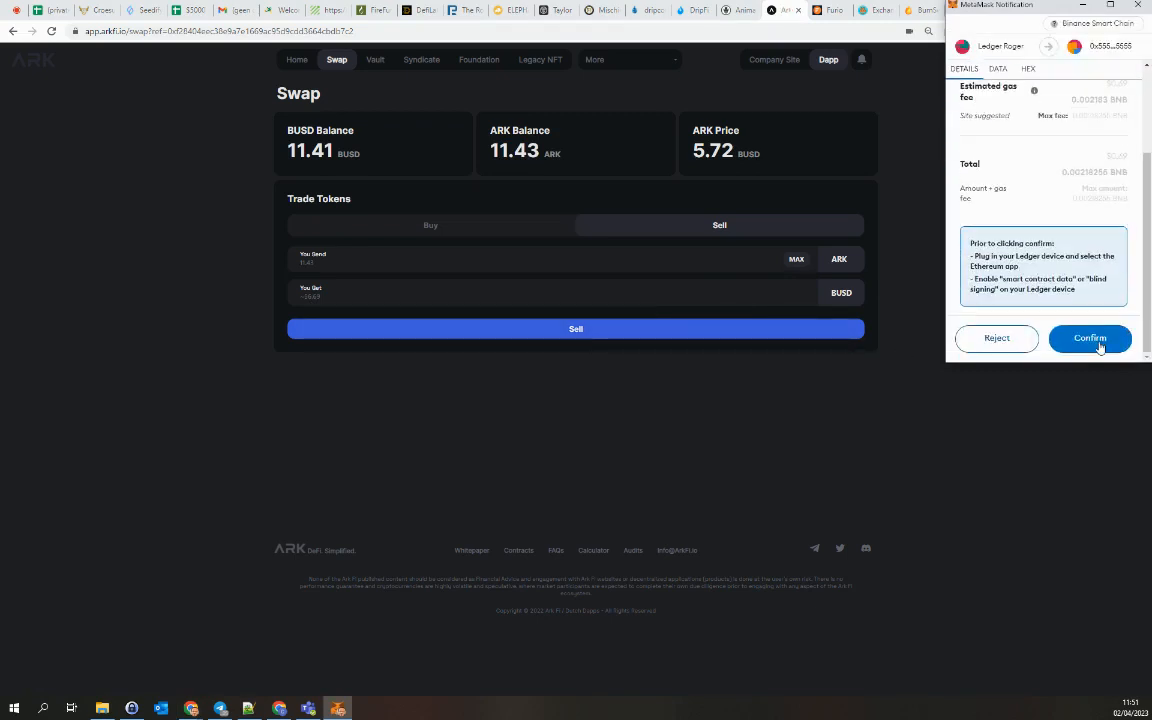
left_click(1089, 338)
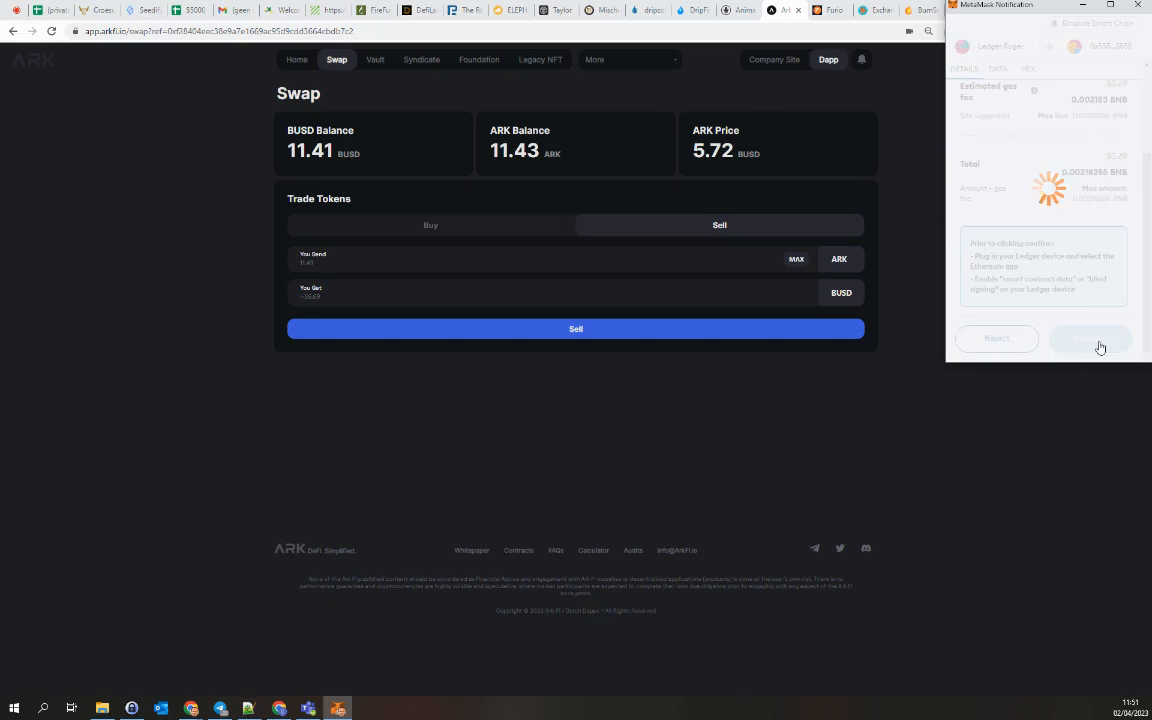
mouse_move(421, 59)
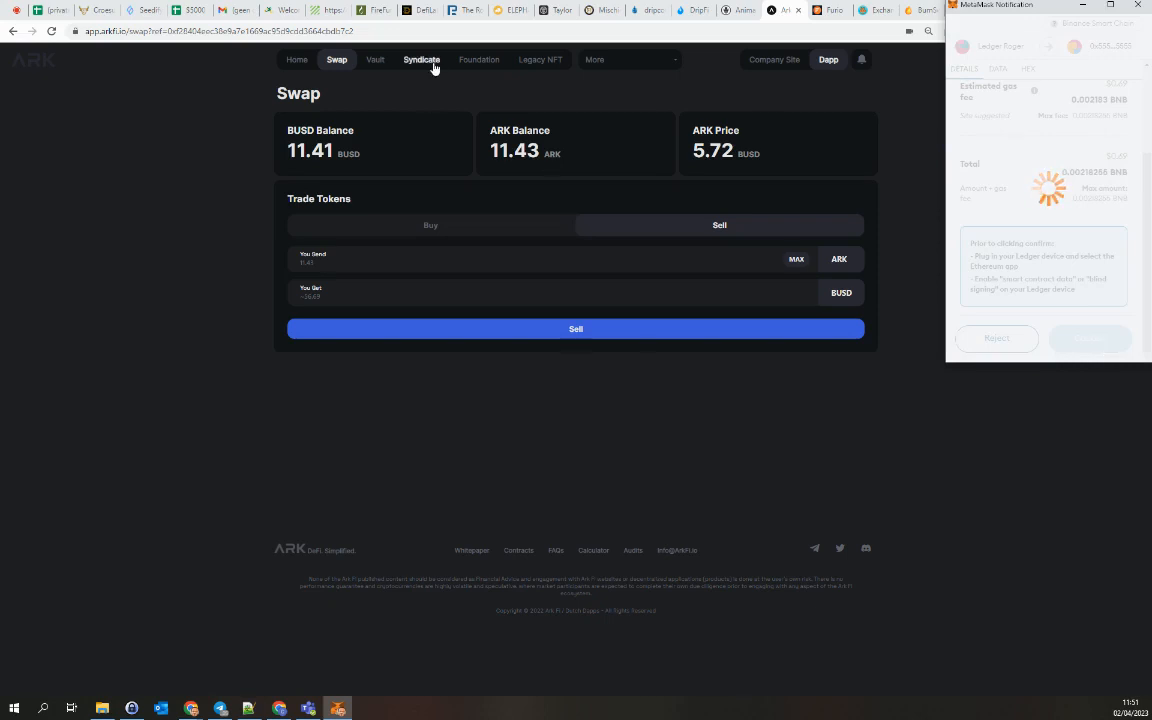
left_click(420, 59)
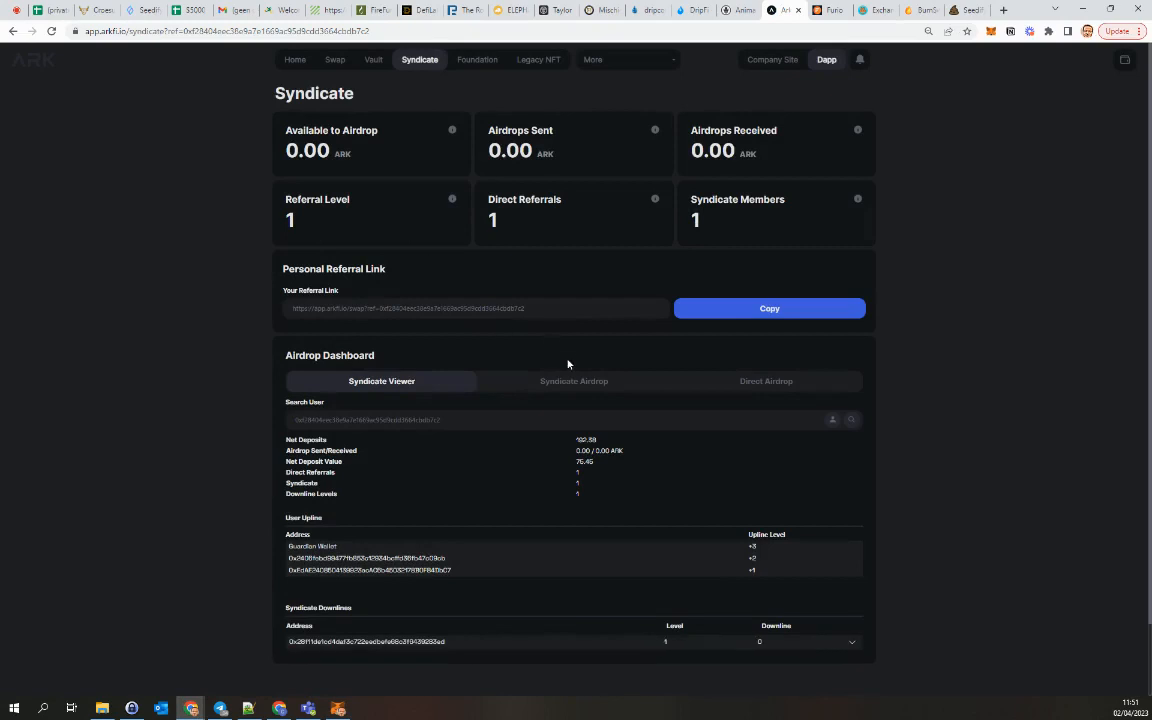
mouse_move(477, 59)
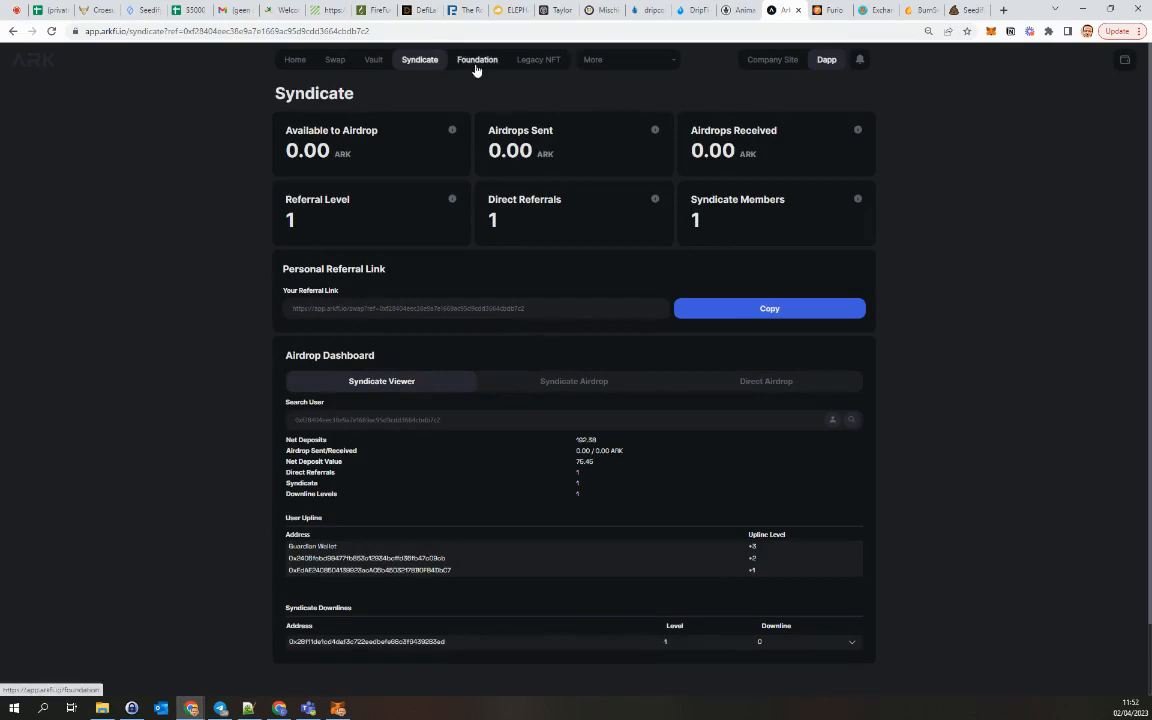
mouse_move(488, 70)
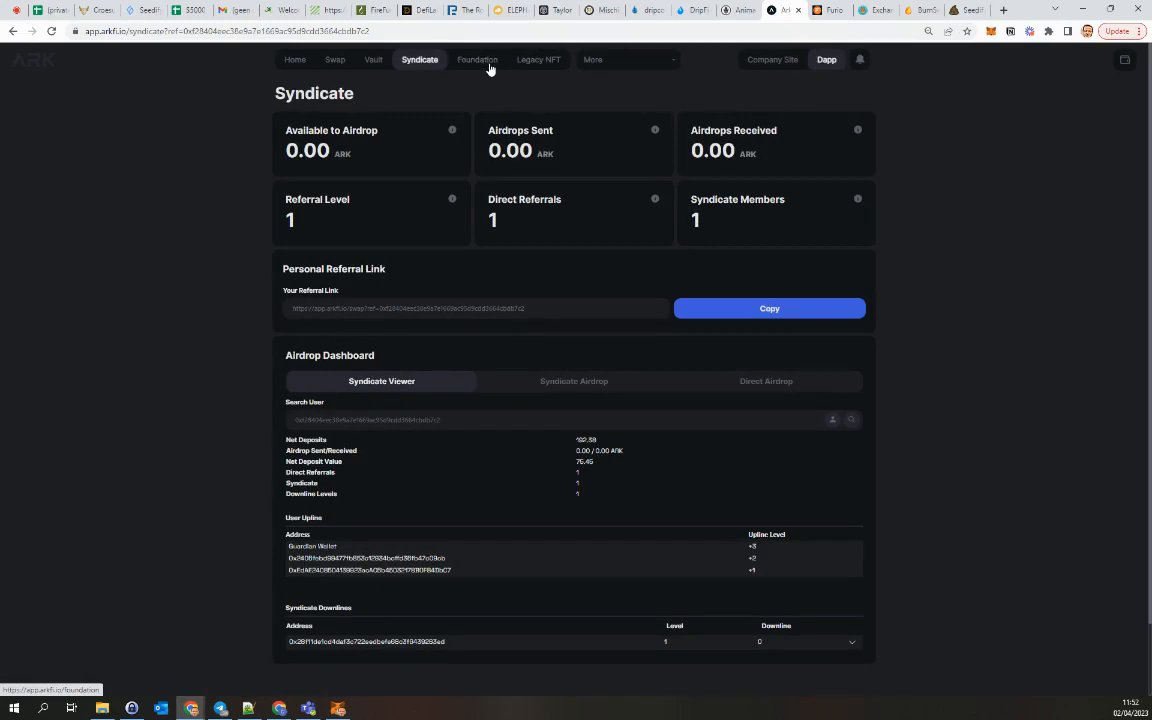
Review the one direct referral on Syndicate, then go to the Foundation page.
left_click(478, 59)
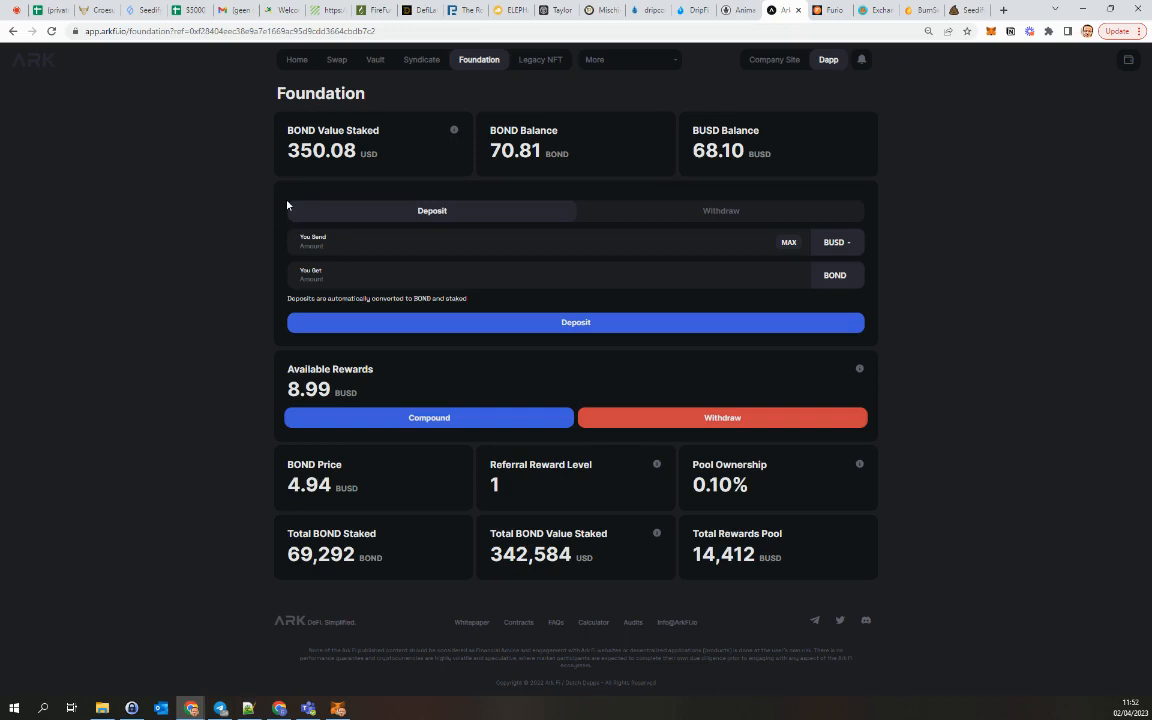
mouse_move(363, 367)
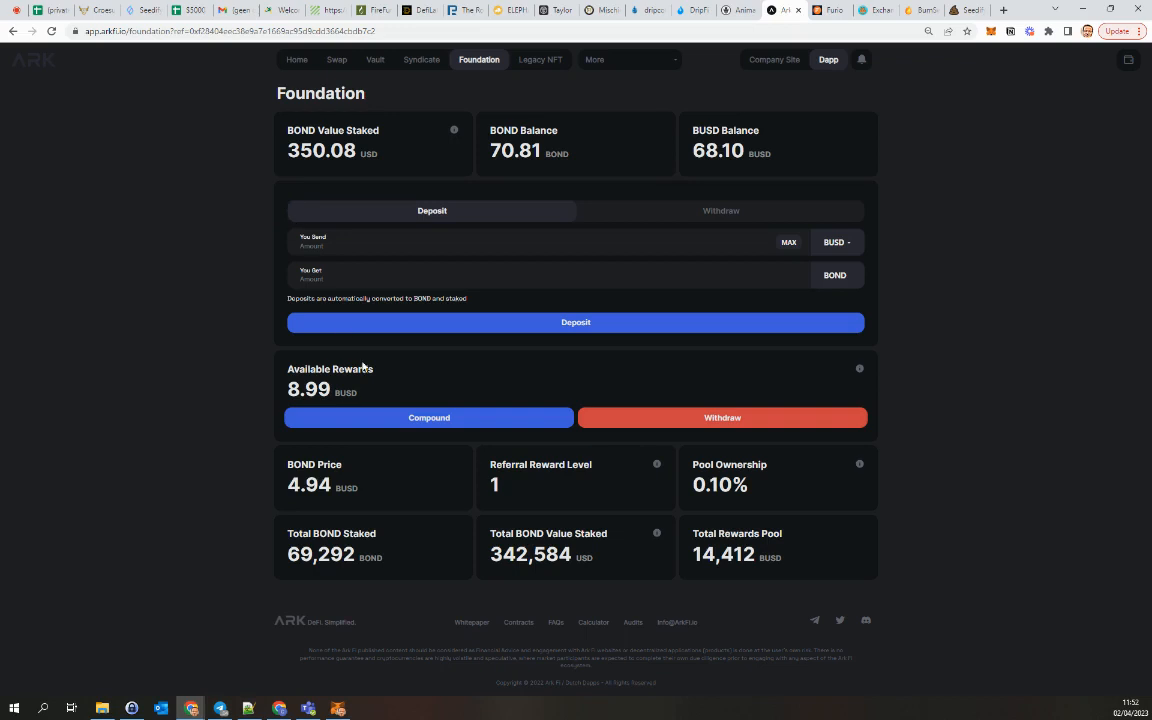
mouse_move(758, 238)
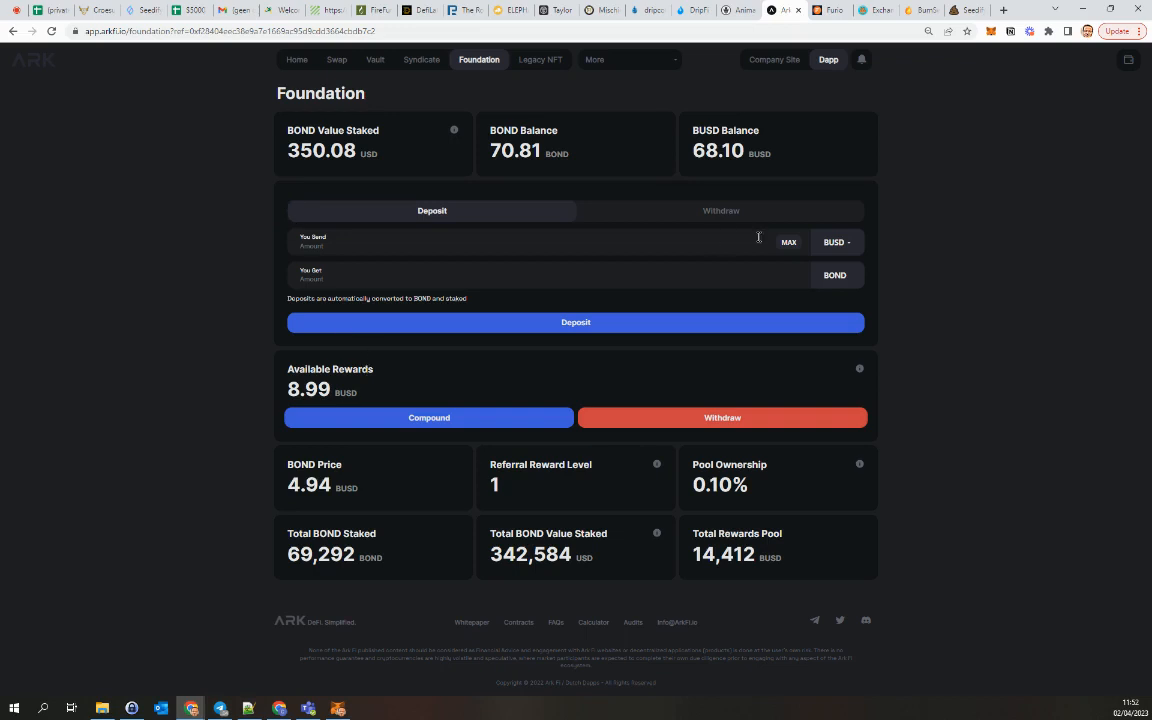
Fill the Foundation deposit with the full 68.10 BUSD balance and submit it.
left_click(720, 210)
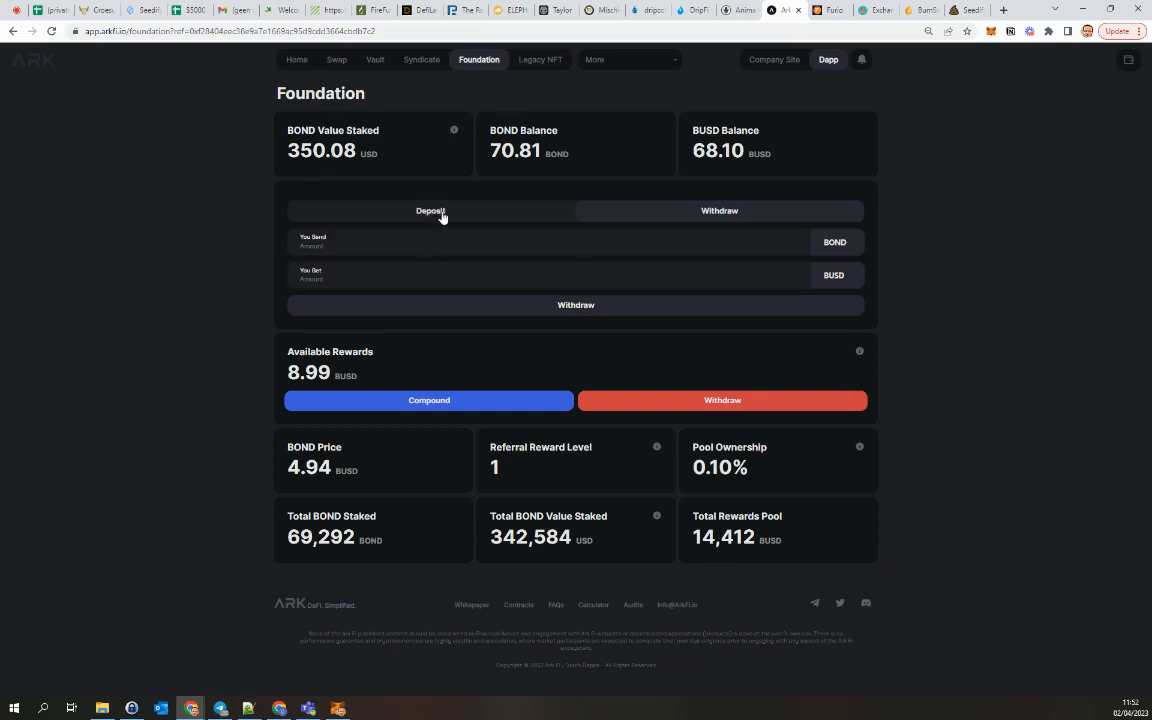
left_click(431, 211)
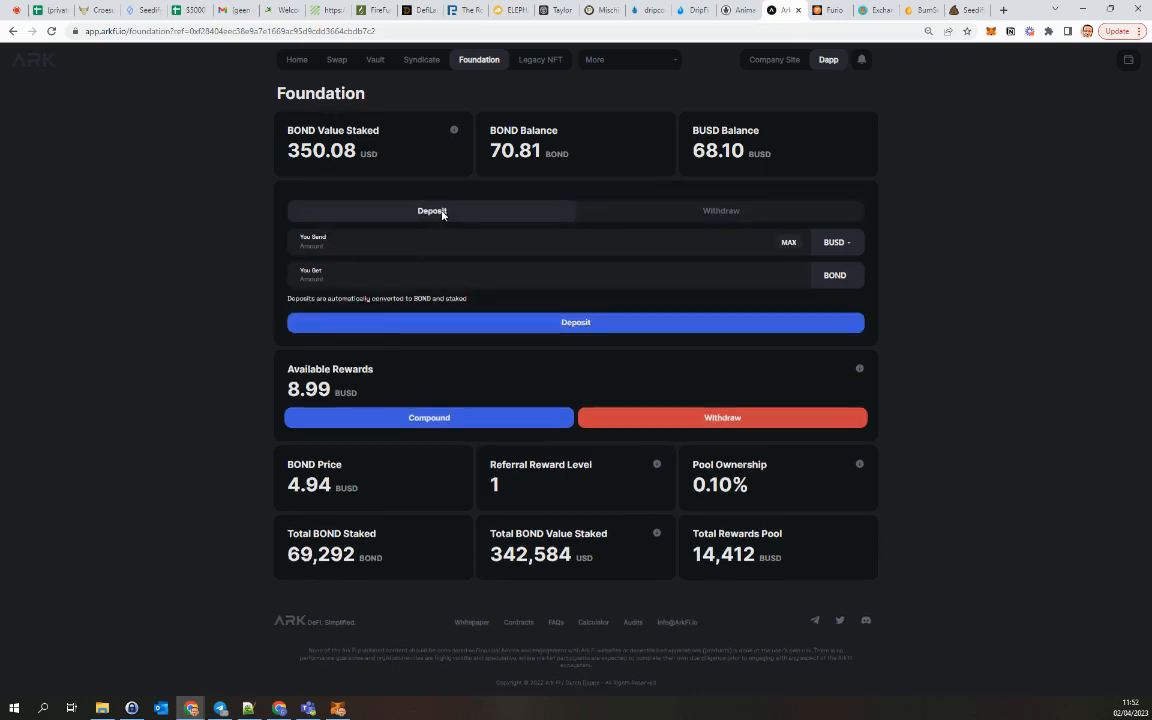
mouse_move(390, 110)
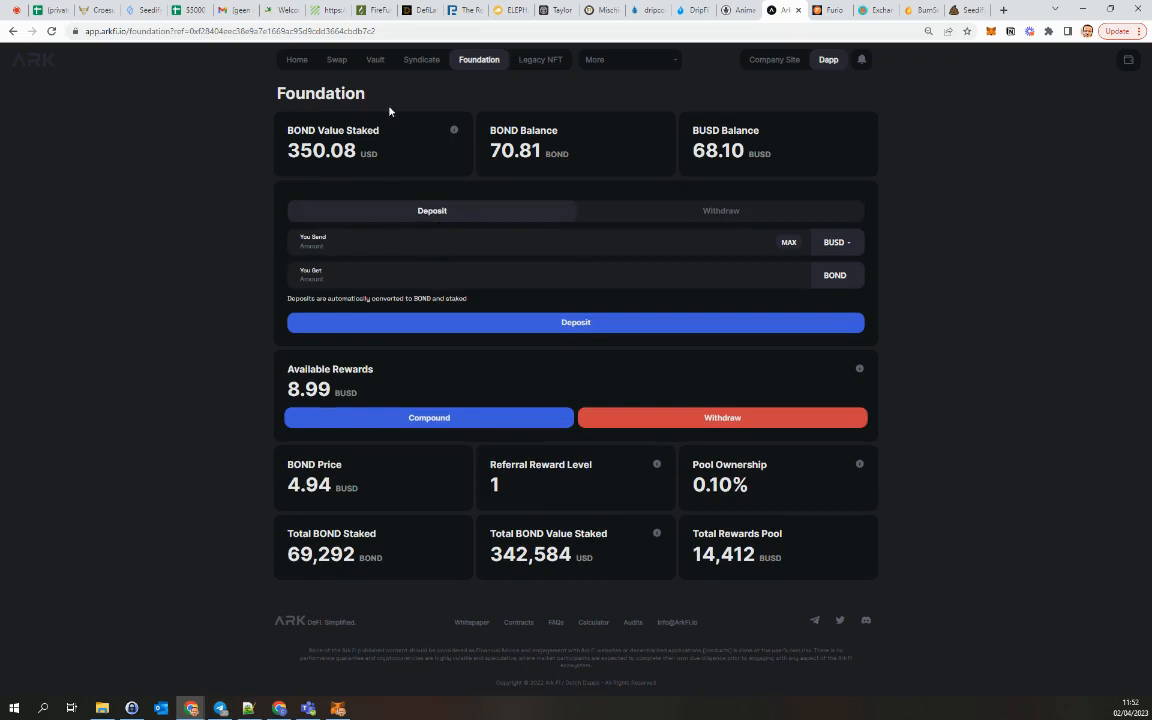
mouse_move(472, 396)
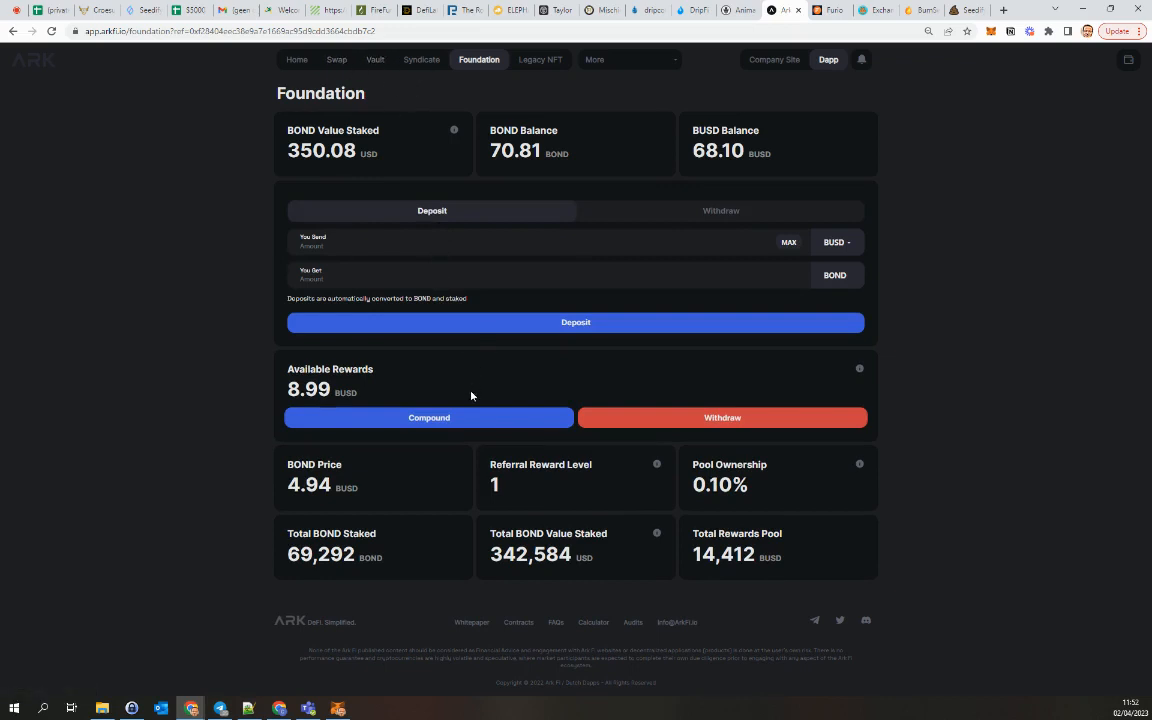
mouse_move(472, 384)
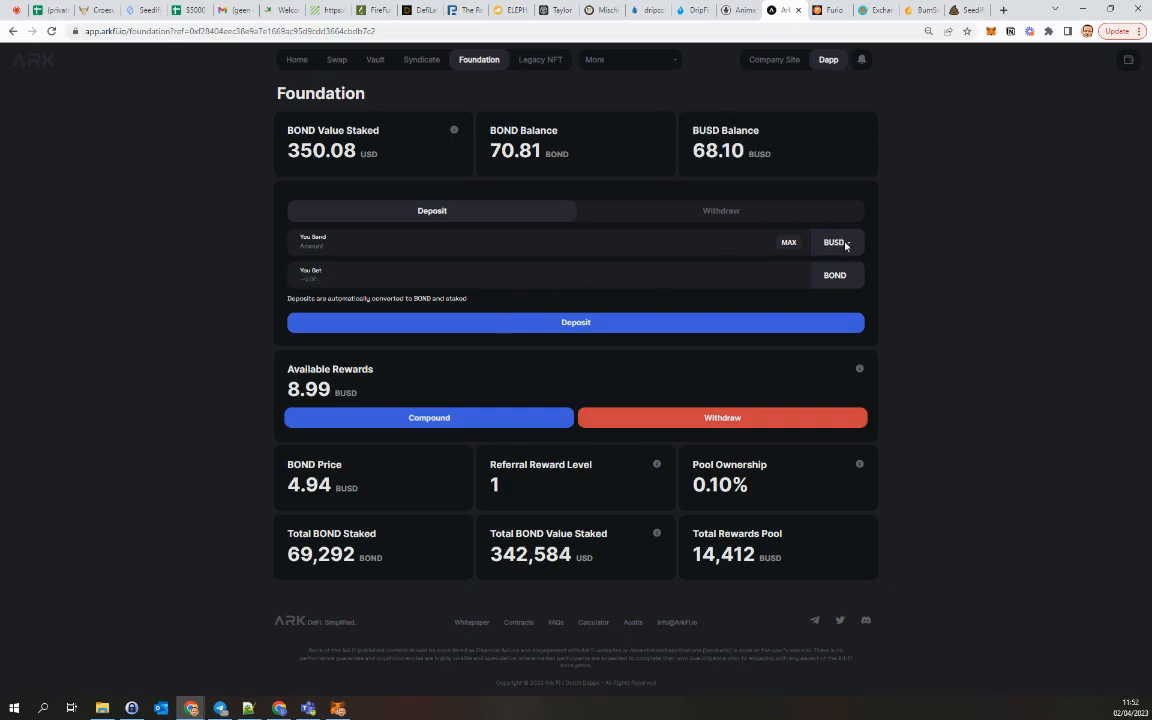
double_click(718, 150)
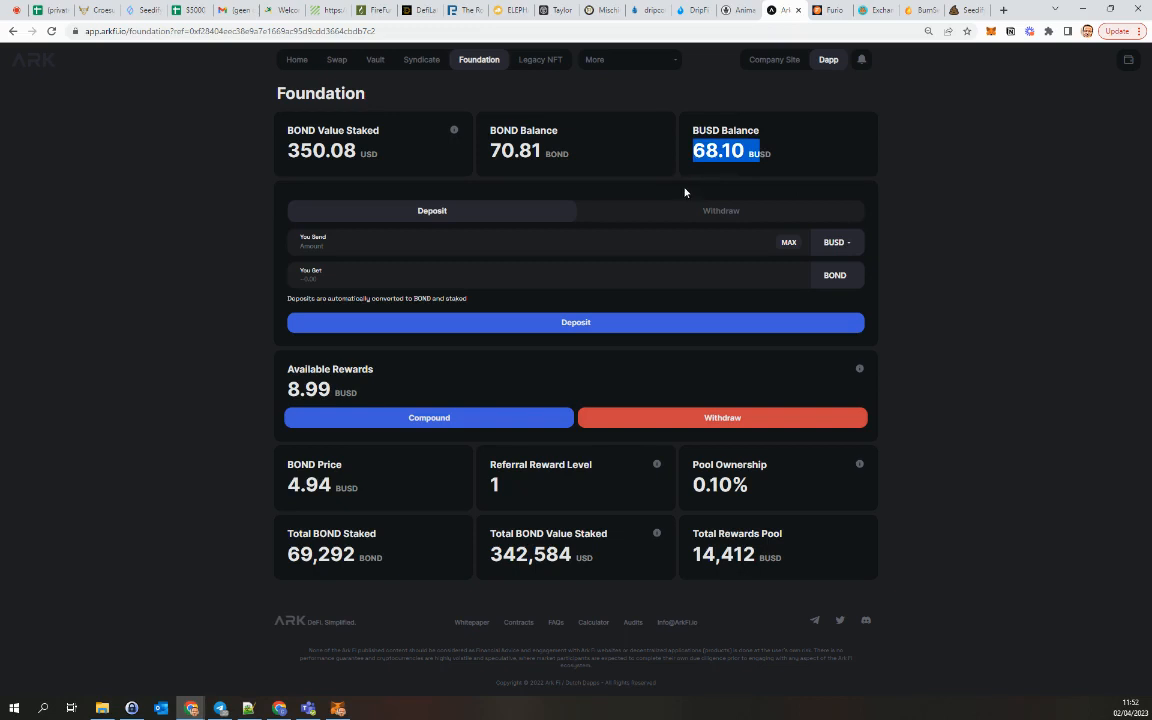
mouse_move(679, 216)
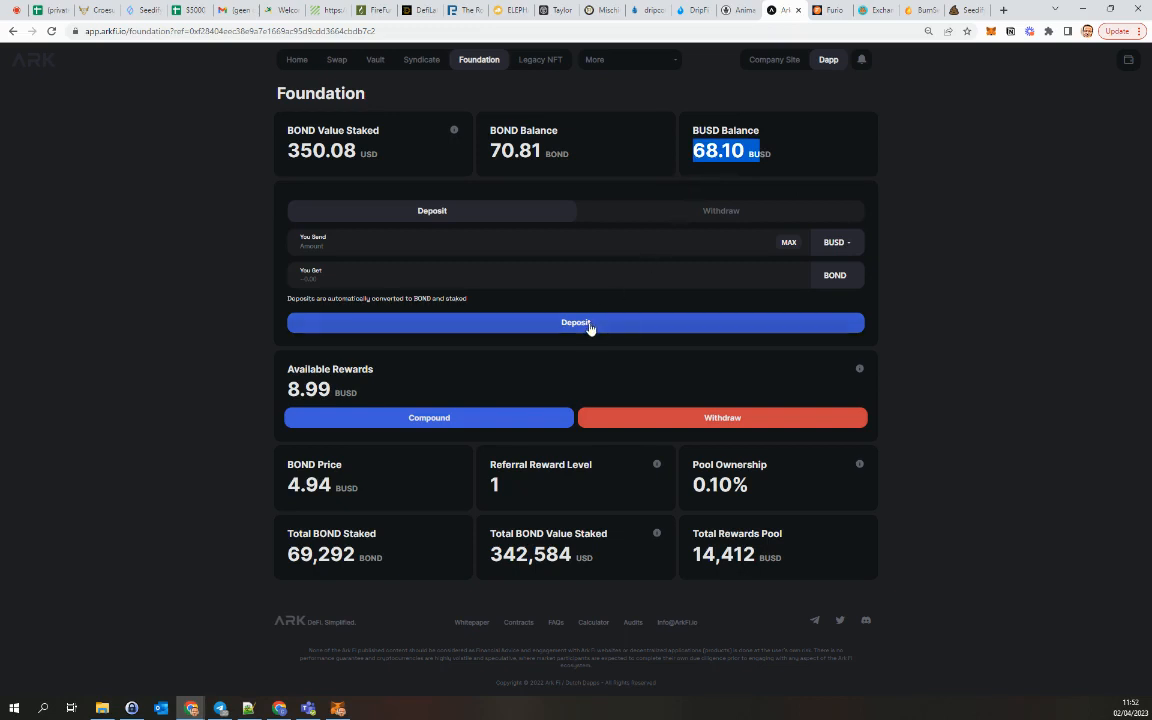
mouse_move(489, 248)
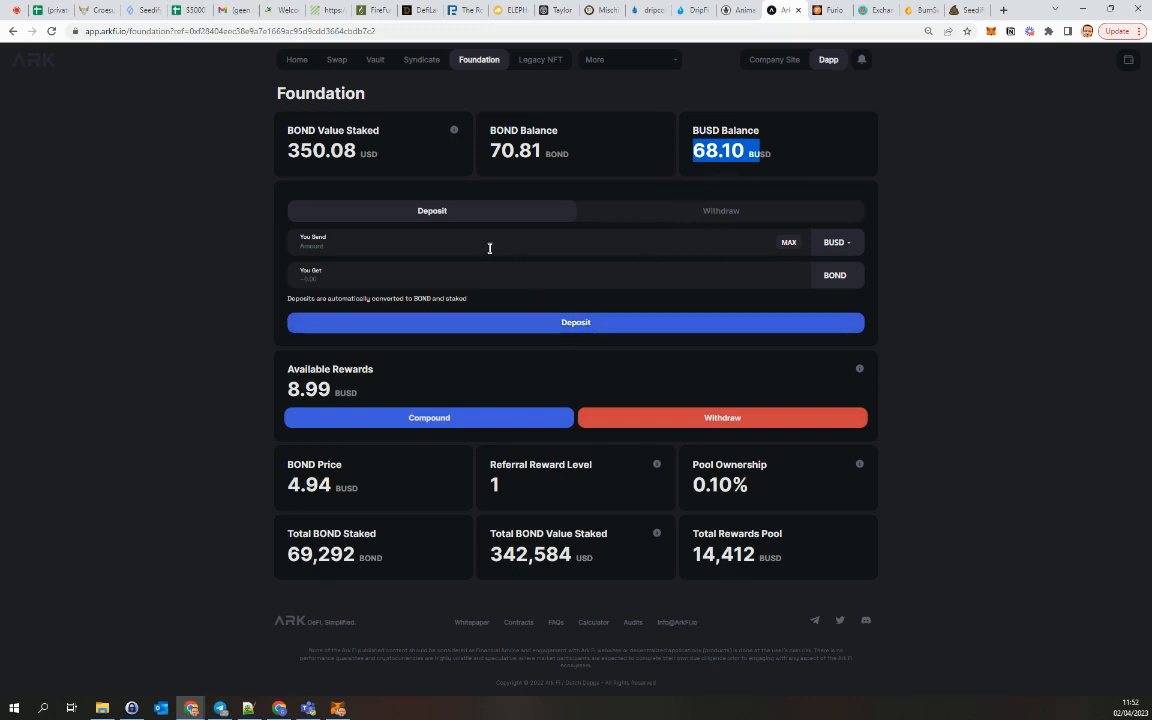
mouse_move(789, 243)
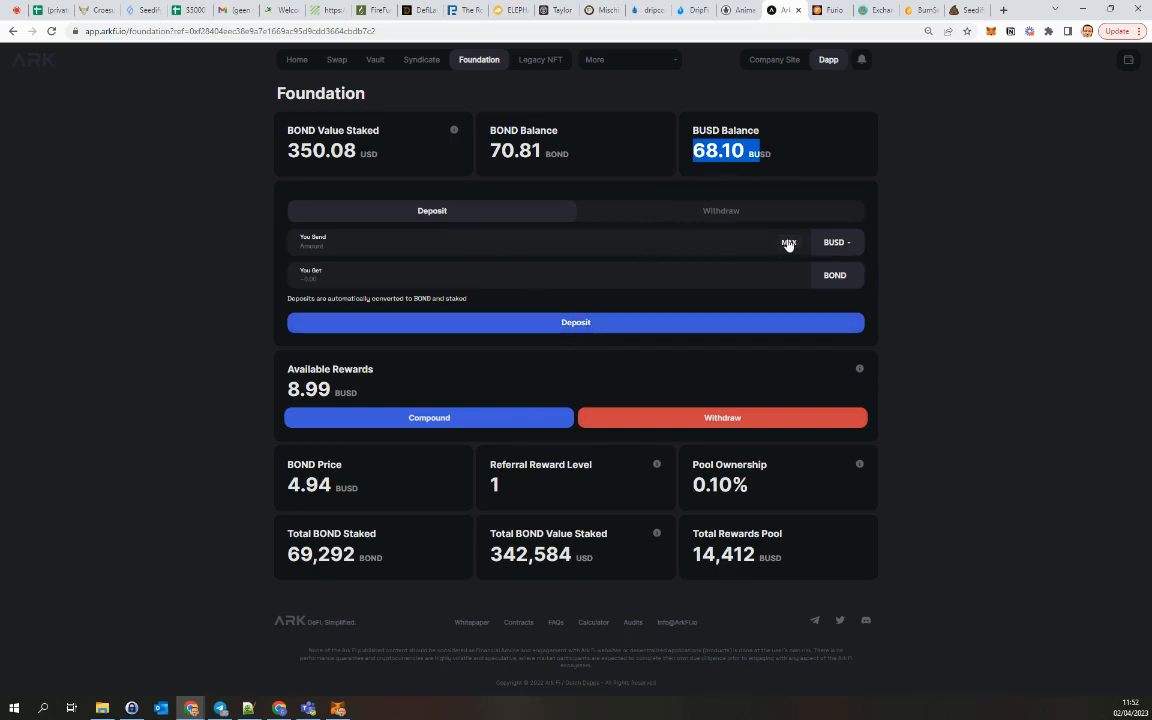
left_click(788, 242)
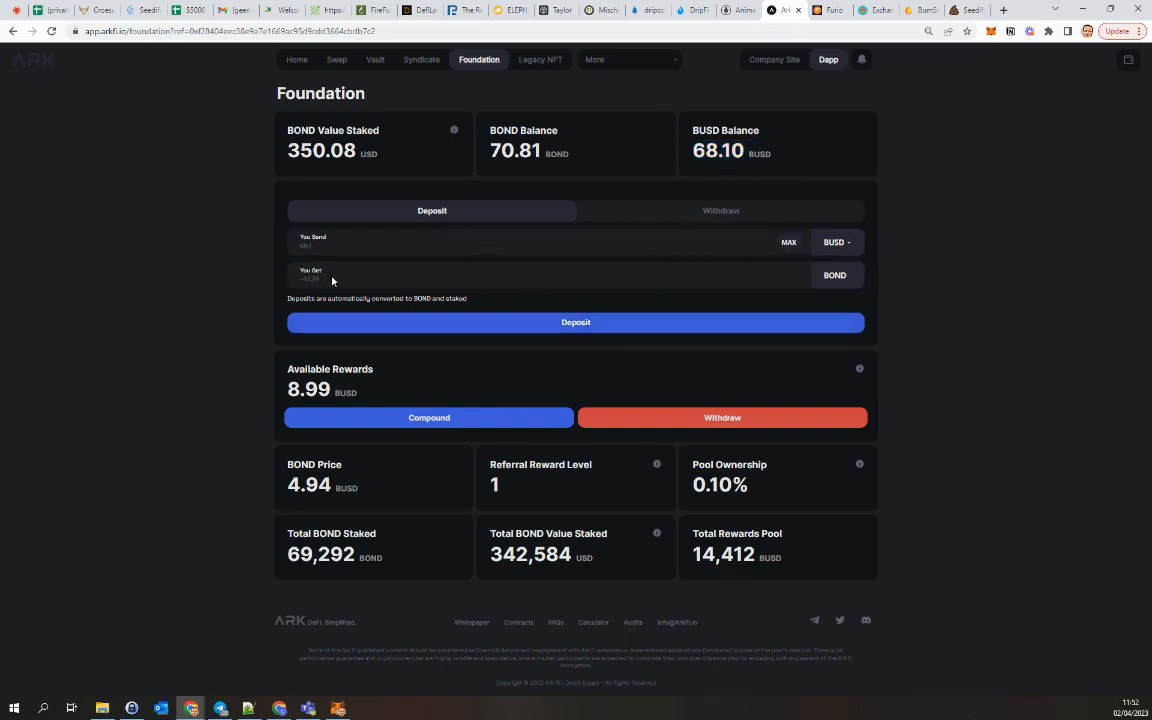
left_click(575, 322)
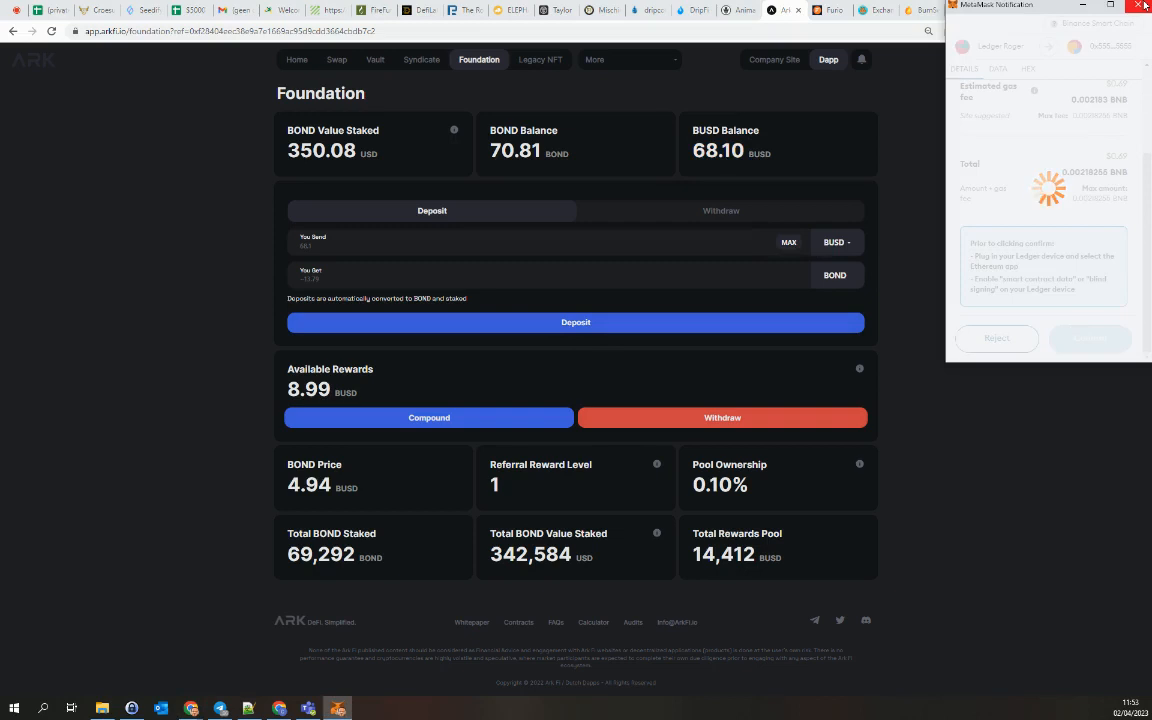
Retry the denied deposit, raising BOND staked to 411.23 USD with 8.10 BUSD left.
left_click(996, 338)
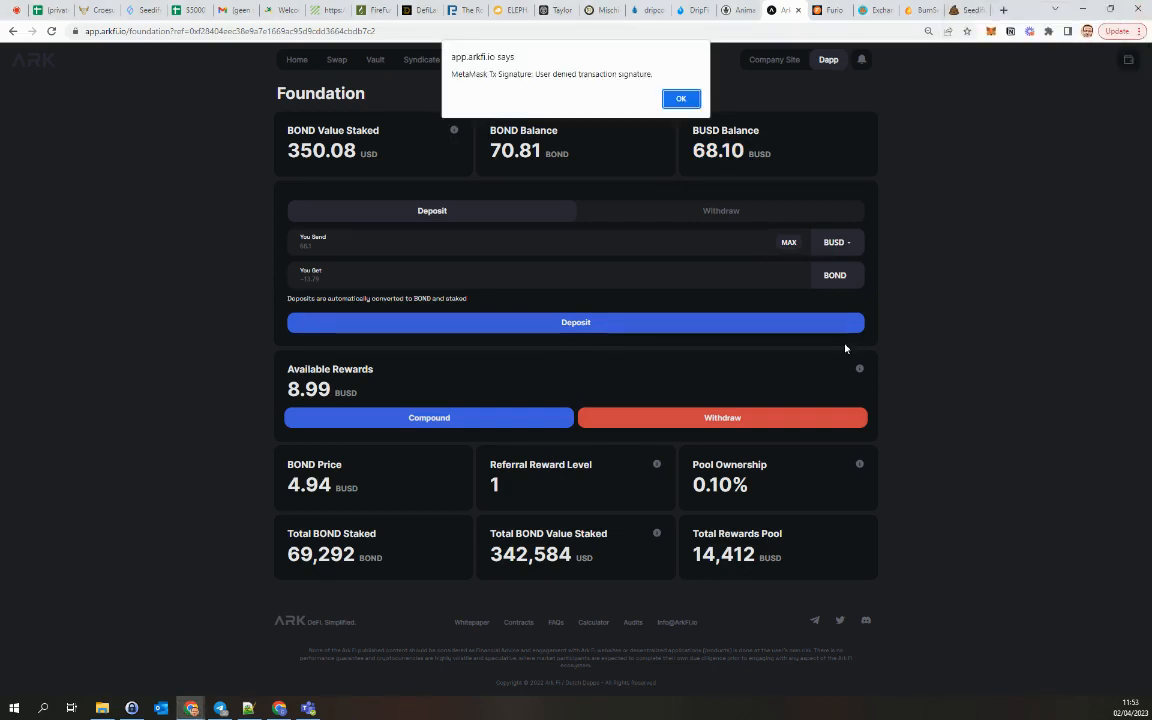
left_click(681, 98)
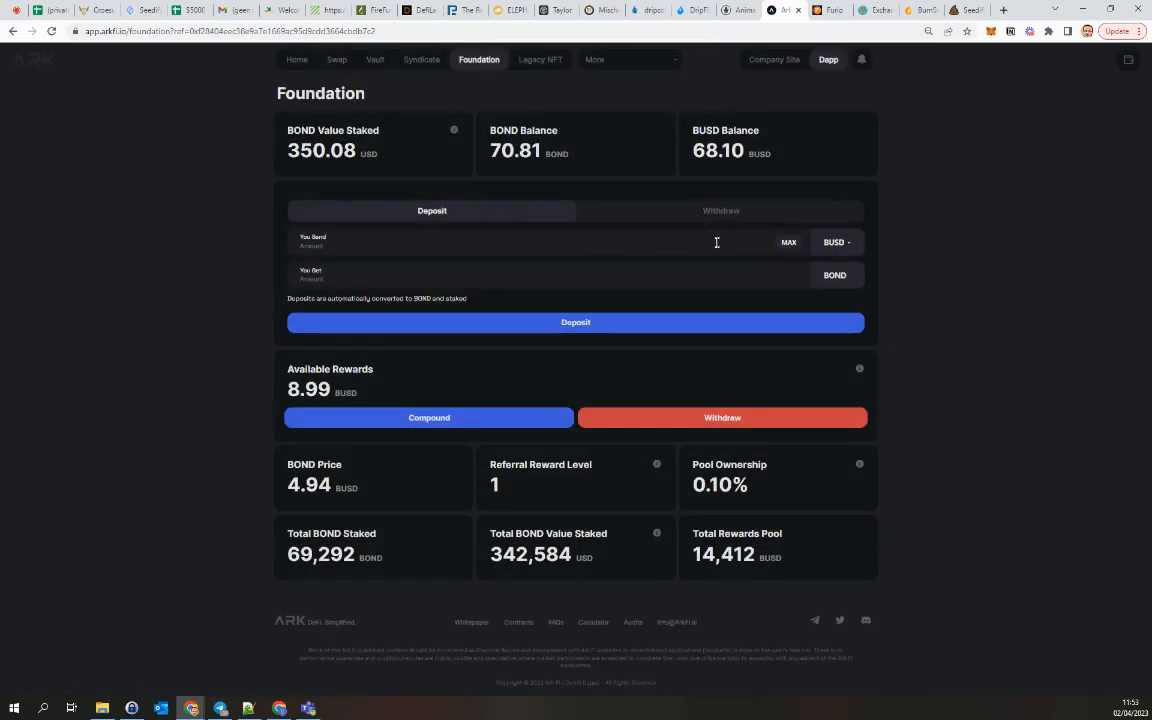
mouse_move(788, 245)
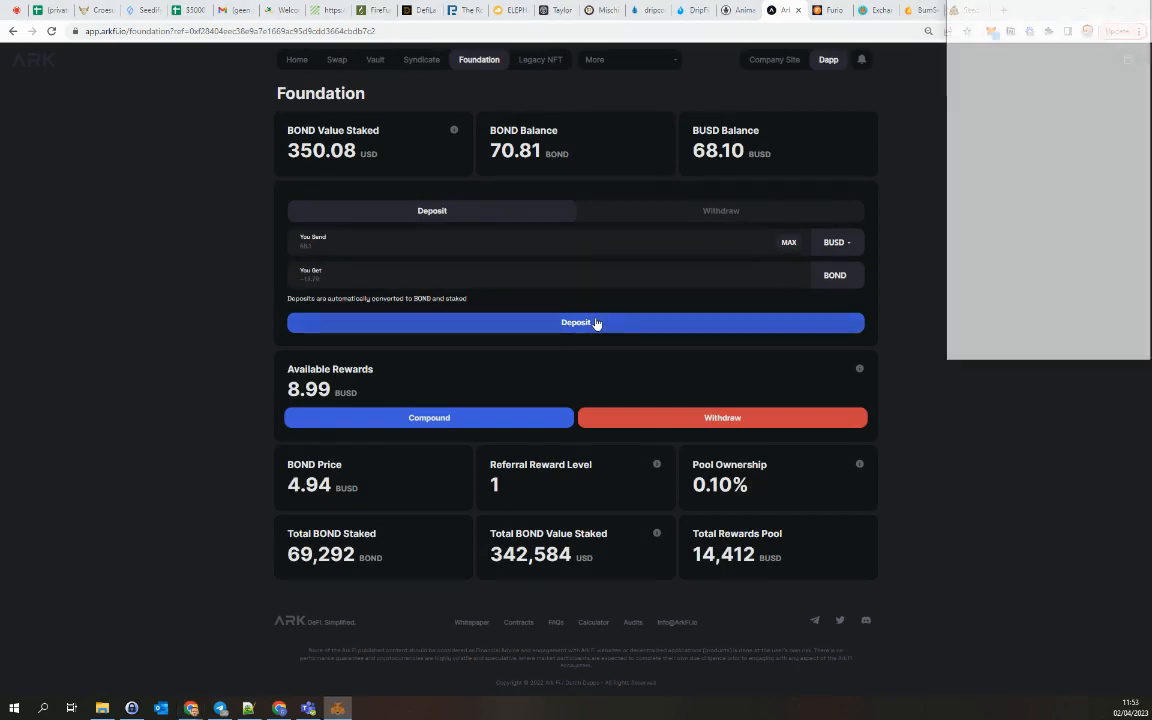
left_click(575, 322)
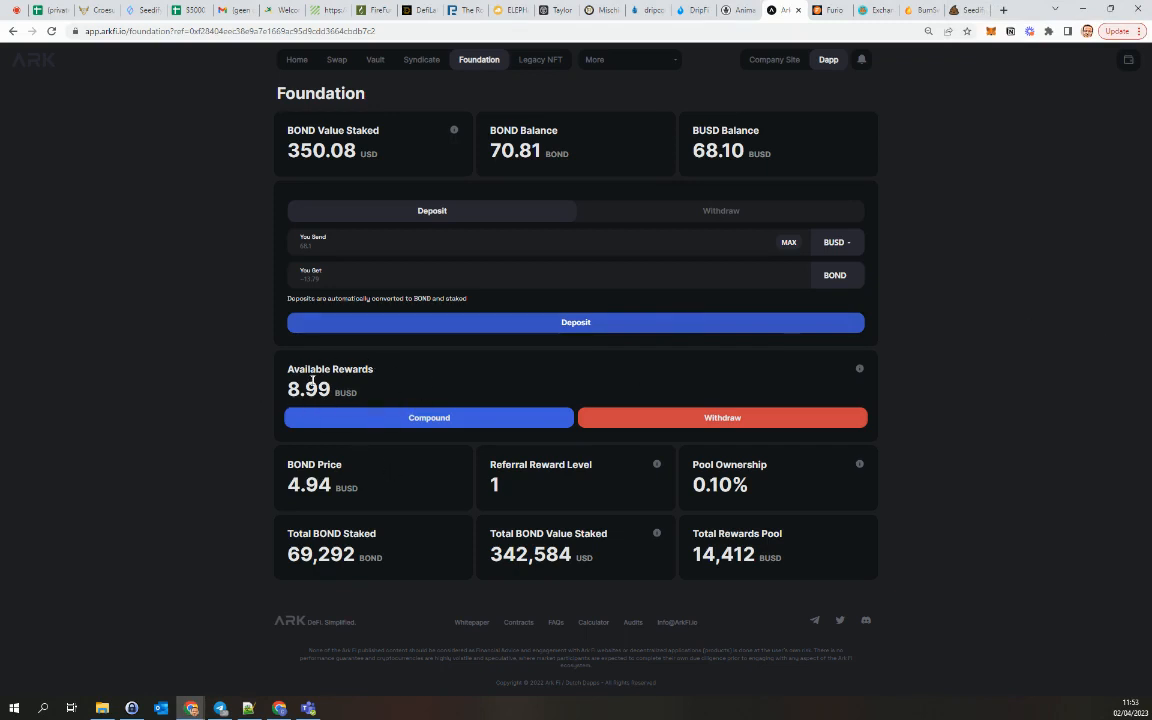
left_click(429, 417)
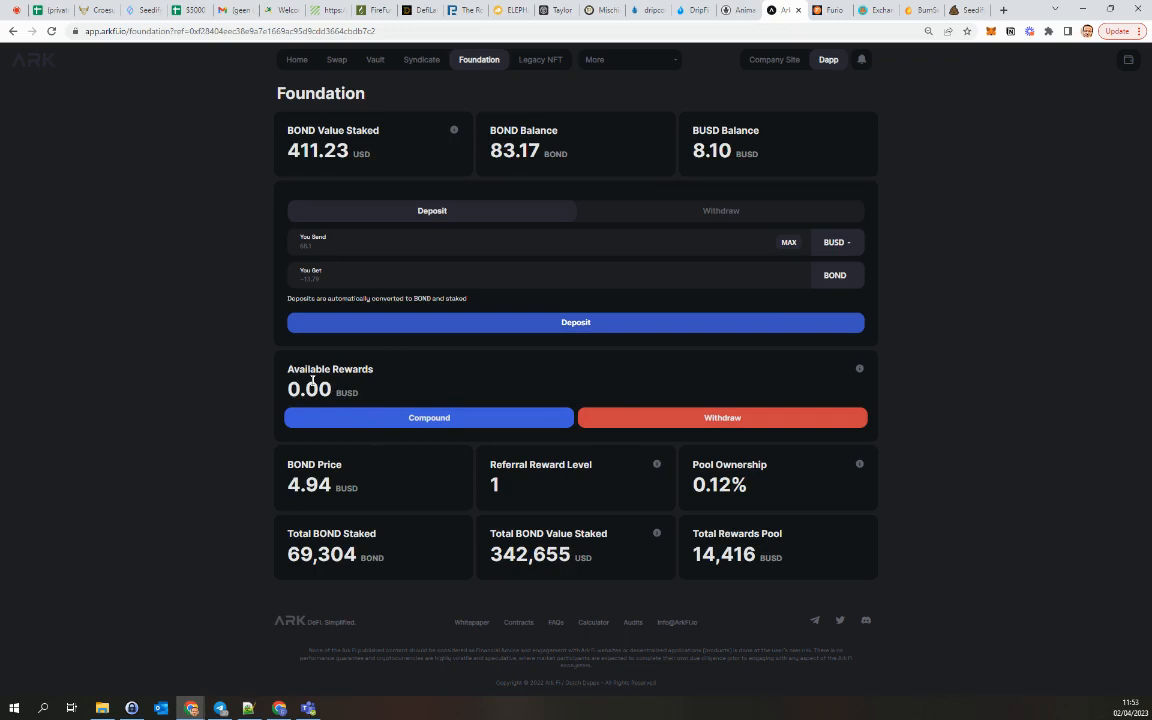
mouse_move(473, 444)
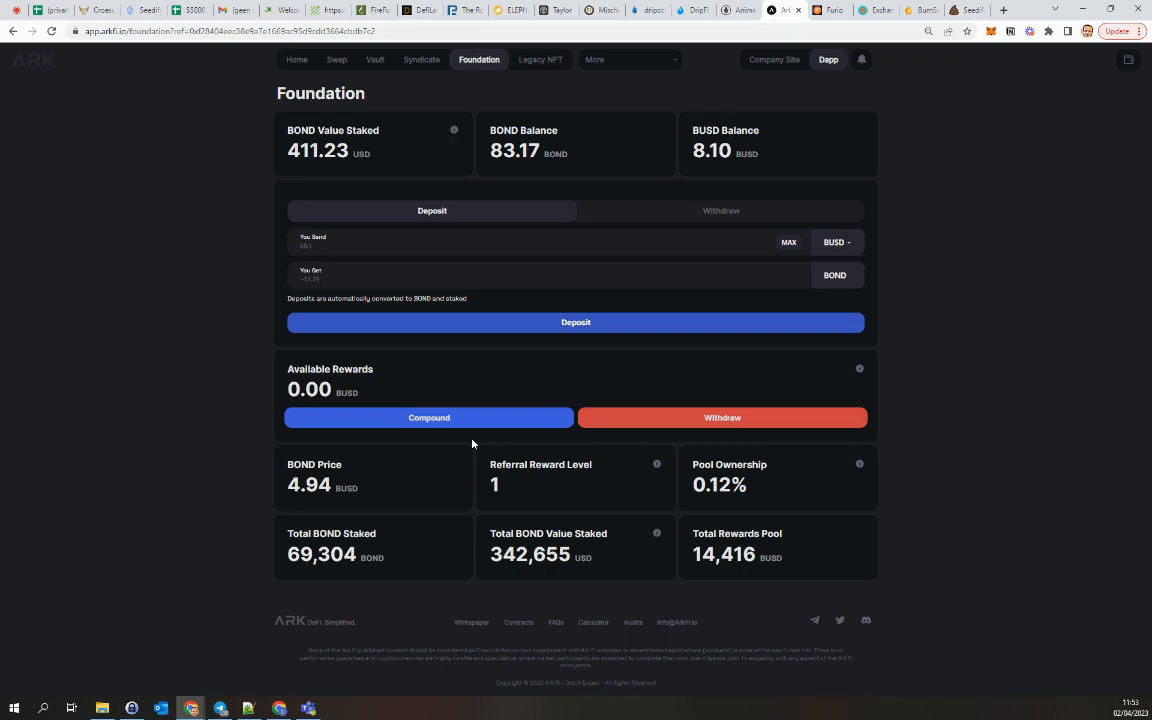
mouse_move(751, 150)
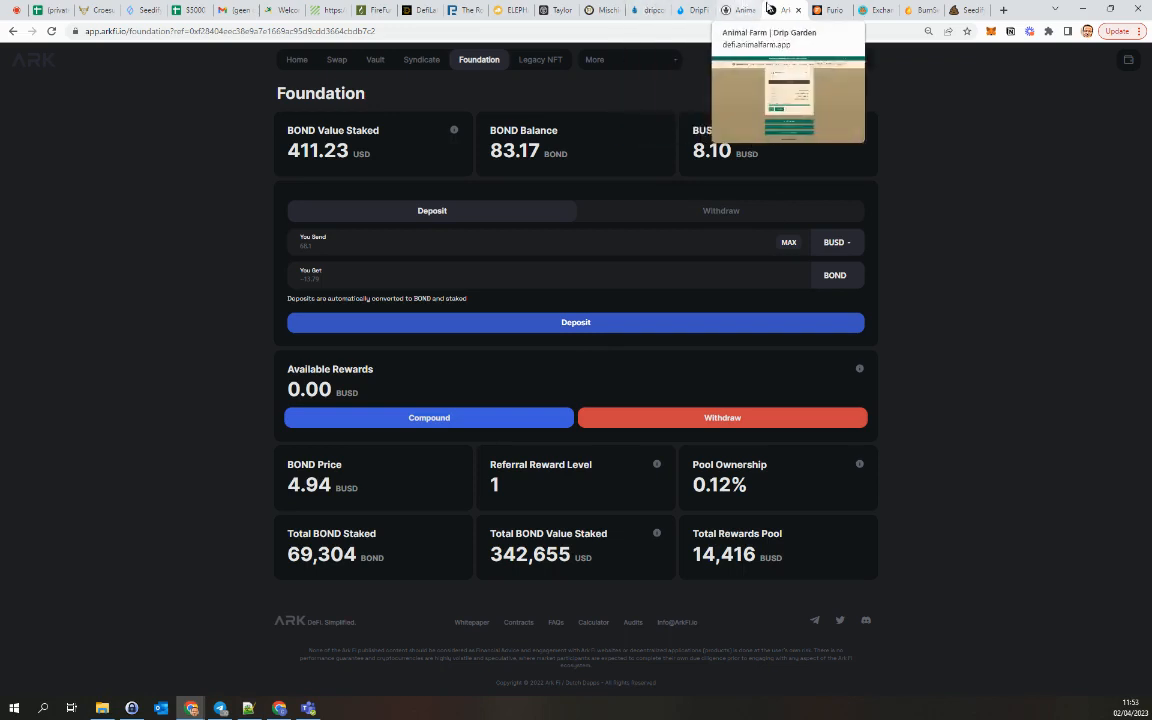
mouse_move(785, 10)
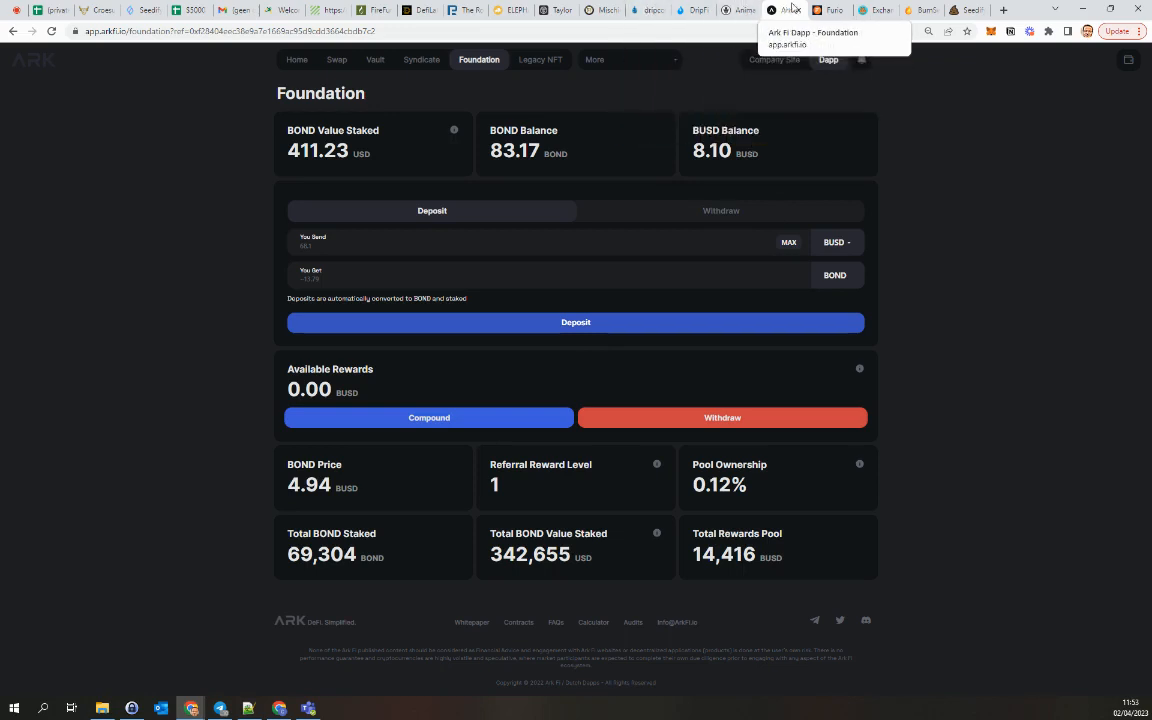
Switch to the Furio tab and check the $FUR price (0.08091) on Furswap.
left_click(831, 10)
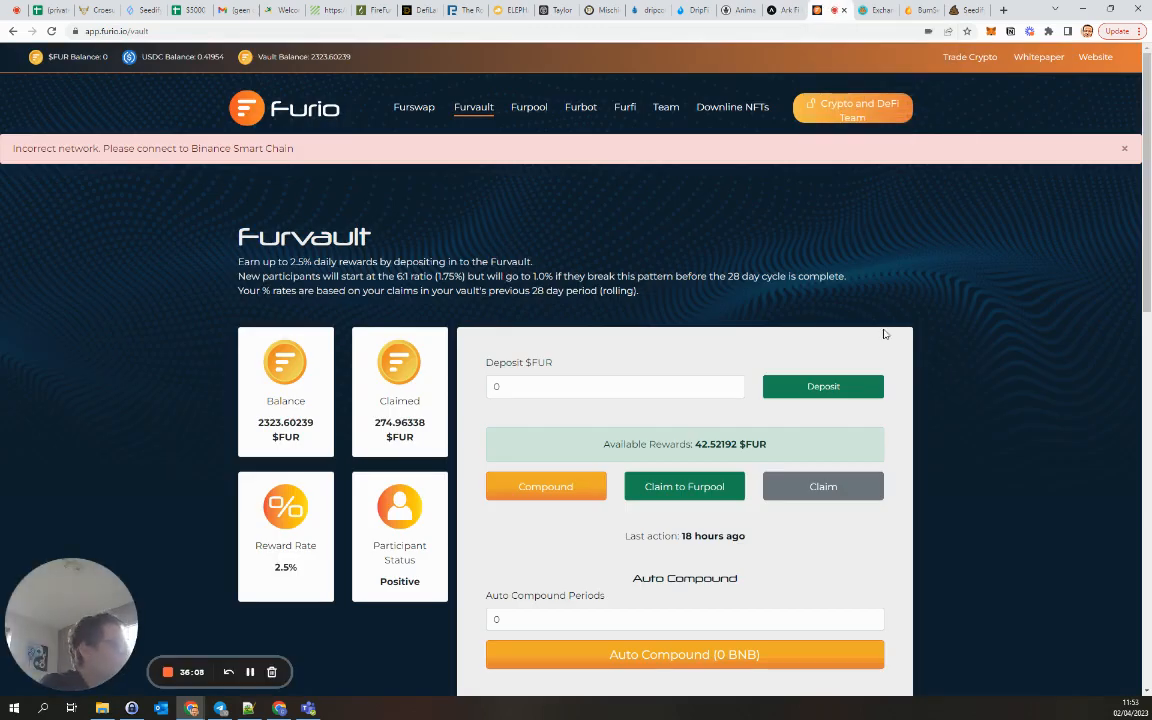
mouse_move(303, 576)
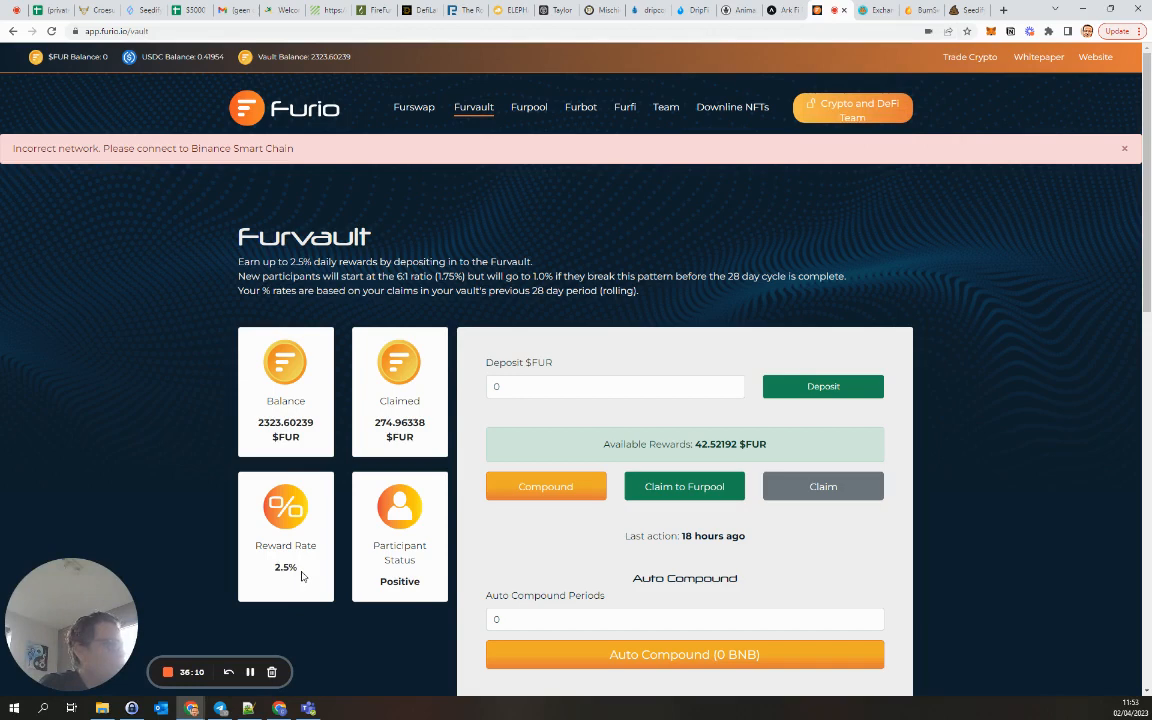
mouse_move(417, 95)
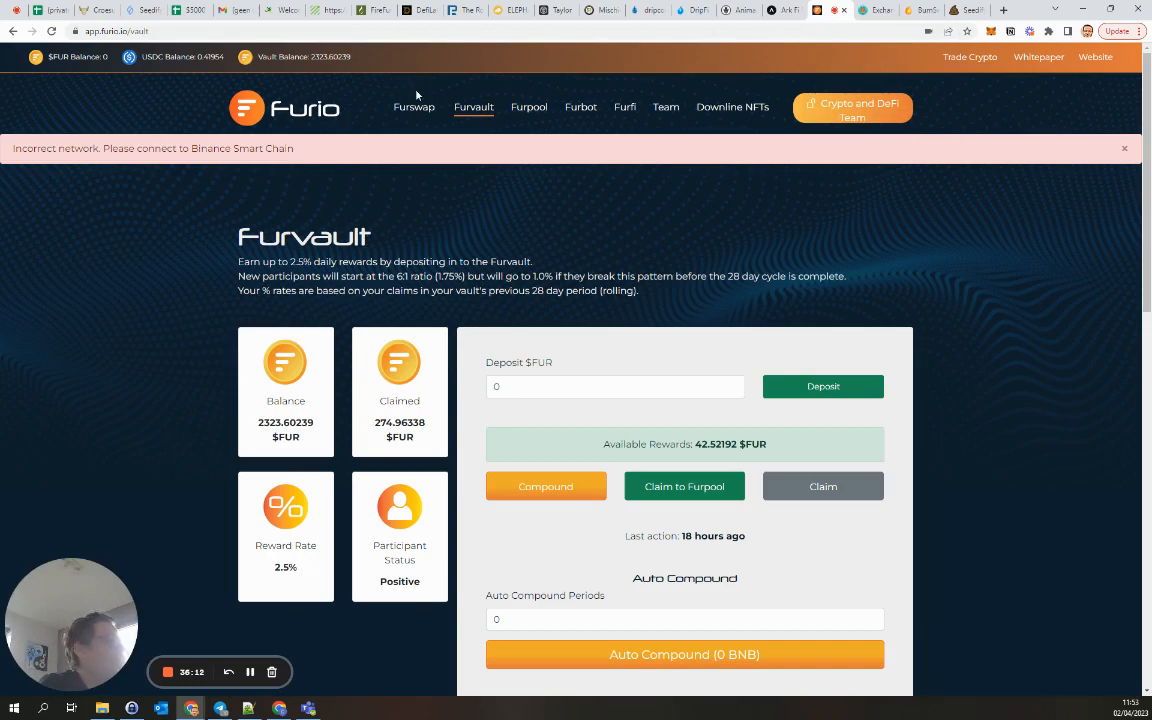
left_click(413, 107)
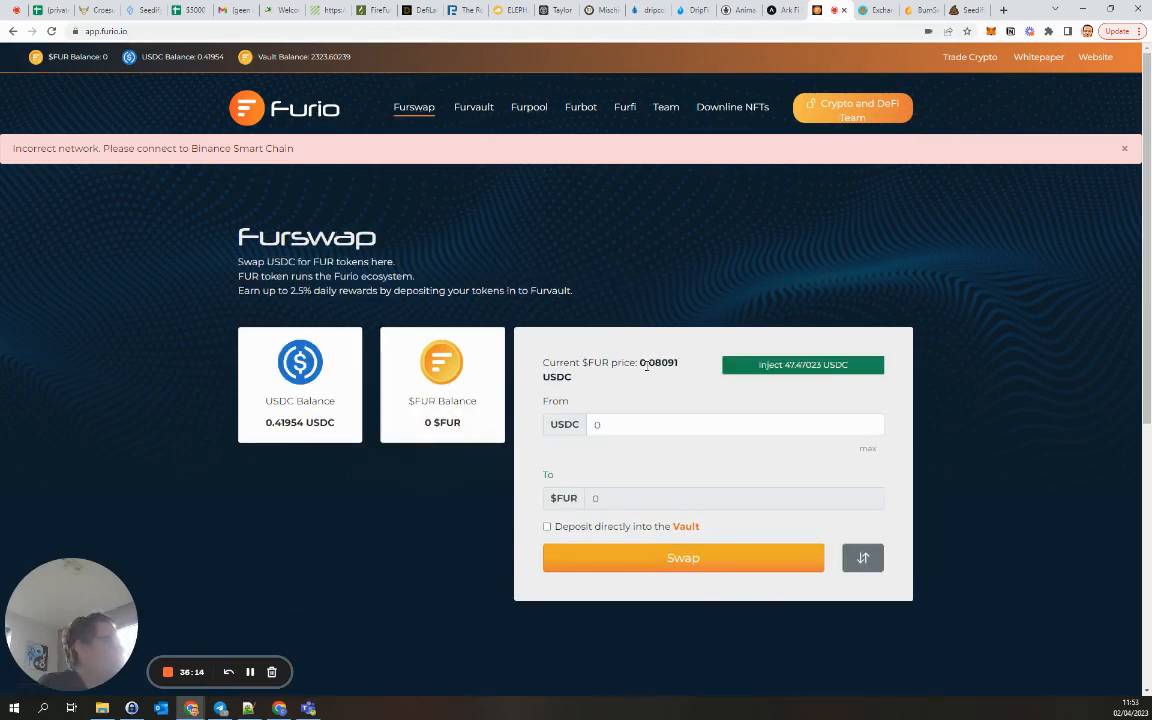
double_click(658, 362)
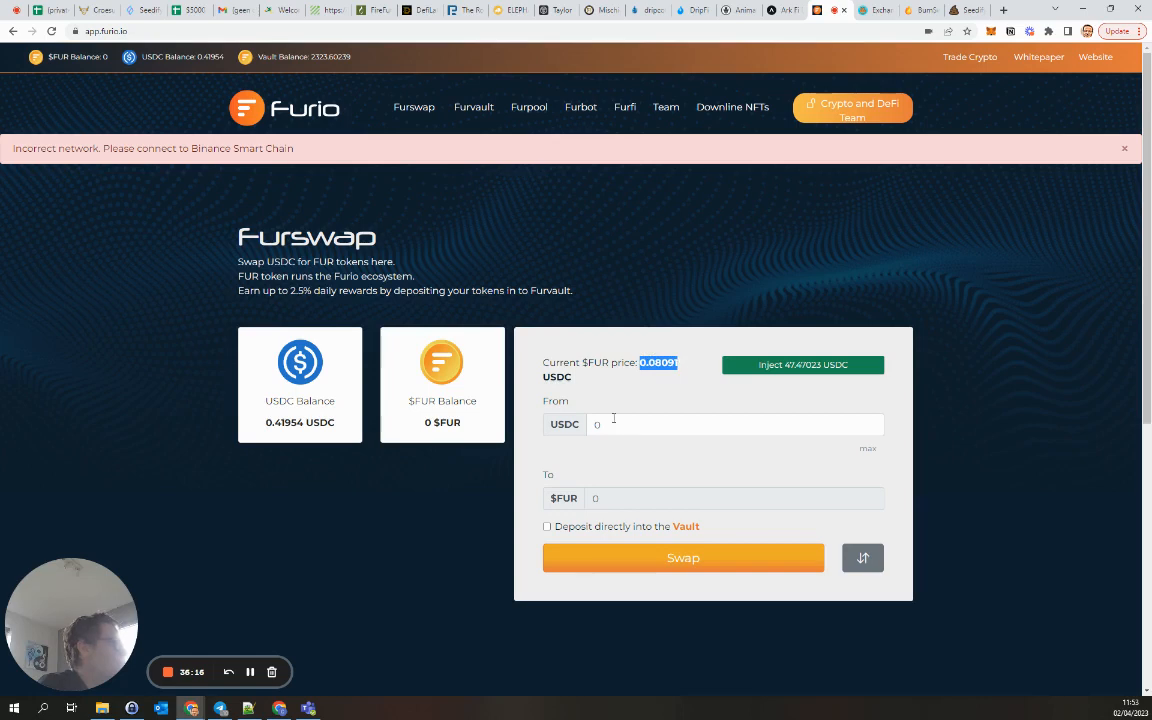
Browse the Furfi presale page, revisit Furswap, then return to Furvault.
left_click(624, 107)
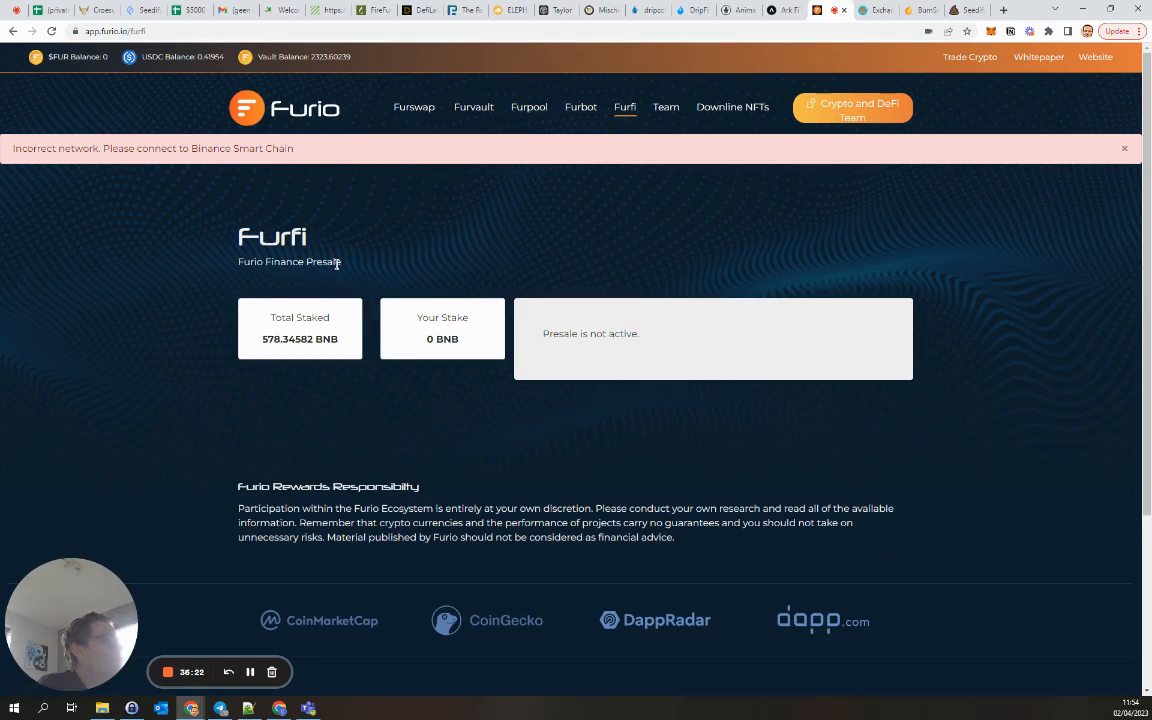
left_click(413, 107)
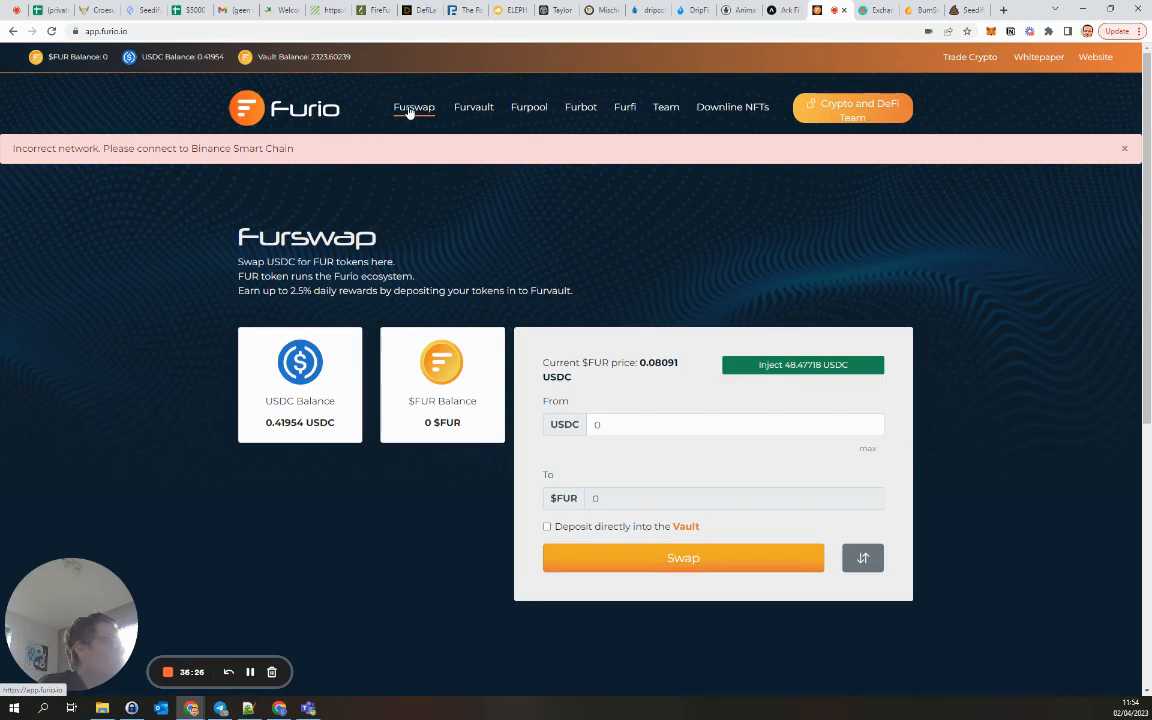
left_click(473, 107)
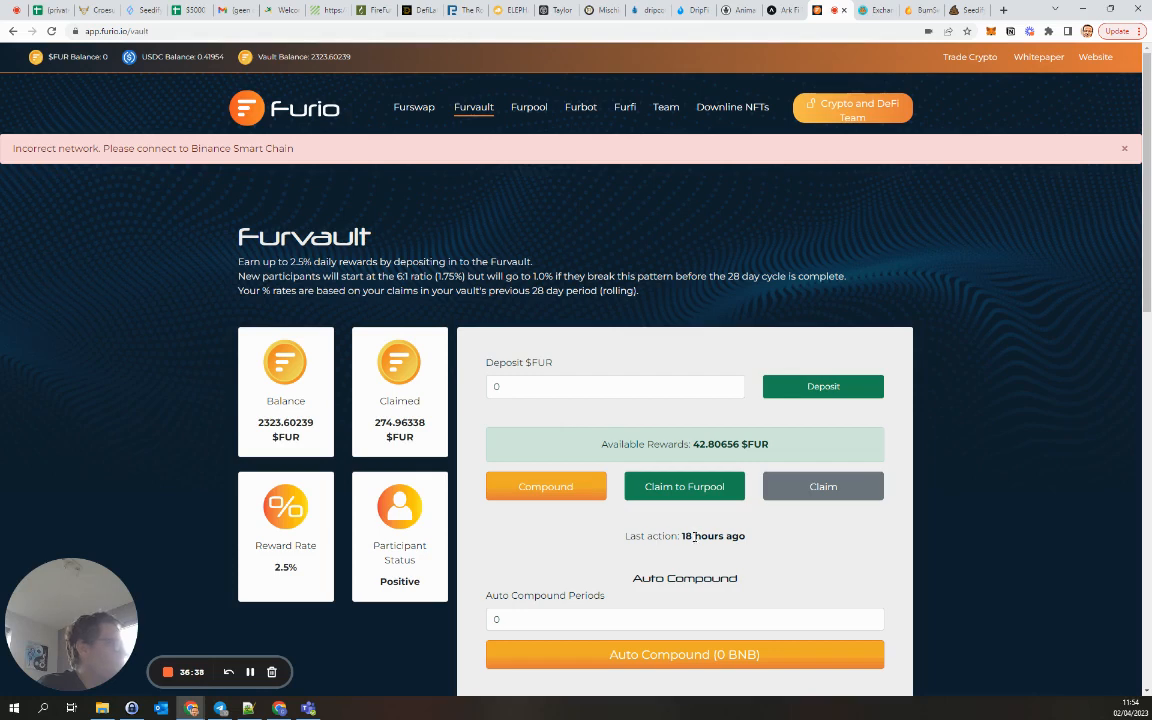
double_click(713, 536)
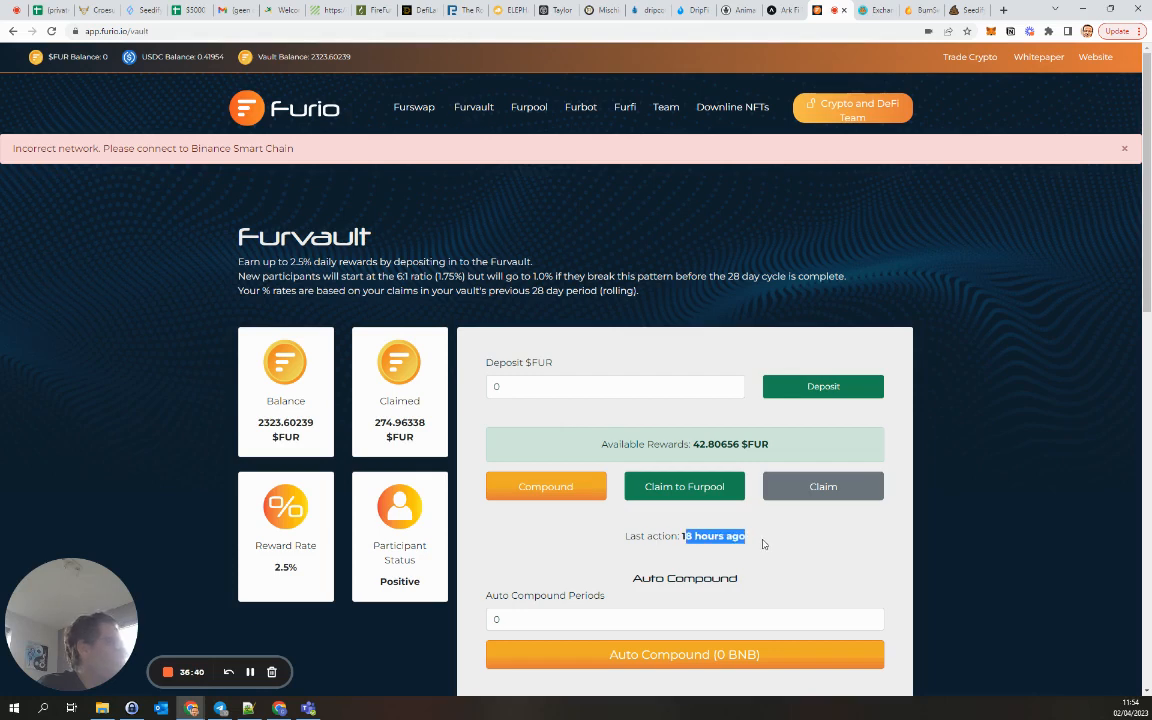
mouse_move(830, 207)
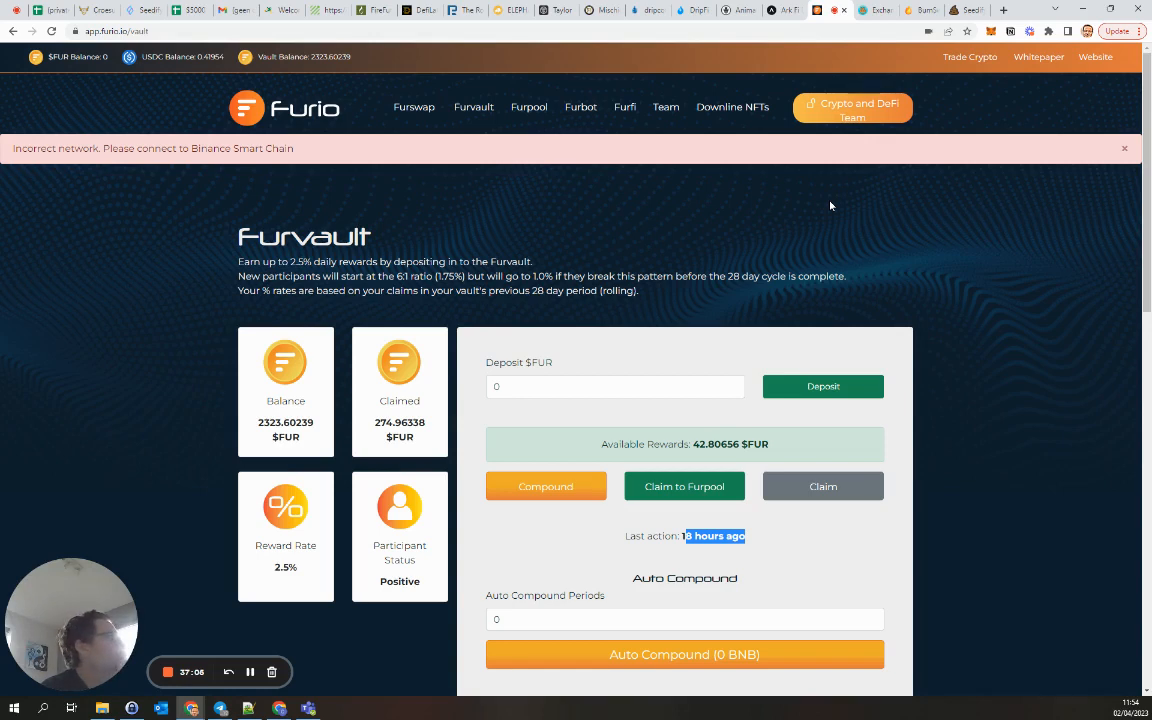
mouse_move(988, 54)
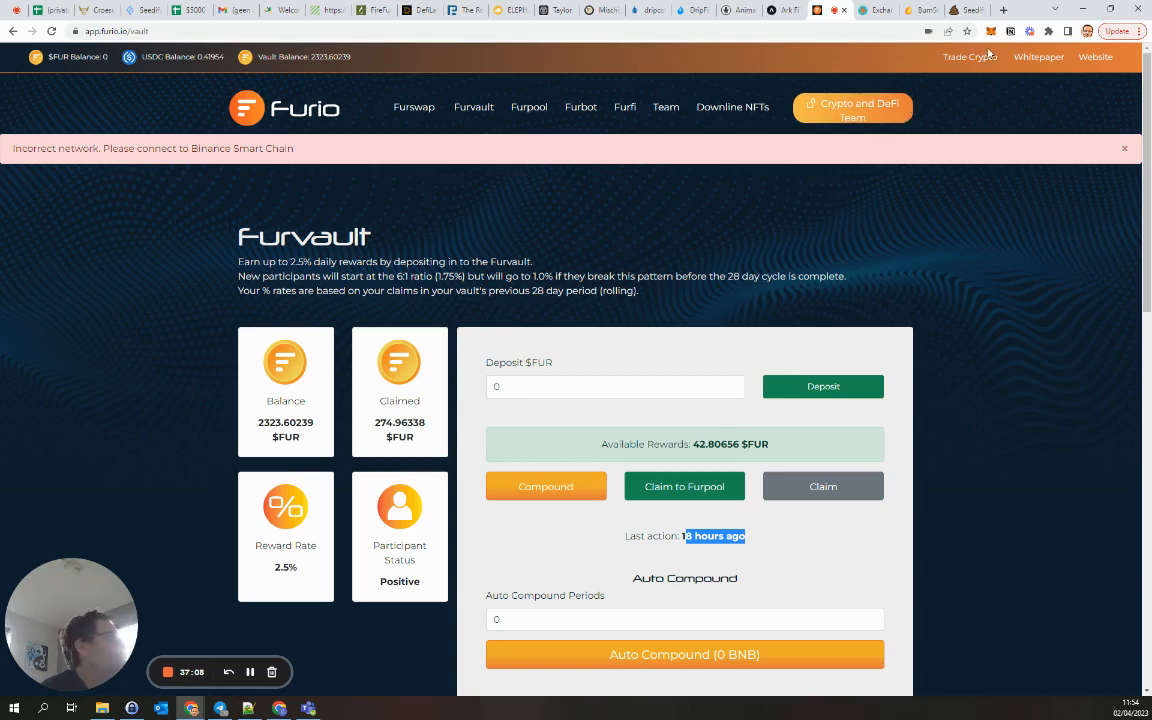
mouse_move(1030, 31)
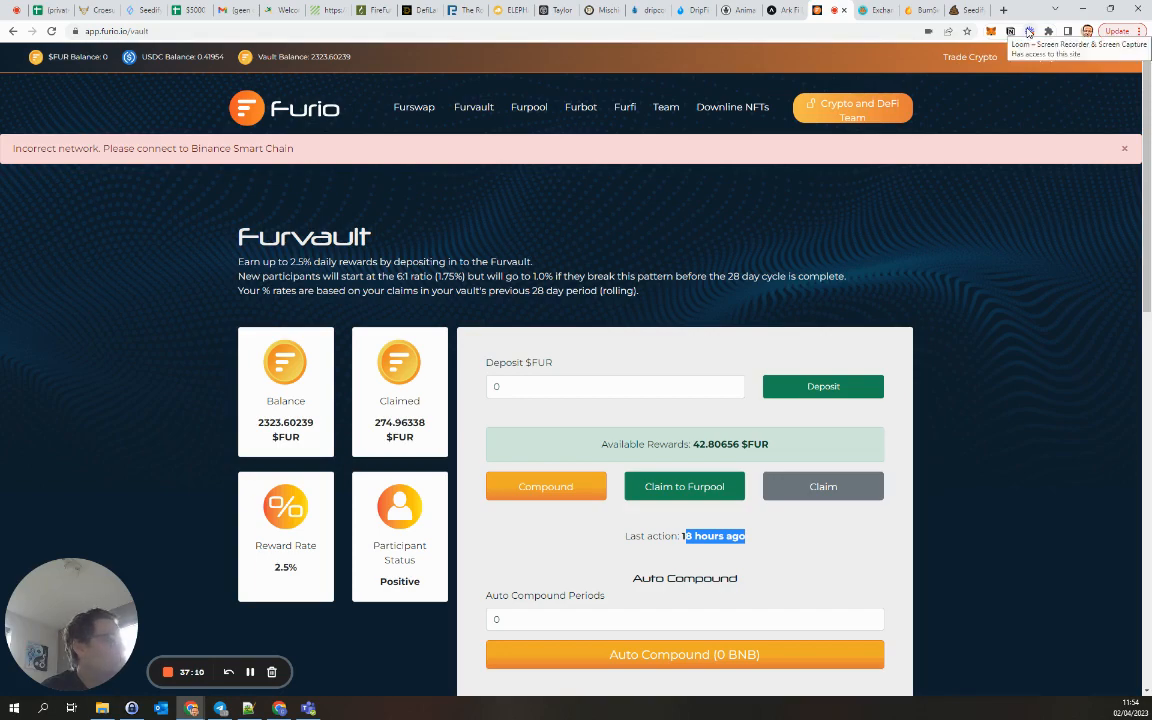